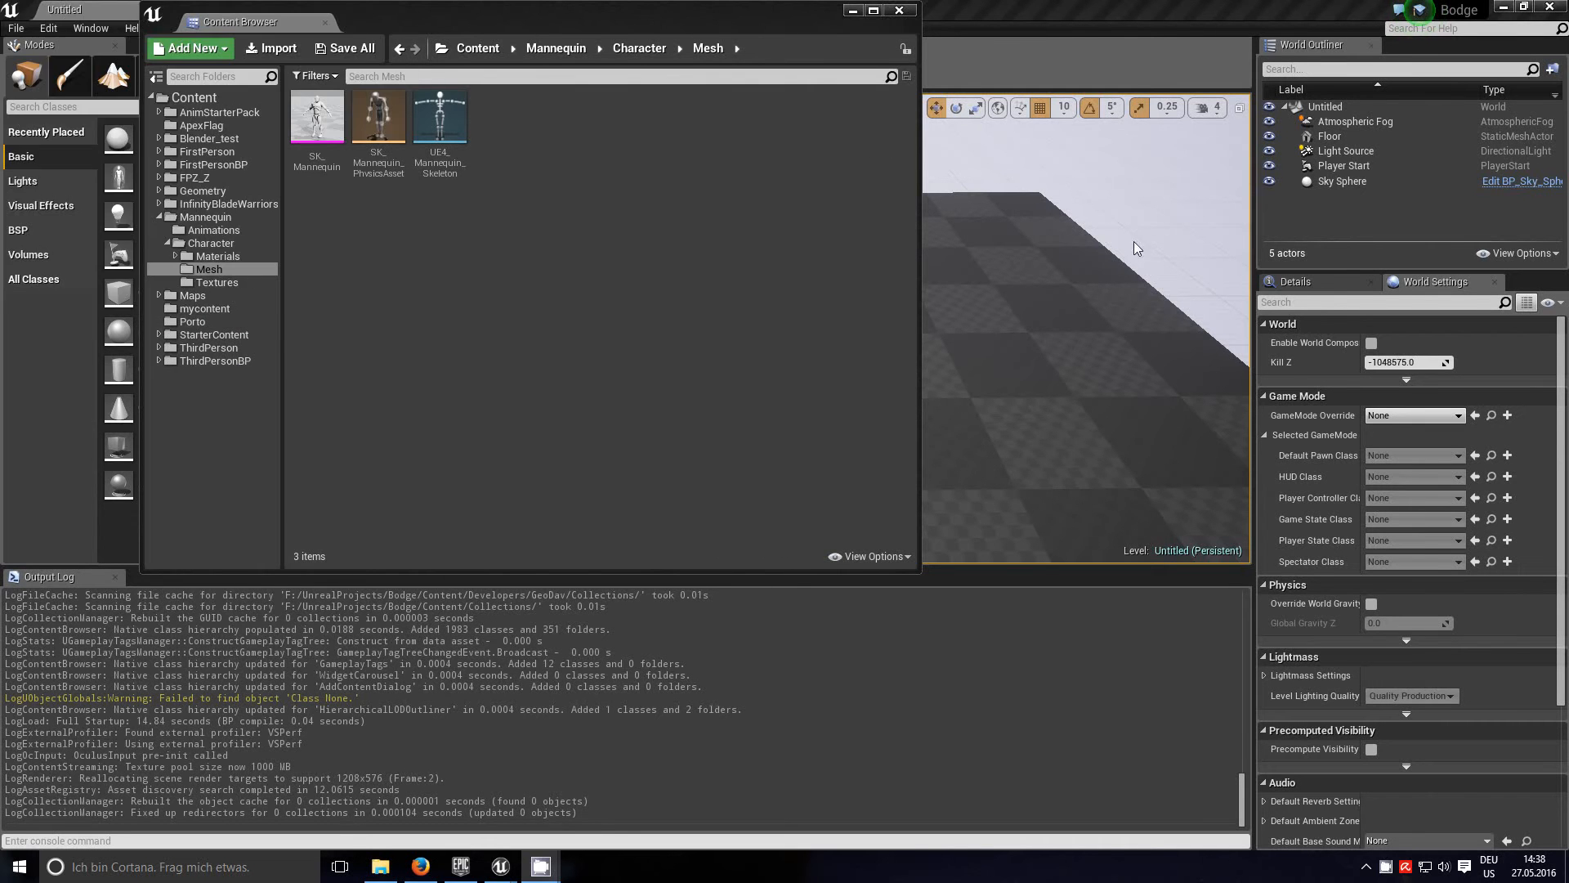
{"action": "mouse_move", "coordinate": [544, 344]}
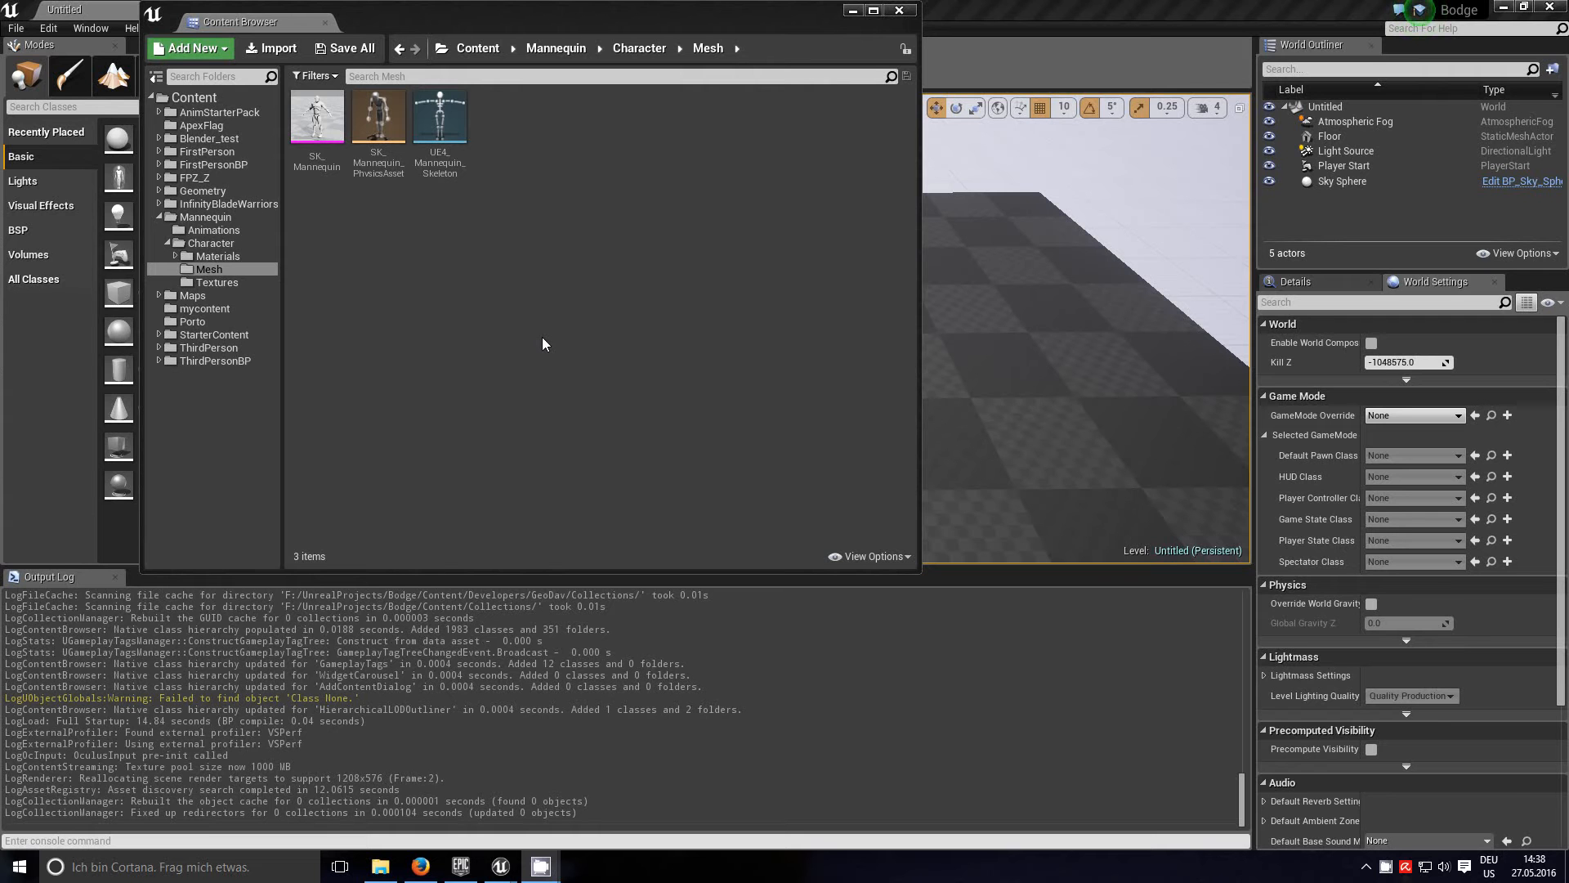
{"action": "mouse_move", "coordinate": [659, 291]}
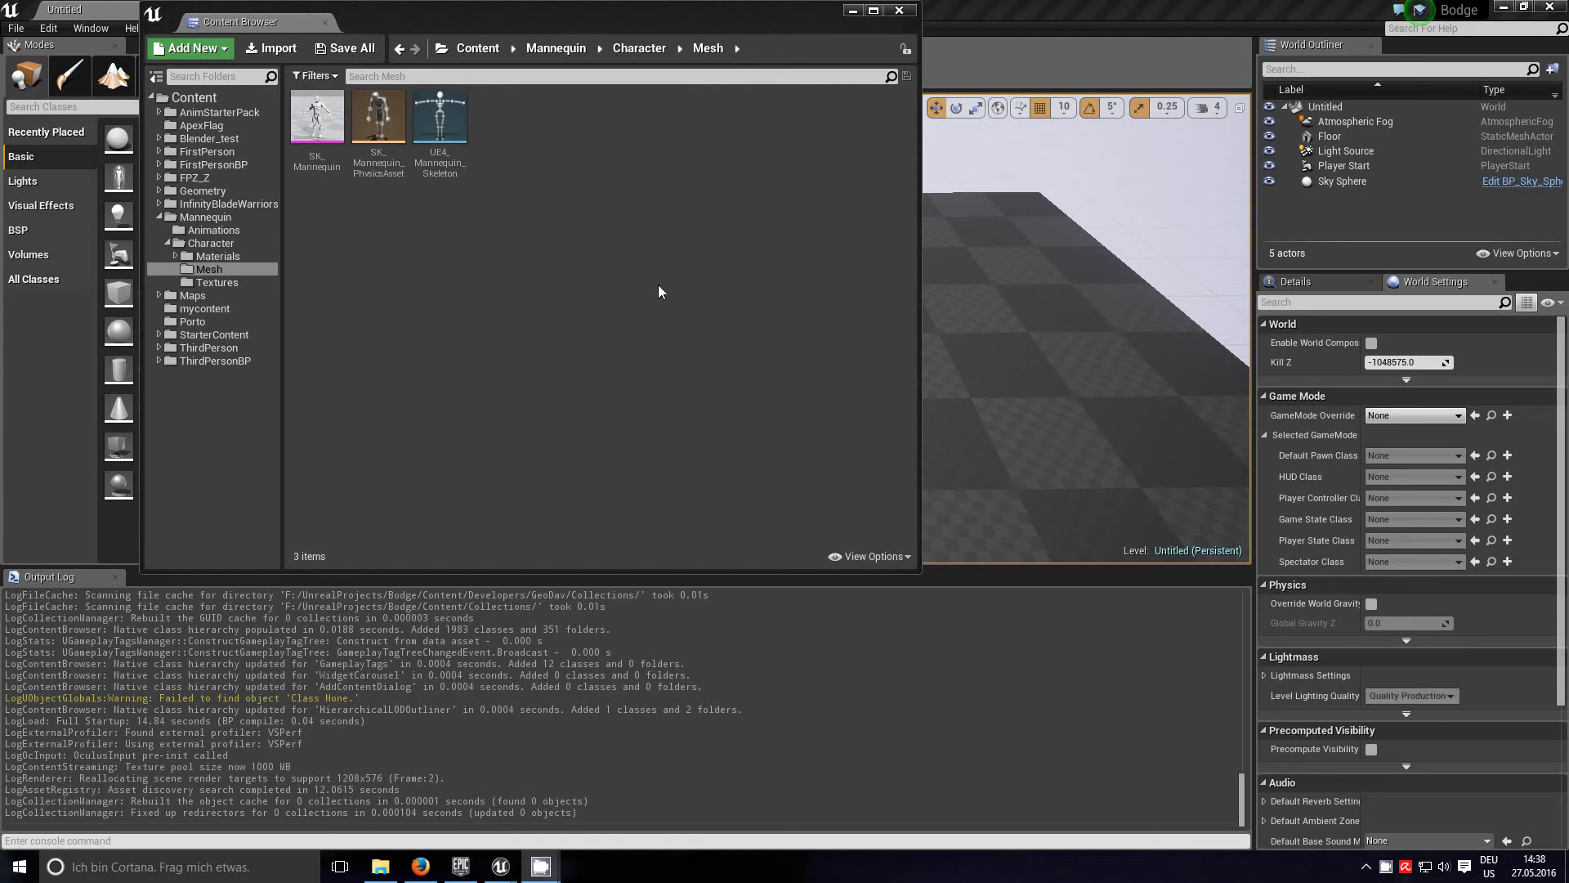
{"action": "mouse_move", "coordinate": [634, 371]}
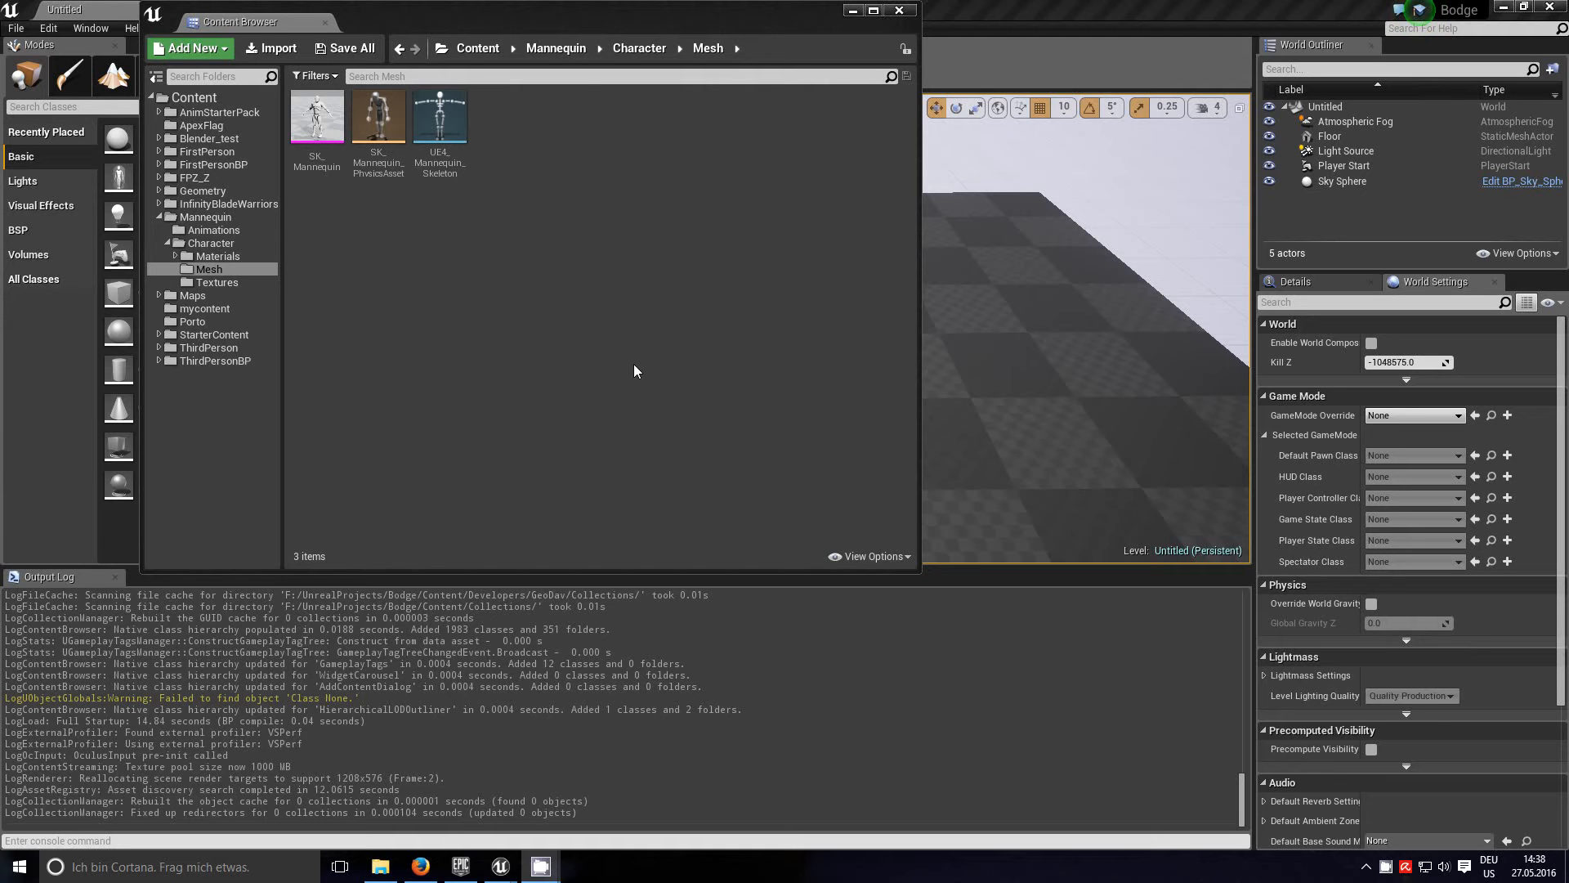
{"action": "mouse_move", "coordinate": [714, 179]}
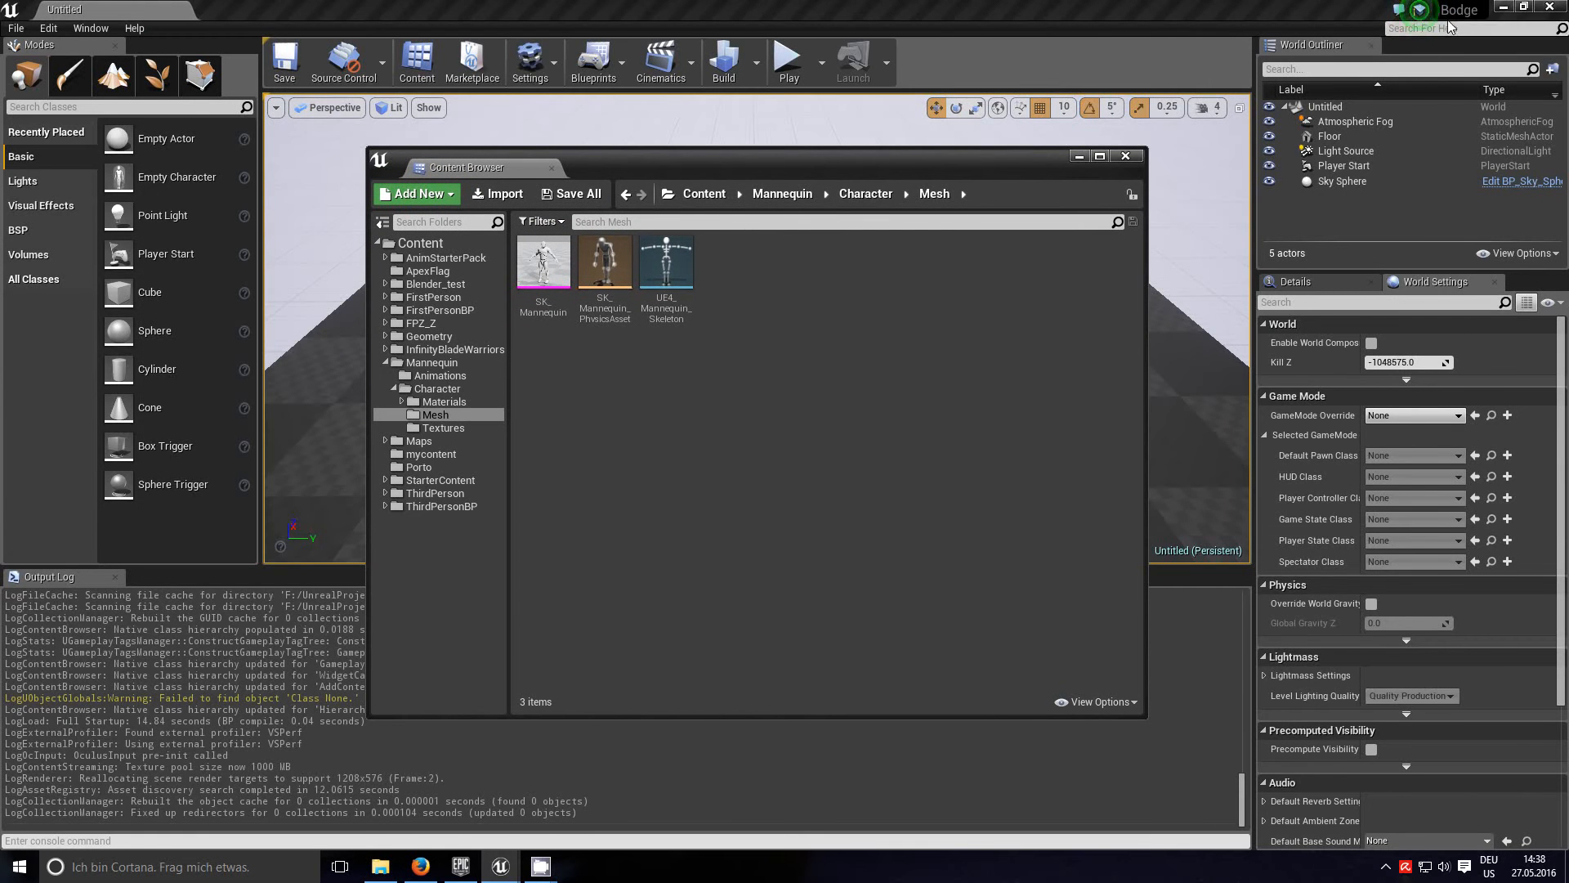
{"action": "mouse_move", "coordinate": [1462, 10]}
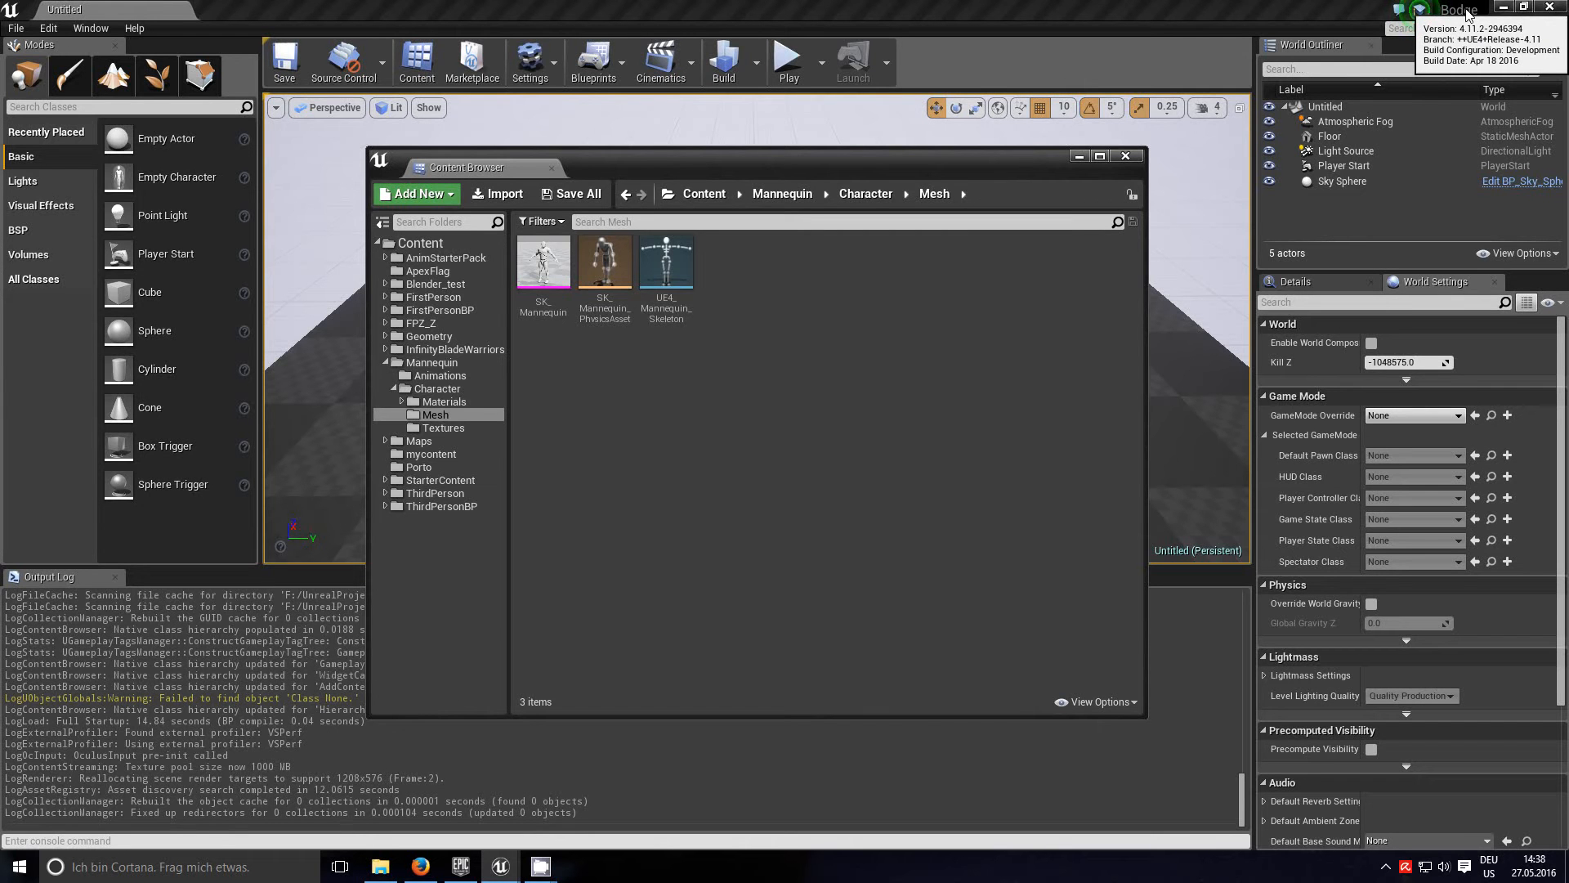
{"action": "mouse_move", "coordinate": [1466, 15]}
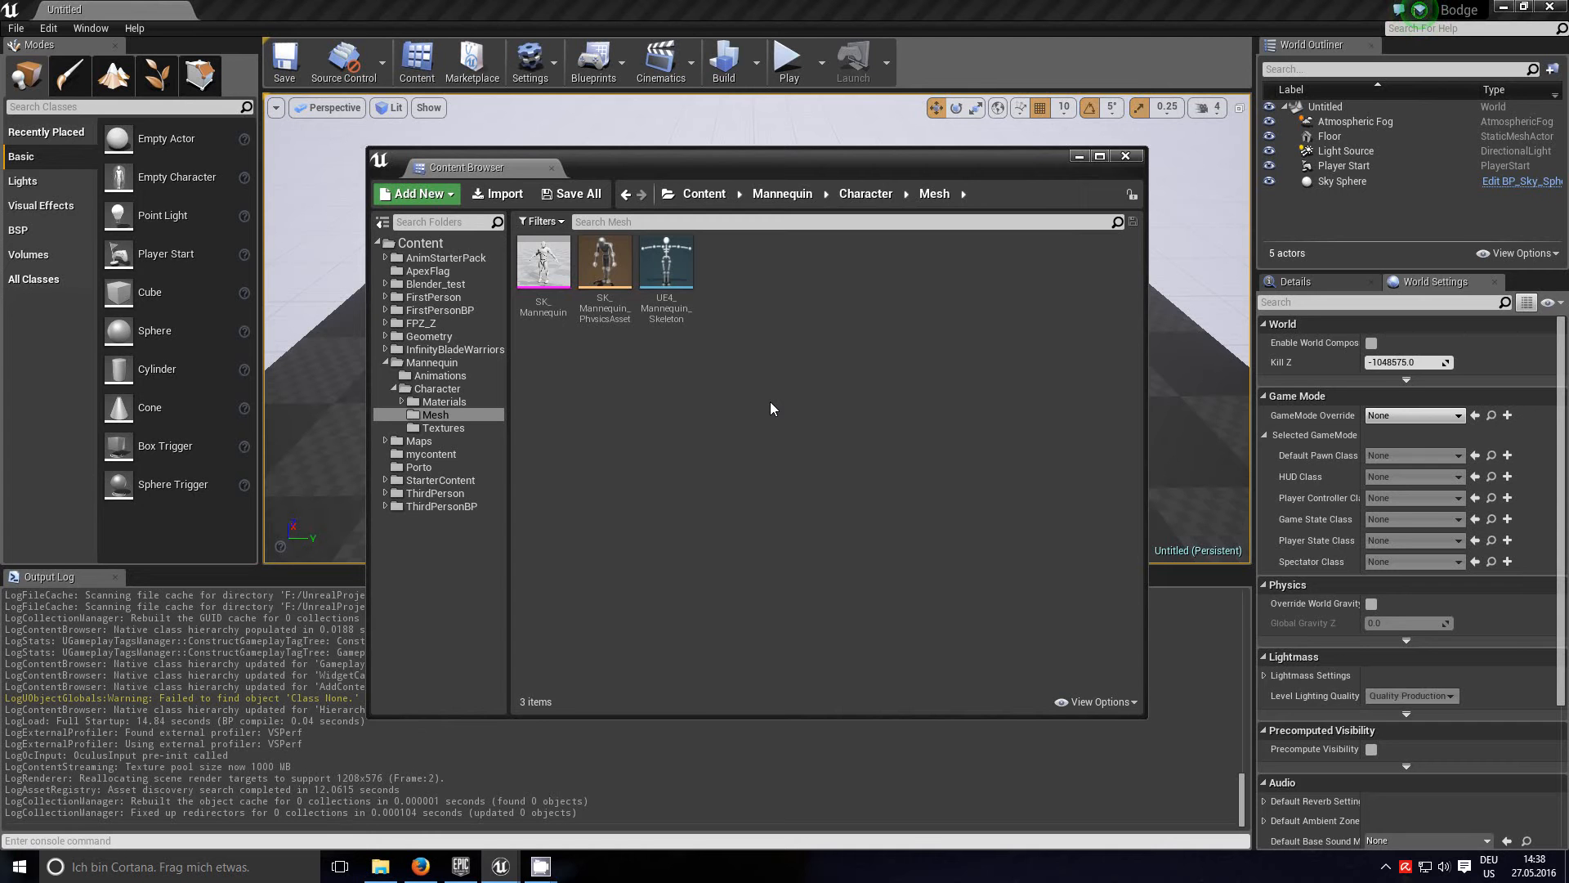
{"action": "mouse_move", "coordinate": [859, 374]}
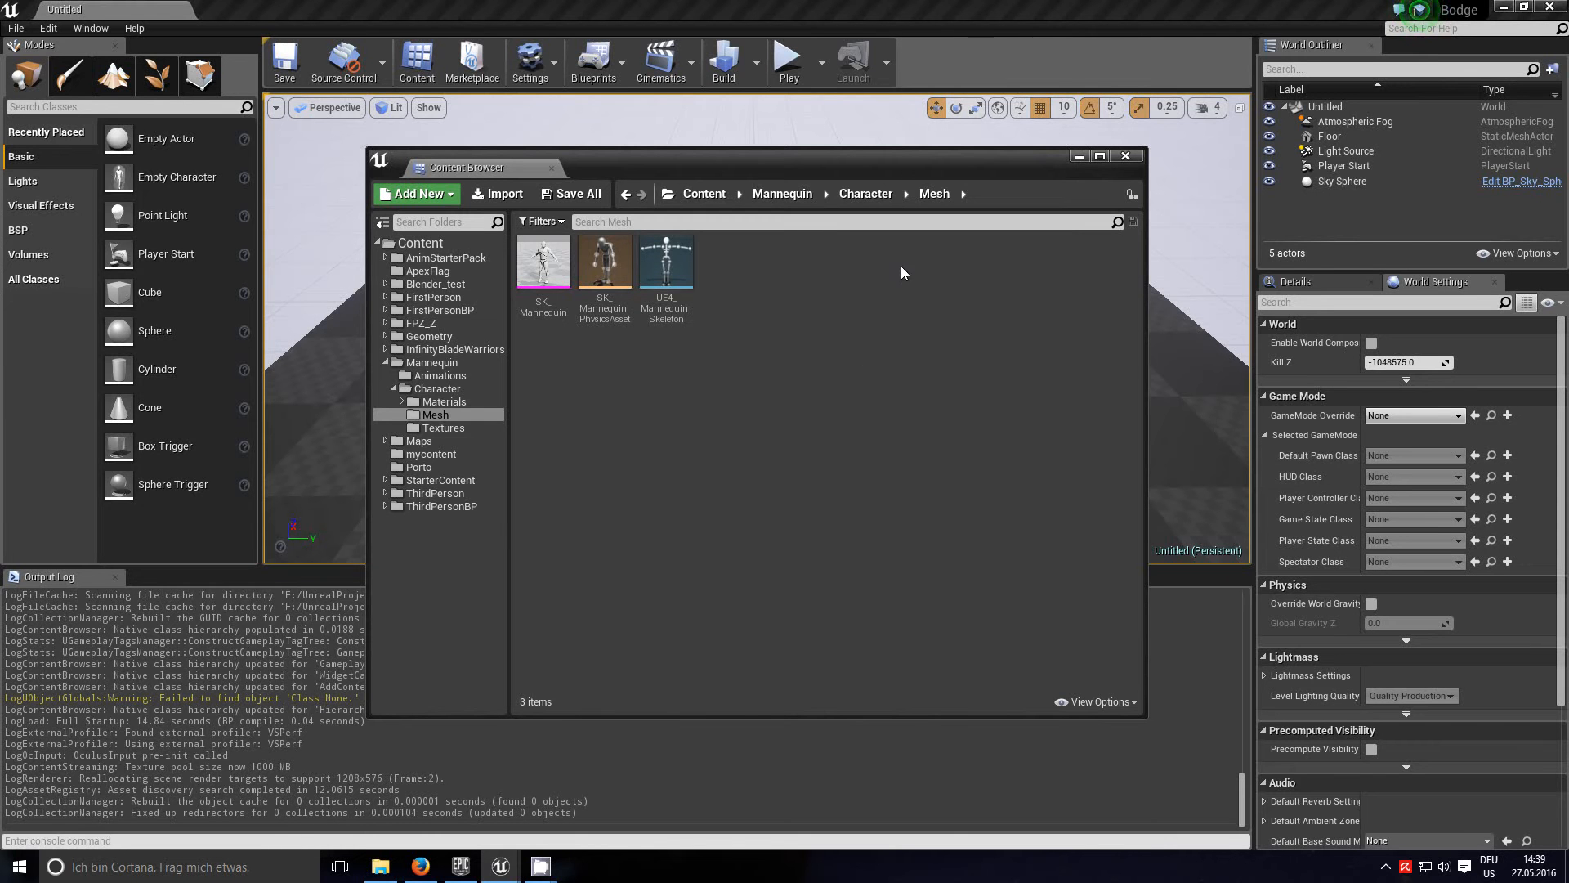
{"action": "mouse_move", "coordinate": [801, 146]}
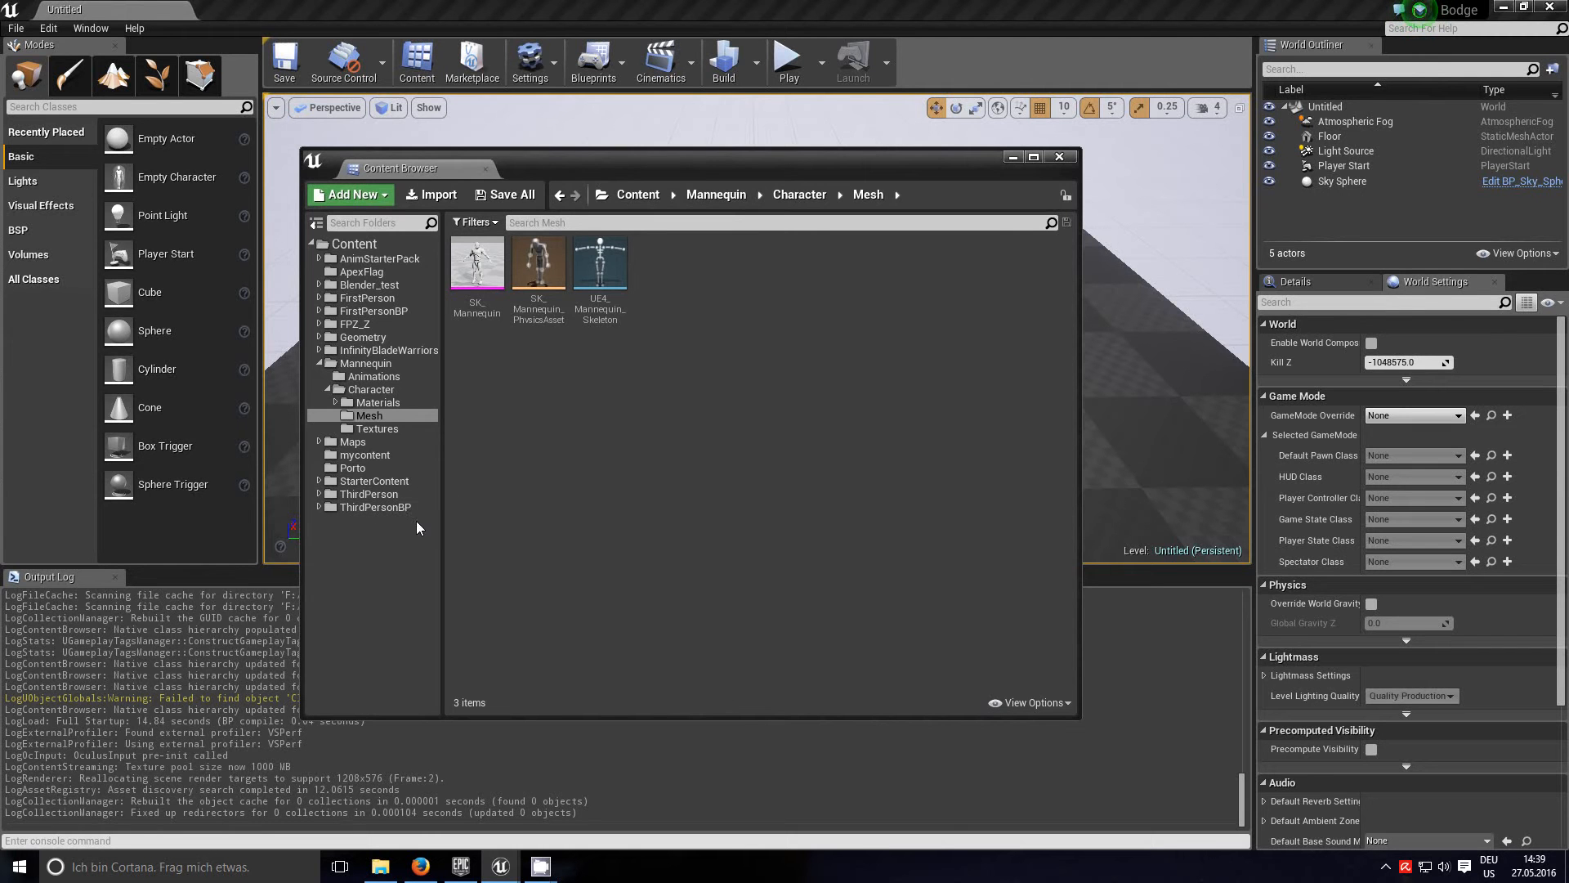
{"action": "mouse_move", "coordinate": [618, 520]}
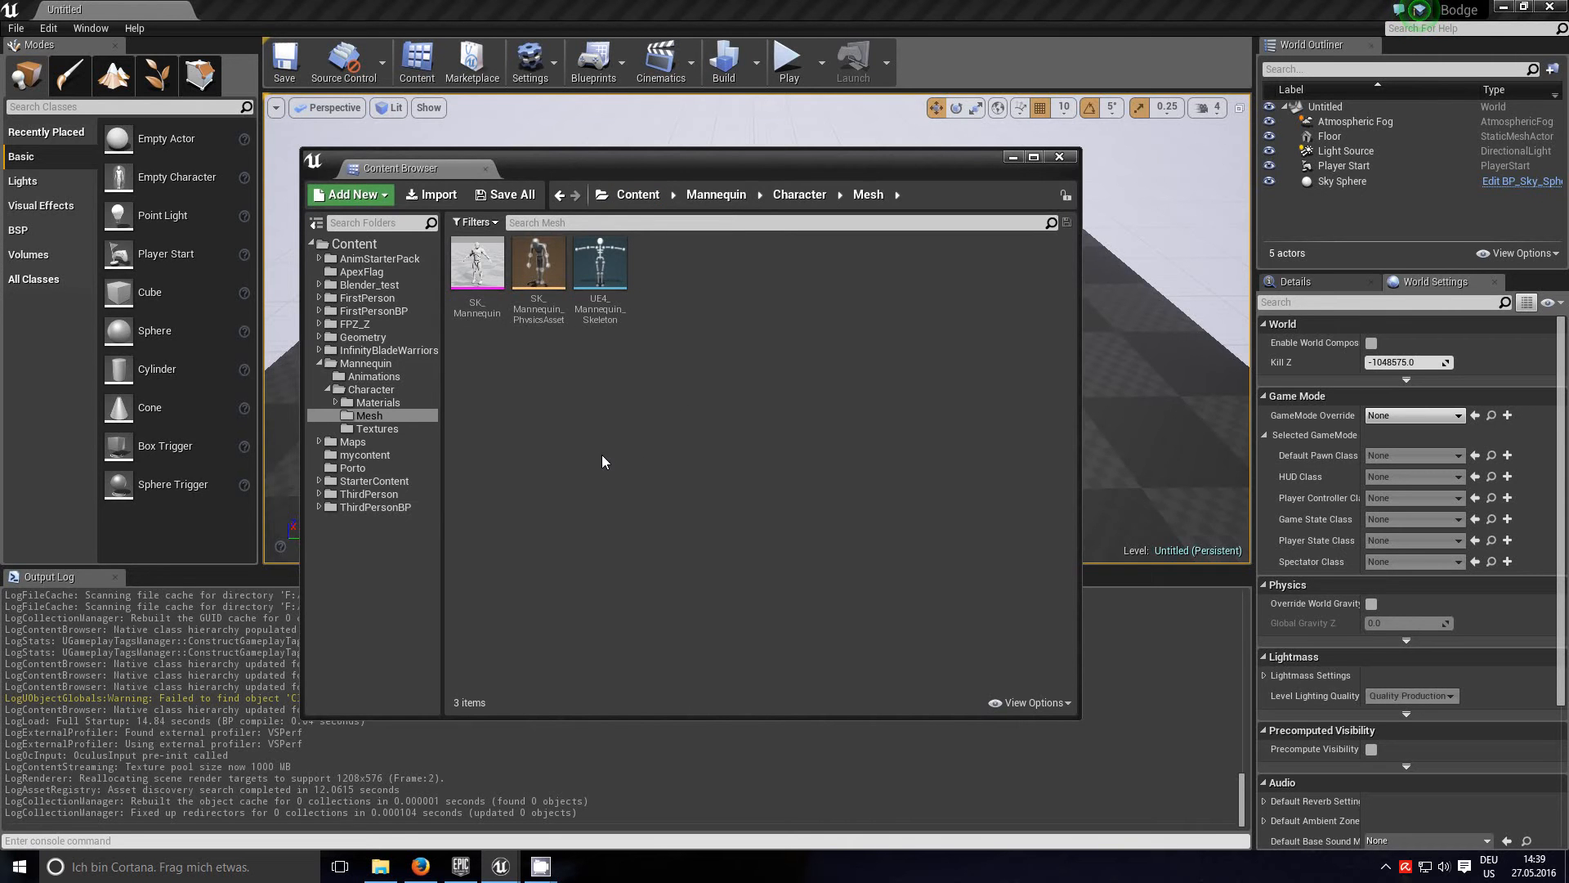
{"action": "mouse_move", "coordinate": [588, 454]}
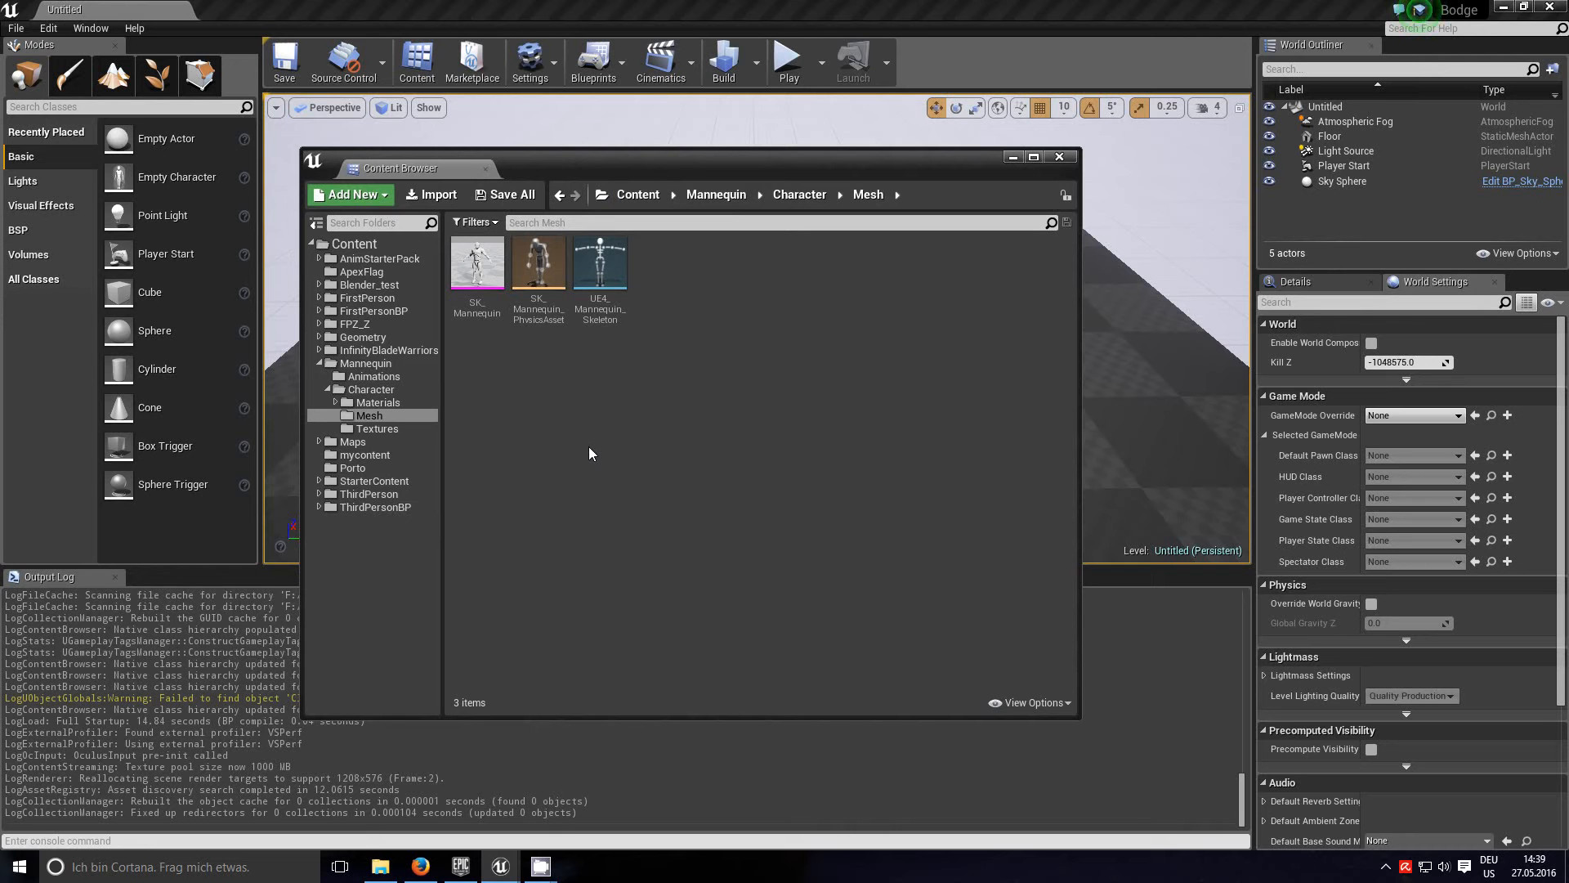
{"action": "mouse_move", "coordinate": [378, 363]}
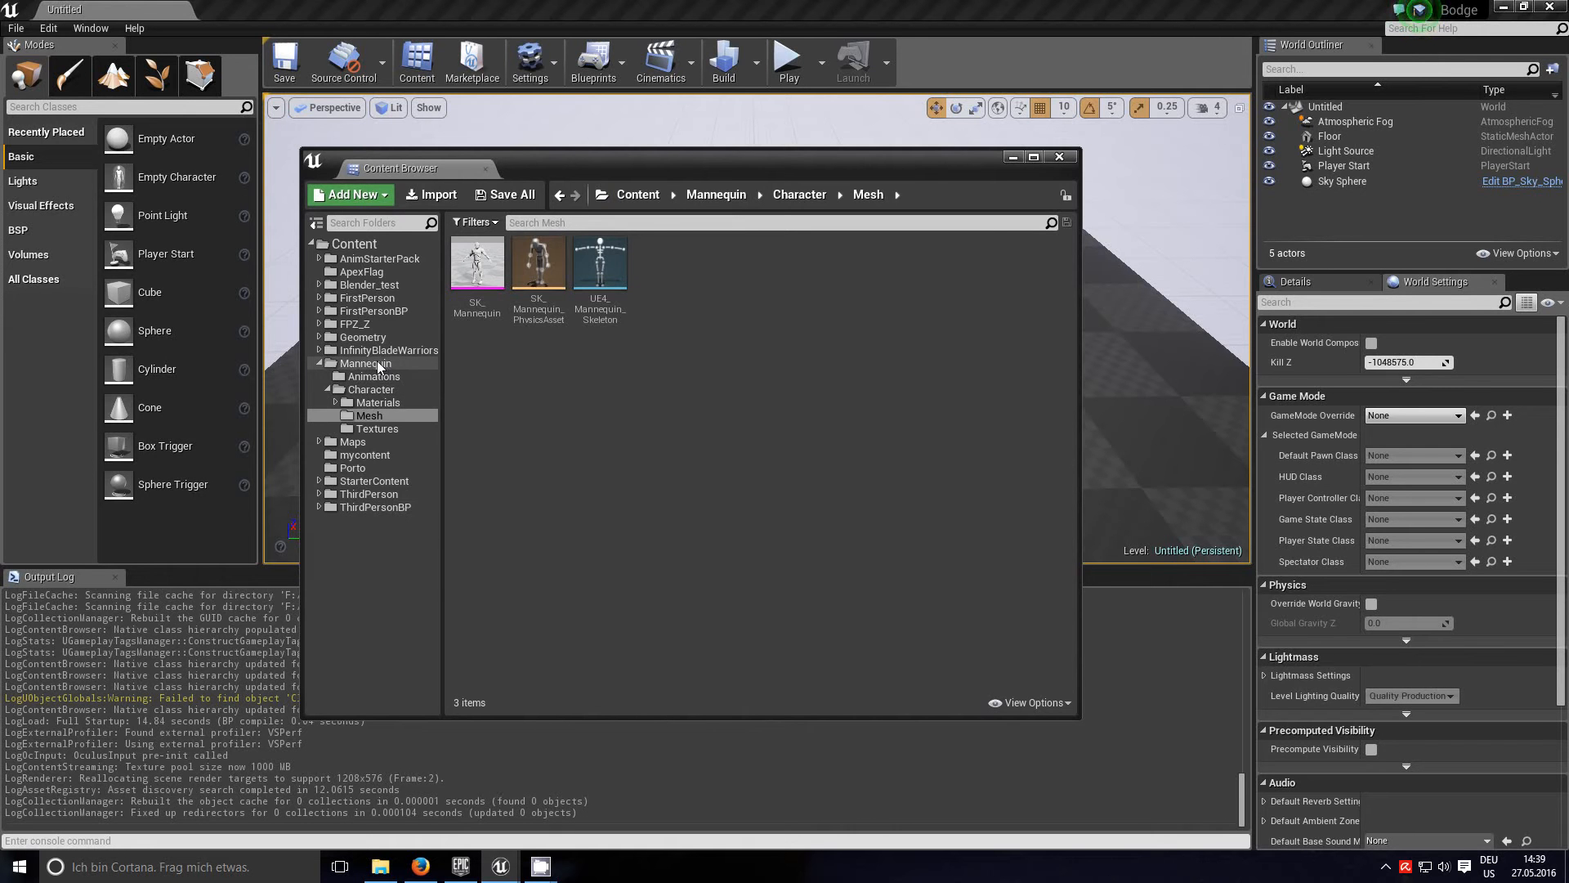
Step: Browse to Mannequin > Animations and delete the Aim_Space_Hip animation
{"action": "left_click", "coordinate": [367, 362]}
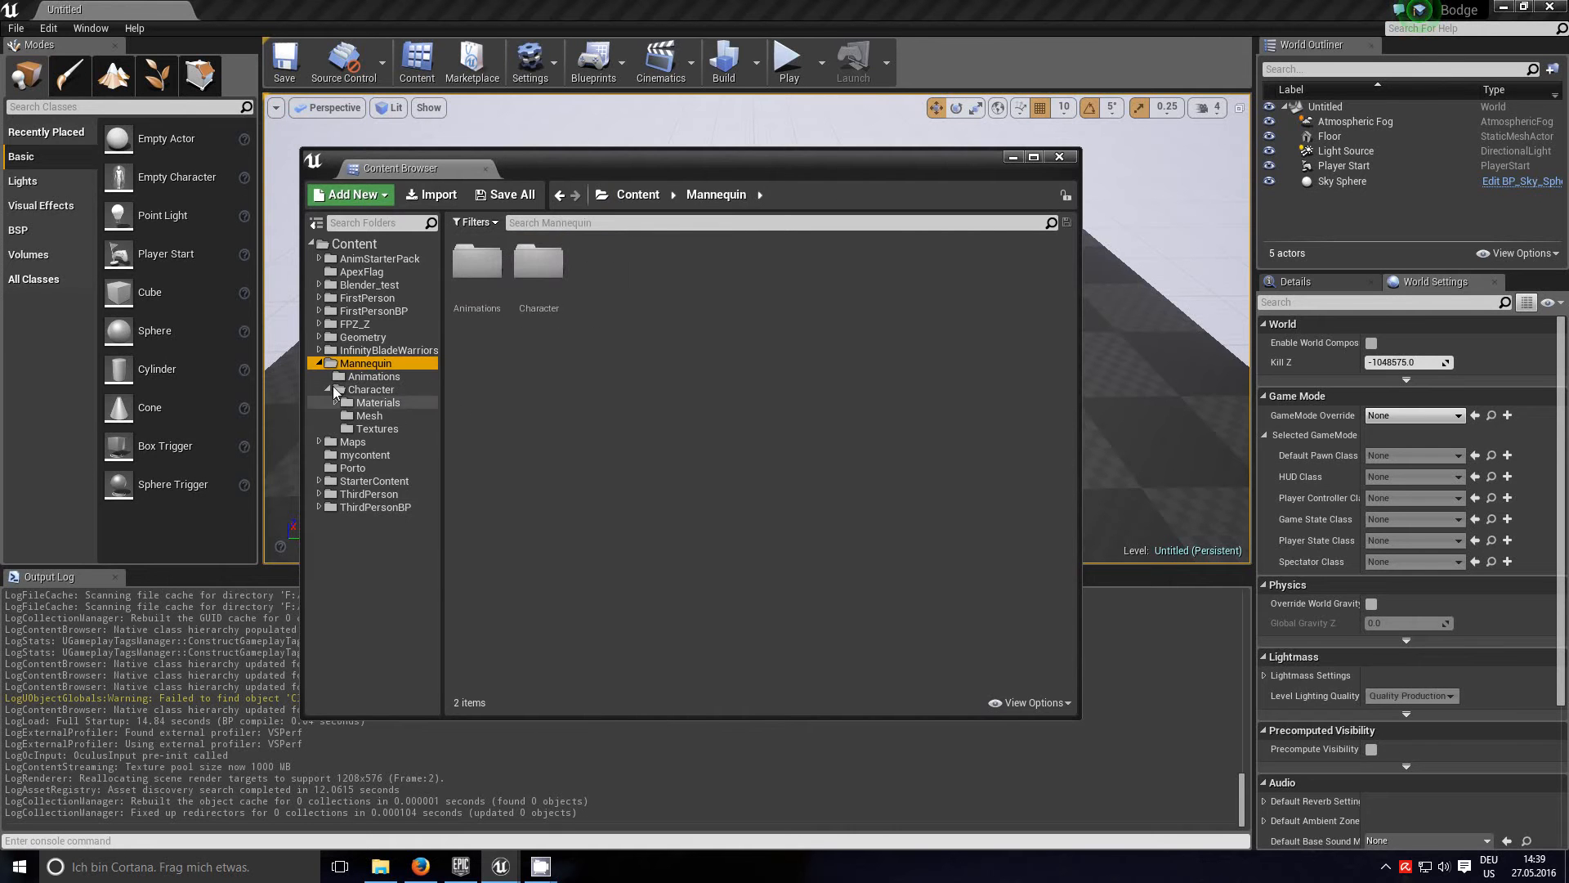
{"action": "left_click", "coordinate": [374, 376]}
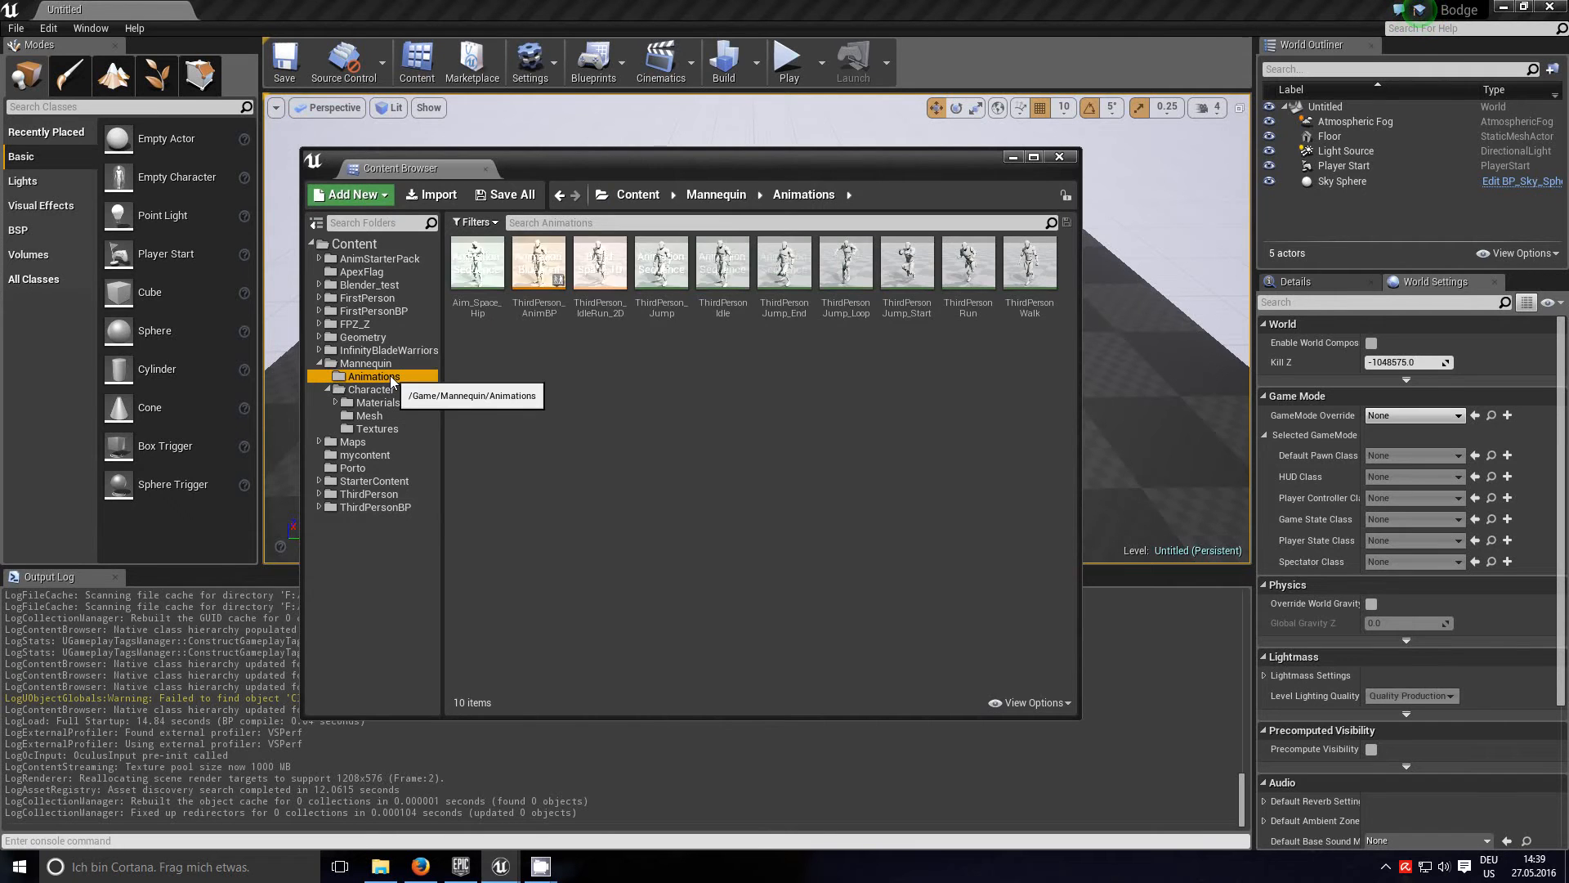
{"action": "left_click", "coordinate": [369, 415]}
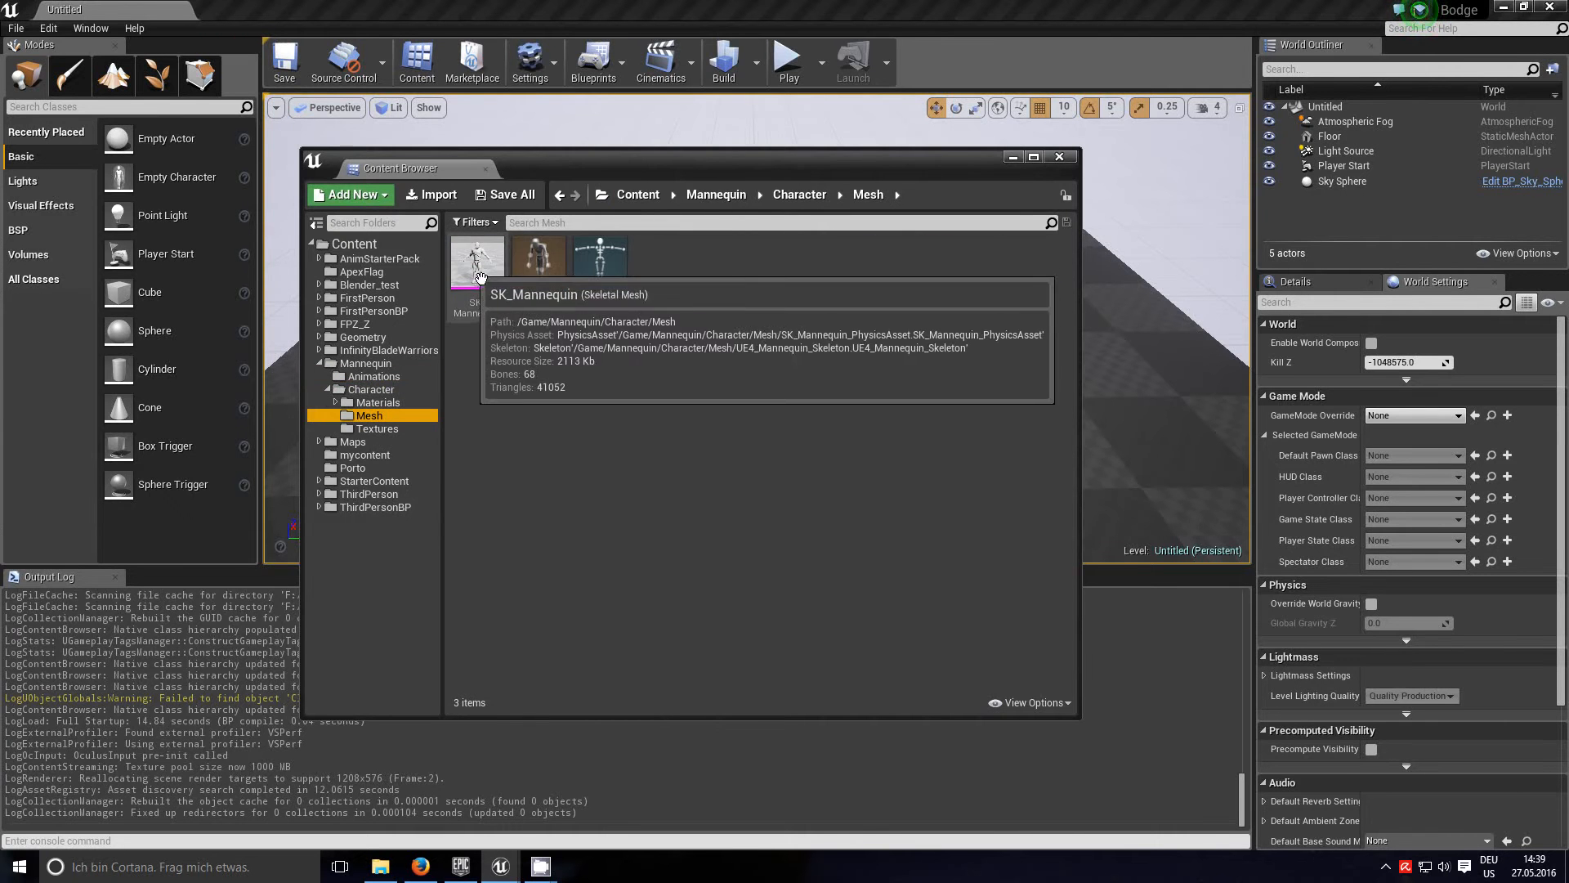
{"action": "mouse_move", "coordinate": [658, 305]}
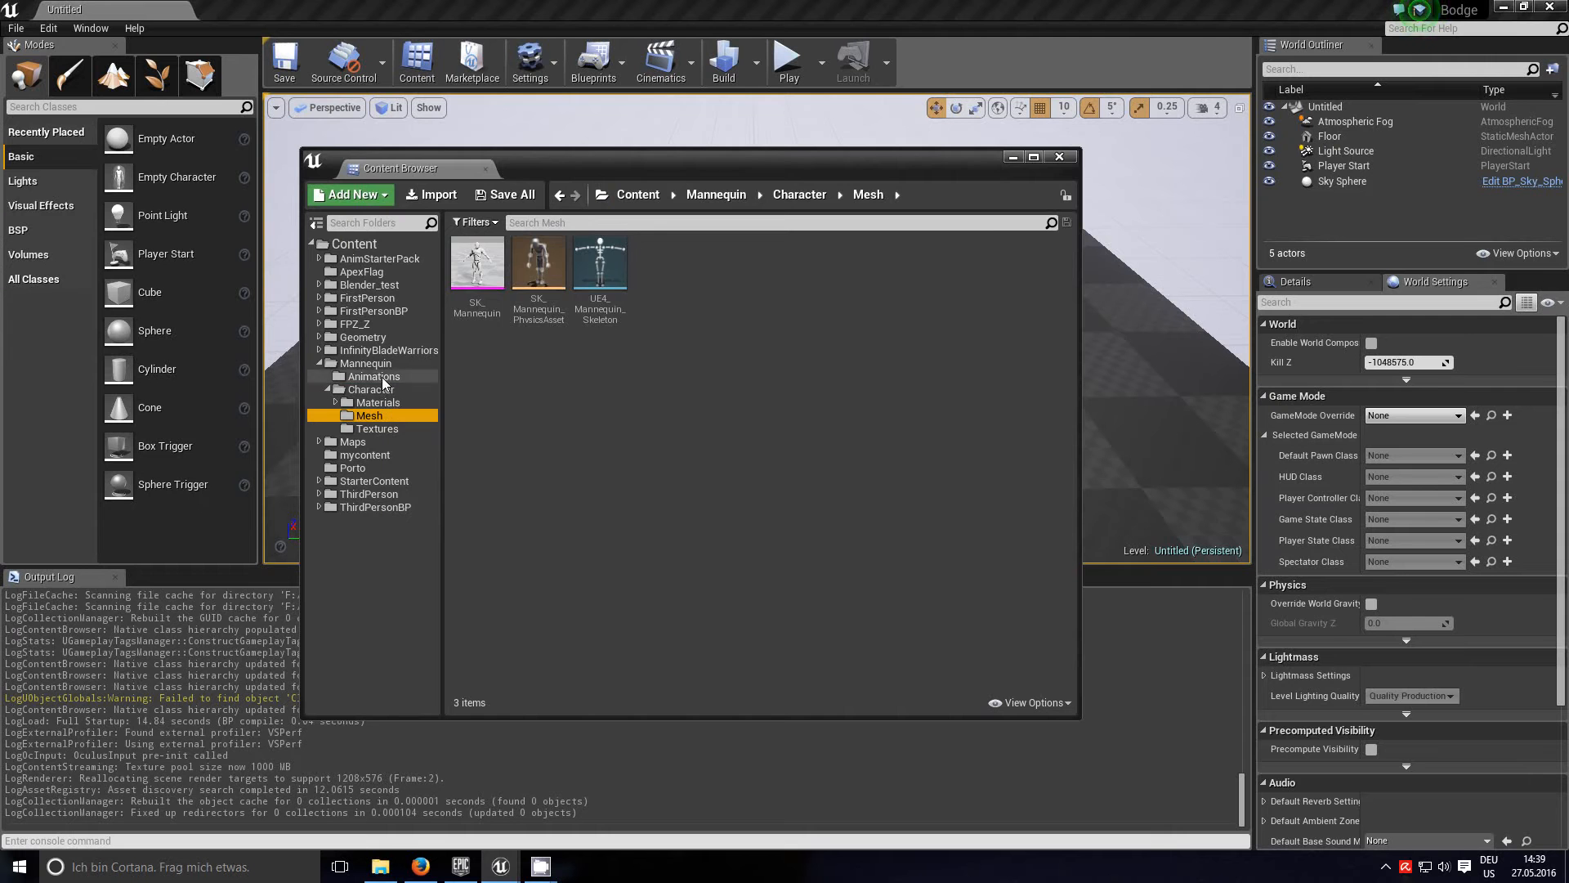
{"action": "left_click", "coordinate": [375, 375]}
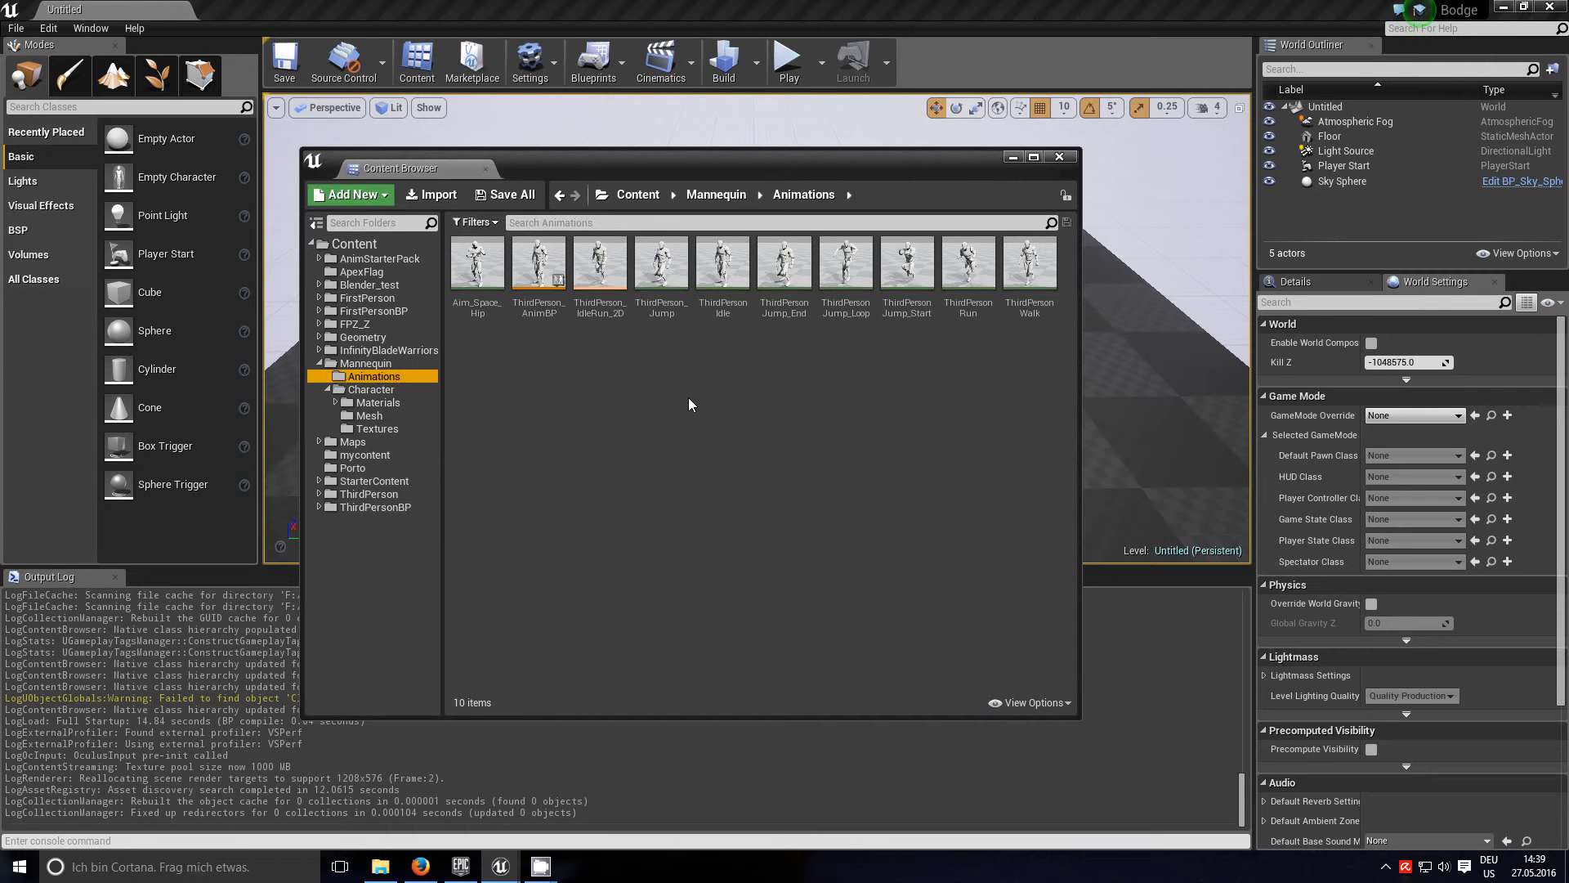
{"action": "mouse_move", "coordinate": [478, 265]}
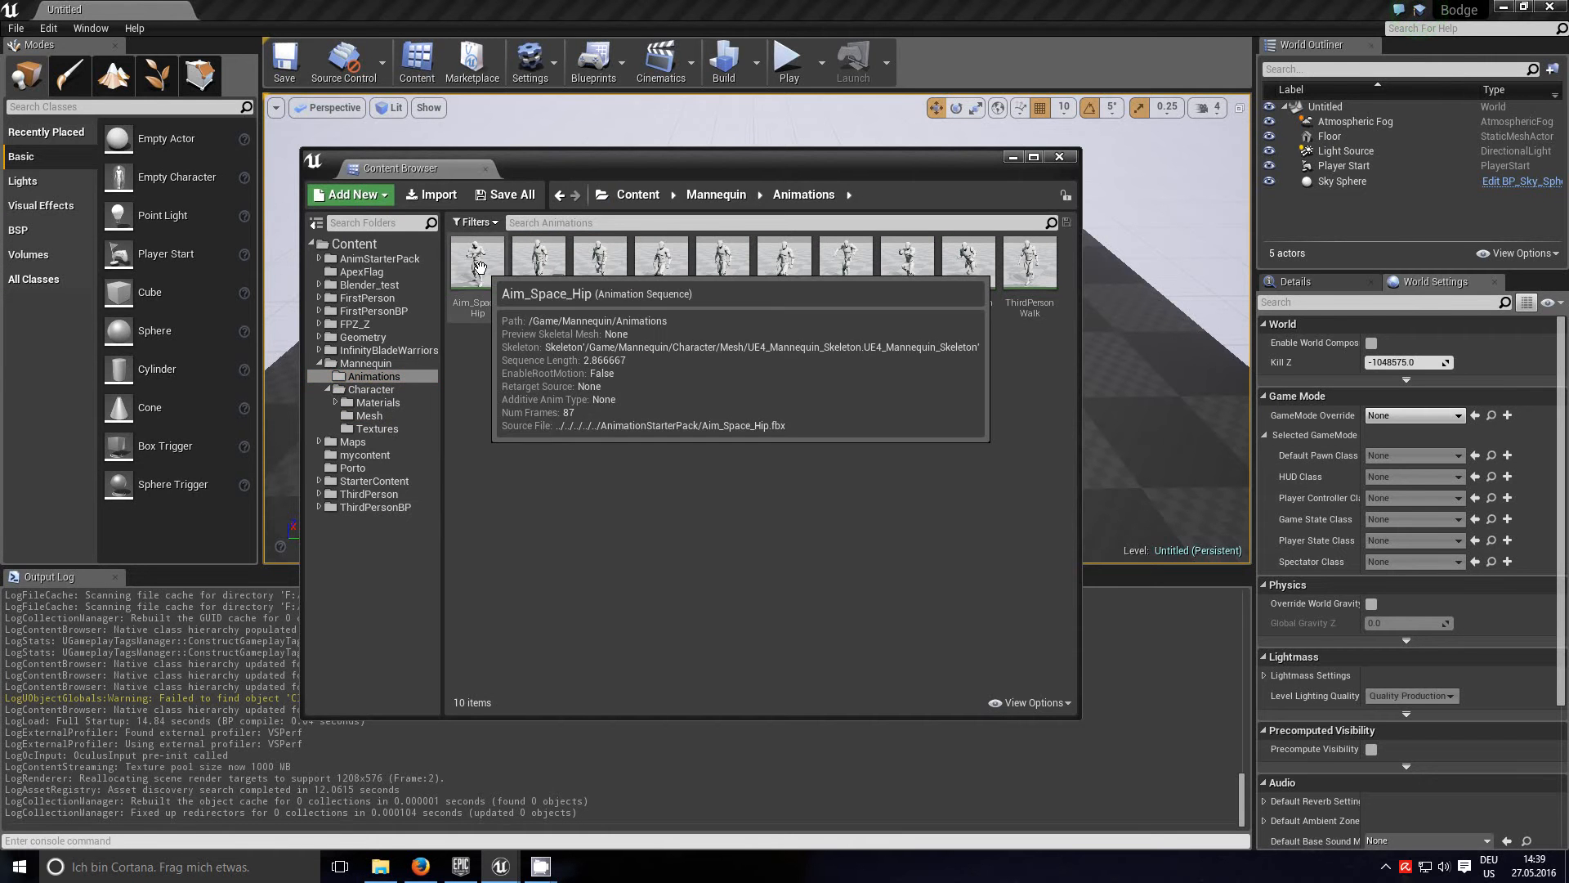
{"action": "right_click", "coordinate": [478, 258]}
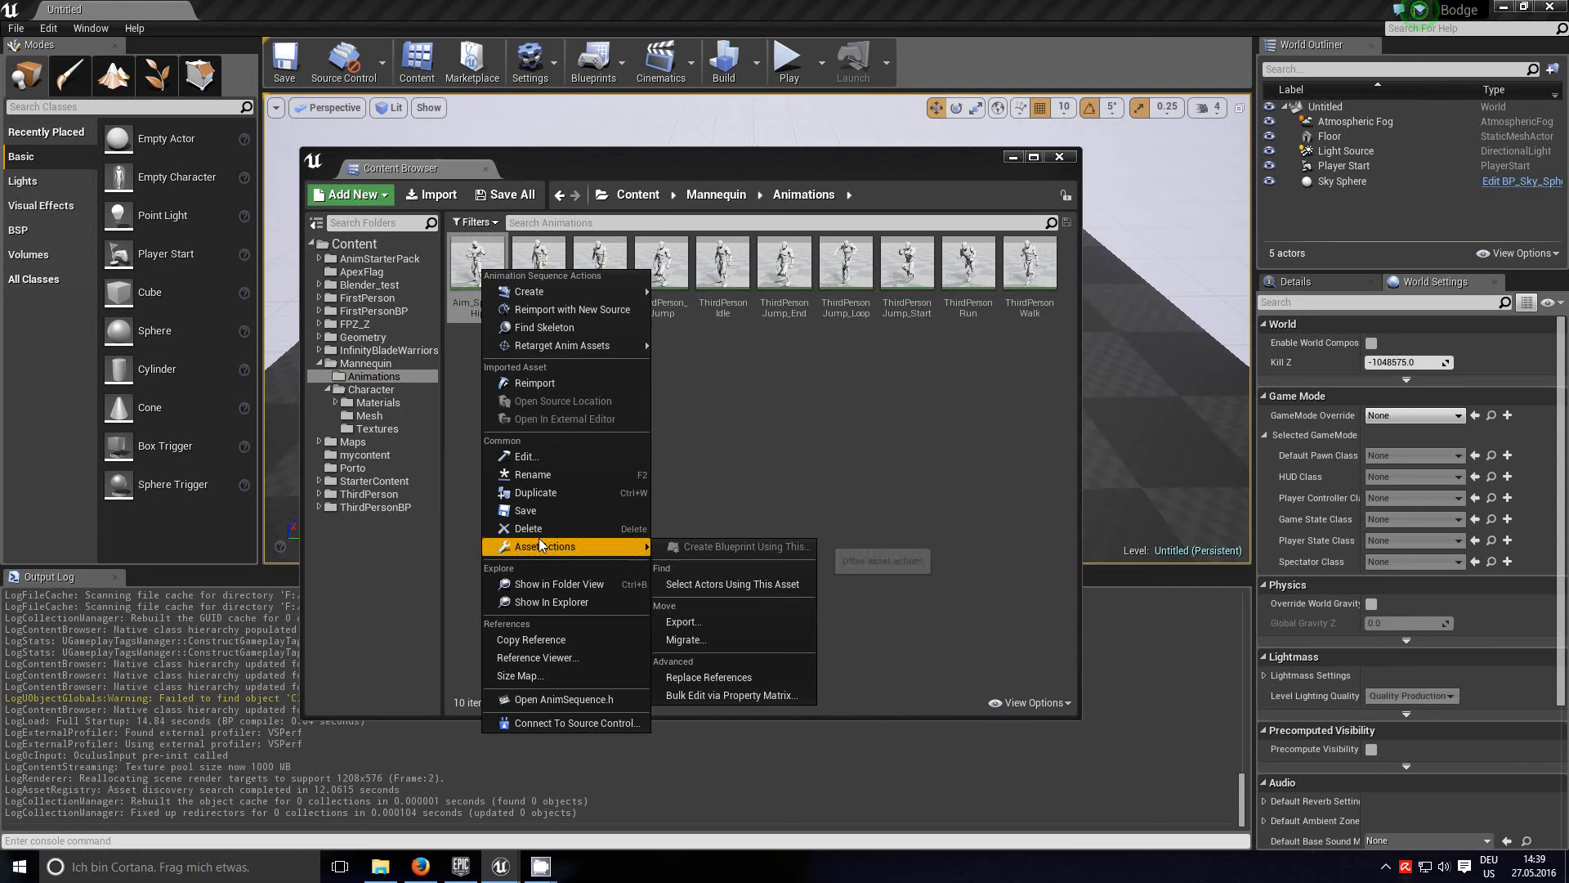
{"action": "left_click", "coordinate": [710, 692]}
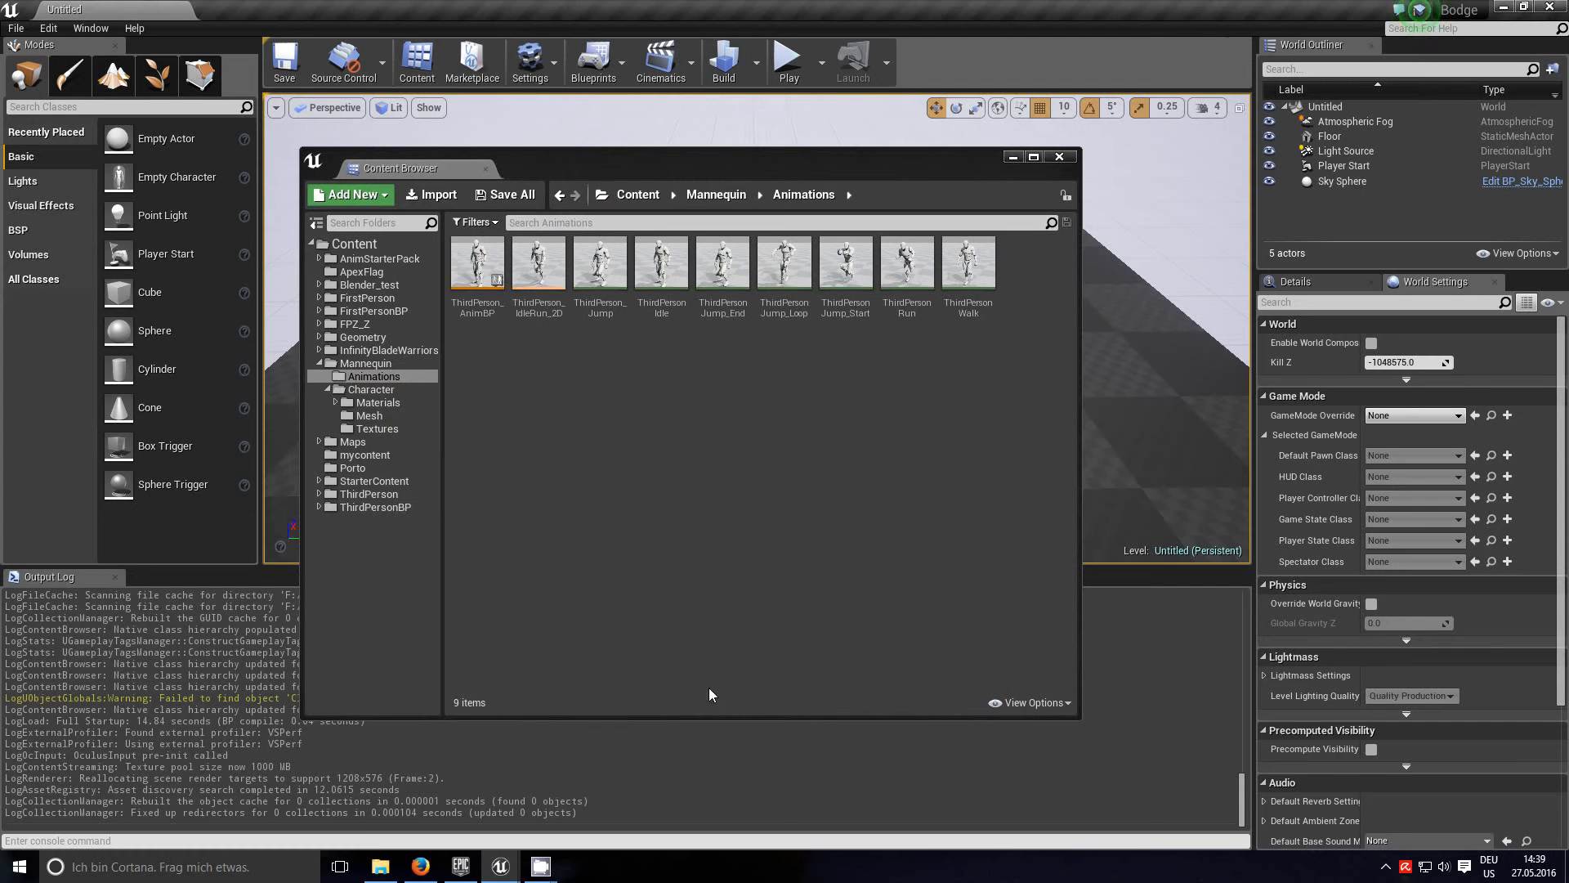
{"action": "mouse_move", "coordinate": [477, 262]}
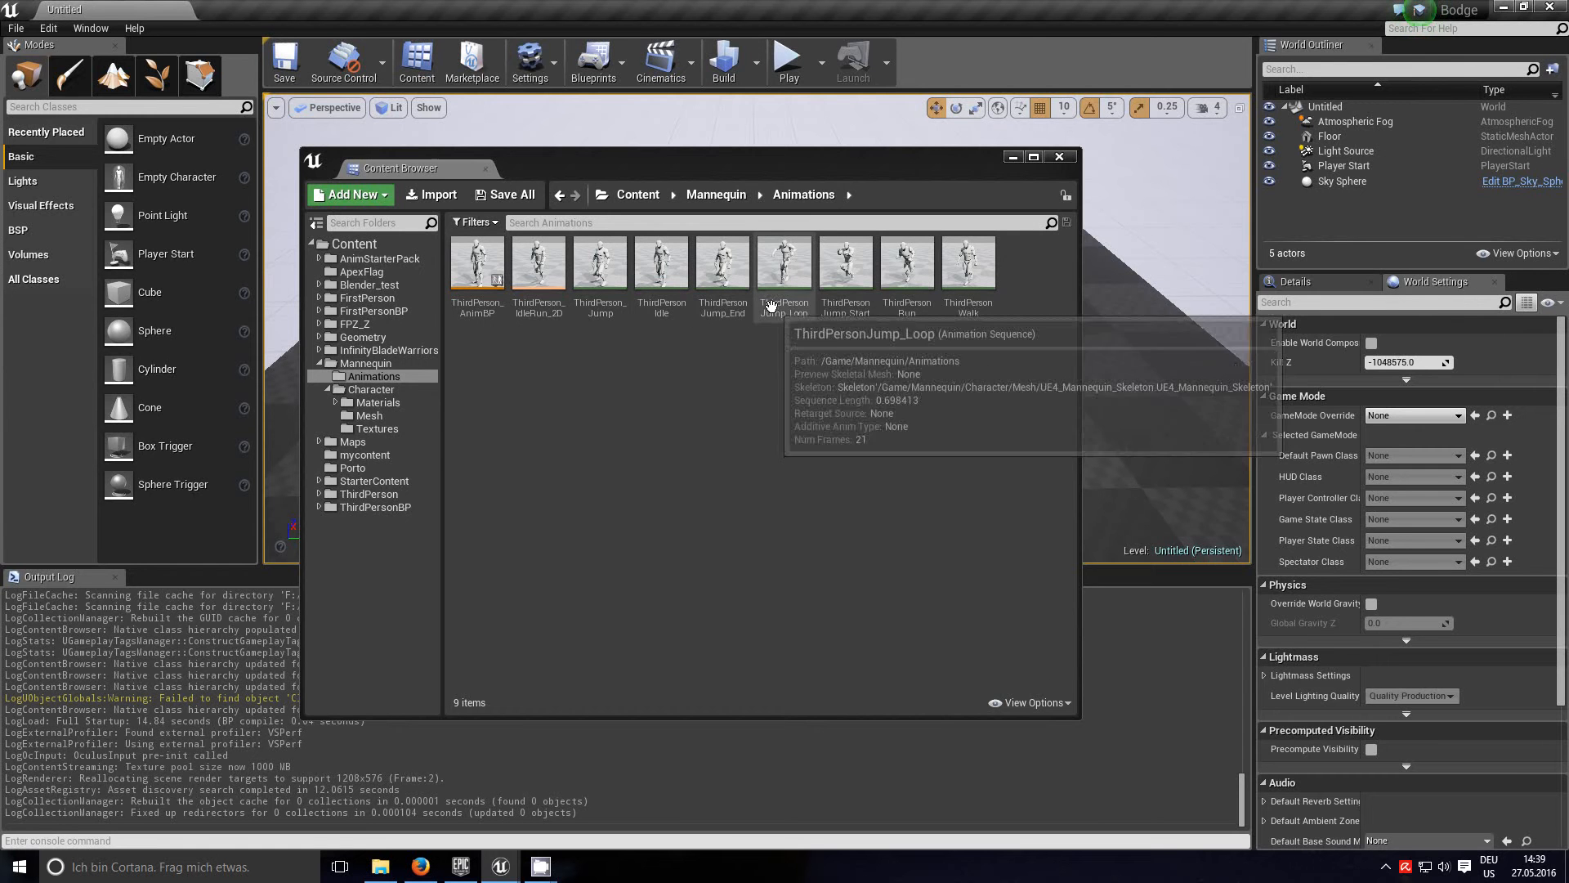
{"action": "mouse_move", "coordinate": [921, 335]}
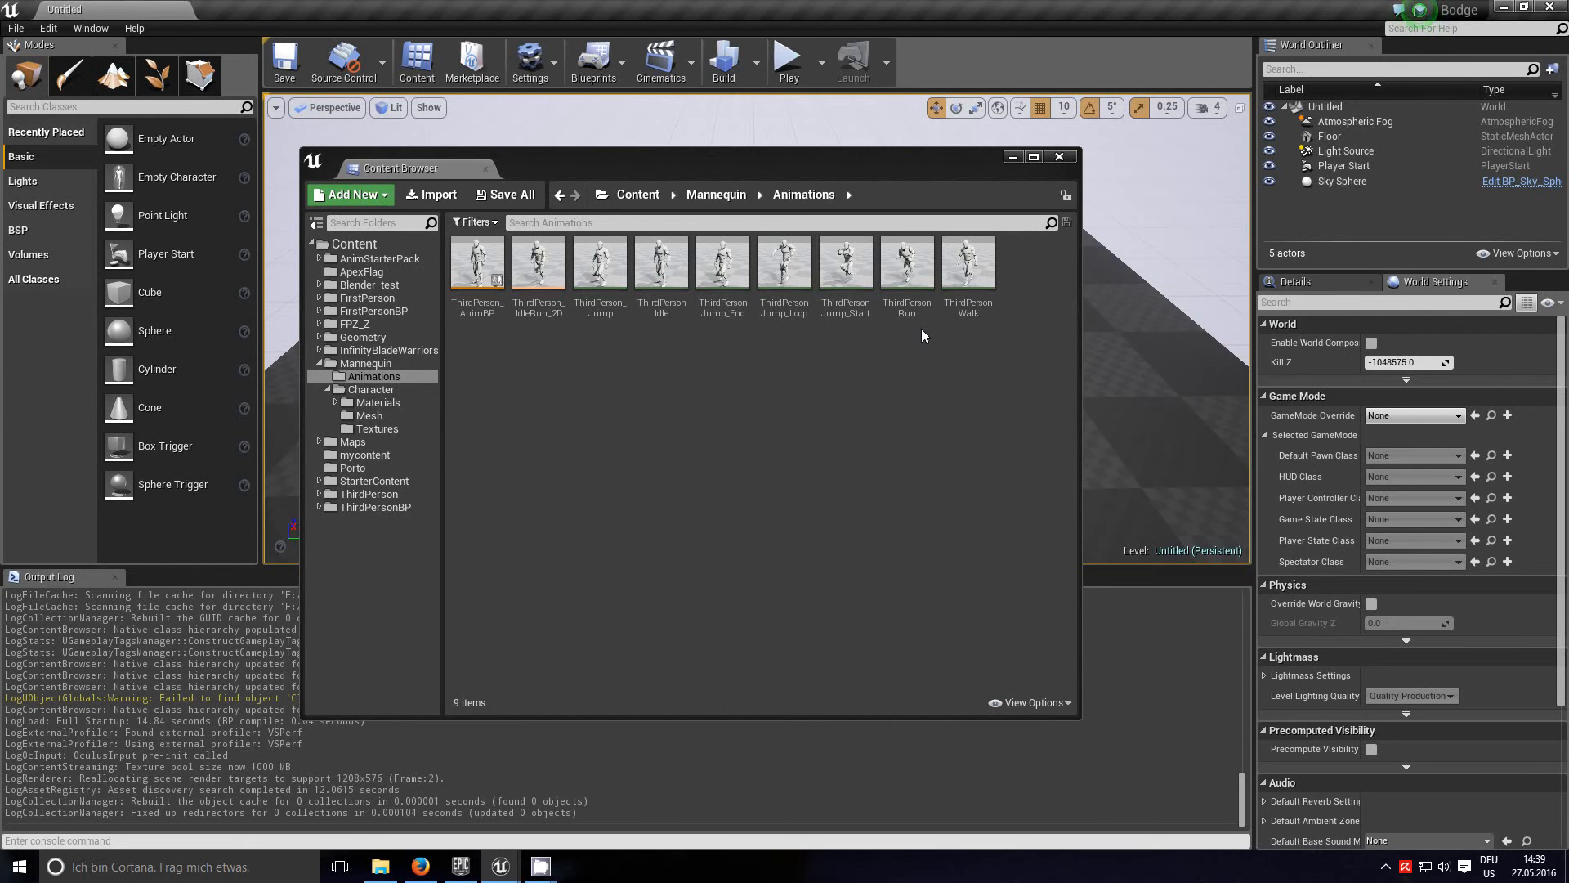
{"action": "mouse_move", "coordinate": [703, 405]}
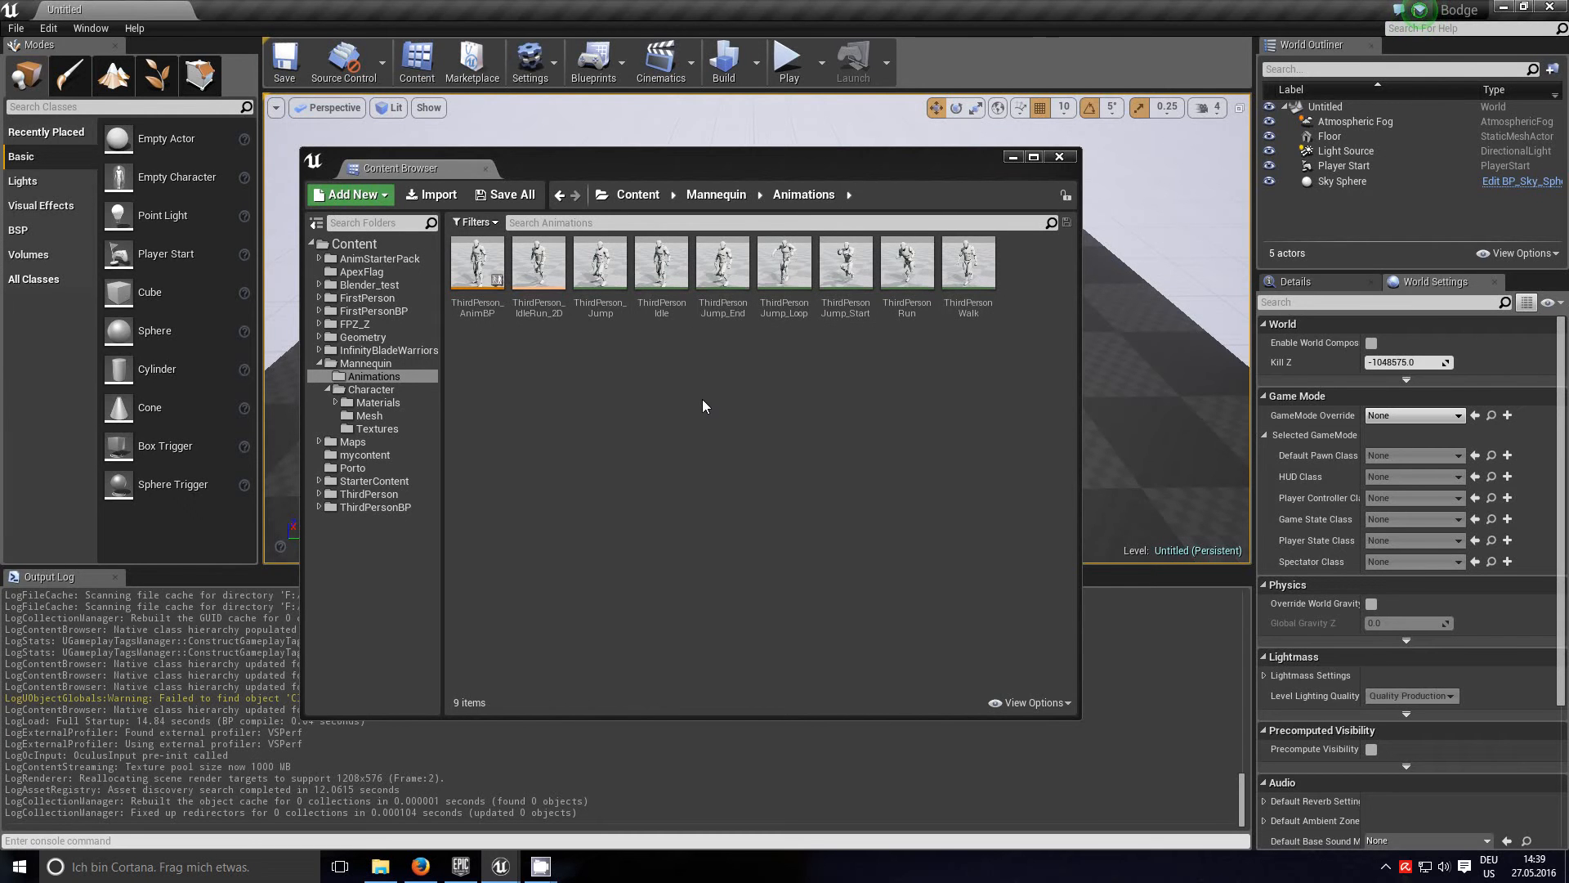
{"action": "mouse_move", "coordinate": [686, 477]}
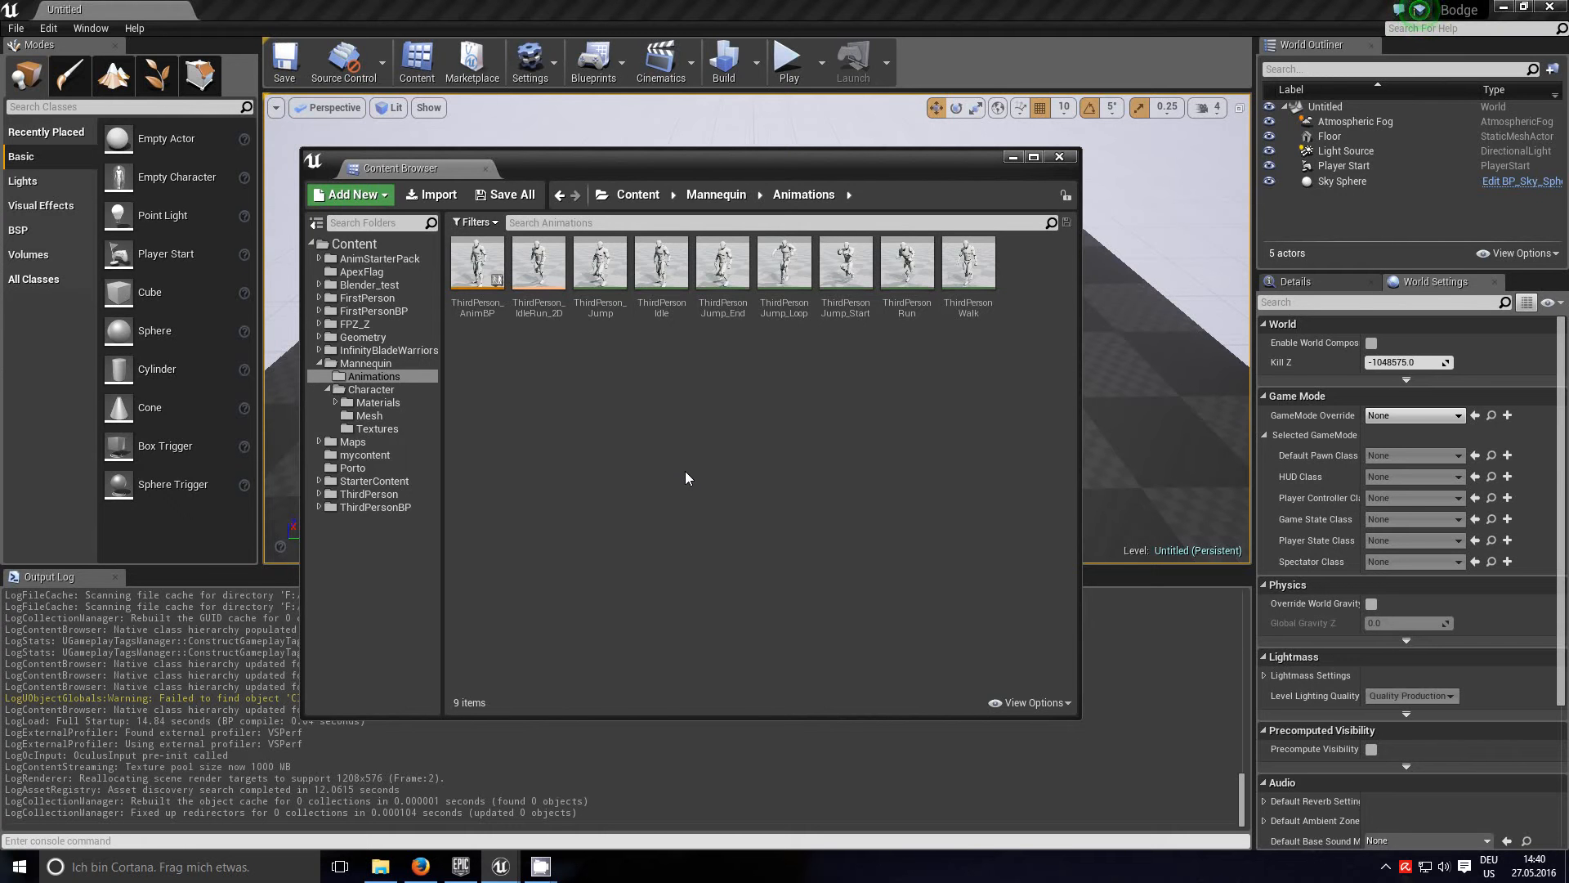
{"action": "mouse_move", "coordinate": [641, 409]}
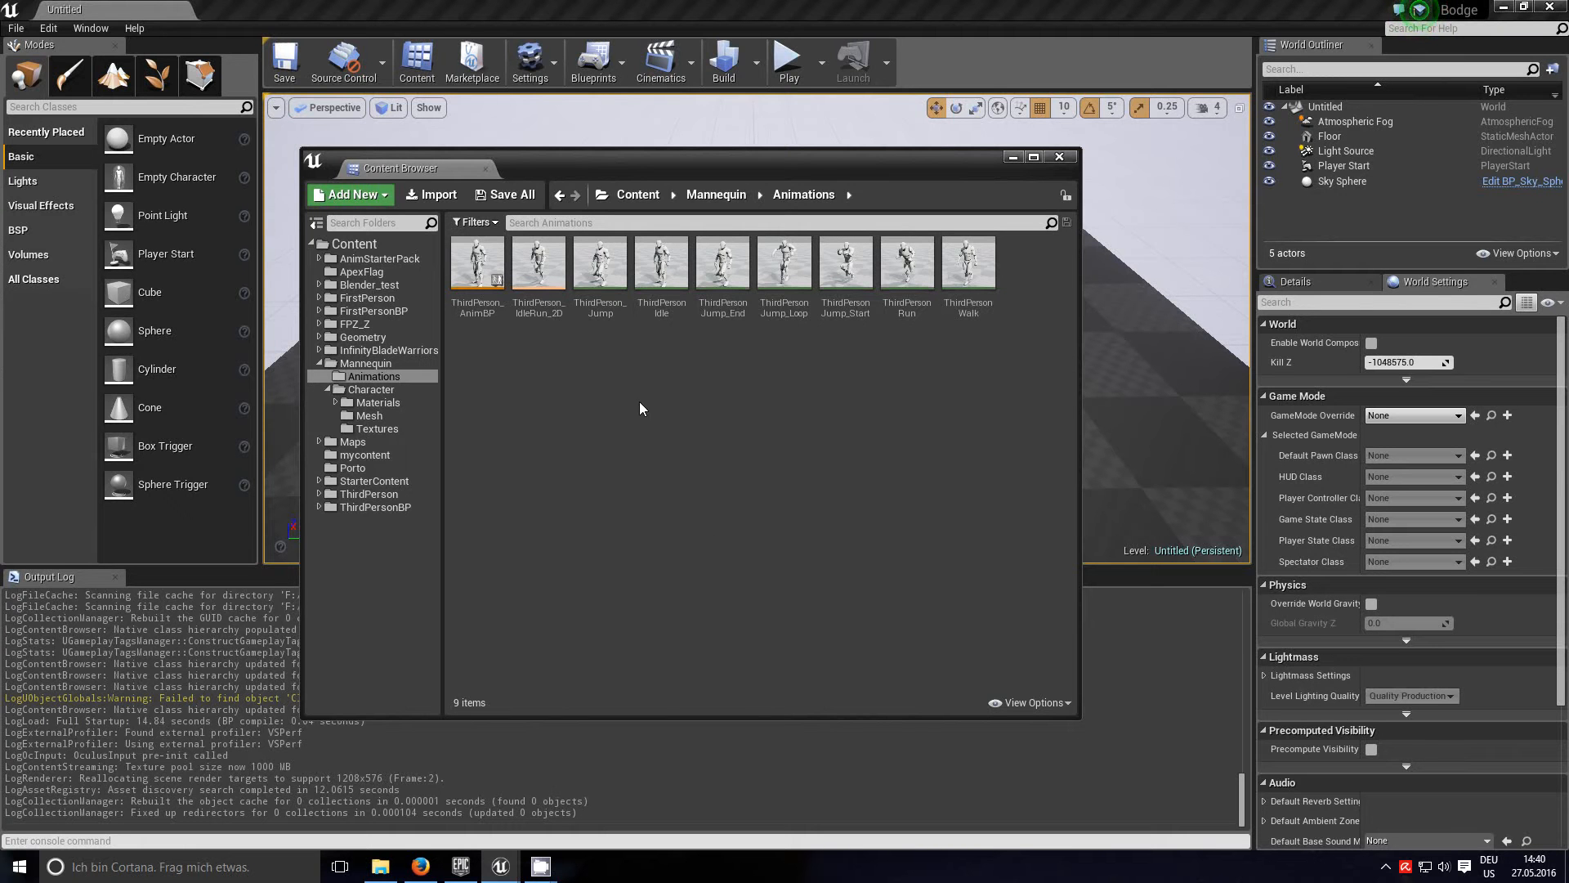
{"action": "mouse_move", "coordinate": [477, 262]}
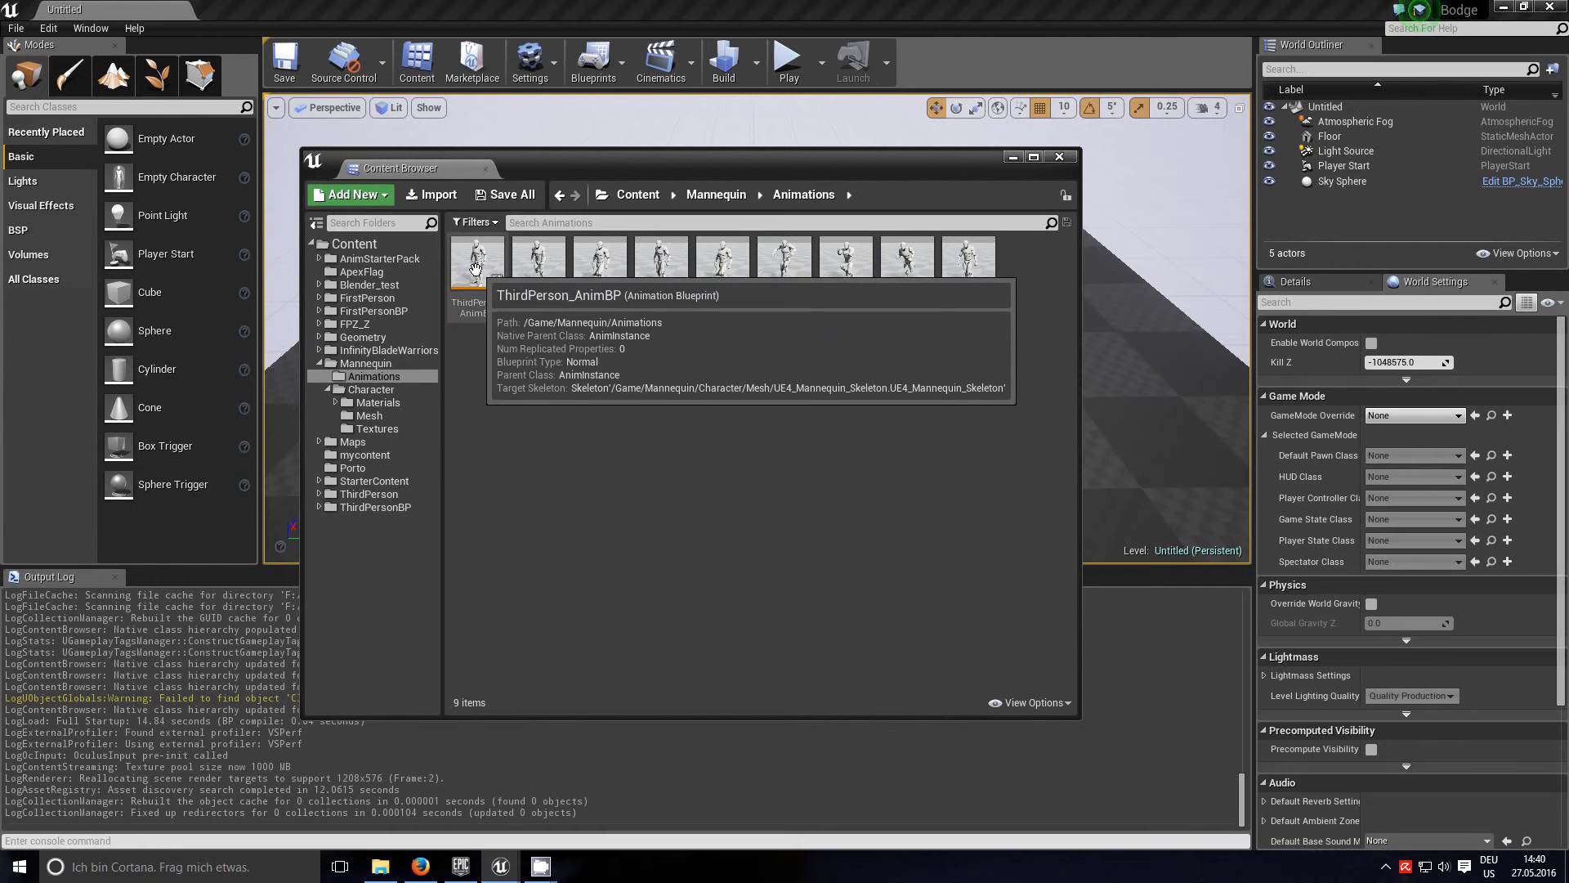
Step: Open UE4_Mannequin_Skeleton in Persona and zoom out on the SK_Mannequin reference pose
{"action": "left_click", "coordinate": [369, 415]}
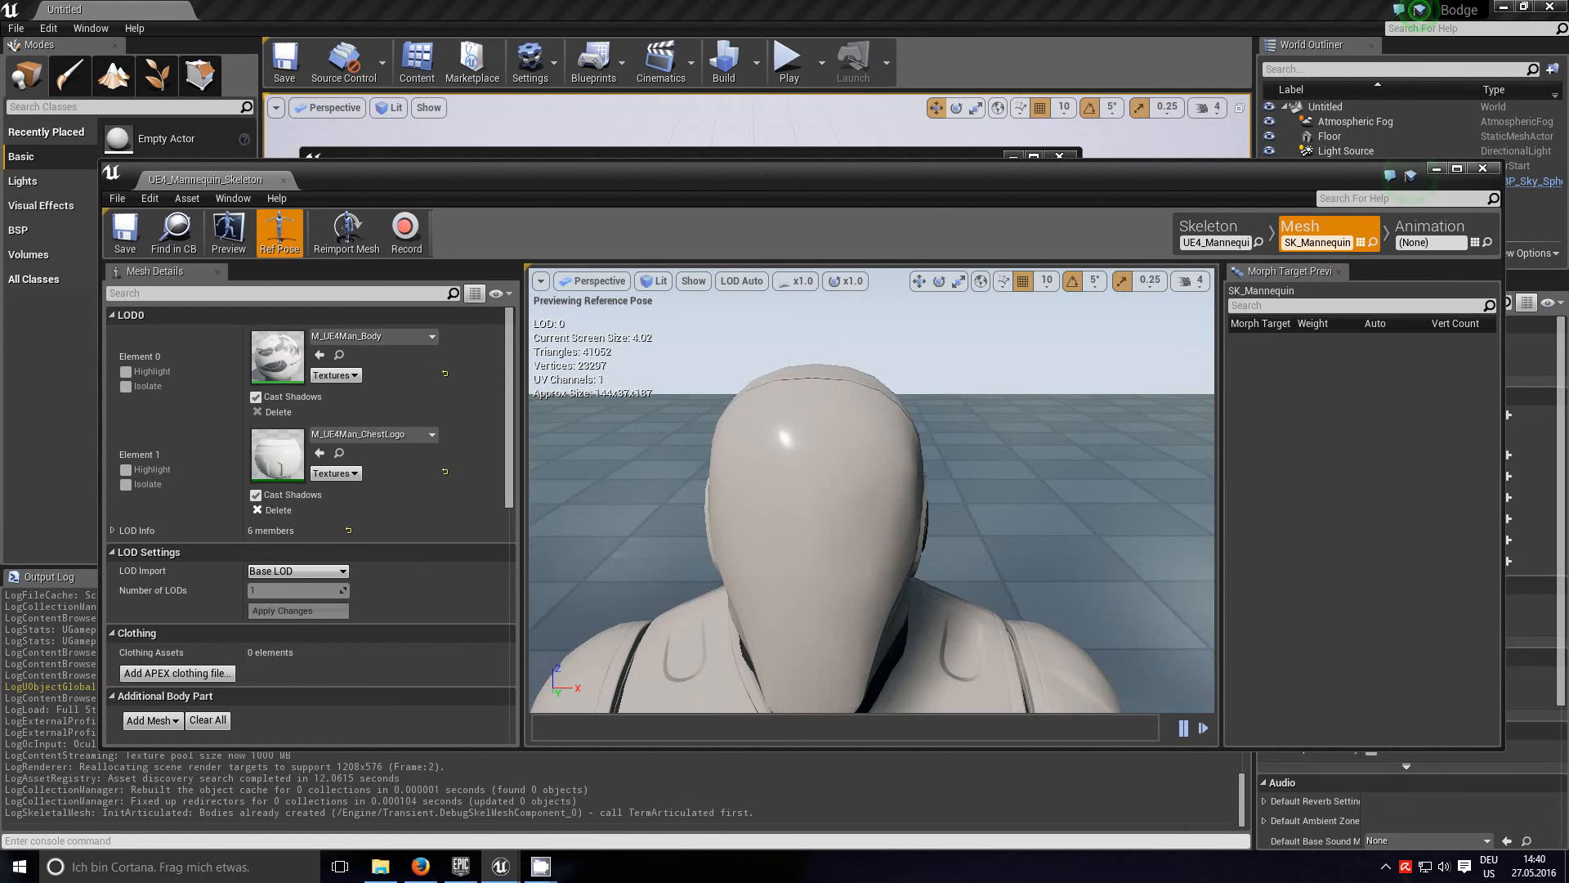
{"action": "scroll", "scroll_direction": "down", "scroll_amount": 3}
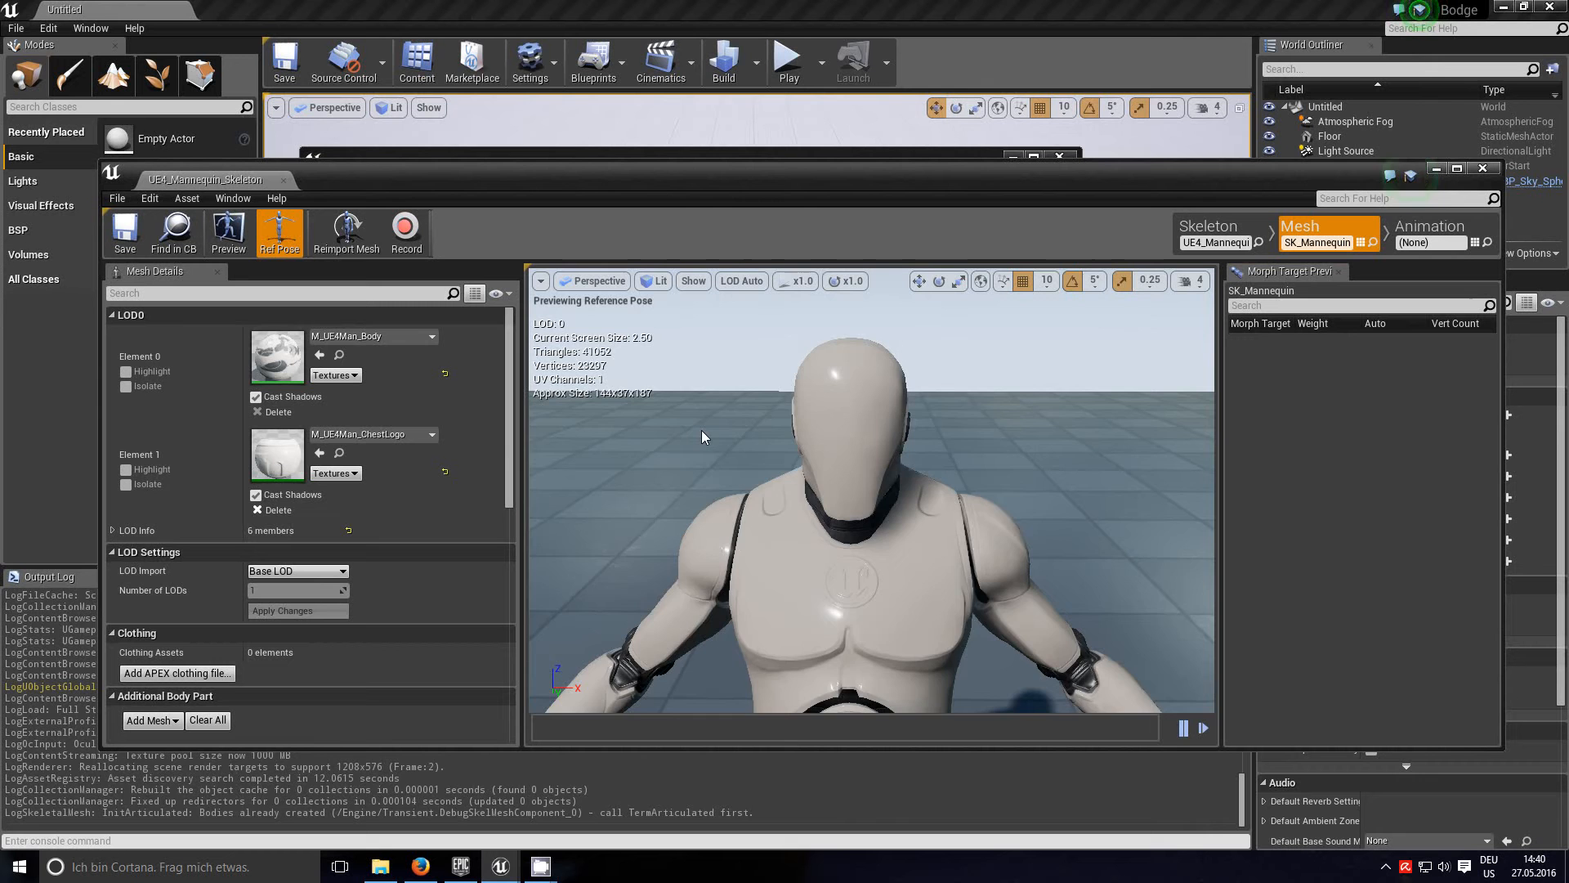
{"action": "scroll", "scroll_direction": "down", "scroll_amount": 3}
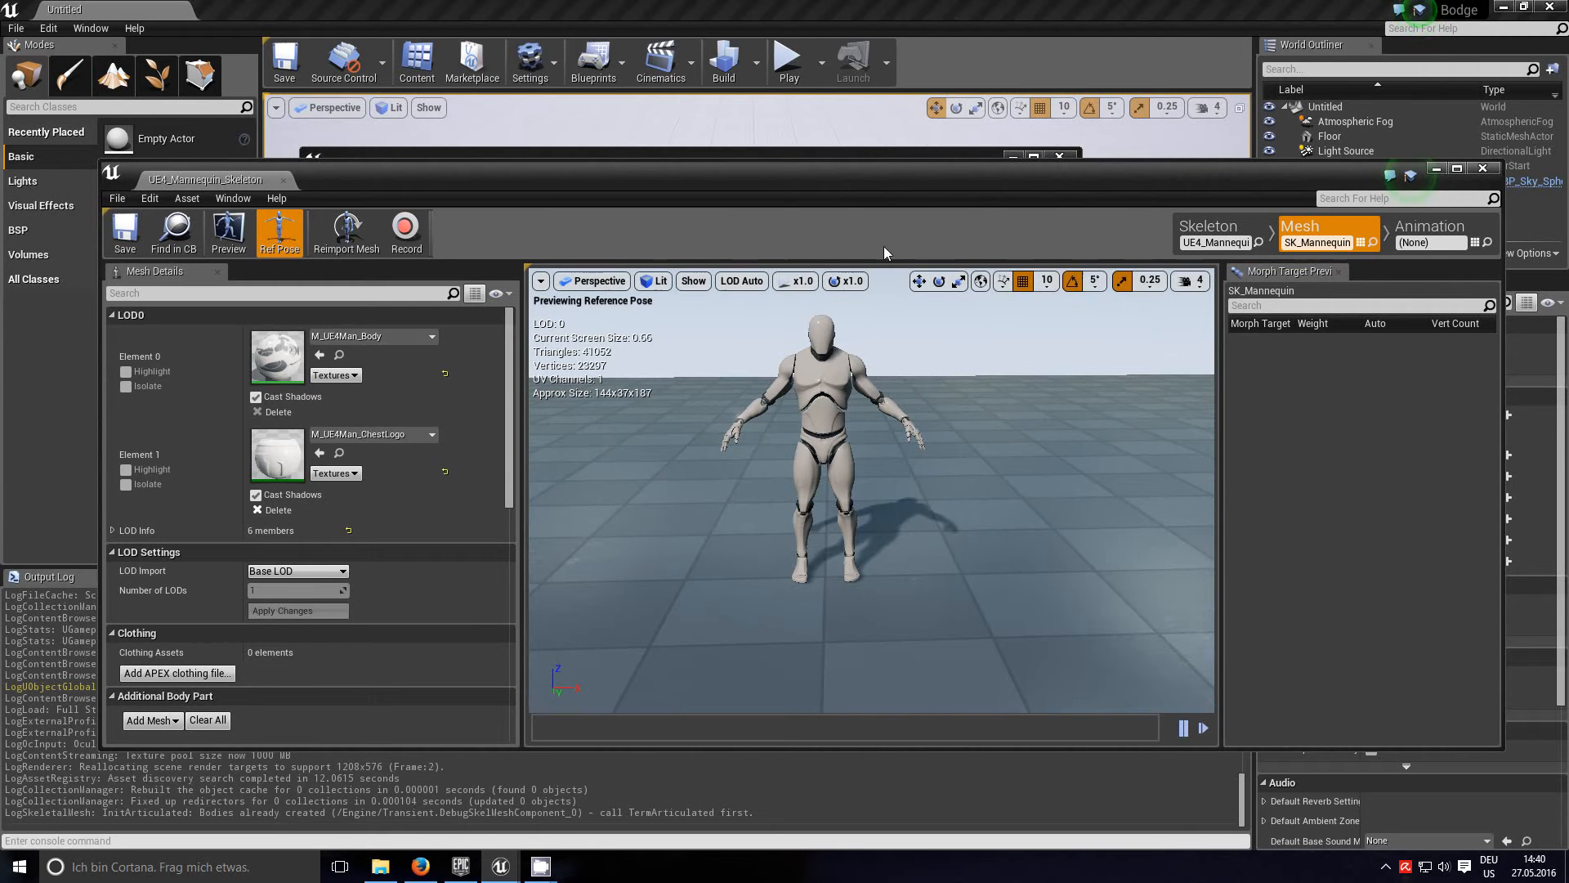
{"action": "mouse_move", "coordinate": [814, 484]}
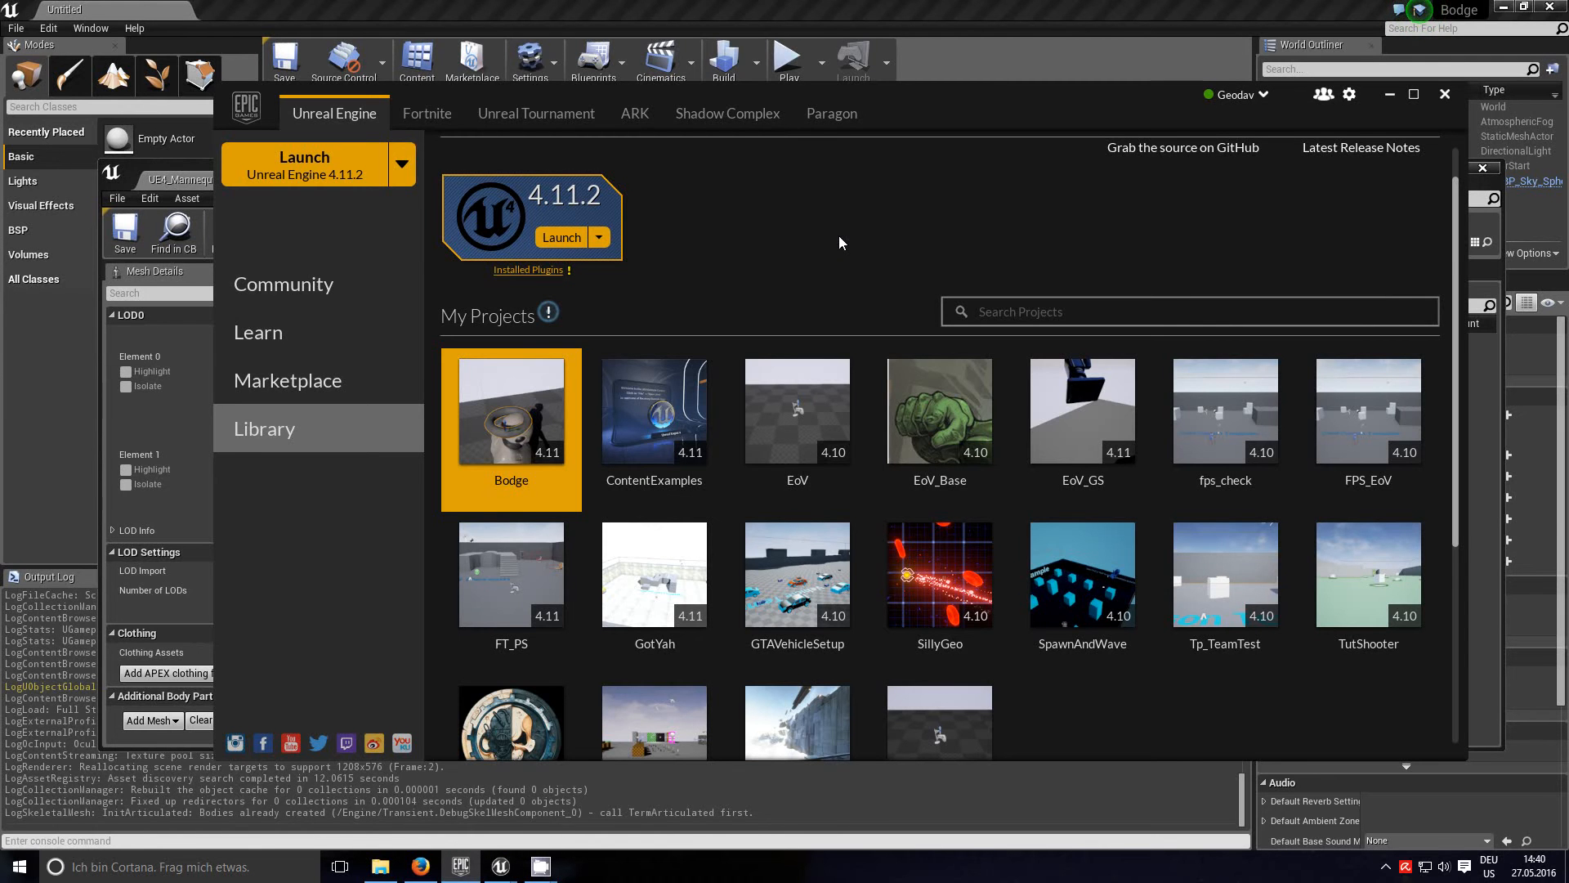
{"action": "scroll", "scroll_direction": "down", "scroll_amount": 3}
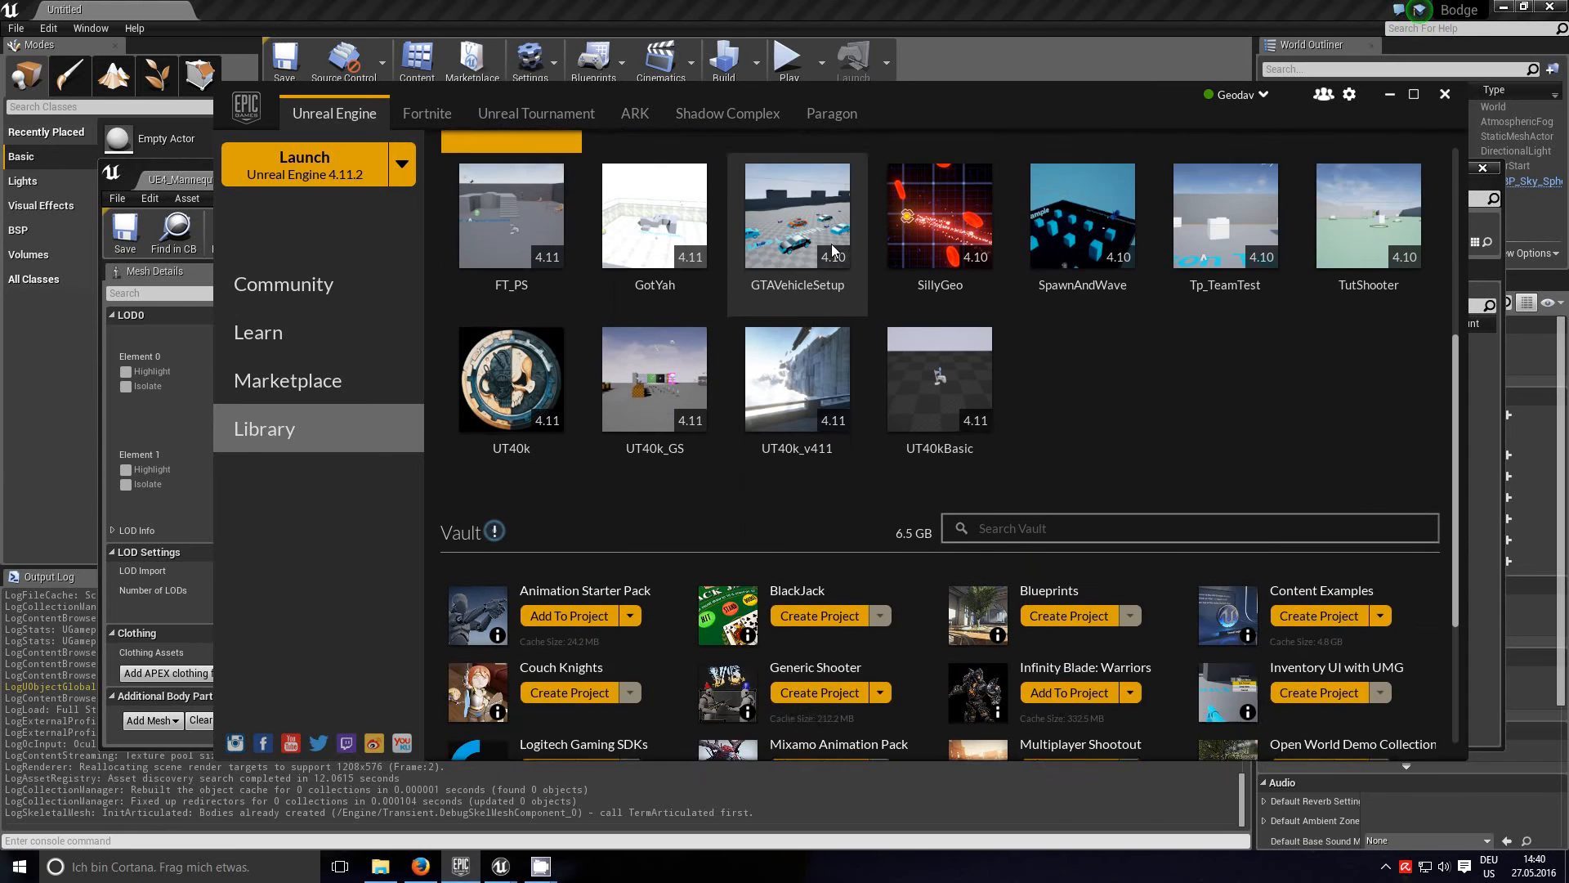
{"action": "scroll", "scroll_direction": "down", "scroll_amount": 3}
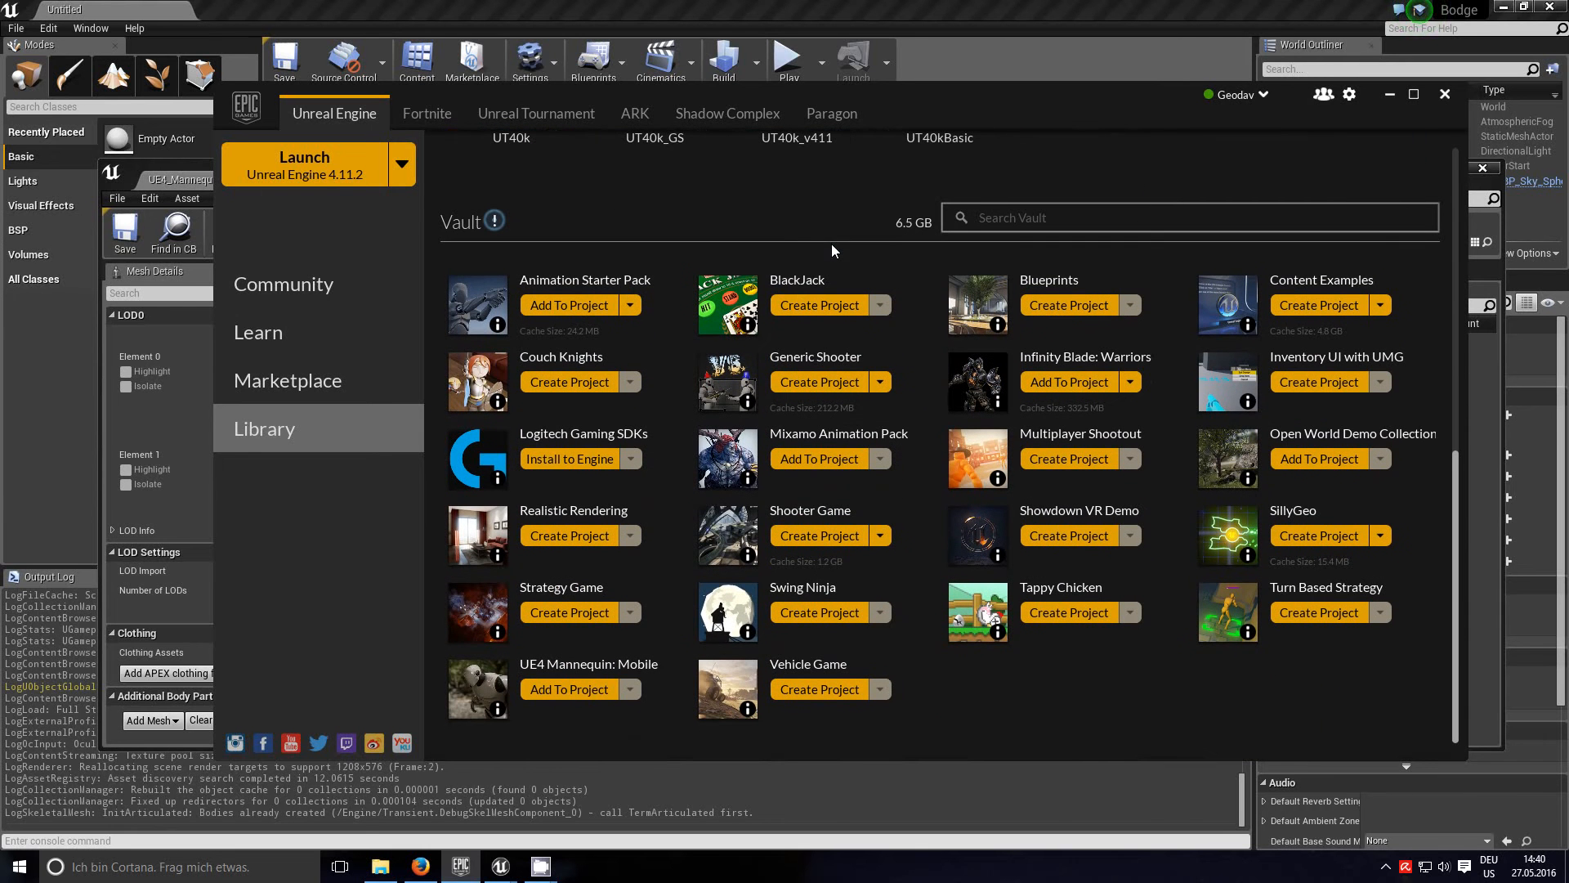
{"action": "mouse_move", "coordinate": [589, 664]}
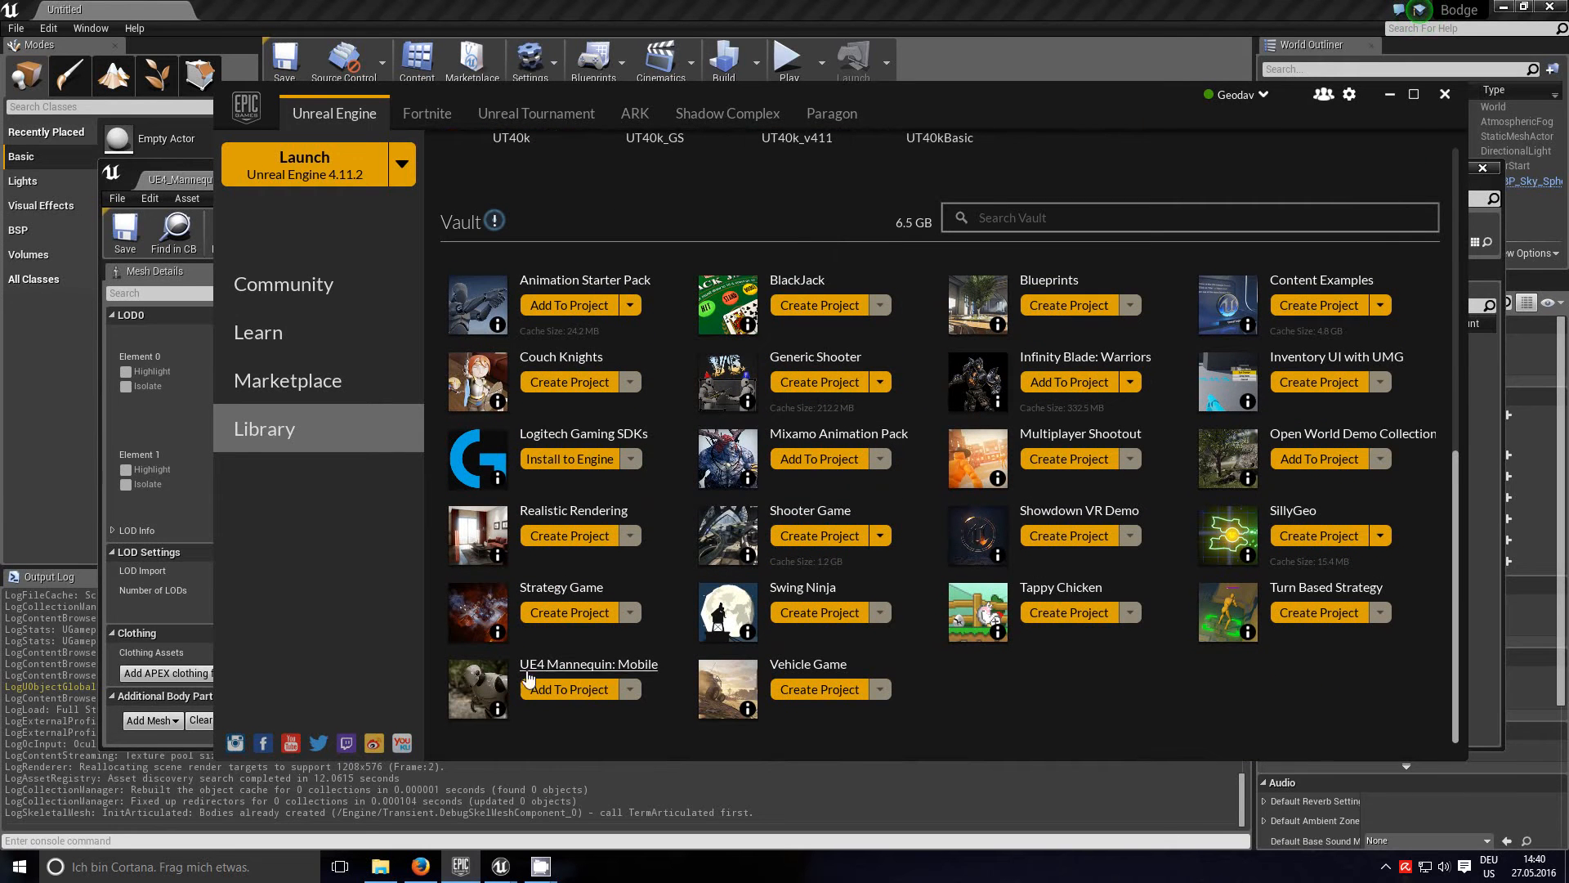
{"action": "mouse_move", "coordinate": [646, 677]}
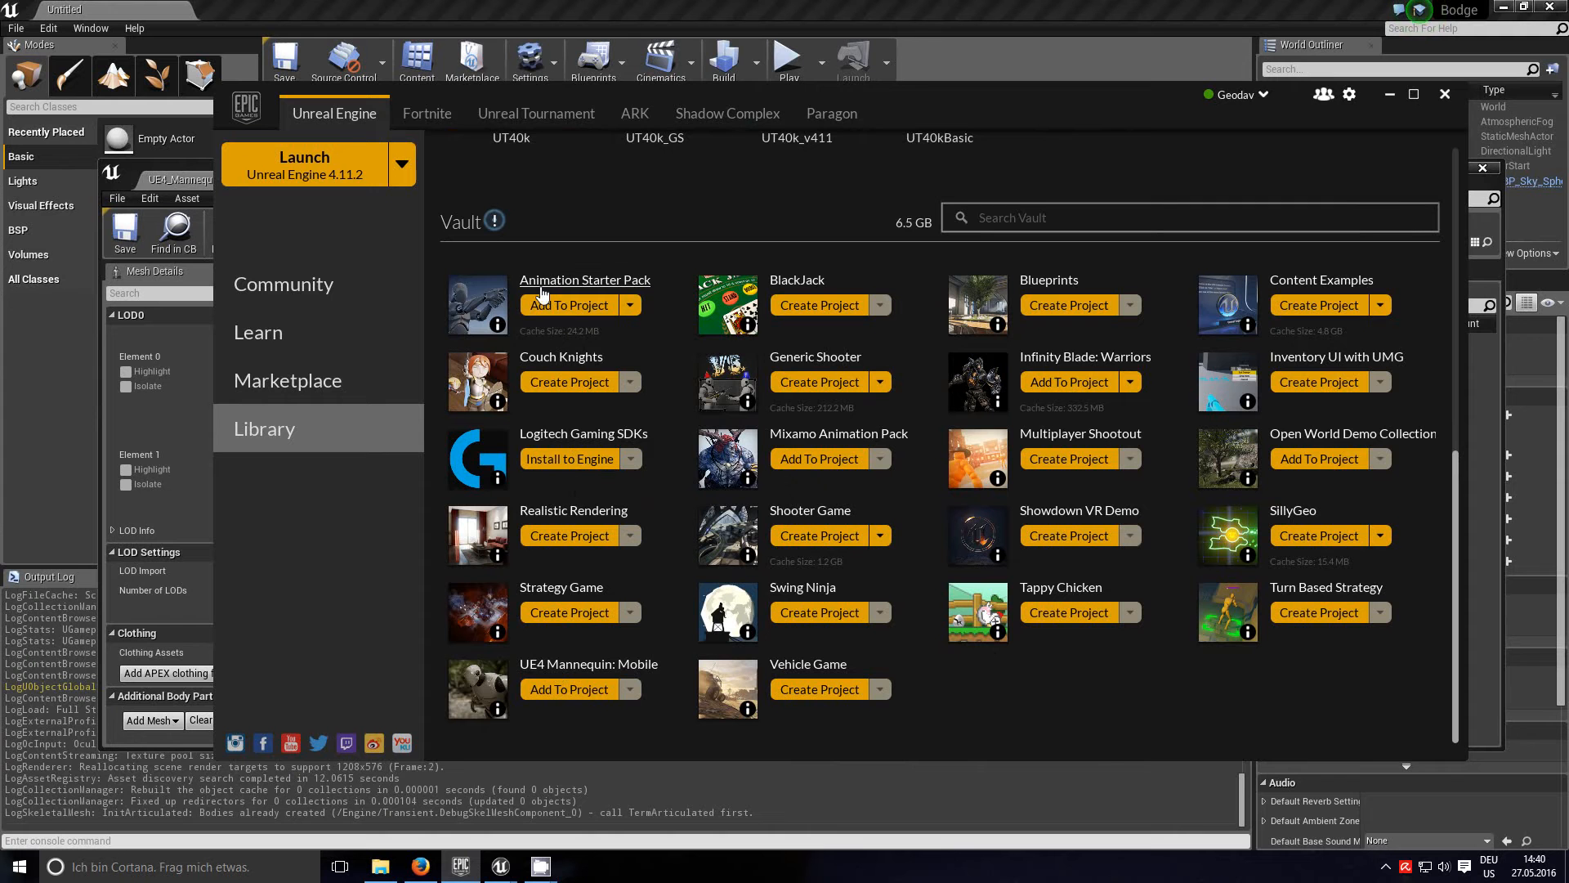
{"action": "mouse_move", "coordinate": [597, 295]}
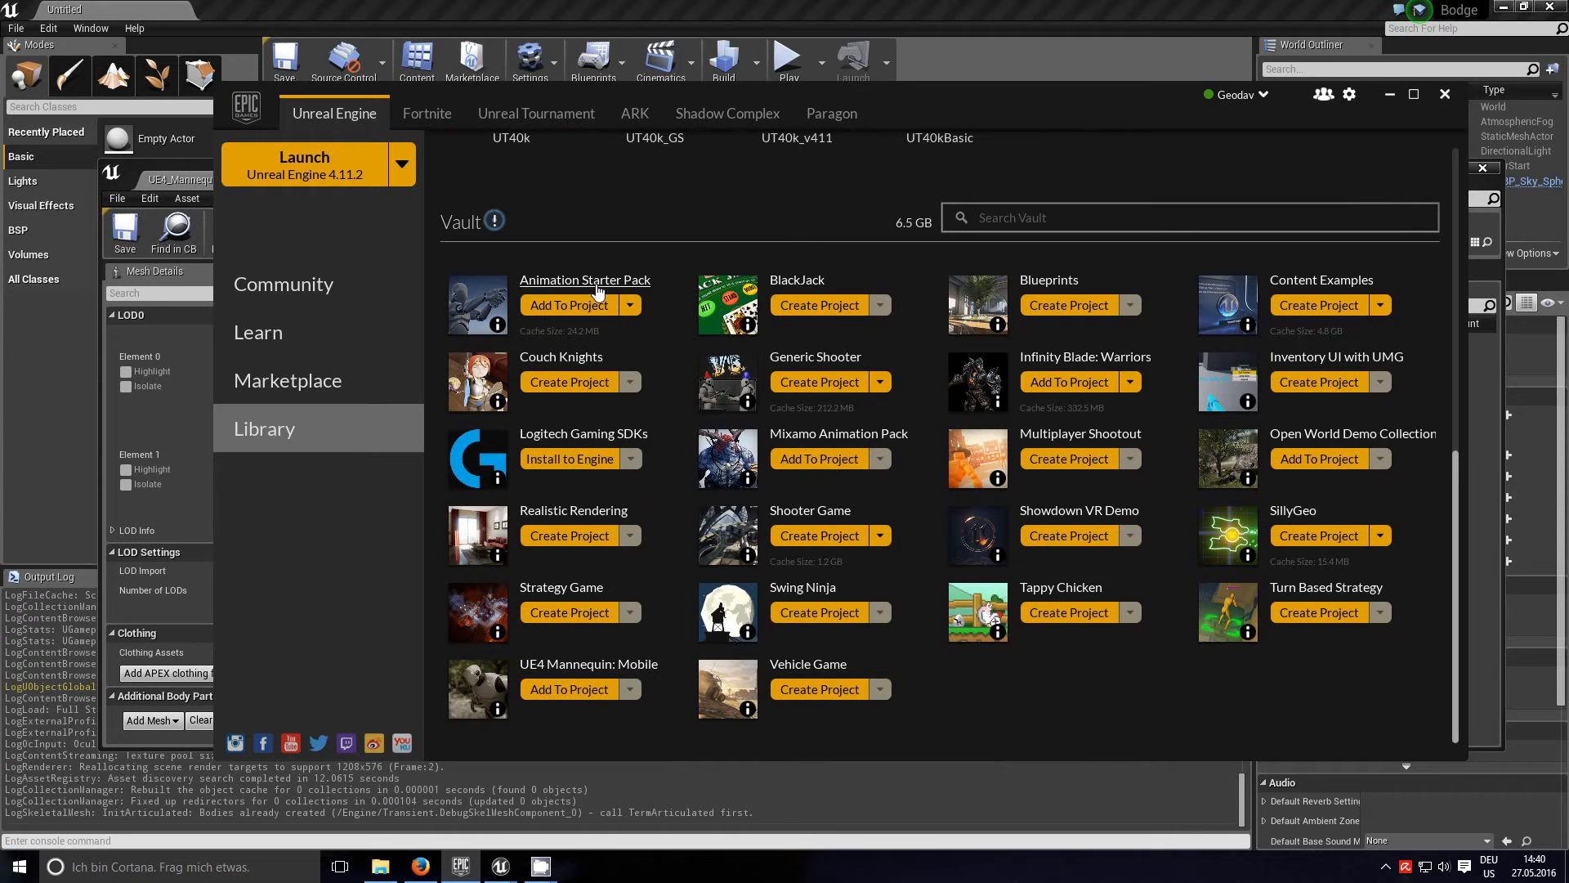
{"action": "mouse_move", "coordinate": [478, 310]}
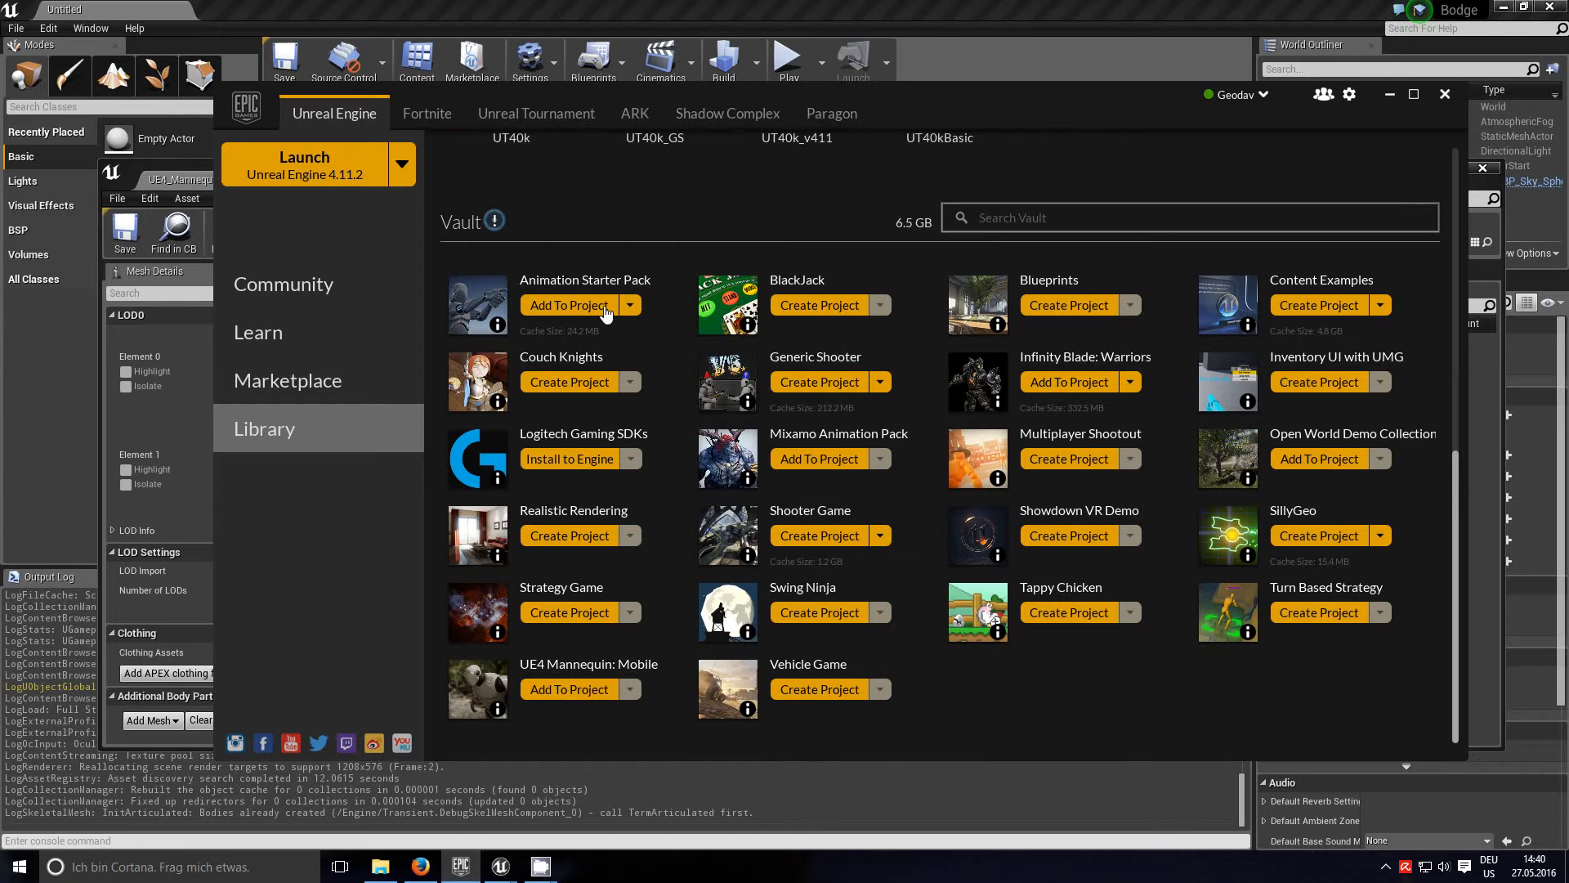
{"action": "mouse_move", "coordinate": [1311, 446]}
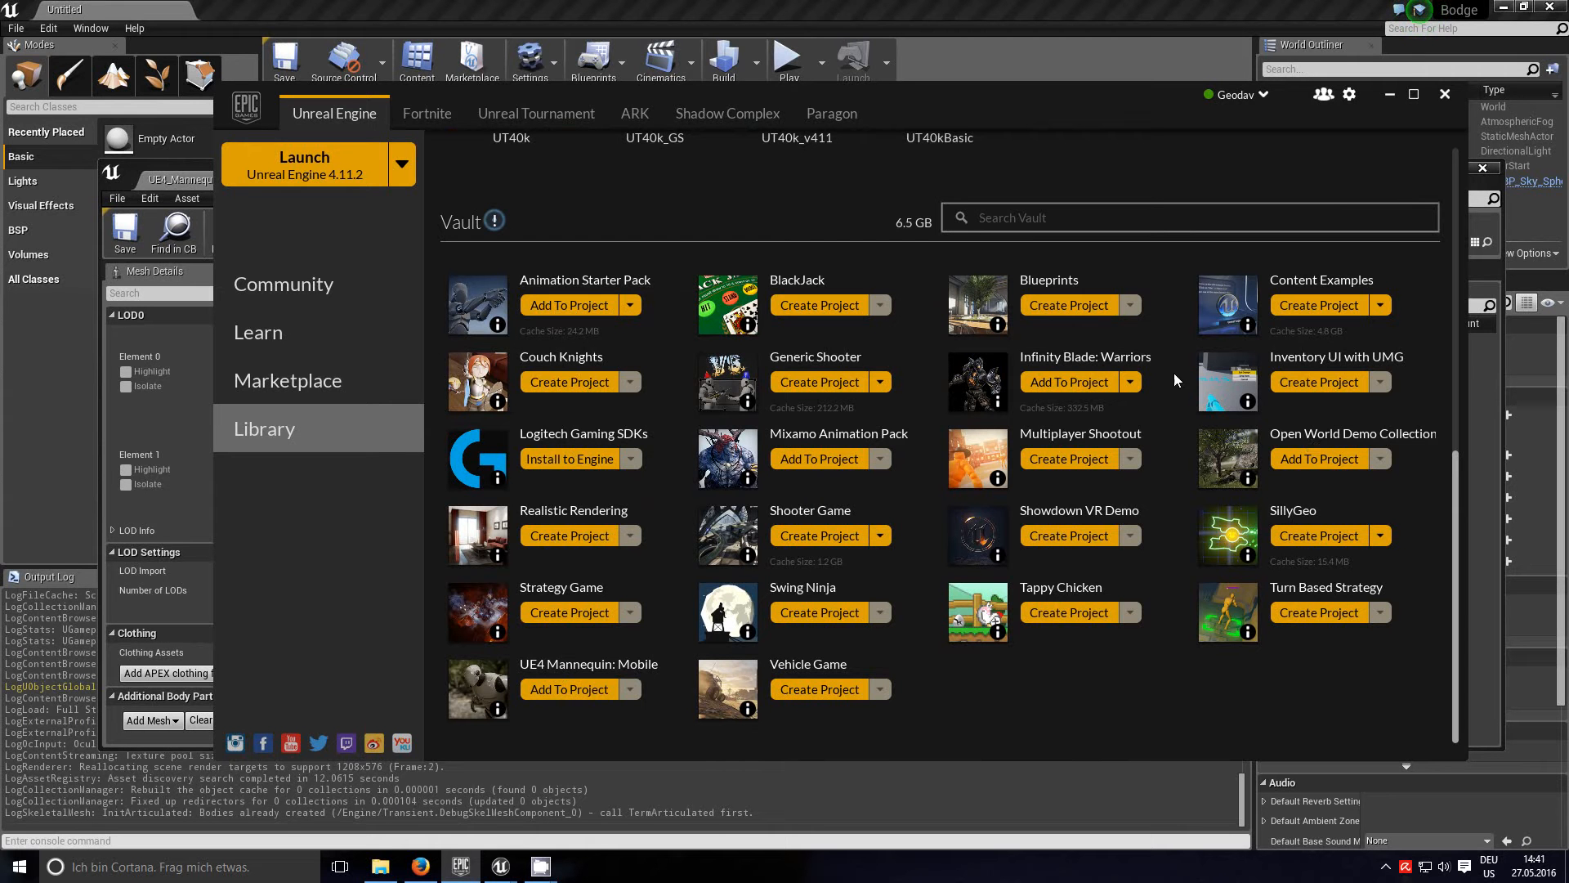
{"action": "mouse_move", "coordinate": [1063, 415]}
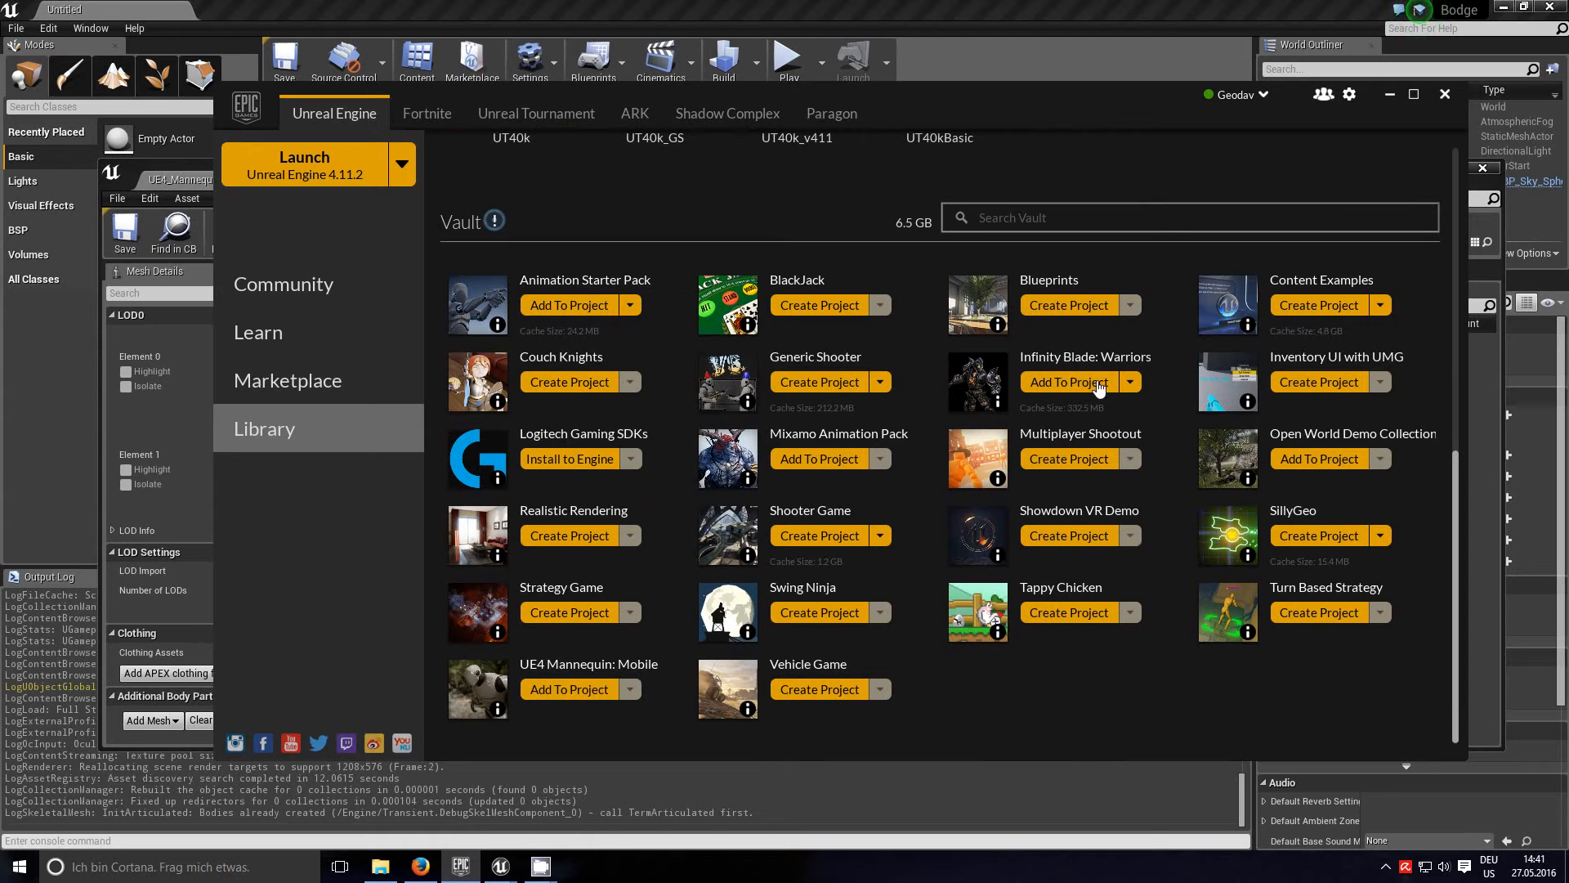
{"action": "mouse_move", "coordinate": [1350, 579]}
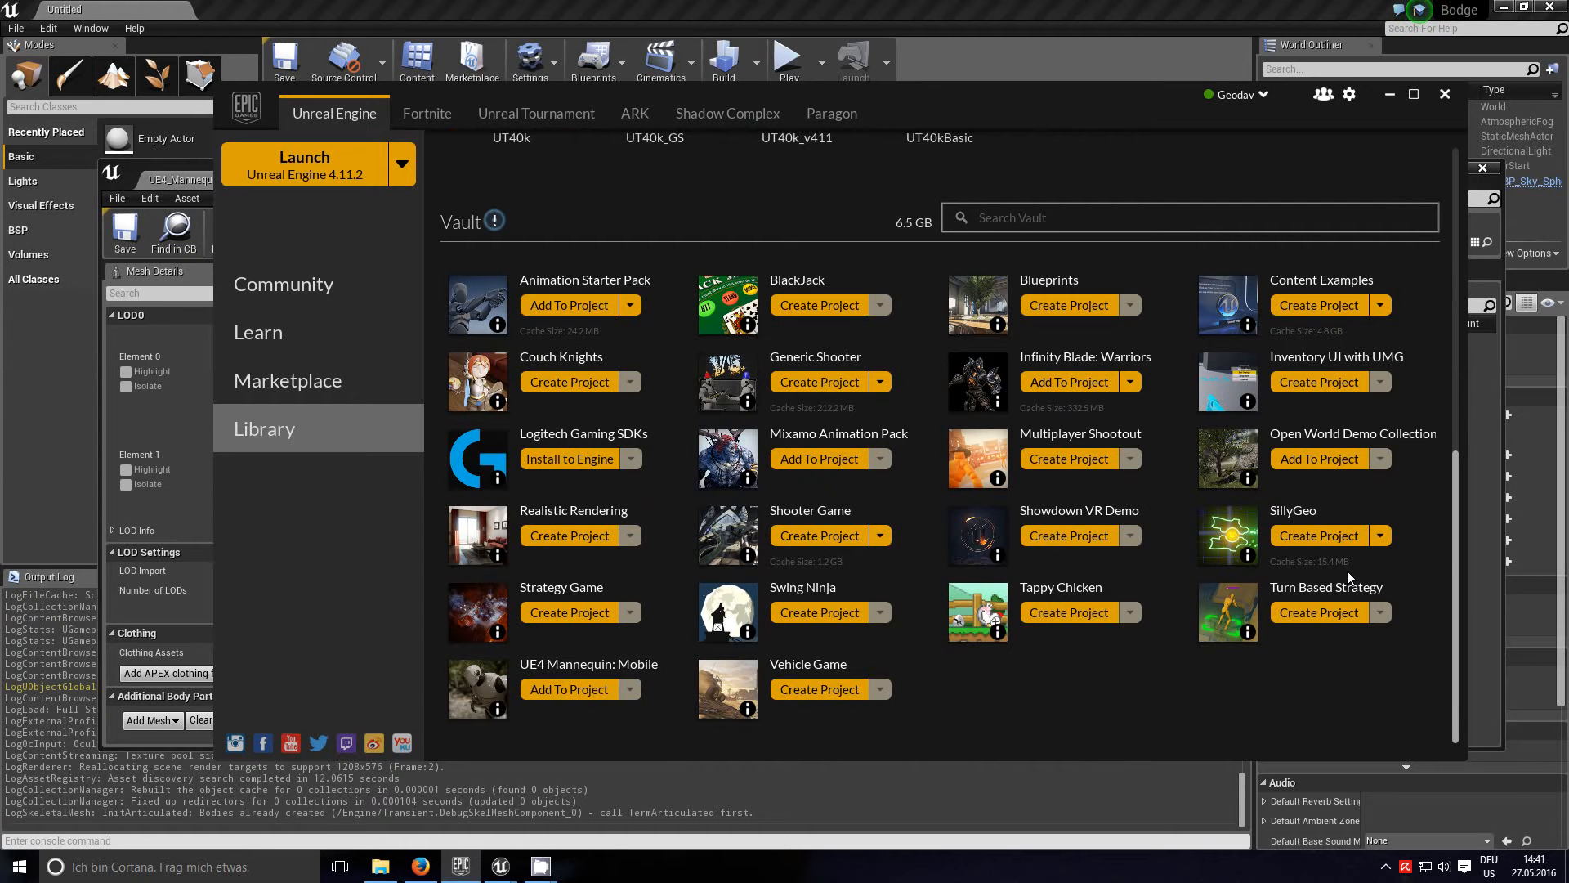
{"action": "mouse_move", "coordinate": [815, 451]}
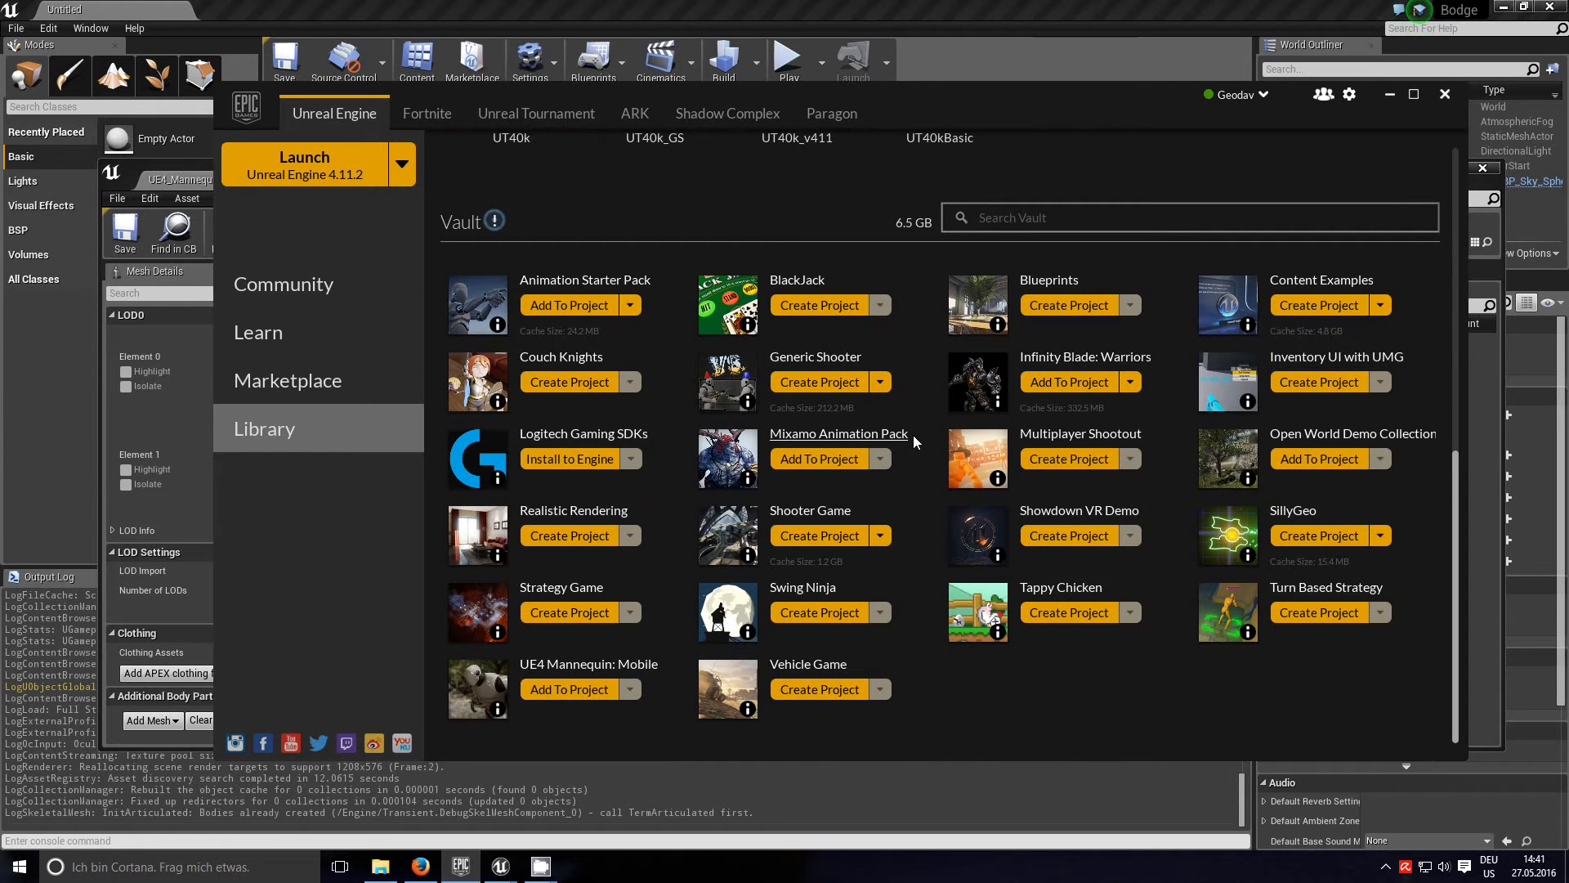
{"action": "mouse_move", "coordinate": [795, 498]}
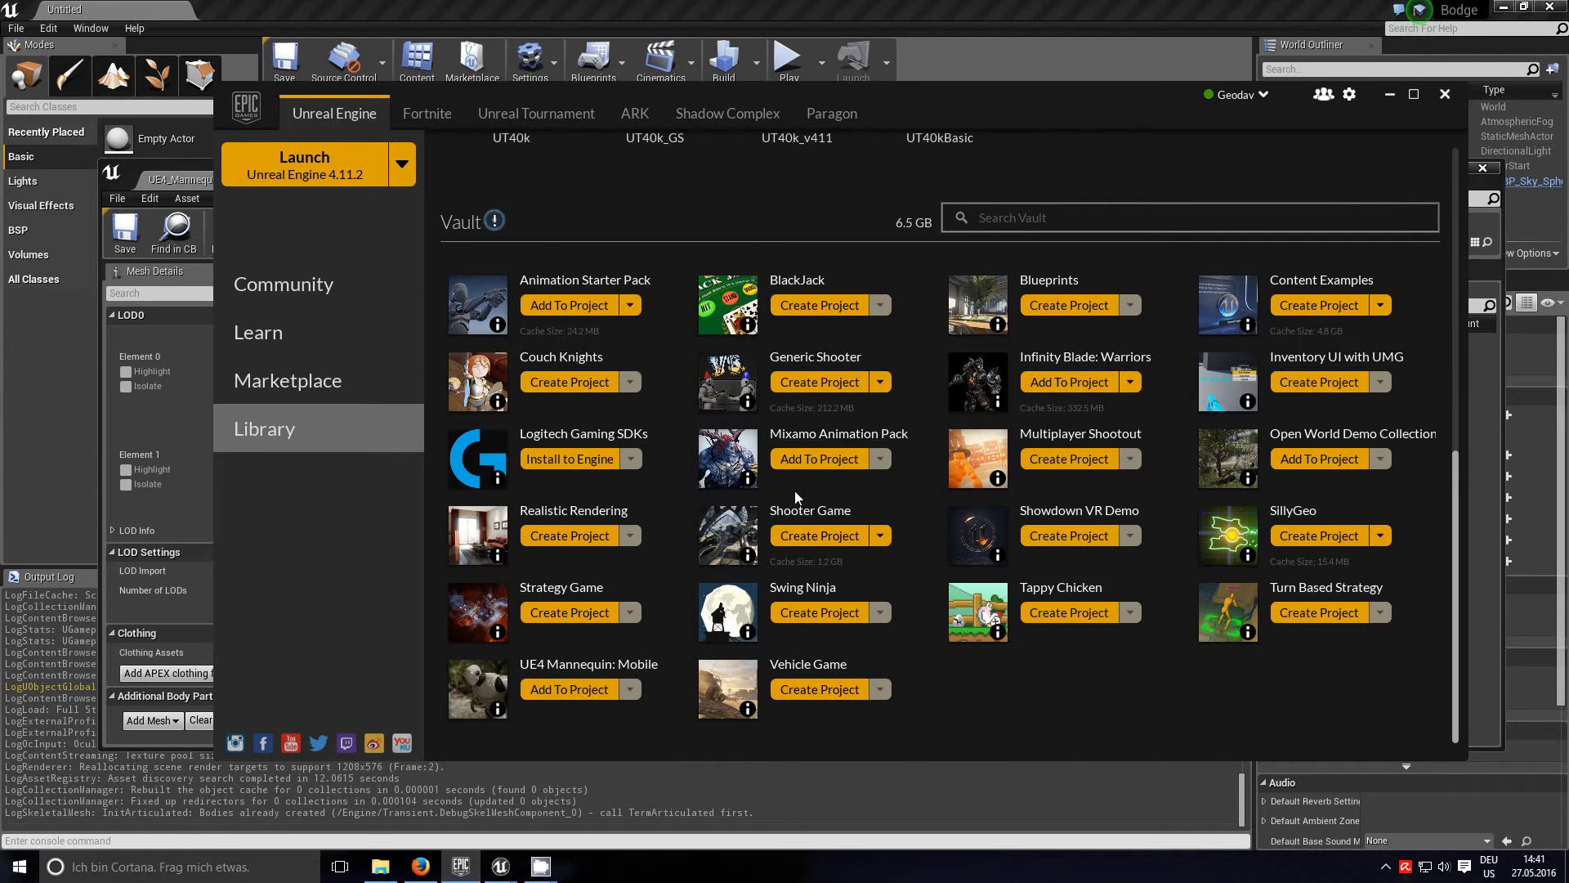
{"action": "mouse_move", "coordinate": [926, 312]}
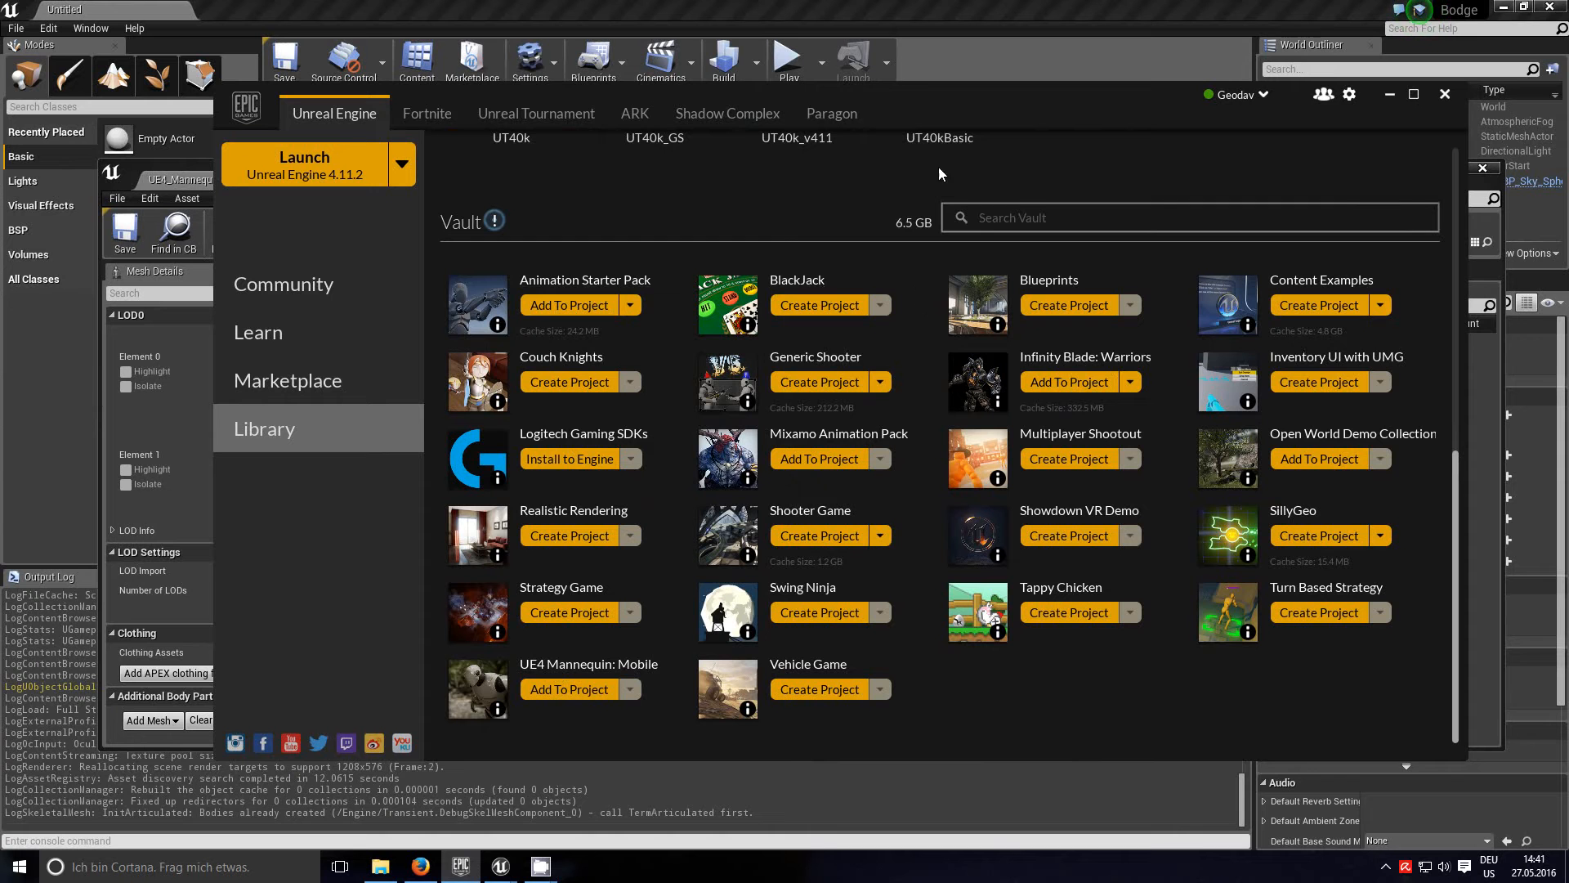
{"action": "mouse_move", "coordinate": [807, 471]}
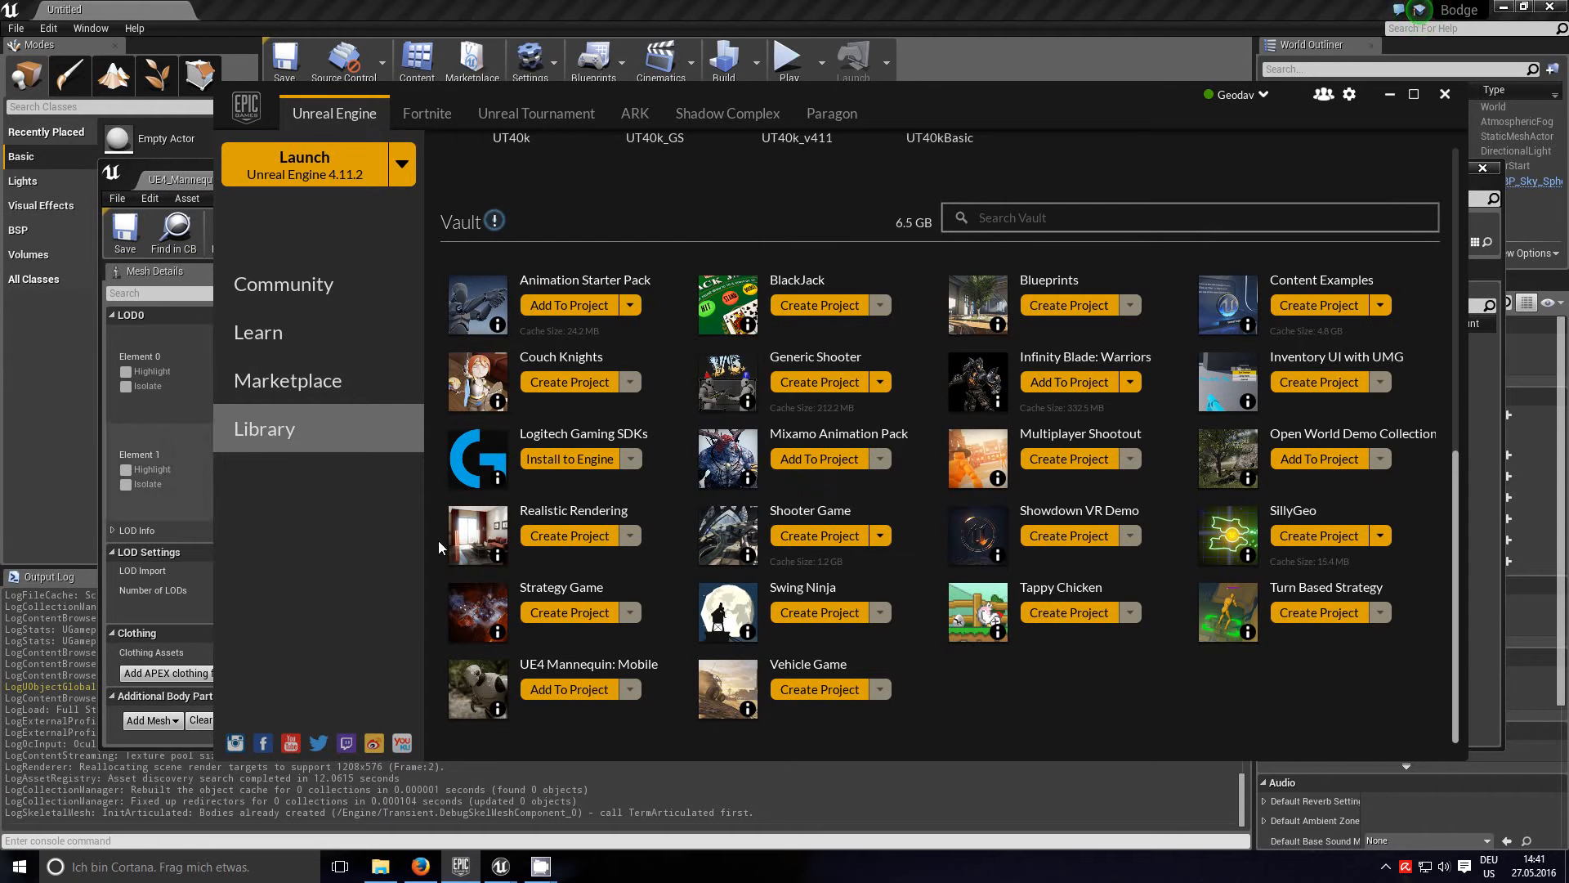
{"action": "mouse_move", "coordinate": [1043, 705]}
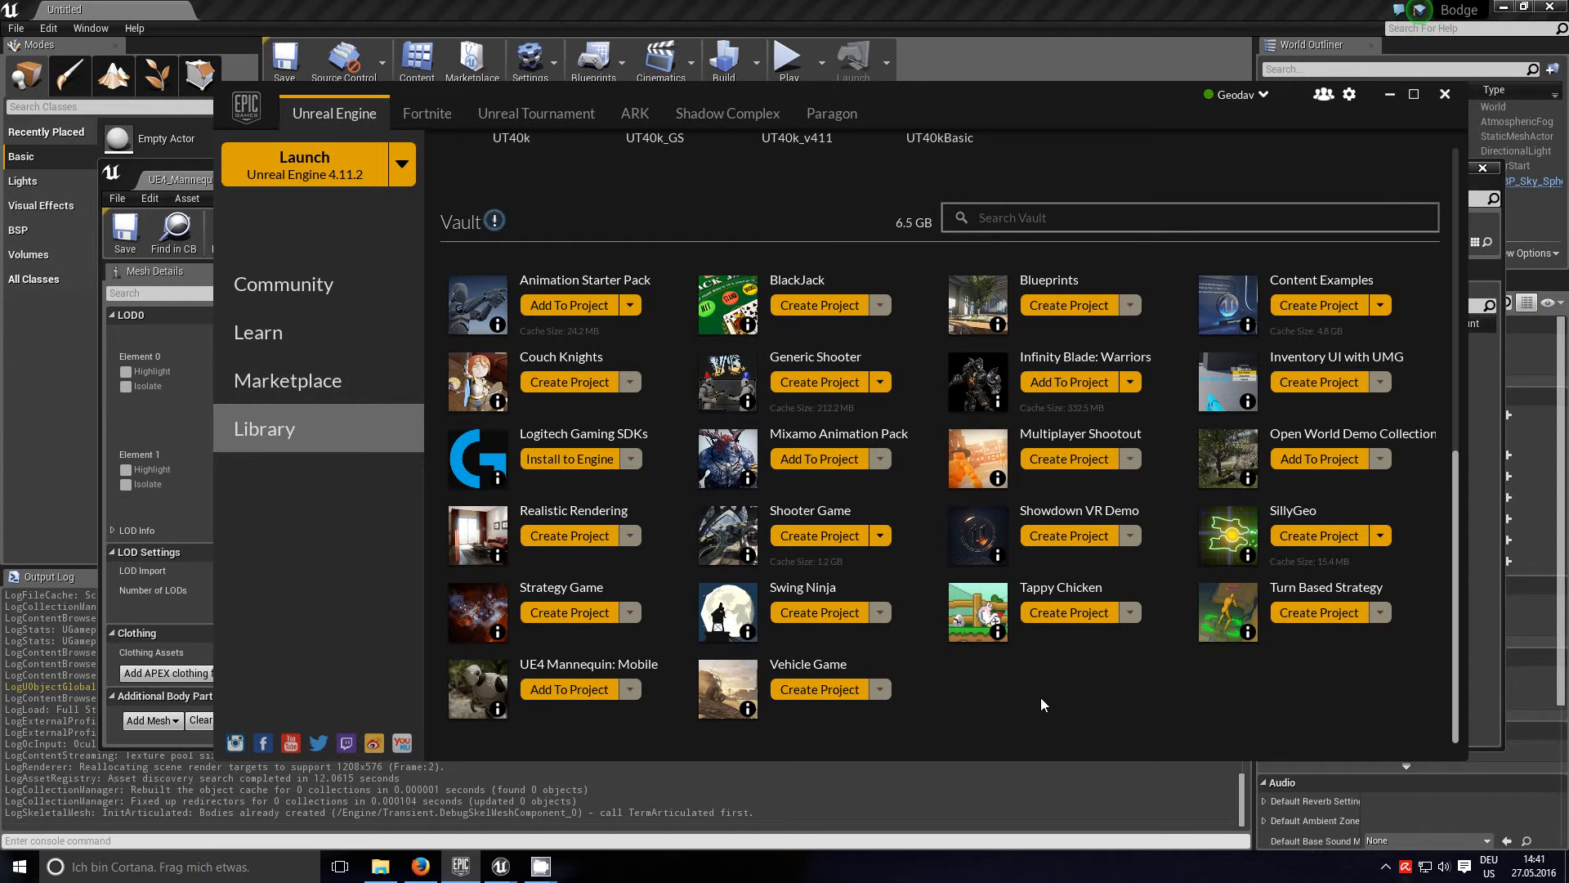
{"action": "mouse_move", "coordinate": [612, 569]}
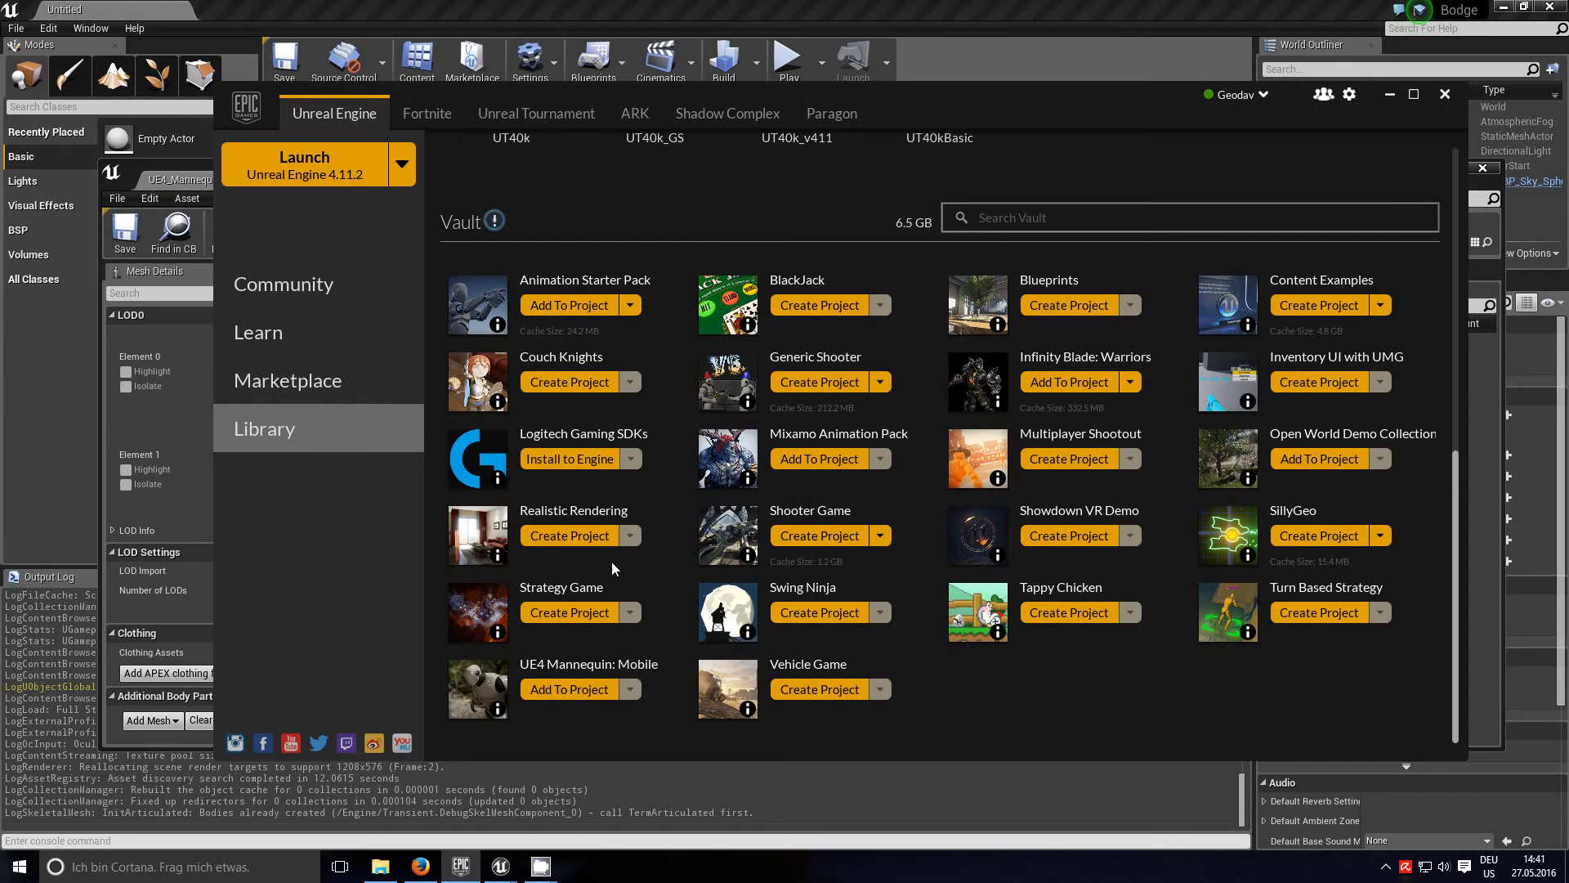
{"action": "mouse_move", "coordinate": [566, 630]}
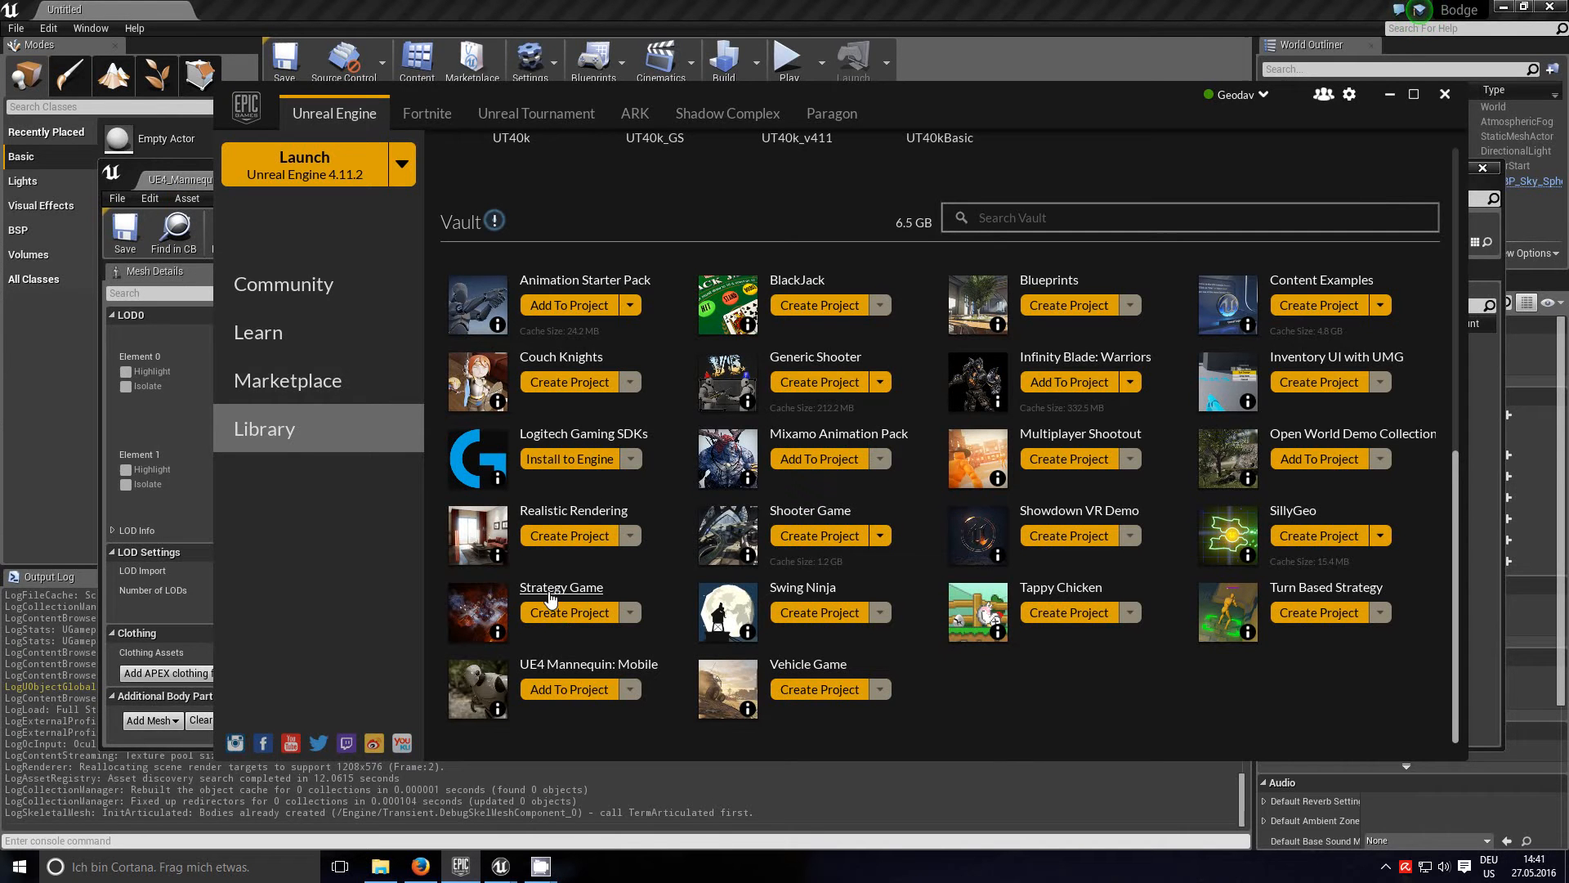
{"action": "mouse_move", "coordinate": [1000, 588]}
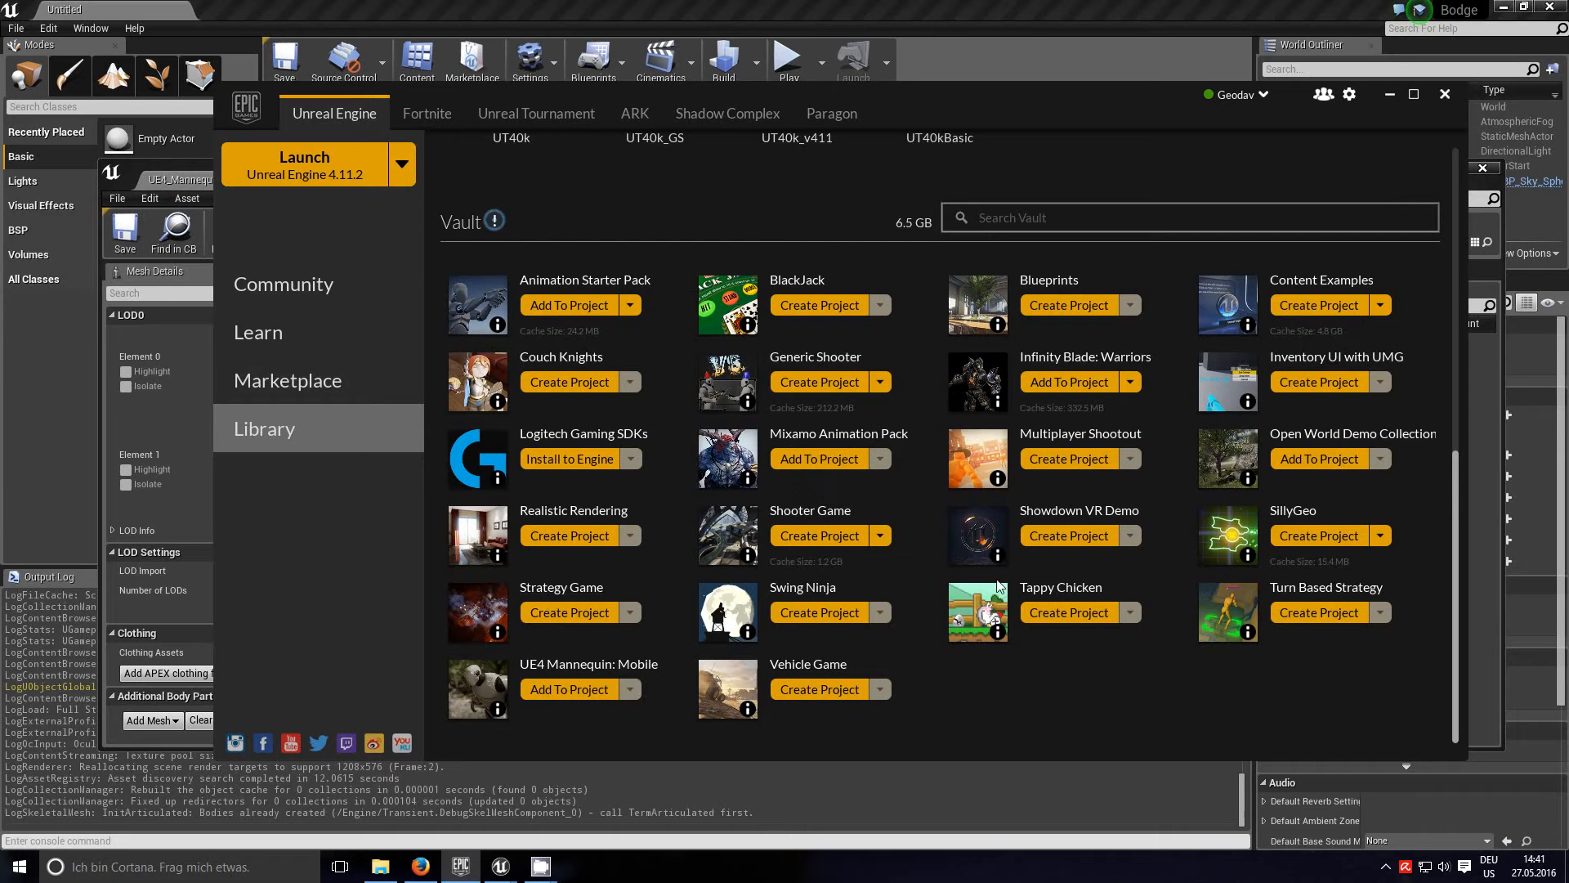
{"action": "mouse_move", "coordinate": [936, 352]}
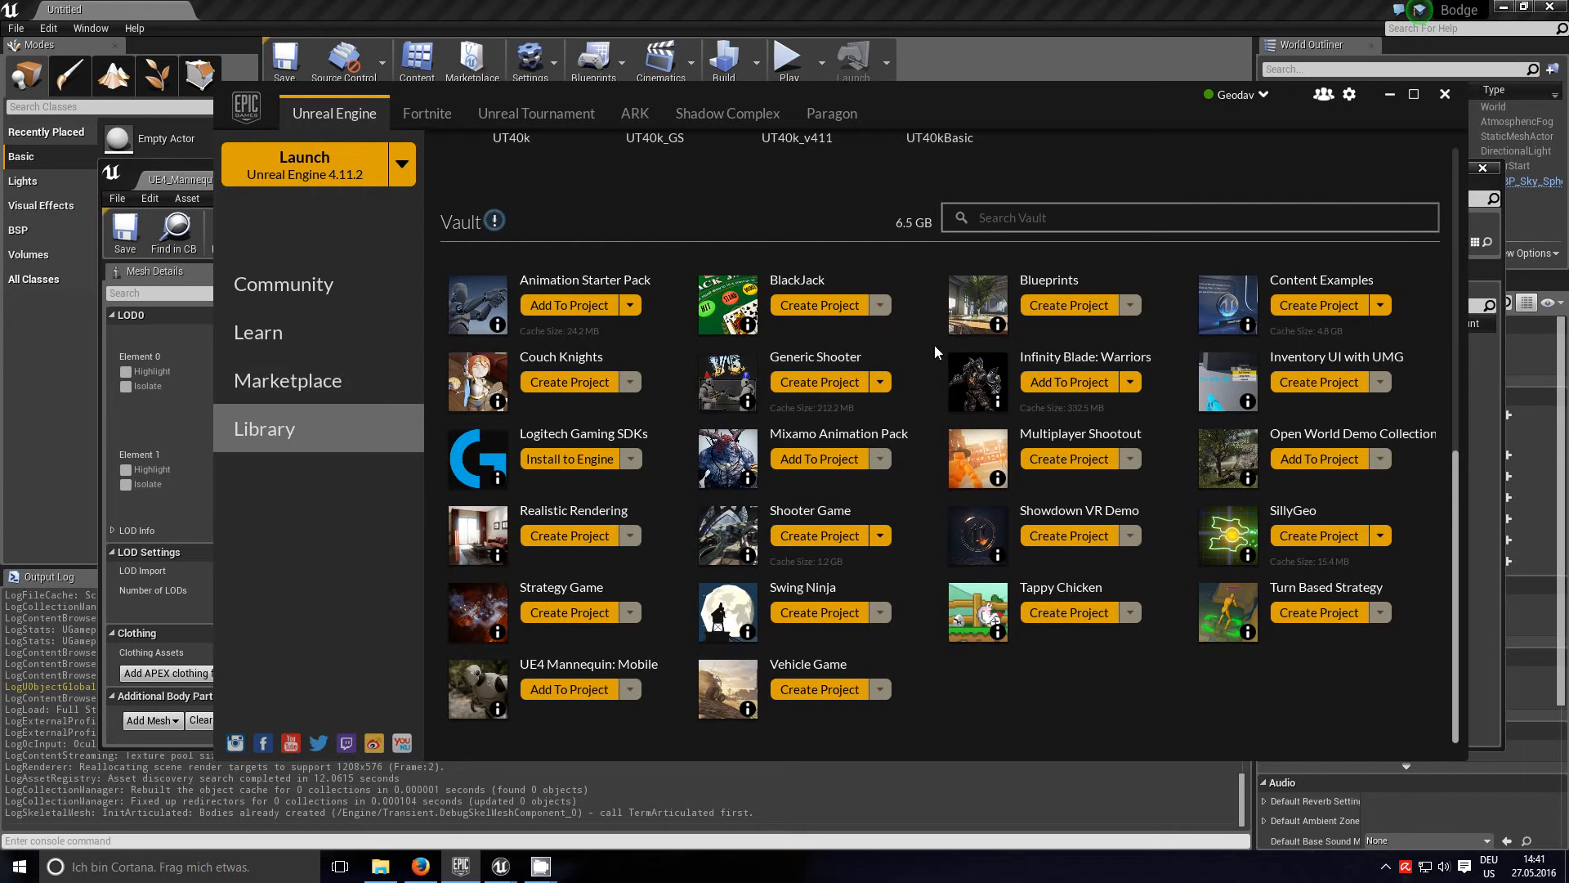
{"action": "mouse_move", "coordinate": [915, 343]}
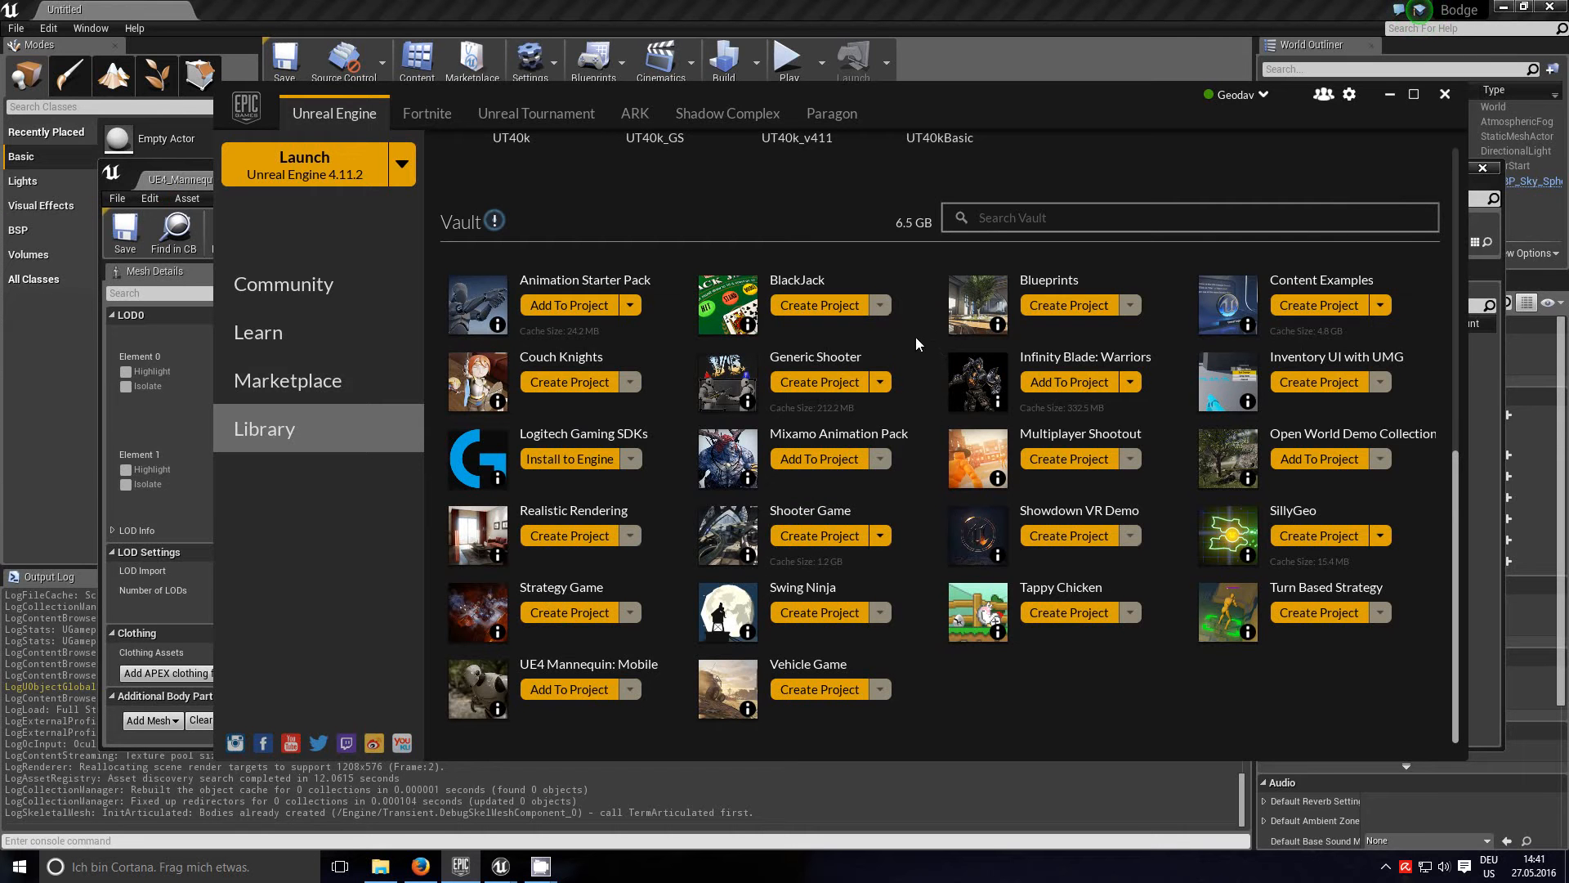
{"action": "mouse_move", "coordinate": [1075, 421]}
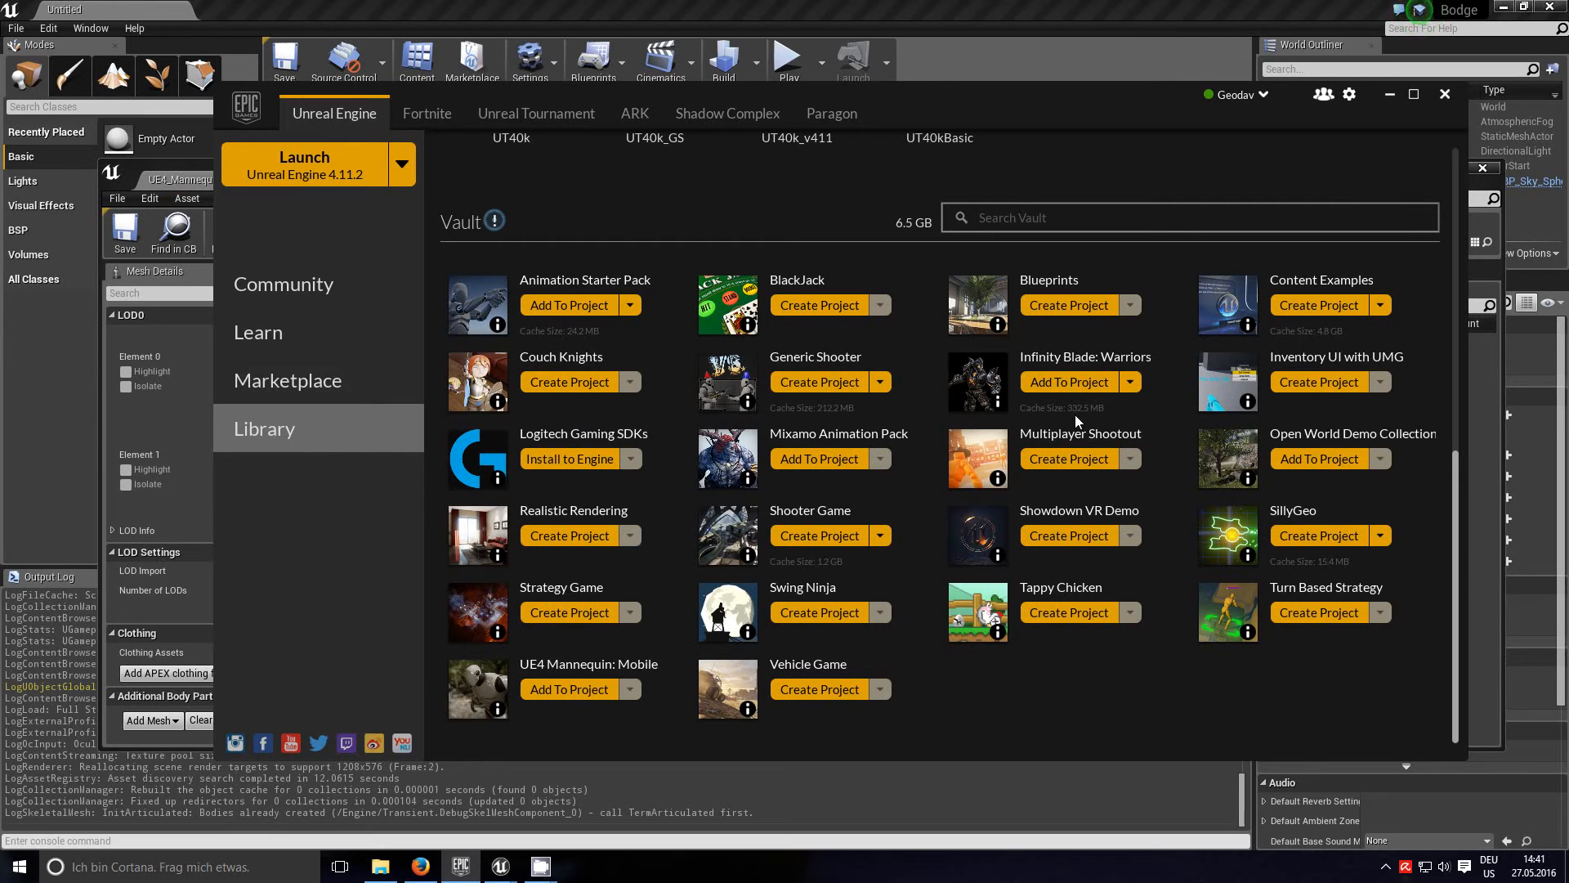
{"action": "mouse_move", "coordinate": [1121, 677]}
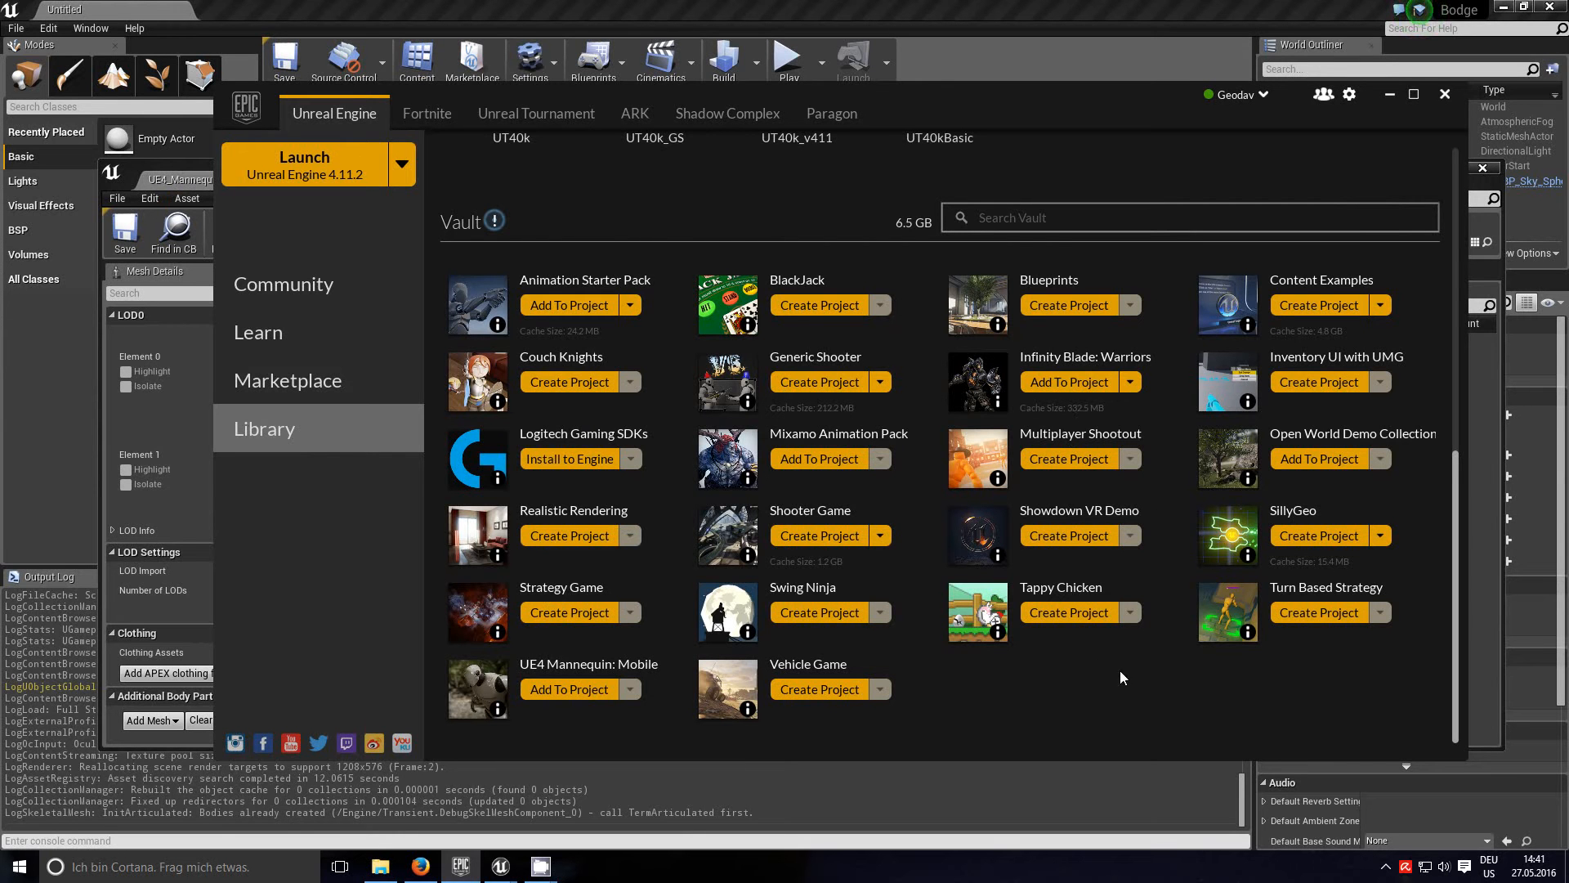
{"action": "mouse_move", "coordinate": [1463, 696]}
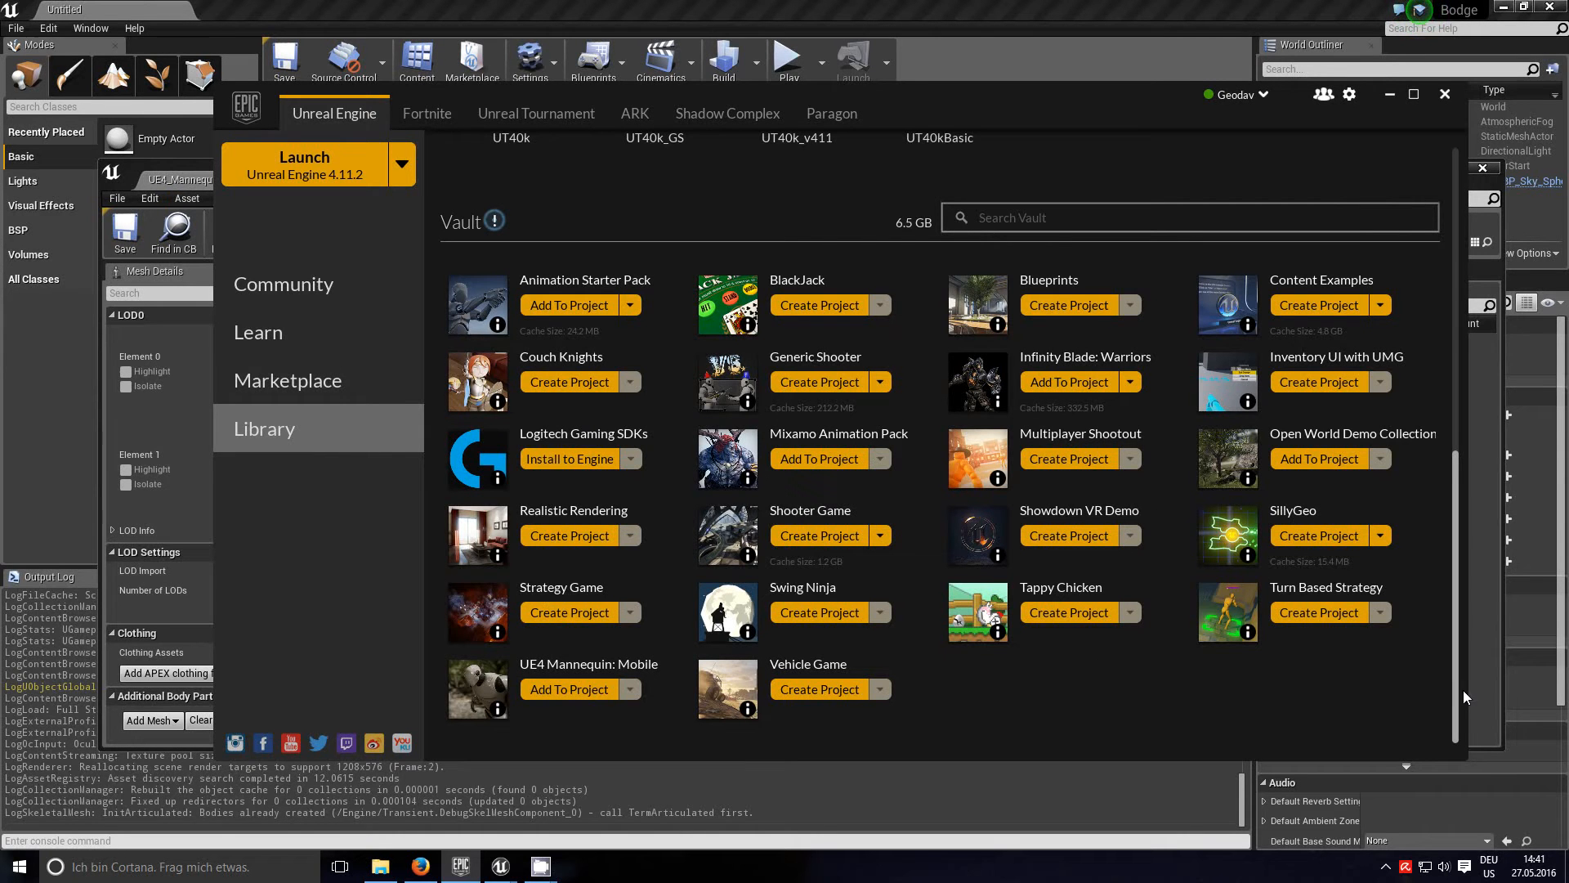
{"action": "mouse_move", "coordinate": [931, 304]}
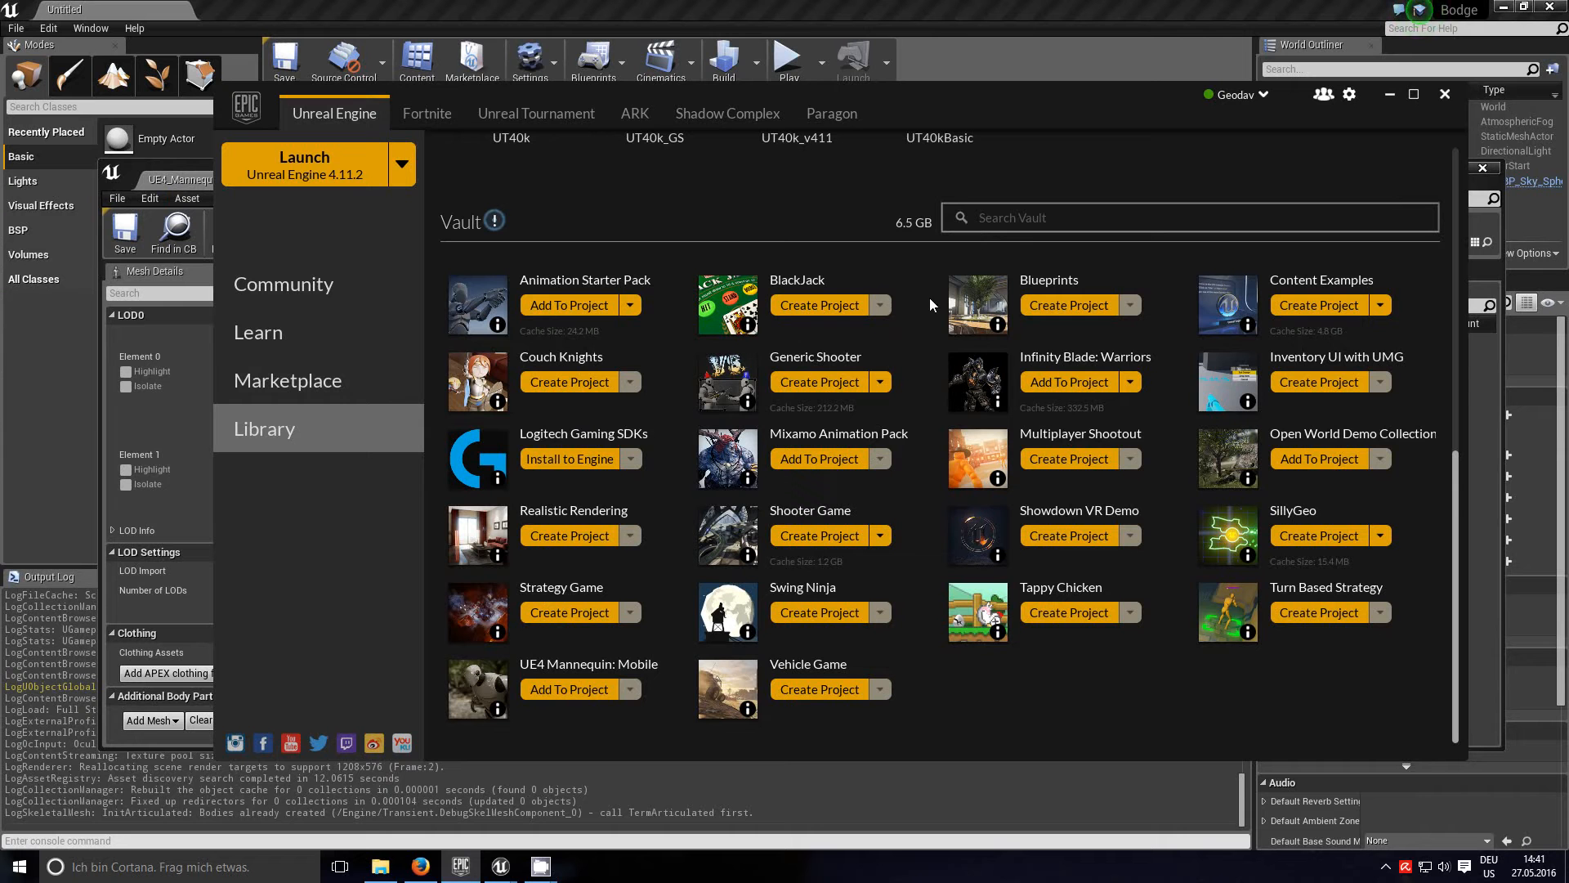
{"action": "mouse_move", "coordinate": [585, 280]}
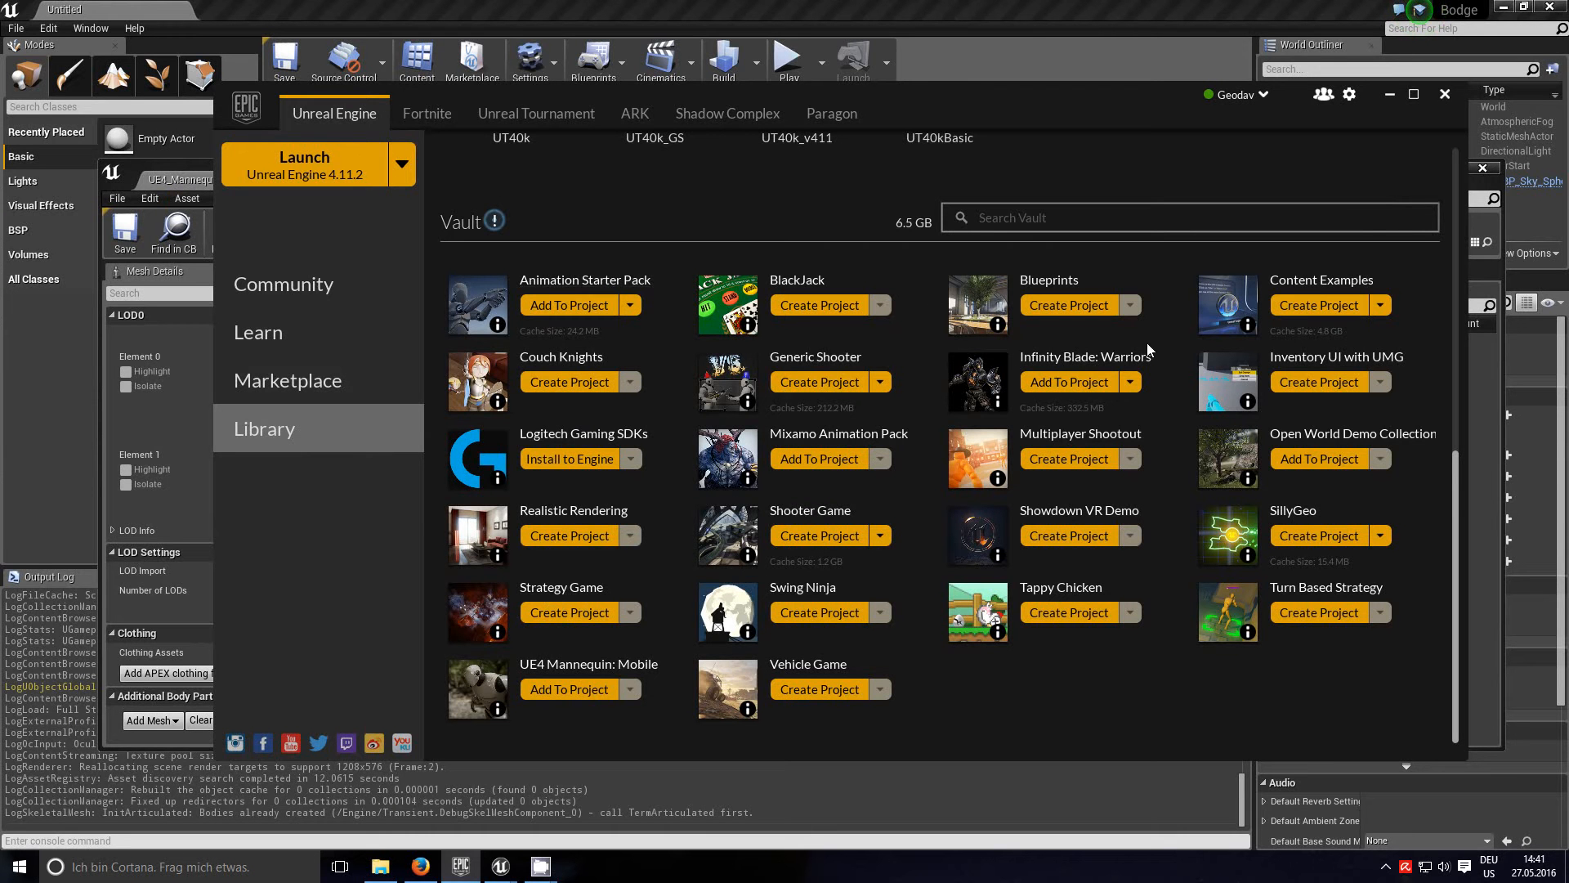
{"action": "mouse_move", "coordinate": [1084, 356]}
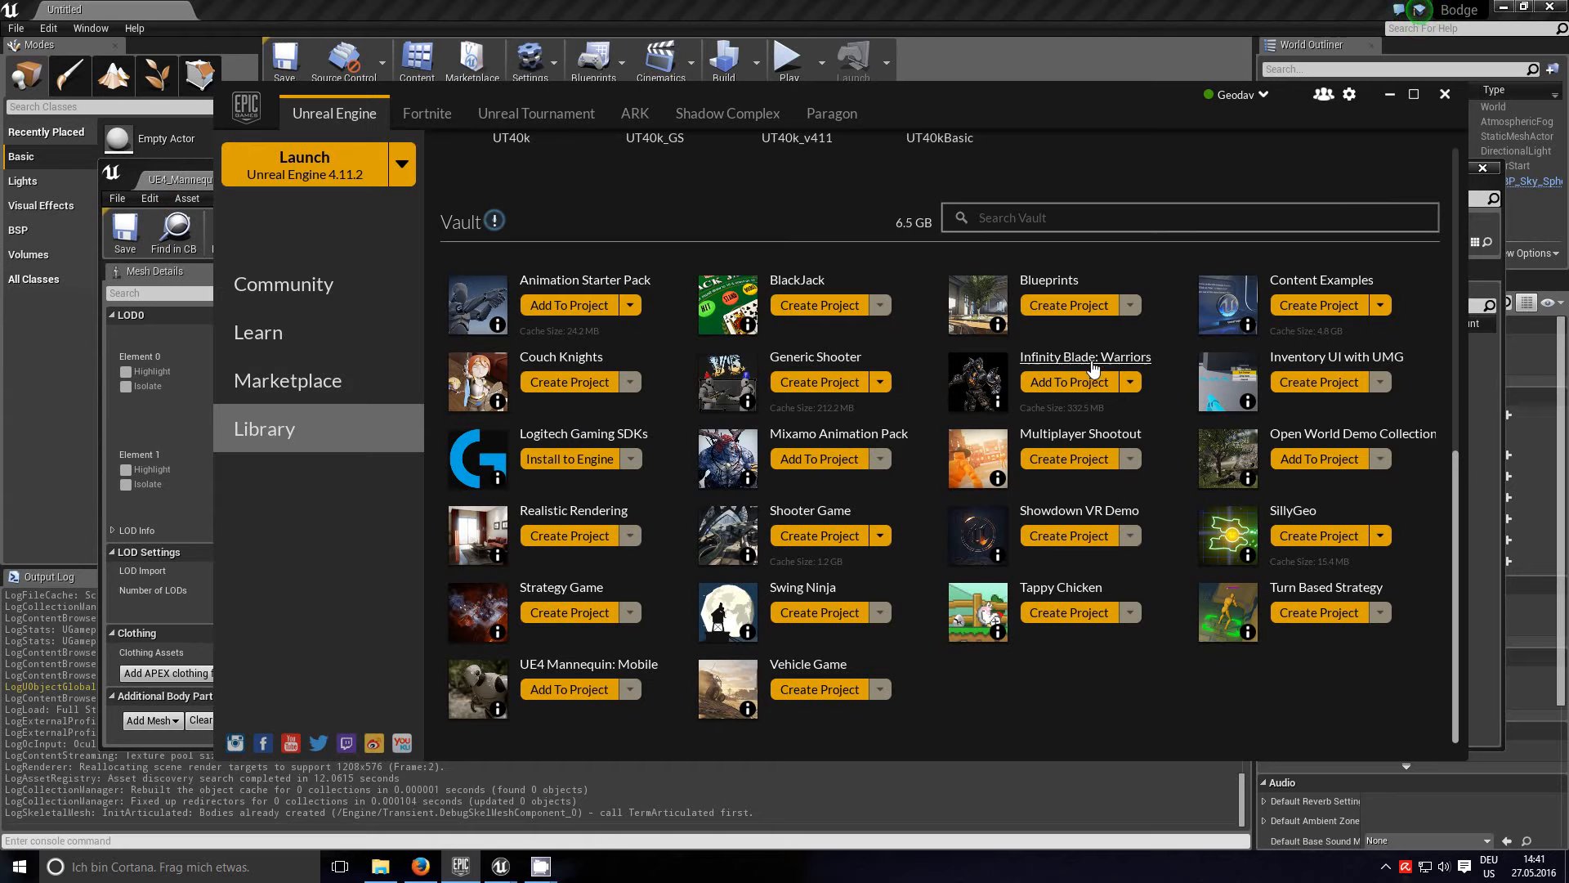
{"action": "mouse_move", "coordinate": [1401, 118]}
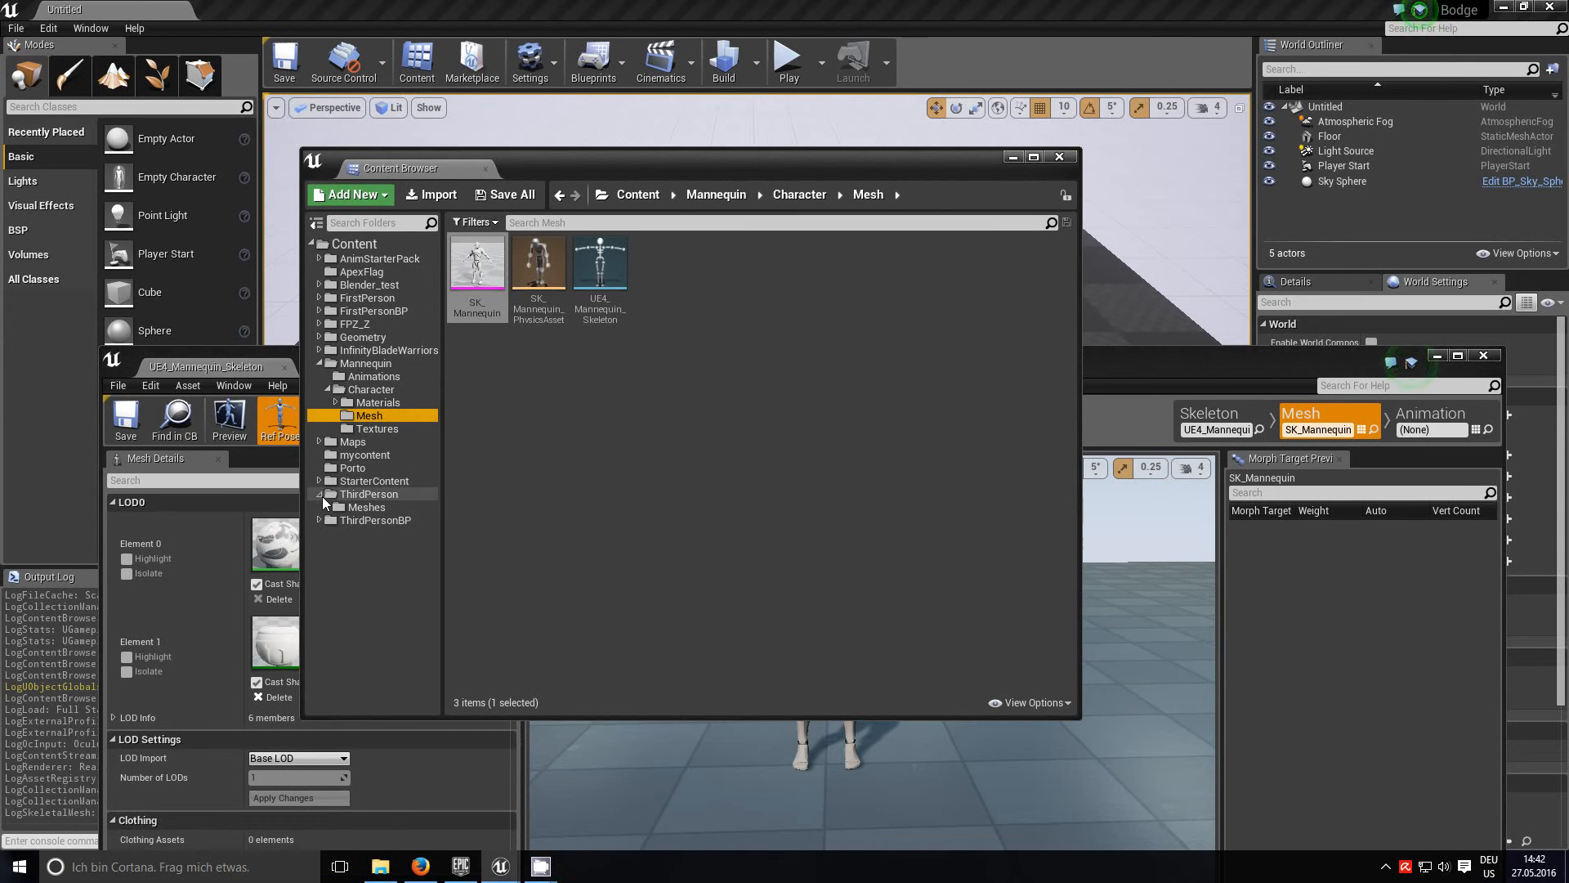
Step: Return to the Mannequin Character Mesh folder and bring the SK_Mannequin mesh editor forward
{"action": "left_click", "coordinate": [367, 508]}
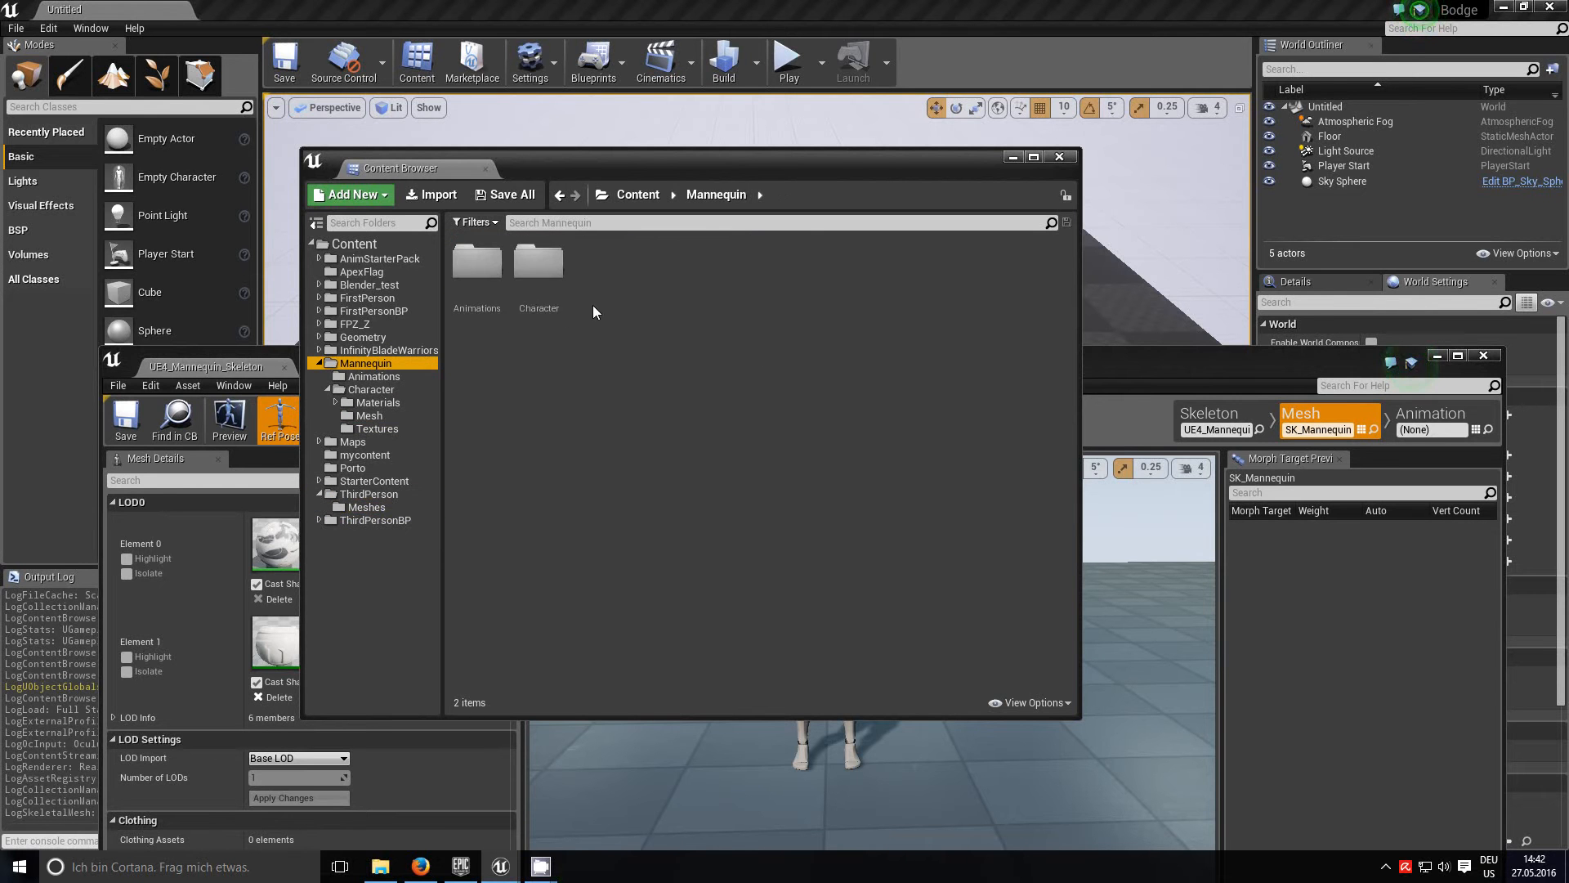
{"action": "left_click", "coordinate": [539, 262]}
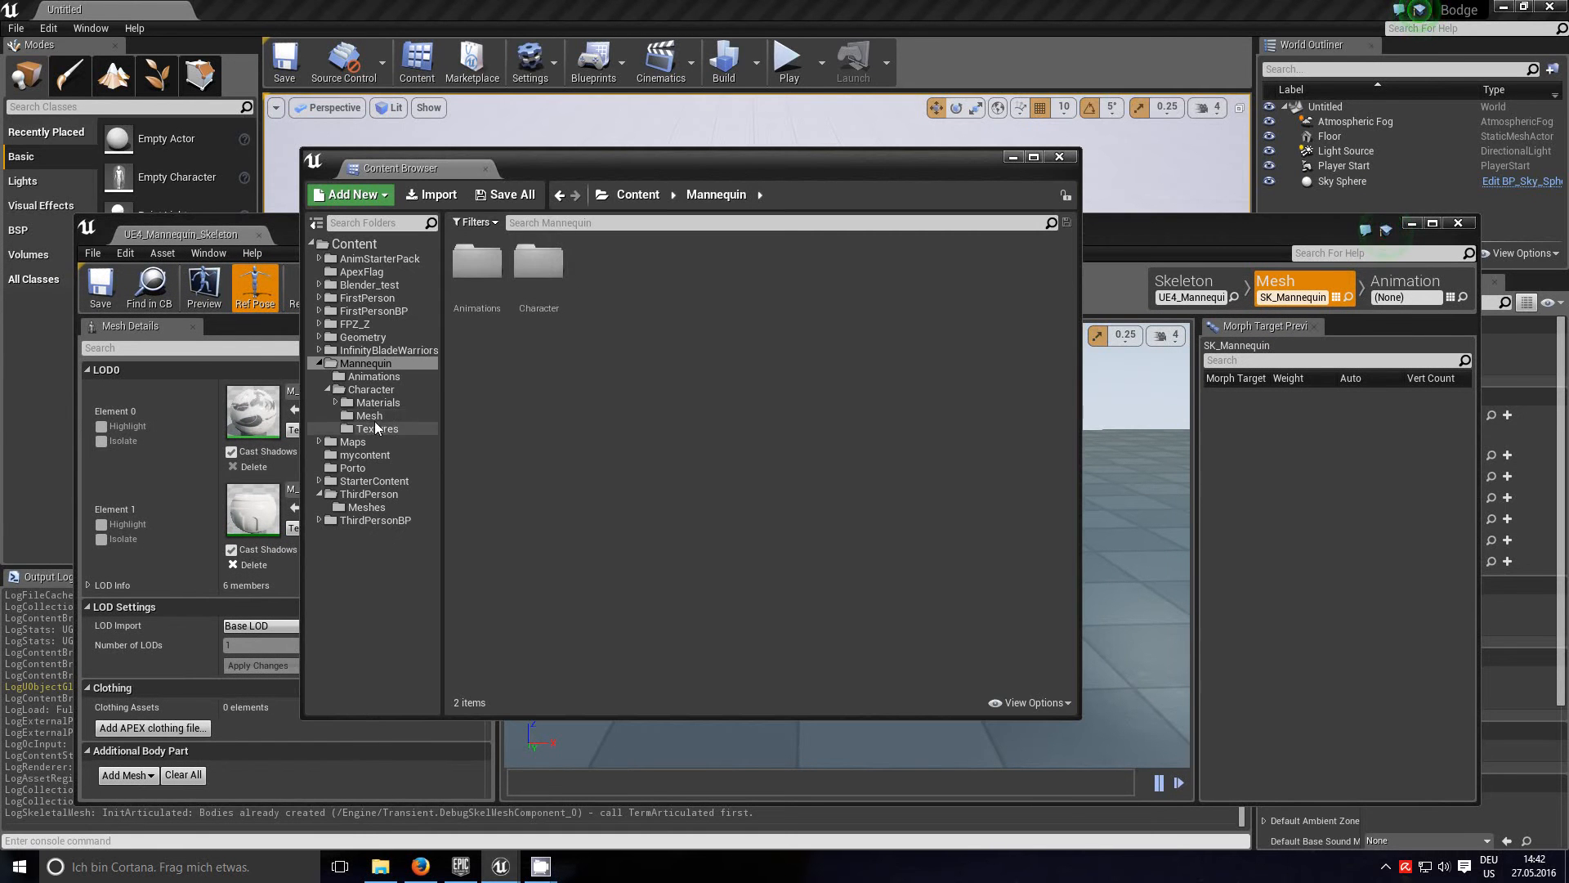
{"action": "left_click", "coordinate": [369, 415]}
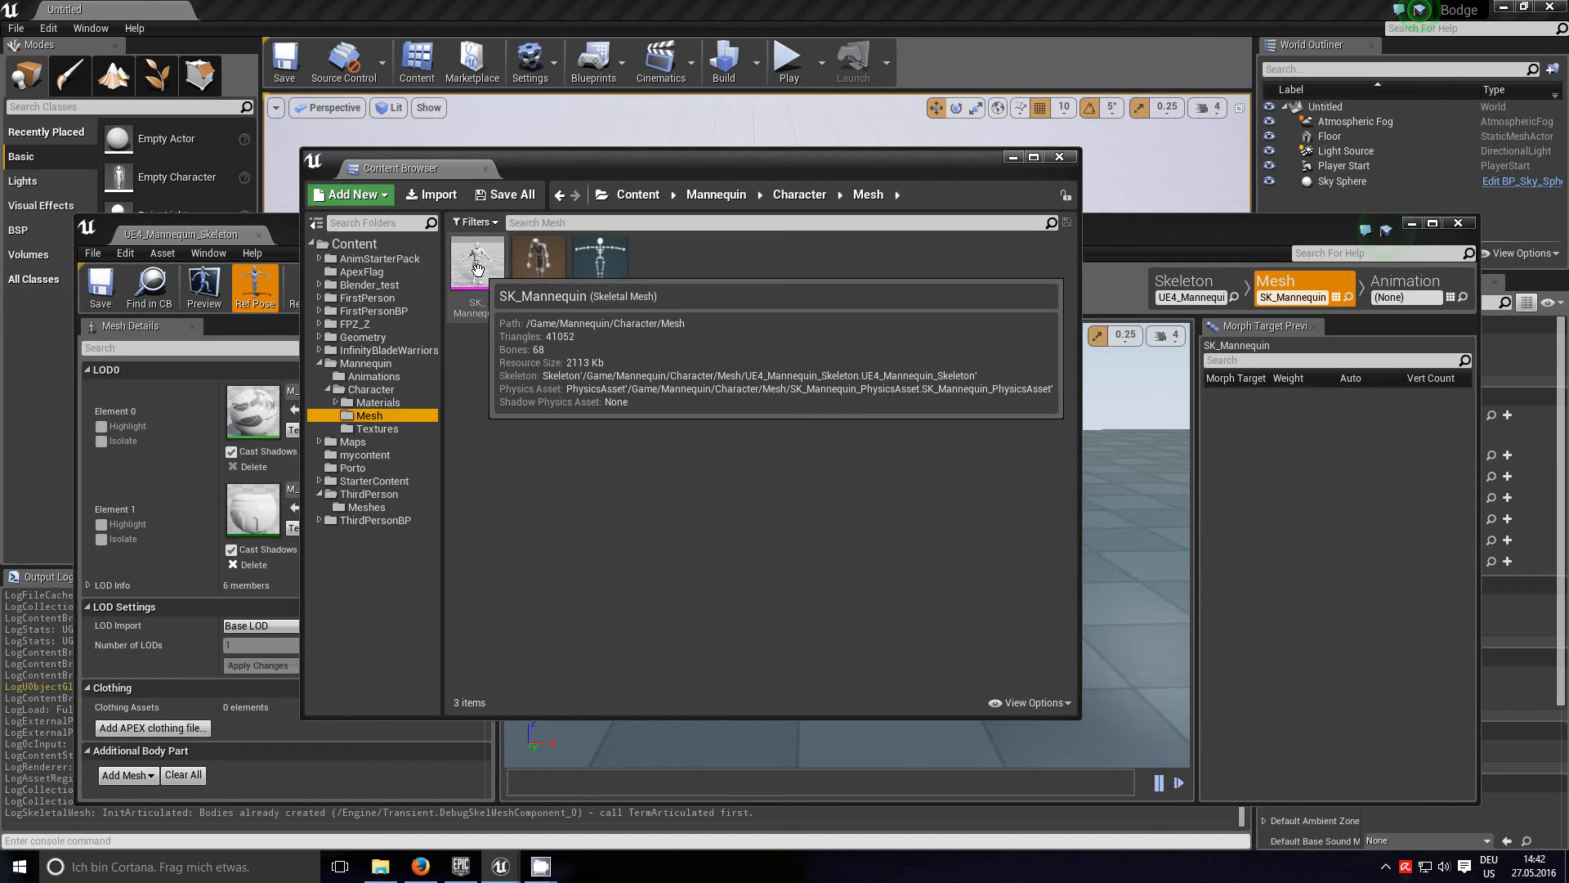
{"action": "mouse_move", "coordinate": [1136, 251]}
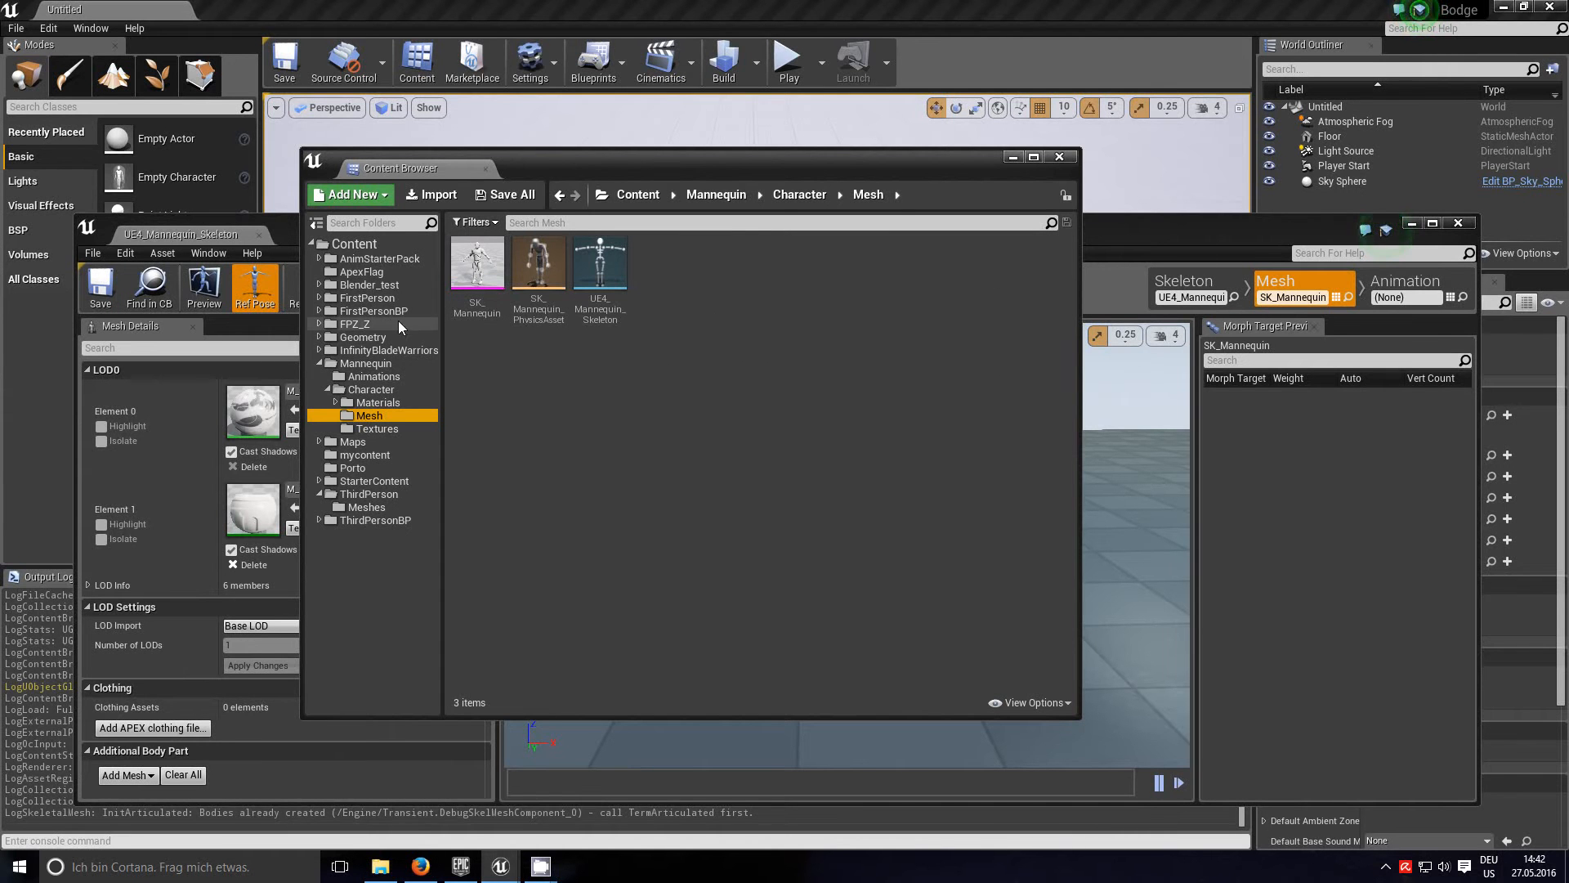
{"action": "mouse_move", "coordinate": [601, 271]}
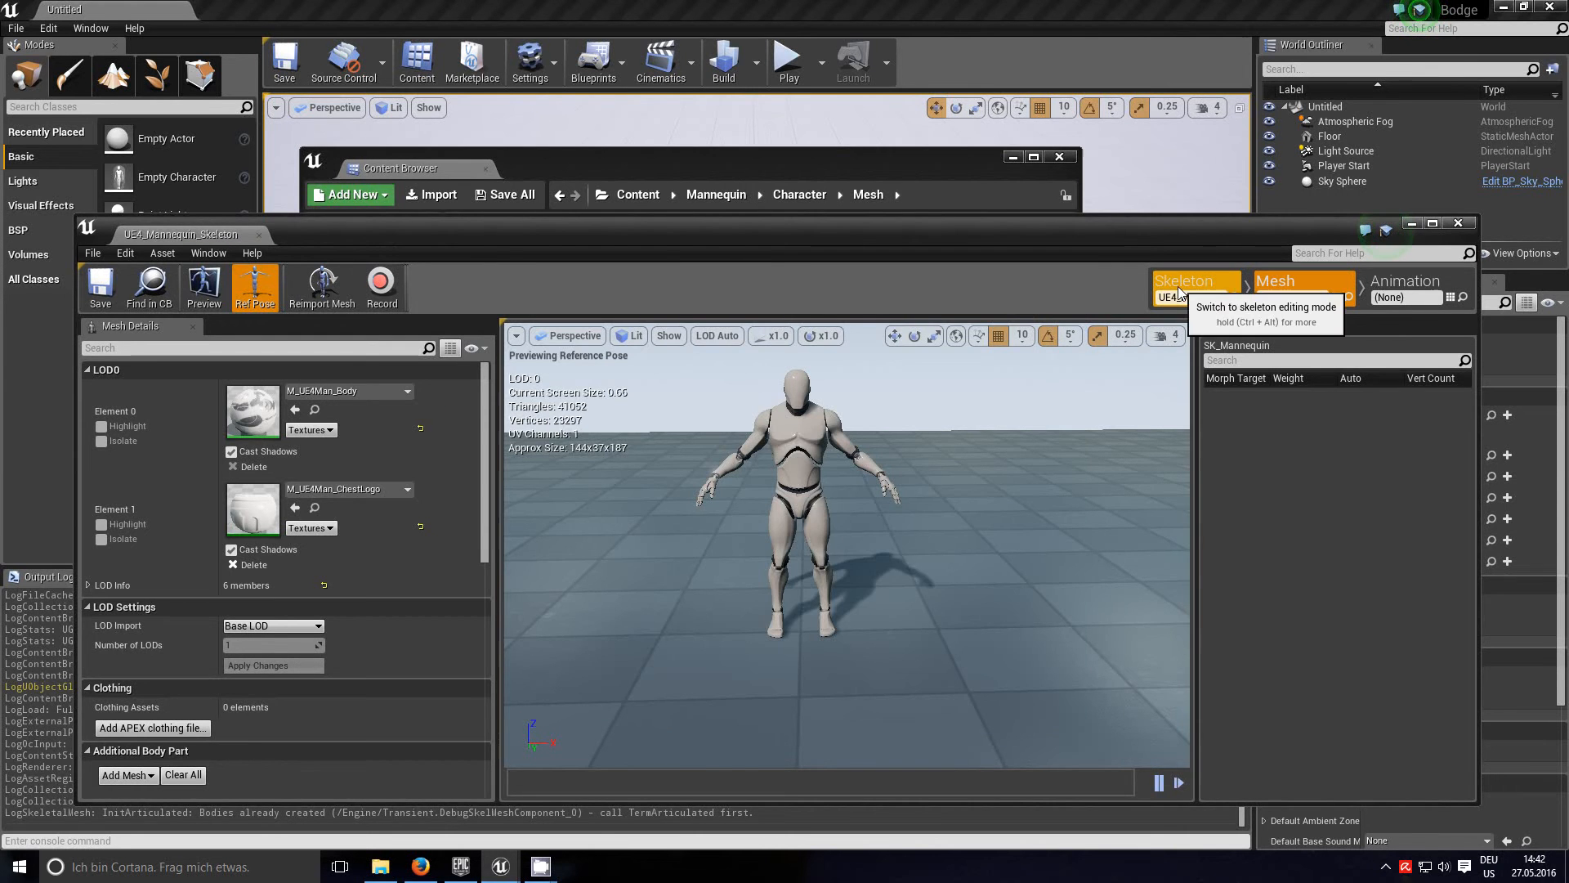
Step: View the skeleton's bone tree and its eight ThirdPerson animations, then refocus the Content Browser
{"action": "left_click", "coordinate": [1184, 281]}
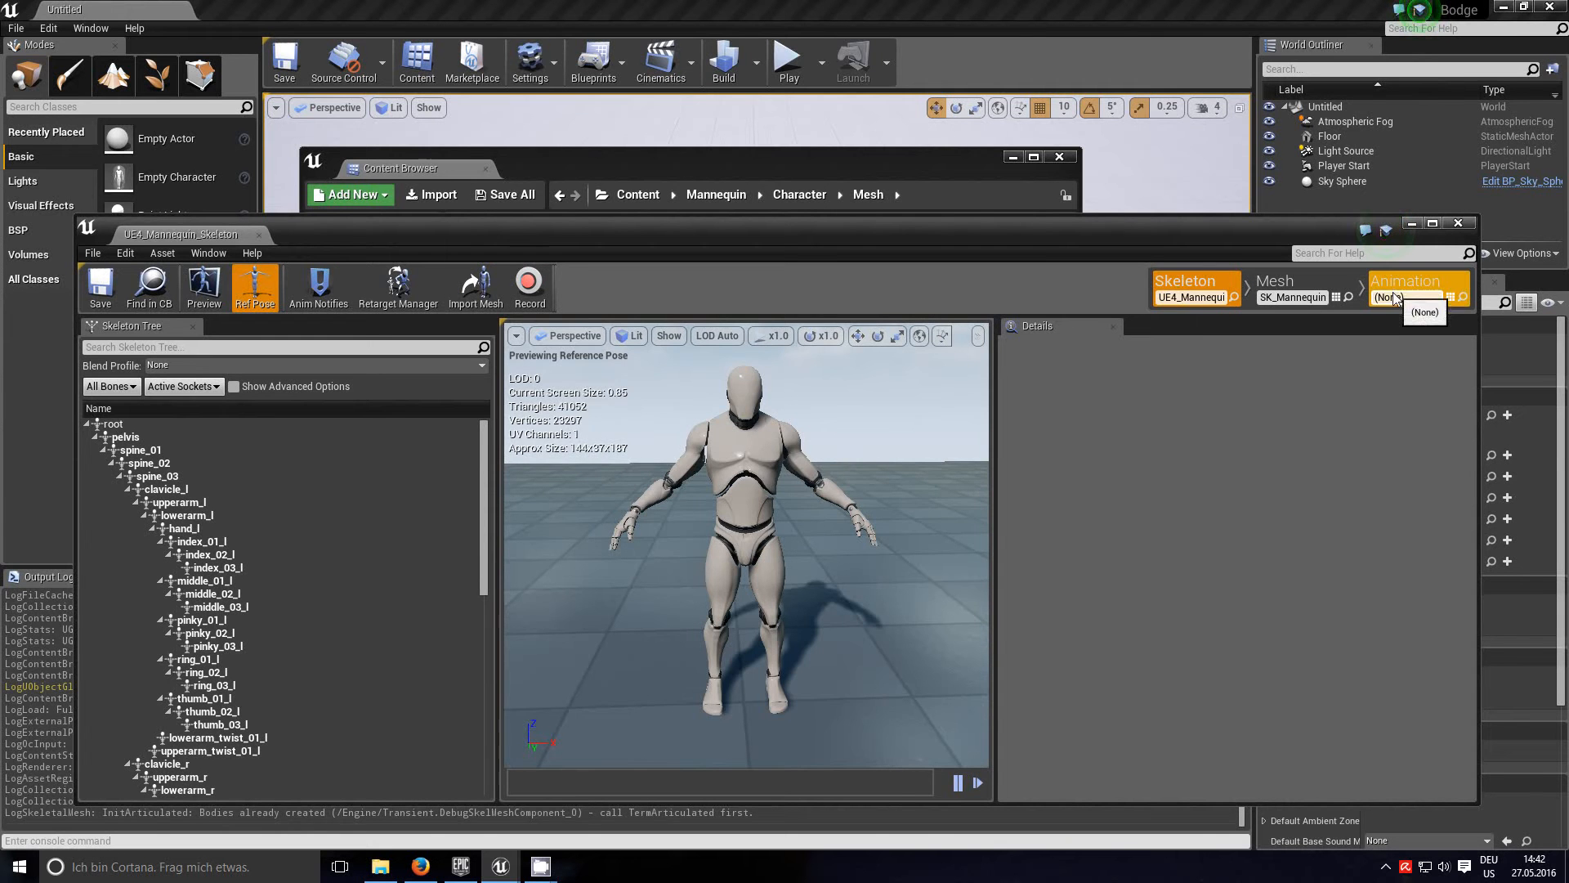
{"action": "left_click", "coordinate": [1404, 287]}
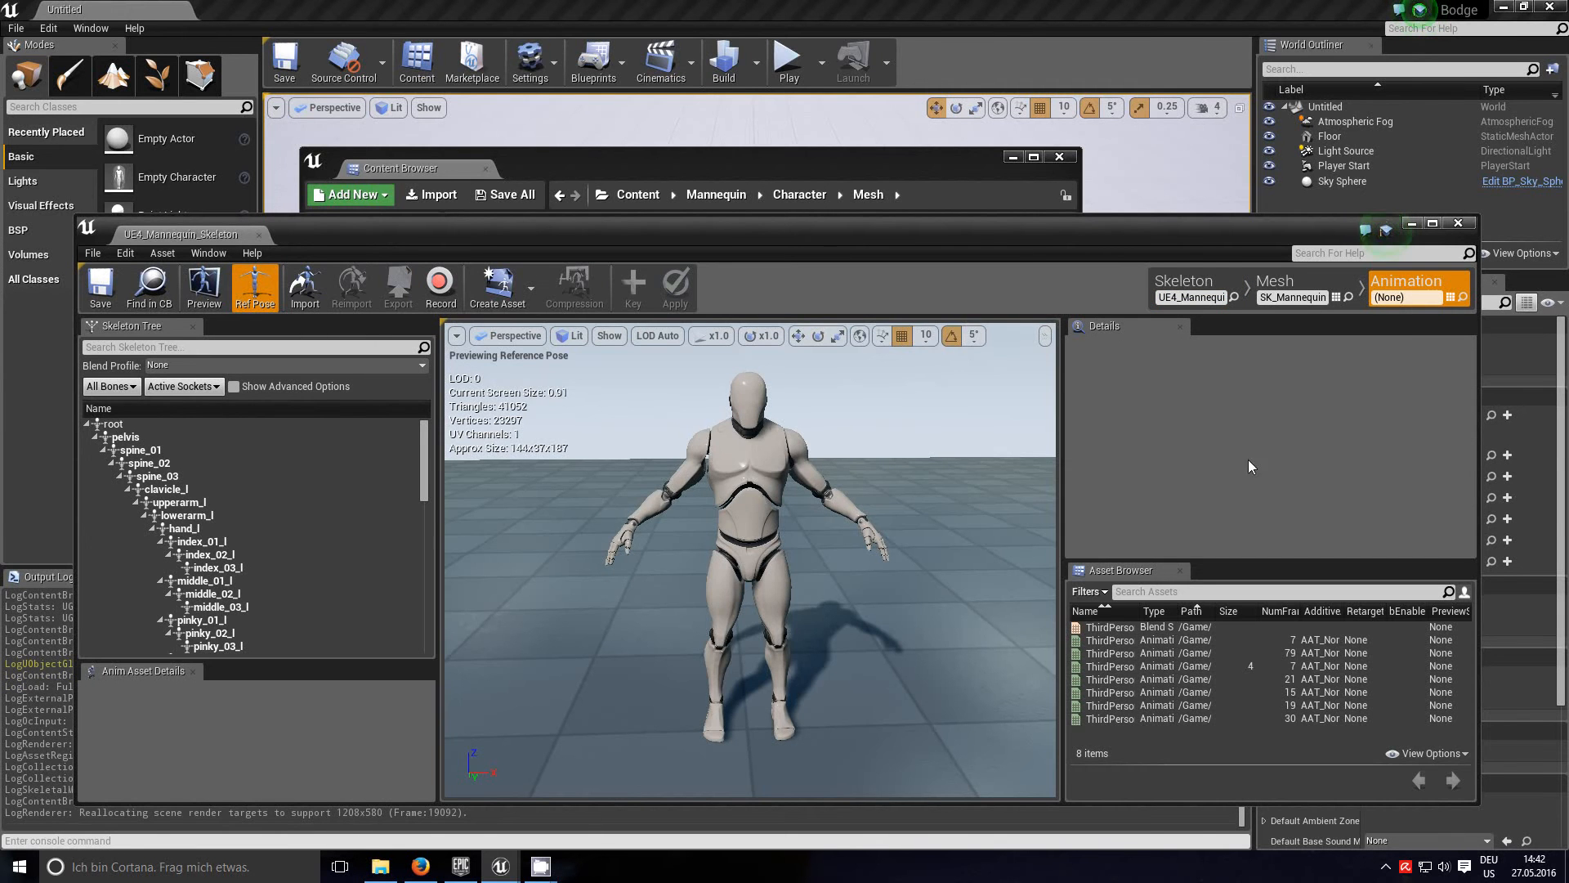
{"action": "mouse_move", "coordinate": [1412, 281]}
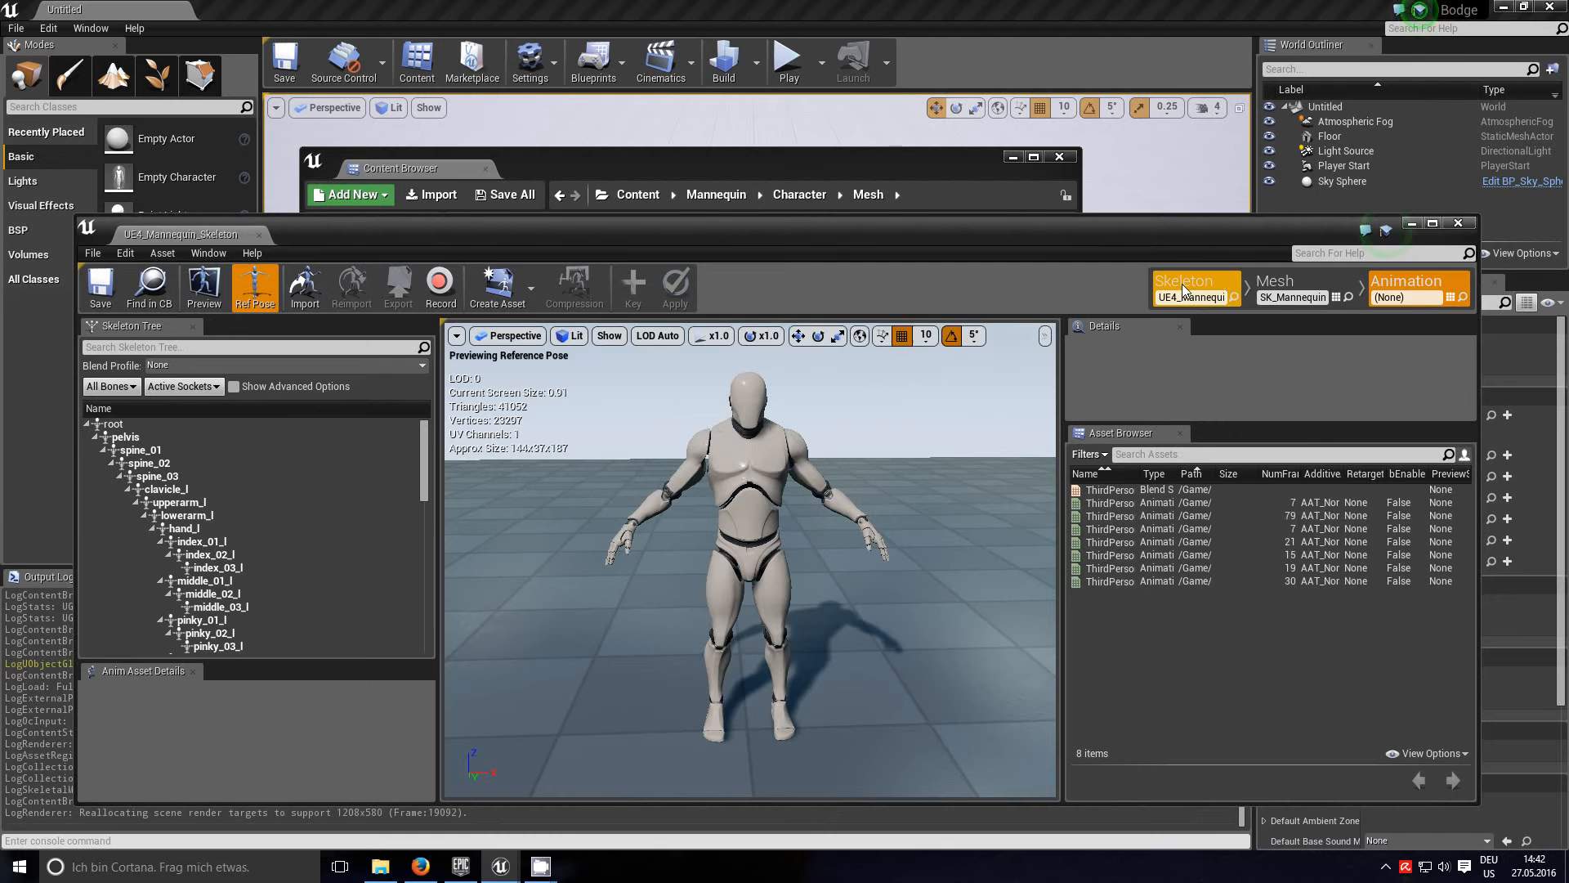
{"action": "mouse_move", "coordinate": [1109, 503]}
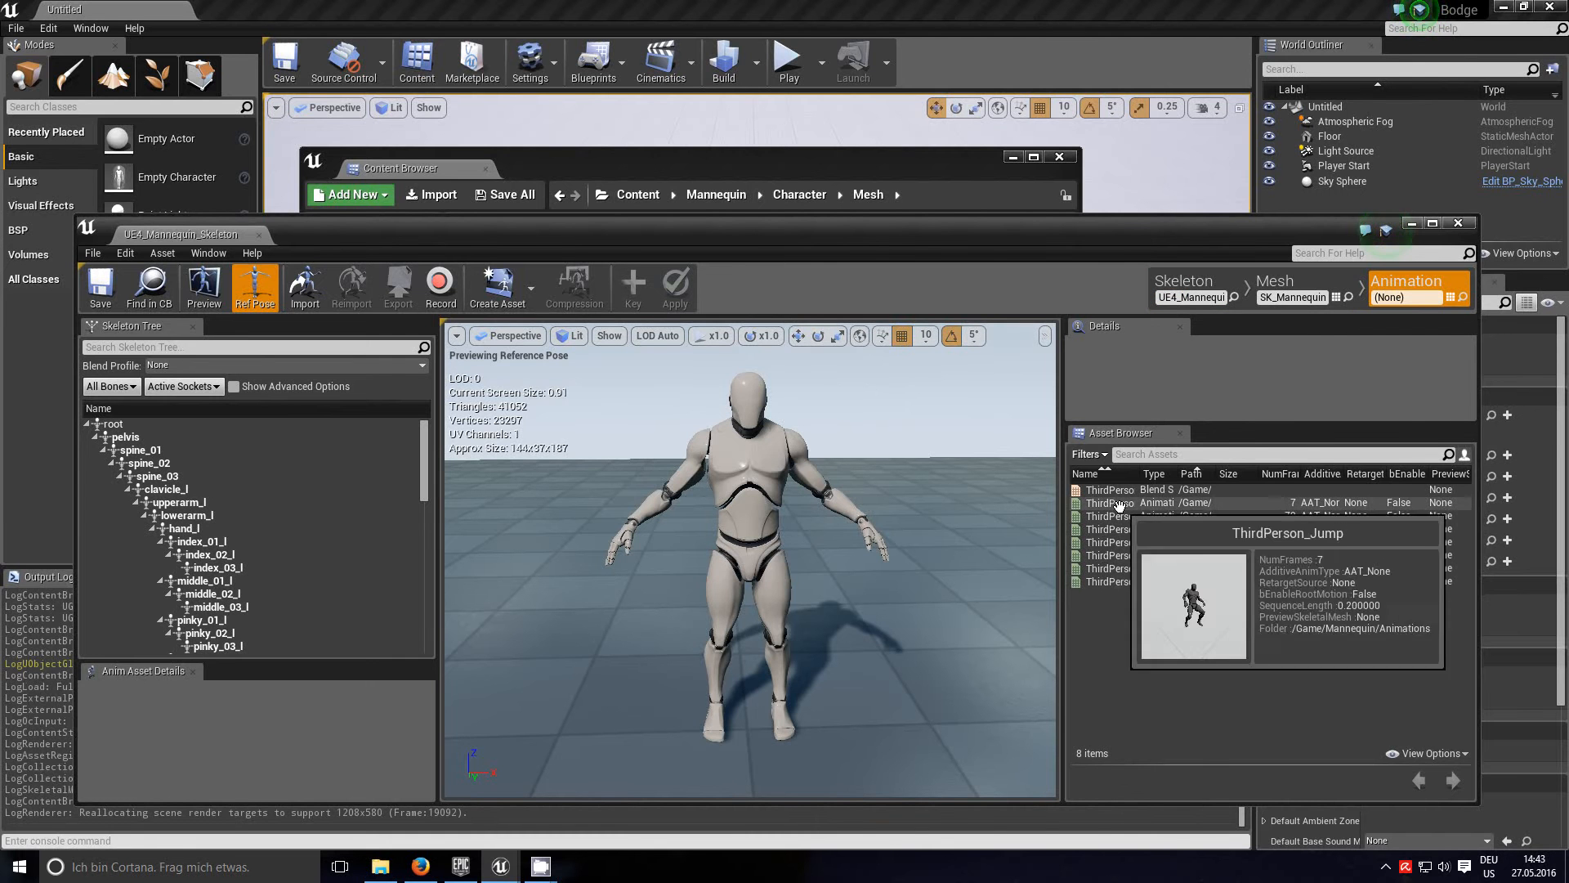
{"action": "left_click", "coordinate": [798, 195]}
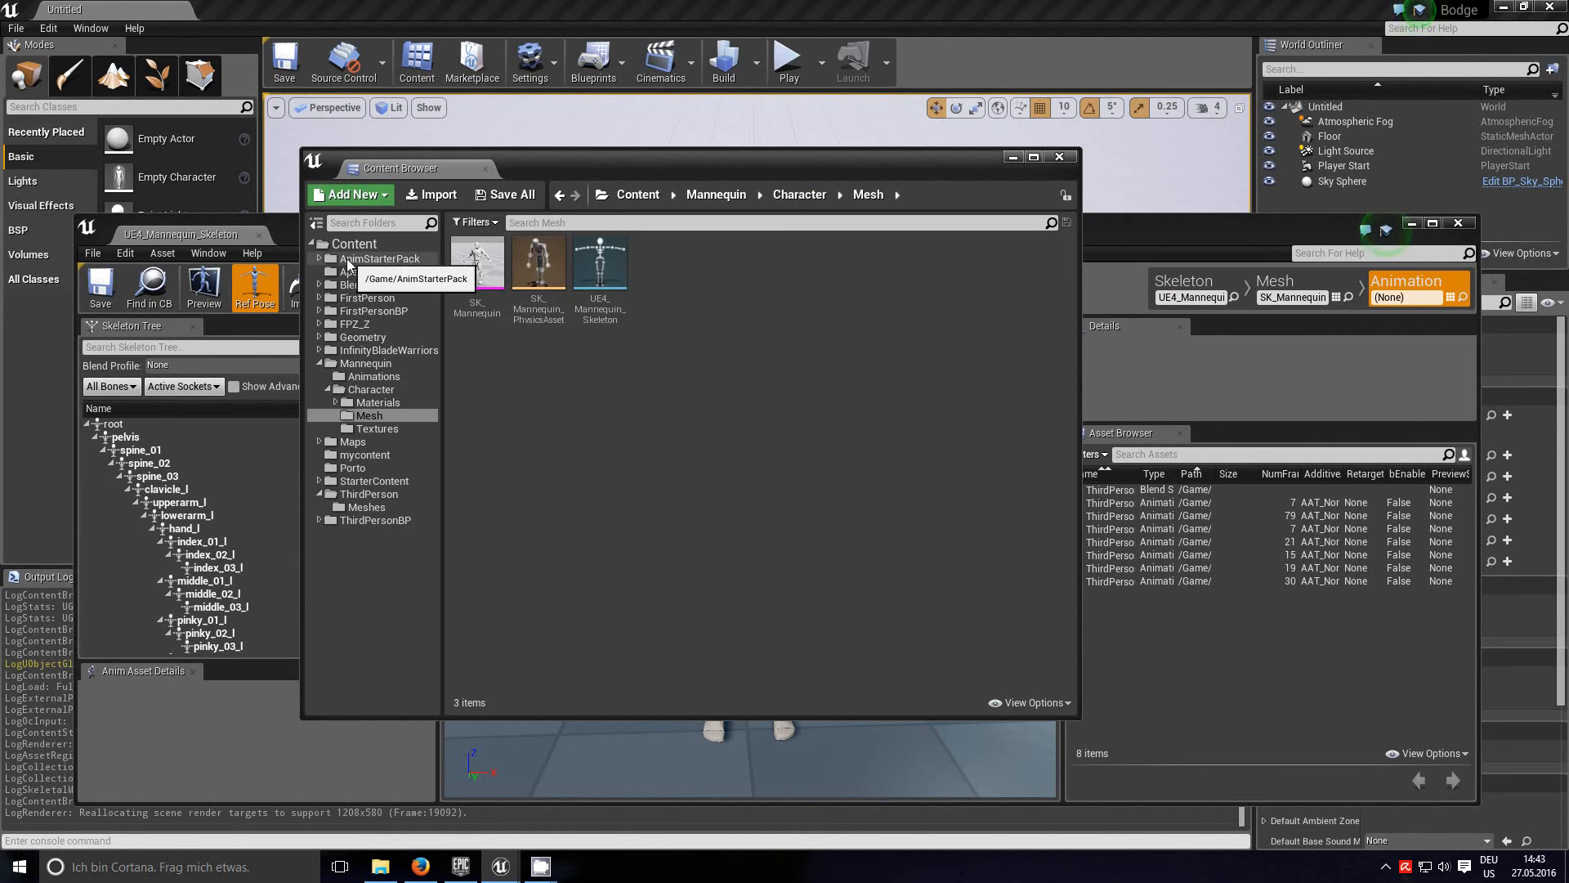
Step: Open UE4_Mannequin_Skeleton from AnimStarterPack > UE4_Mannequin > Mesh in a second editor
{"action": "left_click", "coordinate": [380, 258]}
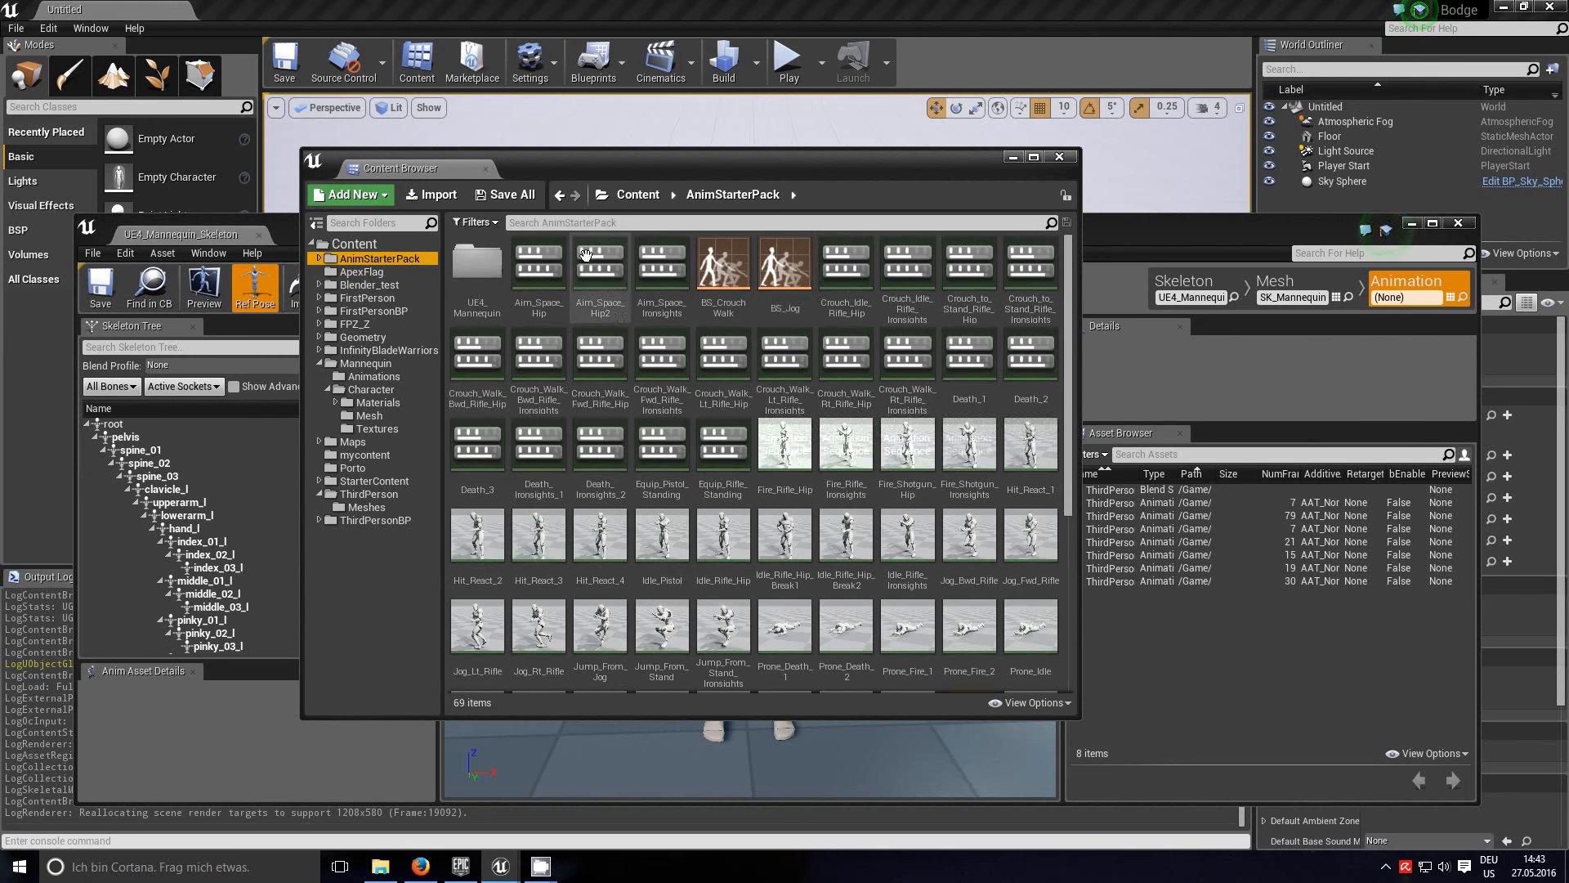
{"action": "scroll", "scroll_direction": "down", "scroll_amount": 3}
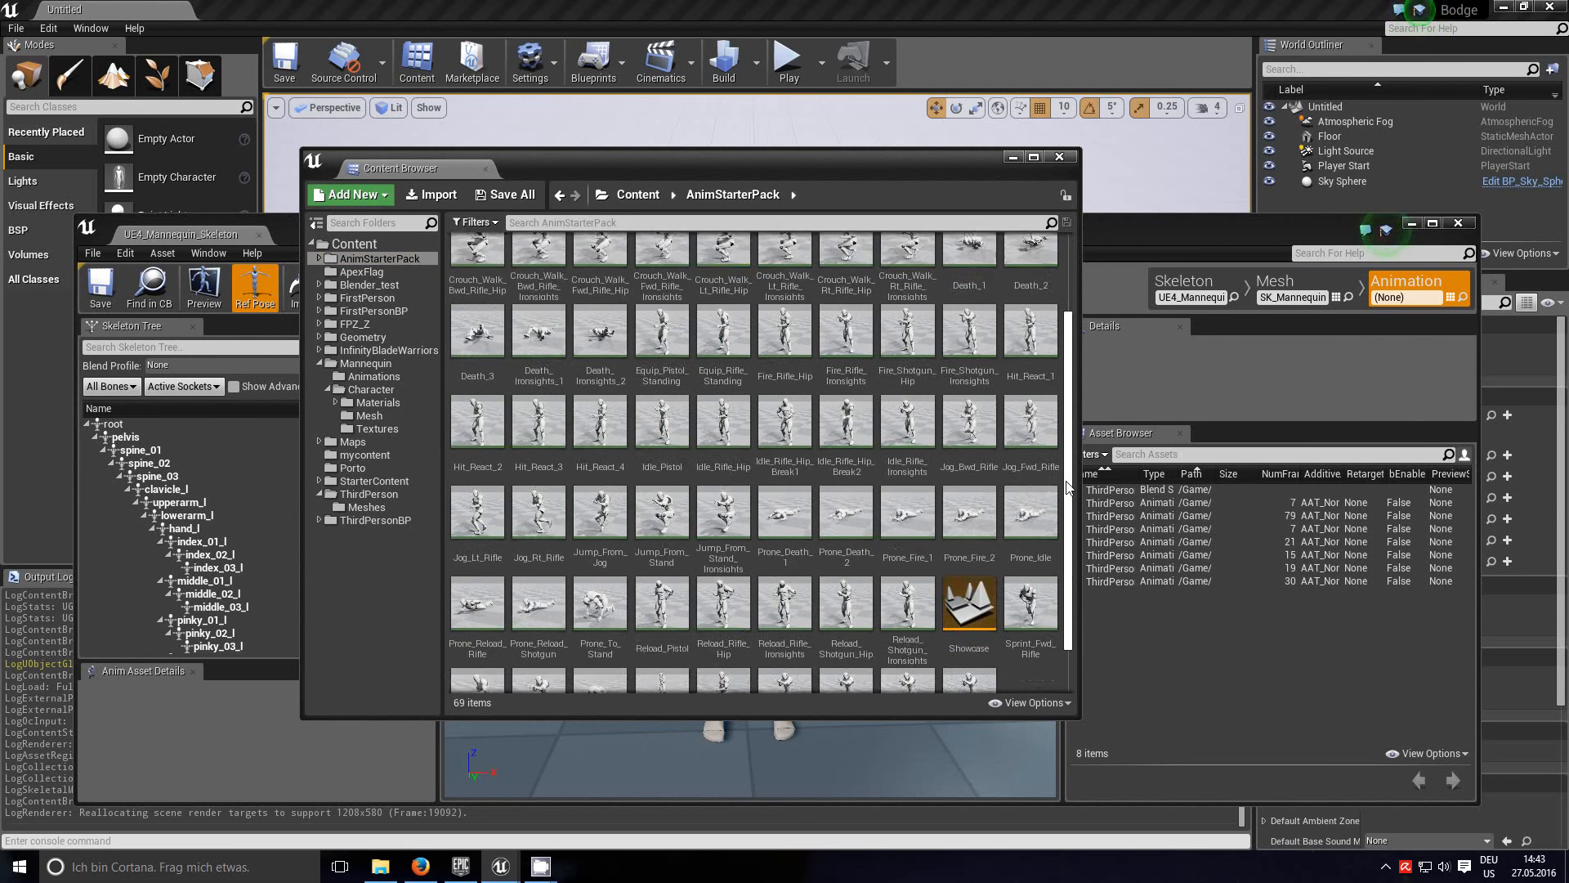
{"action": "scroll", "scroll_direction": "down", "scroll_amount": 3}
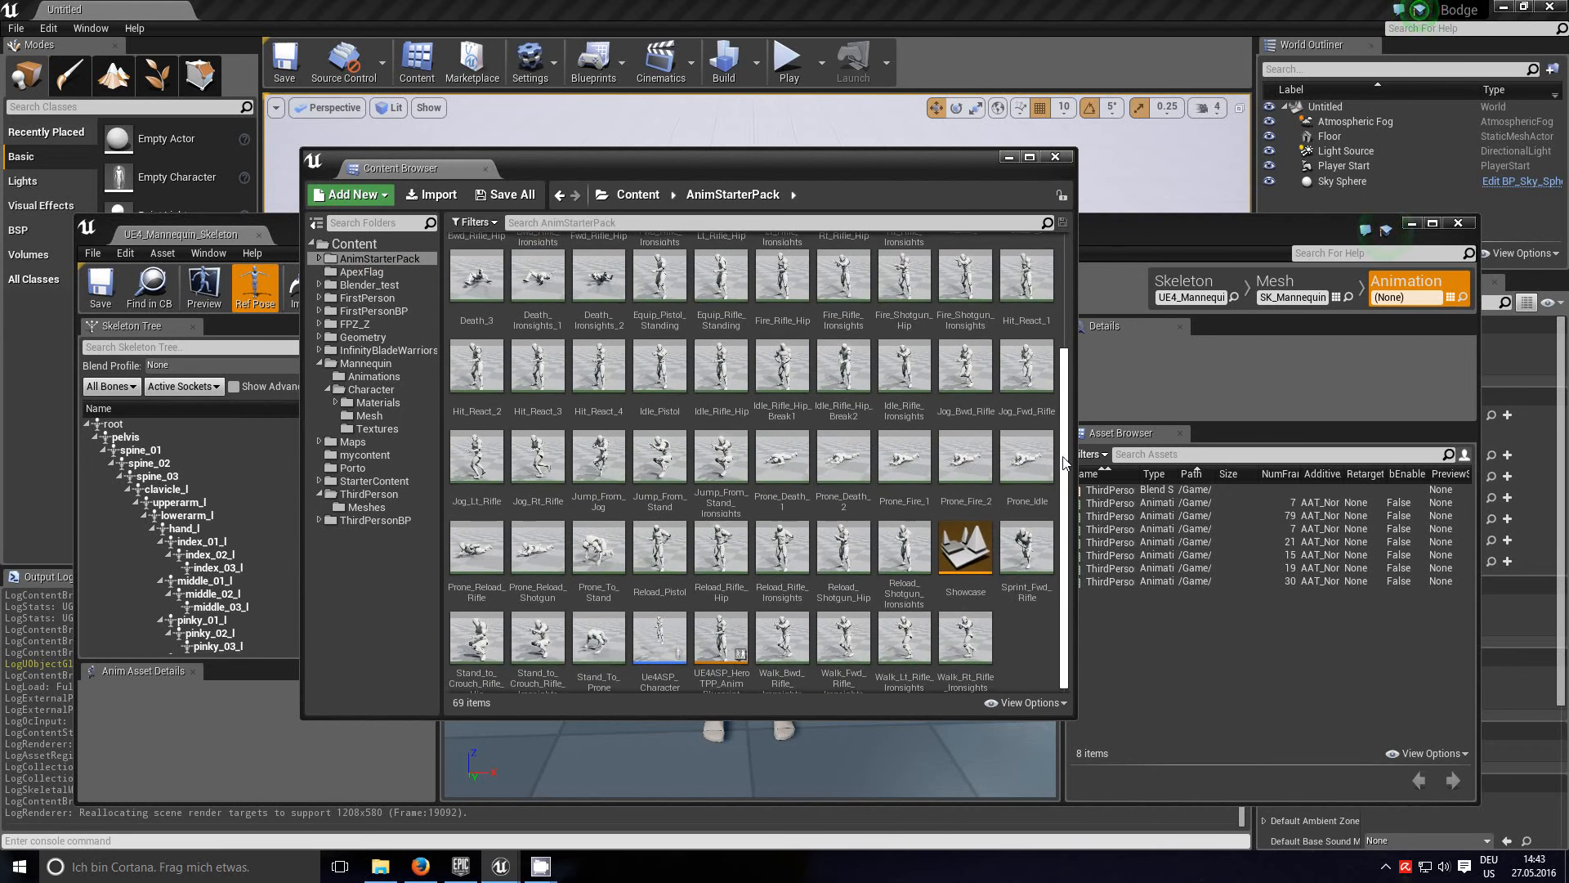
{"action": "left_click", "coordinate": [476, 264]}
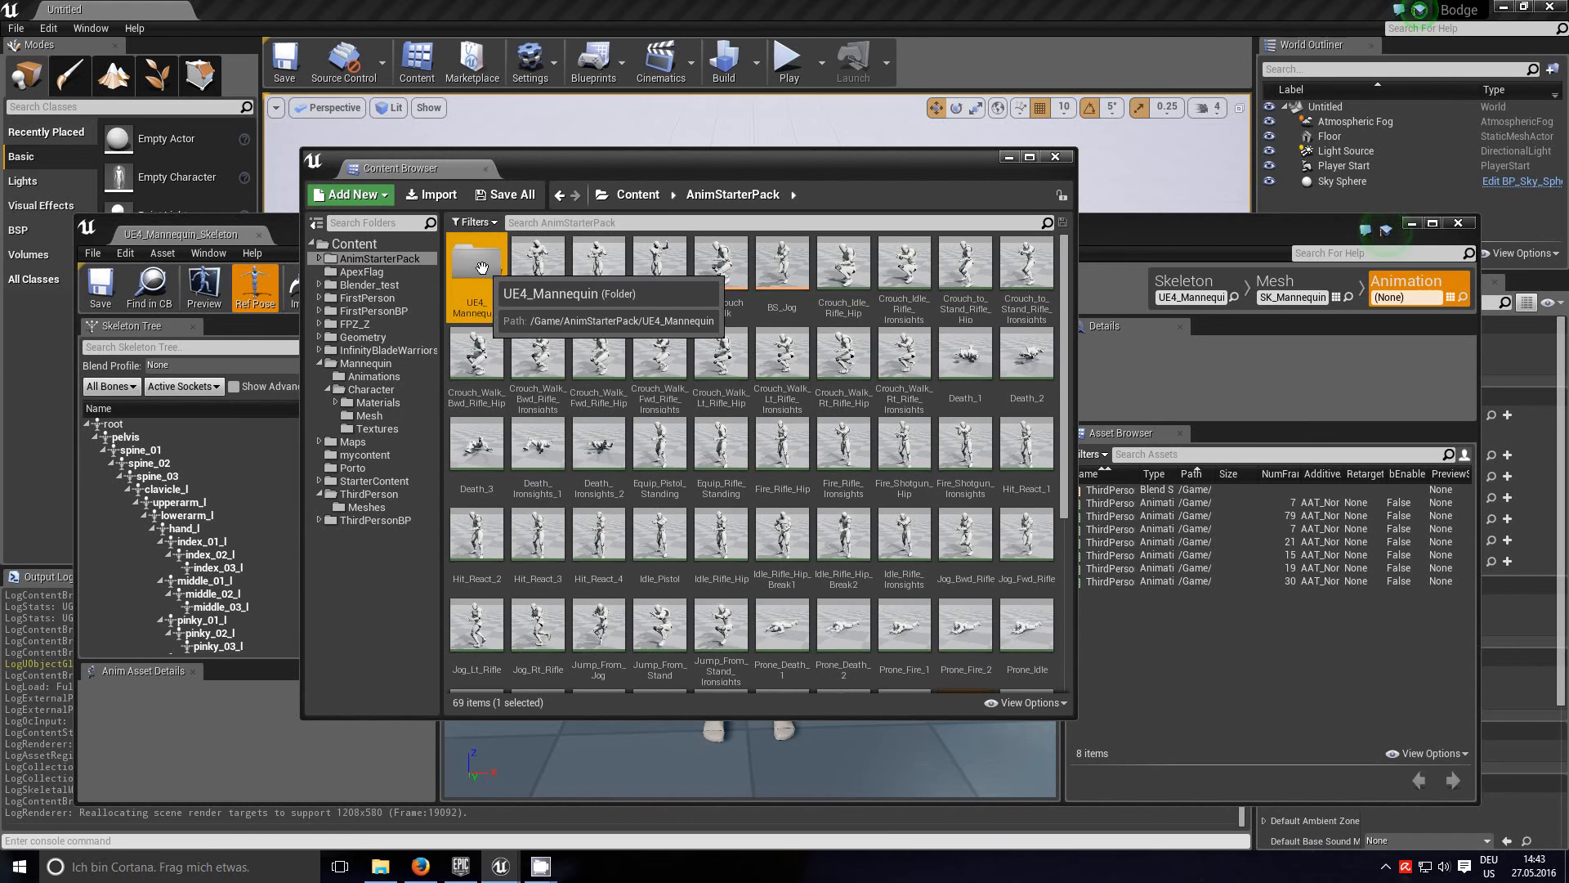
{"action": "double_click", "coordinate": [476, 262]}
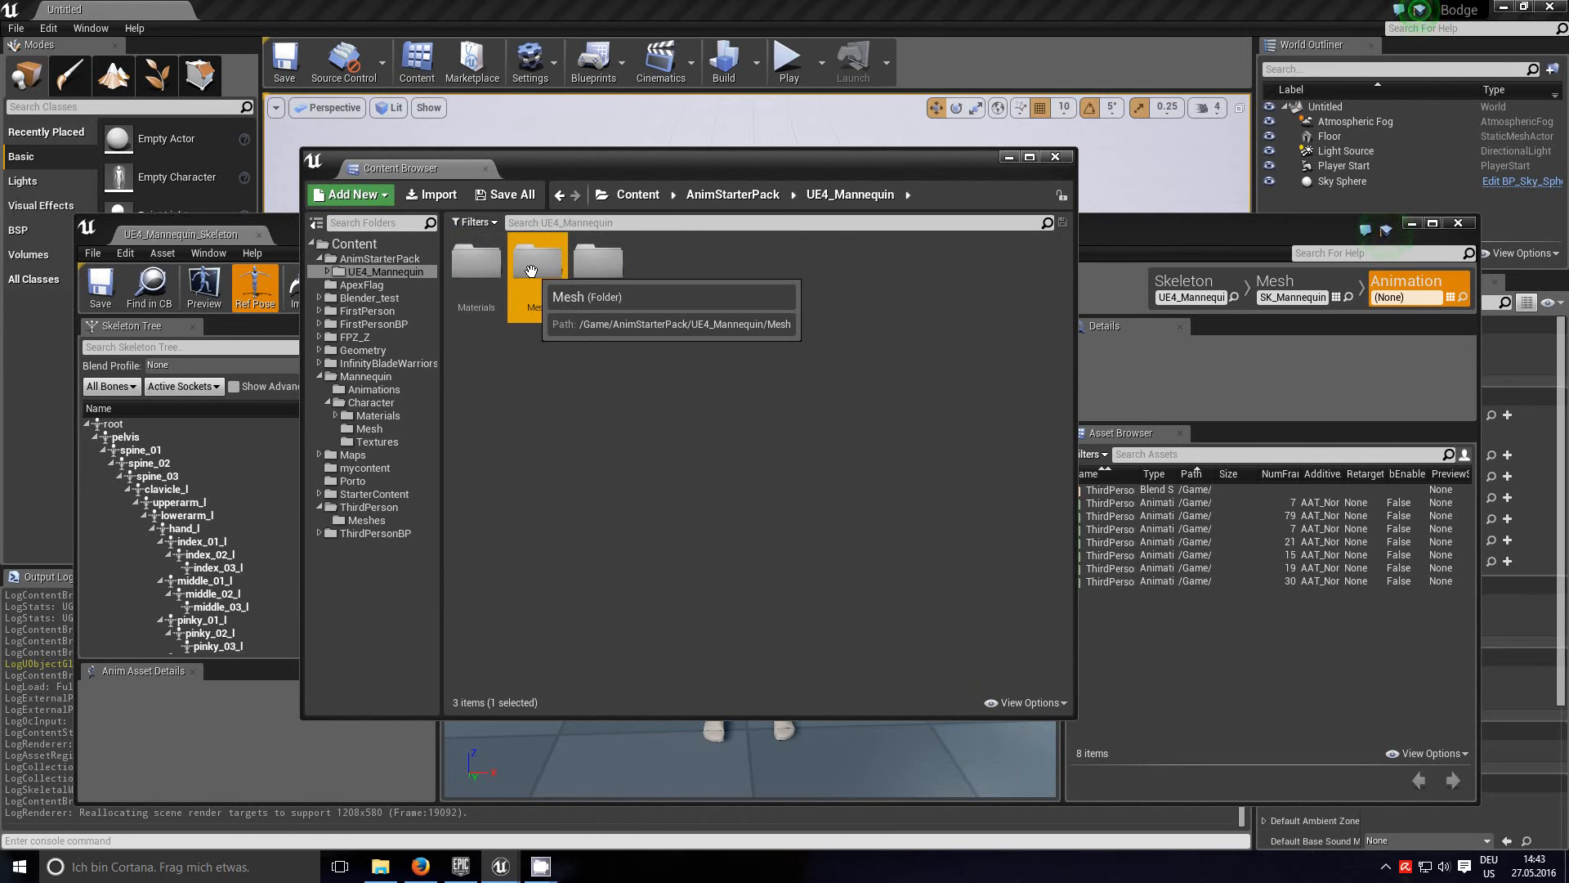
{"action": "double_click", "coordinate": [536, 265]}
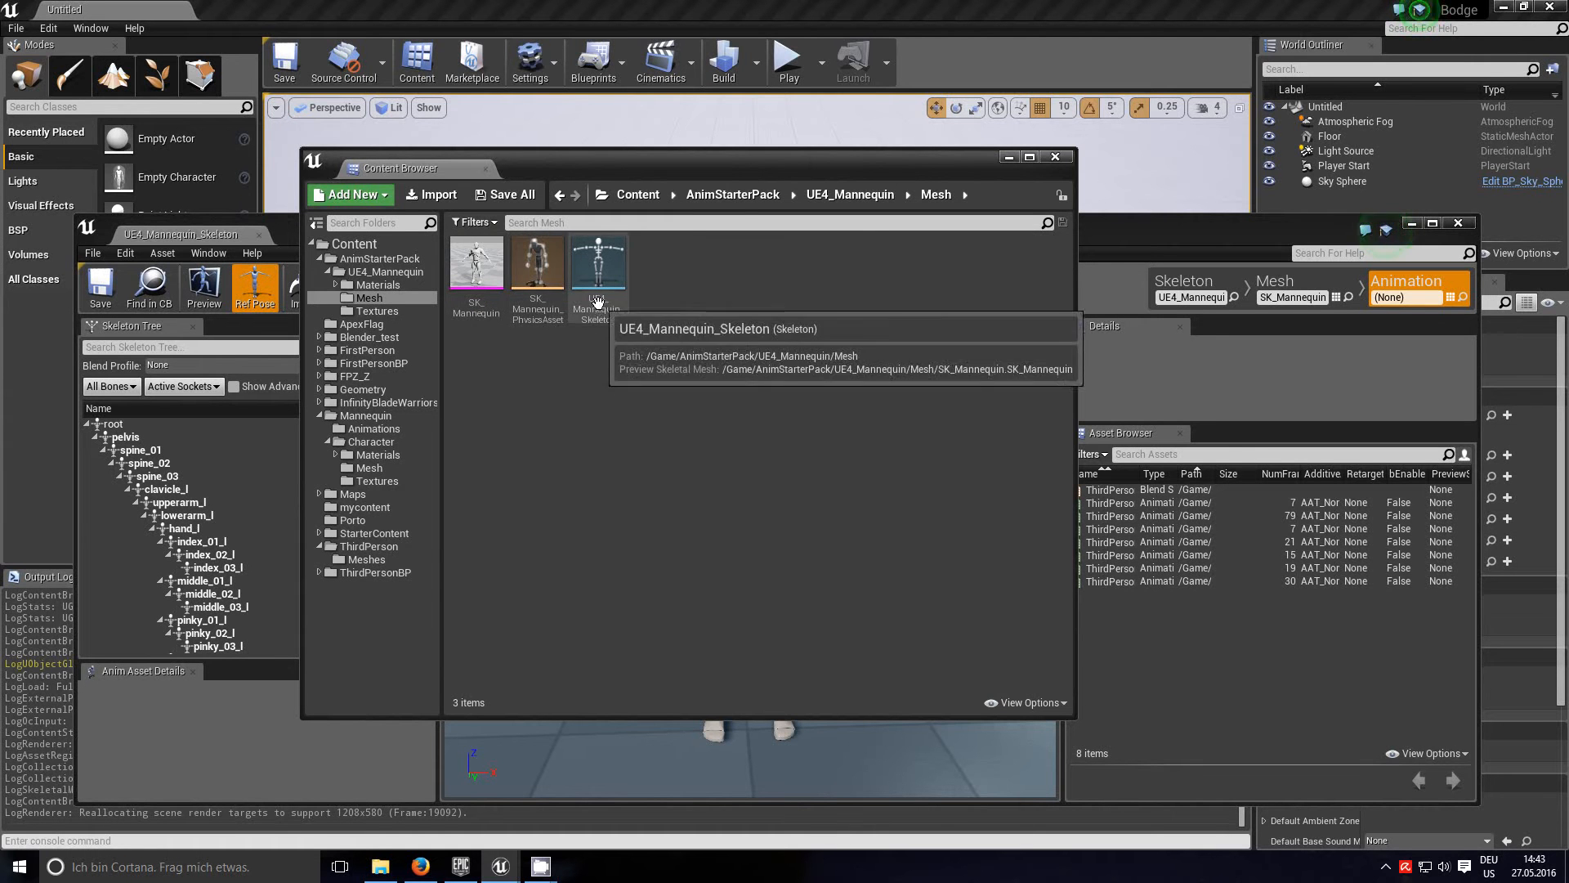
{"action": "left_click", "coordinate": [476, 262]}
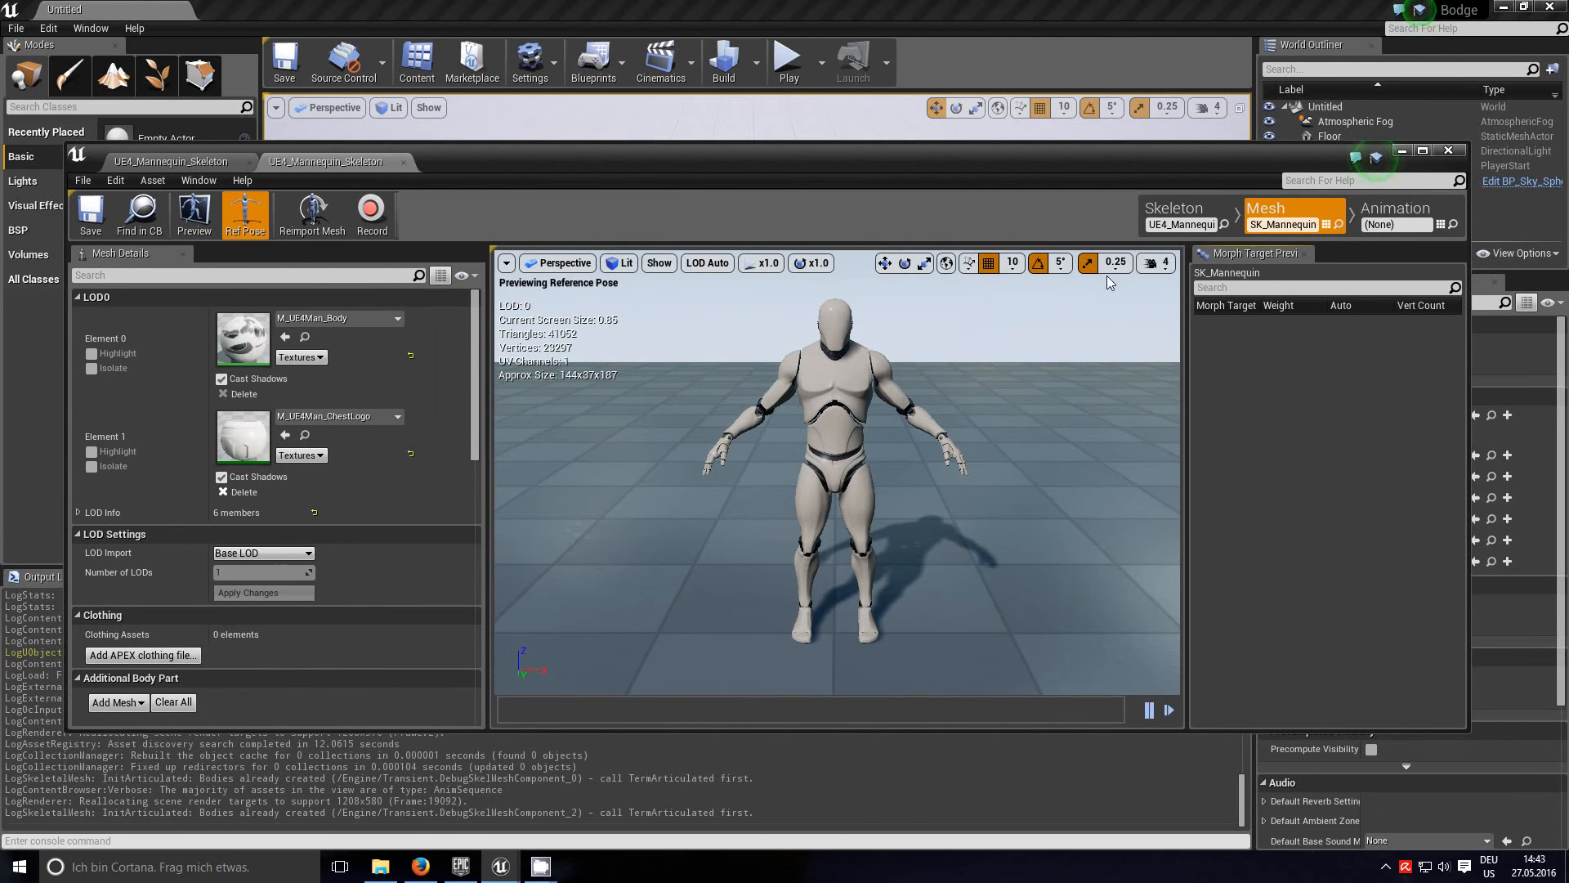
Step: Preview Walk_Fwd_Rifle_Ironsights on the AnimStarterPack mannequin, then switch between the two skeleton tabs
{"action": "left_click", "coordinate": [1406, 213]}
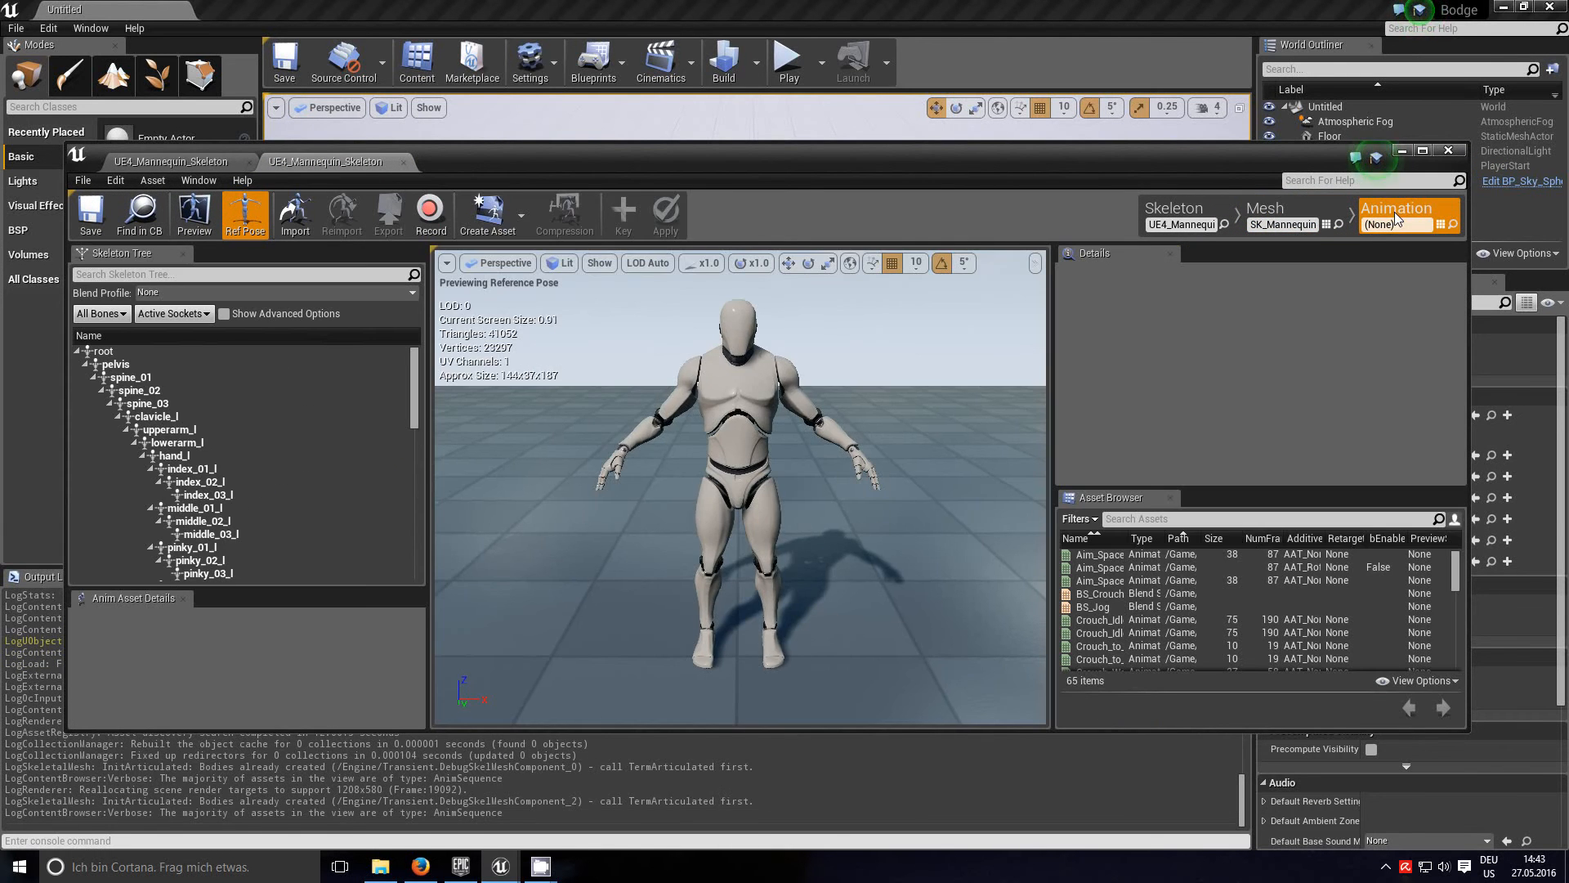
{"action": "scroll", "scroll_direction": "down", "scroll_amount": 3}
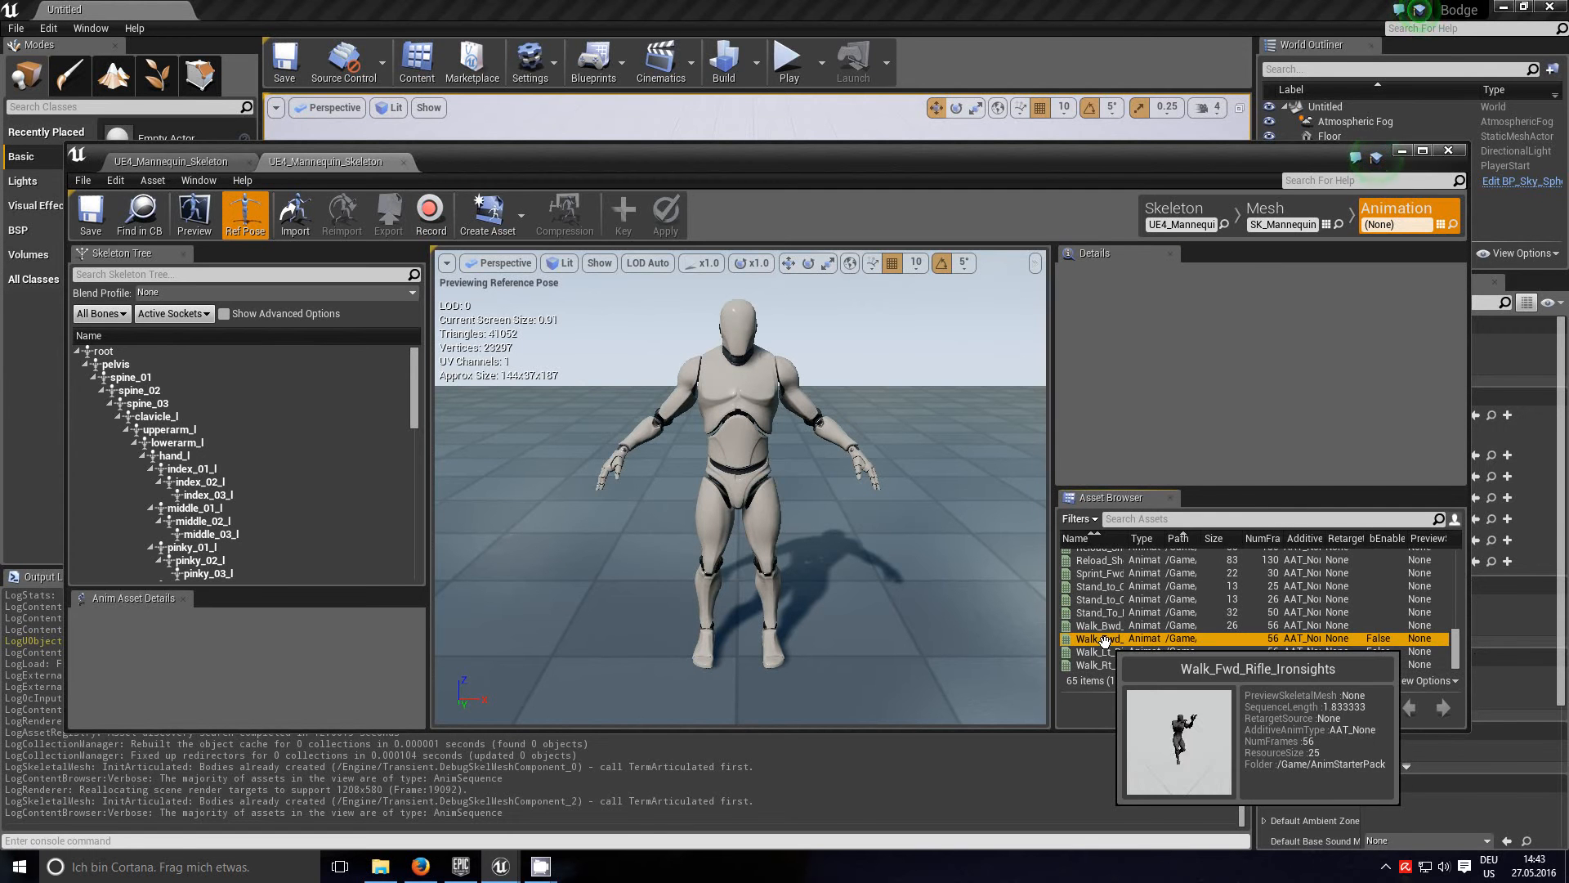
{"action": "double_click", "coordinate": [1096, 639]}
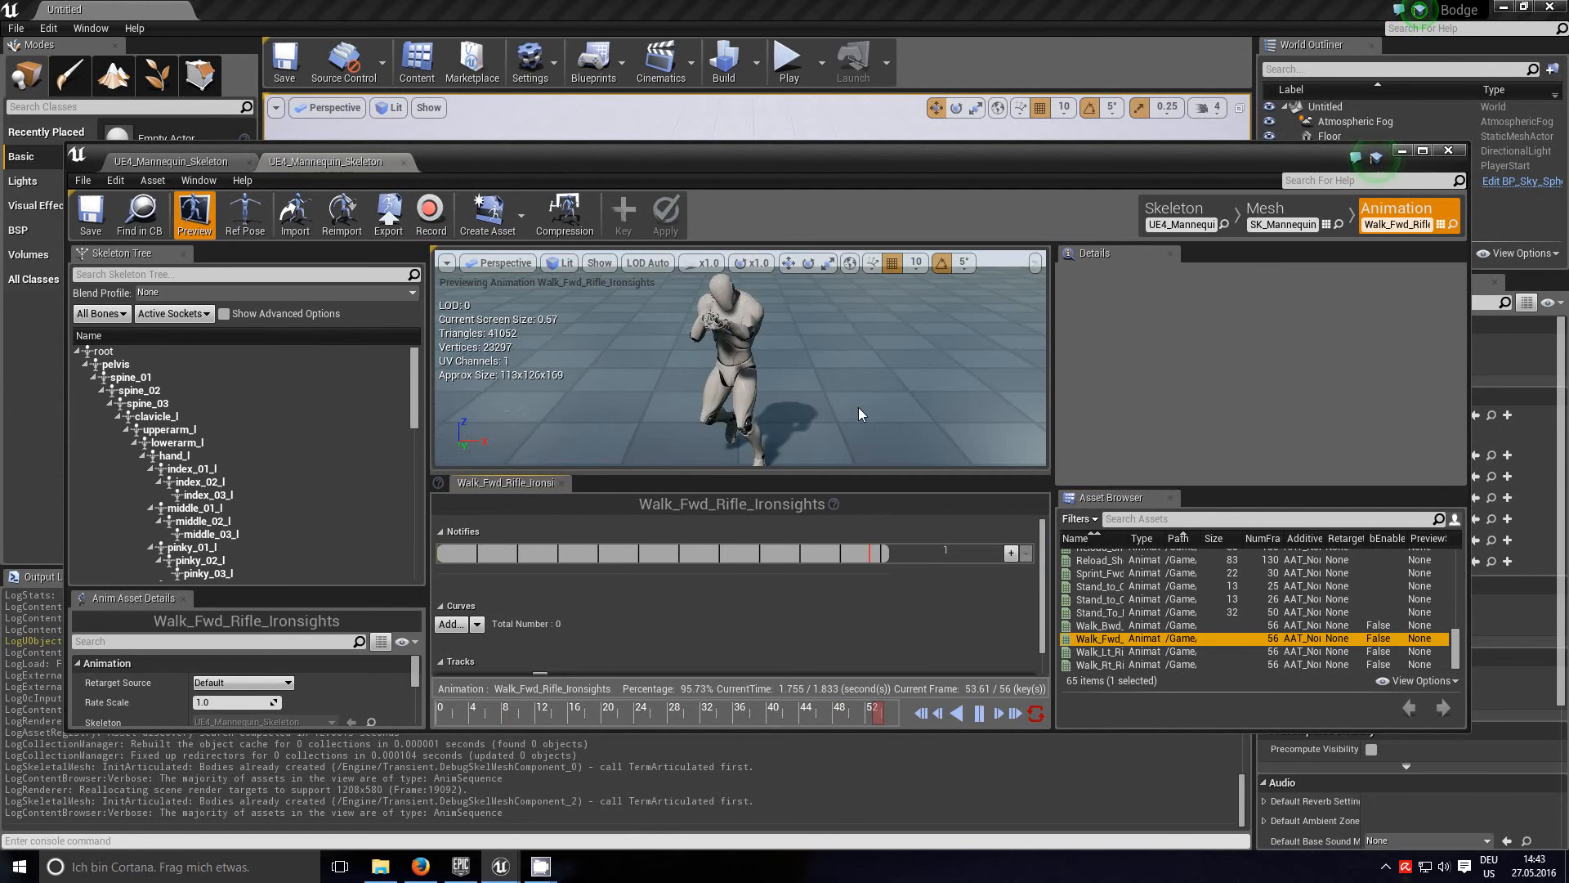
{"action": "left_click", "coordinate": [245, 213]}
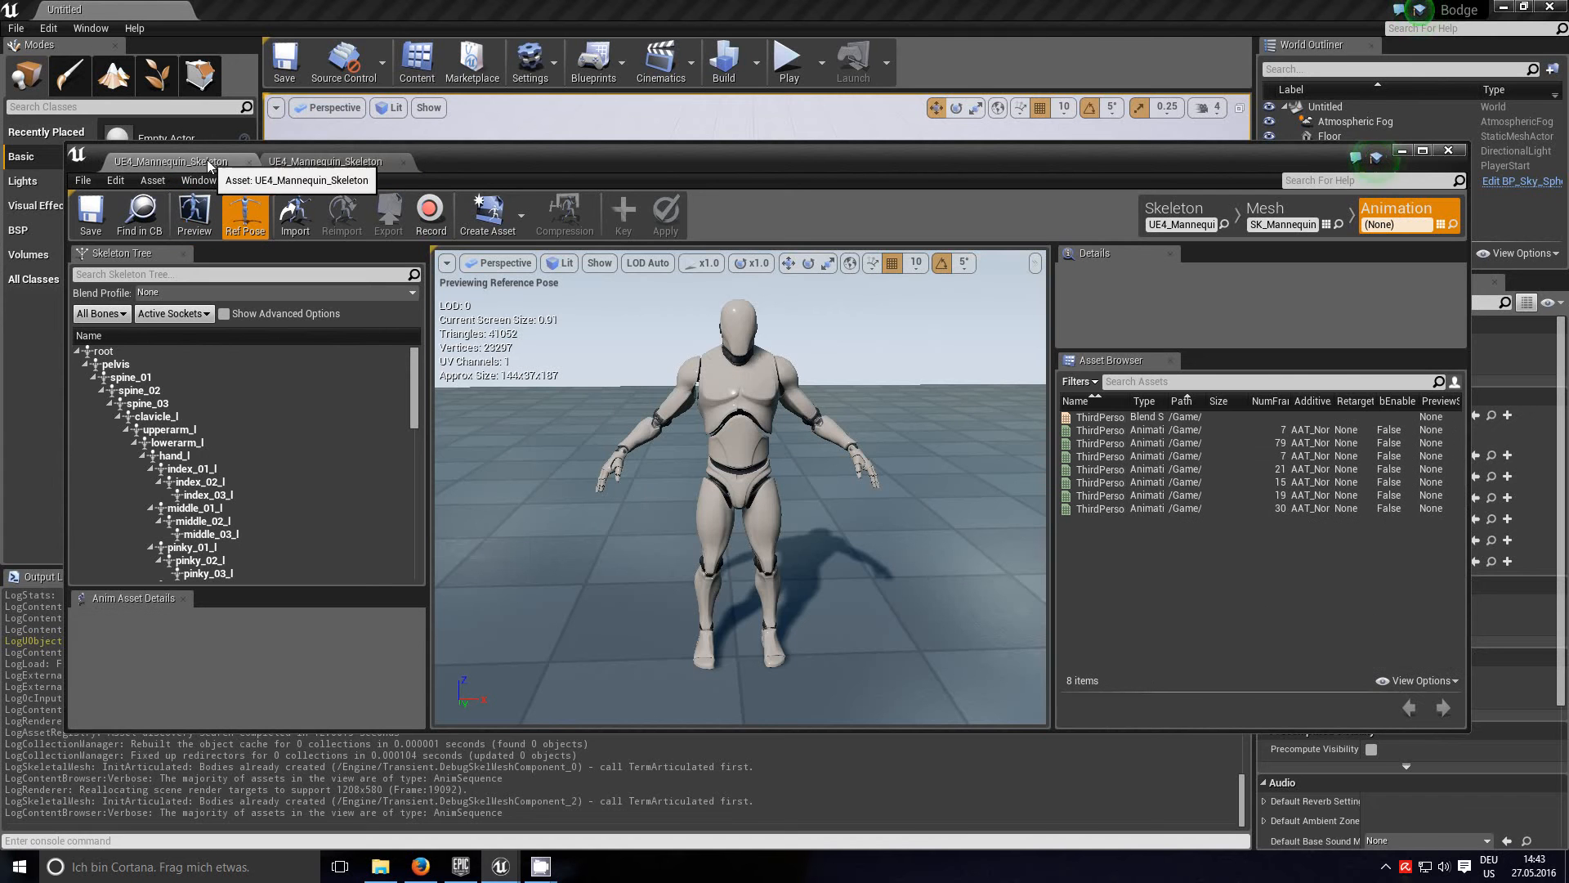
{"action": "mouse_move", "coordinate": [1088, 613]}
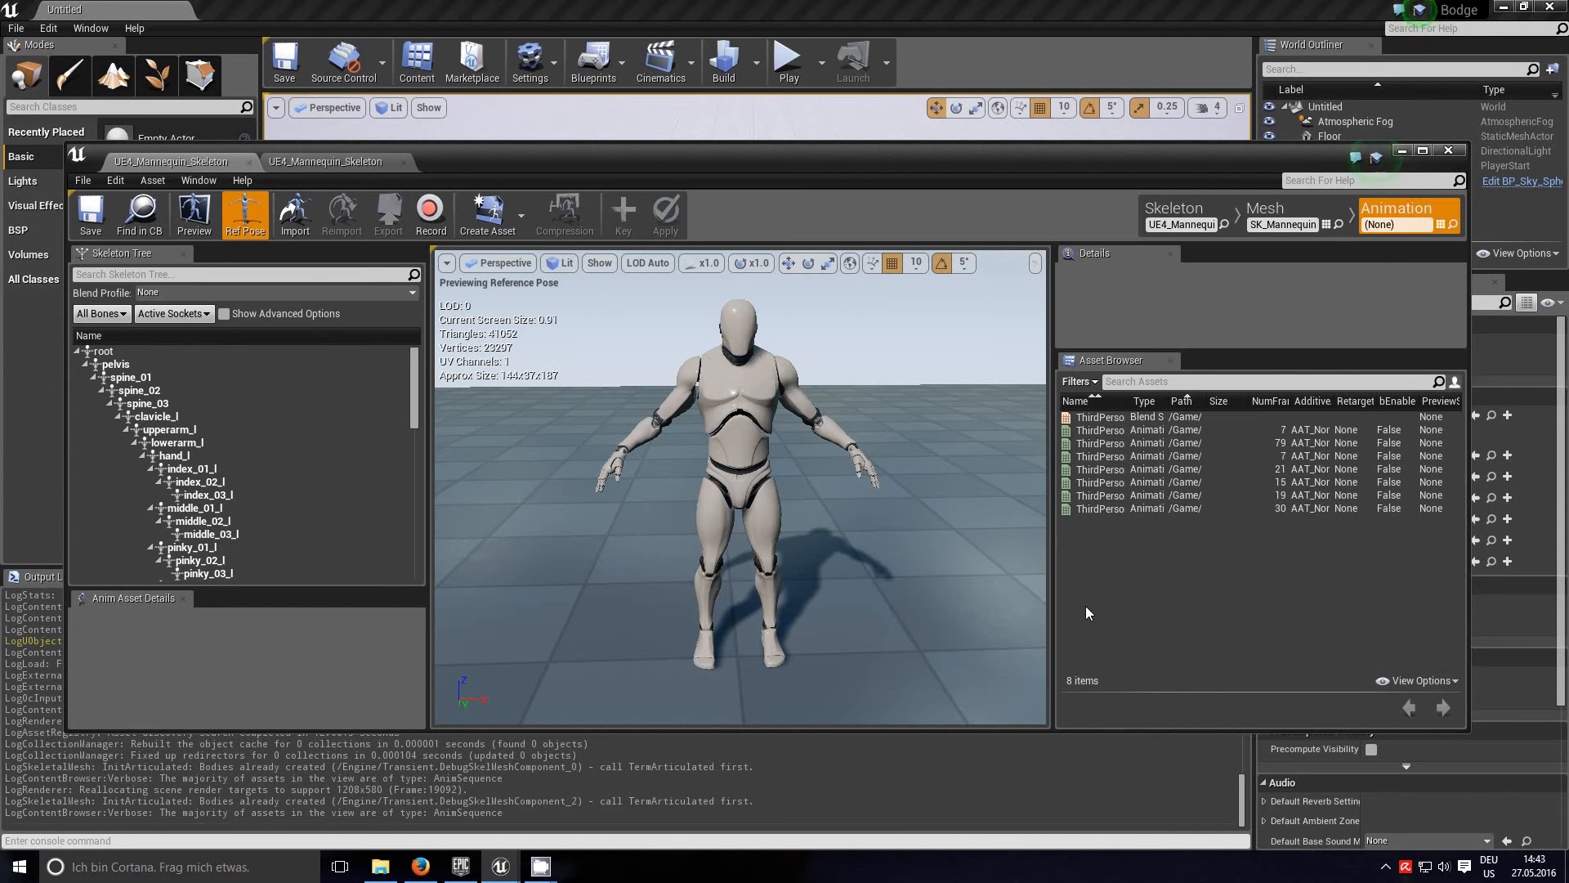
{"action": "mouse_move", "coordinate": [1243, 492]}
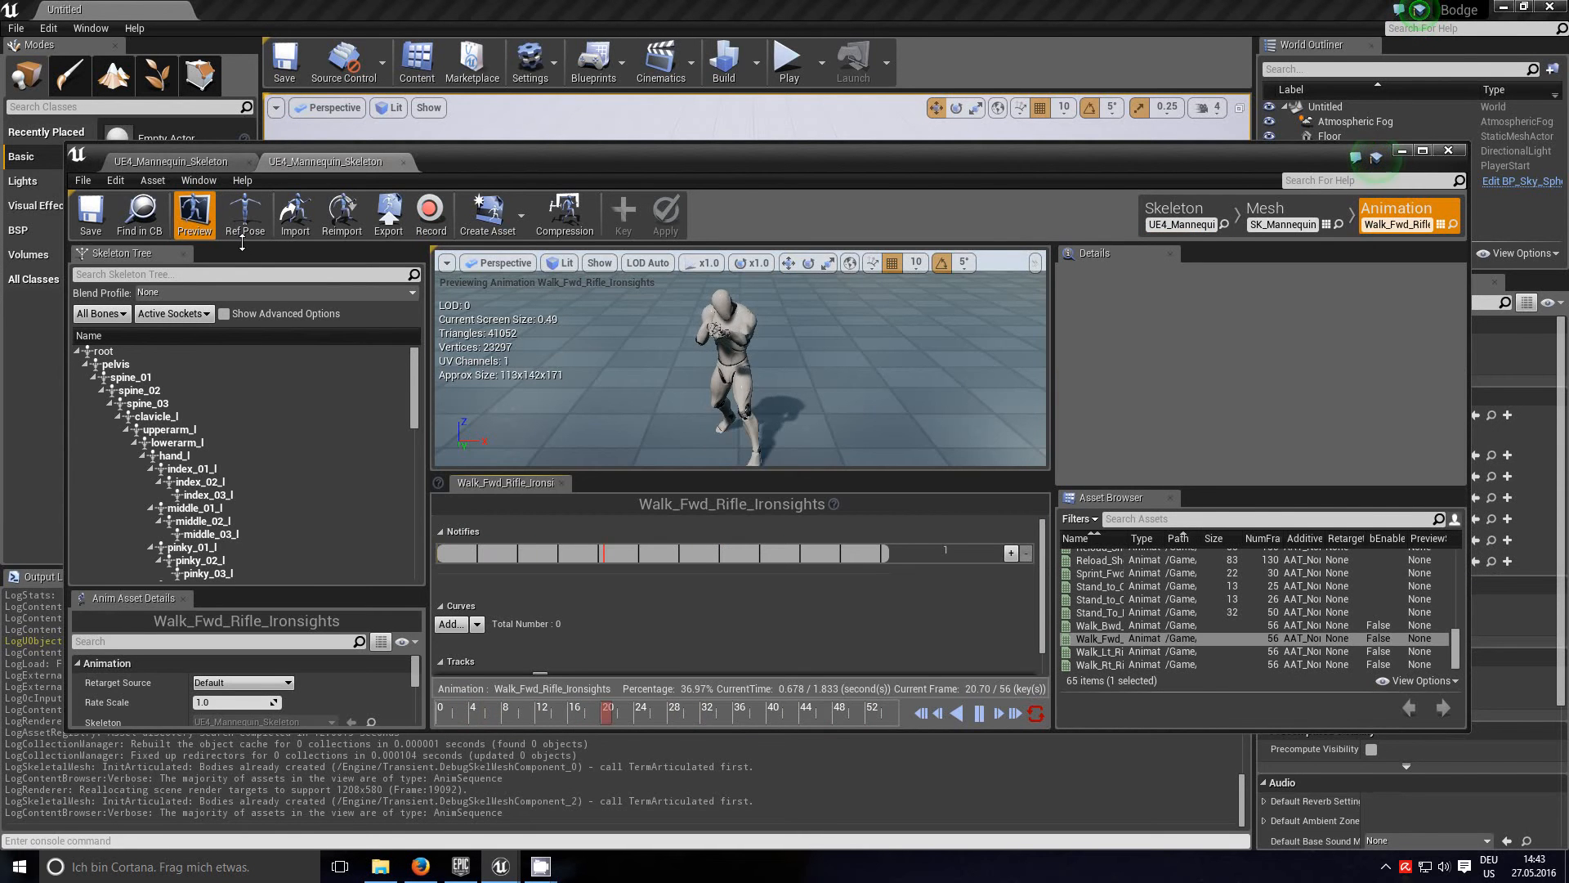
{"action": "left_click", "coordinate": [245, 211]}
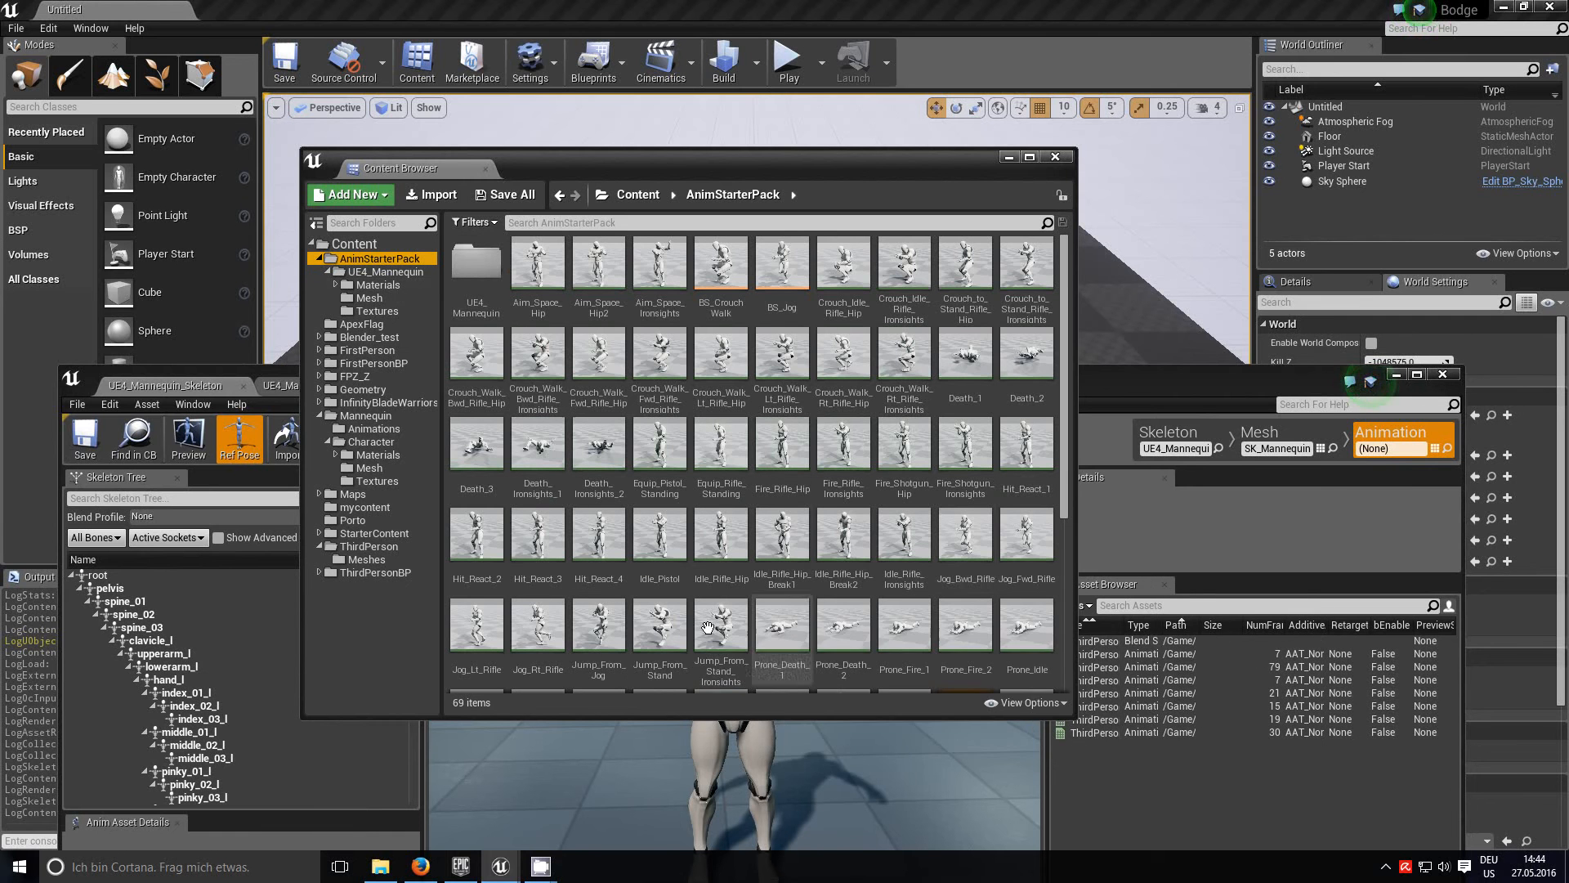
{"action": "mouse_move", "coordinate": [781, 356]}
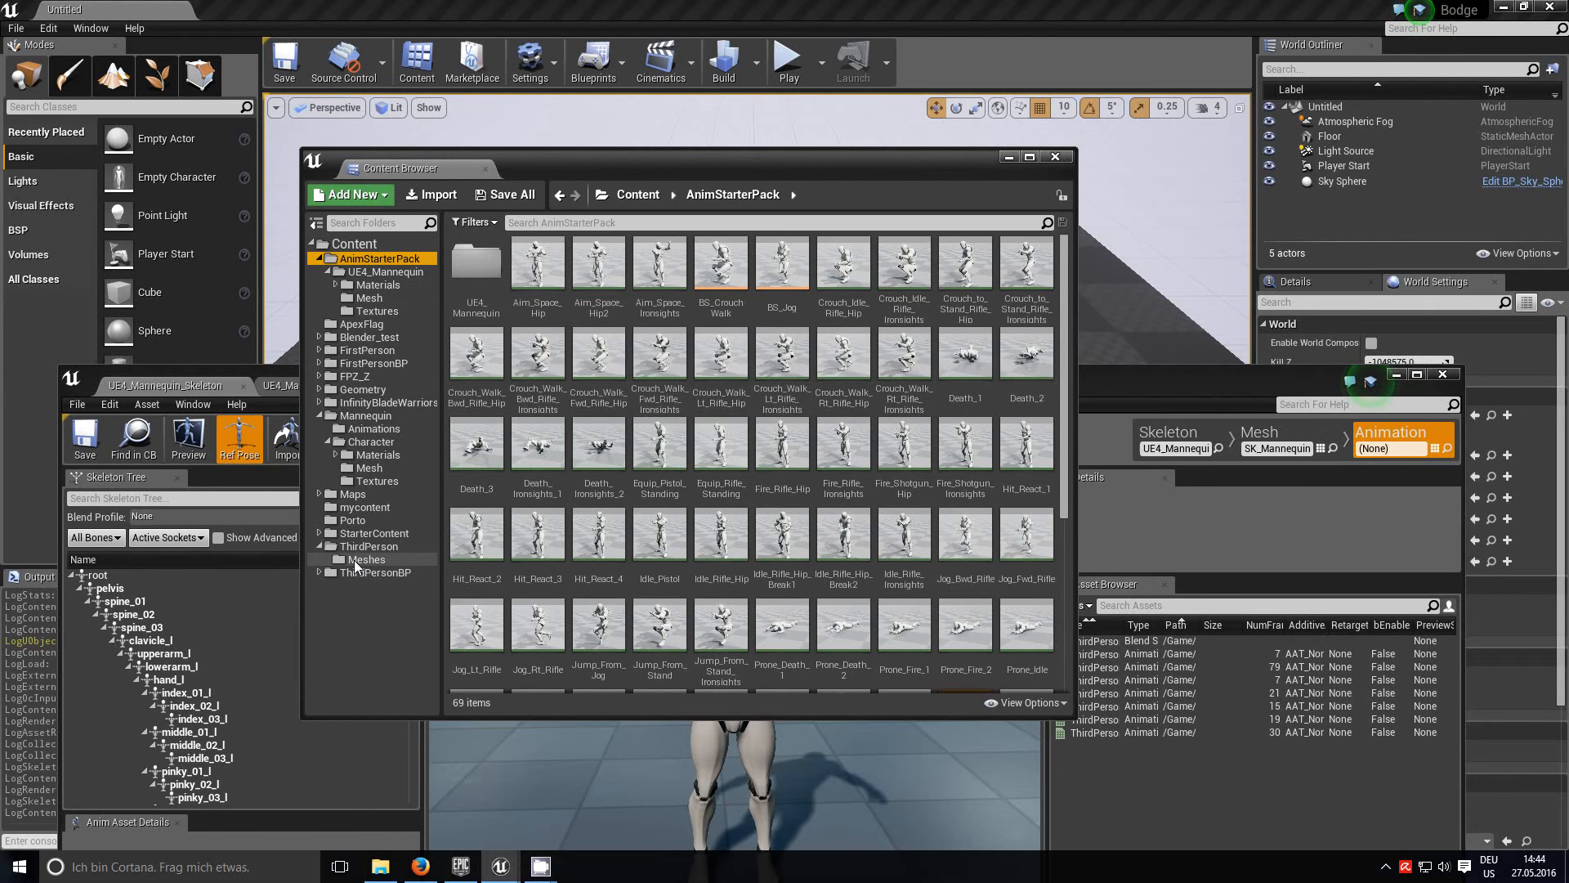
{"action": "mouse_move", "coordinate": [380, 454]}
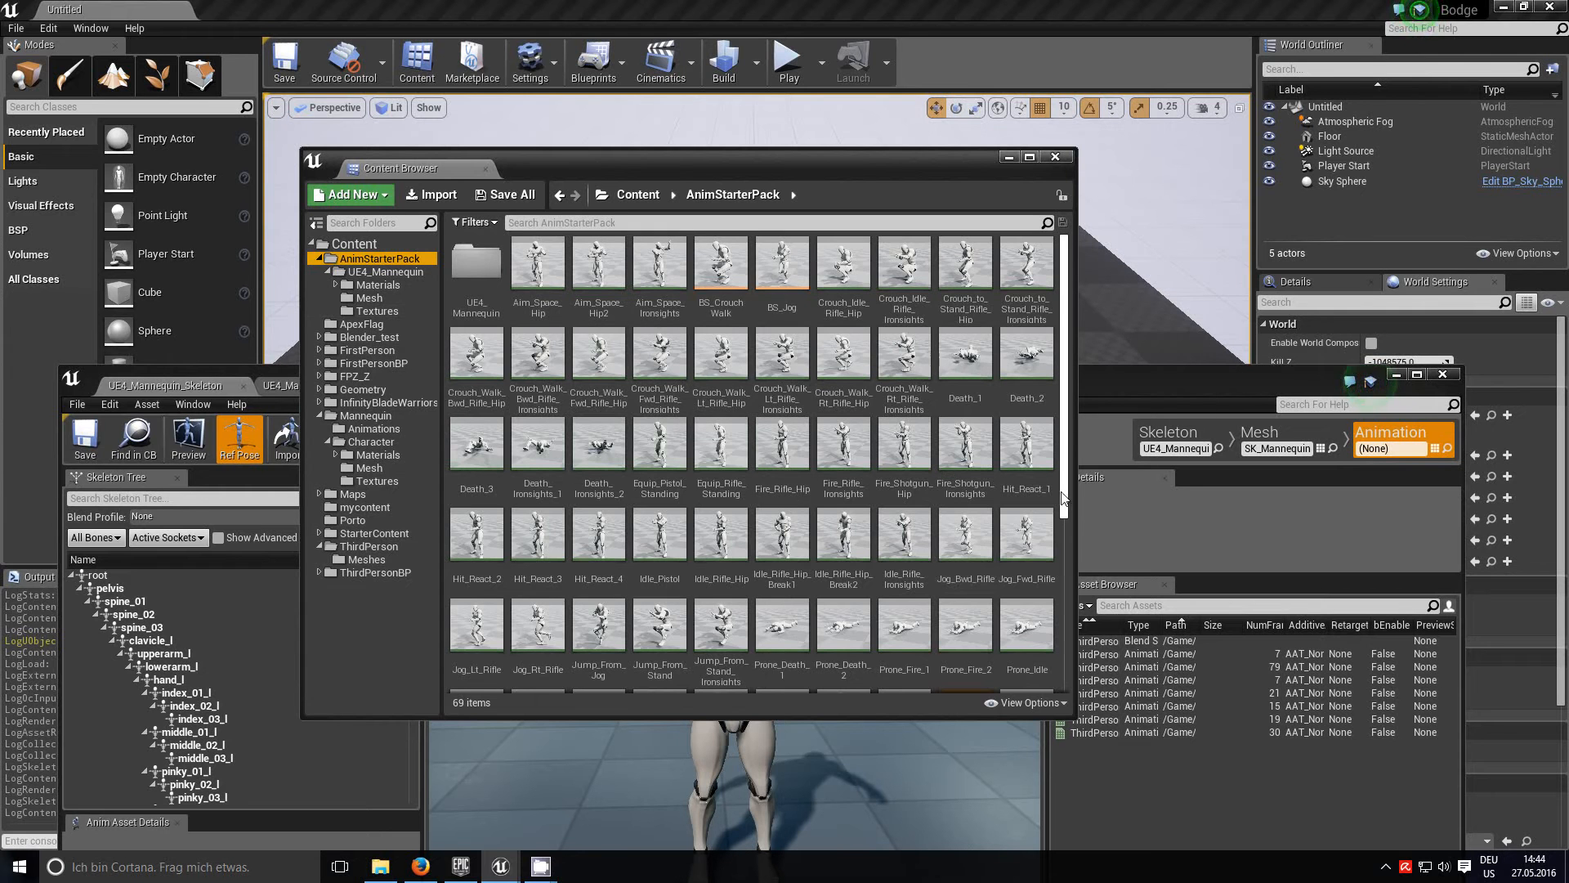
Step: Scroll the AnimStarterPack assets to its end to check Sprint_Fwd_Rifle's skeleton
{"action": "scroll", "scroll_direction": "down", "scroll_amount": 3}
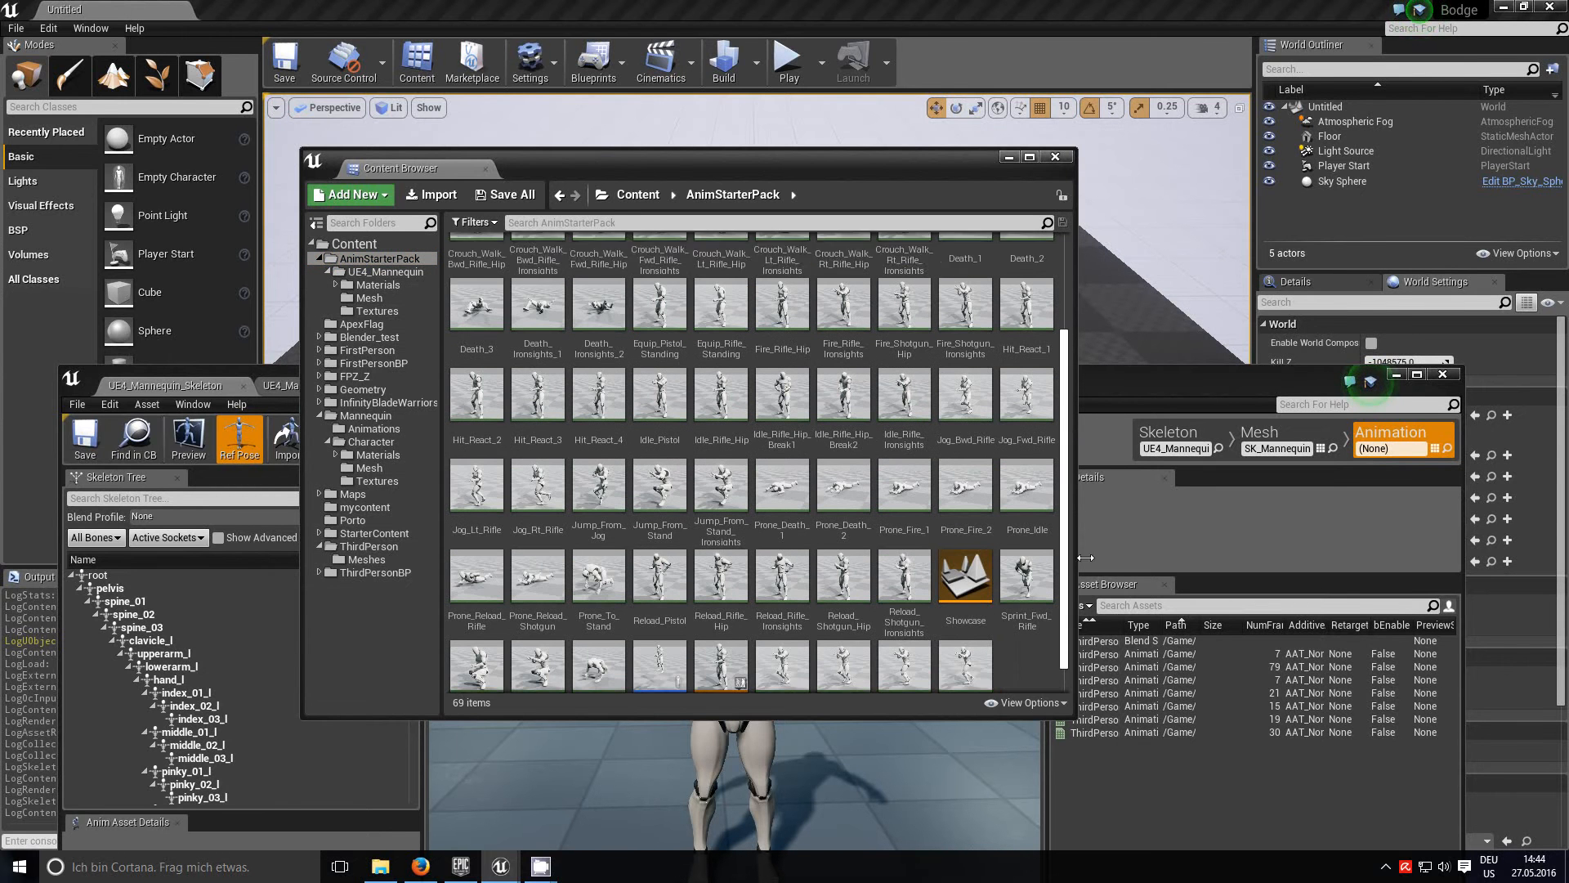
{"action": "scroll", "scroll_direction": "down", "scroll_amount": 3}
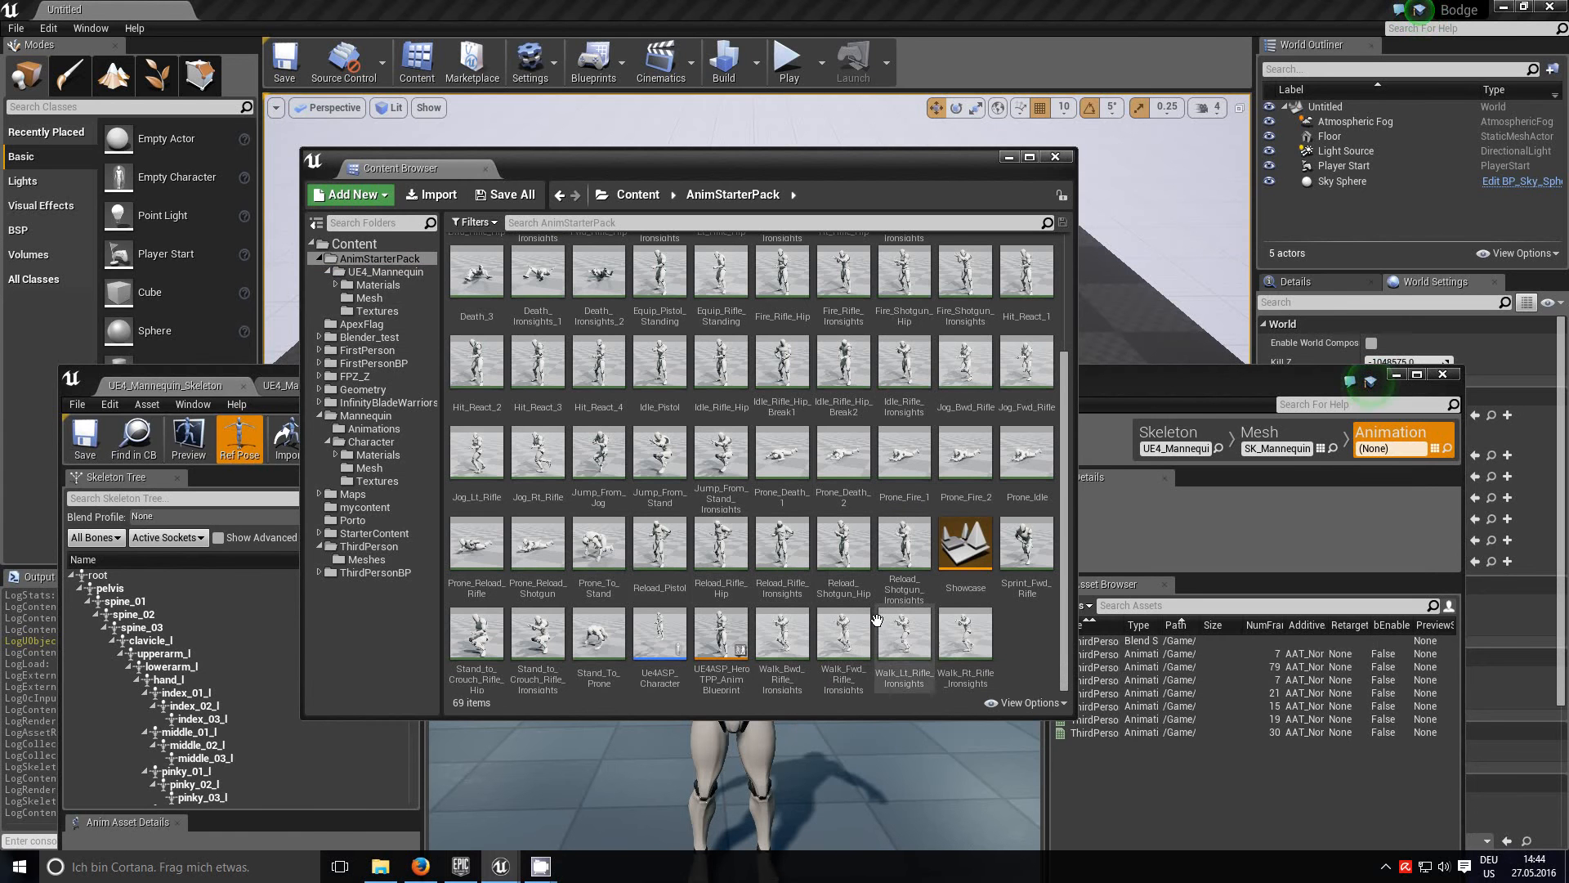
{"action": "mouse_move", "coordinate": [903, 641]}
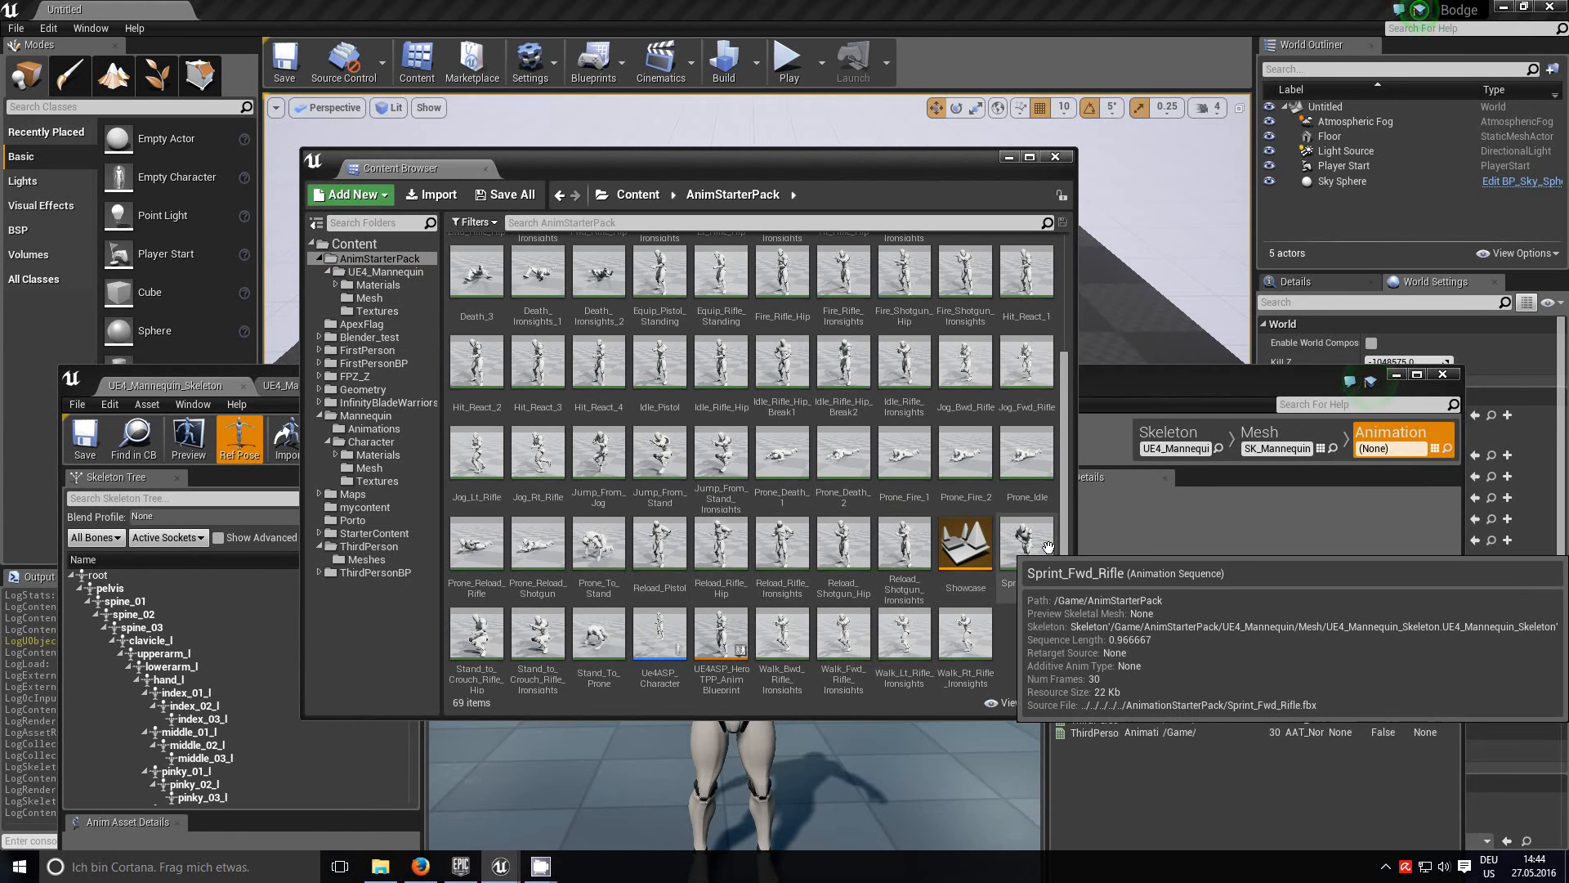
Step: Show Sprint_Fwd_Rifle's asset actions, including Duplicate Anim Assets and Retarget
{"action": "right_click", "coordinate": [1024, 540]}
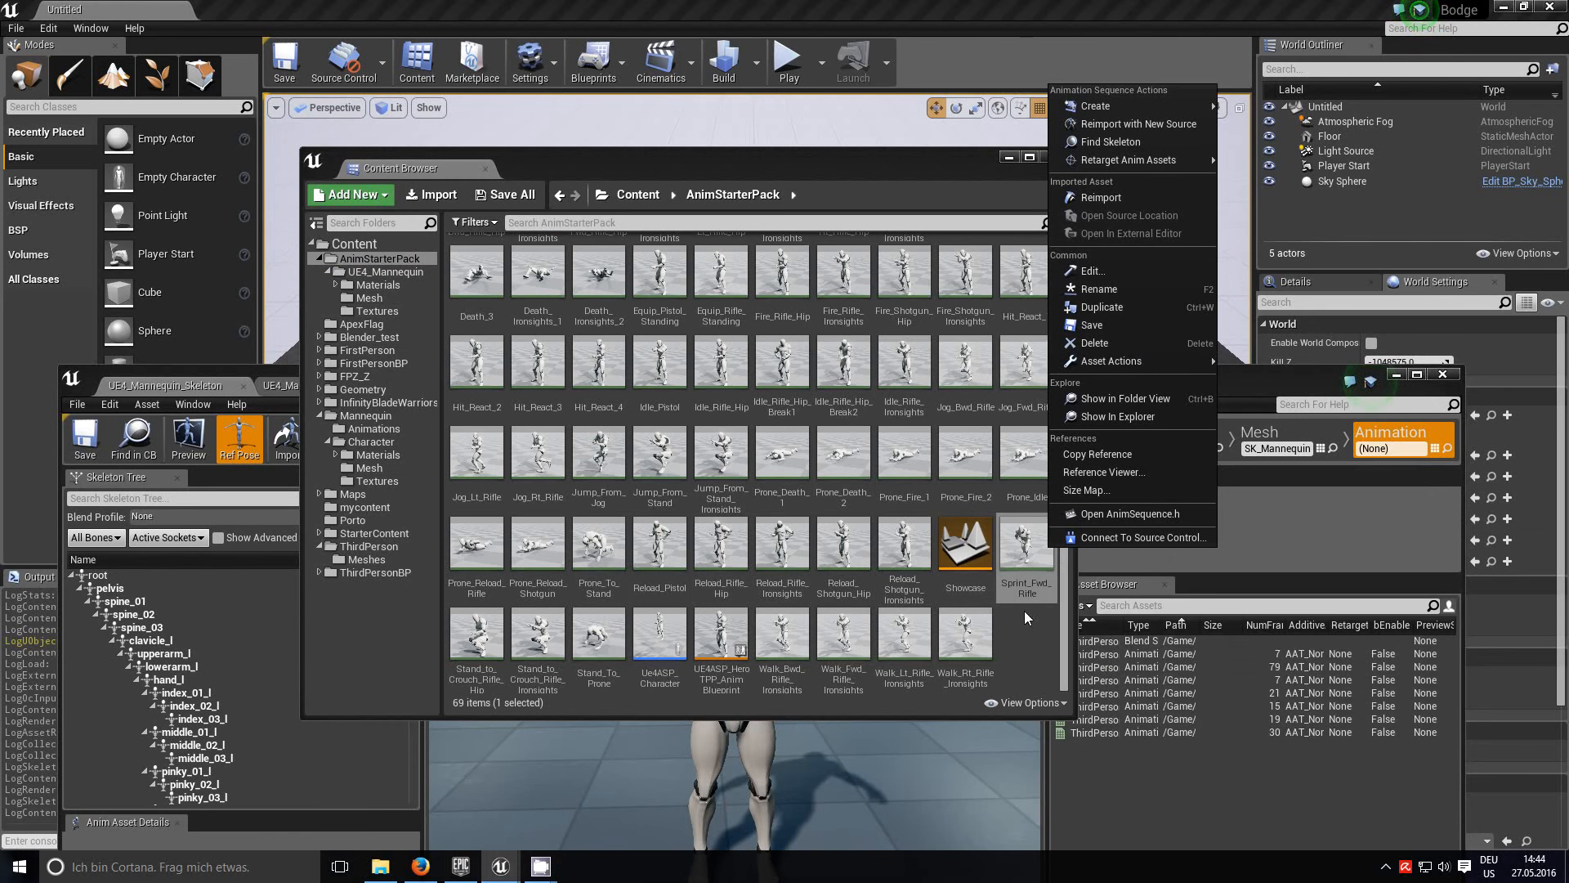
{"action": "mouse_move", "coordinate": [1022, 549]}
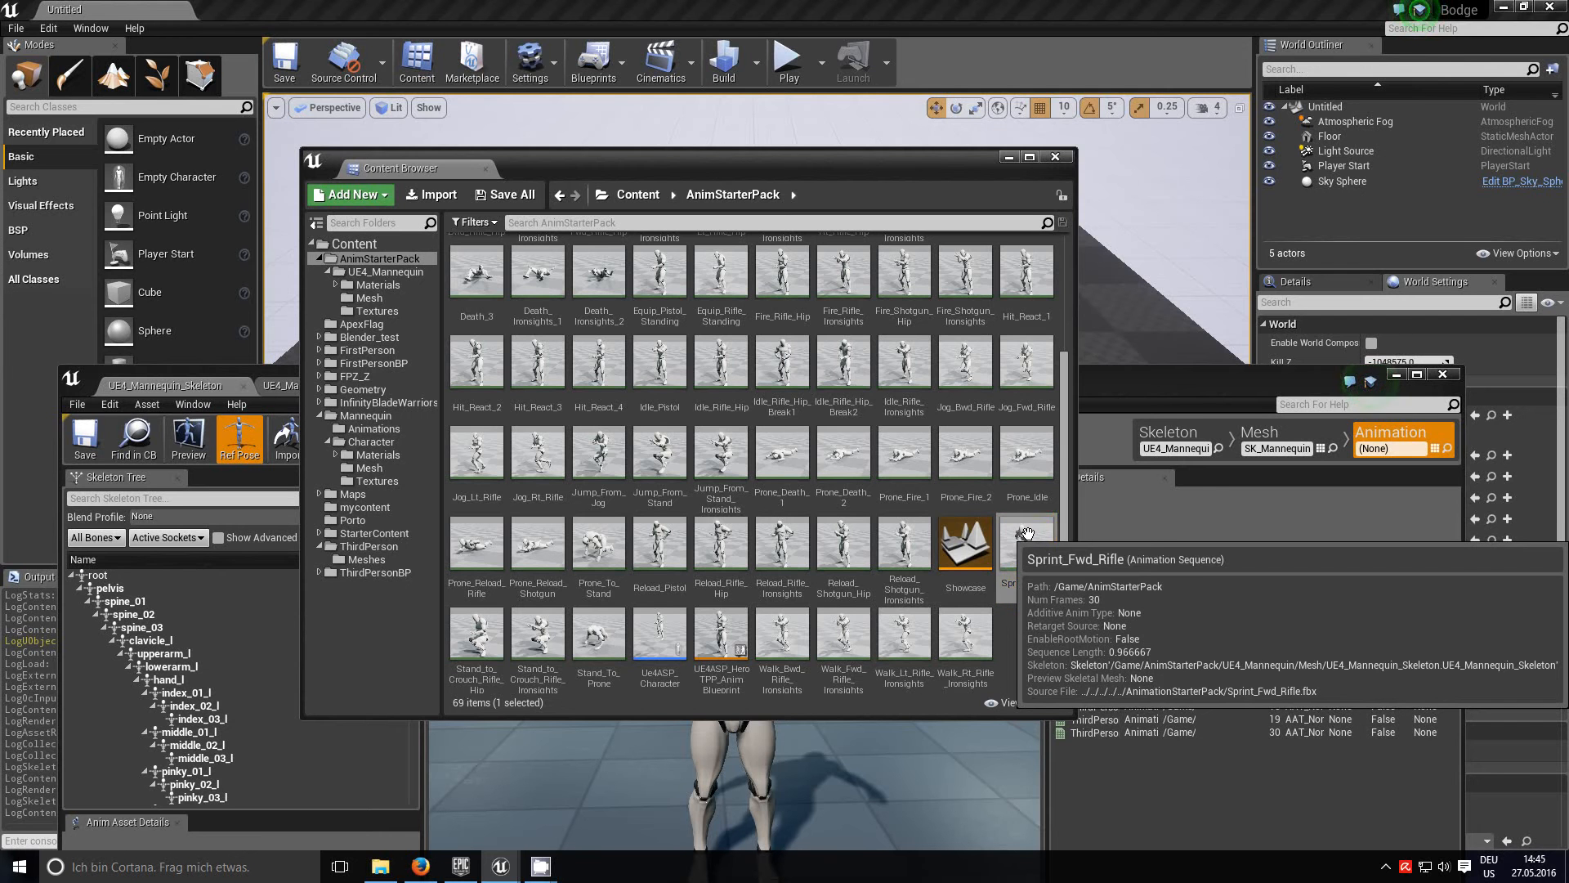
{"action": "right_click", "coordinate": [1026, 541]}
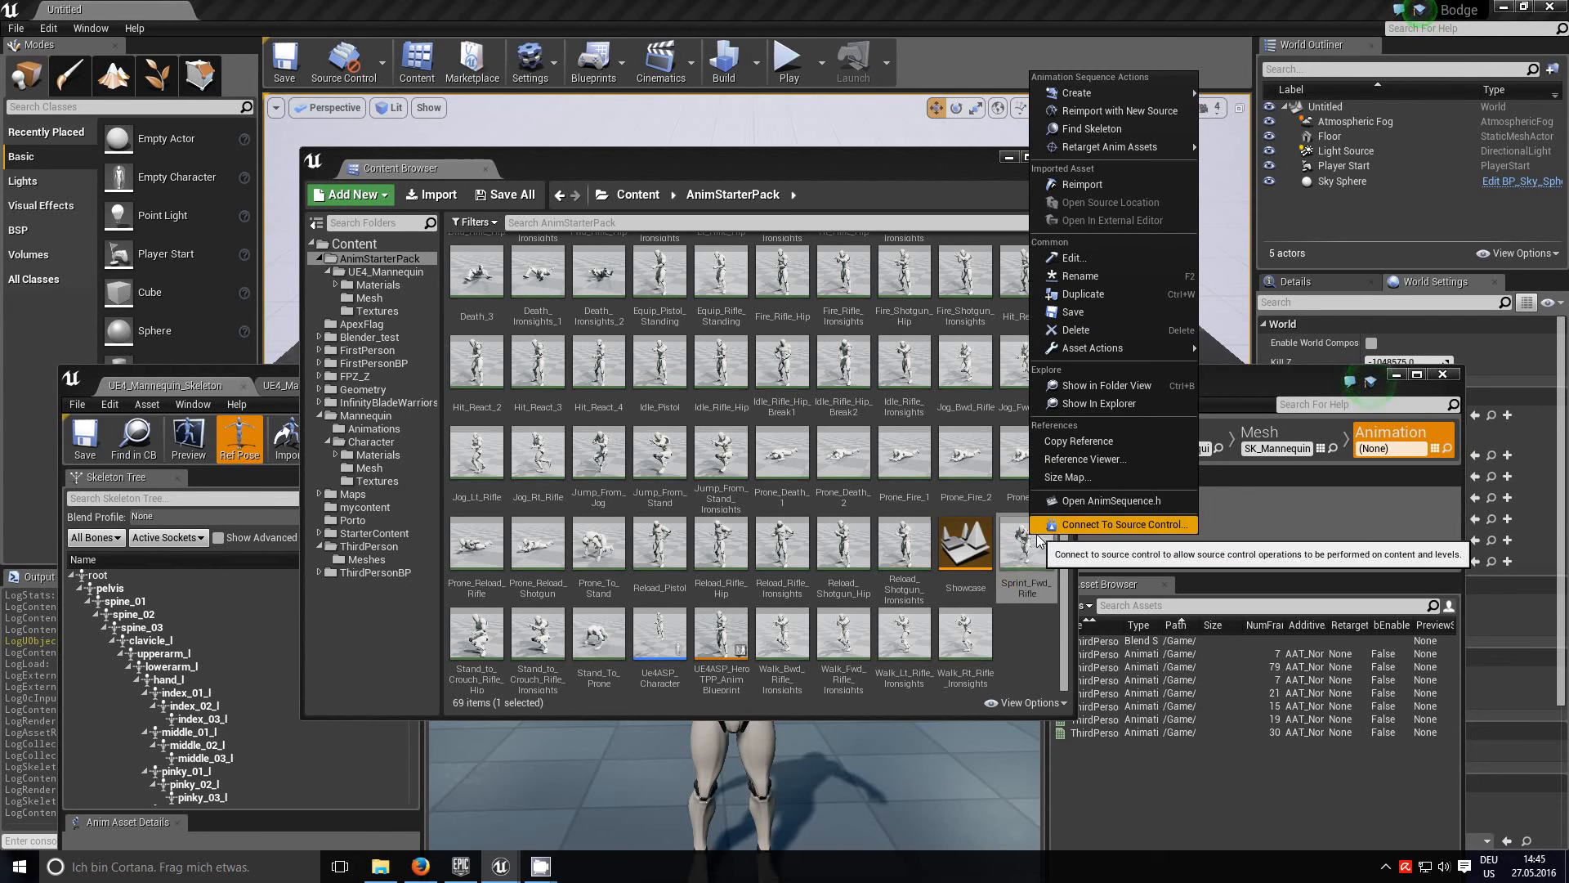
{"action": "mouse_move", "coordinate": [1108, 147]}
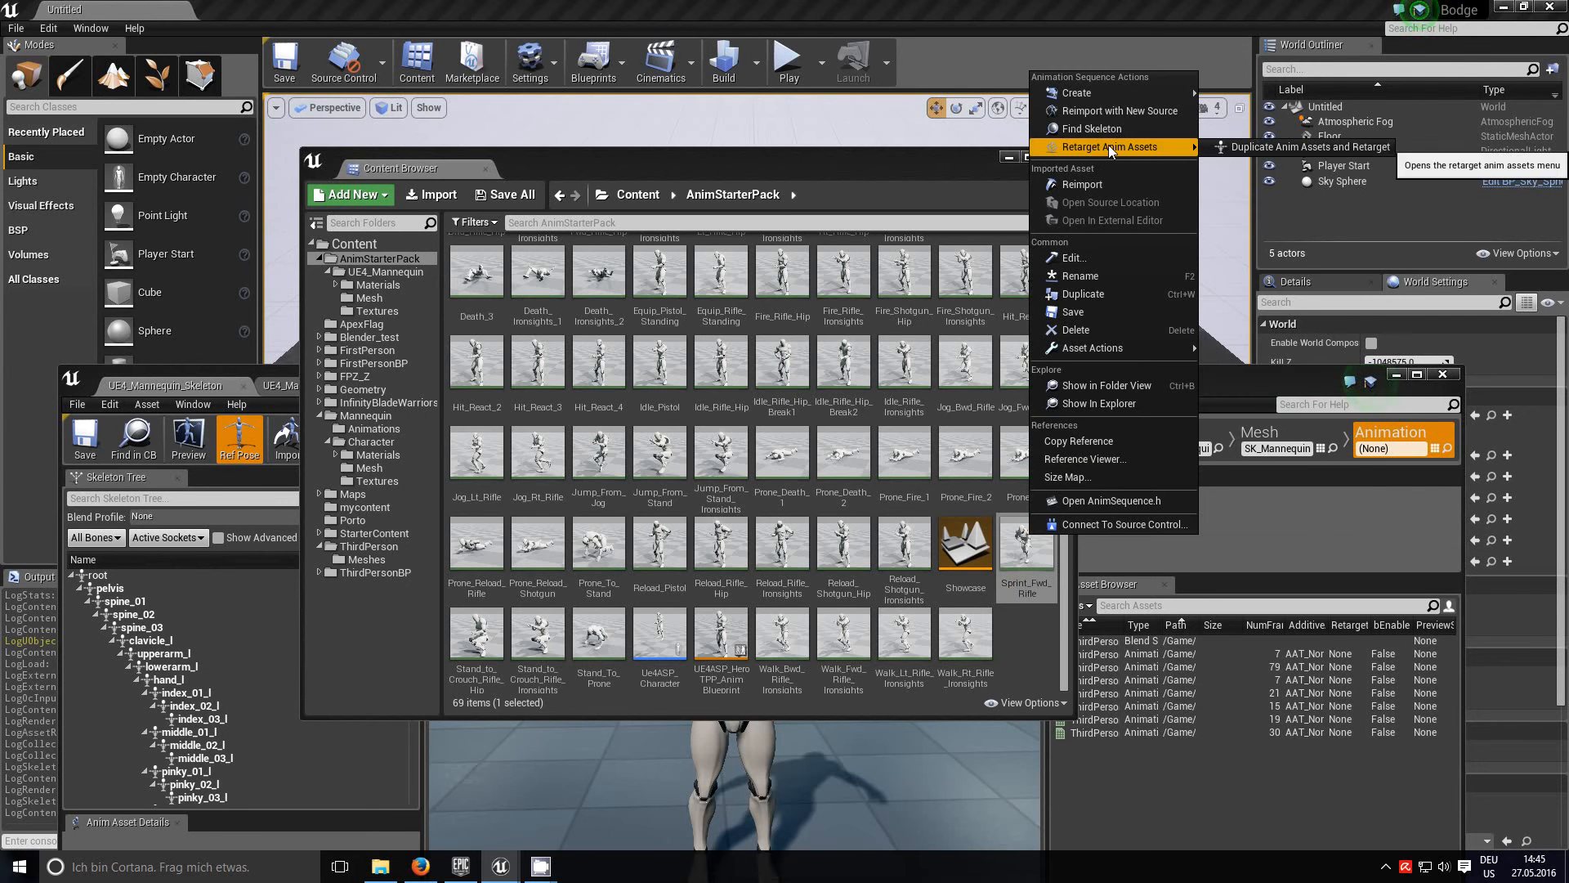
{"action": "mouse_move", "coordinate": [1083, 209]}
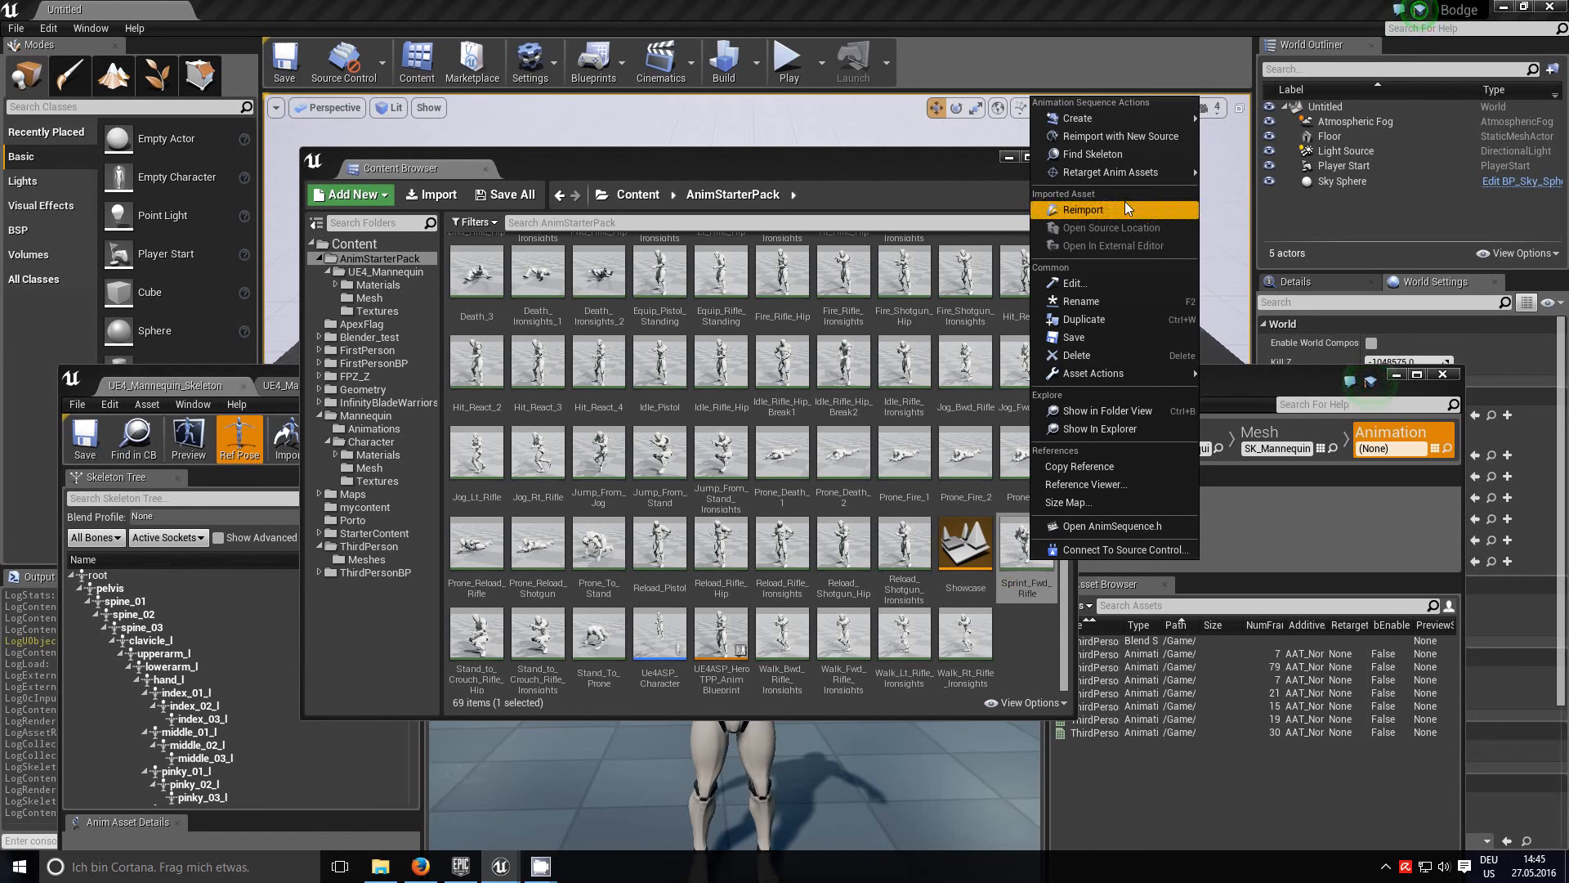
{"action": "mouse_move", "coordinate": [1109, 173]}
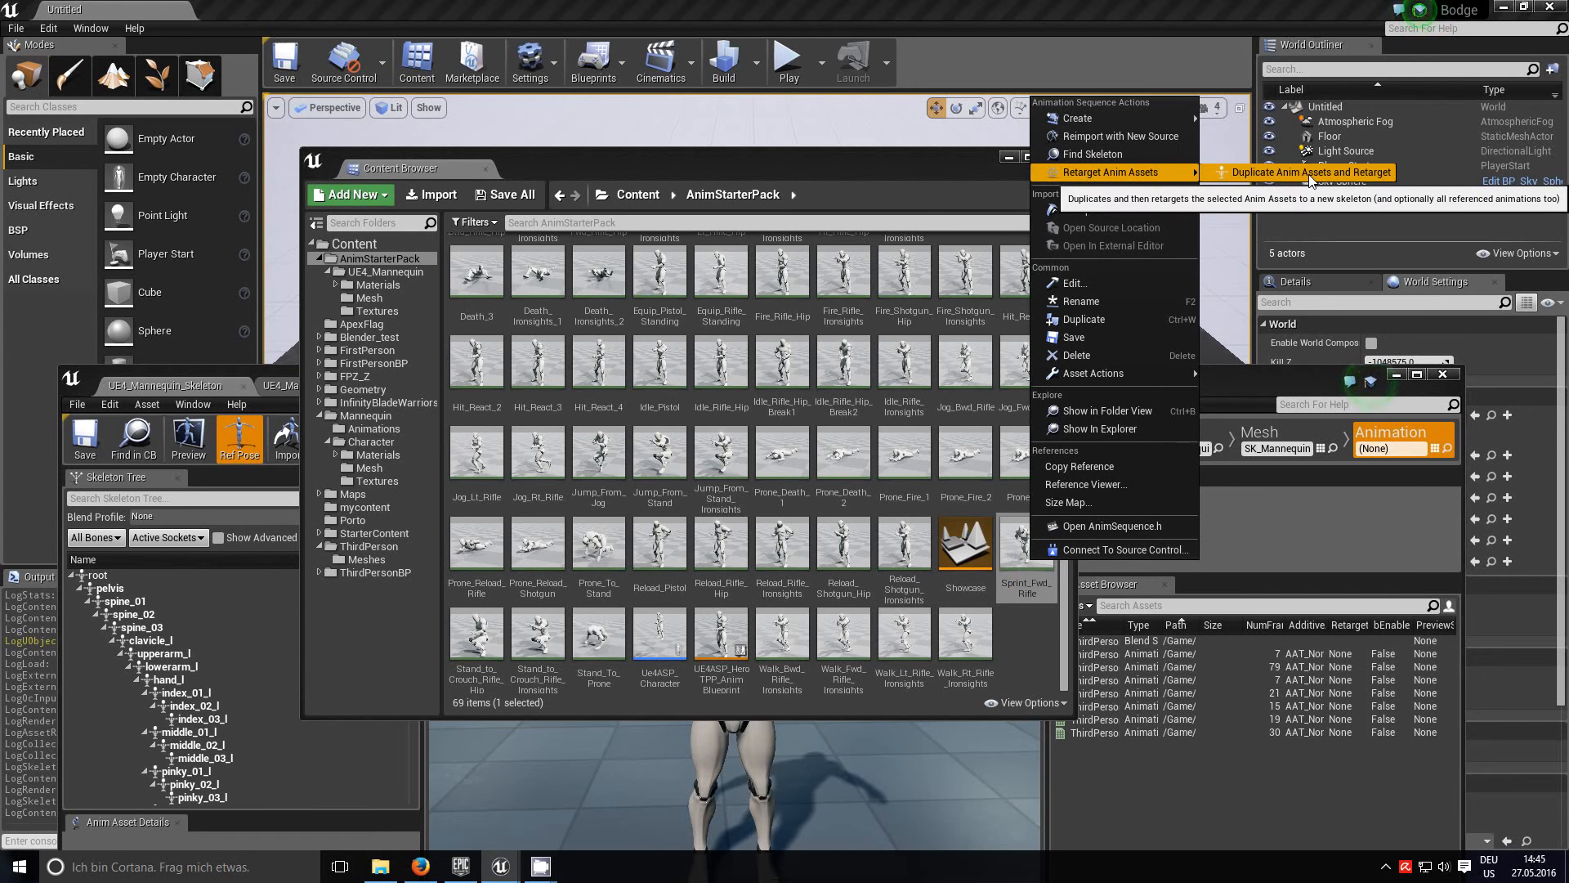
Step: Retarget a duplicate of Sprint_Fwd_Rifle to UE4_Mannequin_Skeleton, with incompatible skeletons shown
{"action": "left_click", "coordinate": [1309, 173]}
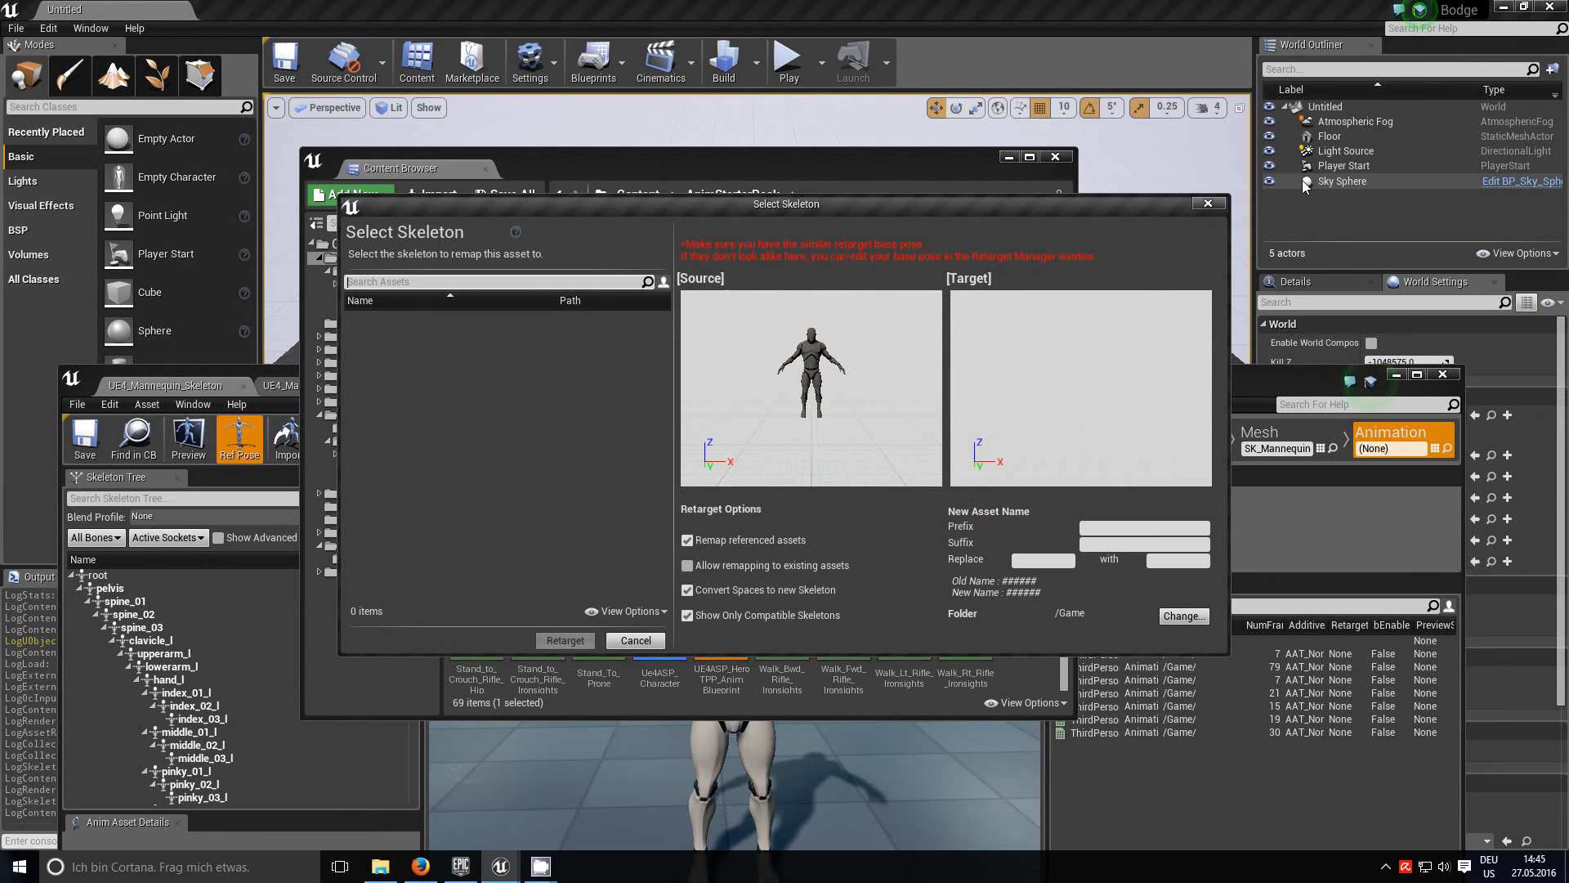
{"action": "mouse_move", "coordinate": [1066, 260]}
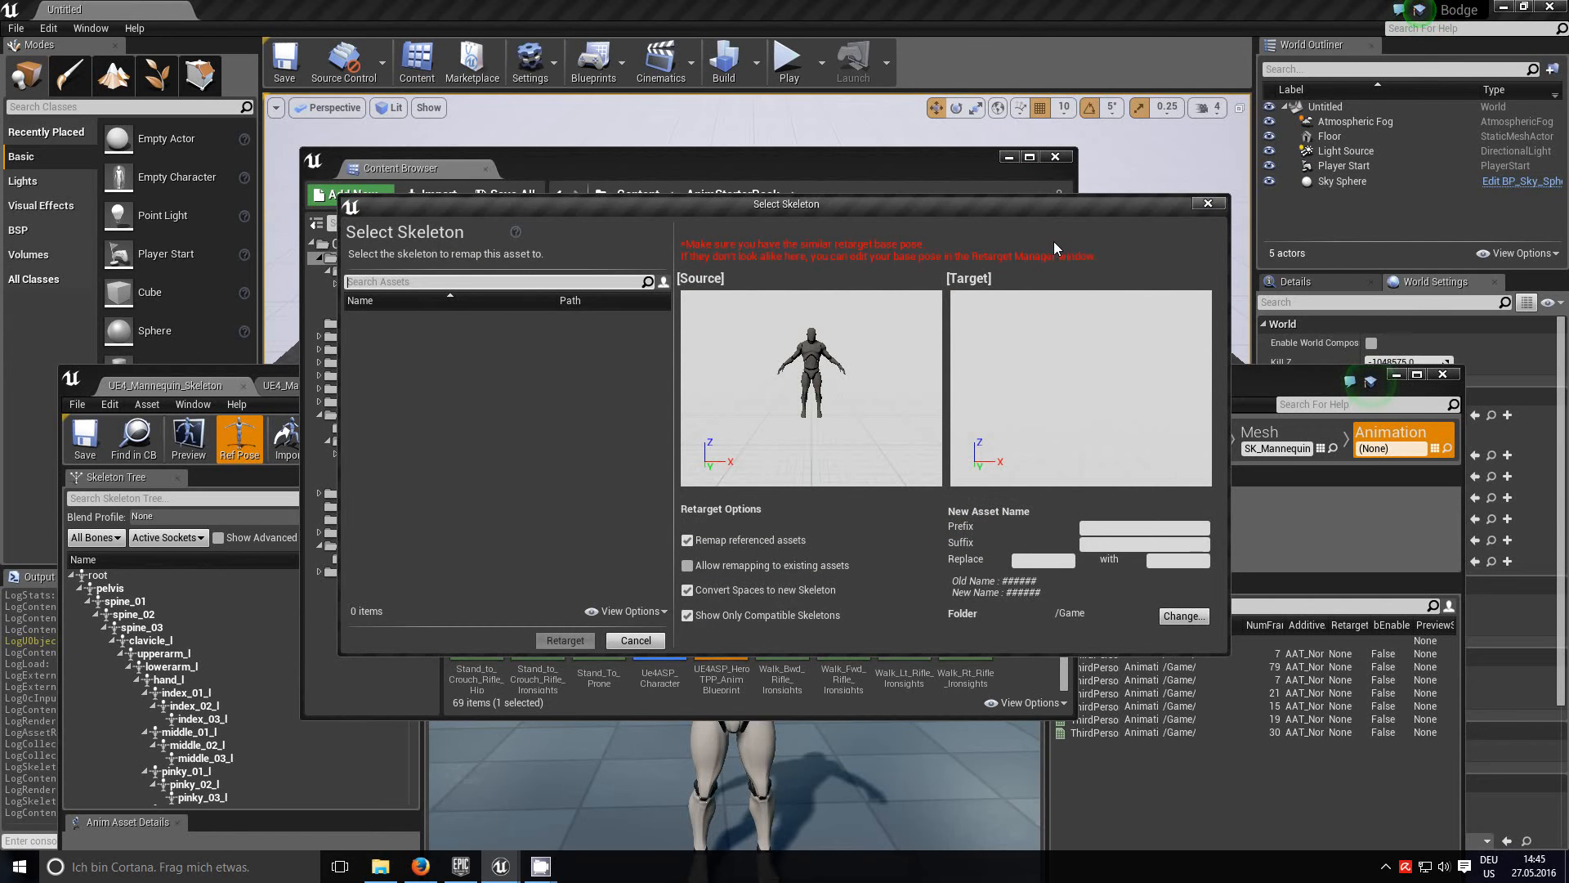
{"action": "mouse_move", "coordinate": [1048, 223]}
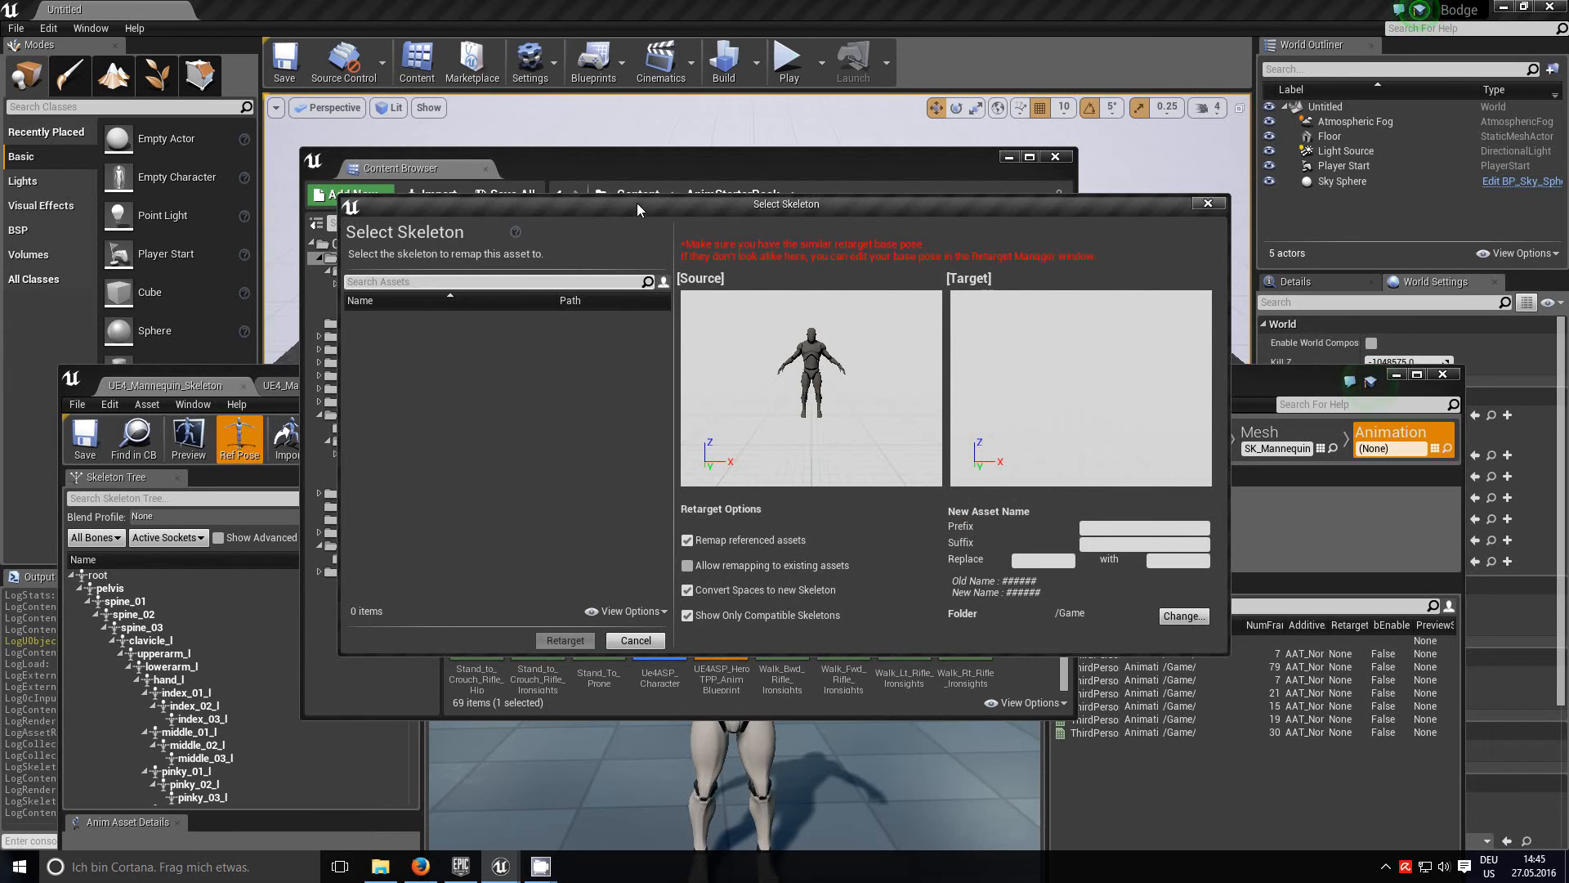
{"action": "mouse_move", "coordinate": [901, 526]}
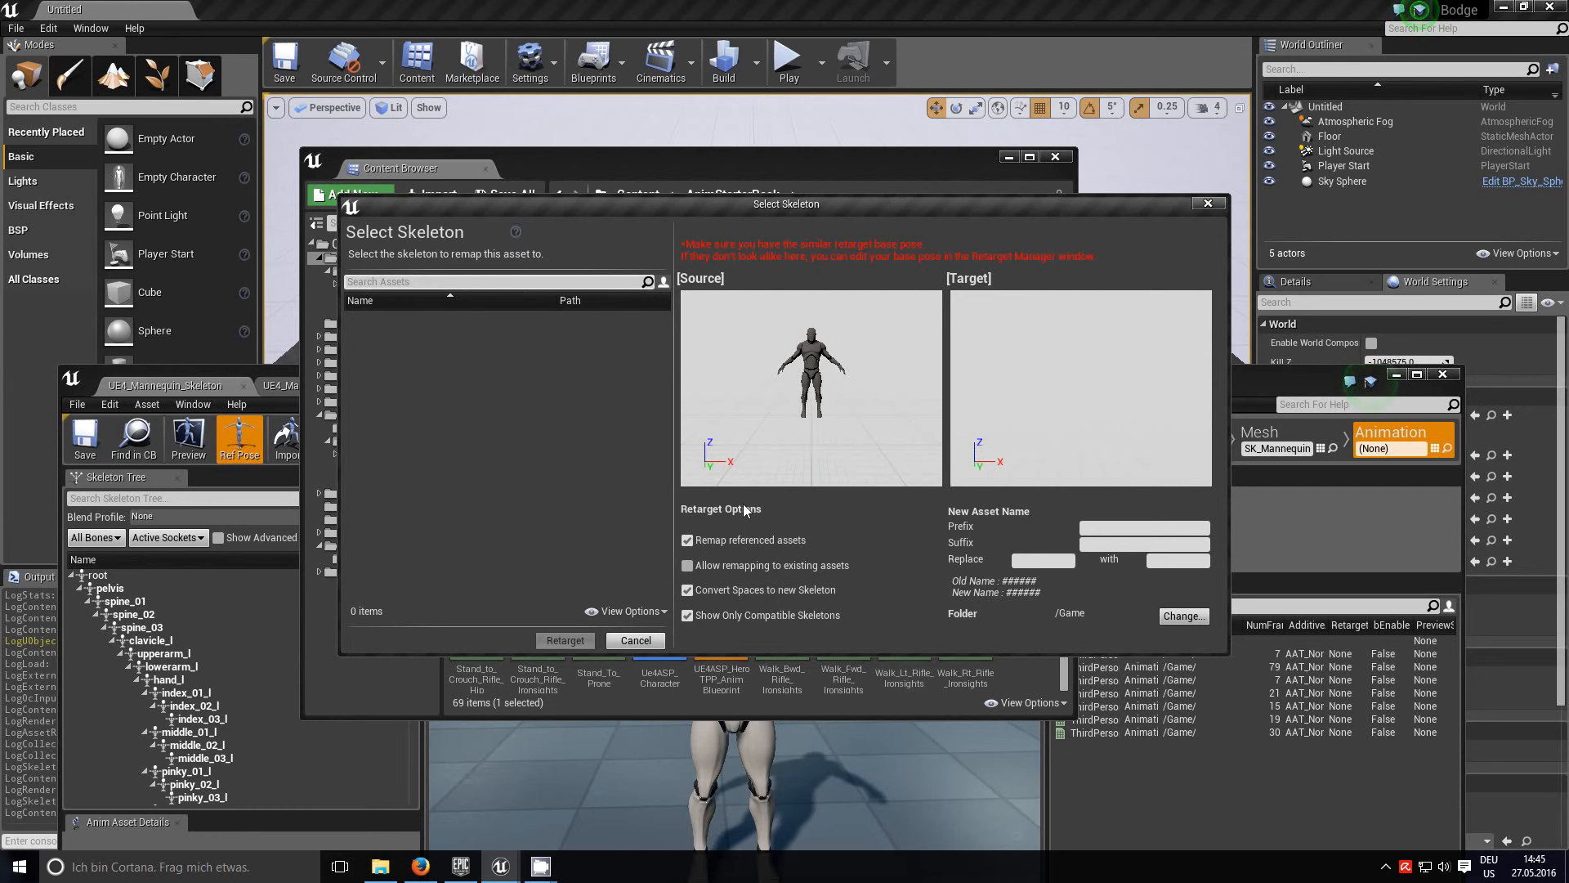
{"action": "left_click", "coordinate": [687, 616]}
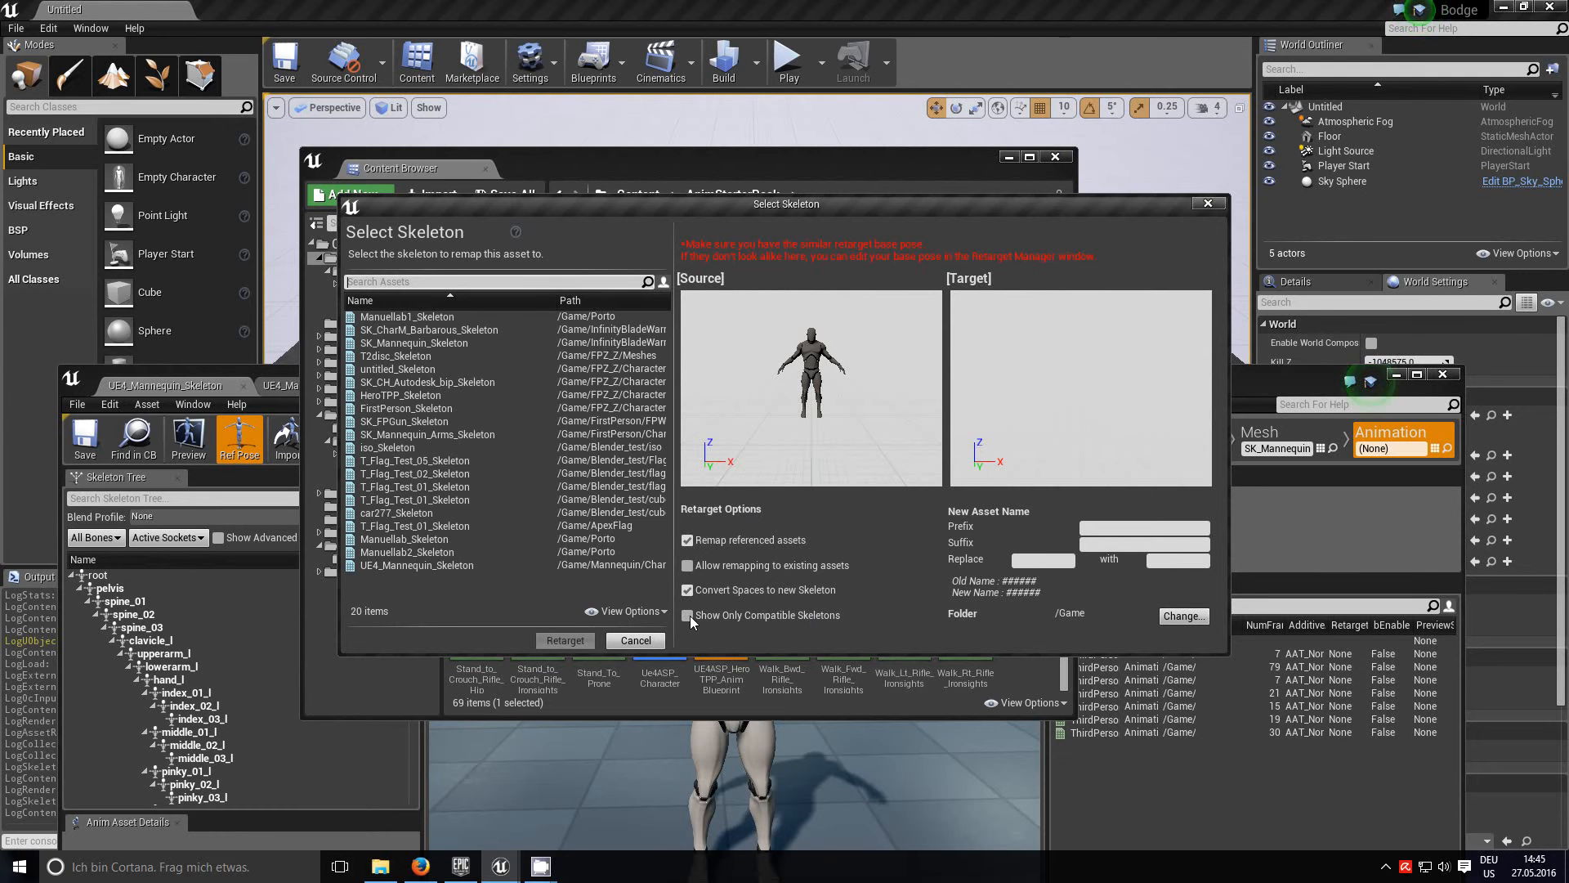
{"action": "mouse_move", "coordinate": [857, 613]}
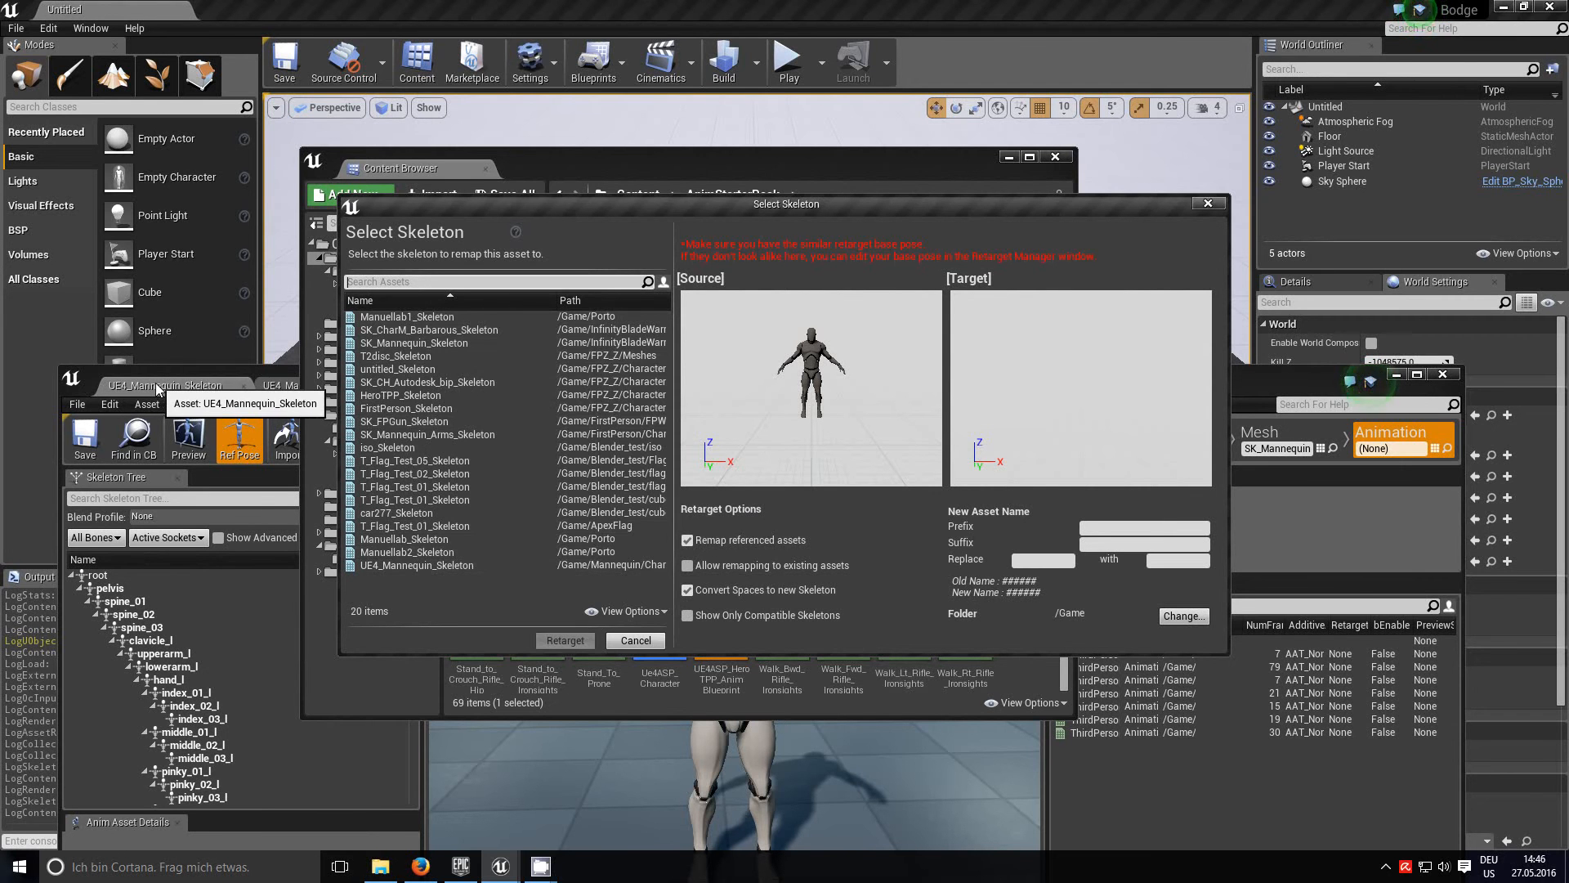
{"action": "left_click", "coordinate": [635, 639]}
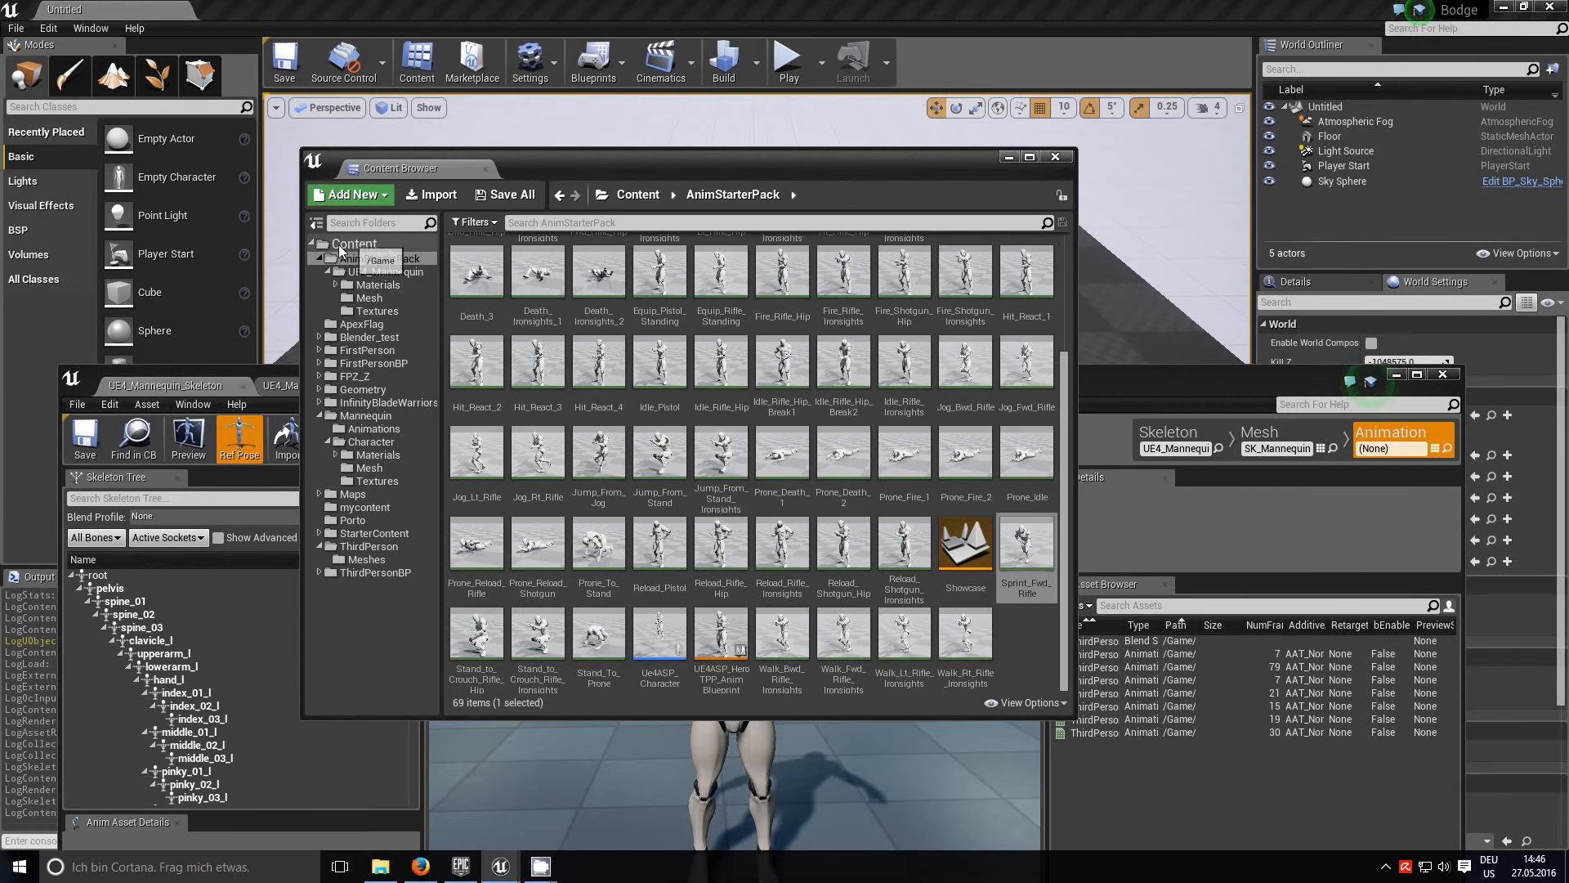
{"action": "mouse_move", "coordinate": [345, 252]}
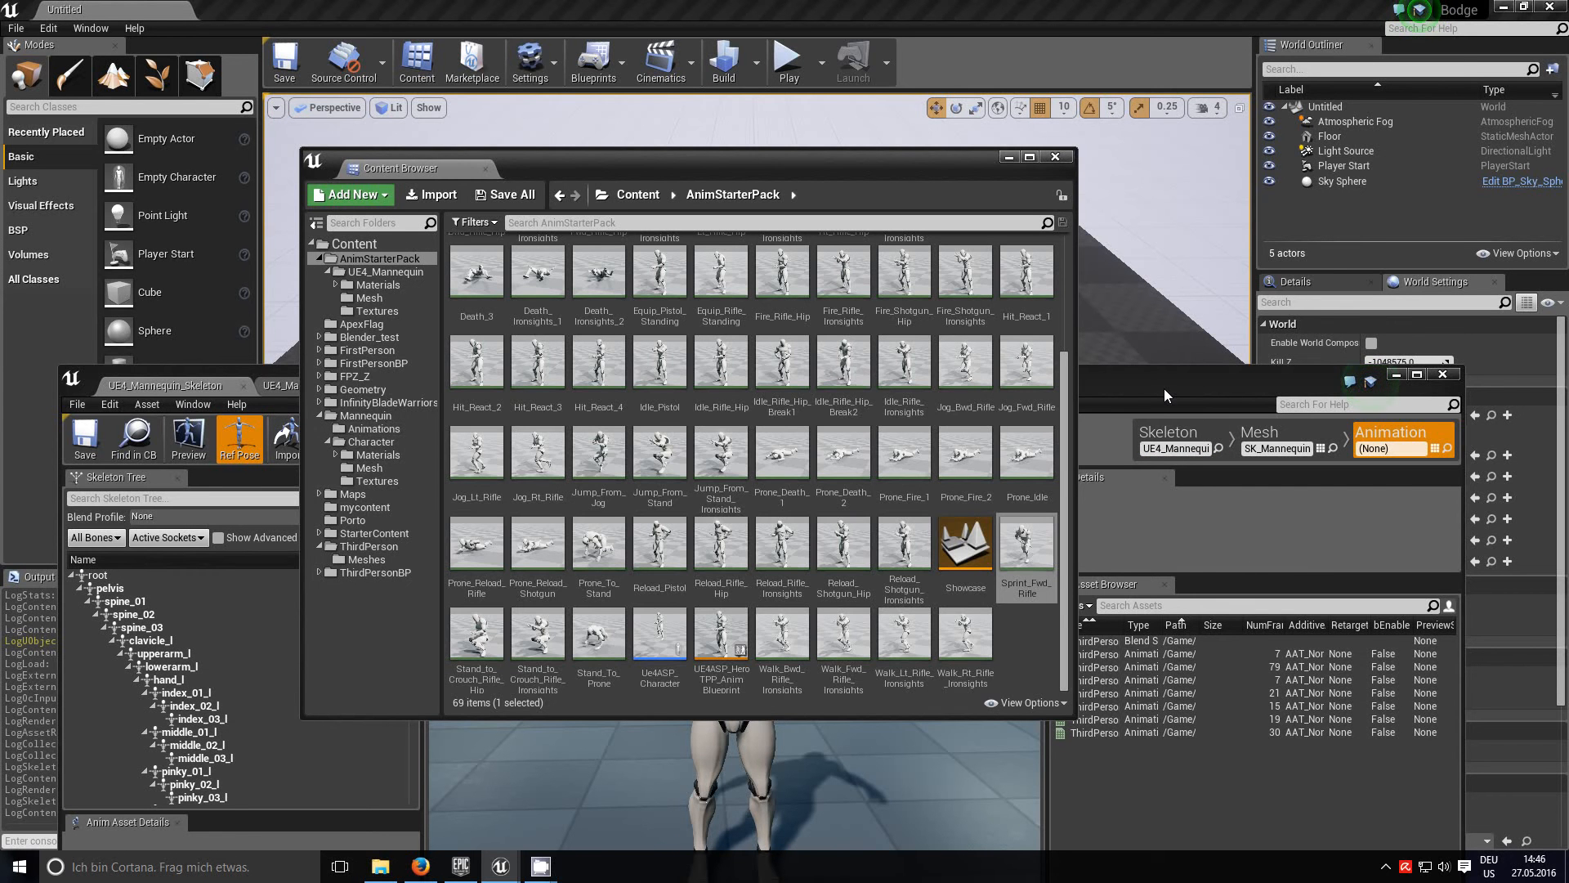
{"action": "mouse_move", "coordinate": [881, 160]}
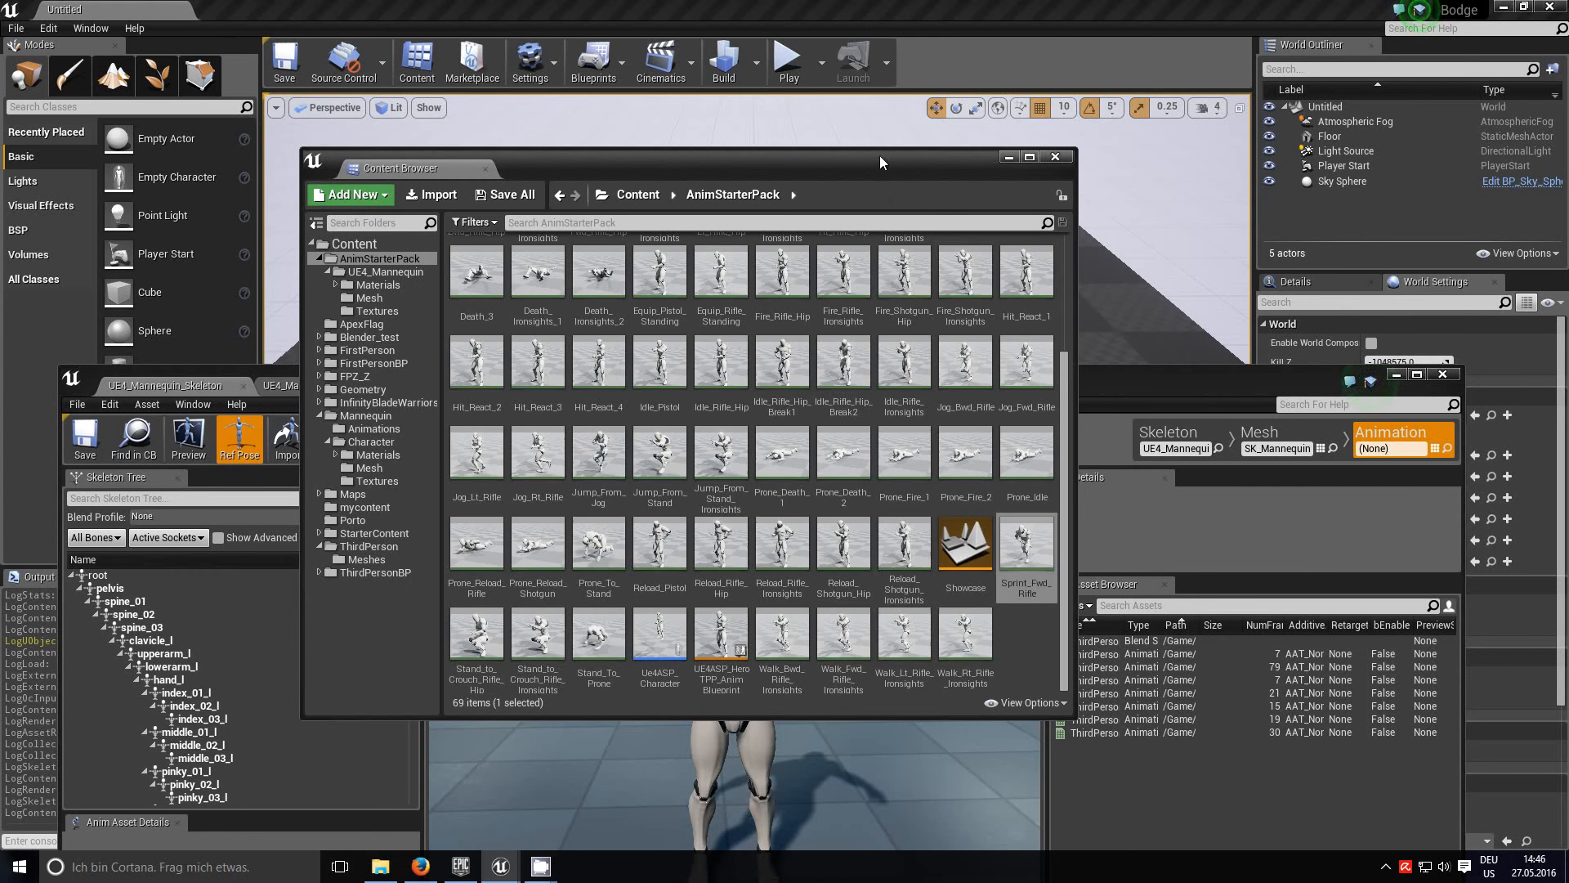
{"action": "mouse_move", "coordinate": [1026, 540]}
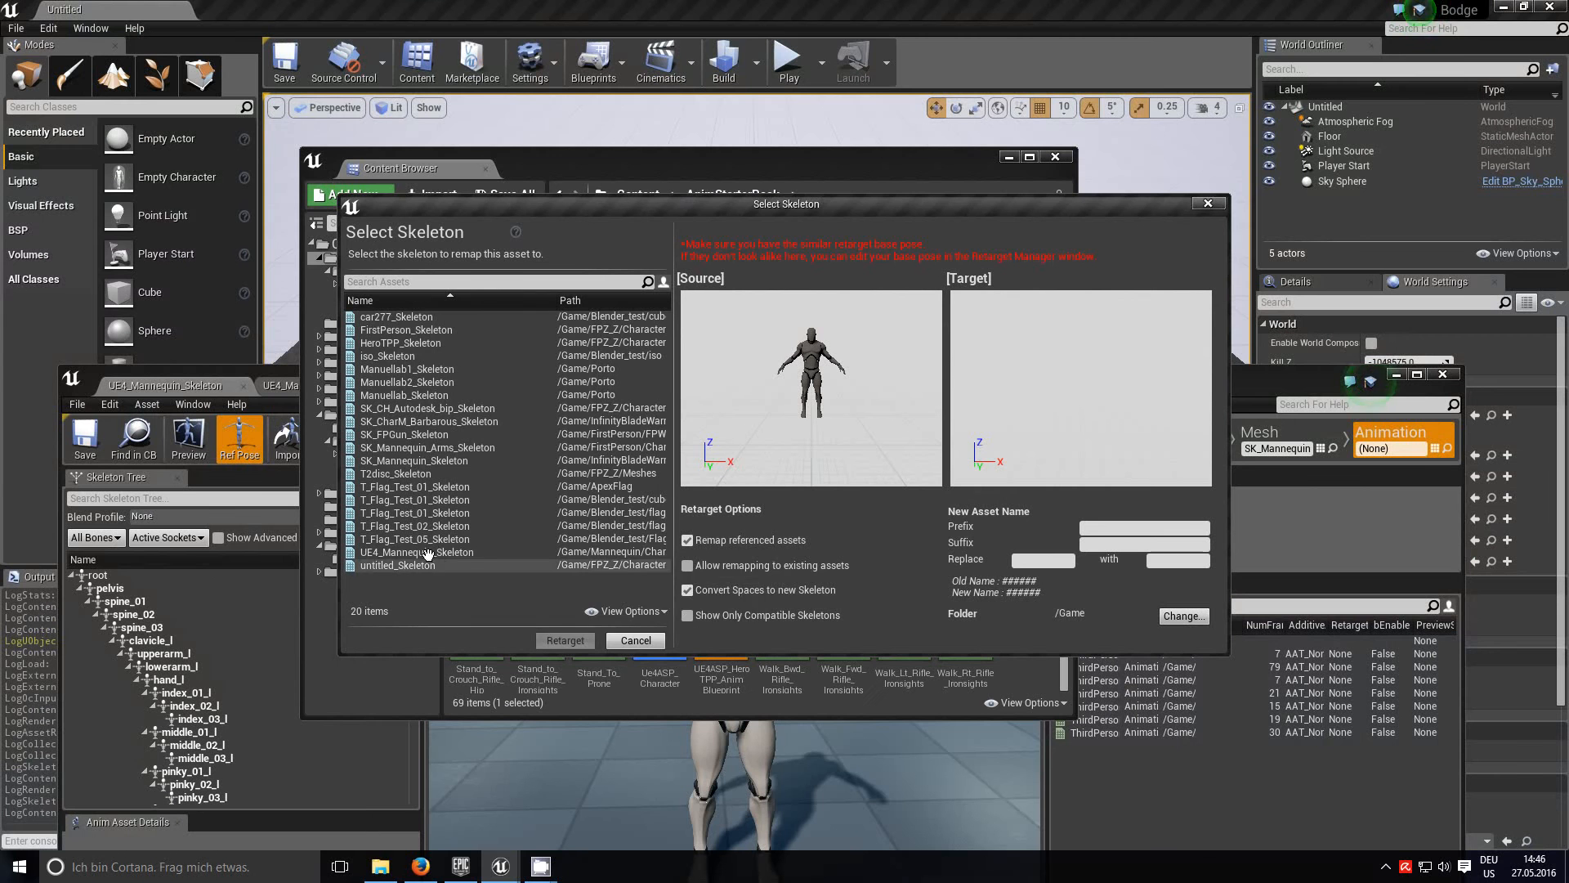
{"action": "left_click", "coordinate": [415, 553]}
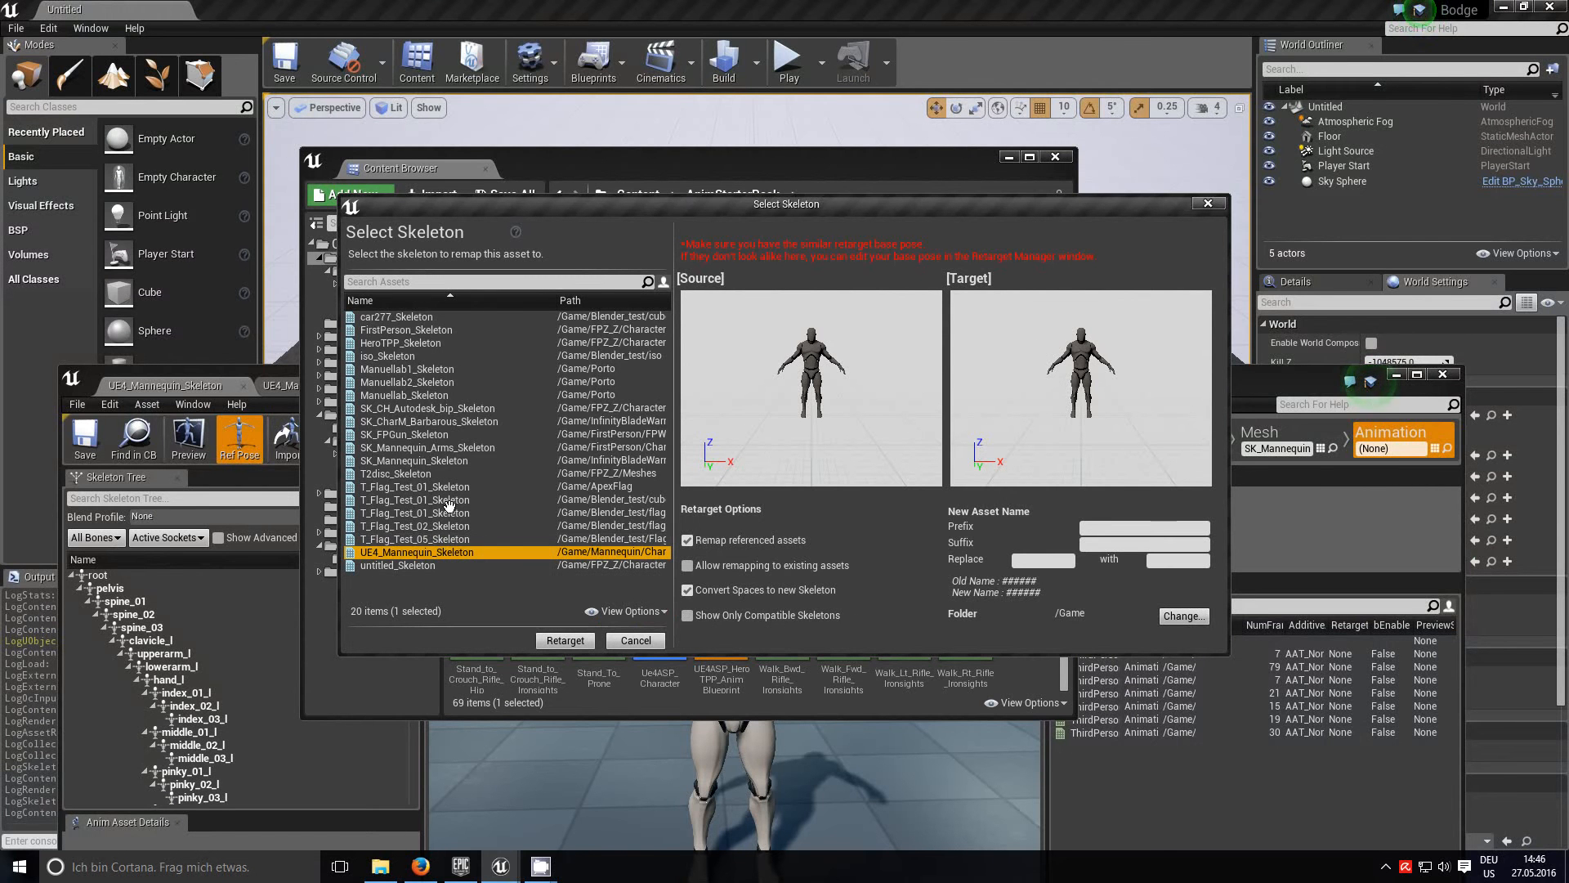
{"action": "mouse_move", "coordinate": [1087, 426]}
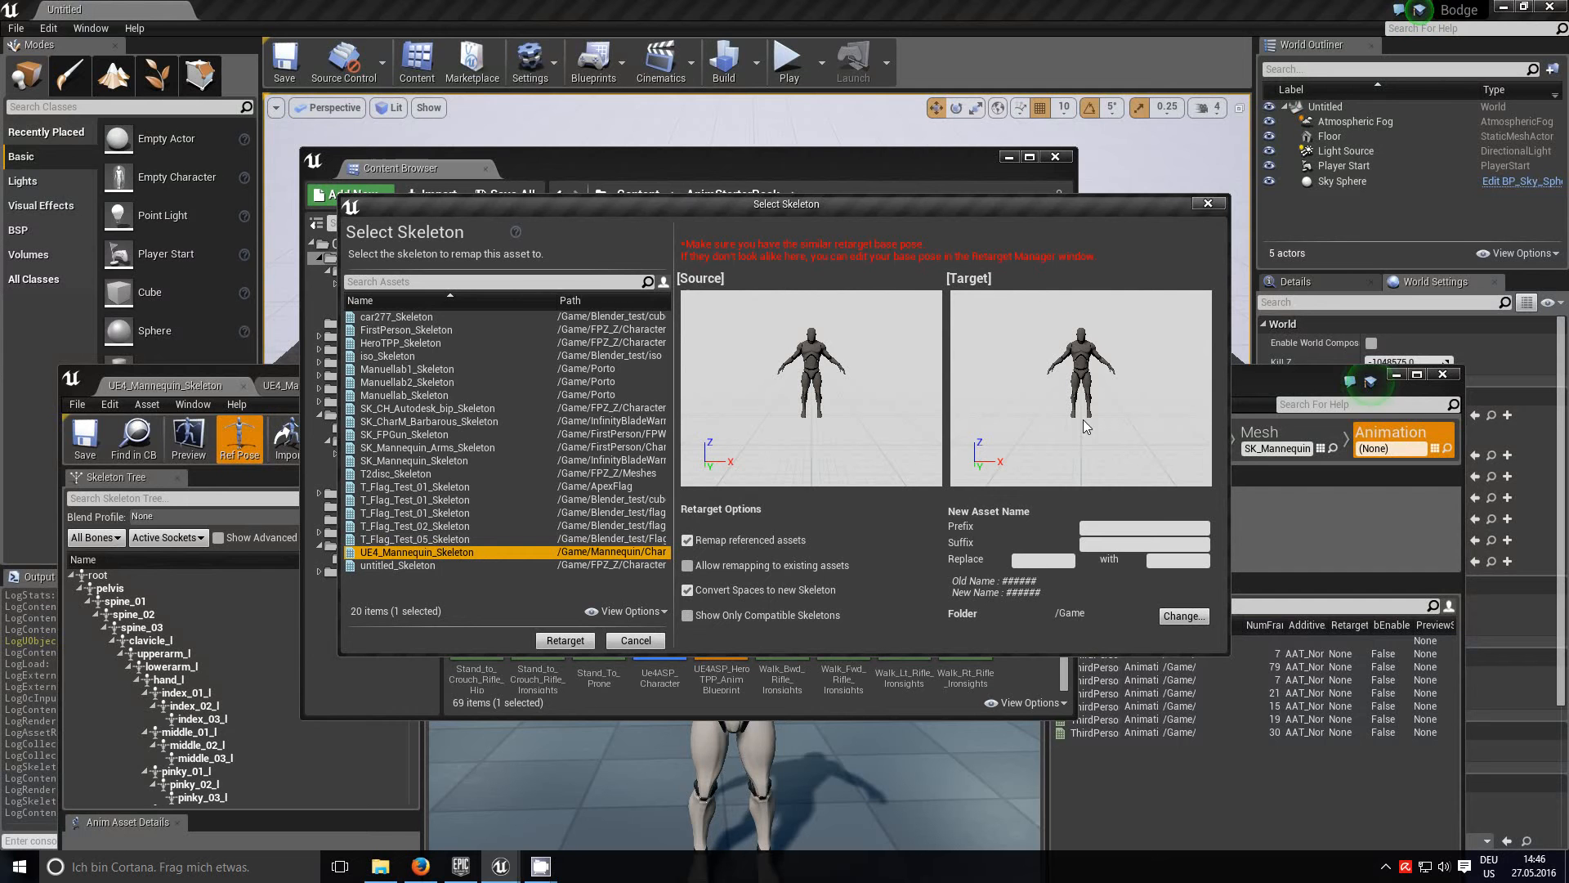
{"action": "mouse_move", "coordinate": [1116, 330]}
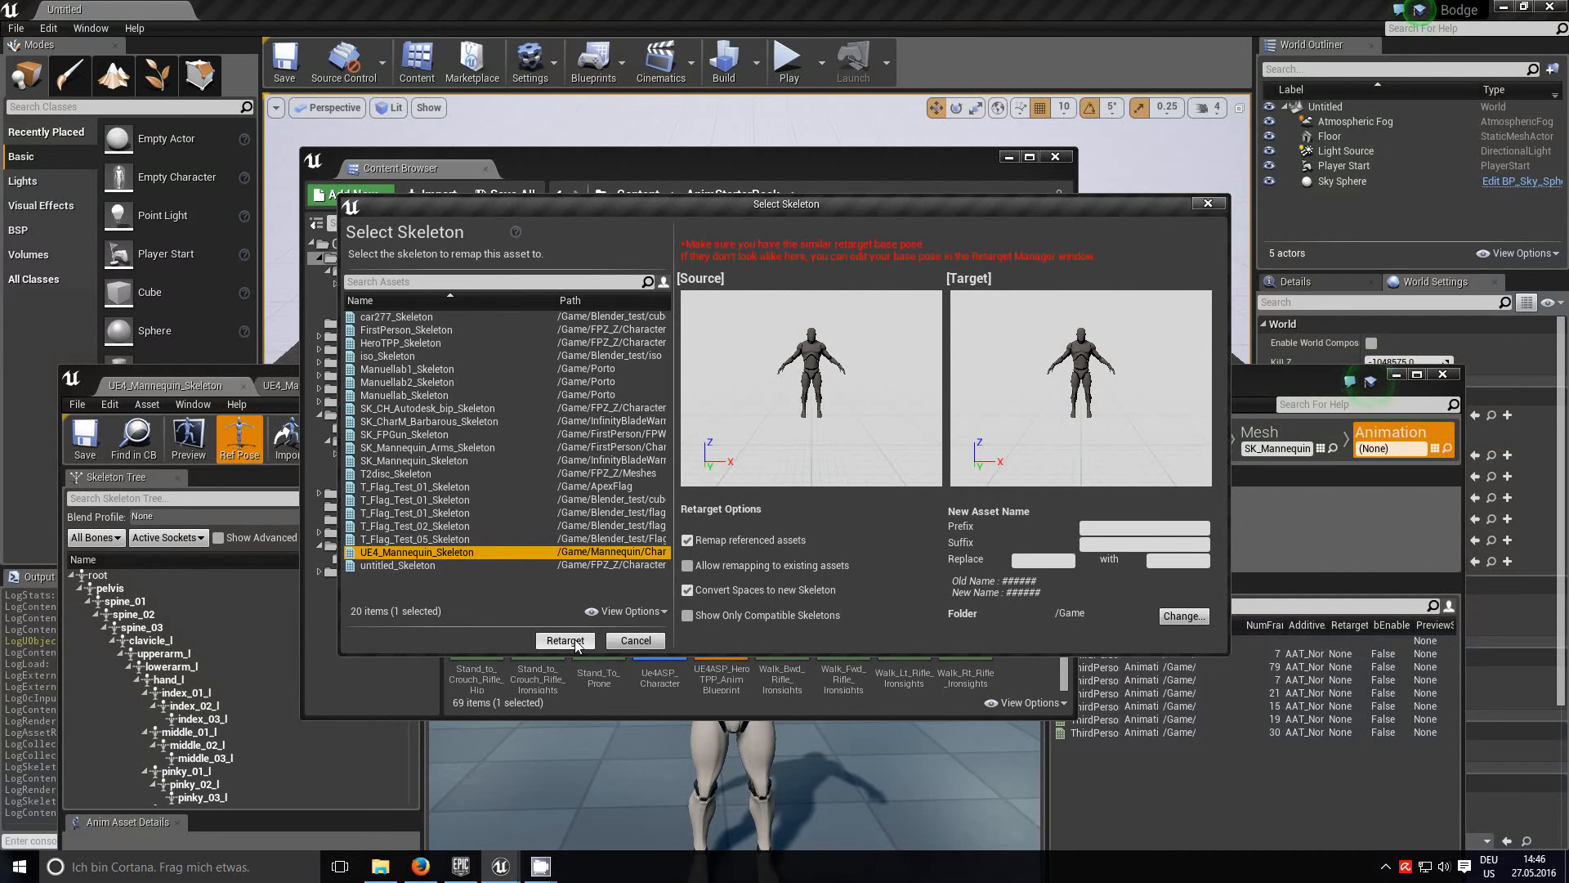
{"action": "left_click", "coordinate": [565, 641]}
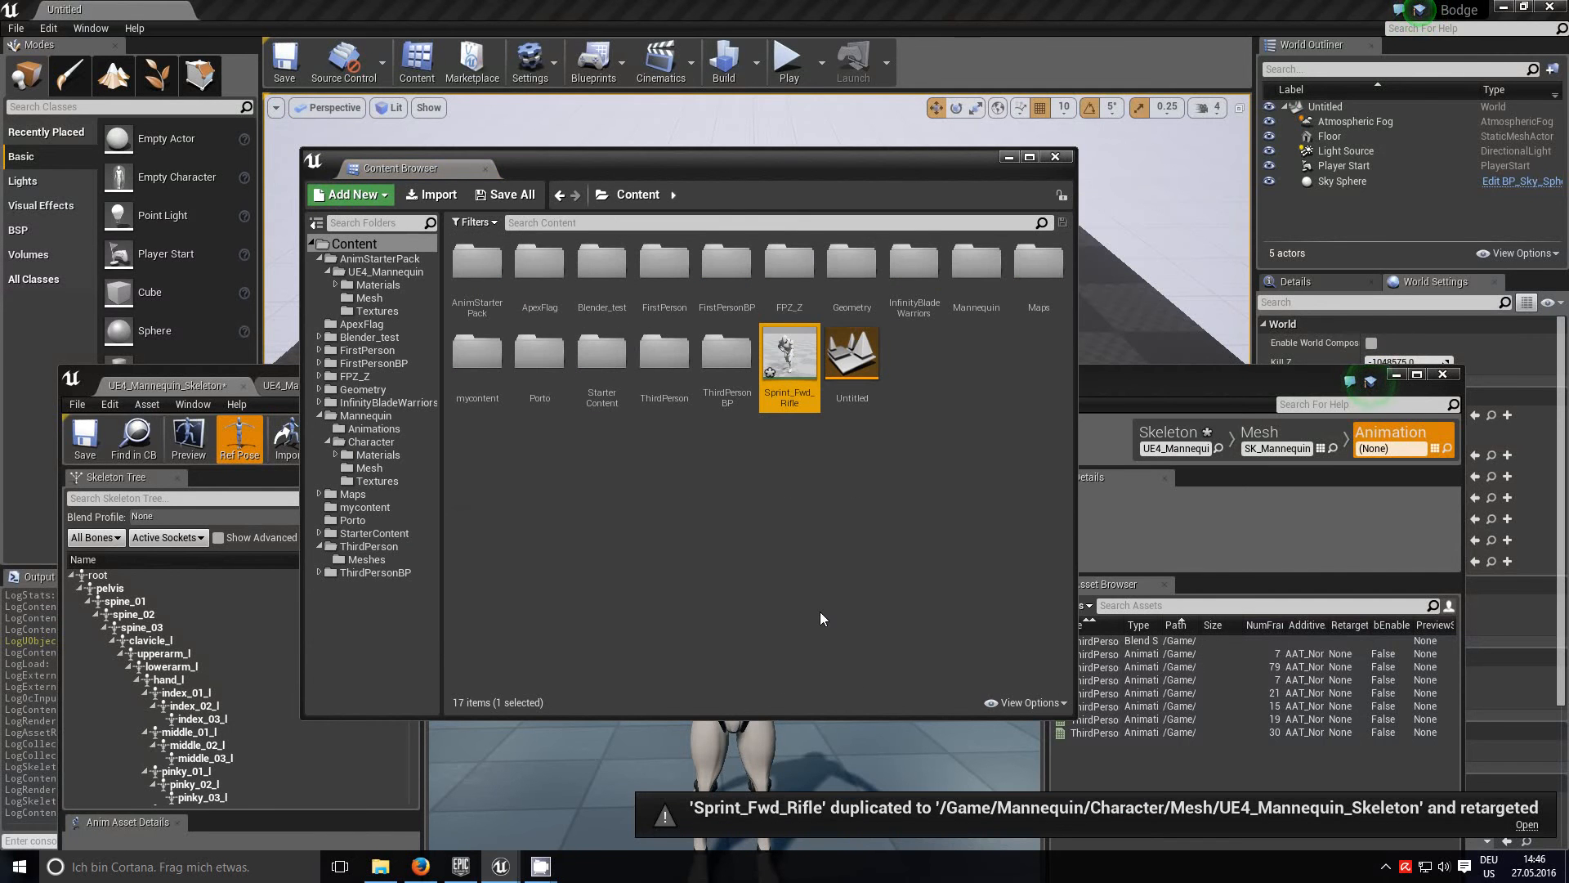
{"action": "mouse_move", "coordinate": [852, 353]}
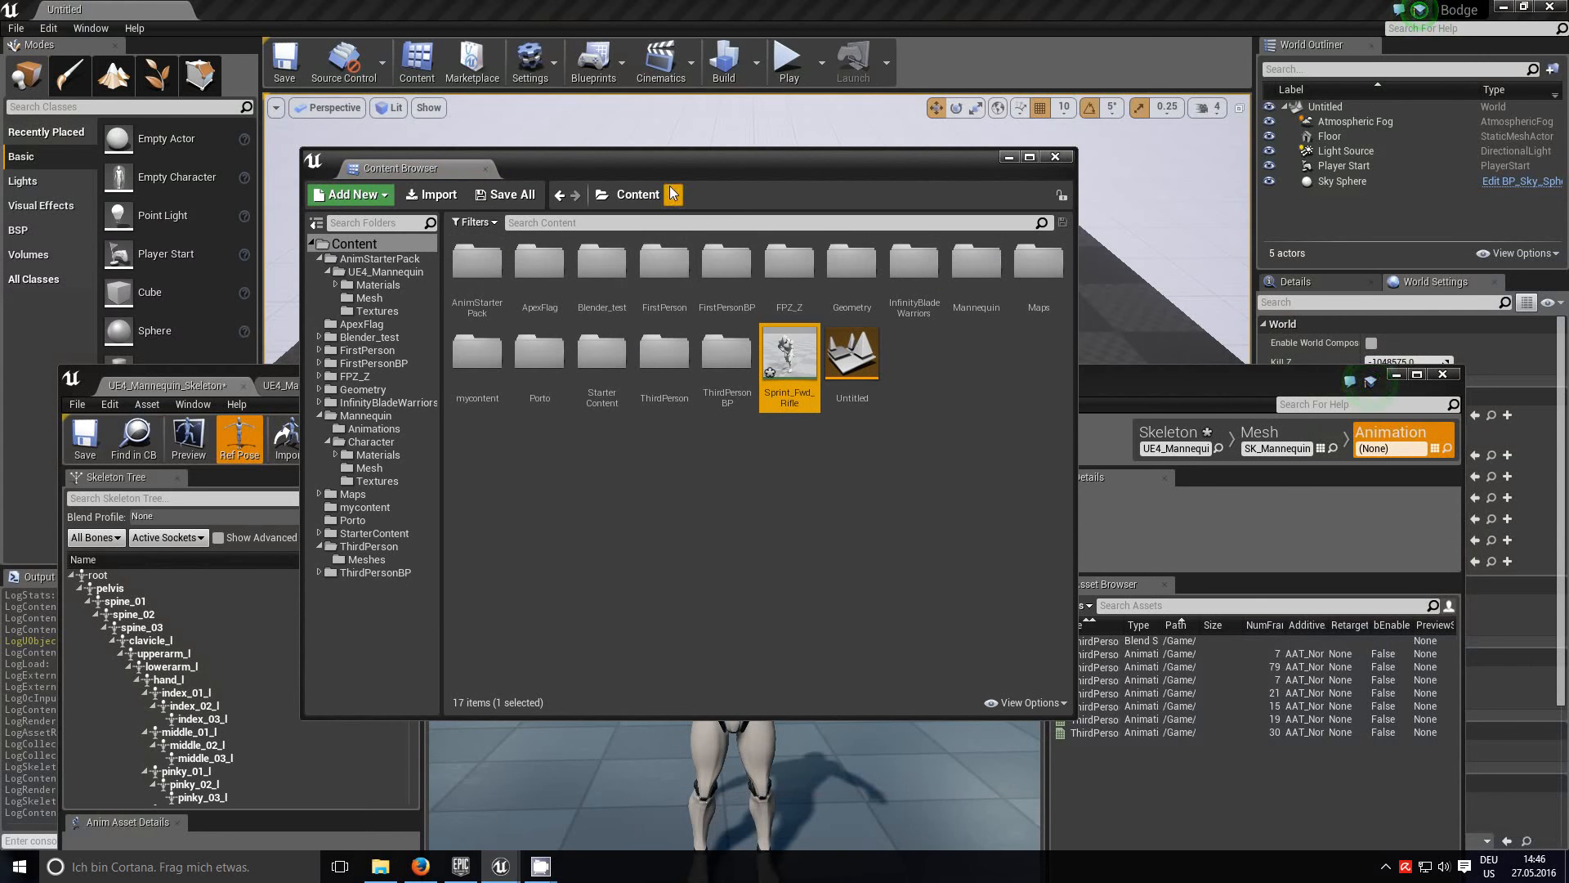
{"action": "mouse_move", "coordinate": [790, 353]}
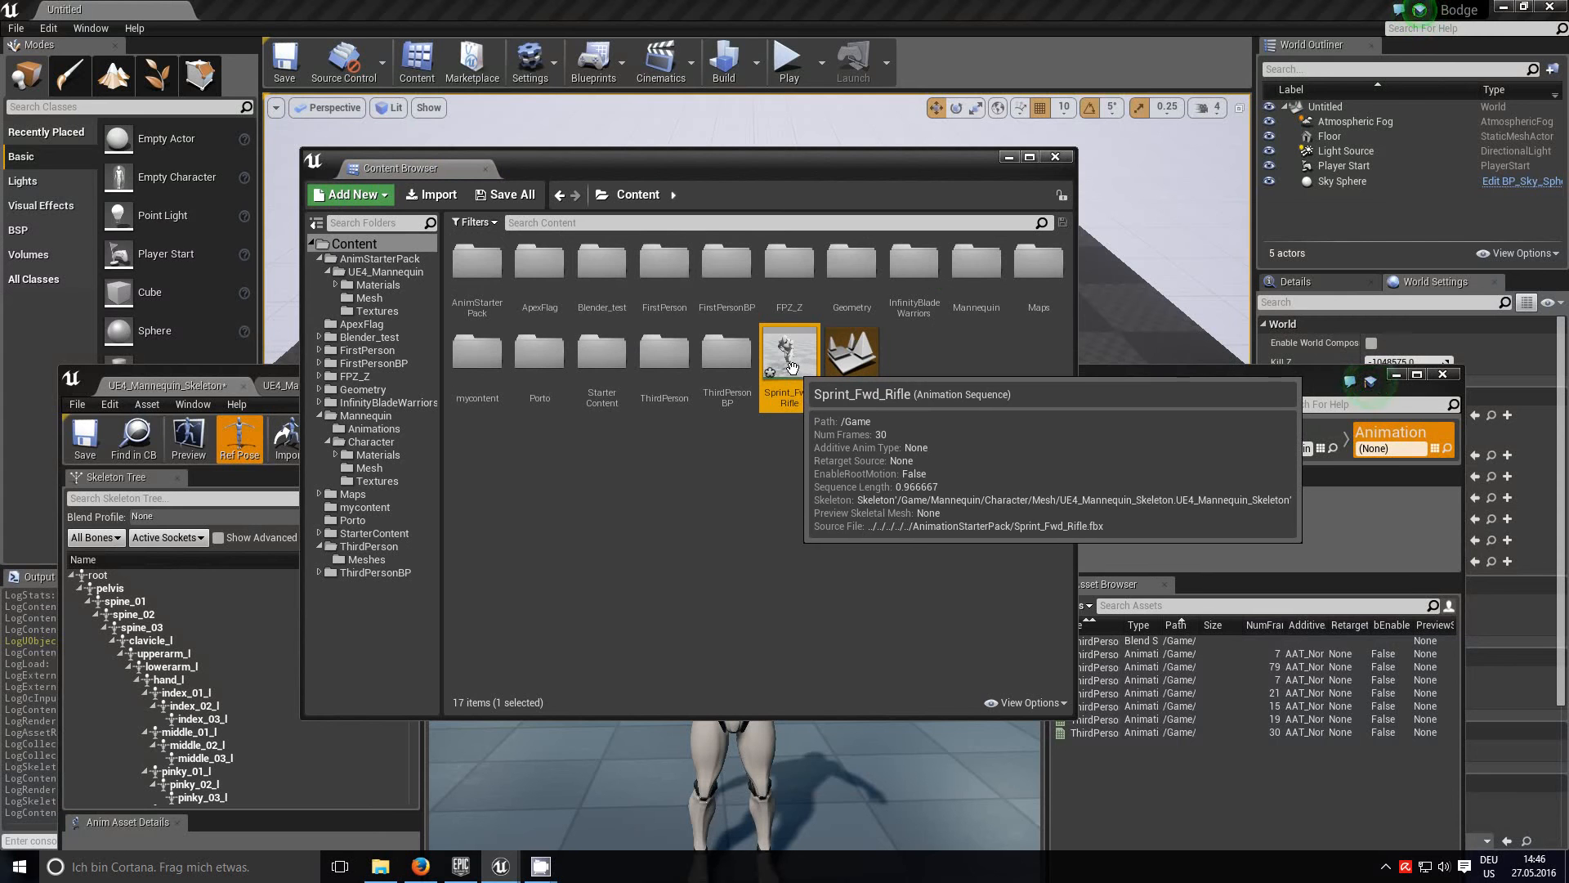
Step: Move the retargeted Sprint_Fwd_Rifle into Mannequin/Character, preview it, and reopen AnimStarterPack
{"action": "left_click_drag", "start_coordinate": [790, 353], "coordinate": [385, 441]}
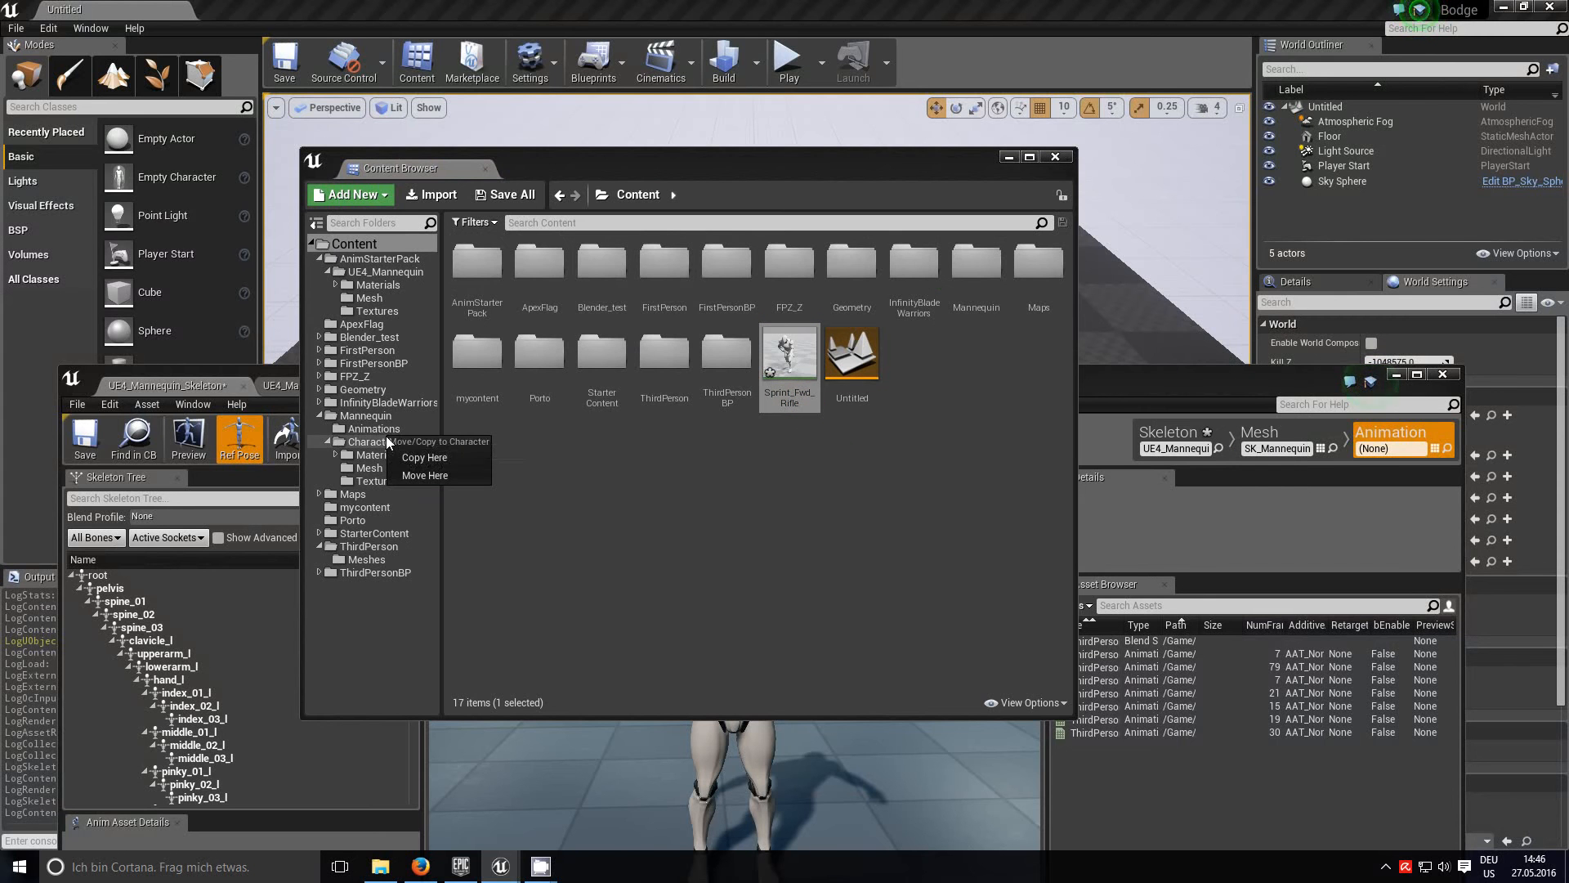
{"action": "mouse_move", "coordinate": [424, 474]}
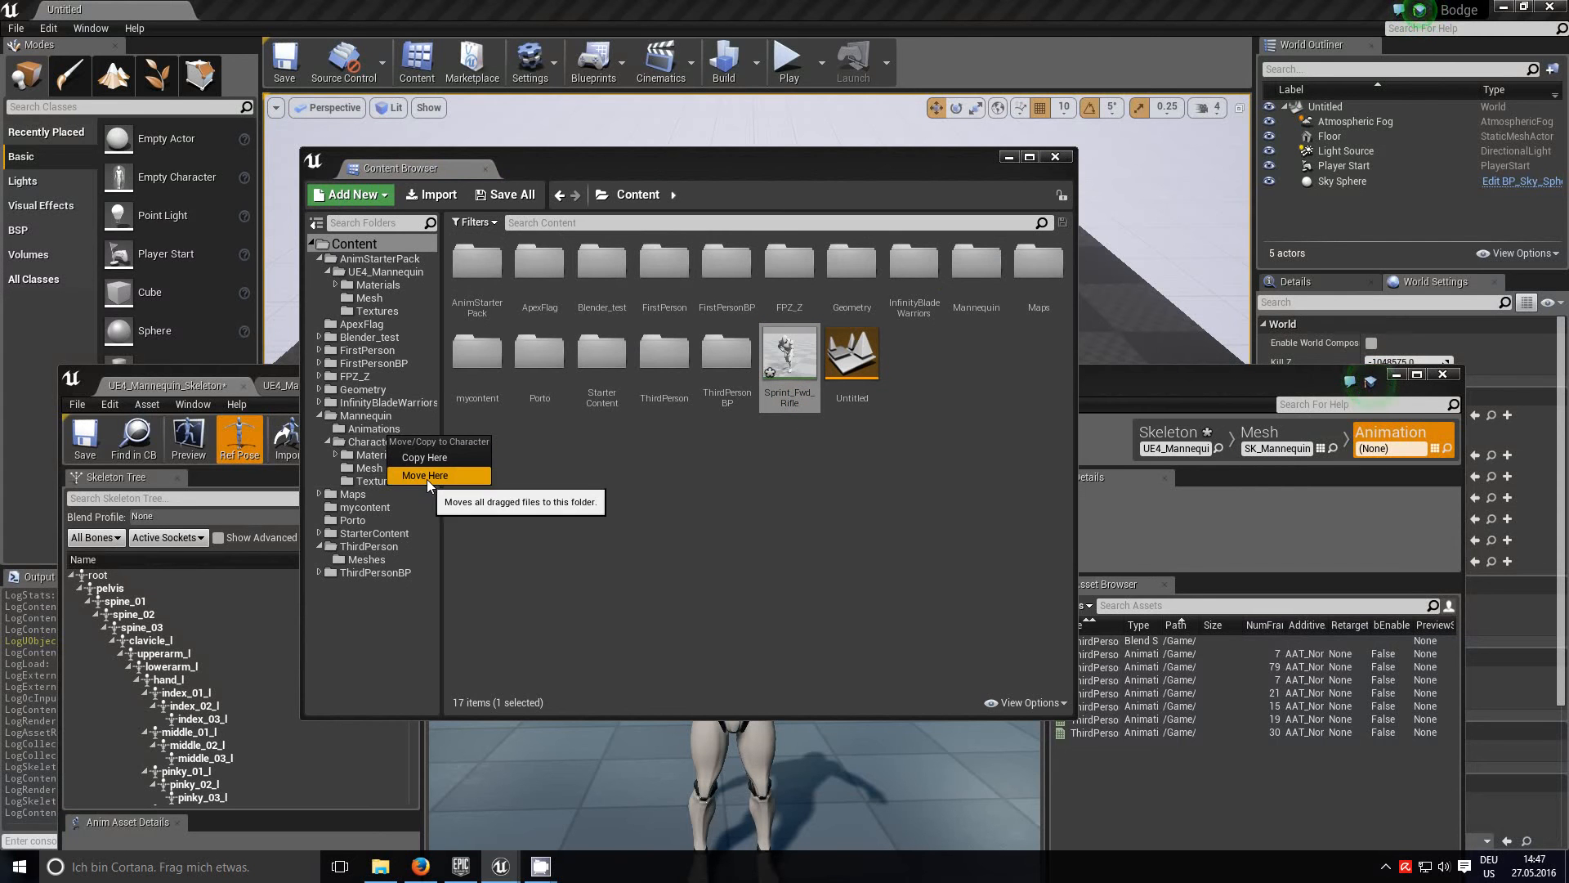
{"action": "left_click", "coordinate": [424, 474]}
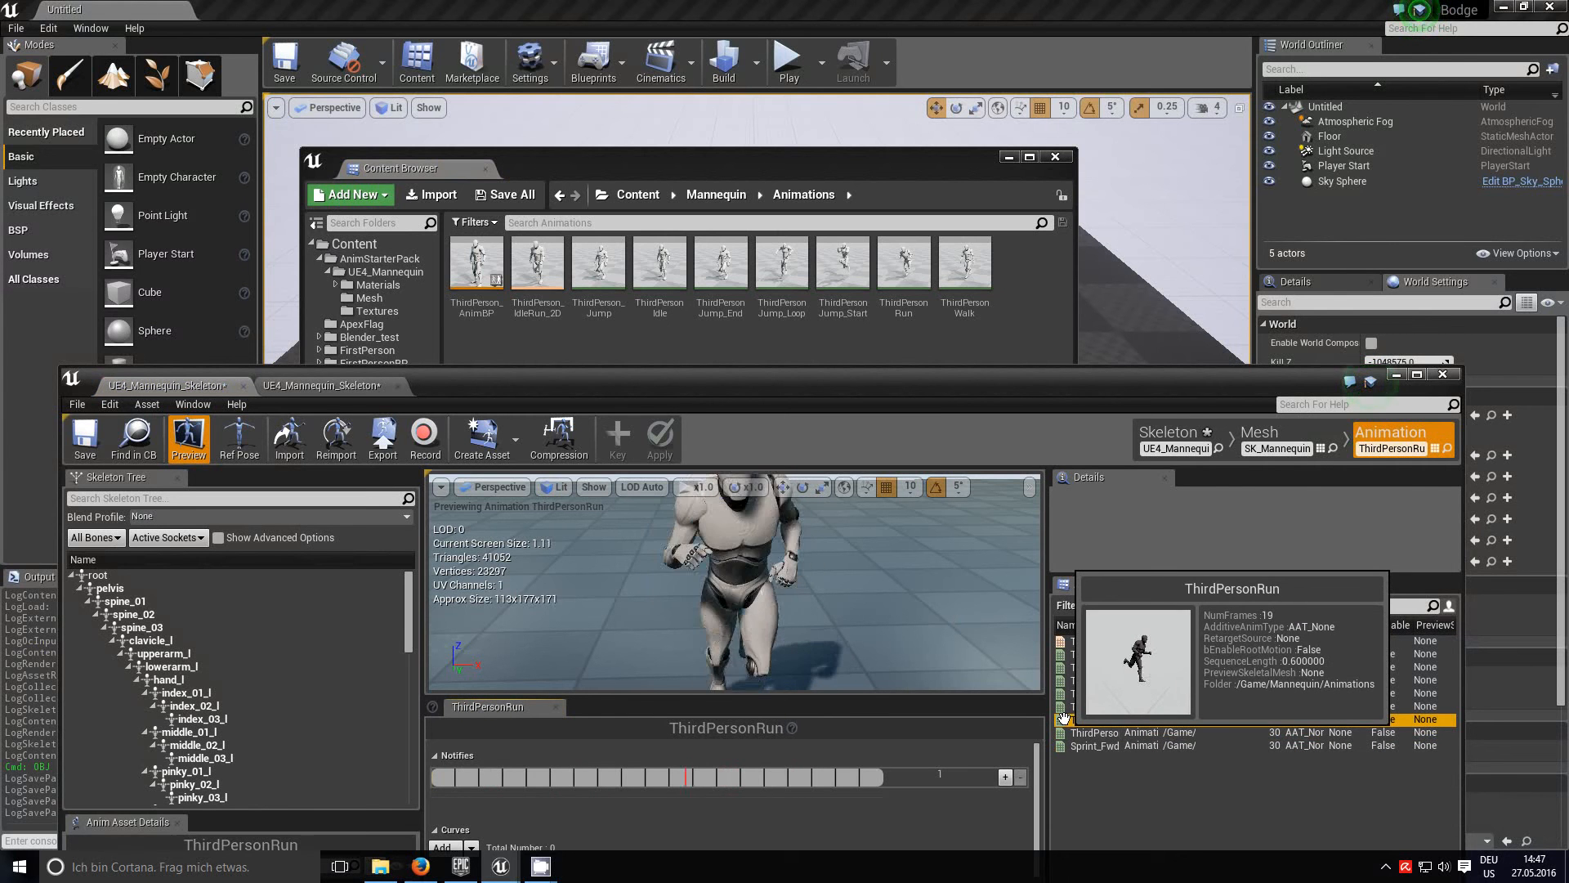
{"action": "double_click", "coordinate": [1096, 744]}
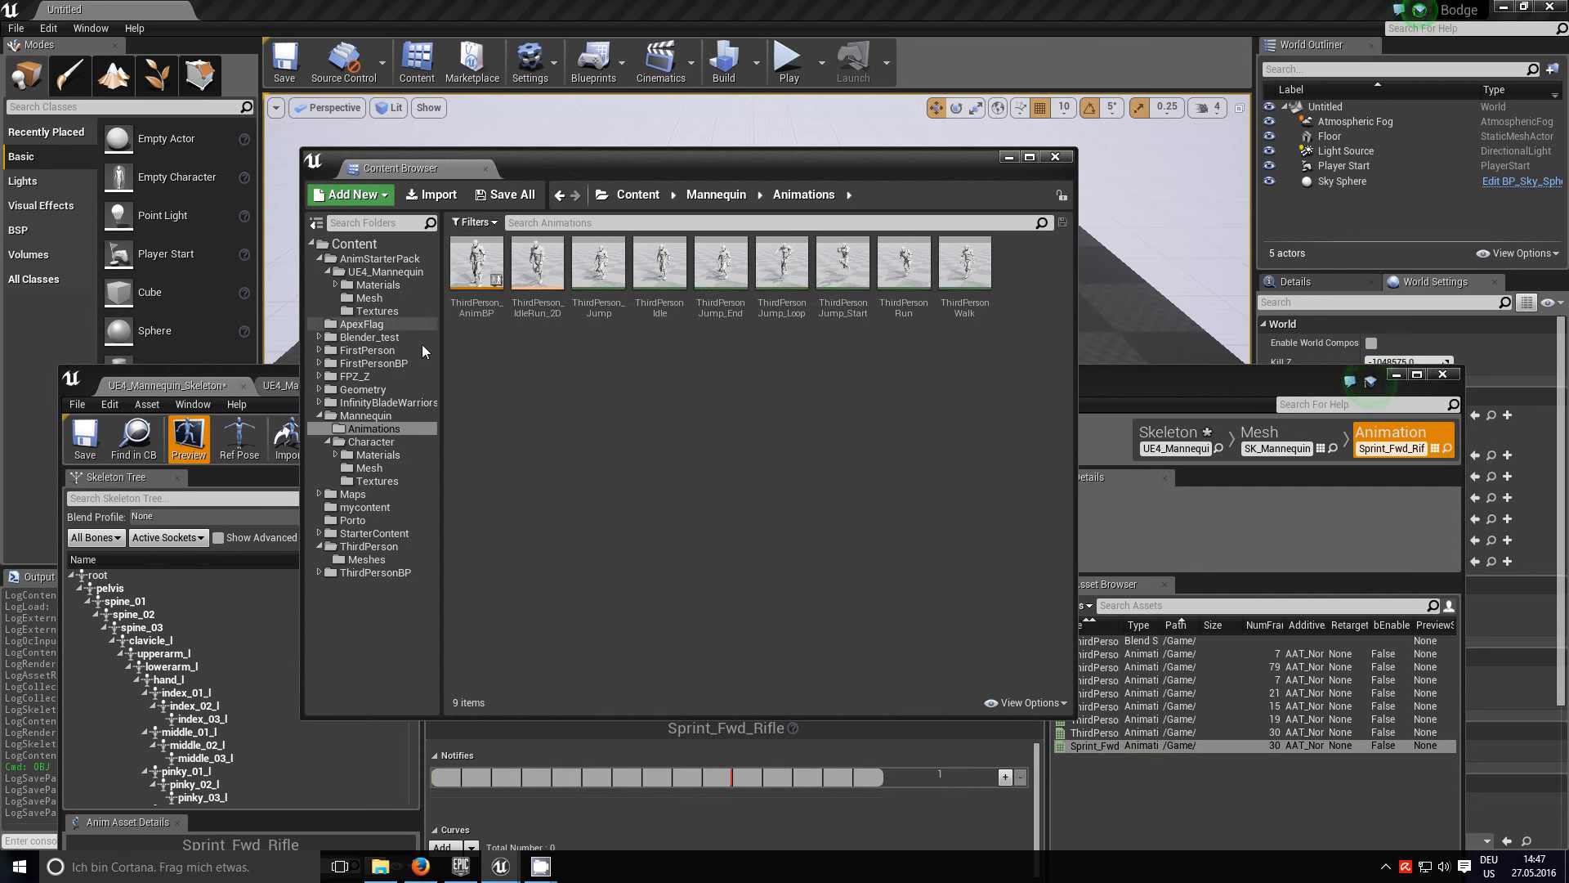
{"action": "left_click", "coordinate": [374, 271]}
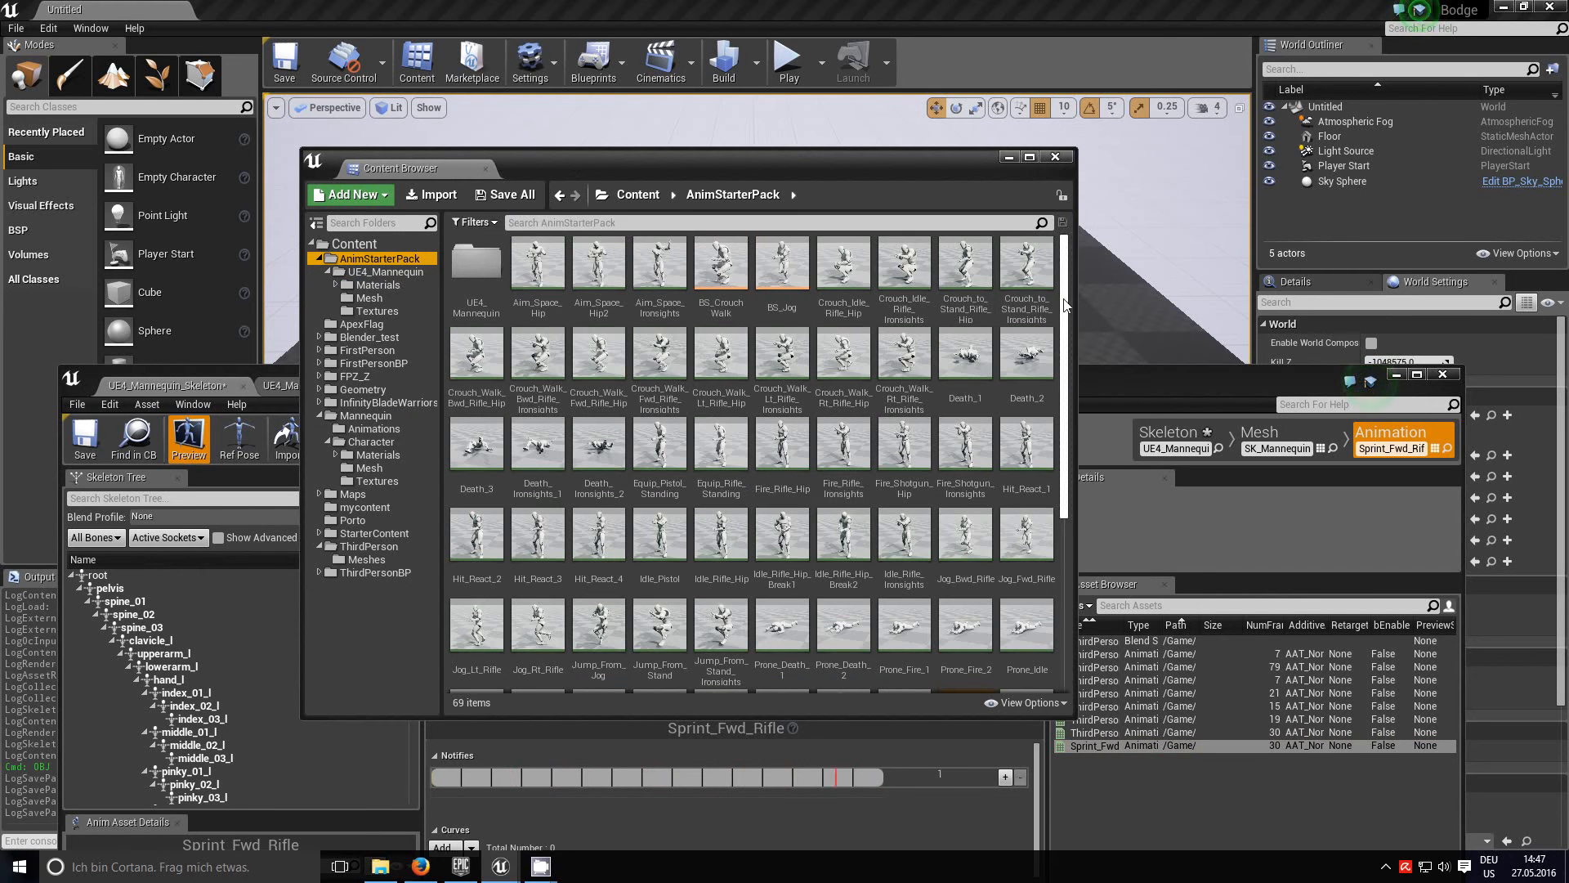
Step: Select the ten Crouch_Walk and Death starter-pack animations and open their retarget context menu
{"action": "scroll", "scroll_direction": "down", "scroll_amount": 3}
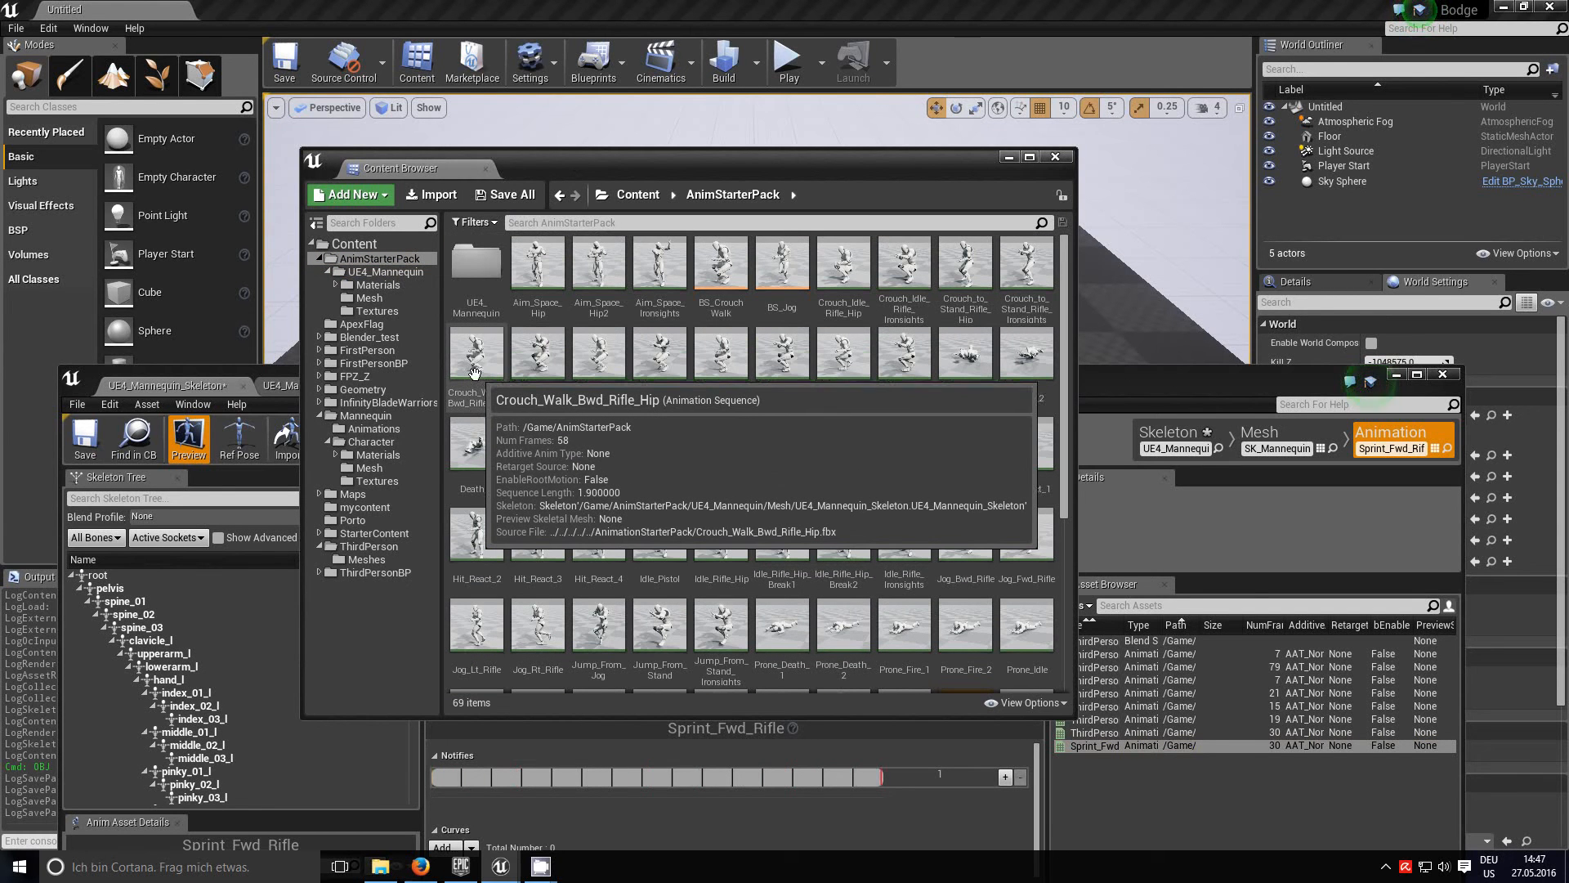
{"action": "left_click", "coordinate": [477, 351]}
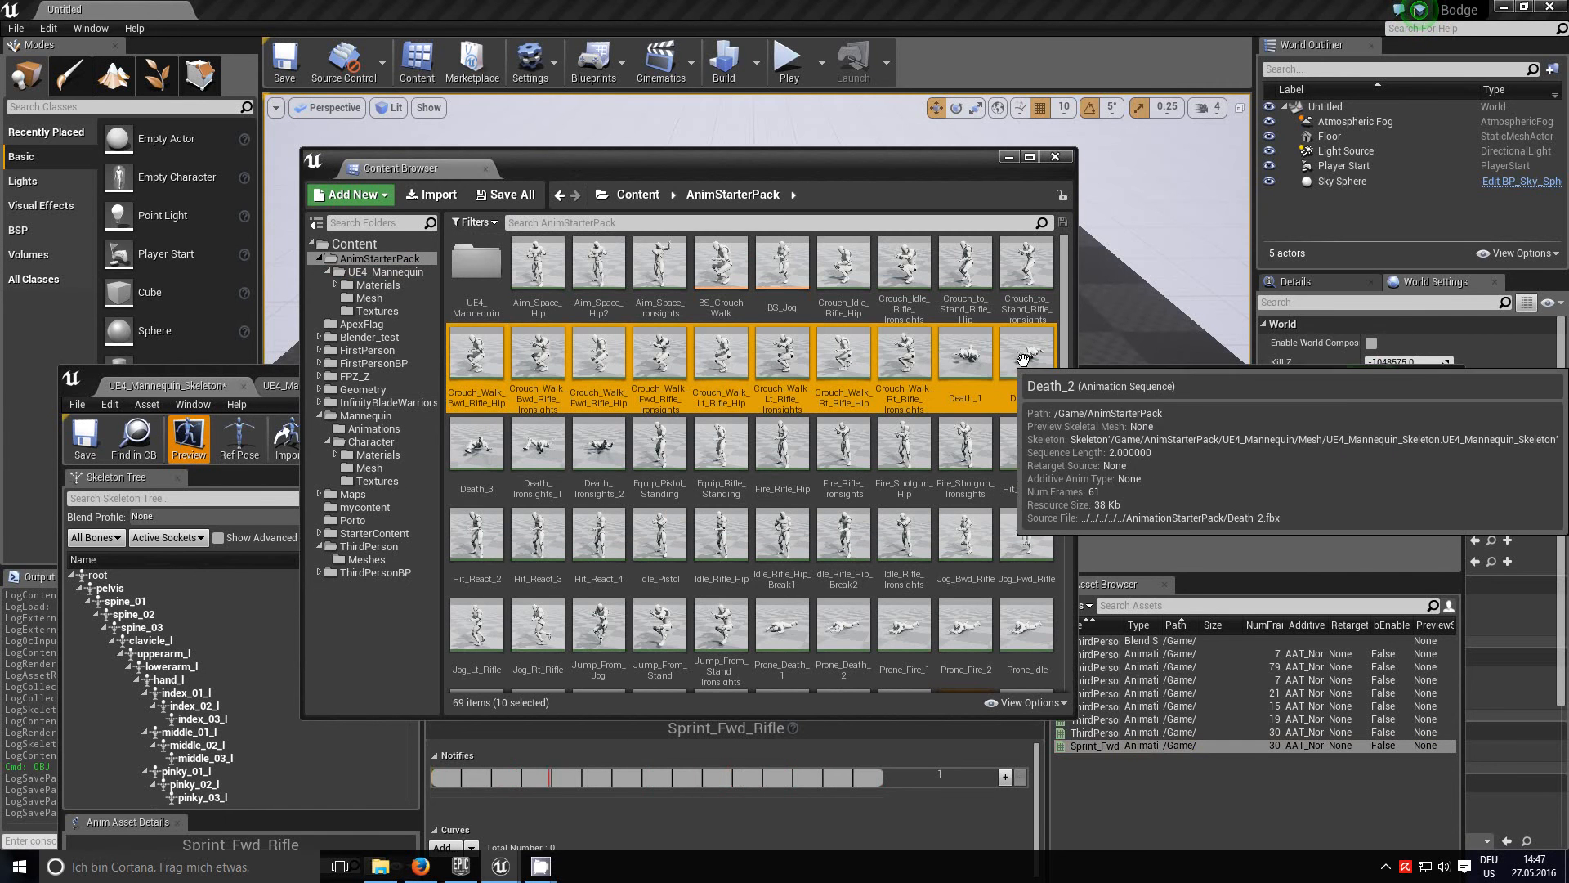
{"action": "right_click", "coordinate": [964, 355]}
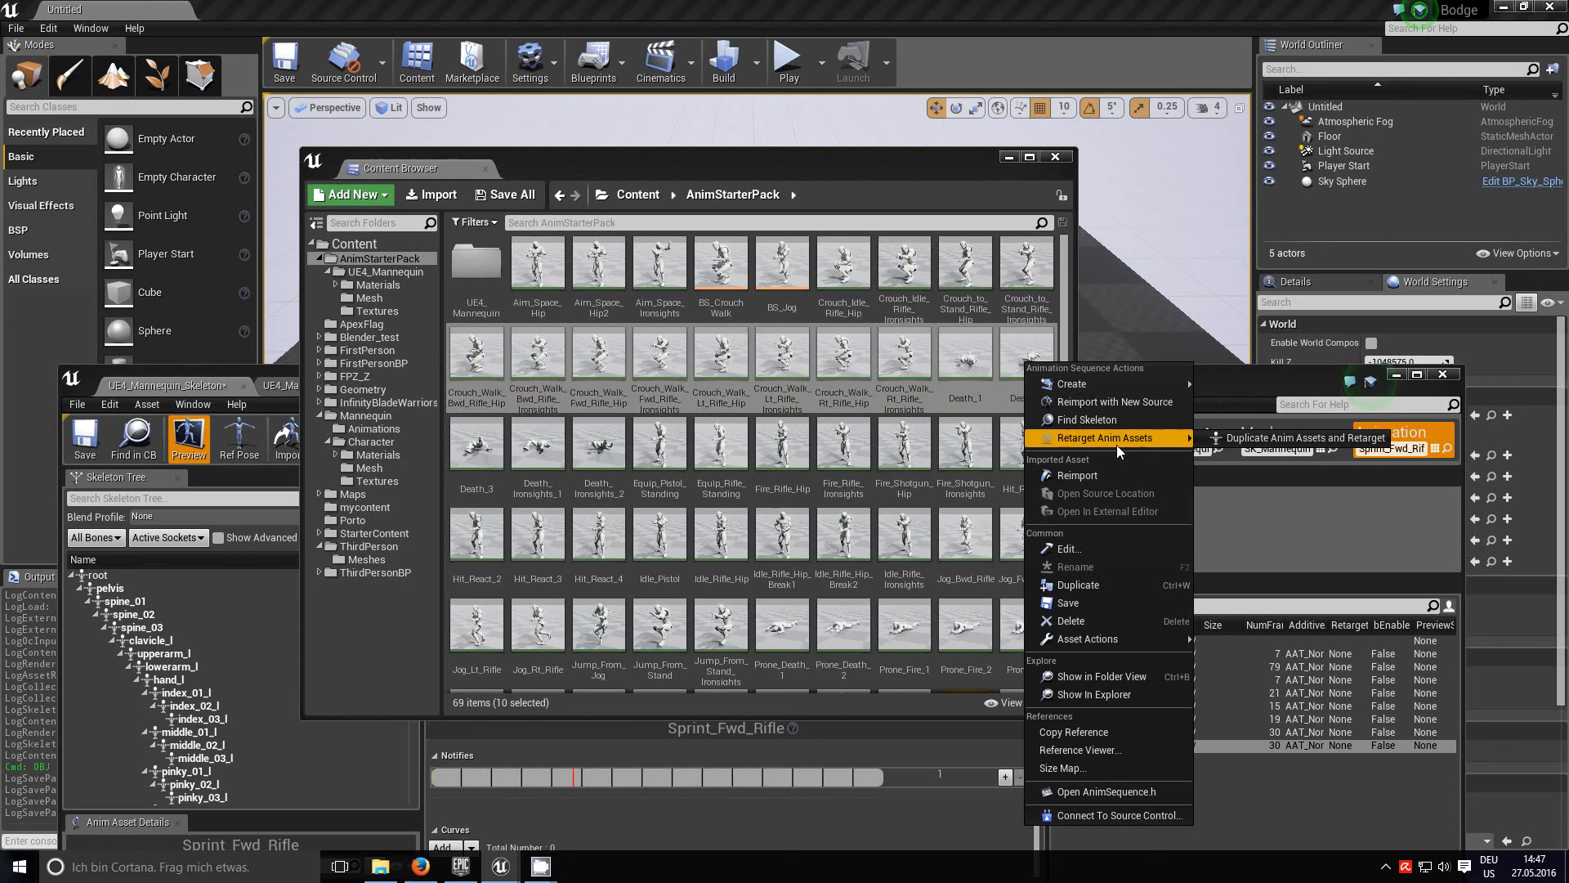
{"action": "mouse_move", "coordinate": [1164, 447]}
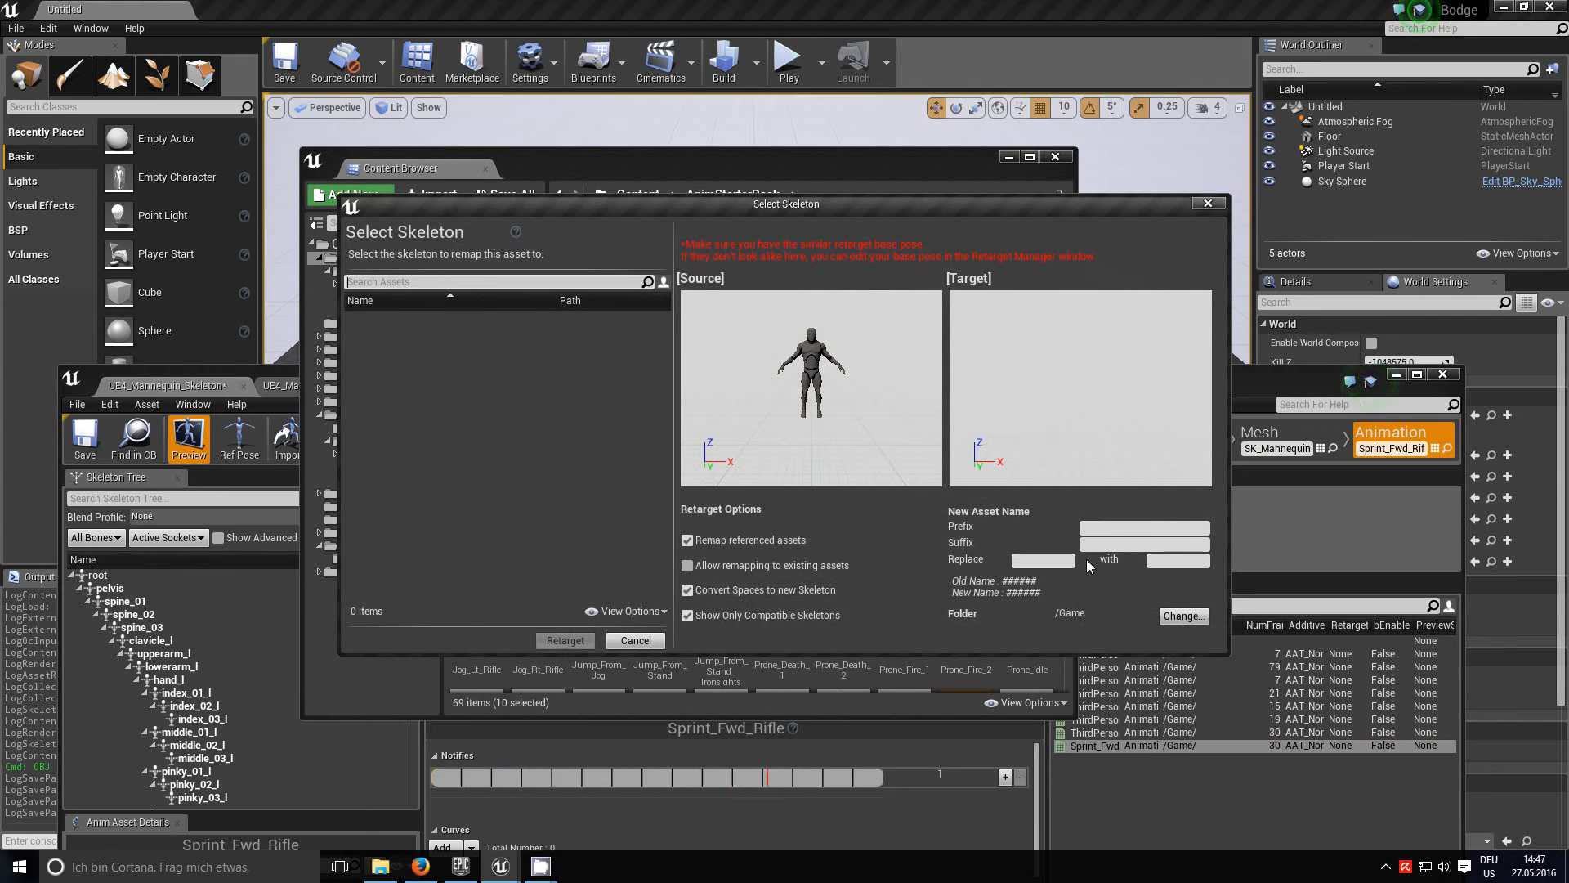
Step: Retarget the clips to UE4_Mannequin_Skeleton into /Game/Mannequin/Animations, then view that folder
{"action": "left_click", "coordinate": [1040, 559]}
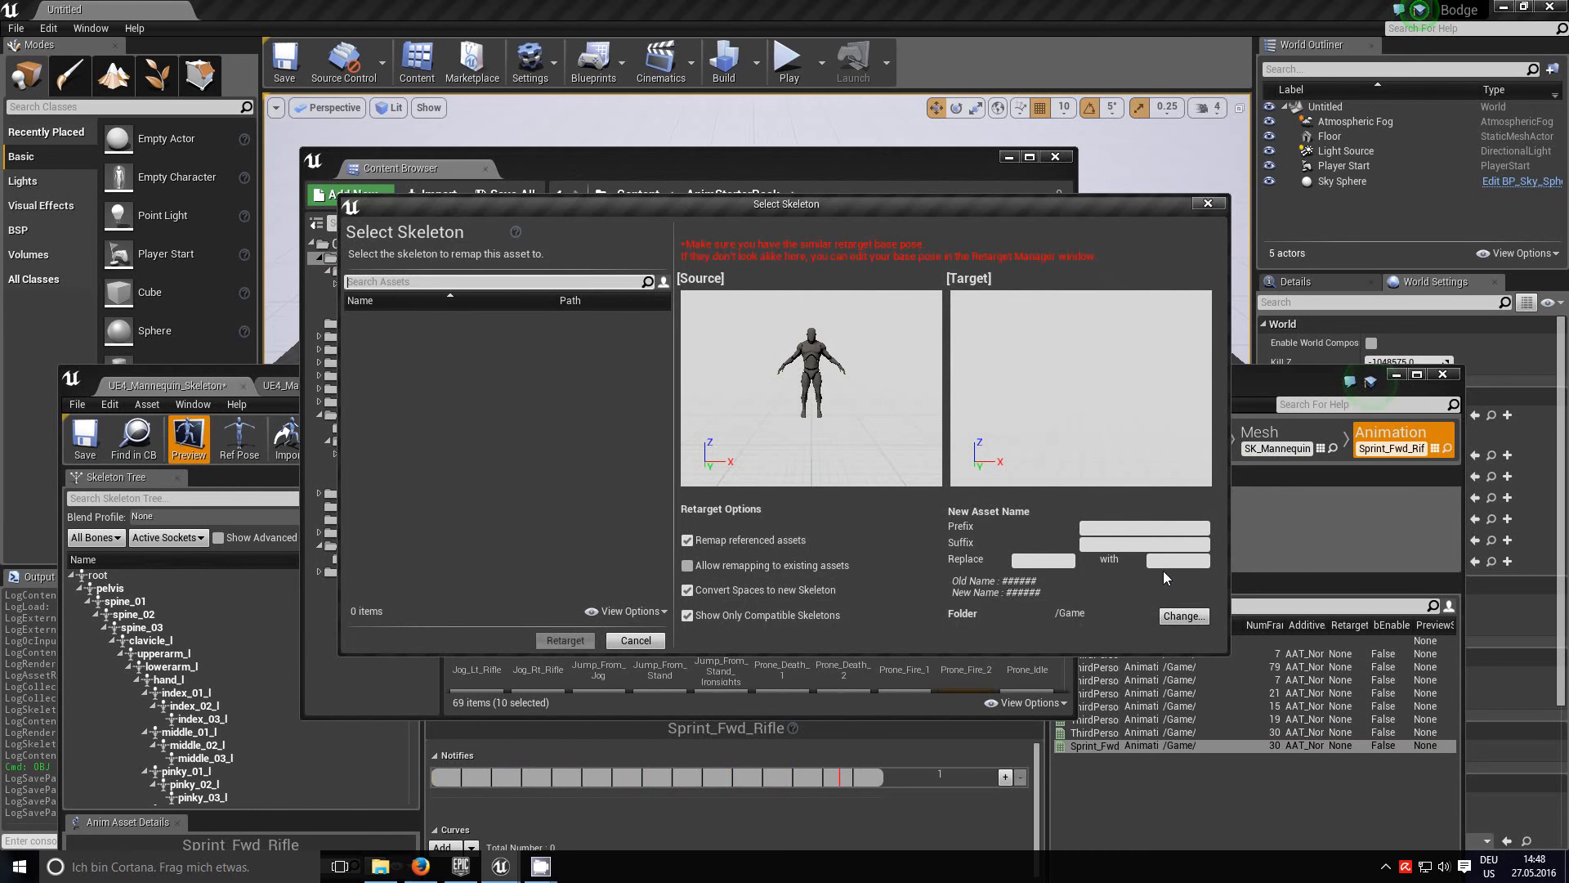
{"action": "mouse_move", "coordinate": [1079, 624]}
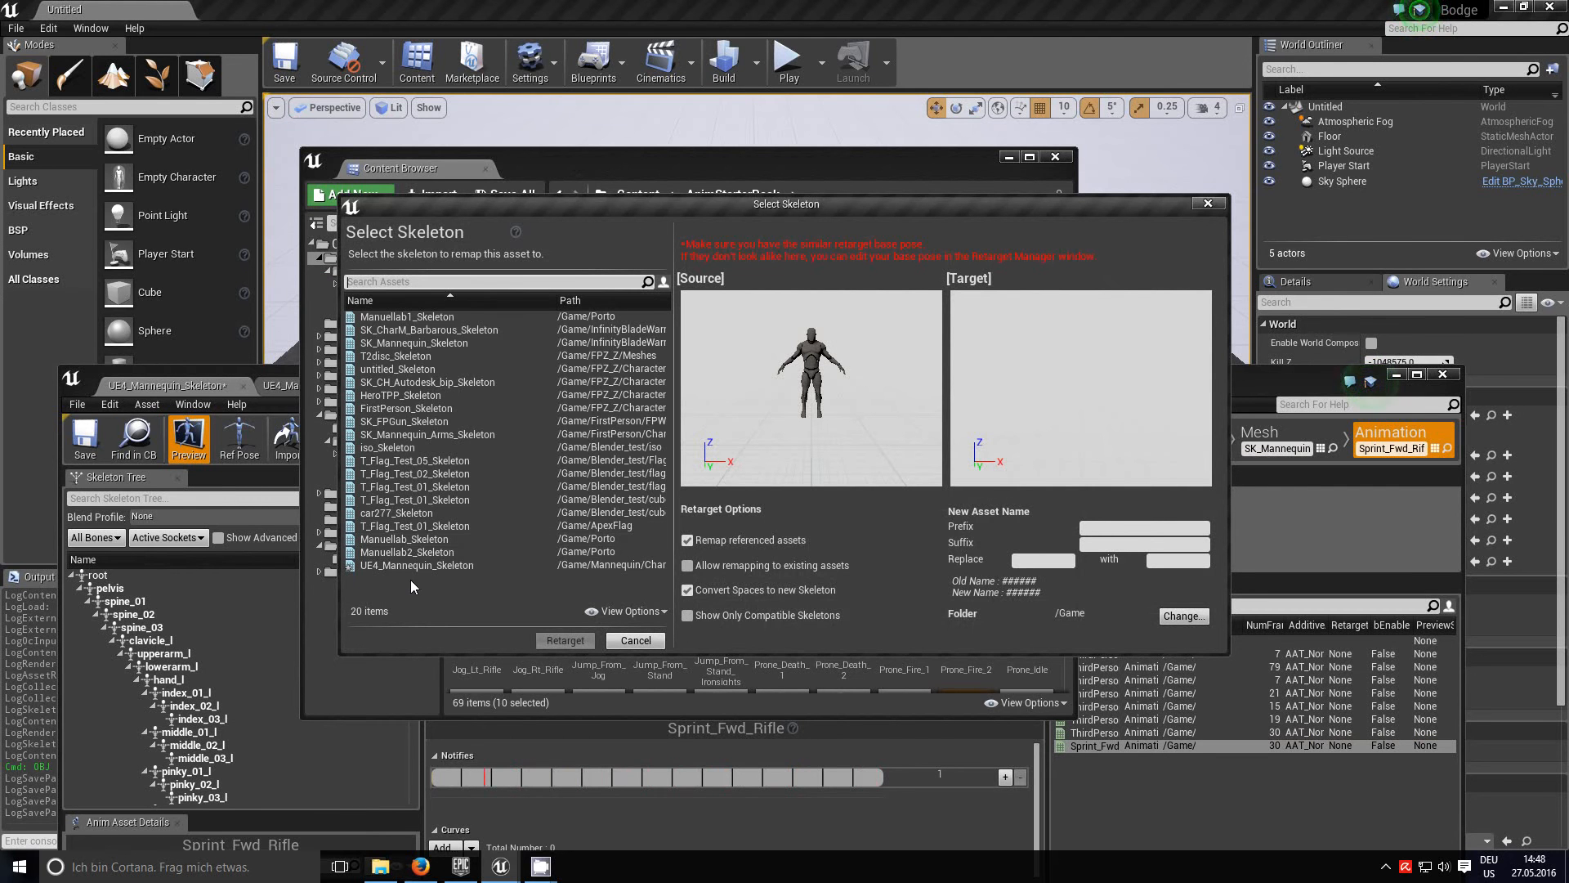
{"action": "left_click", "coordinate": [418, 565]}
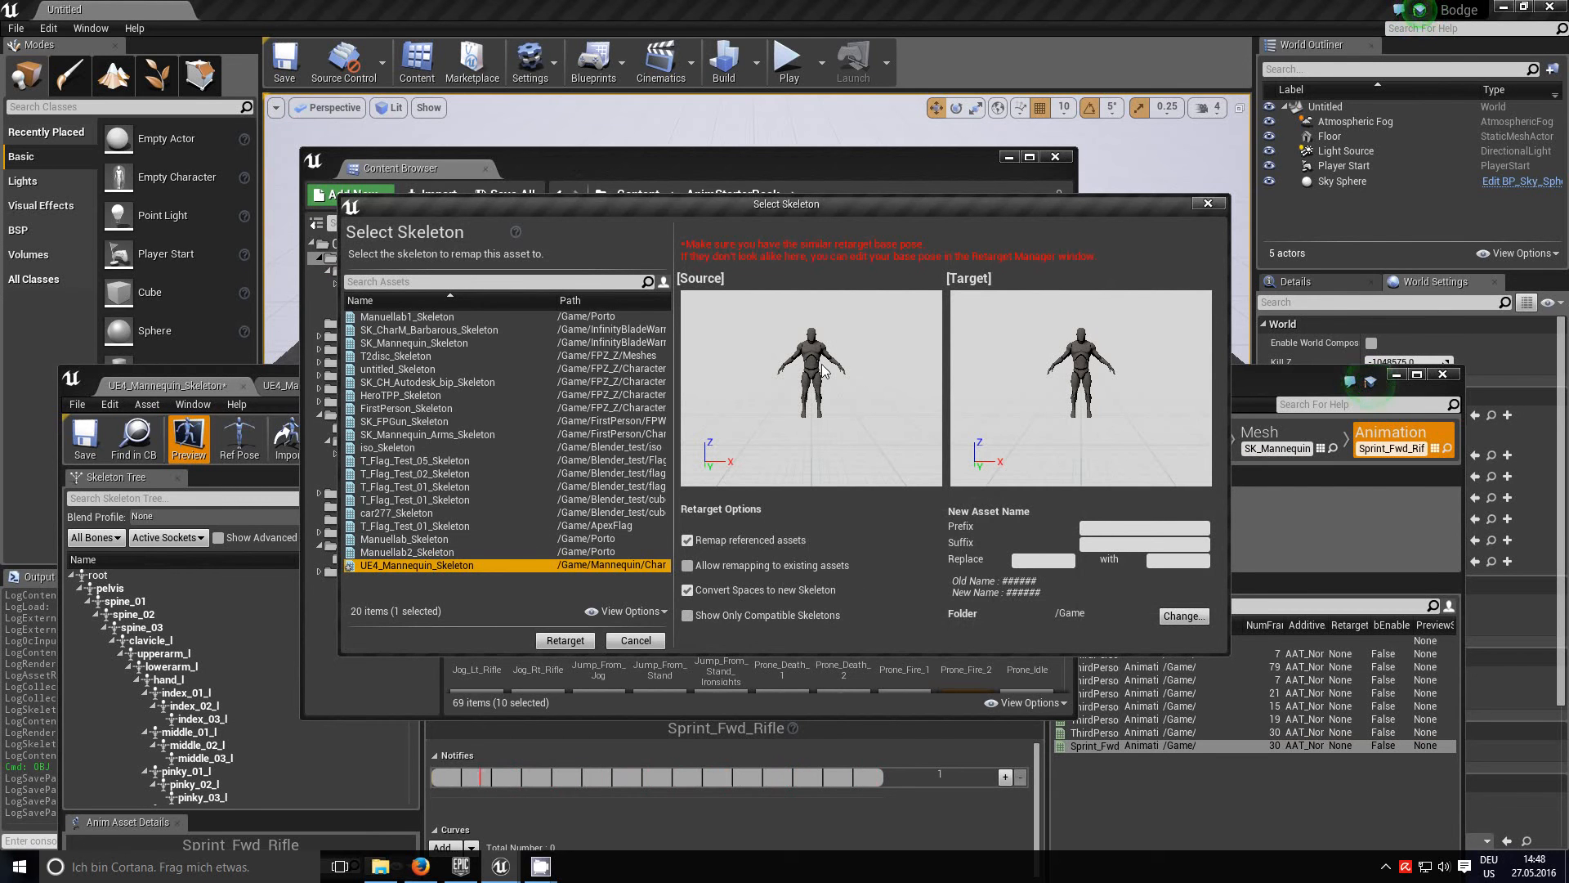
{"action": "left_click", "coordinate": [565, 641]}
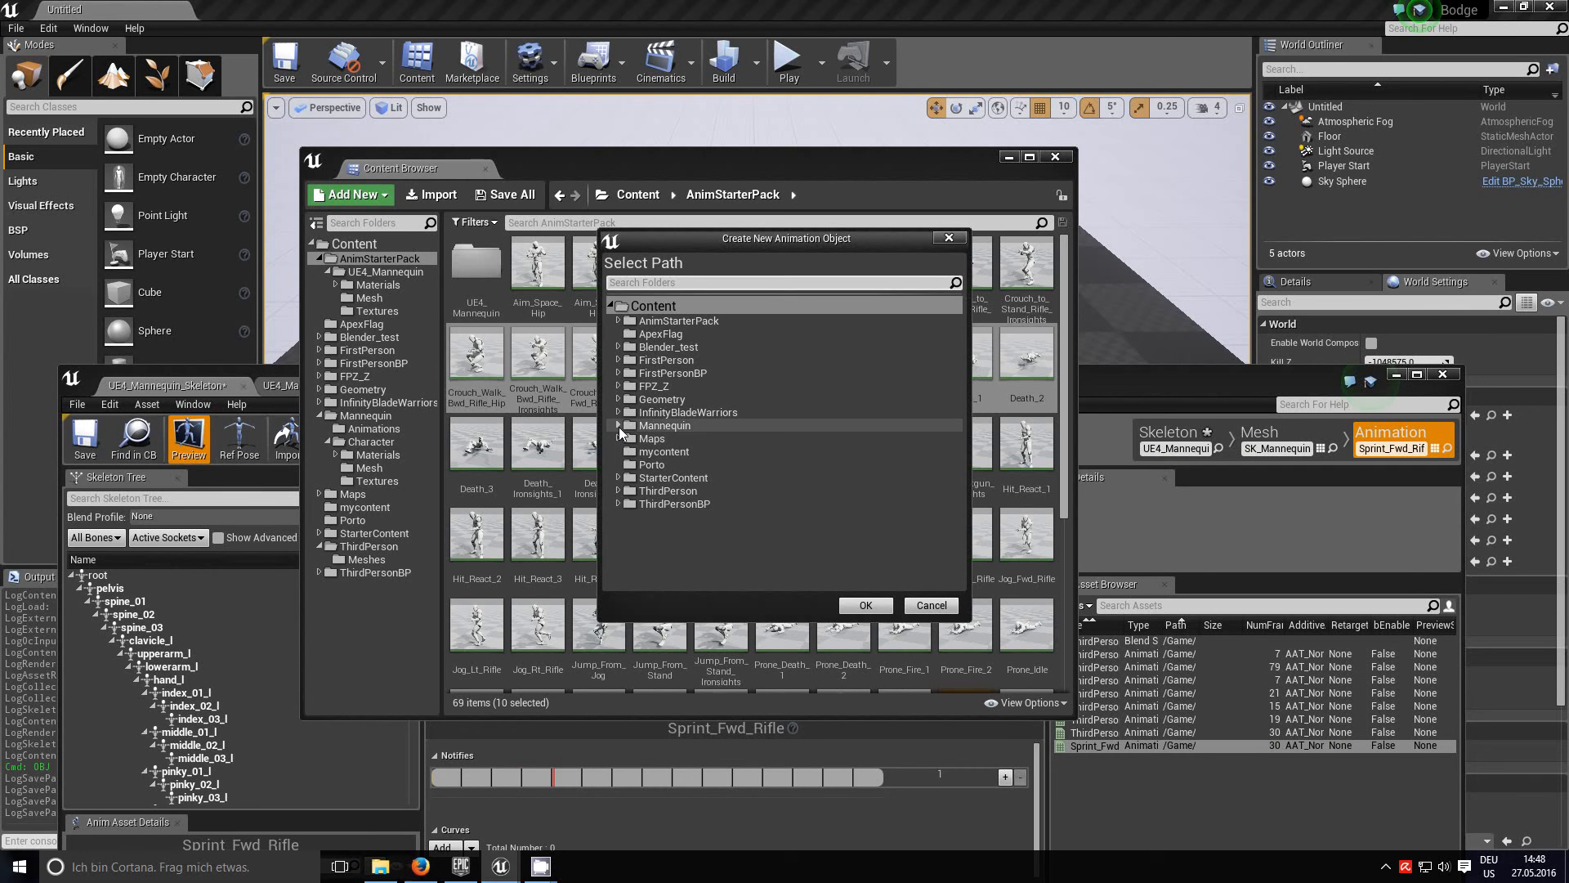
{"action": "left_click", "coordinate": [664, 425]}
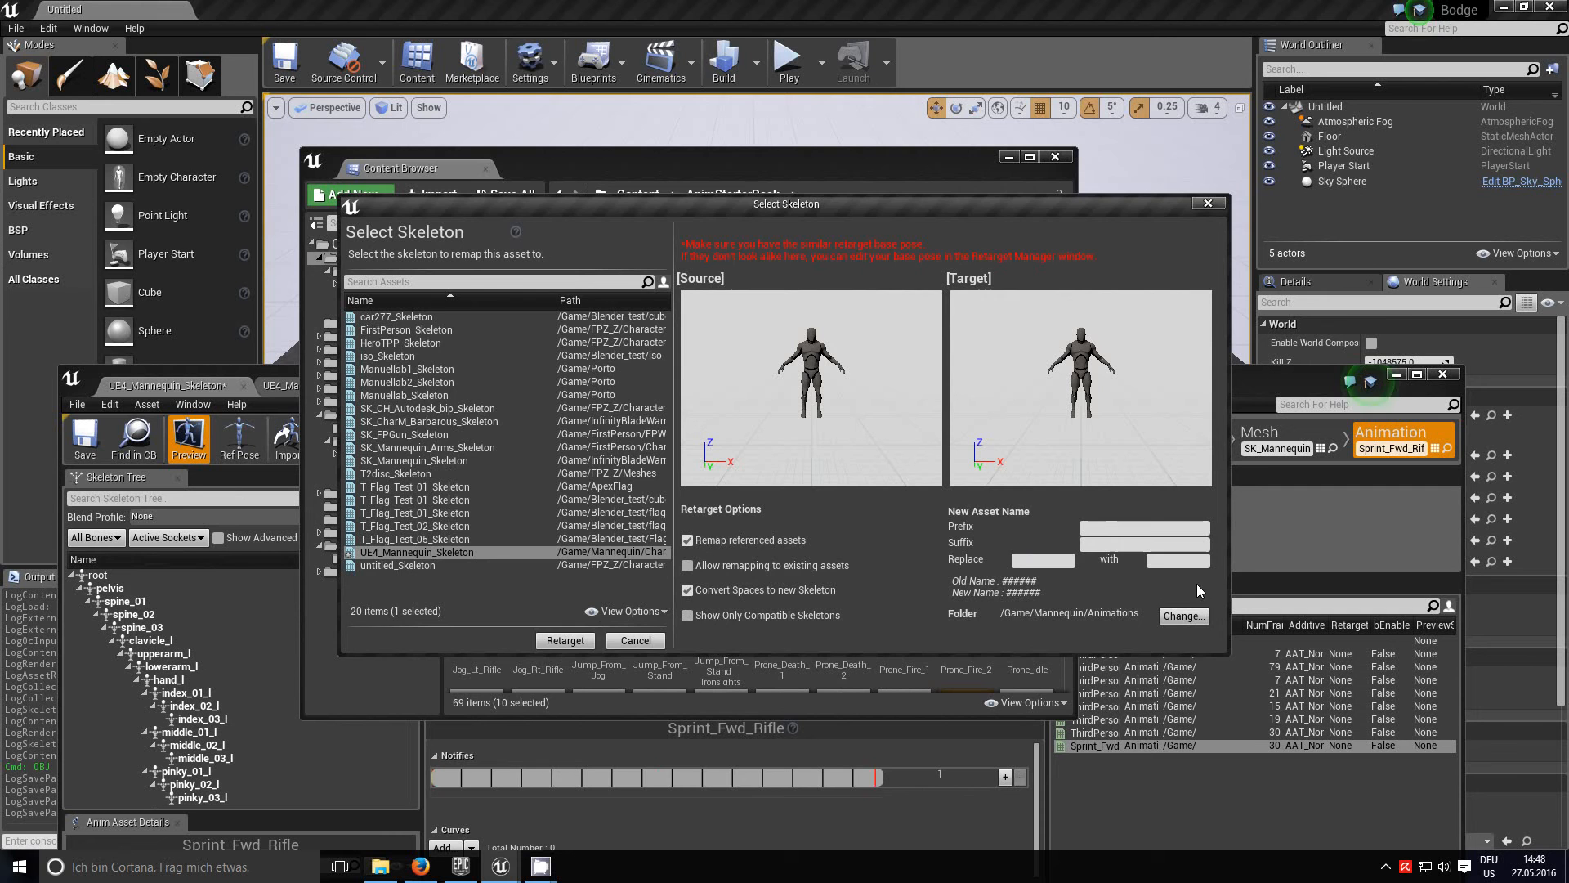
{"action": "left_click", "coordinate": [563, 641]}
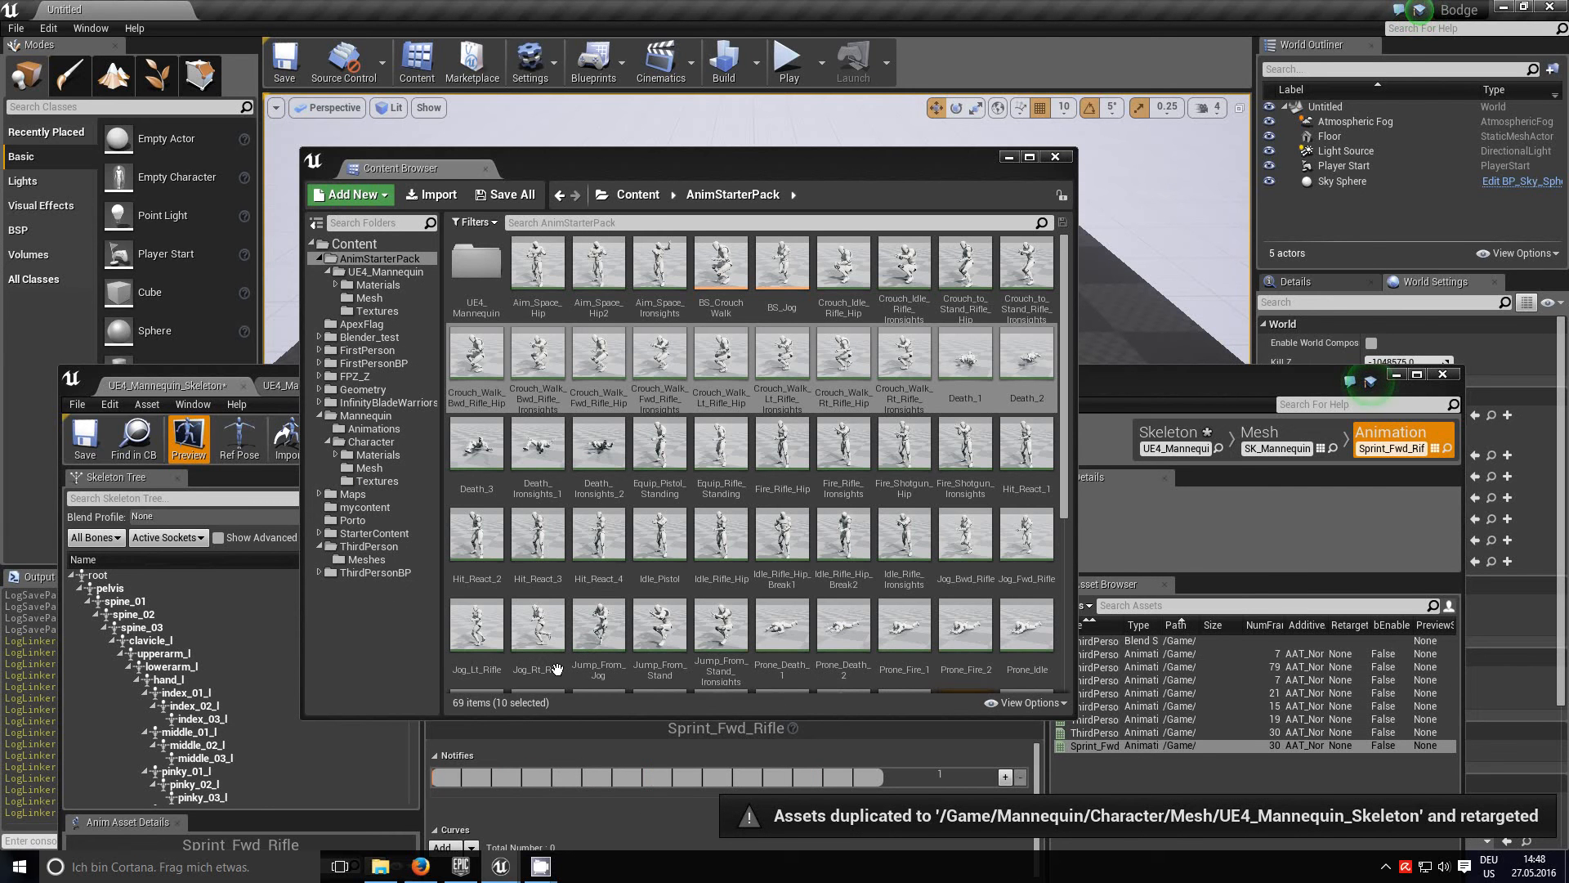
{"action": "left_click", "coordinate": [372, 428]}
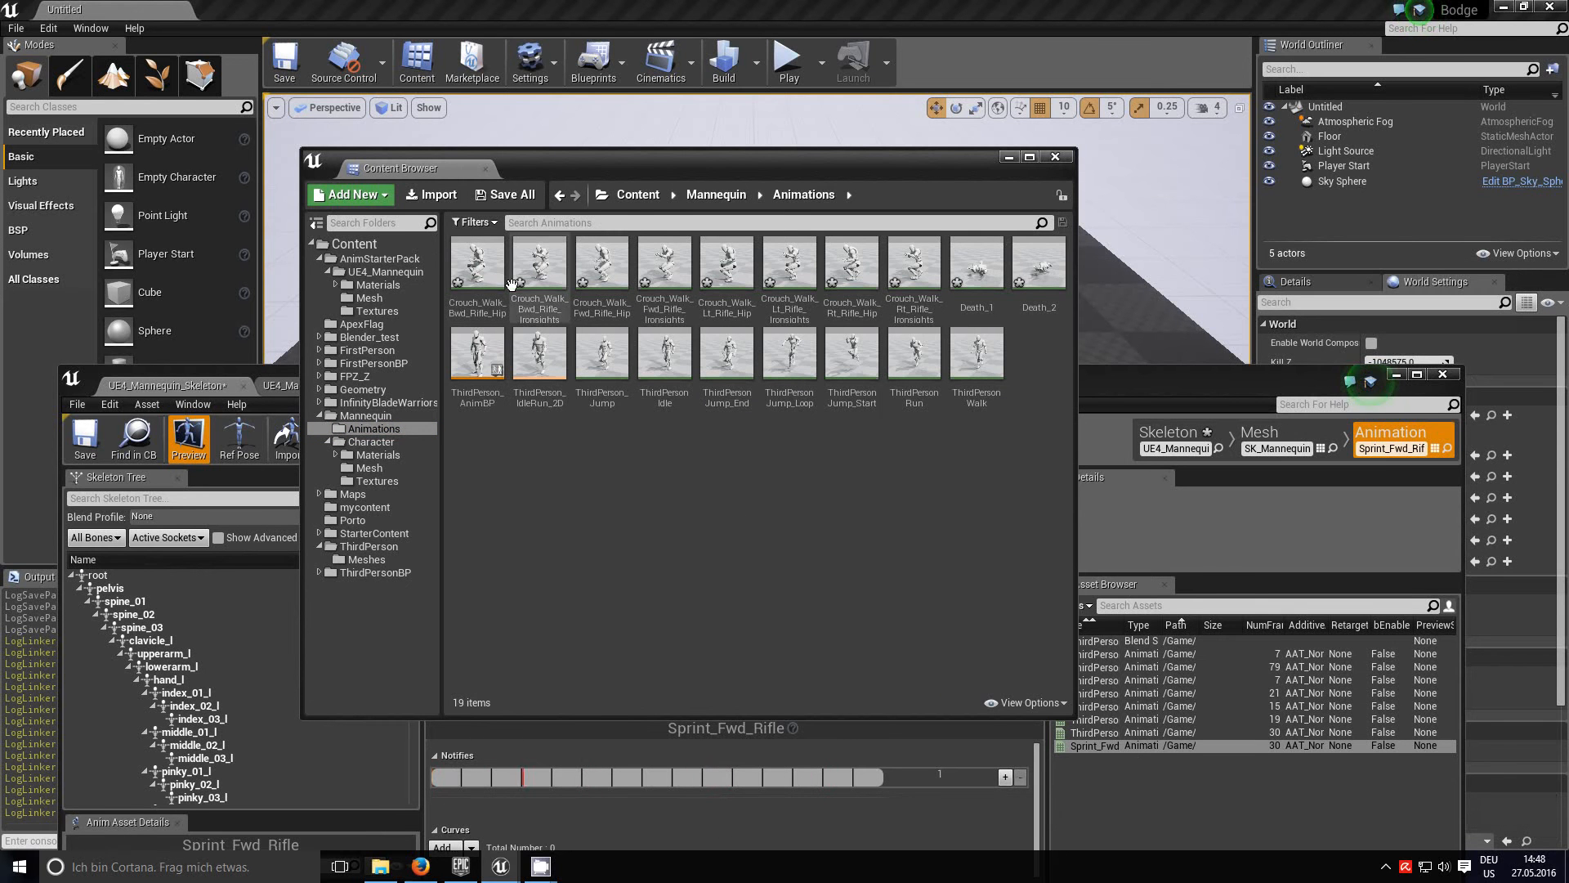
Step: Save all checked assets with Save Selected and close the partially-loaded-asset error log
{"action": "left_click", "coordinate": [505, 195]}
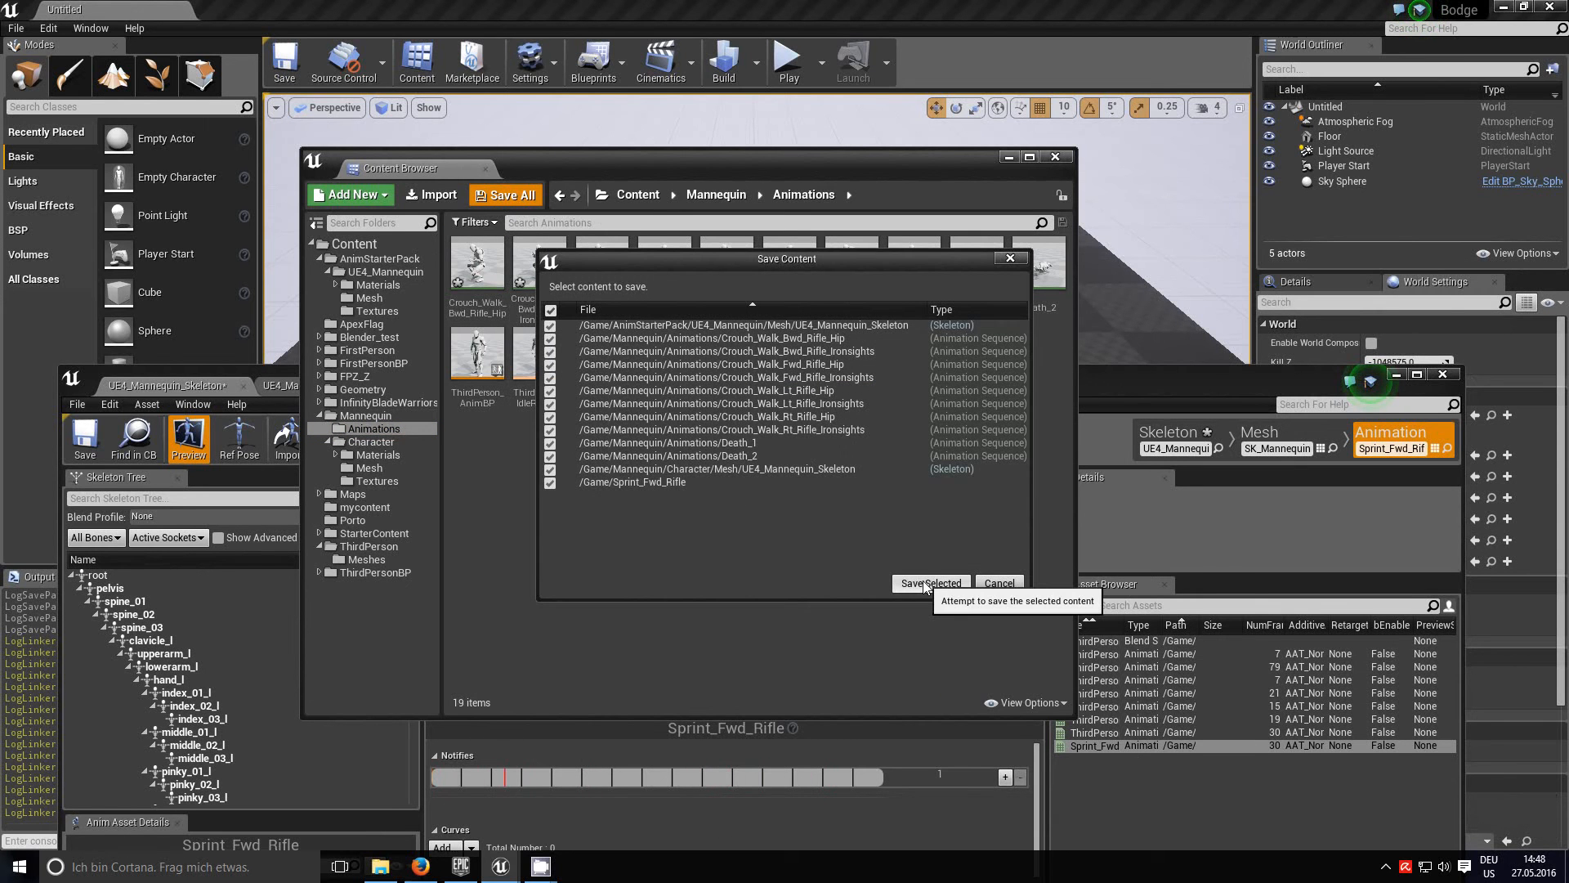
{"action": "left_click", "coordinate": [927, 584]}
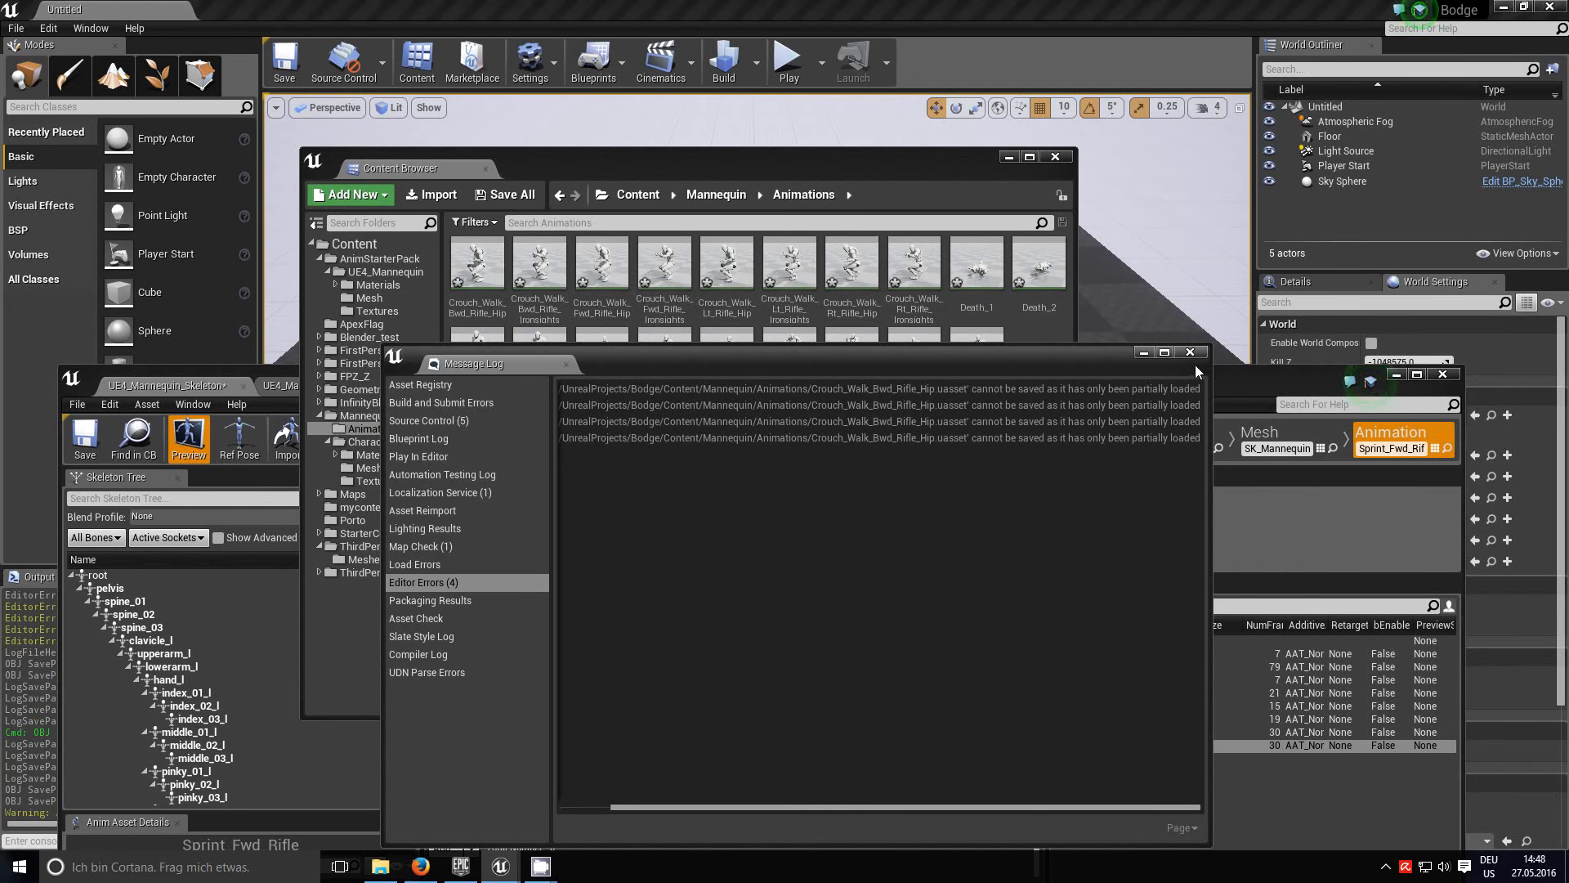
{"action": "left_click", "coordinate": [1190, 351]}
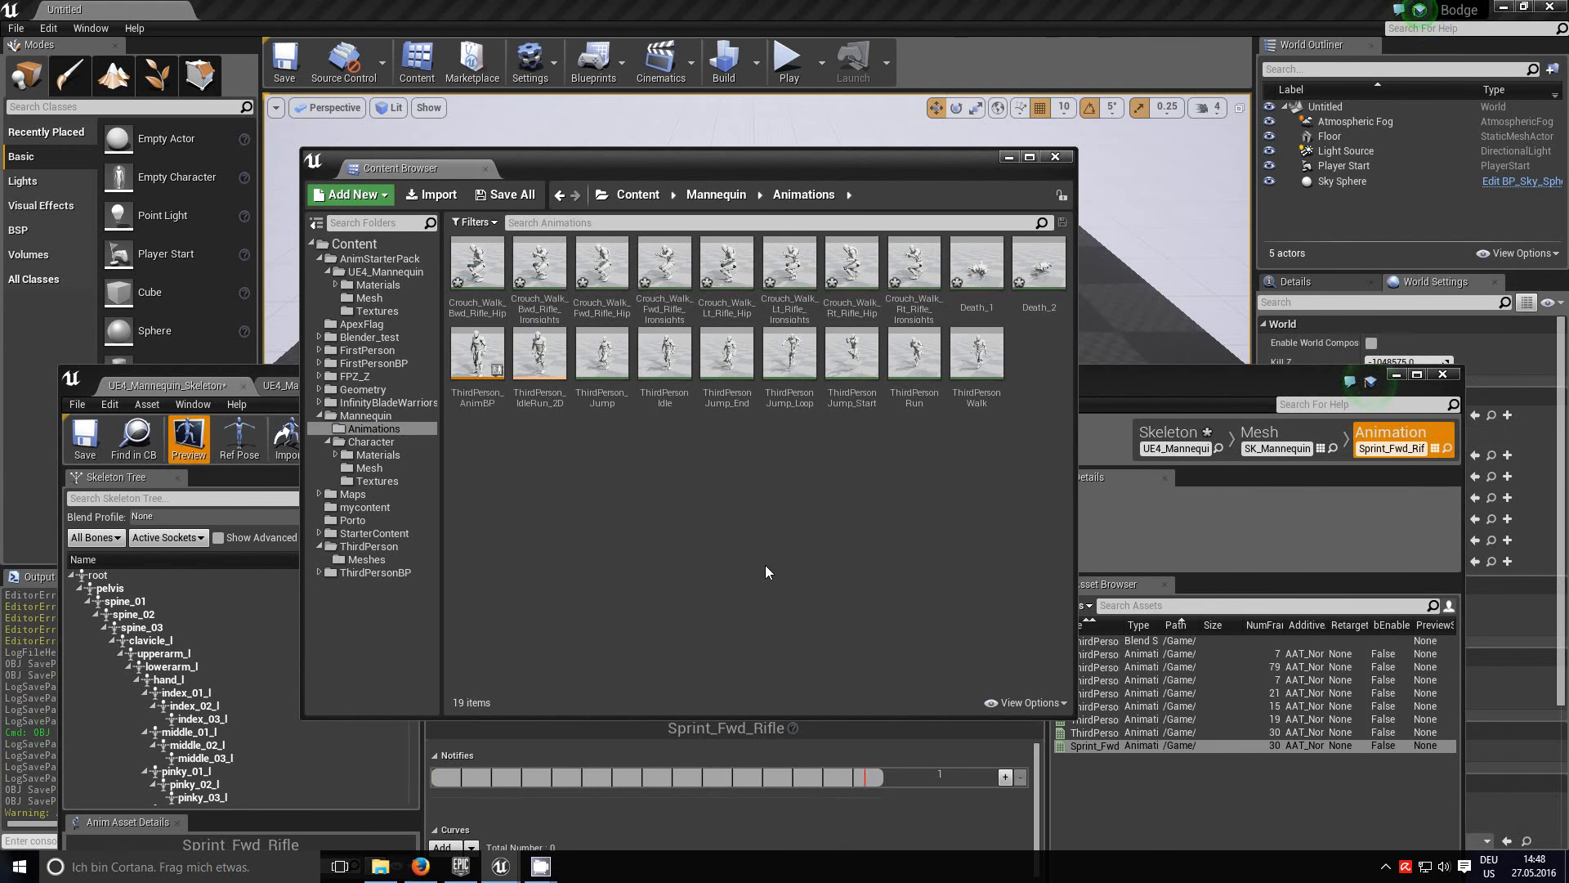
{"action": "mouse_move", "coordinate": [478, 262]}
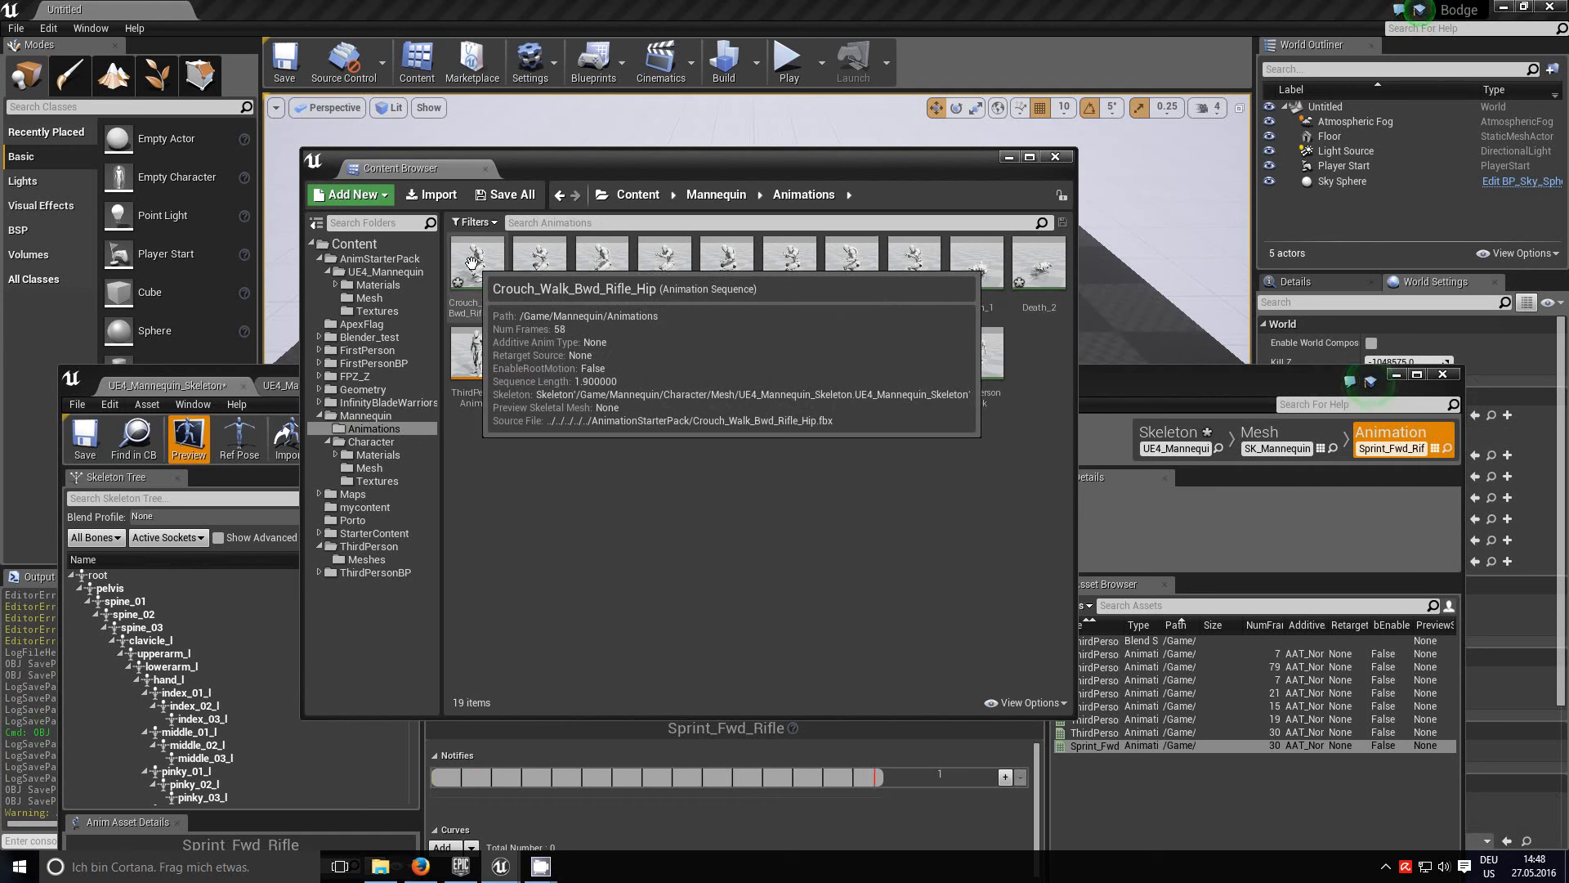
Step: Preview two crouch-walk clips, try saving Crouch_Walk_Lt_Rifle_Hip, continue past the error, close the log
{"action": "double_click", "coordinate": [476, 263]}
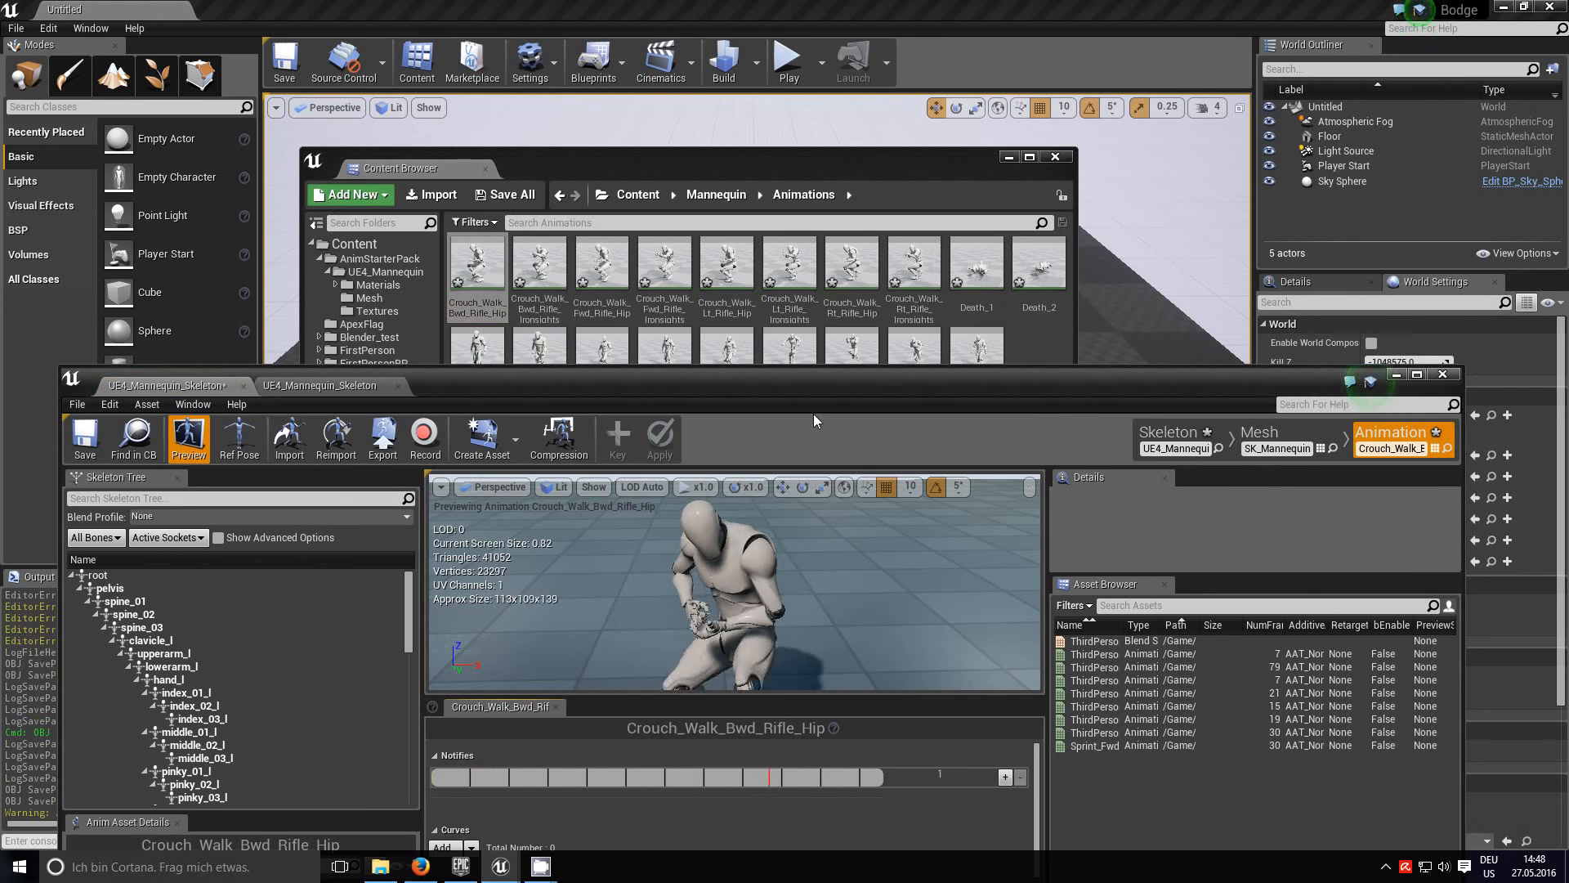
{"action": "double_click", "coordinate": [540, 263]}
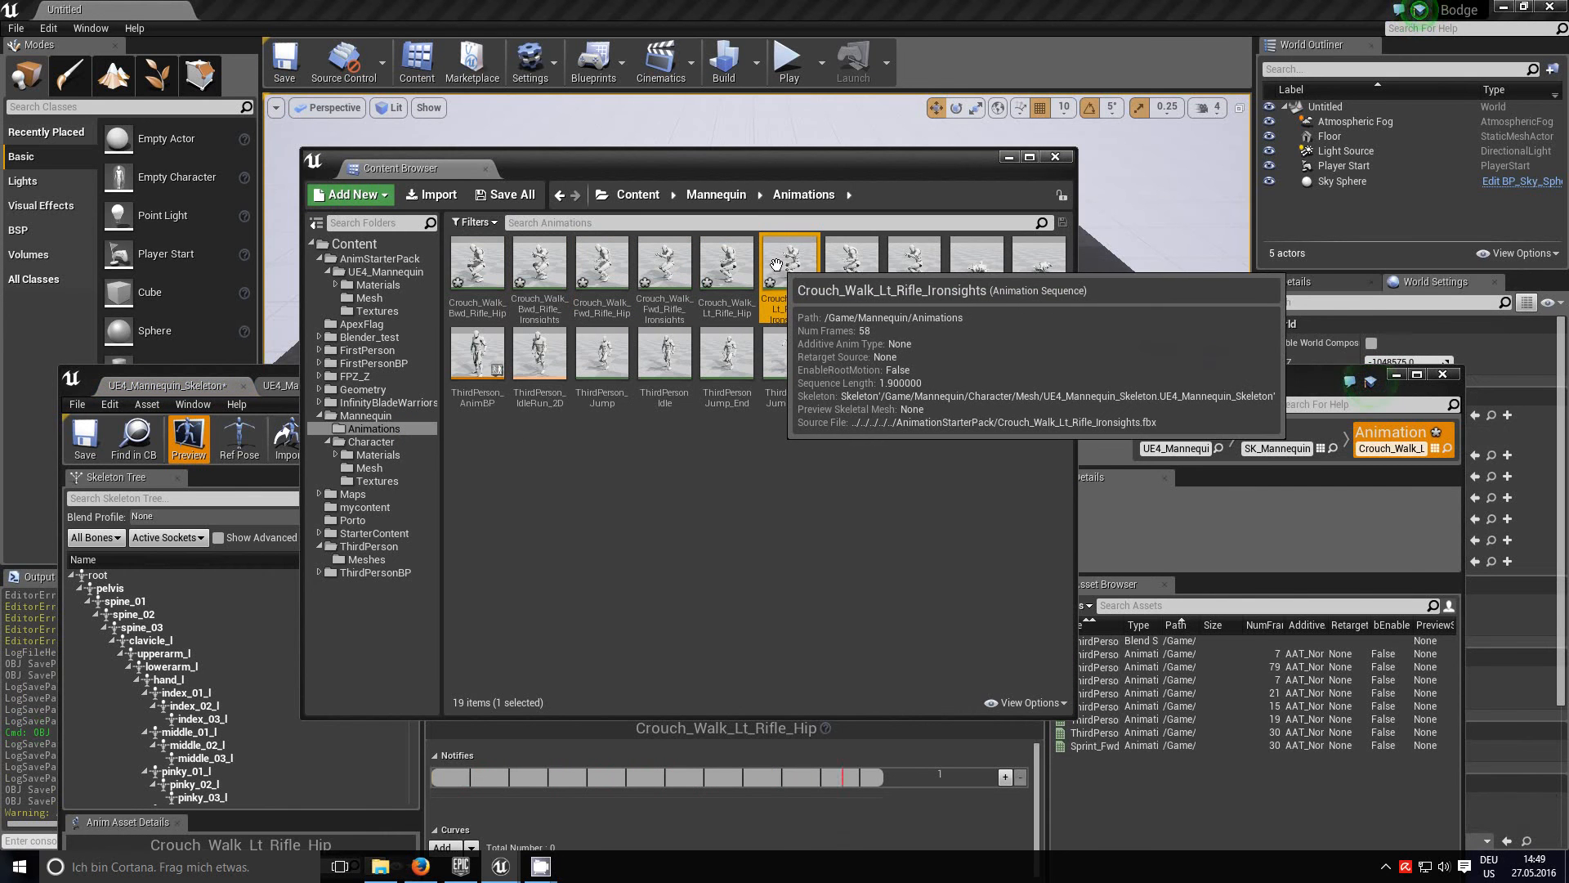
{"action": "mouse_move", "coordinate": [851, 258]}
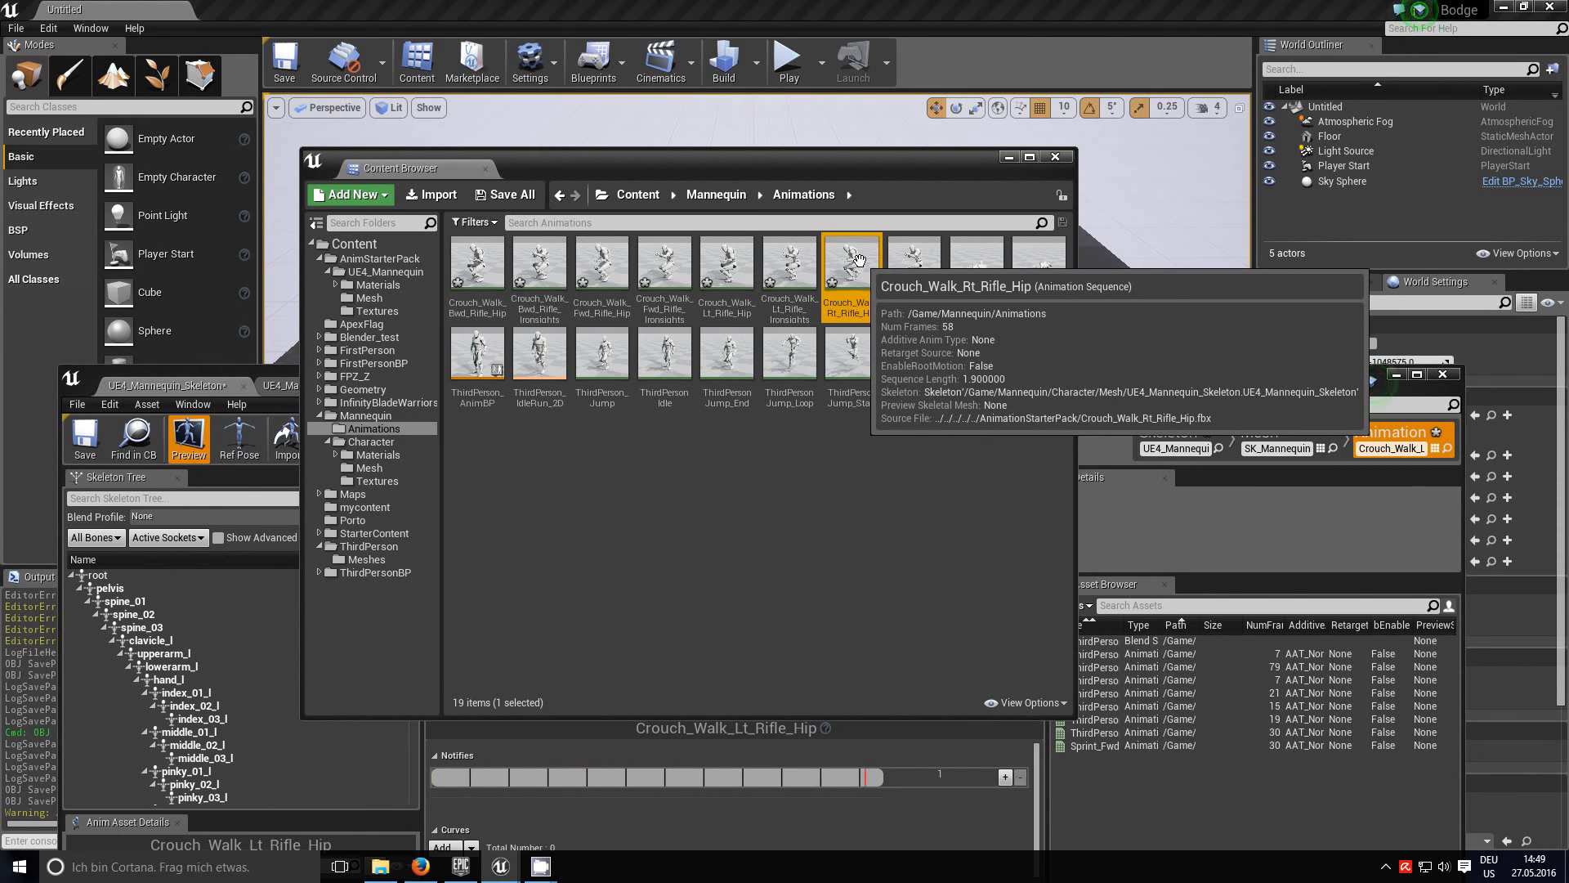
{"action": "mouse_move", "coordinate": [976, 263]}
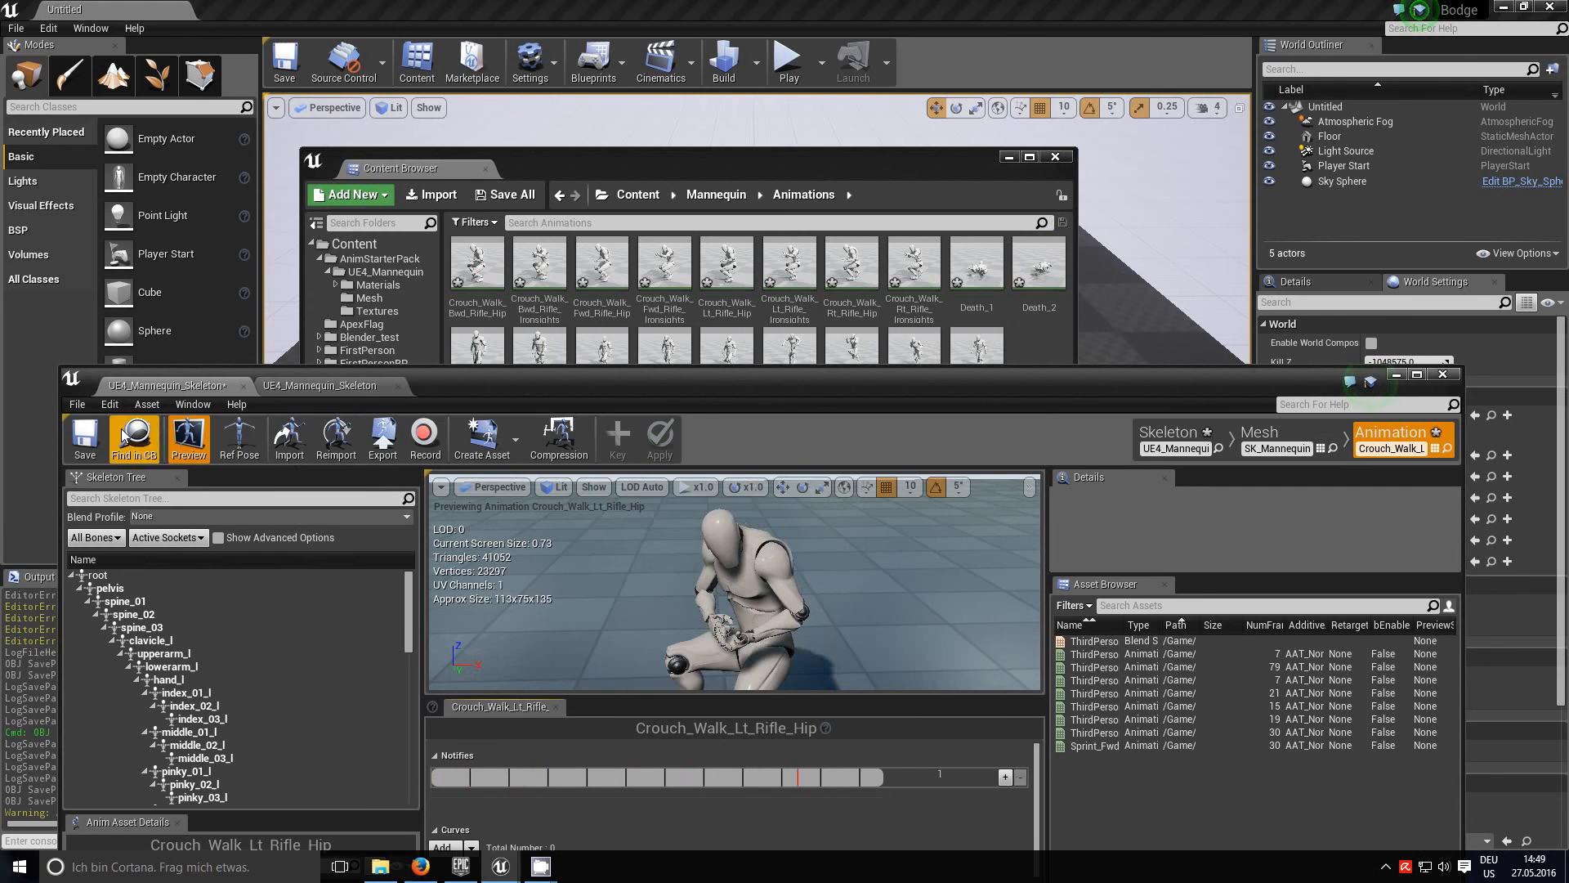
{"action": "left_click", "coordinate": [84, 438]}
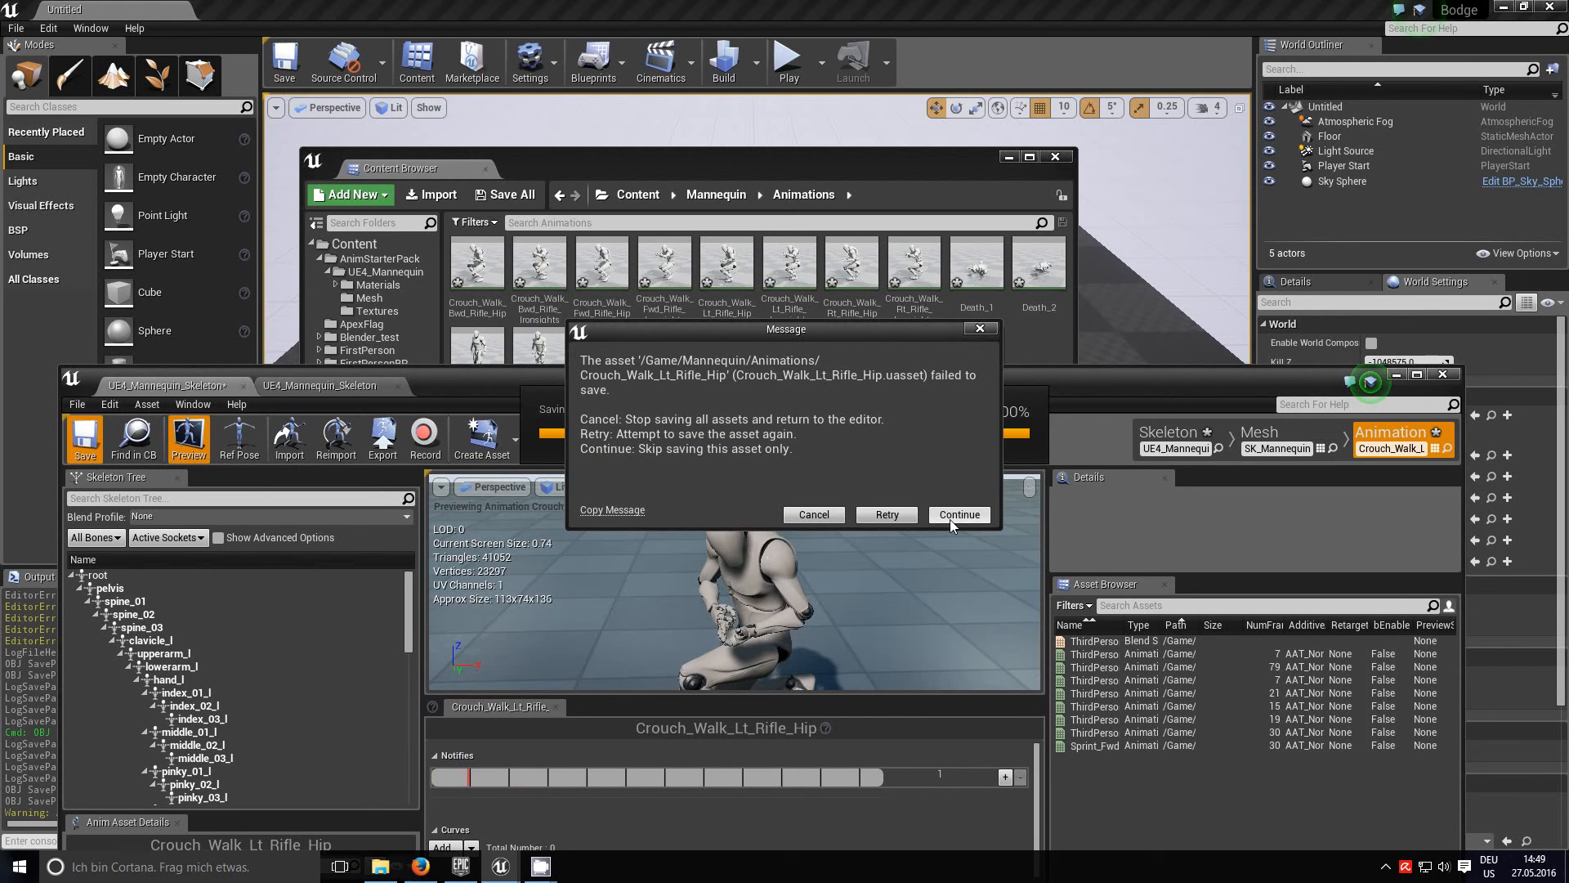
{"action": "left_click", "coordinate": [958, 514]}
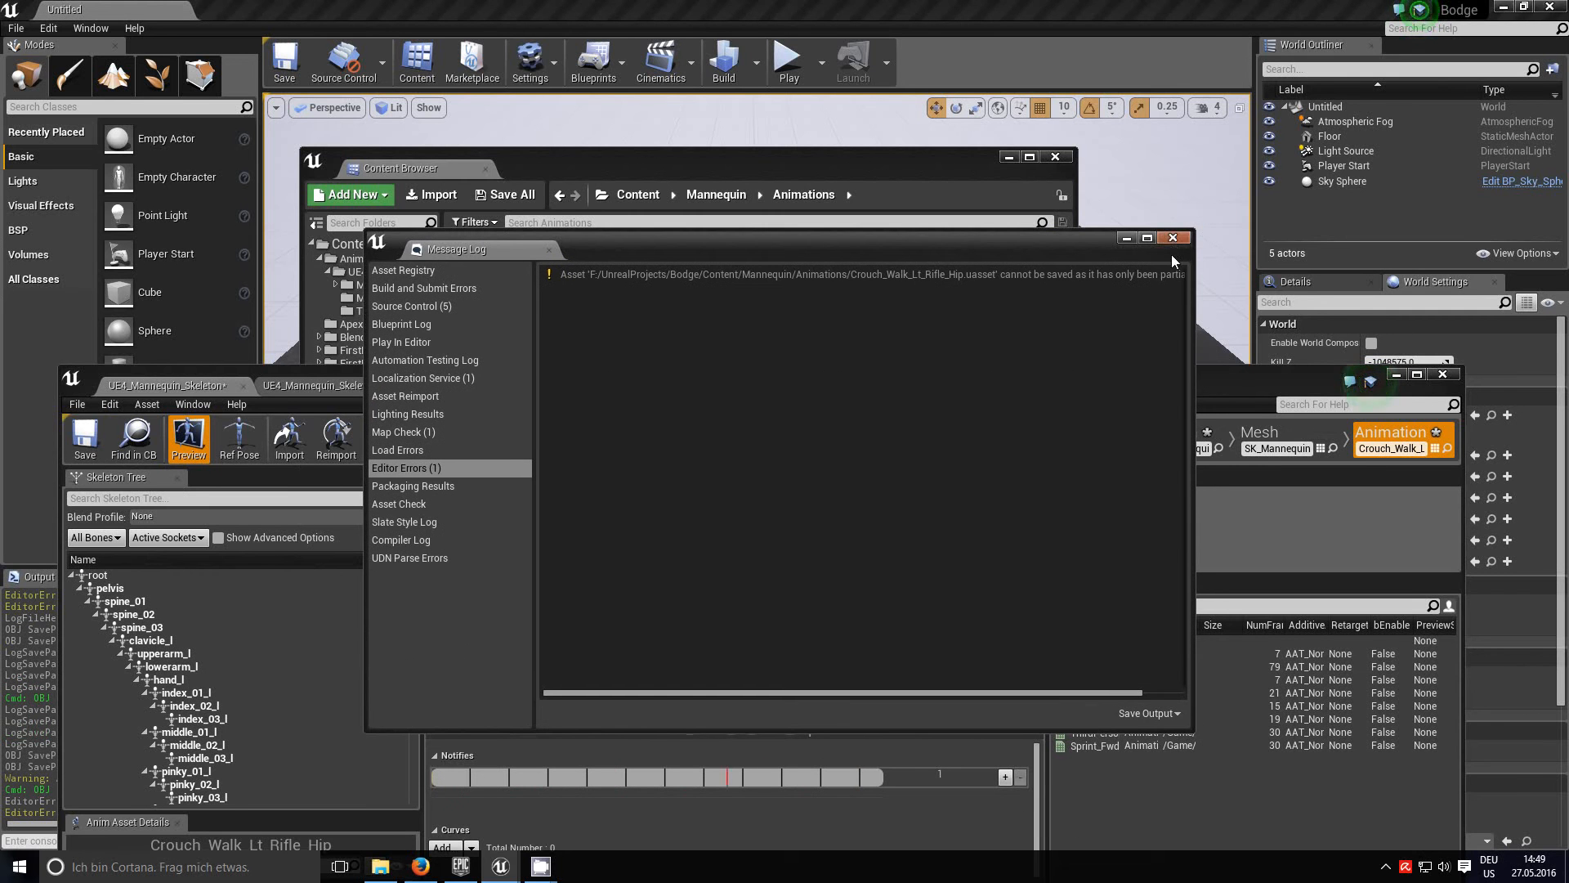
{"action": "left_click", "coordinate": [1172, 237]}
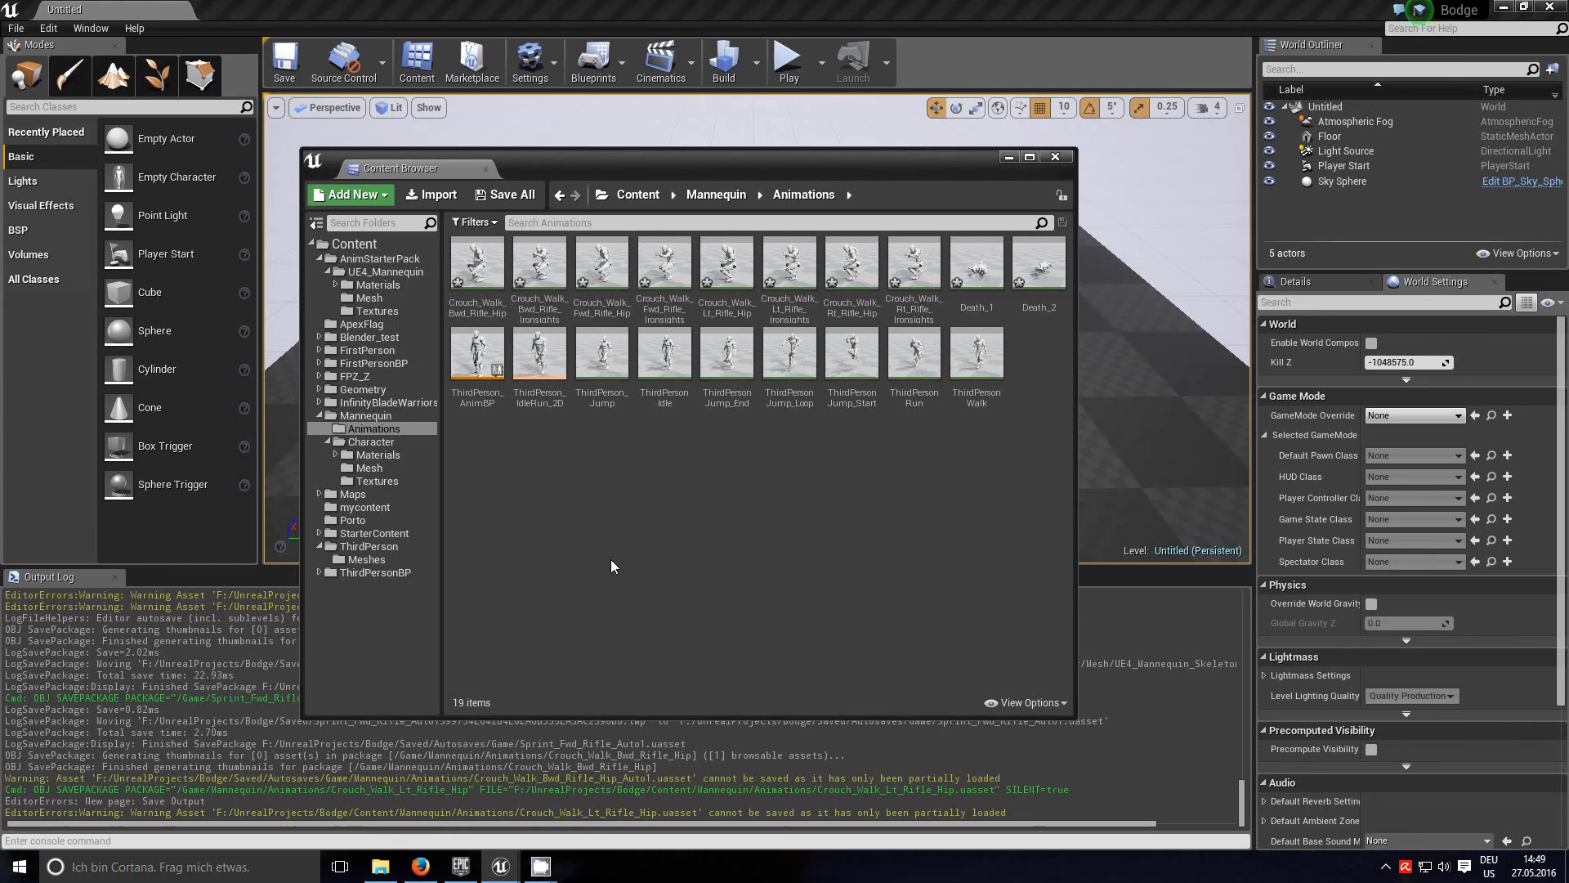
{"action": "mouse_move", "coordinate": [574, 540]}
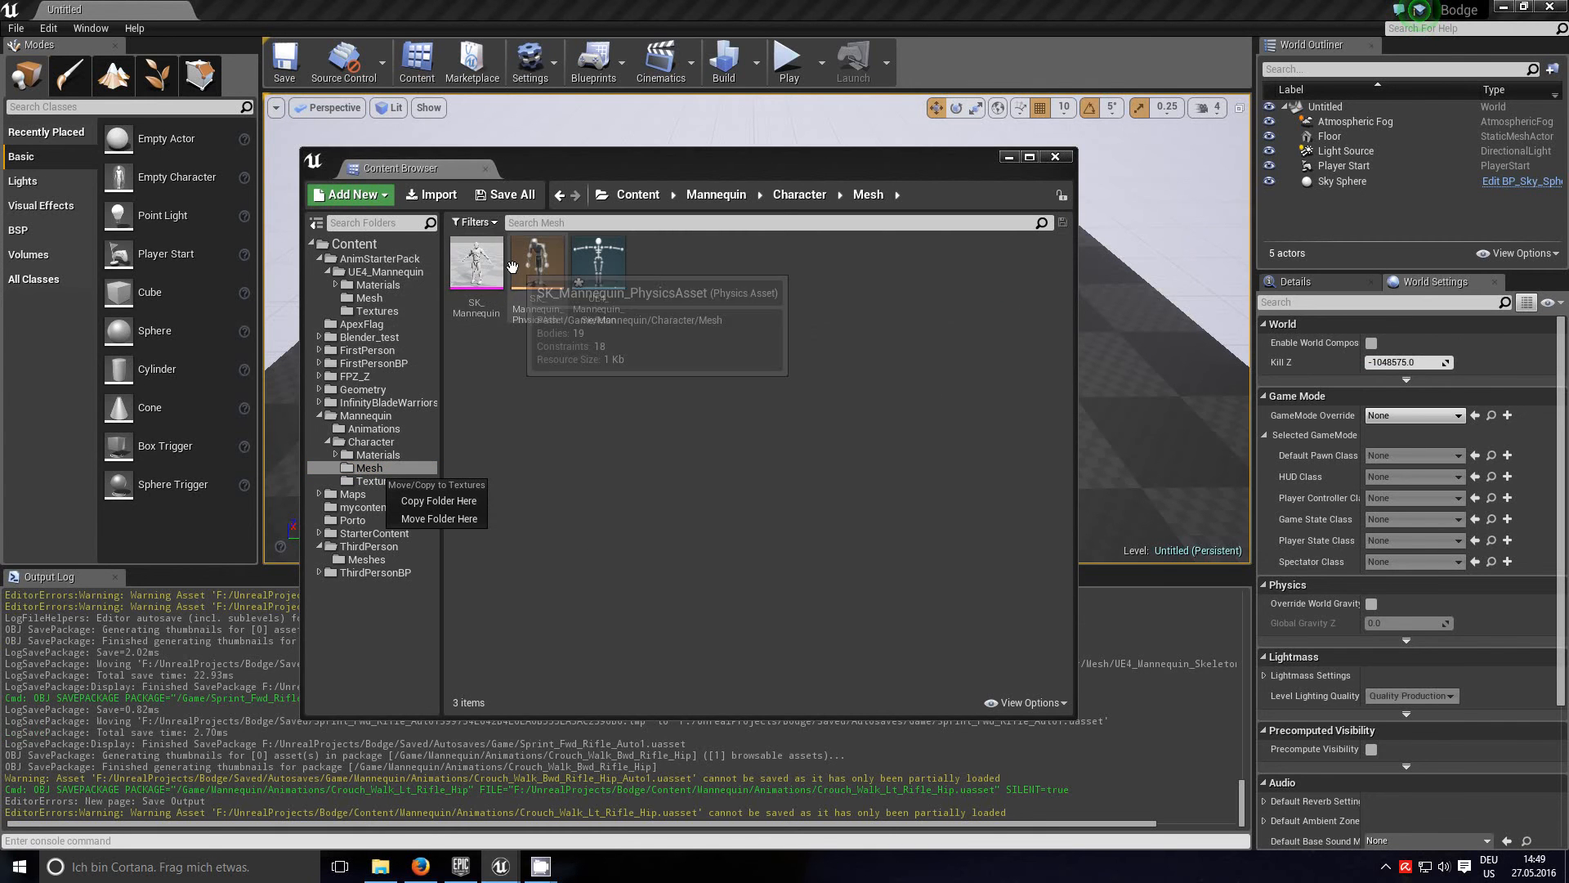
Step: Select SK_Mannequin in Mannequin/Character/Mesh and open it in Persona
{"action": "left_click", "coordinate": [477, 257]}
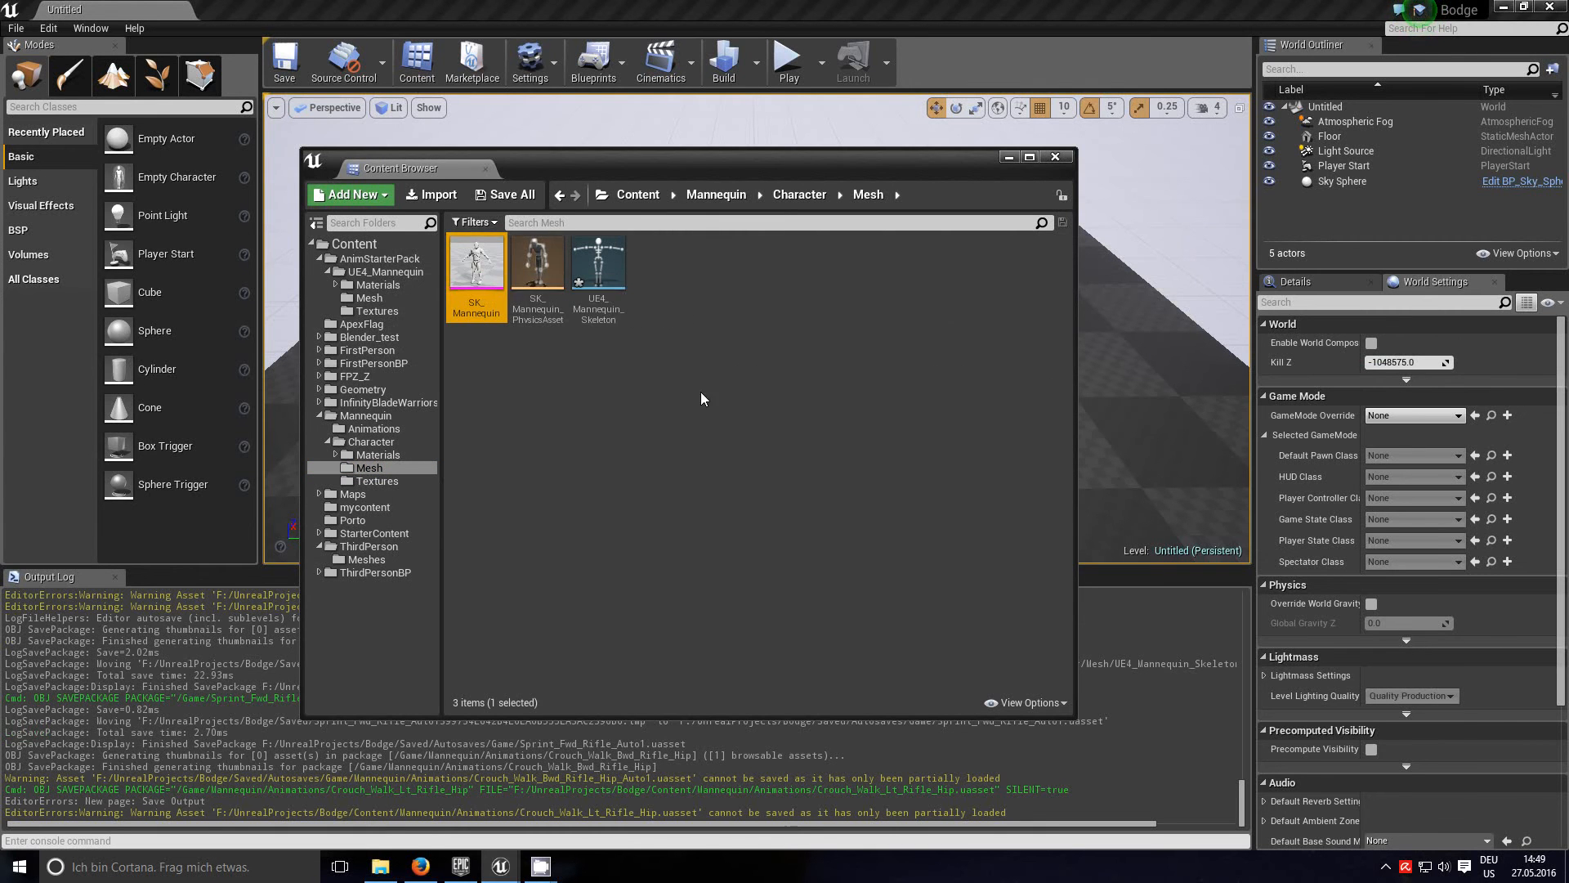
{"action": "mouse_move", "coordinate": [639, 501]}
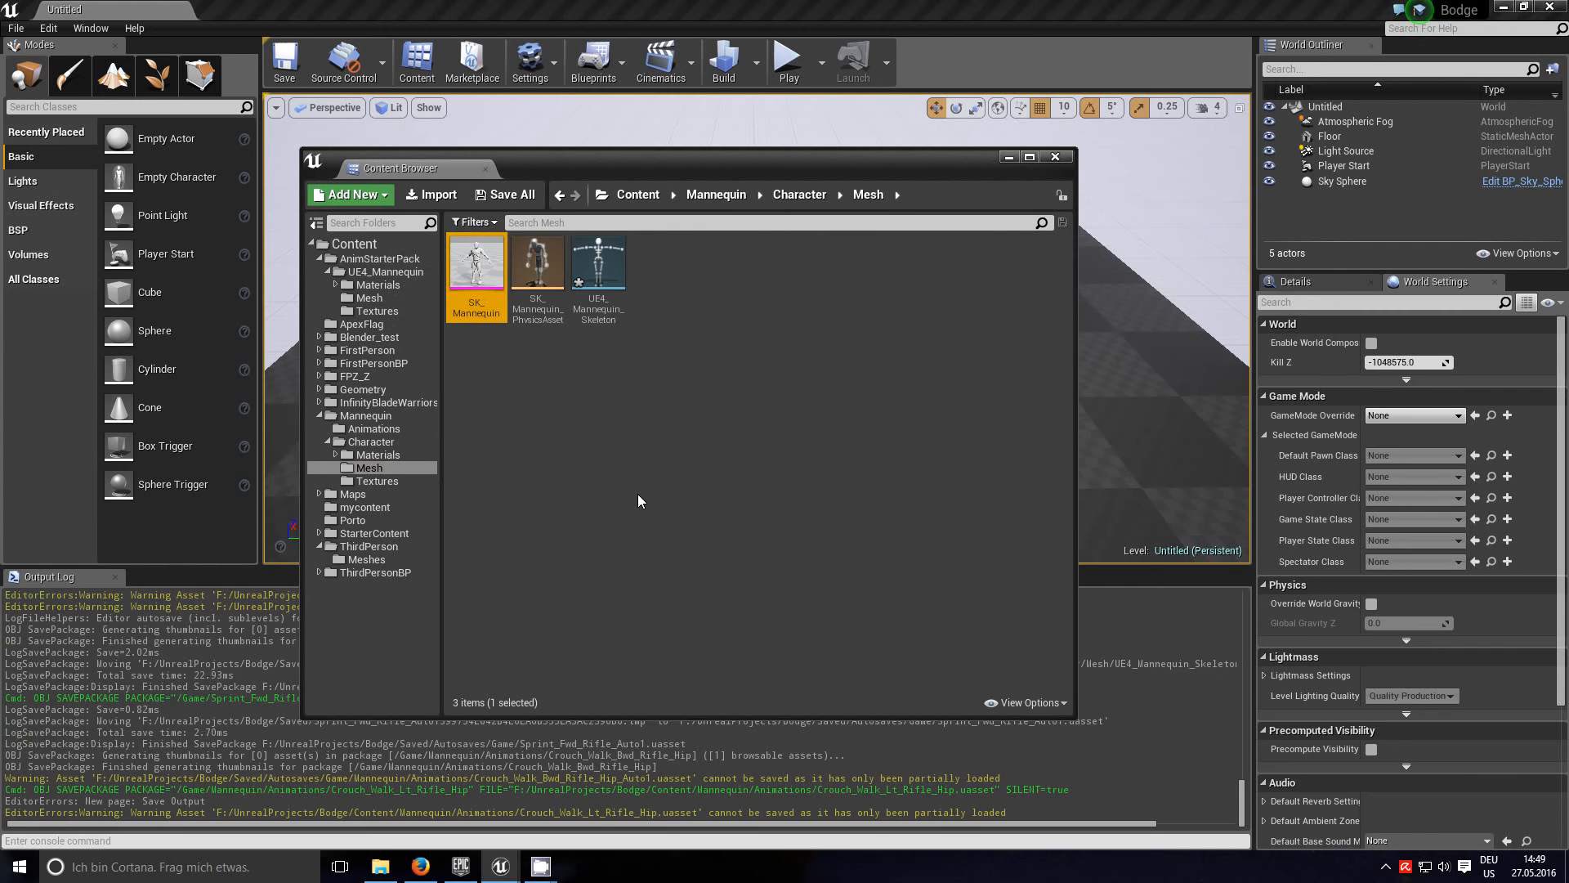
{"action": "double_click", "coordinate": [476, 258]}
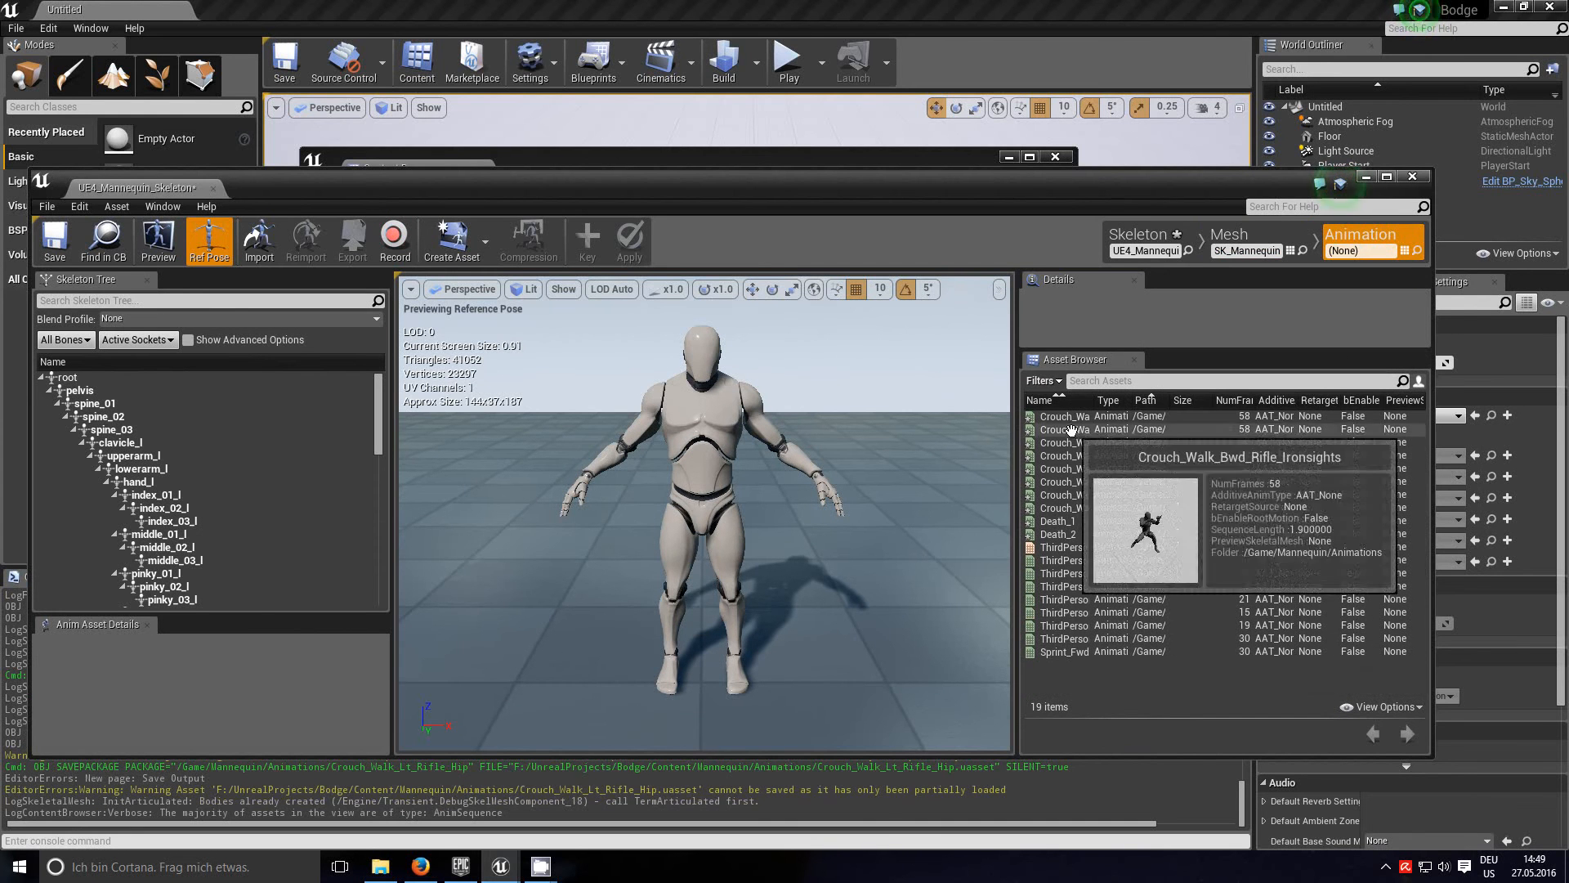
Step: Preview a crouch-walk clip, then Save All, skipping three failed saves and dismissing the summary
{"action": "double_click", "coordinate": [1063, 415]}
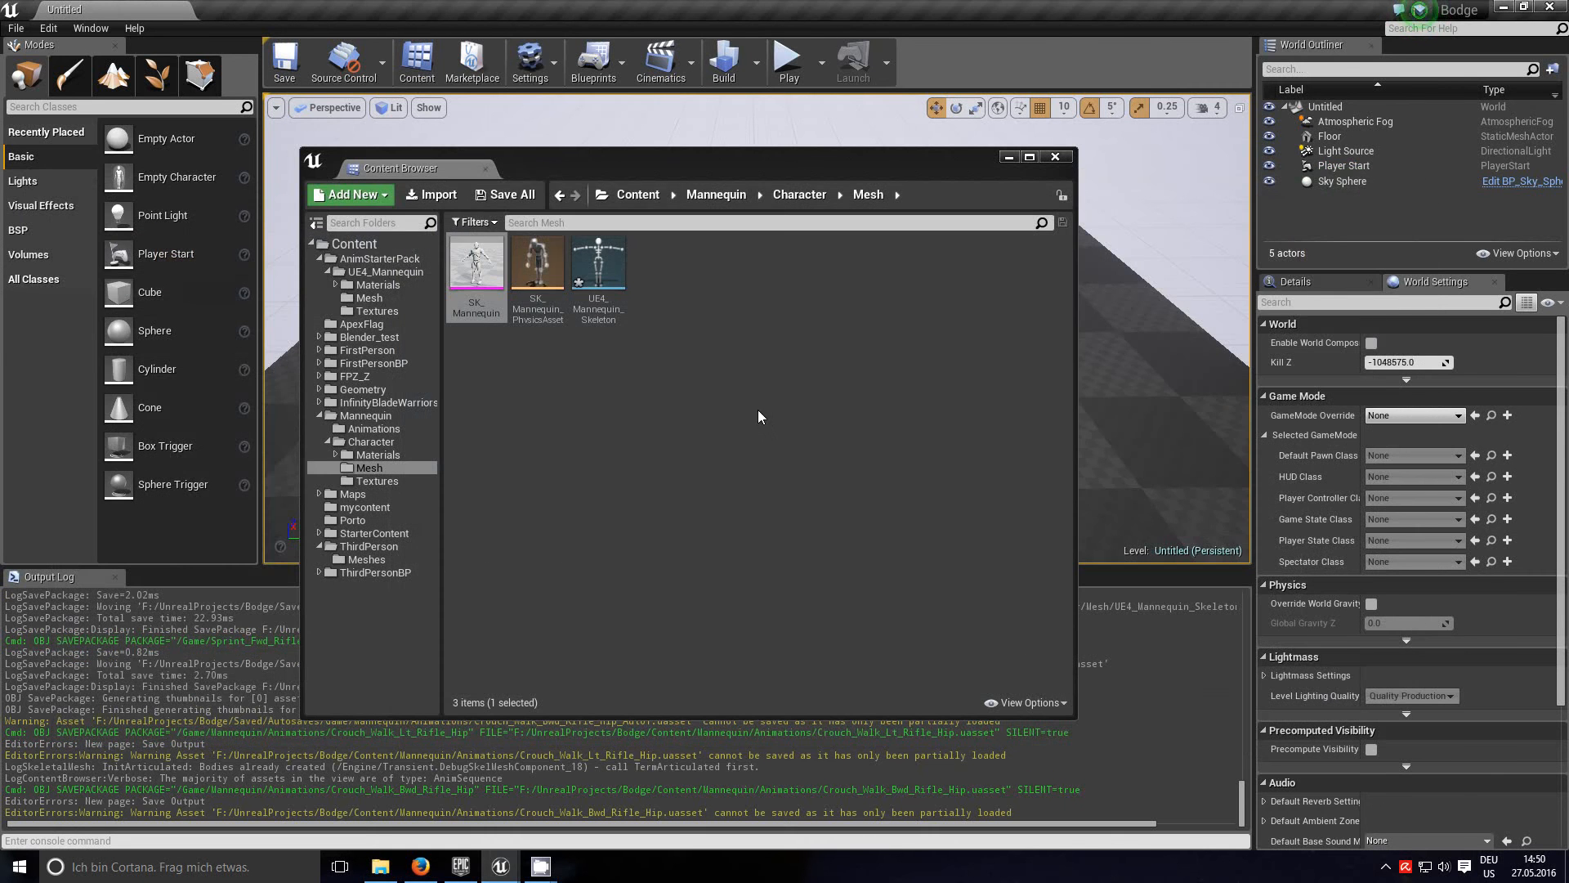
{"action": "left_click", "coordinate": [506, 195]}
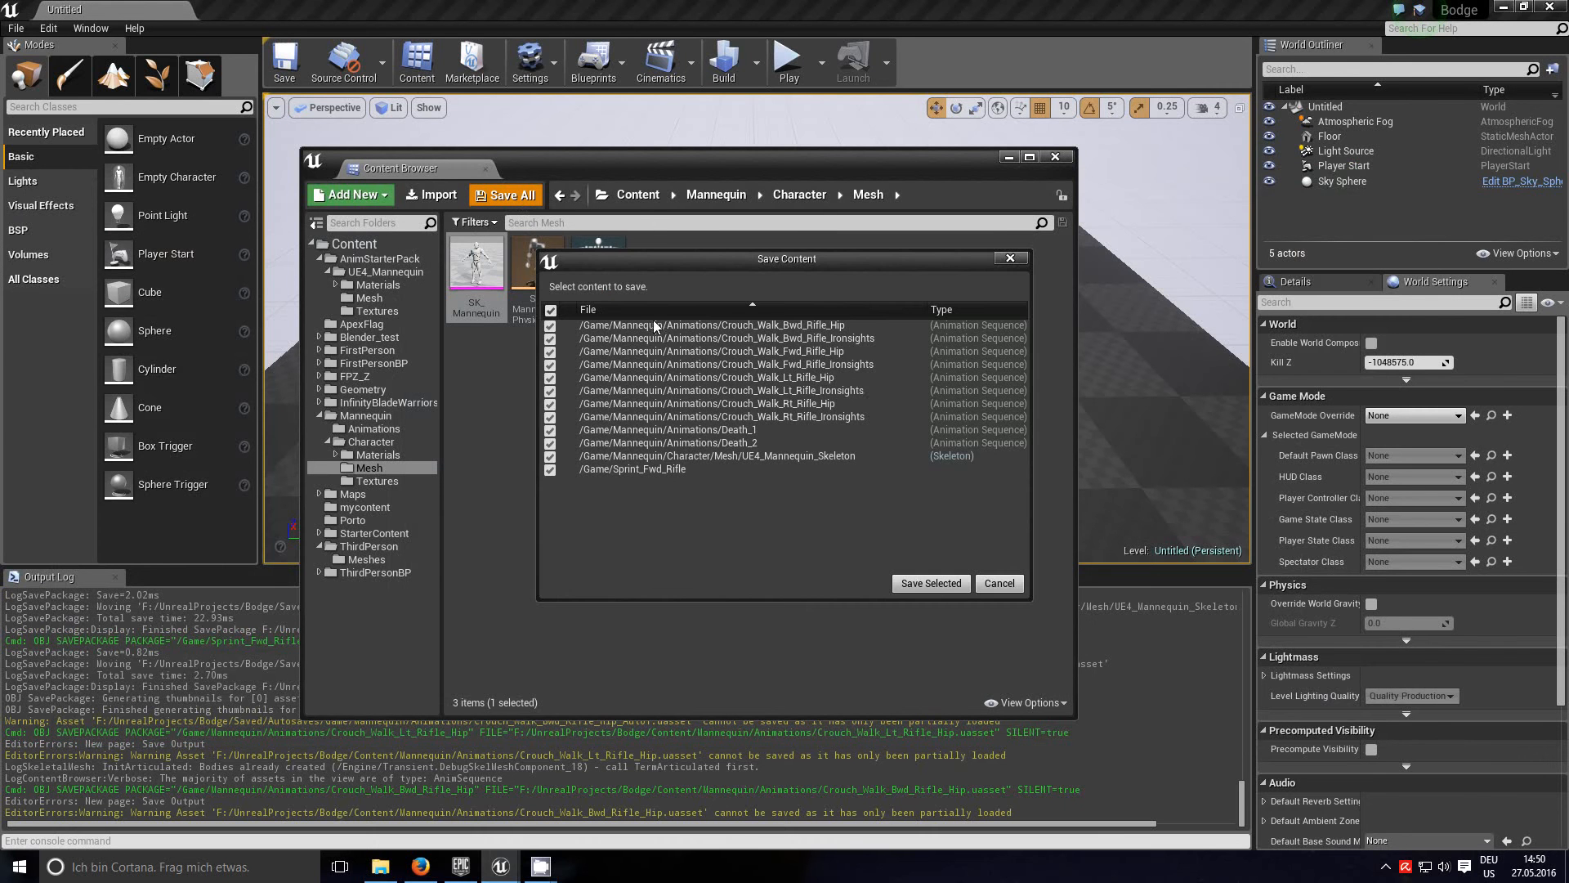
{"action": "left_click", "coordinate": [930, 582]}
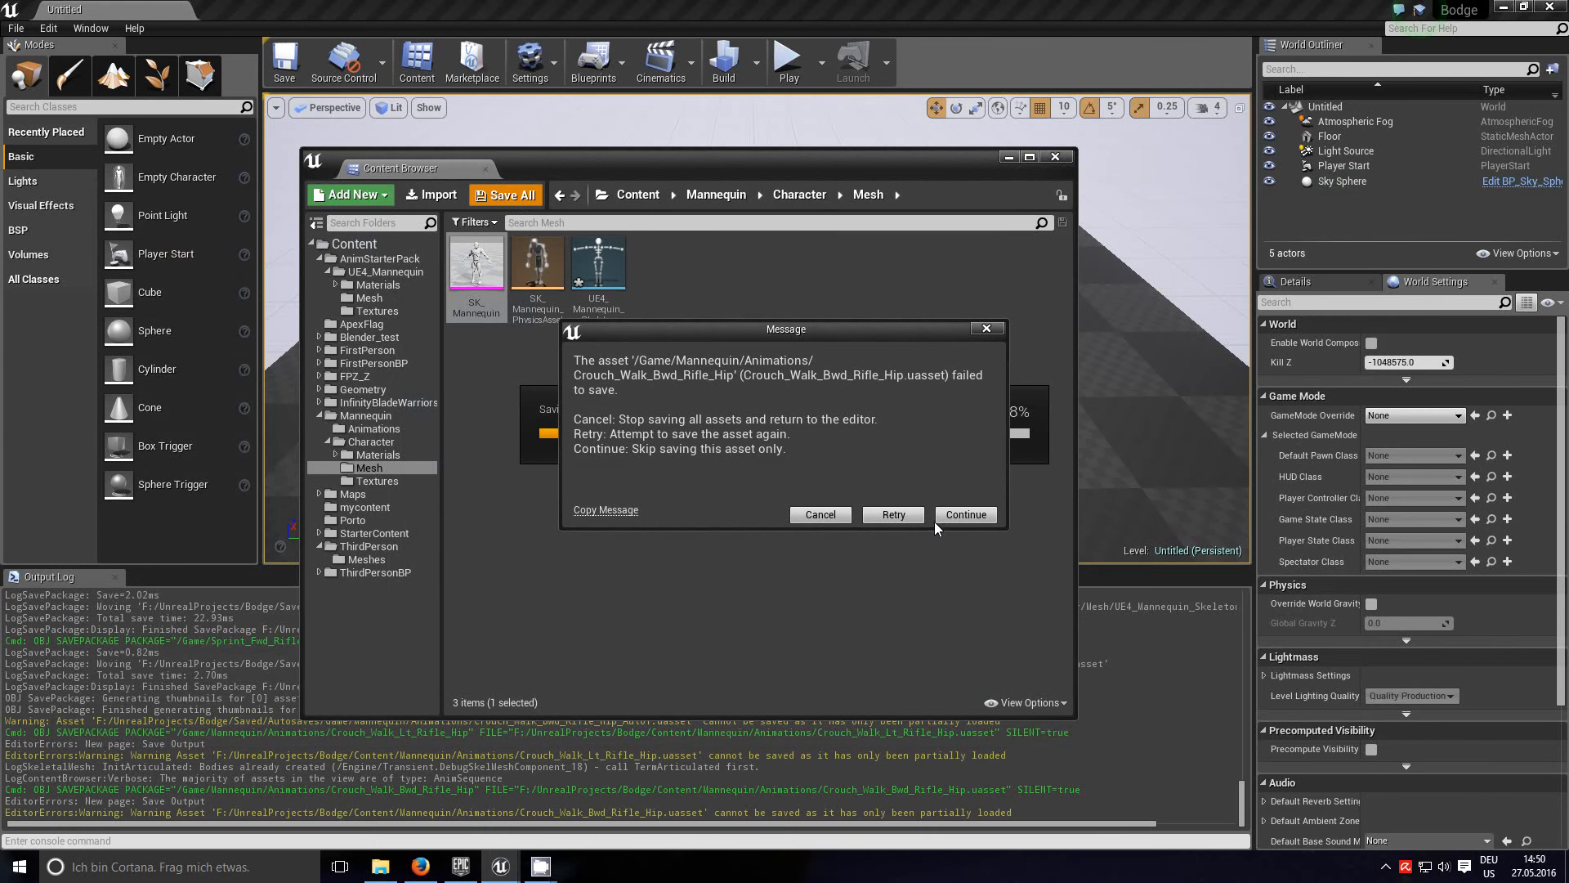
{"action": "left_click", "coordinate": [963, 514]}
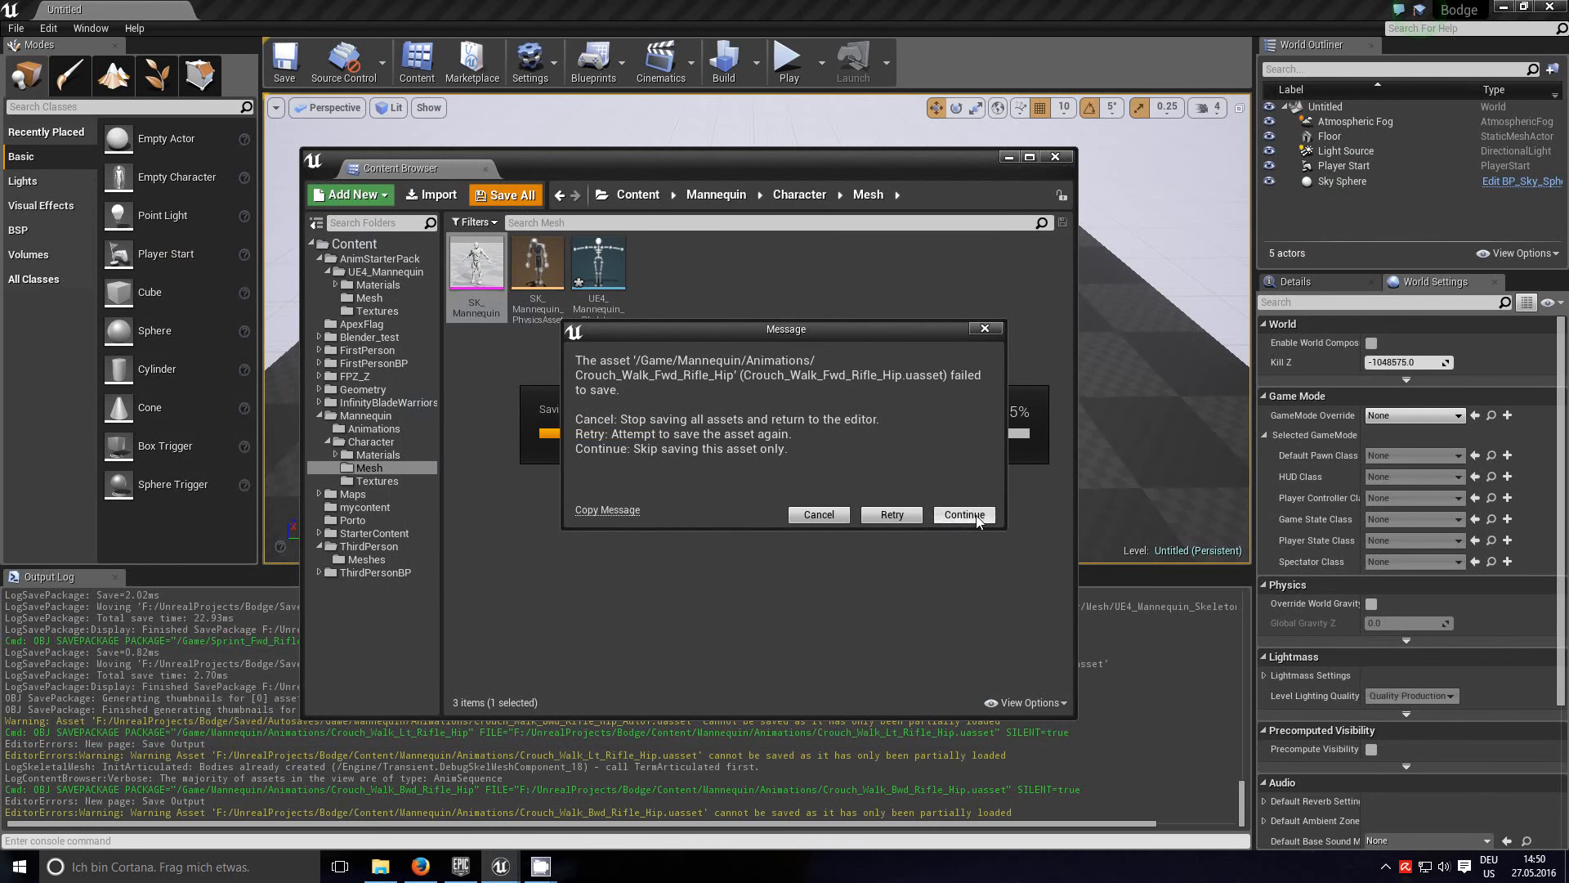
{"action": "left_click", "coordinate": [962, 514]}
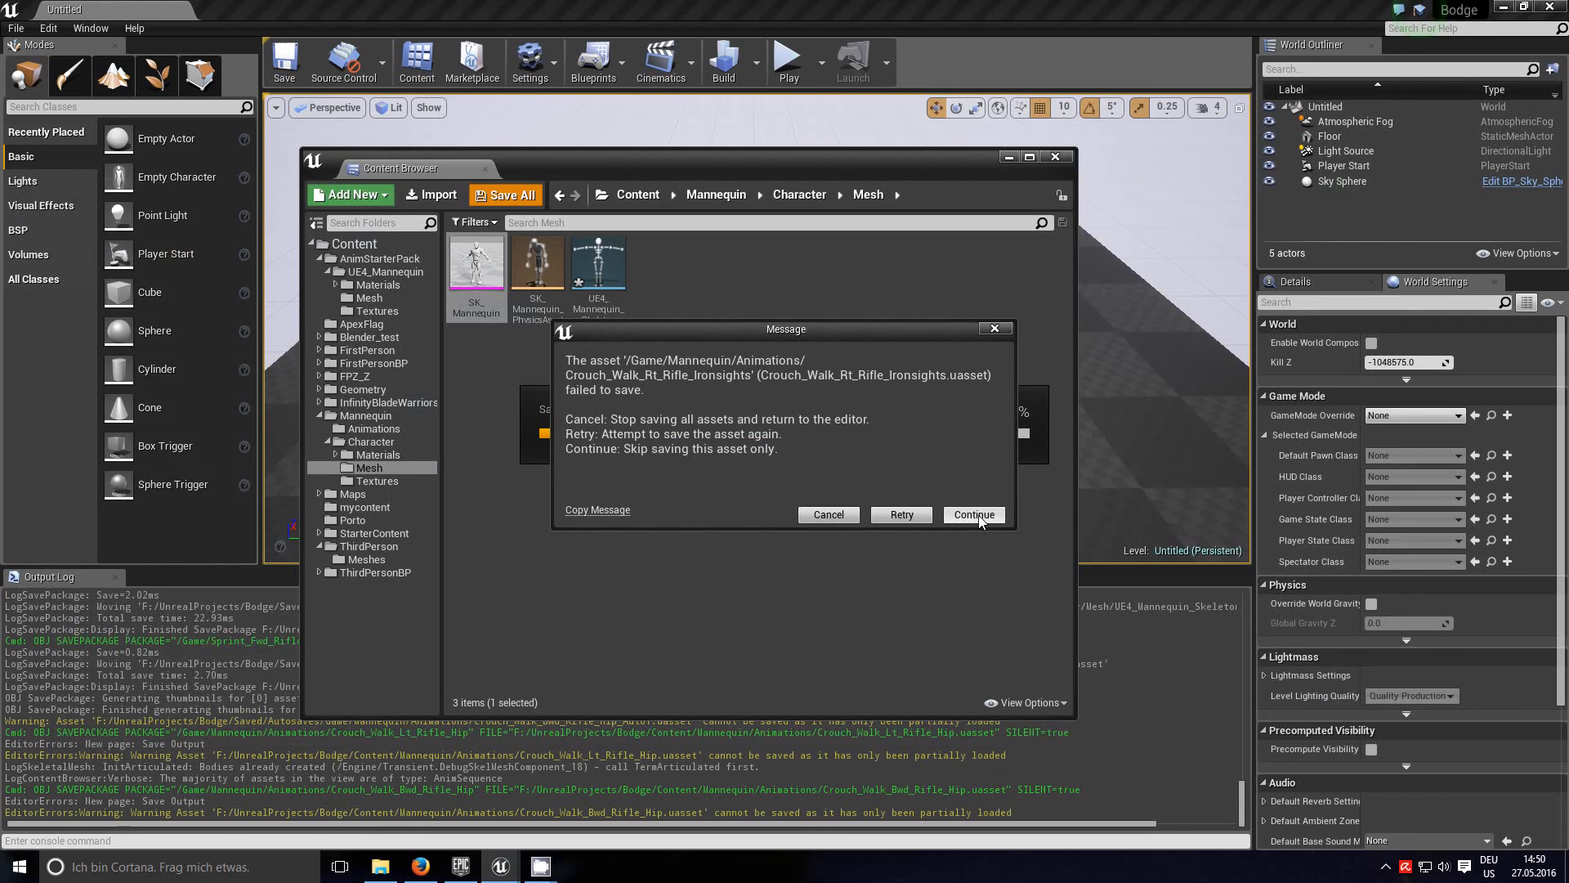
{"action": "left_click", "coordinate": [972, 513]}
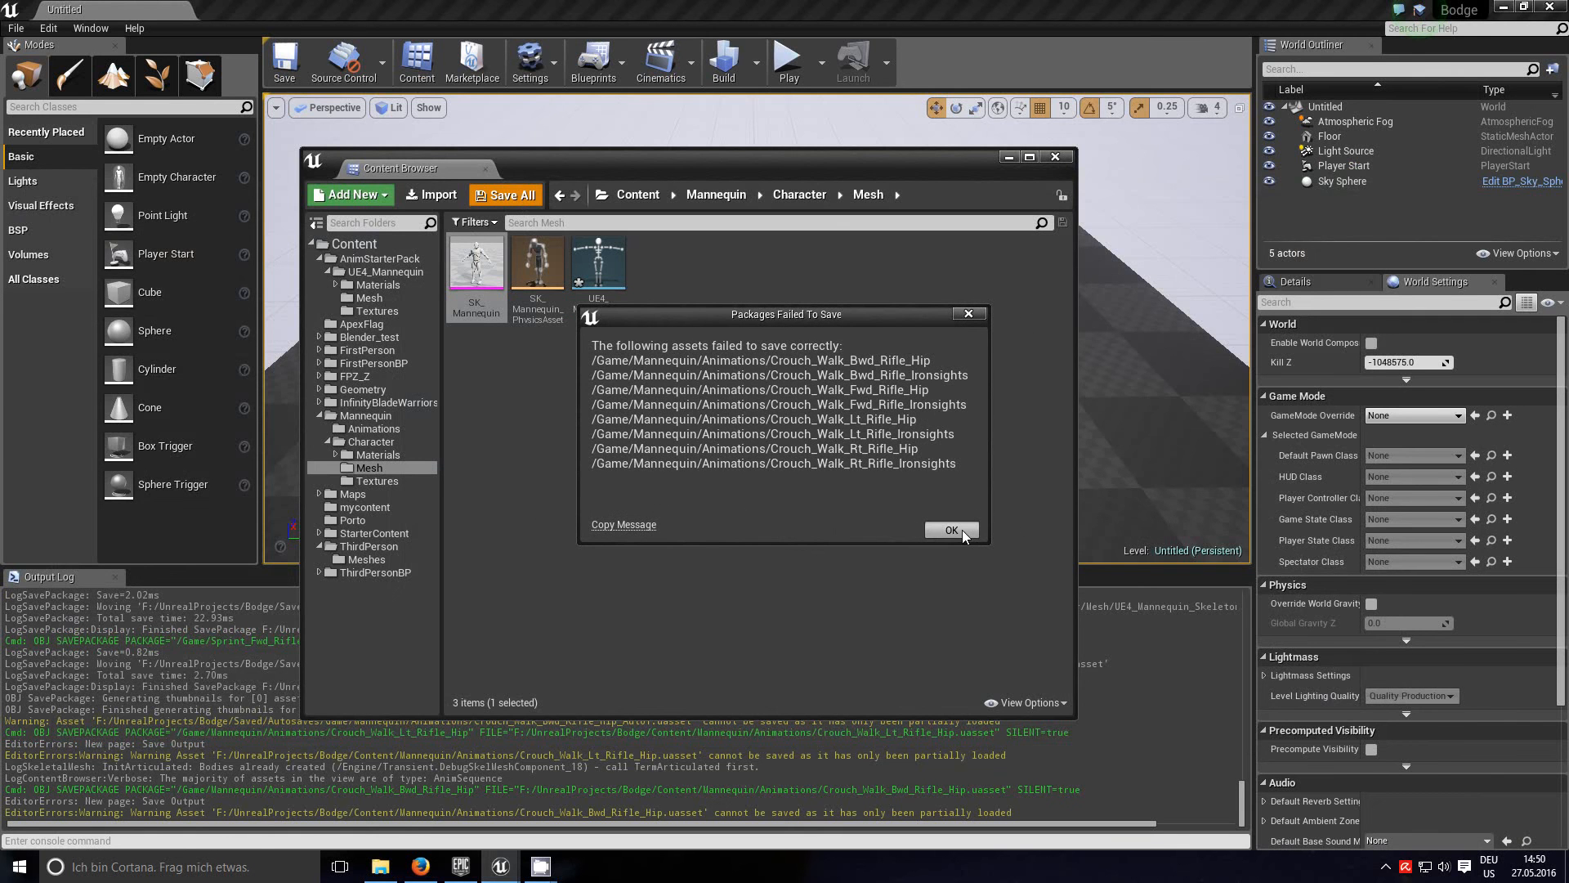
{"action": "left_click", "coordinate": [949, 530]}
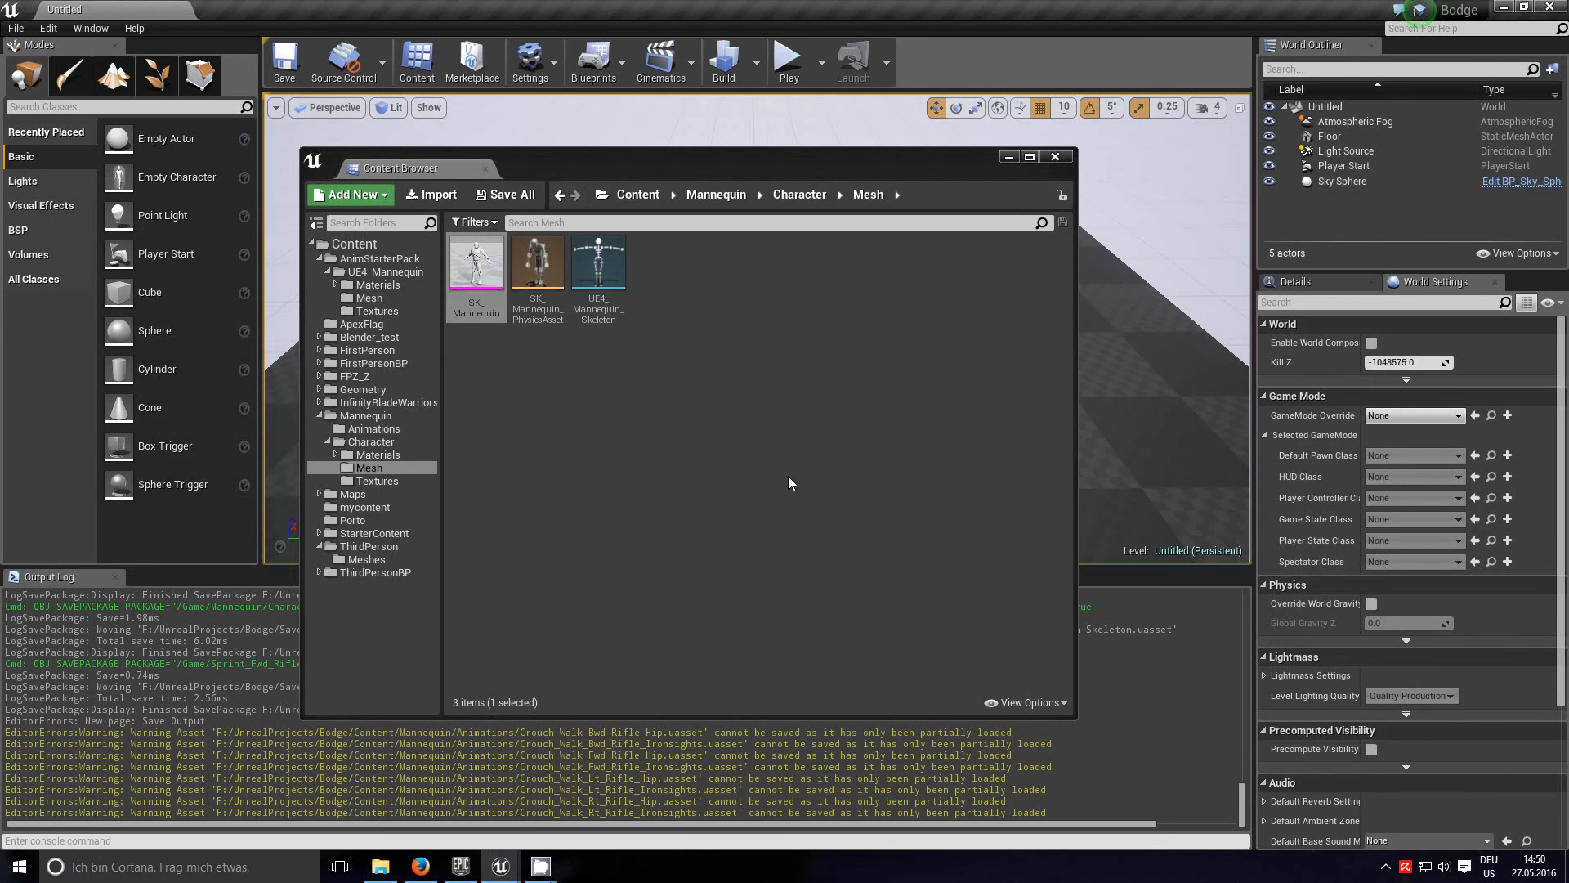
{"action": "left_click", "coordinate": [373, 428]}
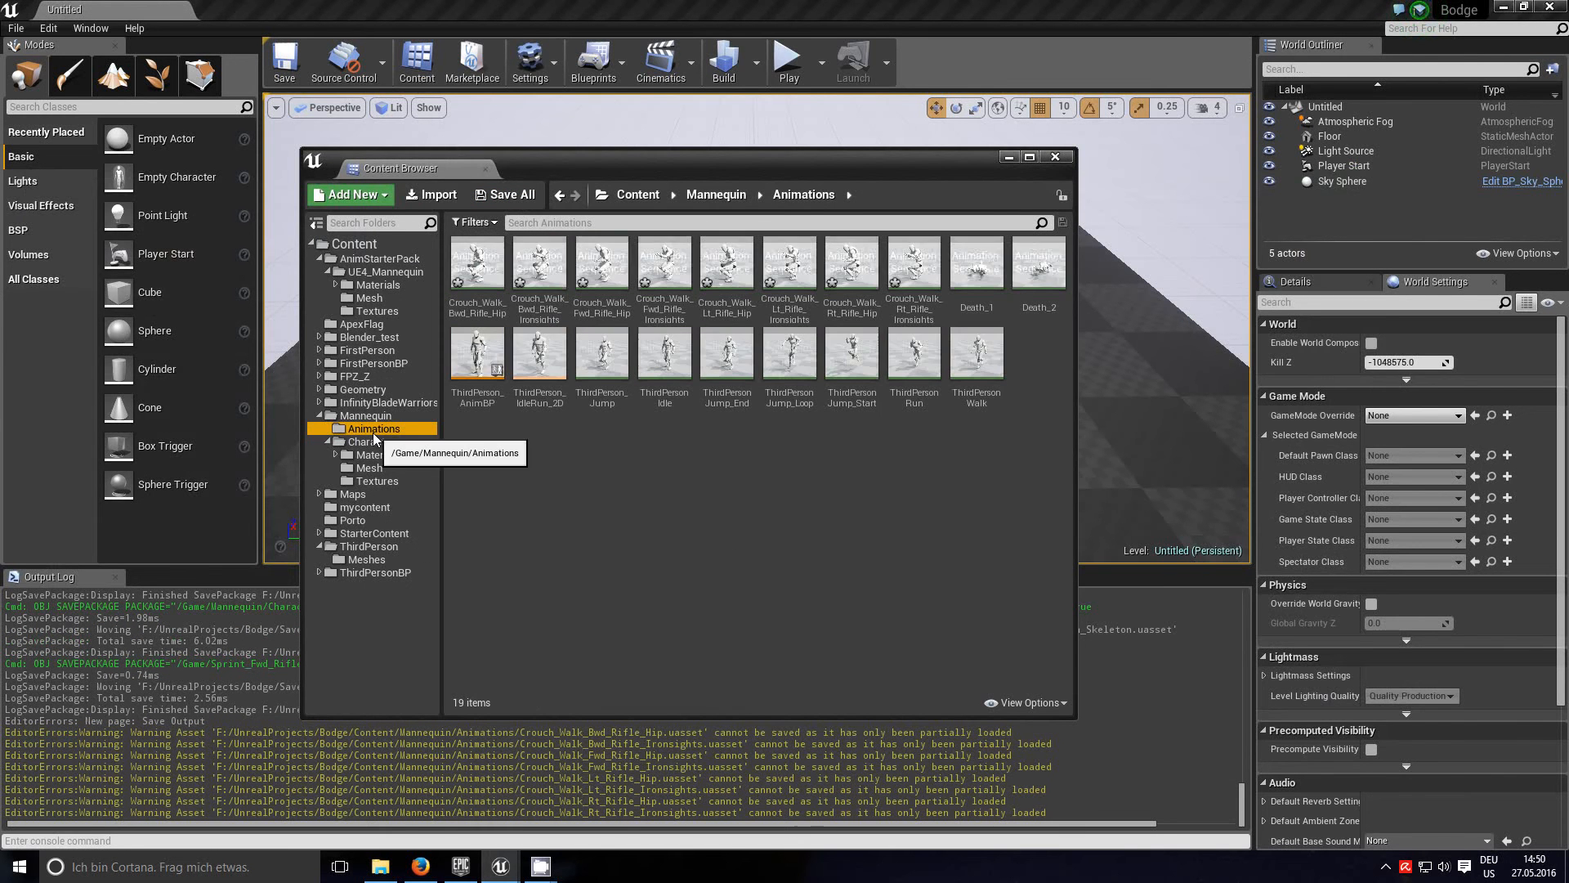
Step: Select and delete the eight Crouch_Walk animations in Mannequin/Animations
{"action": "left_click", "coordinate": [477, 263]}
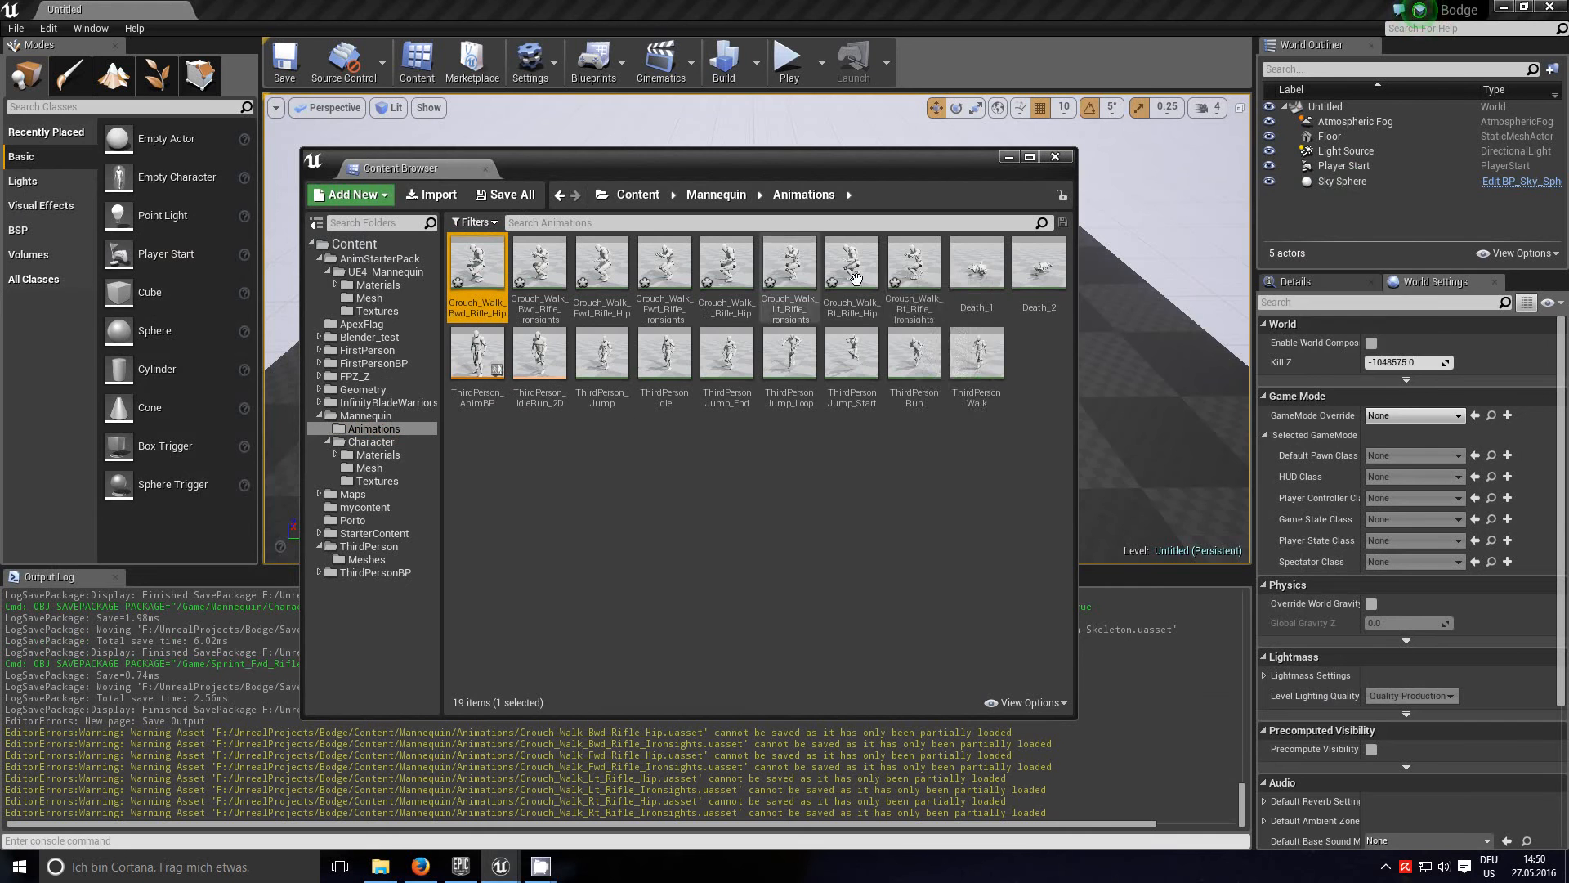
{"action": "mouse_move", "coordinate": [913, 268]}
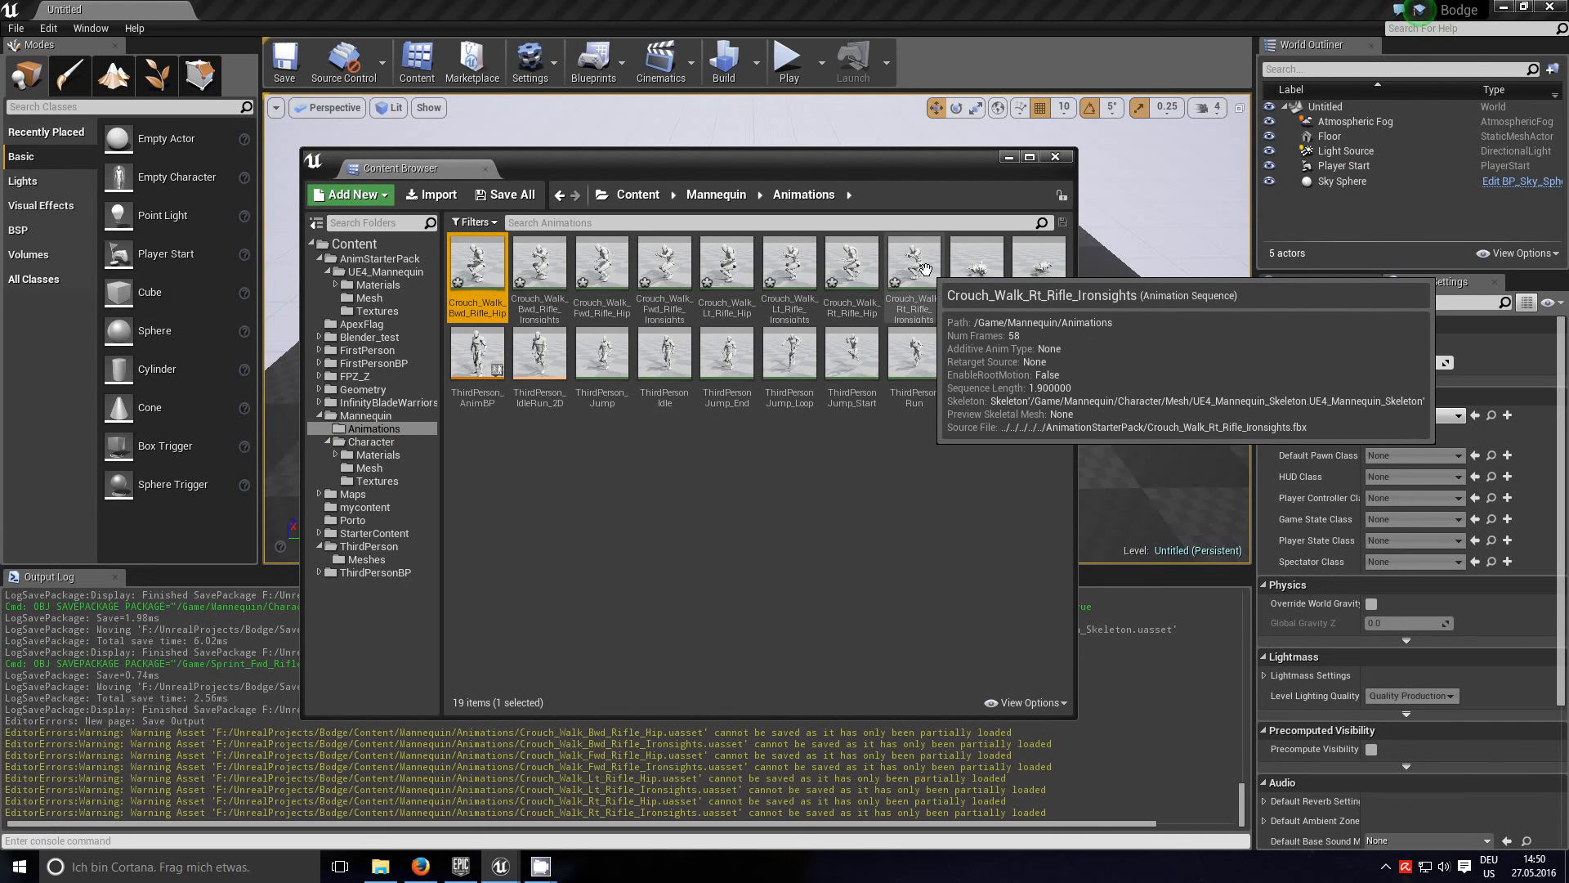
{"action": "right_click", "coordinate": [913, 271]}
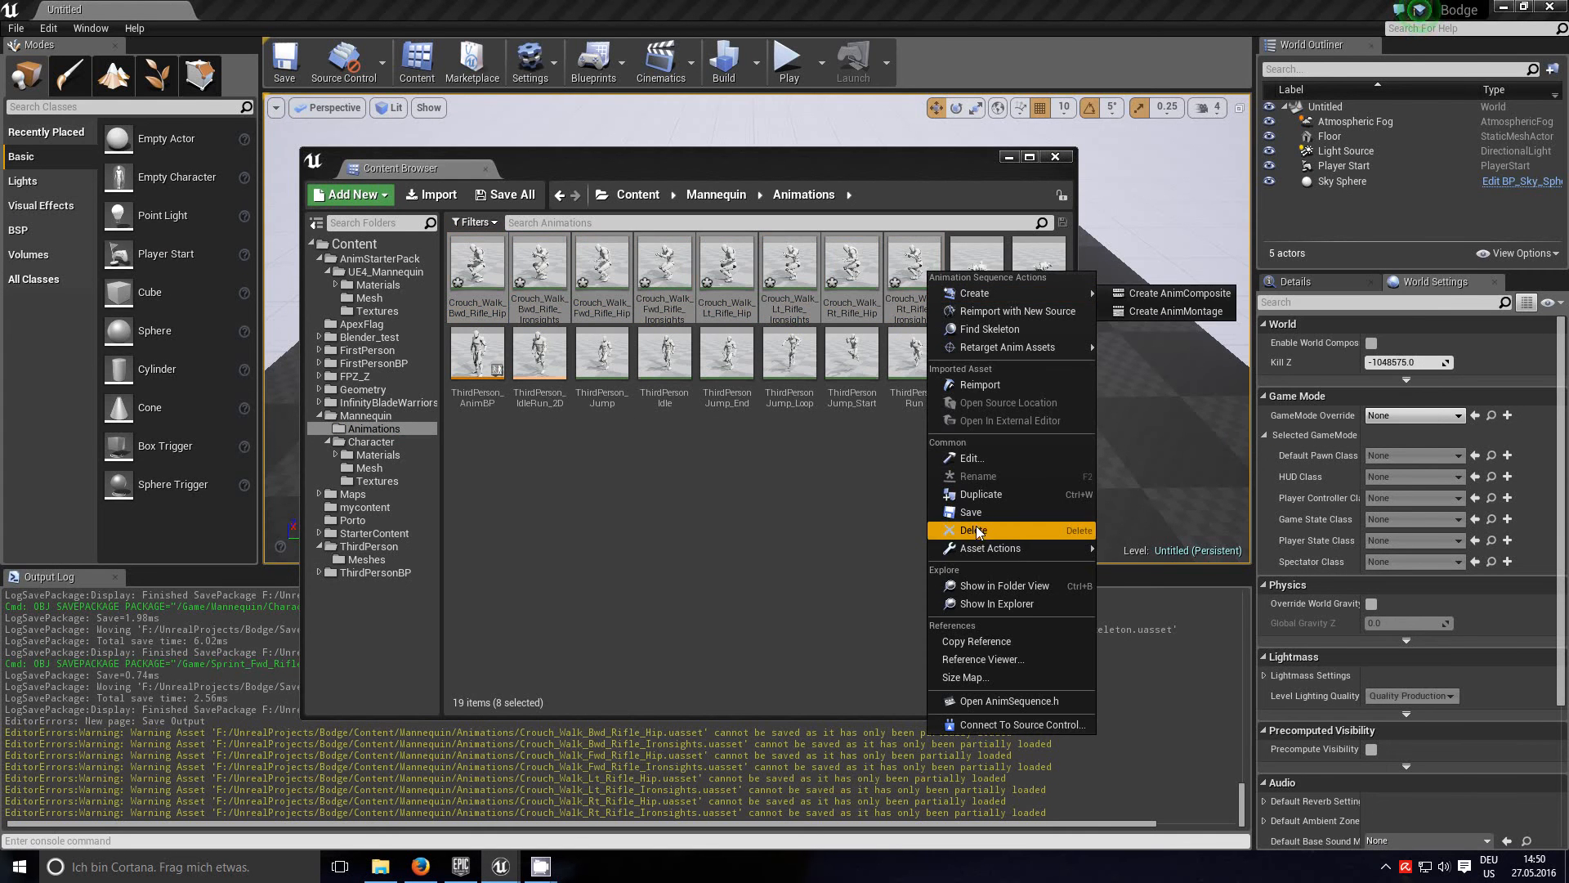
{"action": "left_click", "coordinate": [971, 531]}
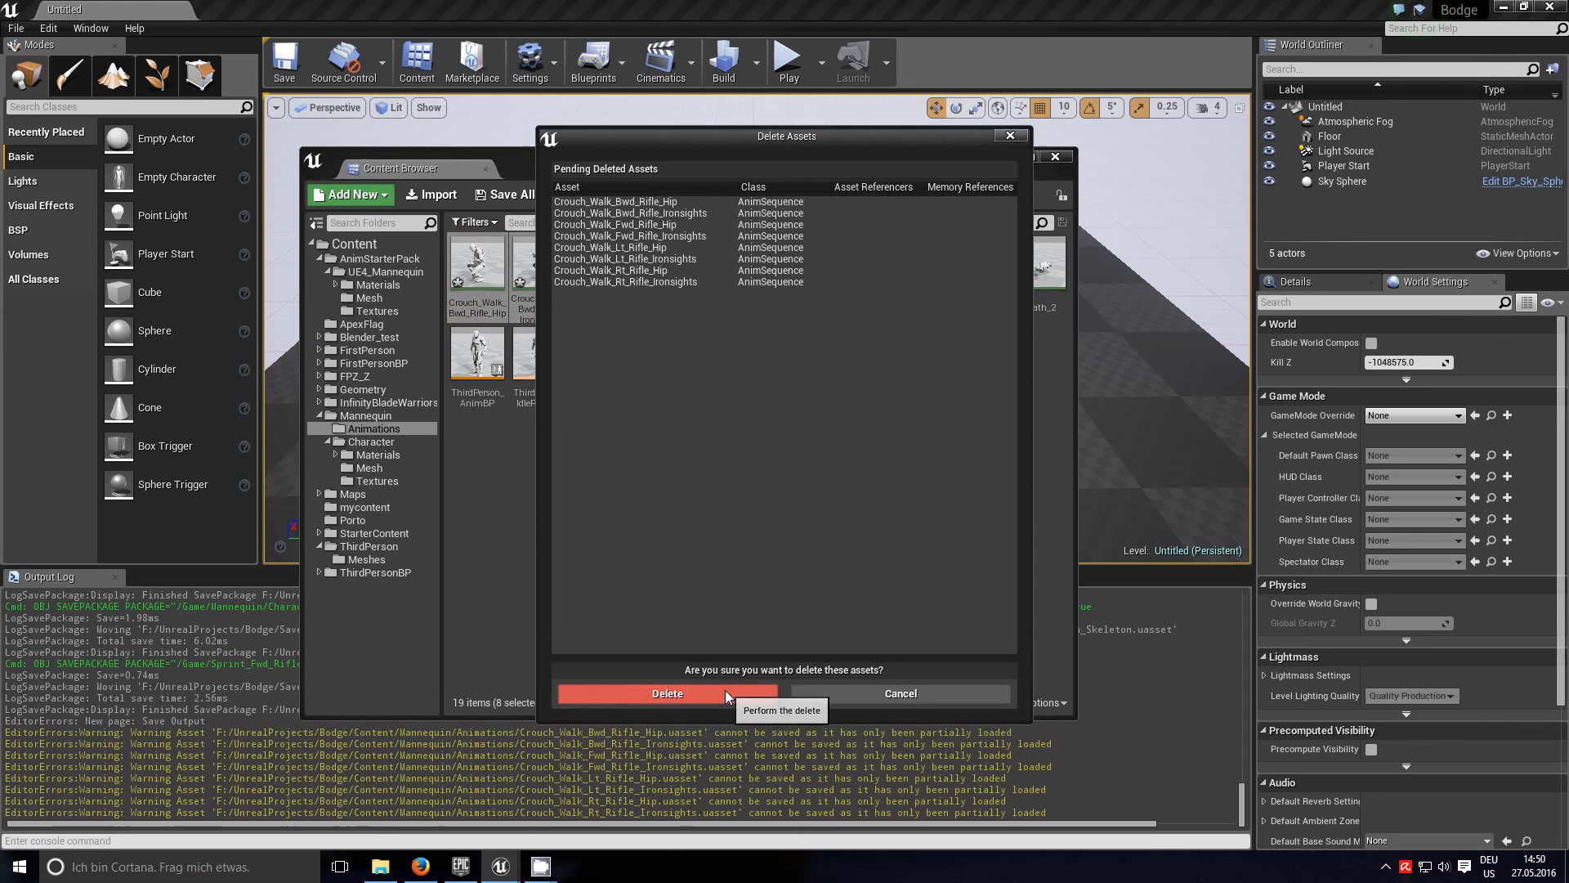
{"action": "left_click", "coordinate": [667, 692]}
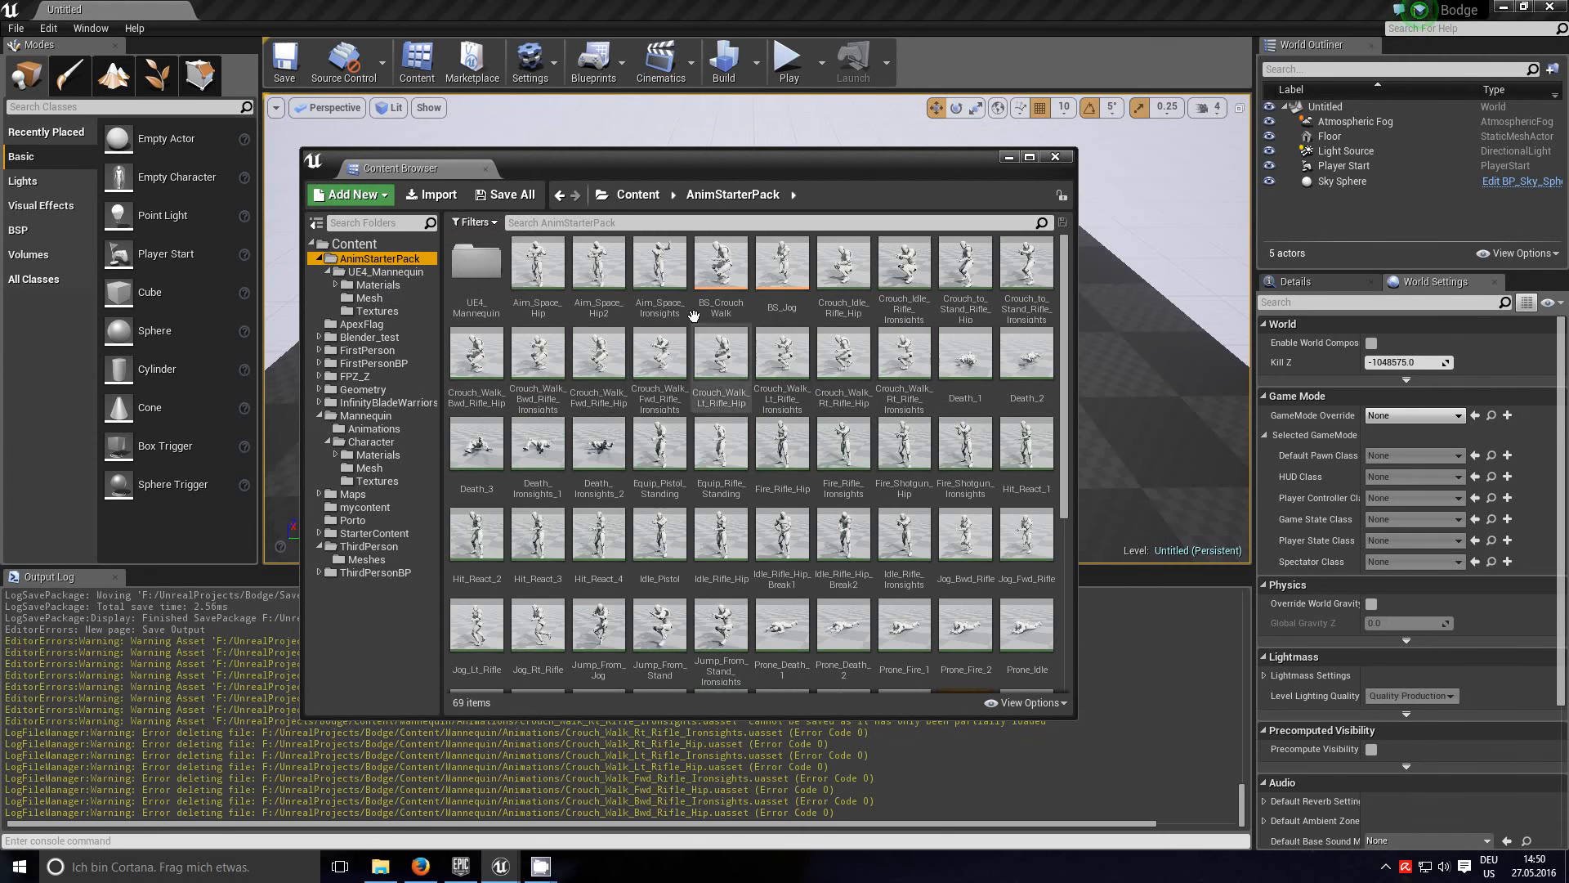
Step: Retarget the eight AnimStarterPack Crouch_Walk clips to UE4_Mannequin_Skeleton, showing all skeletons
{"action": "left_click", "coordinate": [476, 352]}
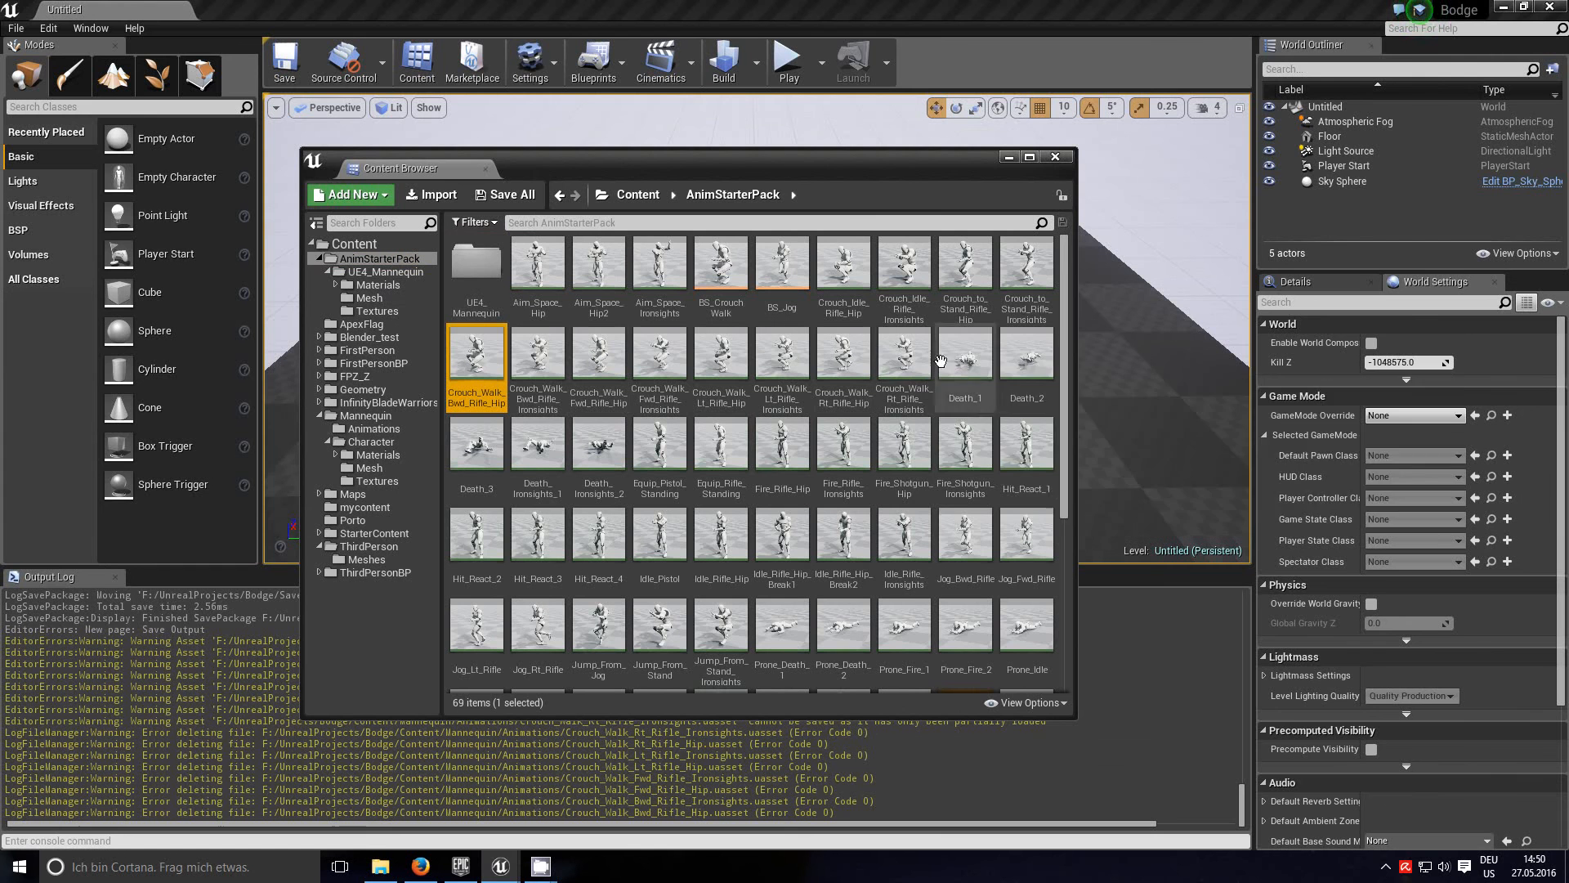
{"action": "left_click", "coordinate": [904, 357]}
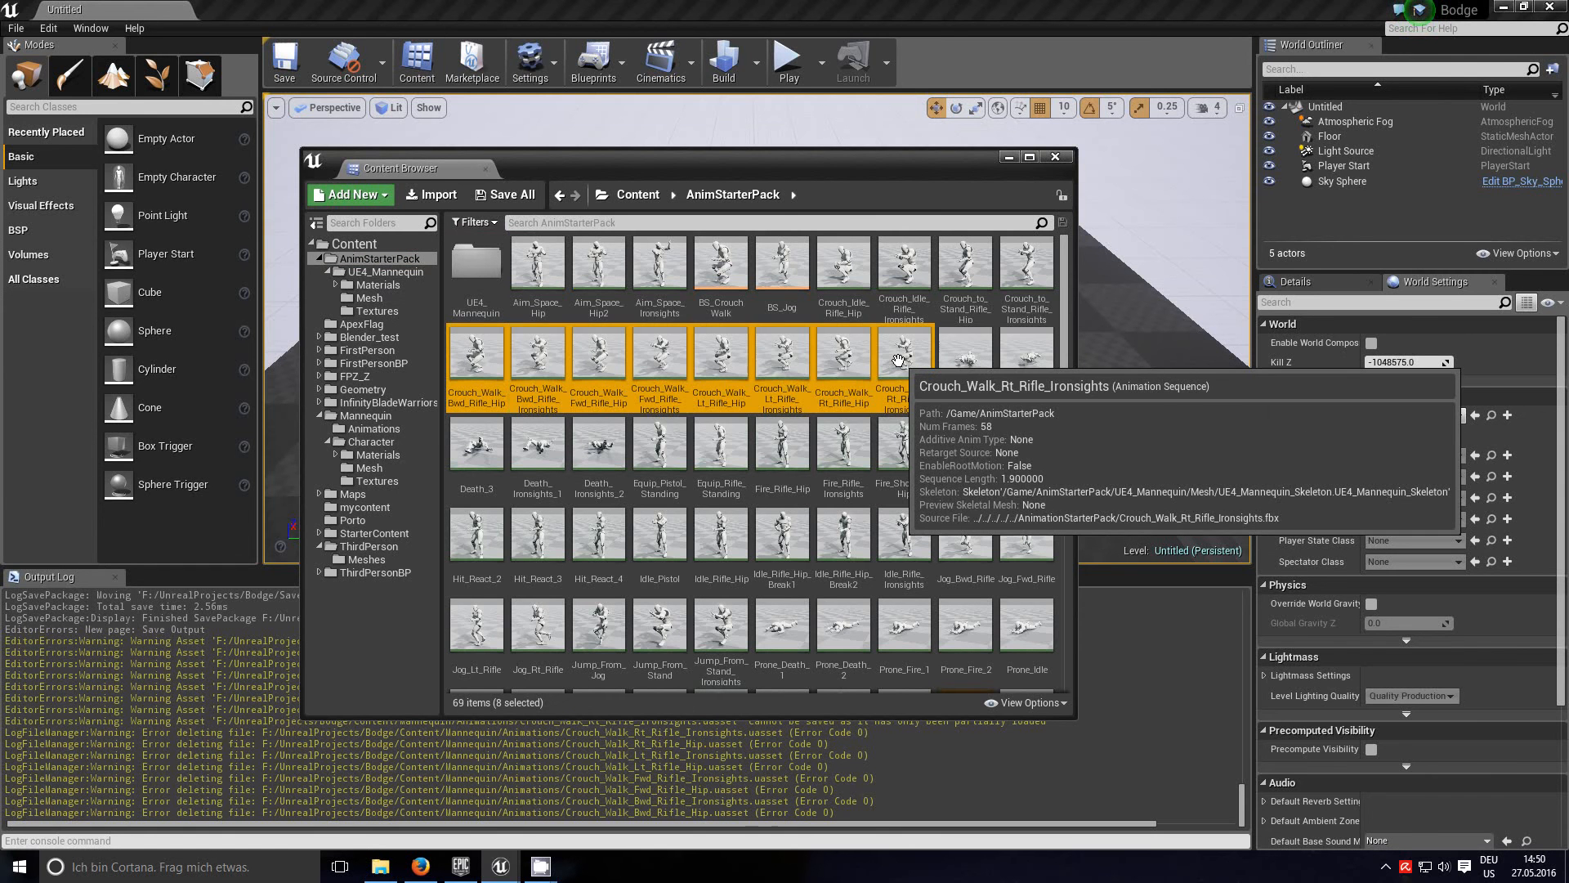
{"action": "right_click", "coordinate": [901, 361]}
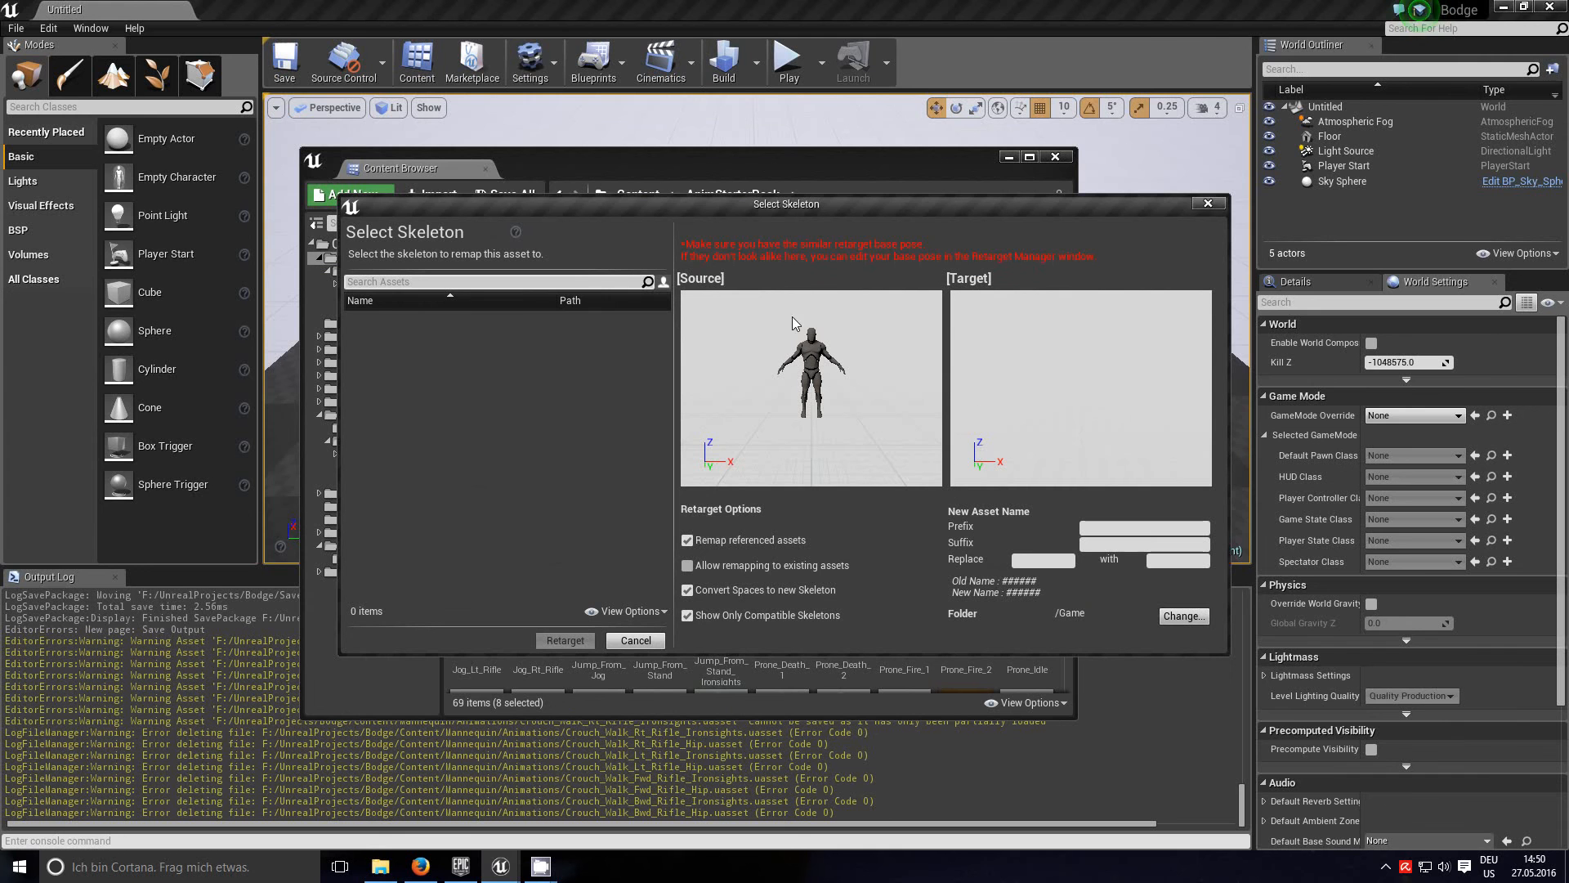
{"action": "mouse_move", "coordinate": [1081, 624]}
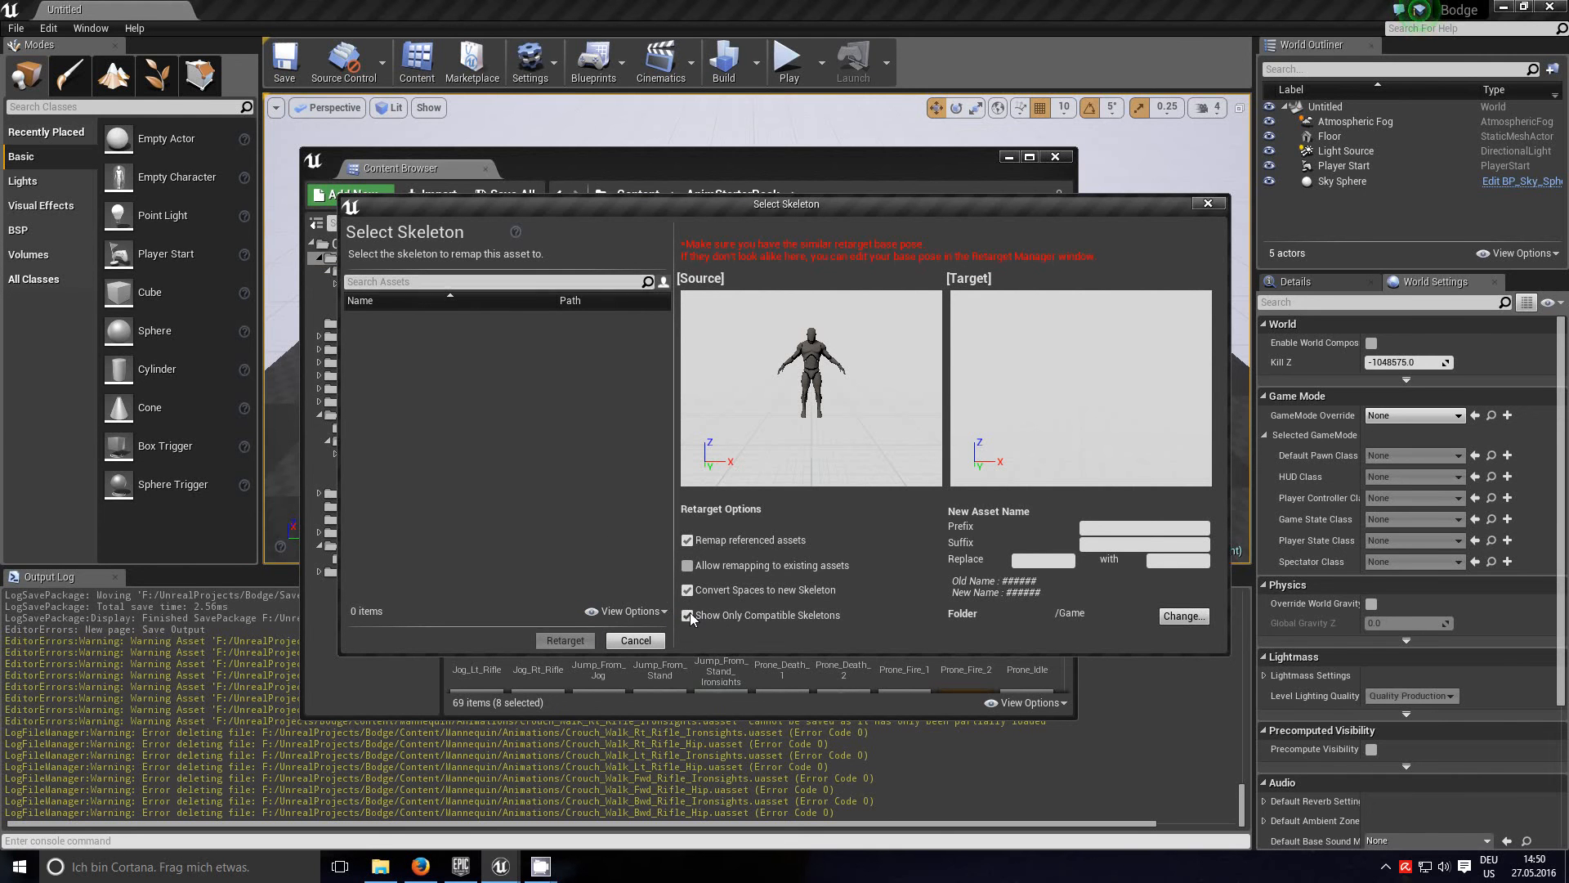
{"action": "left_click", "coordinate": [410, 566]}
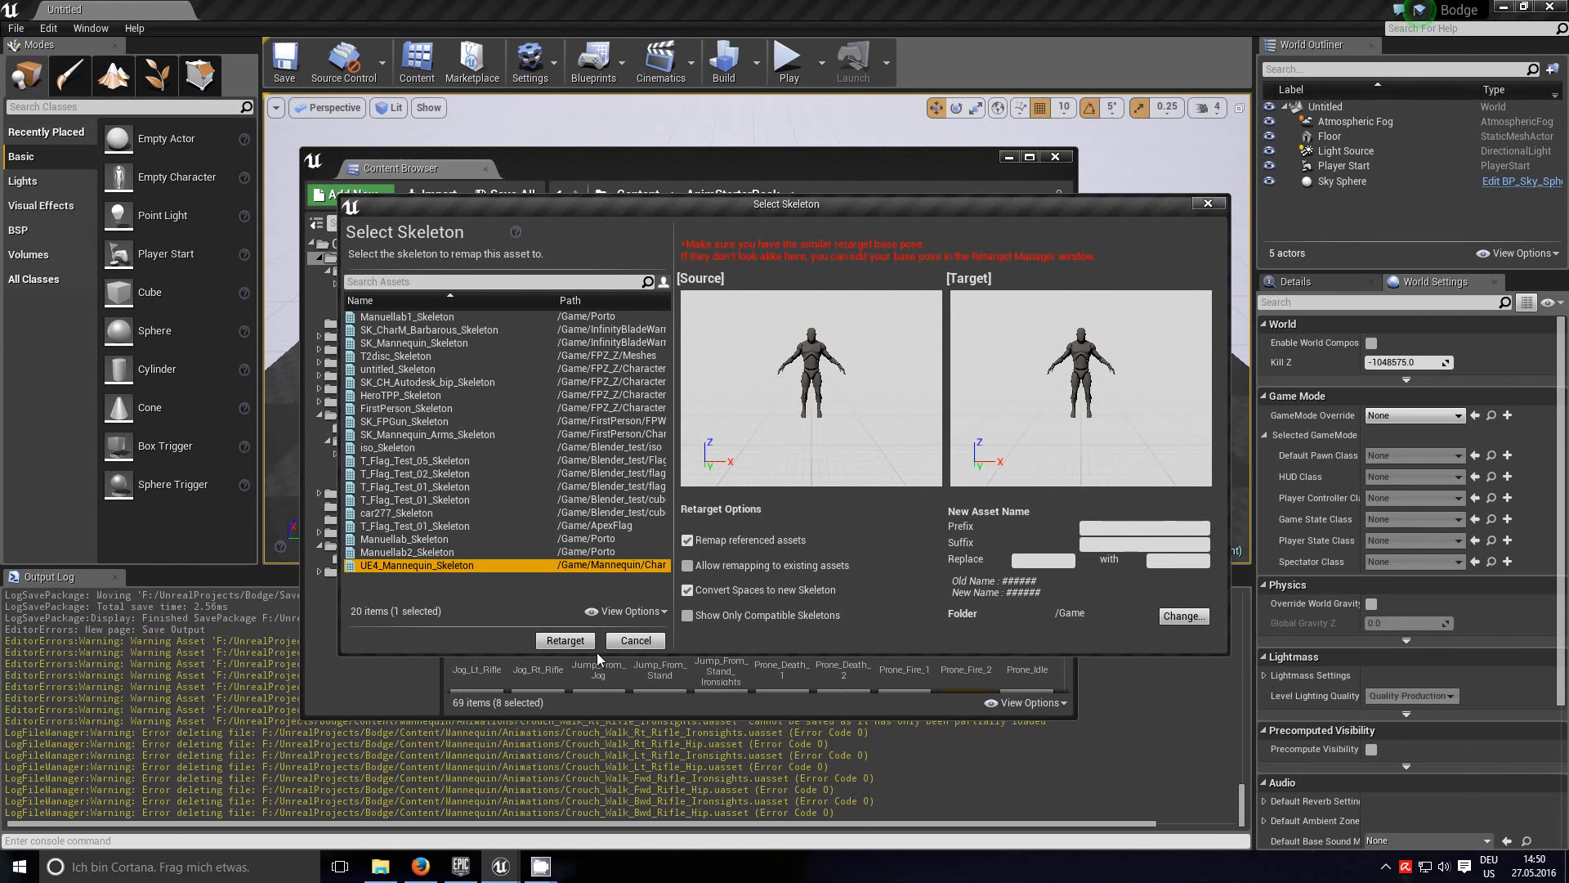
{"action": "left_click", "coordinate": [565, 640]}
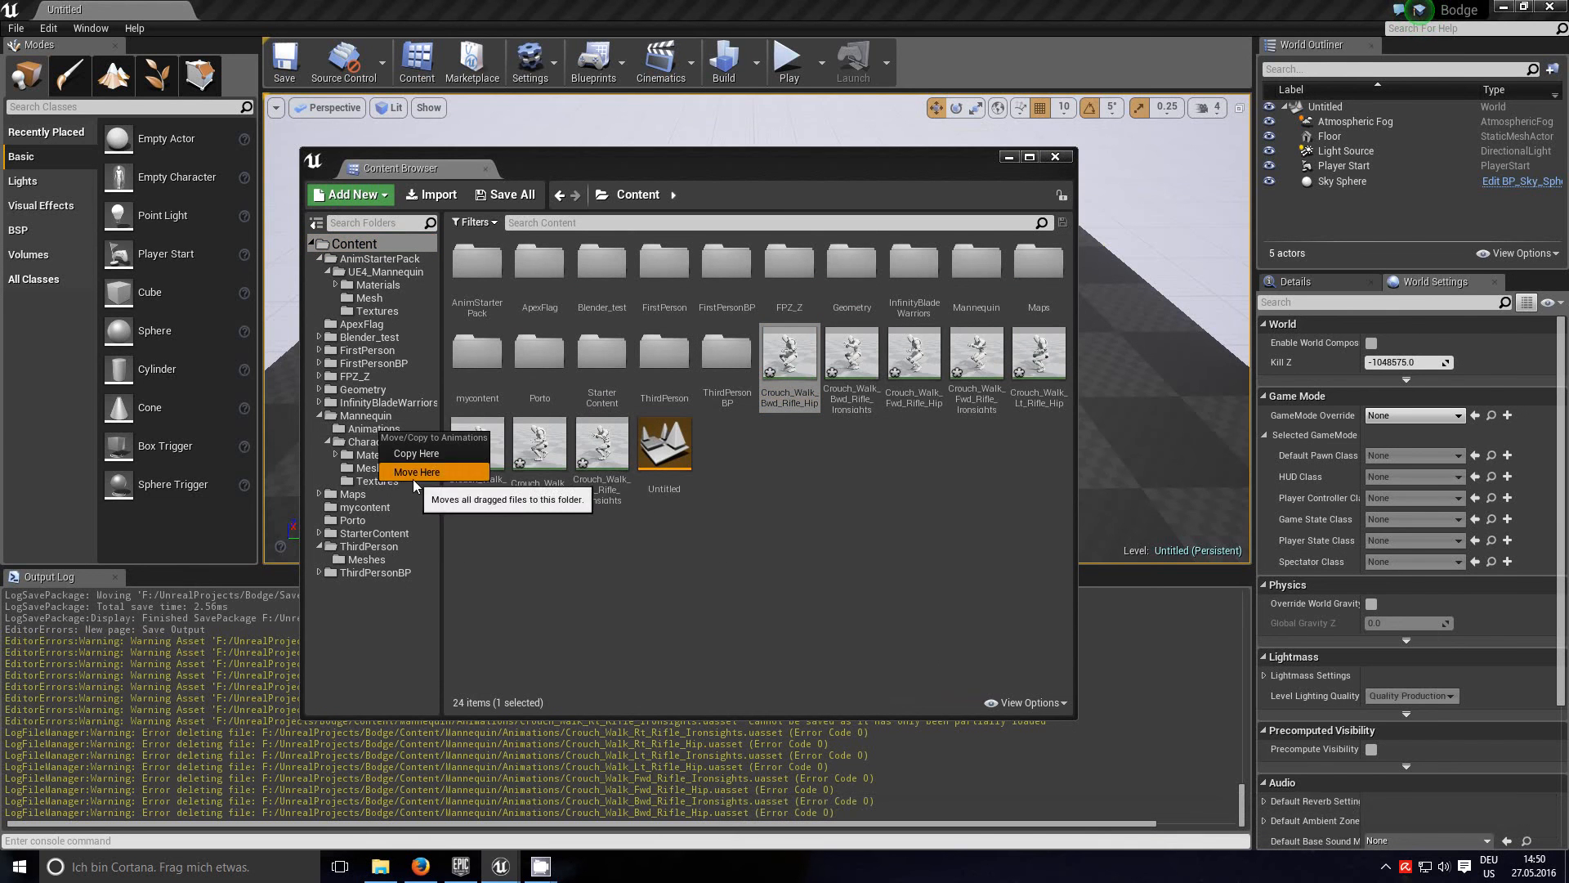
Step: Move the dropped crouch-walk copy into Animations and dismiss the failed-save reports
{"action": "left_click", "coordinate": [416, 472]}
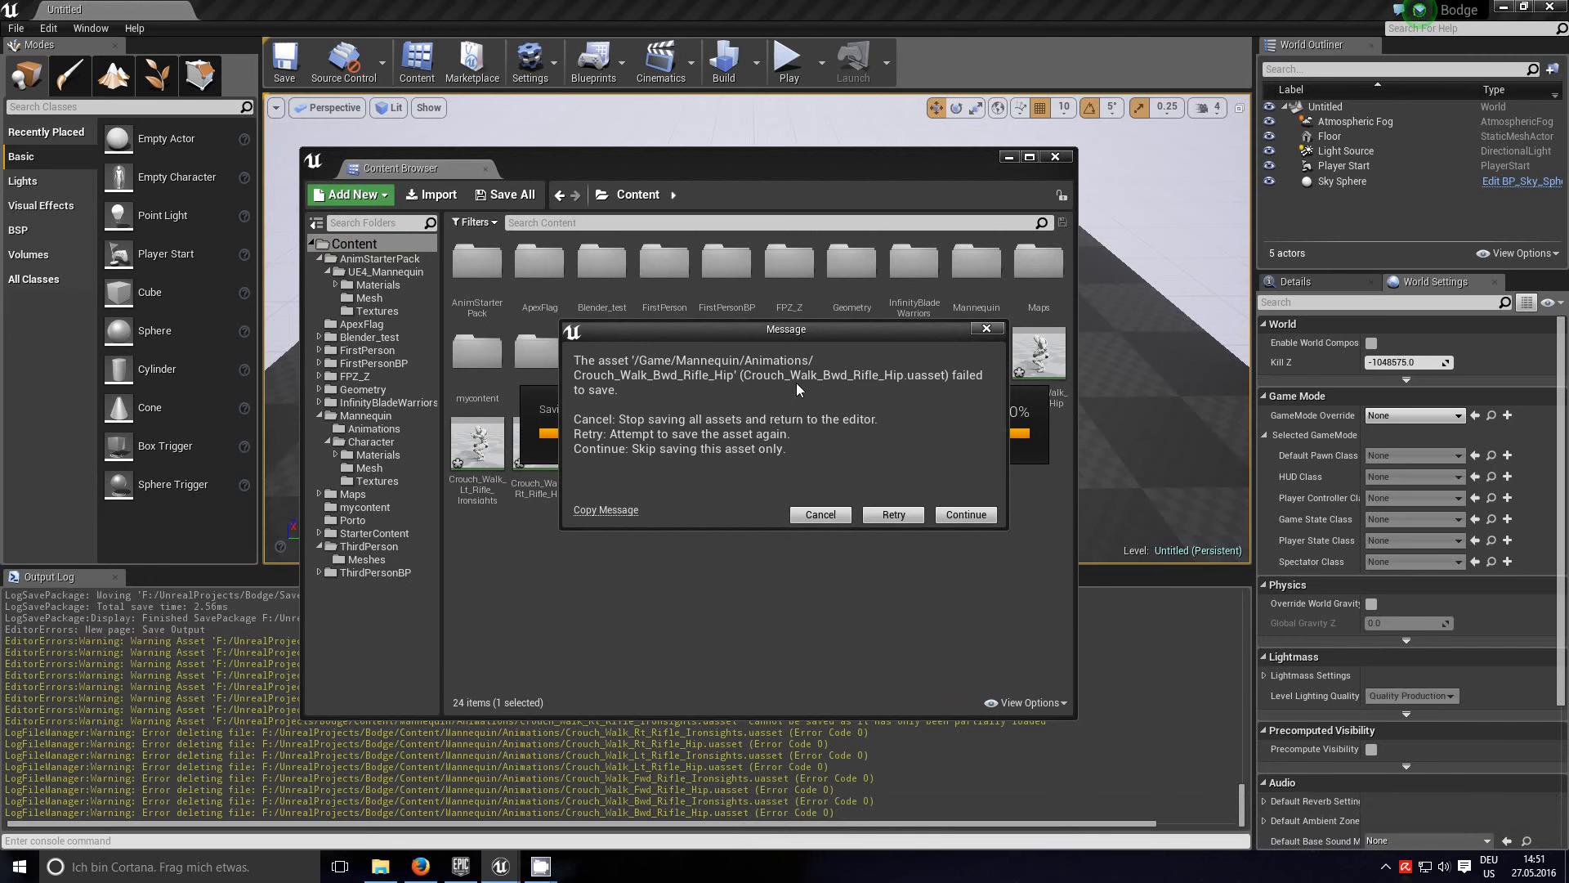
{"action": "left_click", "coordinate": [963, 514]}
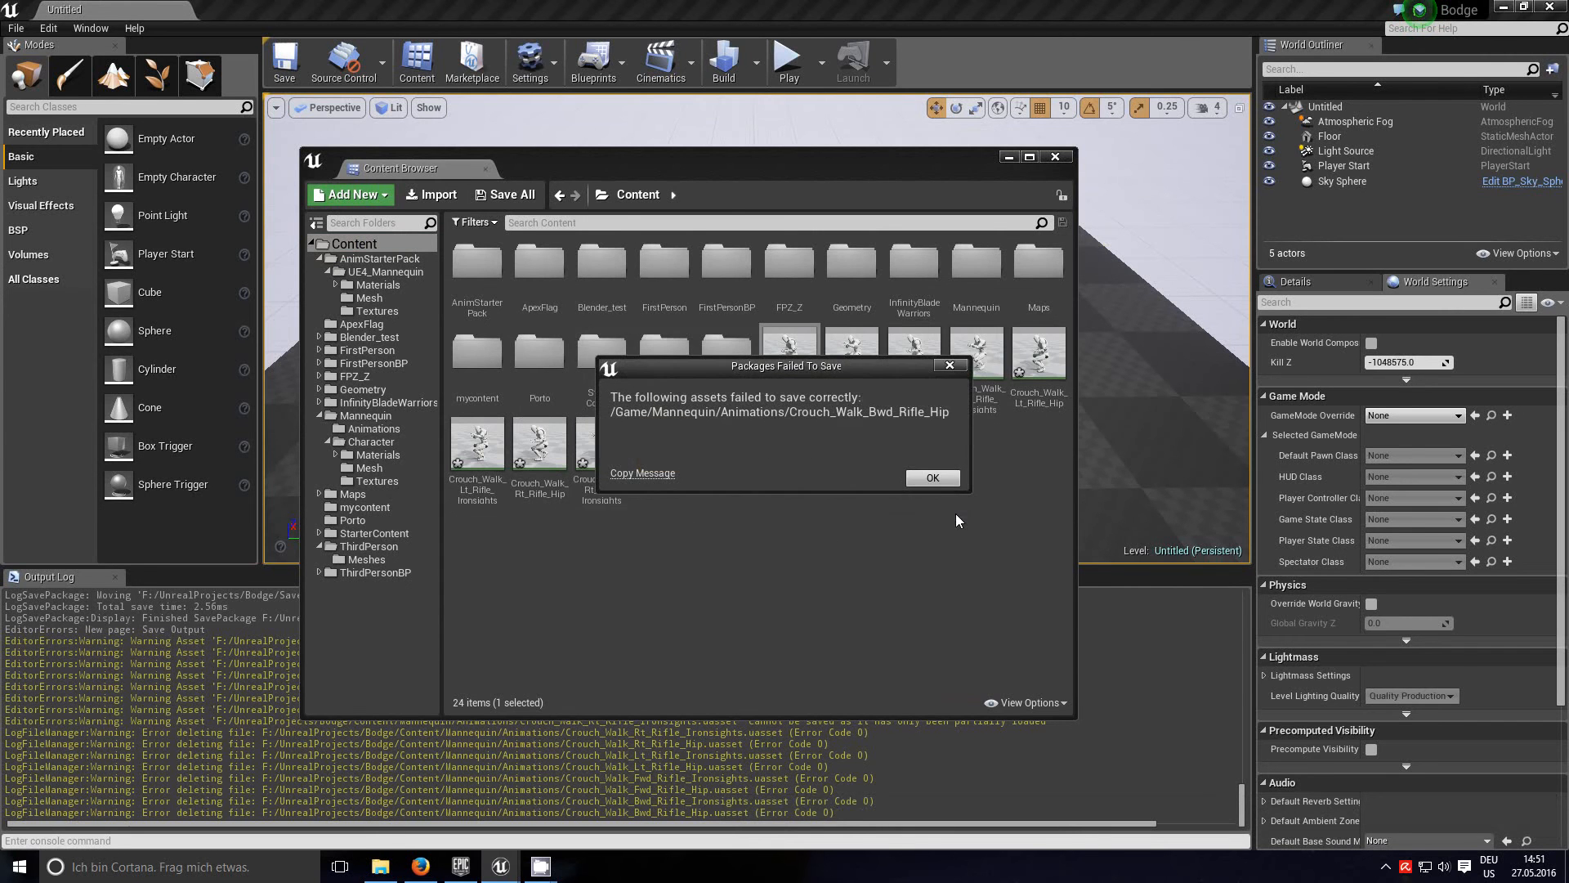
{"action": "left_click", "coordinate": [930, 477]}
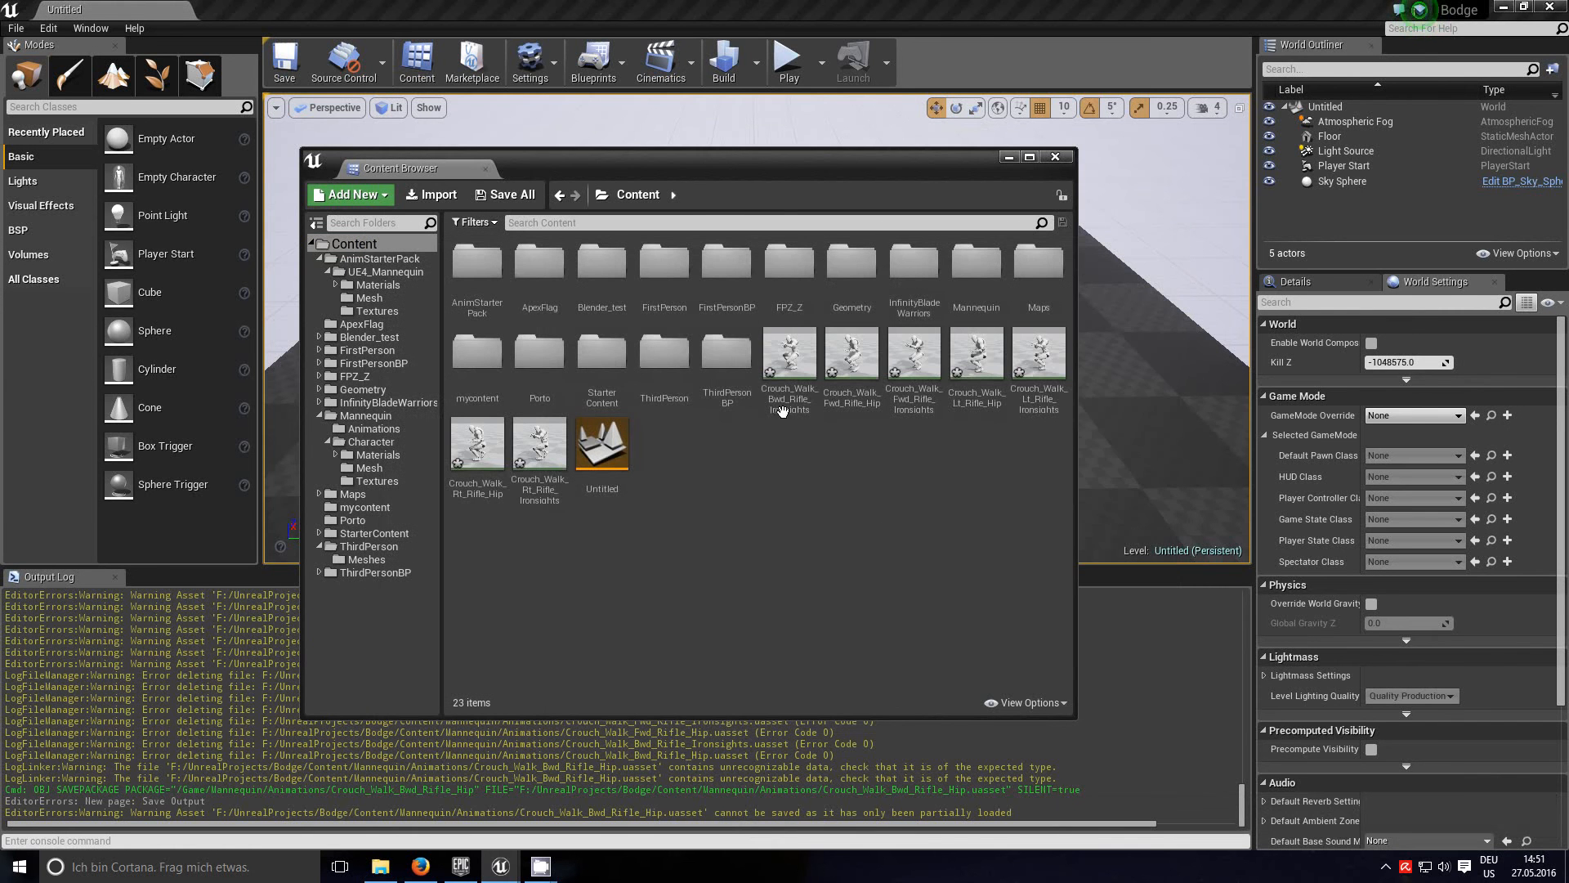
Step: Move the backward ironsights clip into Animations, close the log, and select the leftover copies
{"action": "left_click_drag", "start_coordinate": [789, 360], "coordinate": [420, 468]}
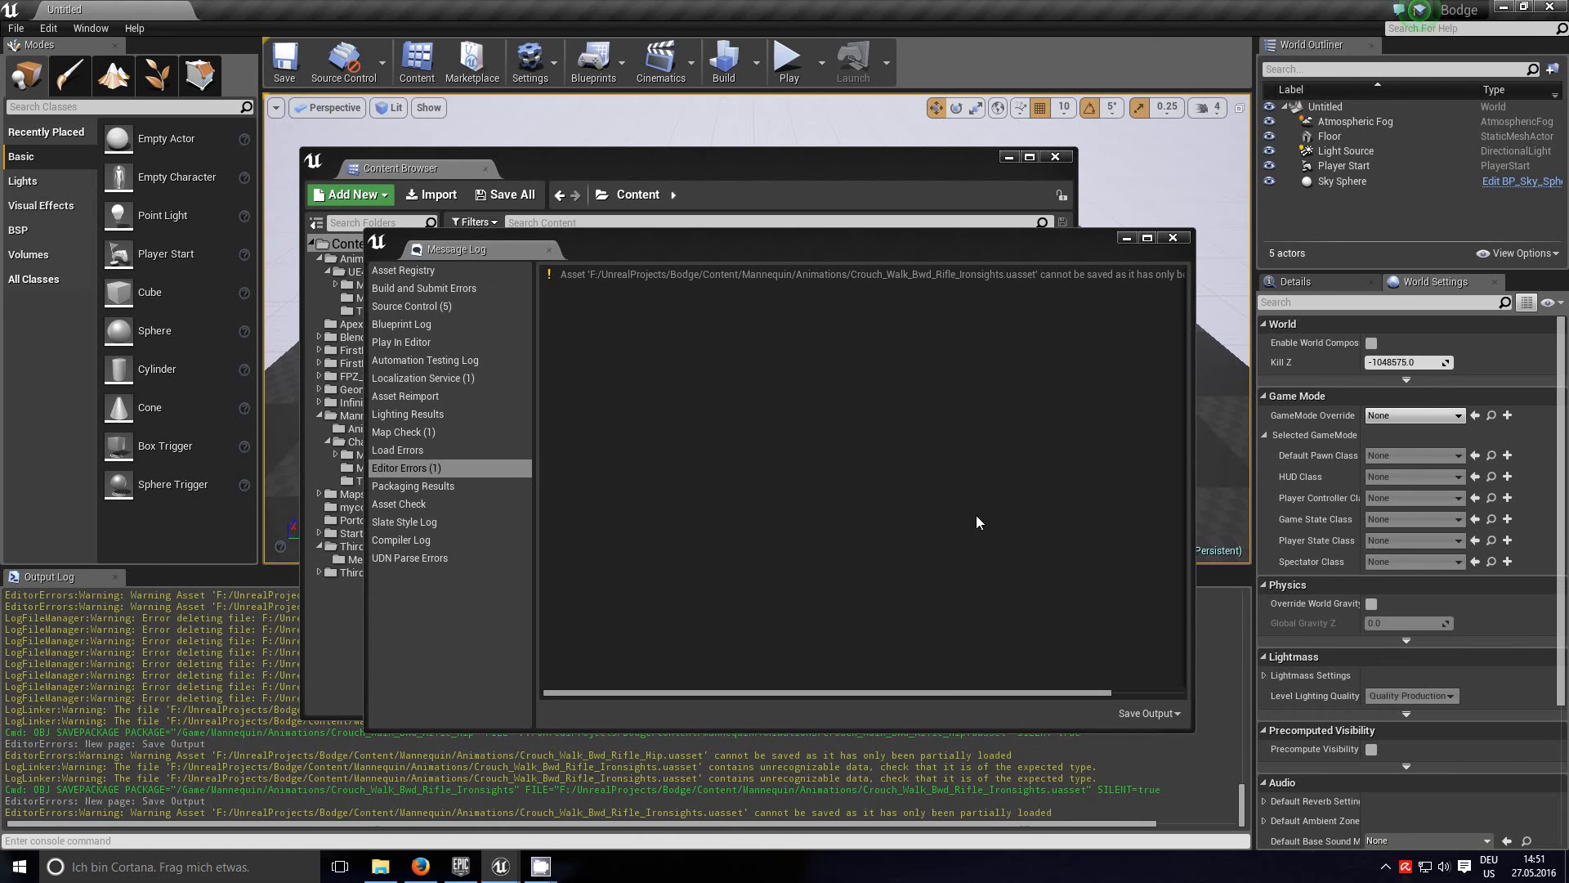
{"action": "left_click", "coordinate": [1173, 237]}
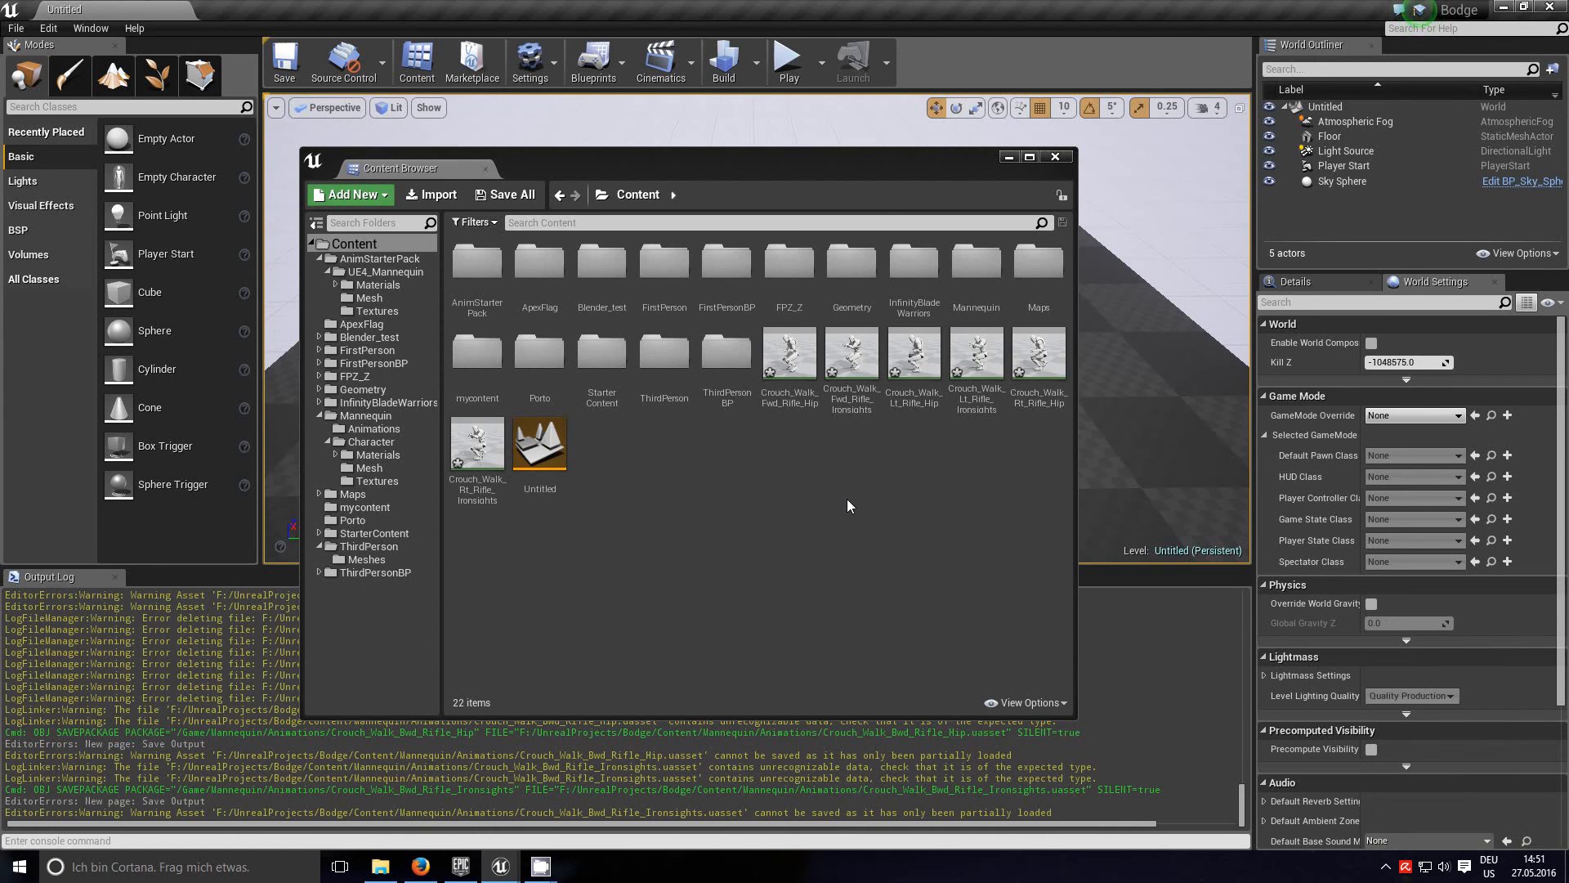
{"action": "left_click", "coordinate": [790, 356]}
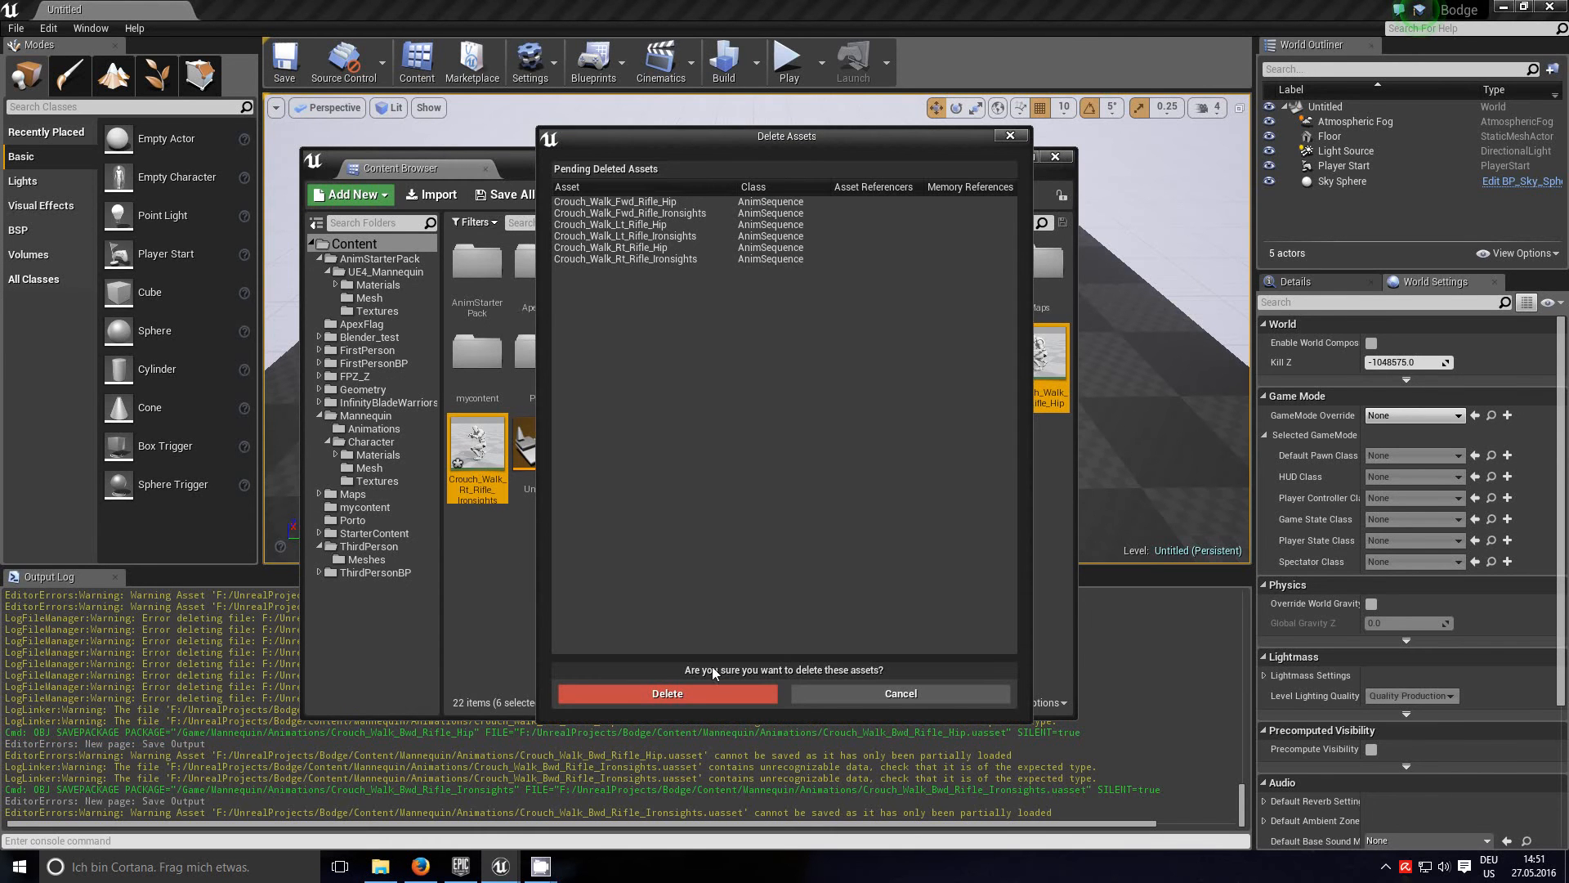
Step: Confirm Delete for the six crouch-walk copies, leaving 16 items in Content
{"action": "left_click", "coordinate": [667, 692]}
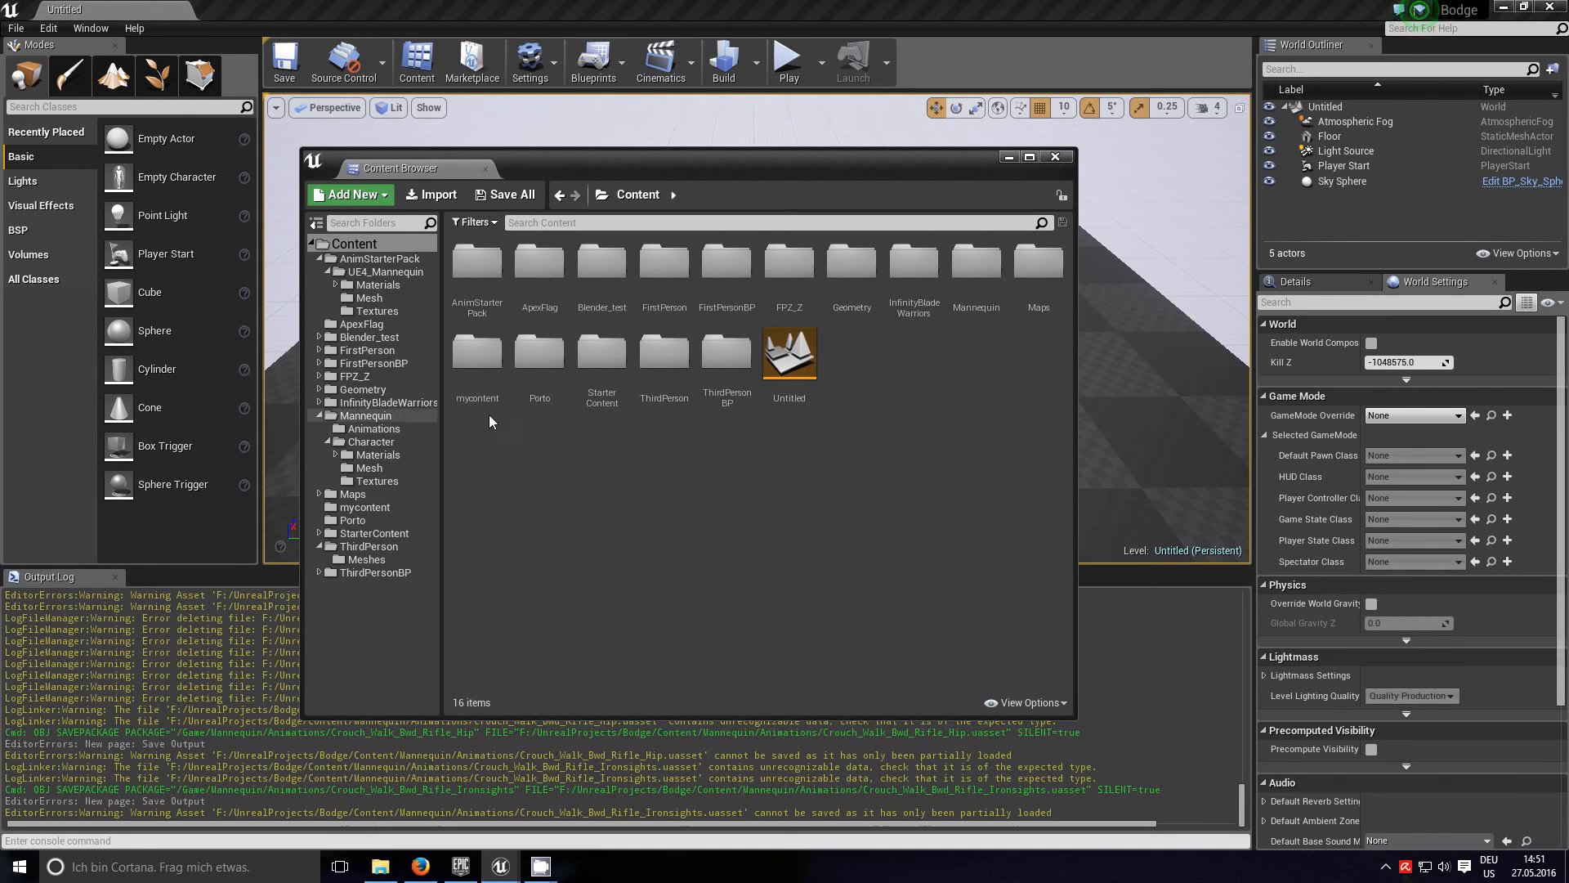
{"action": "mouse_move", "coordinate": [584, 517]}
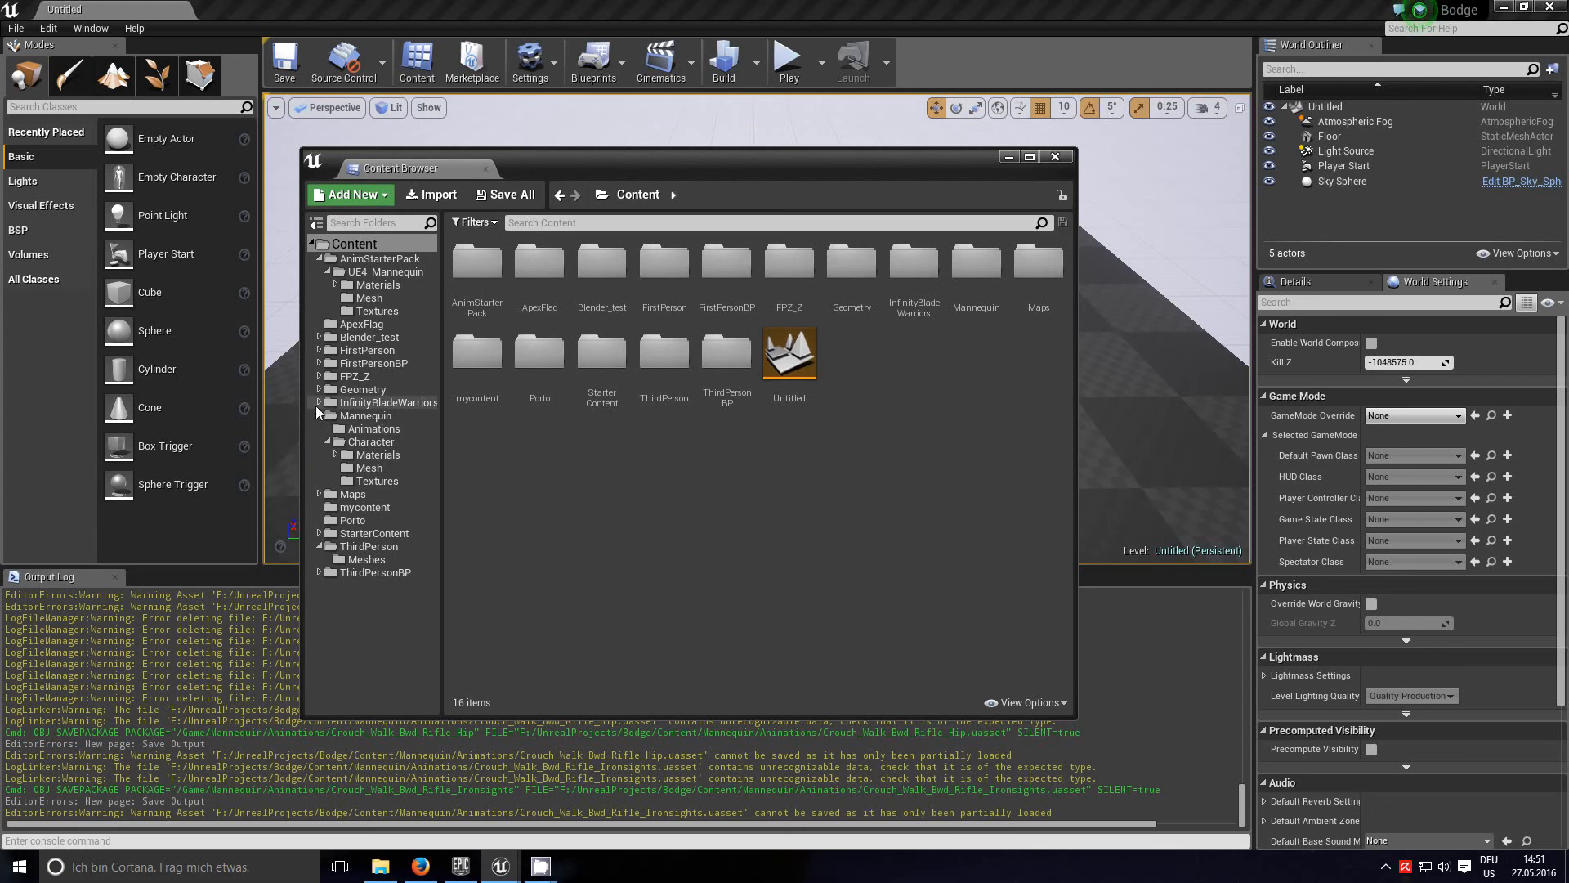
Step: Browse to InfinityBladeWarriors > Character > CompleteCharacters and select the SK_CharM_Robo mesh
{"action": "left_click", "coordinate": [318, 402]}
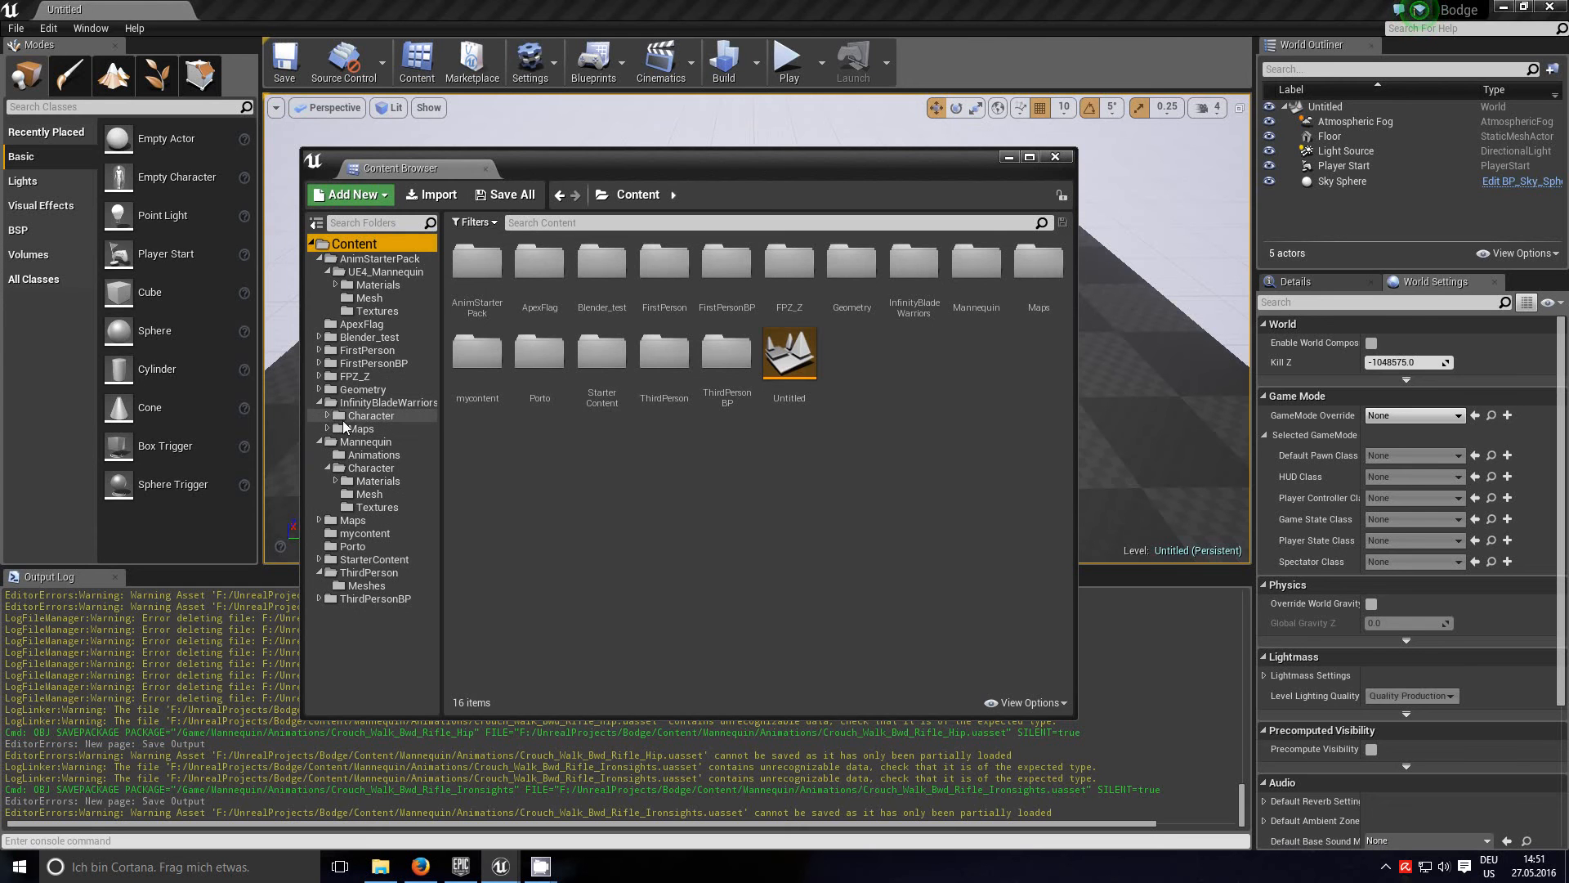
{"action": "left_click", "coordinate": [326, 415]}
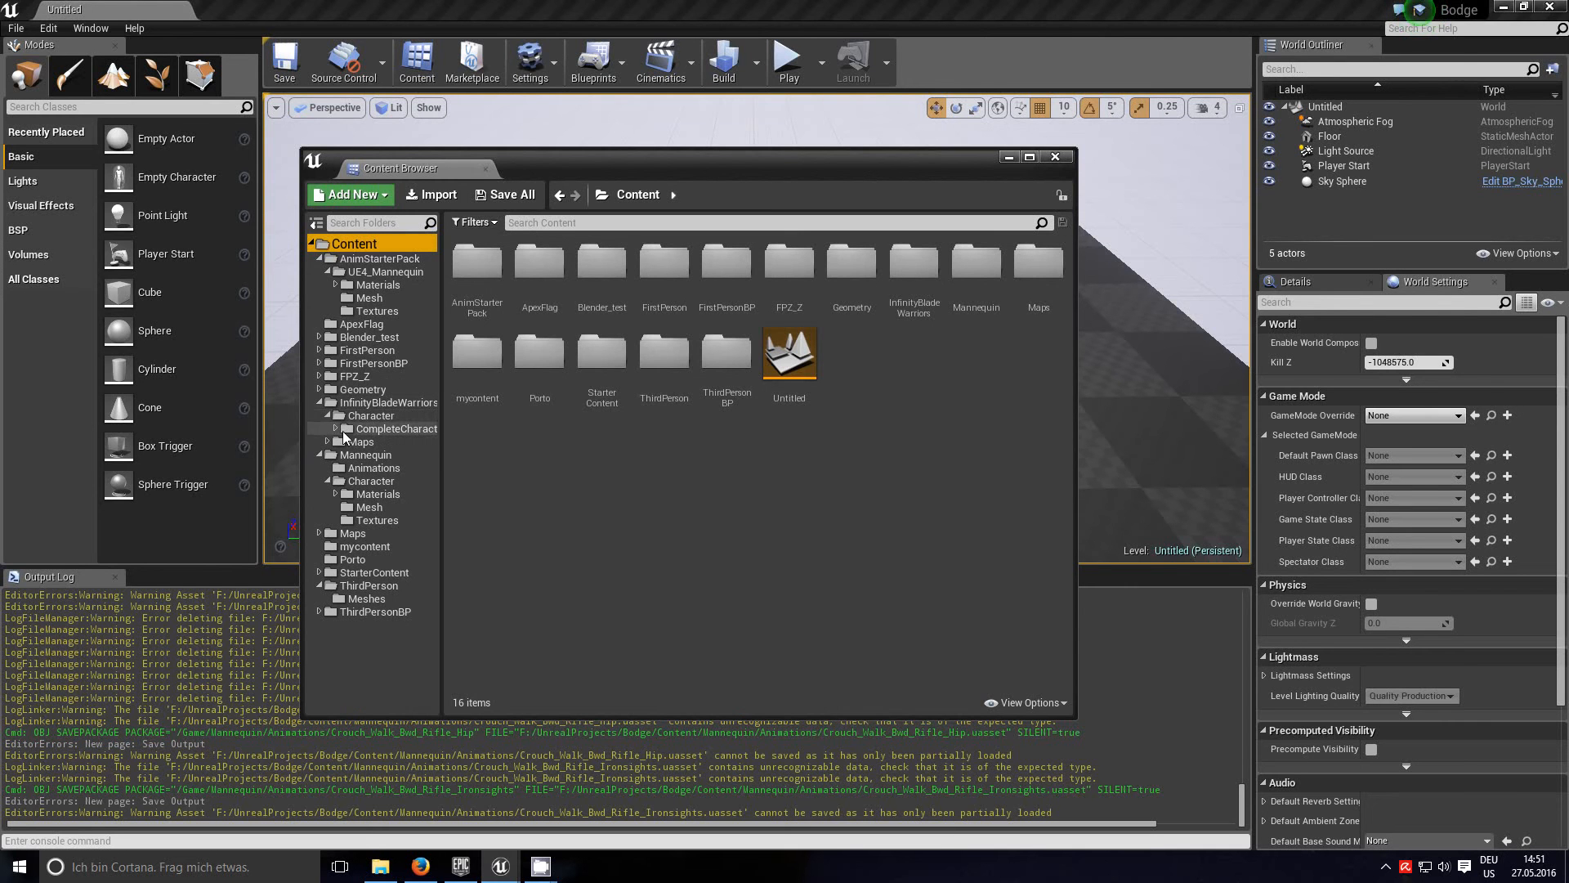
{"action": "left_click", "coordinate": [393, 428]}
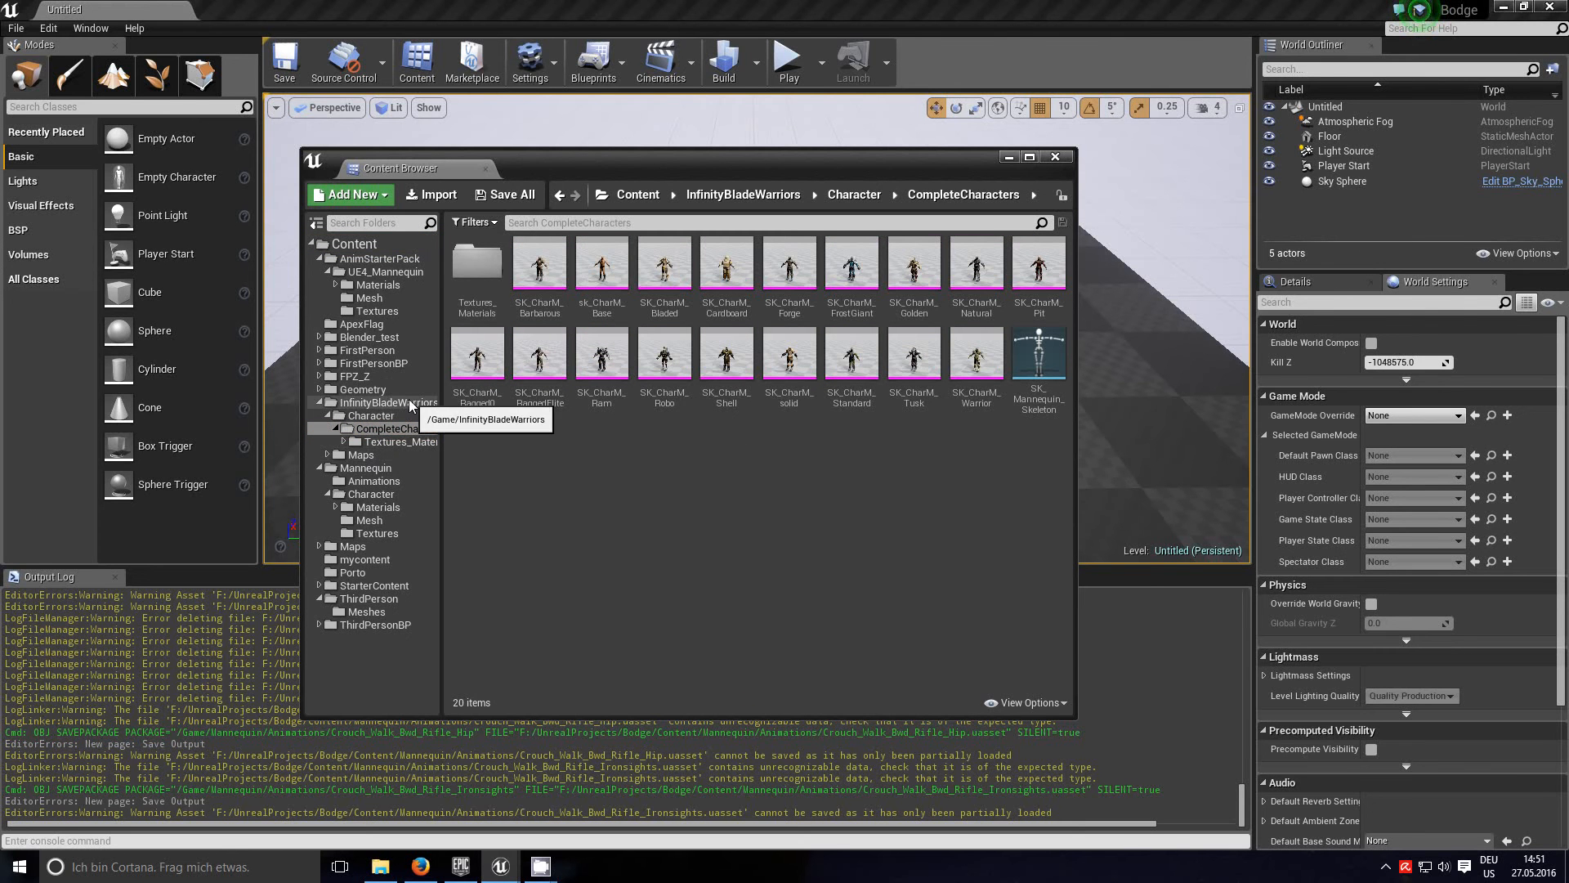
{"action": "mouse_move", "coordinate": [939, 512]}
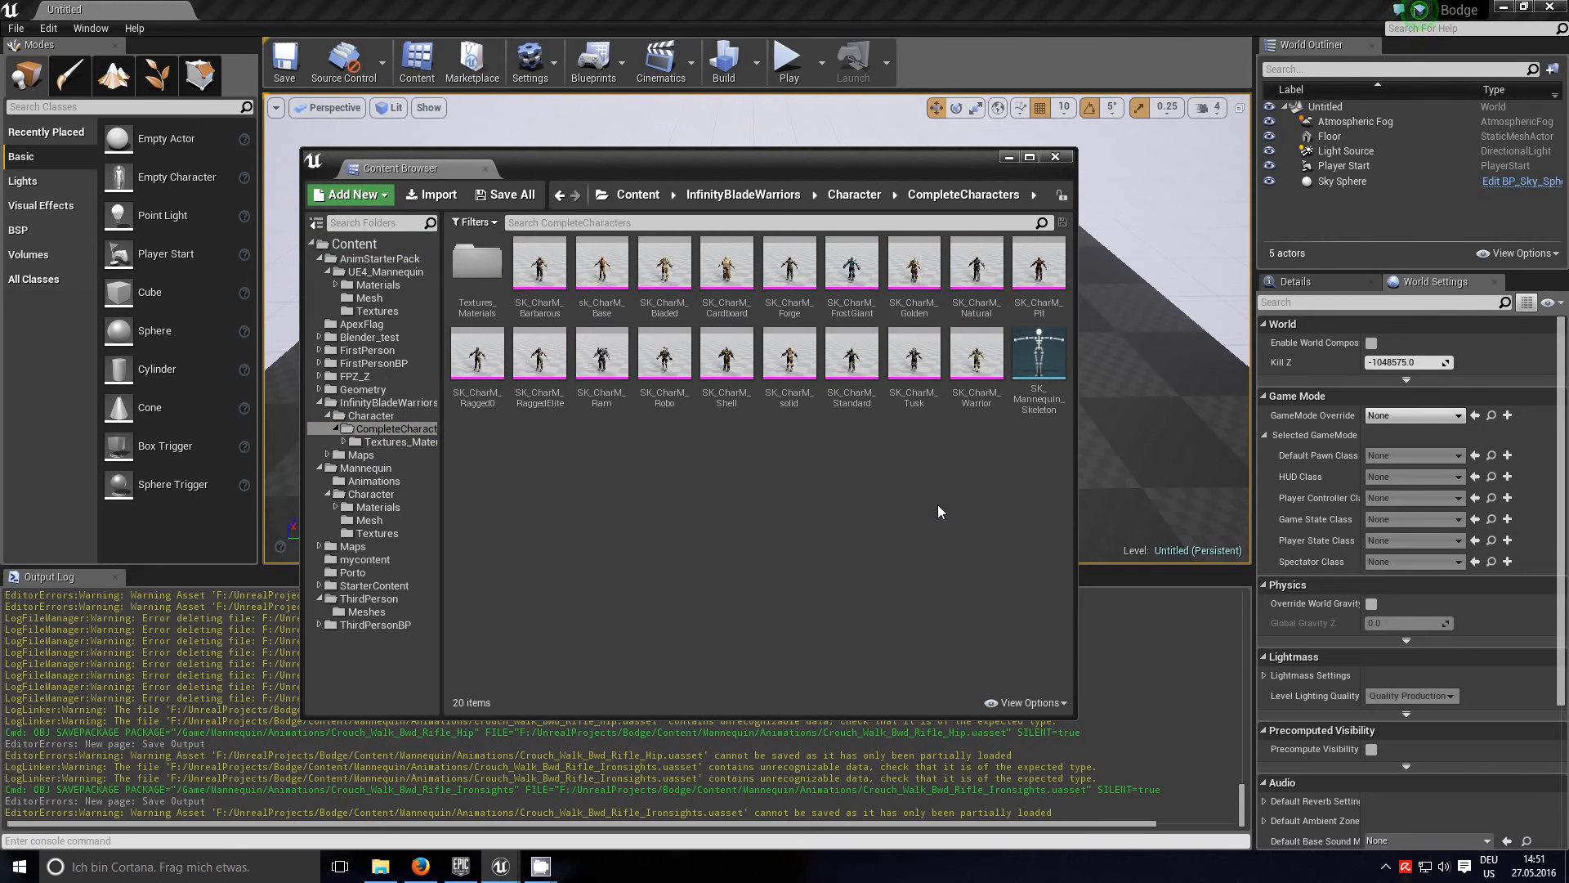
{"action": "mouse_move", "coordinate": [664, 357]}
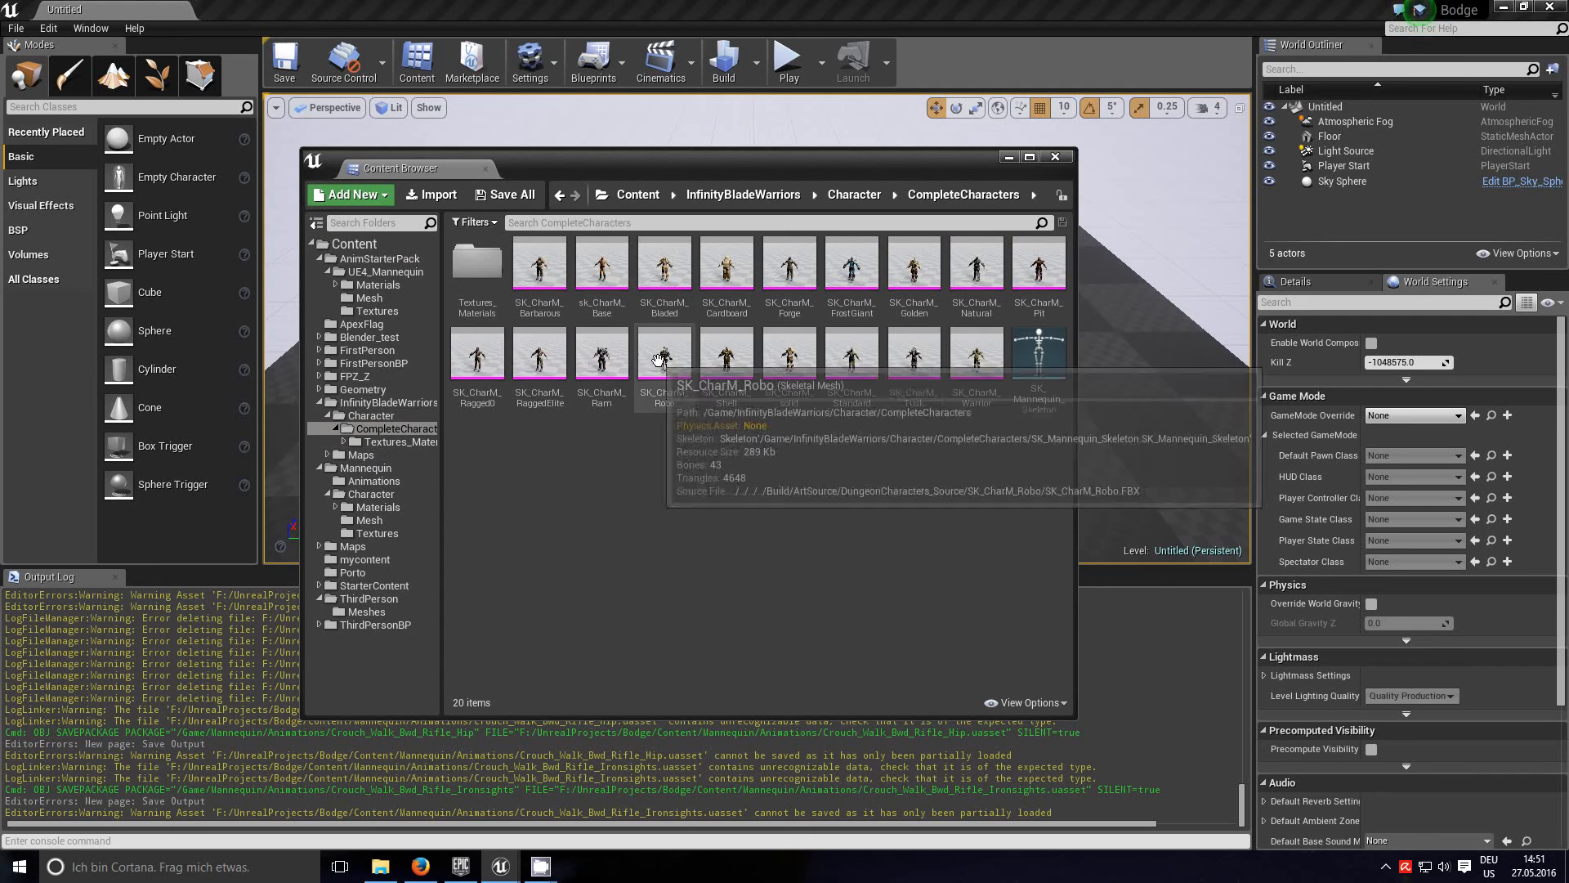
{"action": "left_click", "coordinate": [664, 355]}
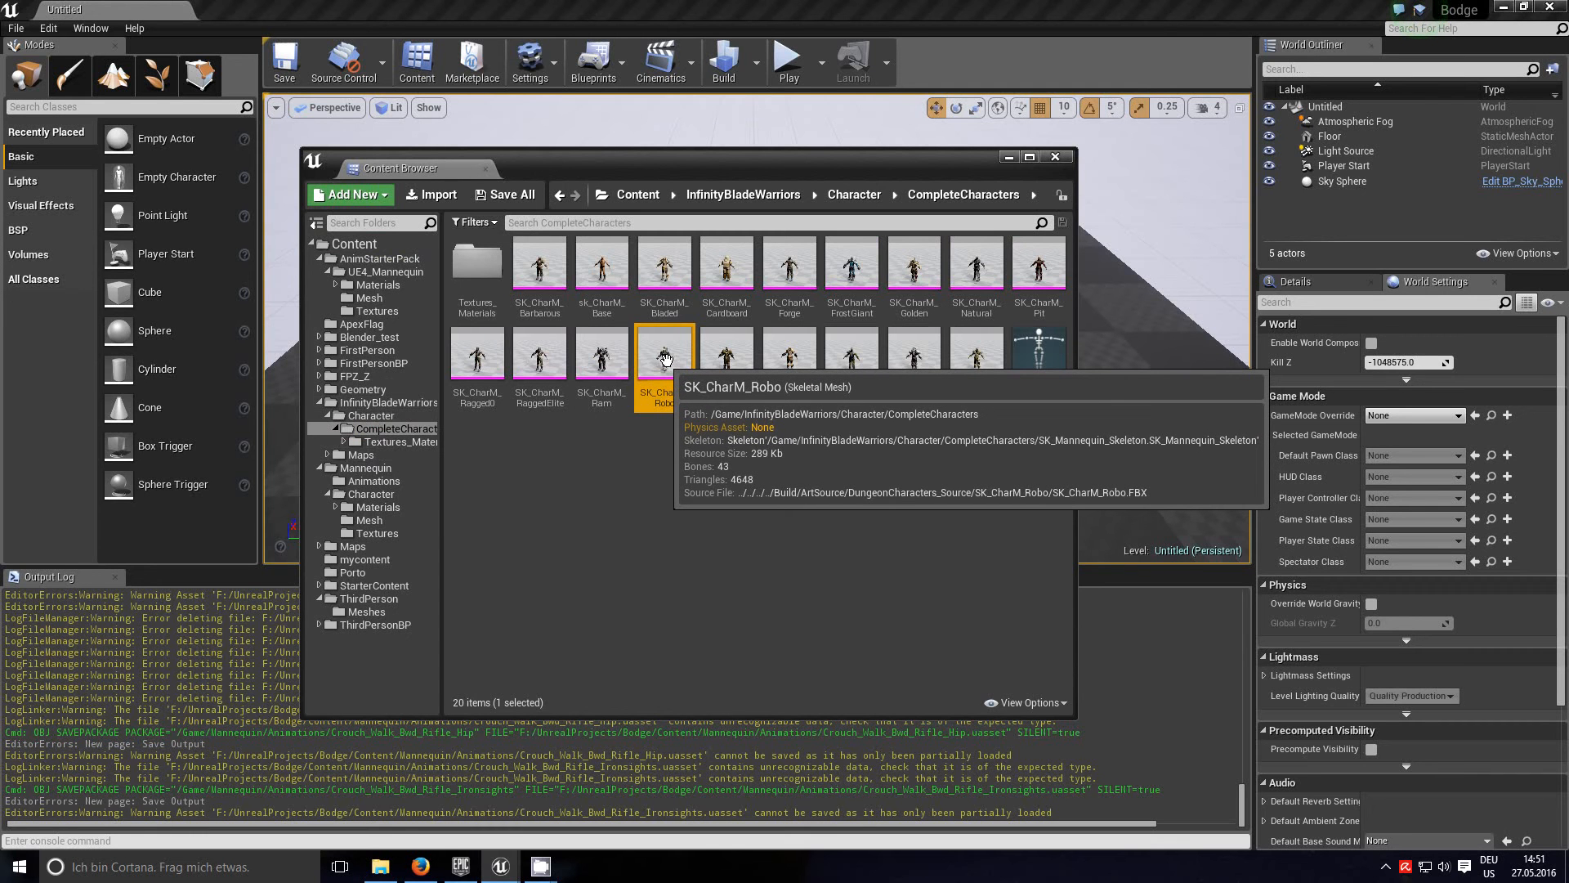
{"action": "mouse_move", "coordinate": [628, 504]}
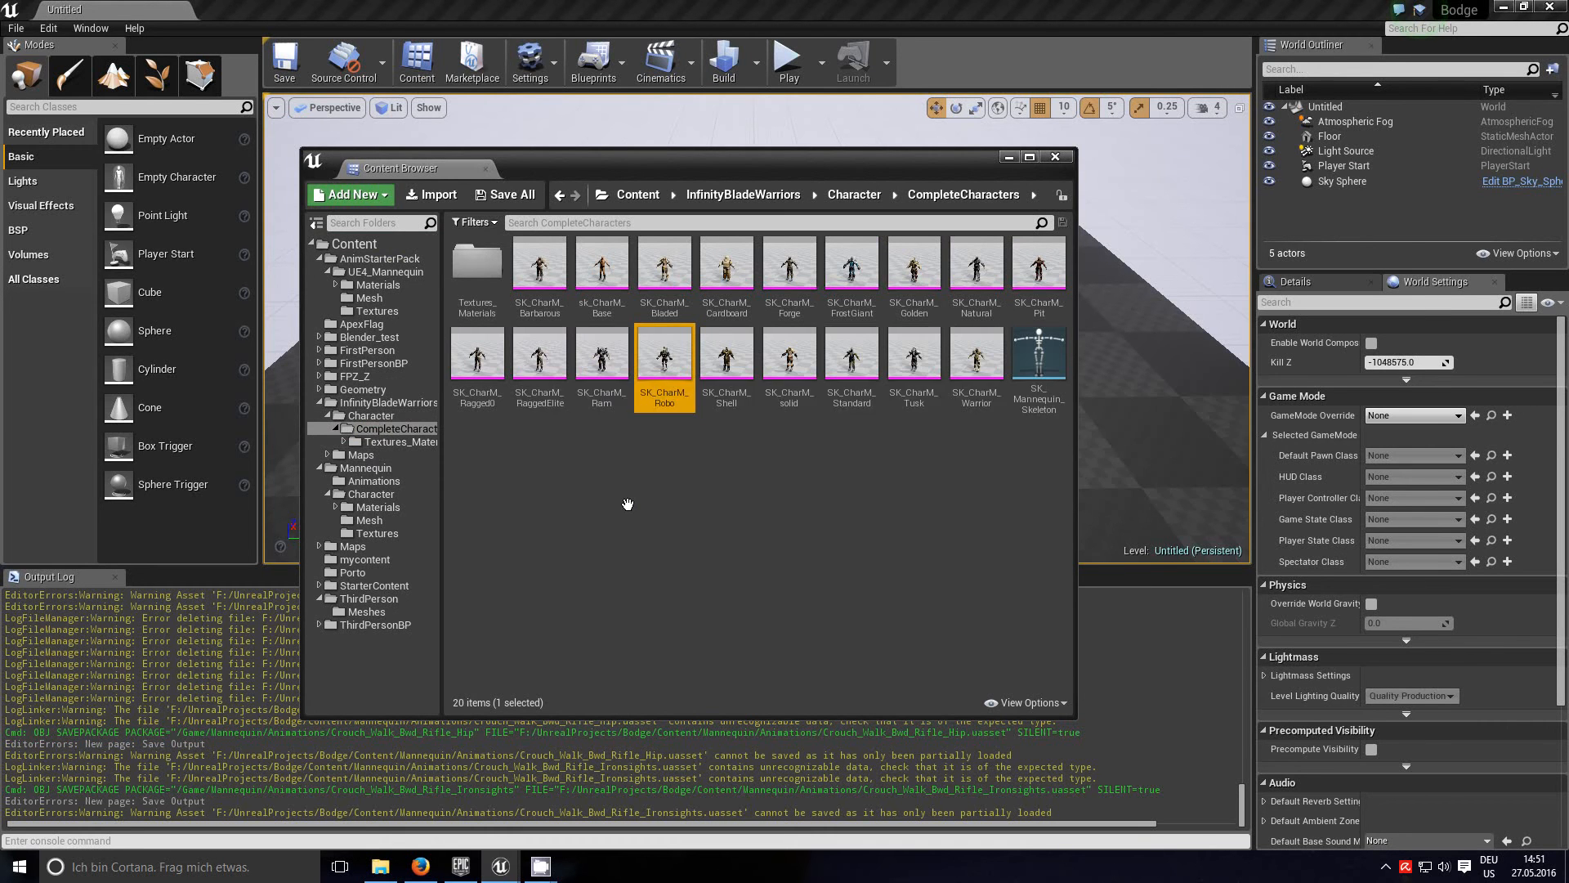
Step: Open SK_CharM_Robo in the mesh editor to preview the robot in reference pose
{"action": "double_click", "coordinate": [664, 361]}
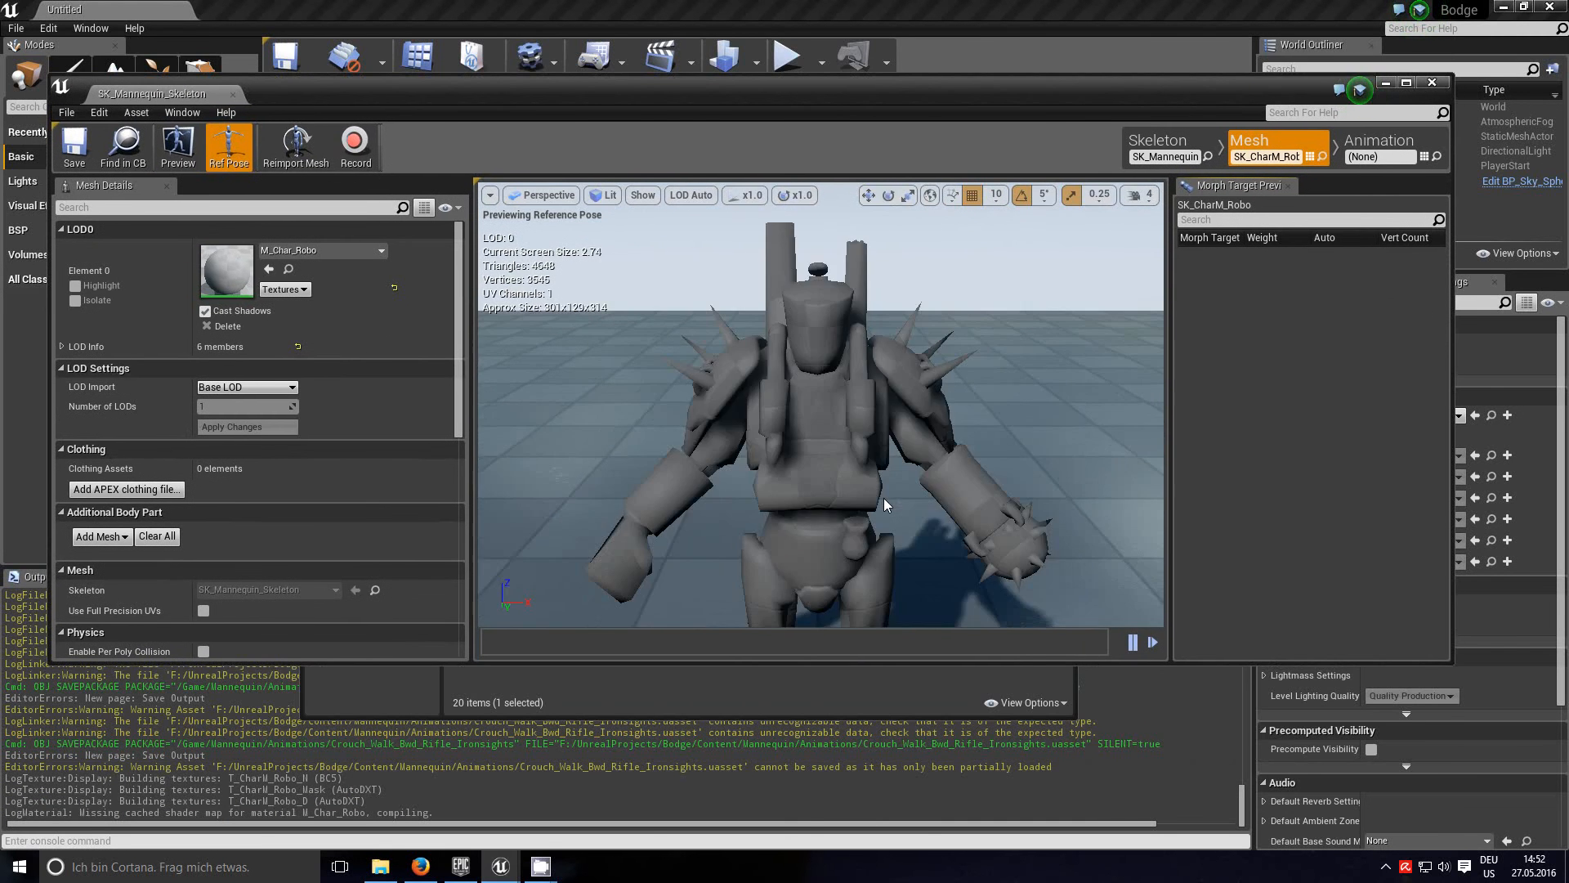
{"action": "scroll", "scroll_direction": "down", "scroll_amount": 3}
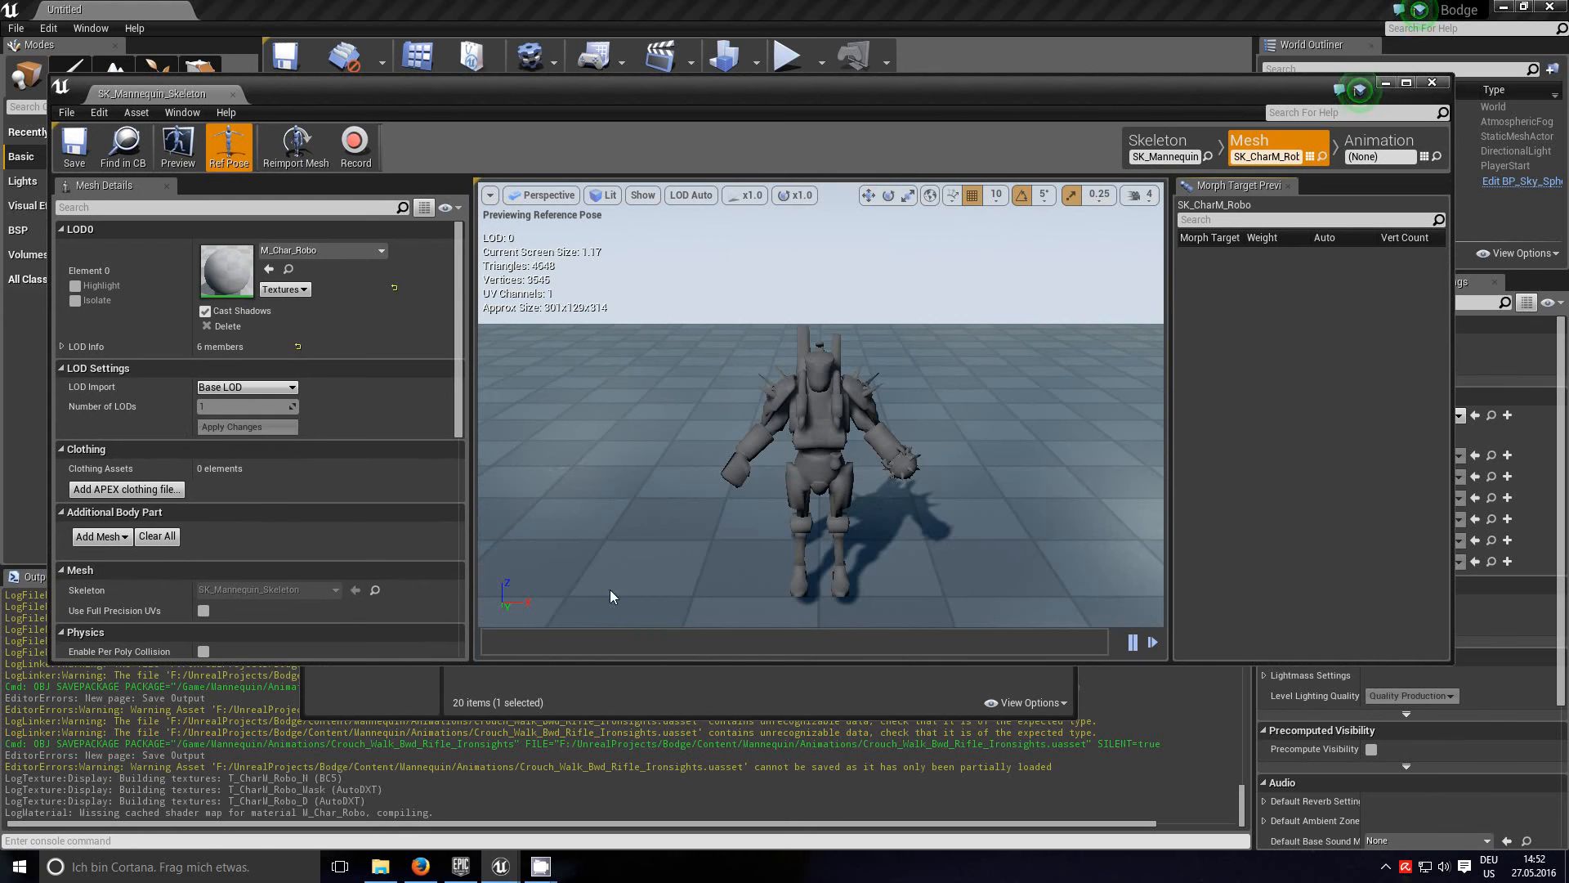
{"action": "mouse_move", "coordinate": [791, 513]}
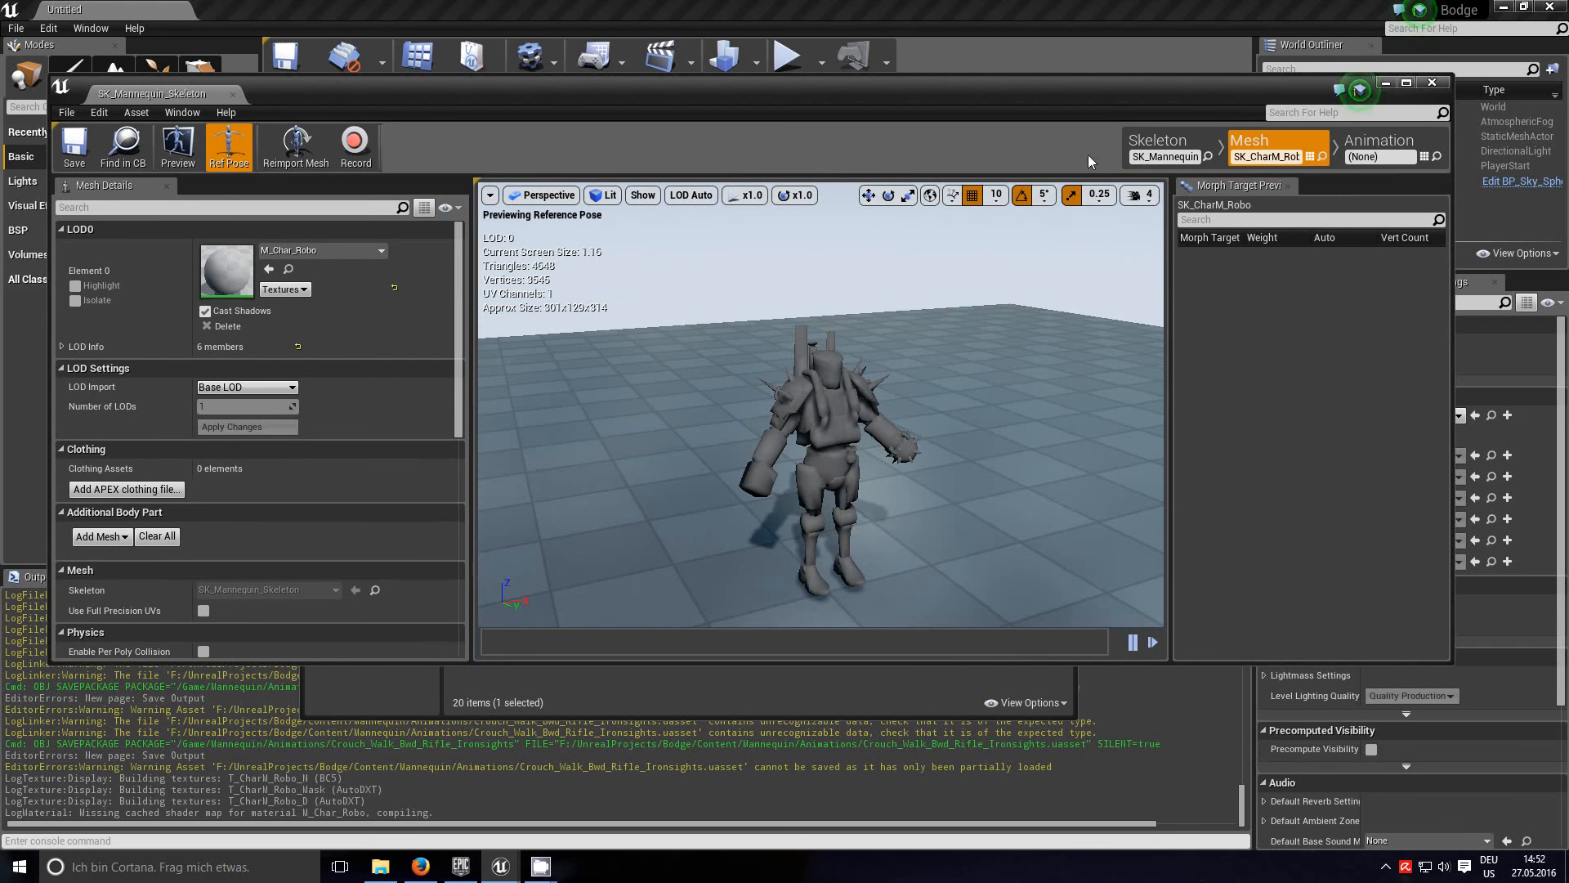
{"action": "mouse_move", "coordinate": [1166, 156]}
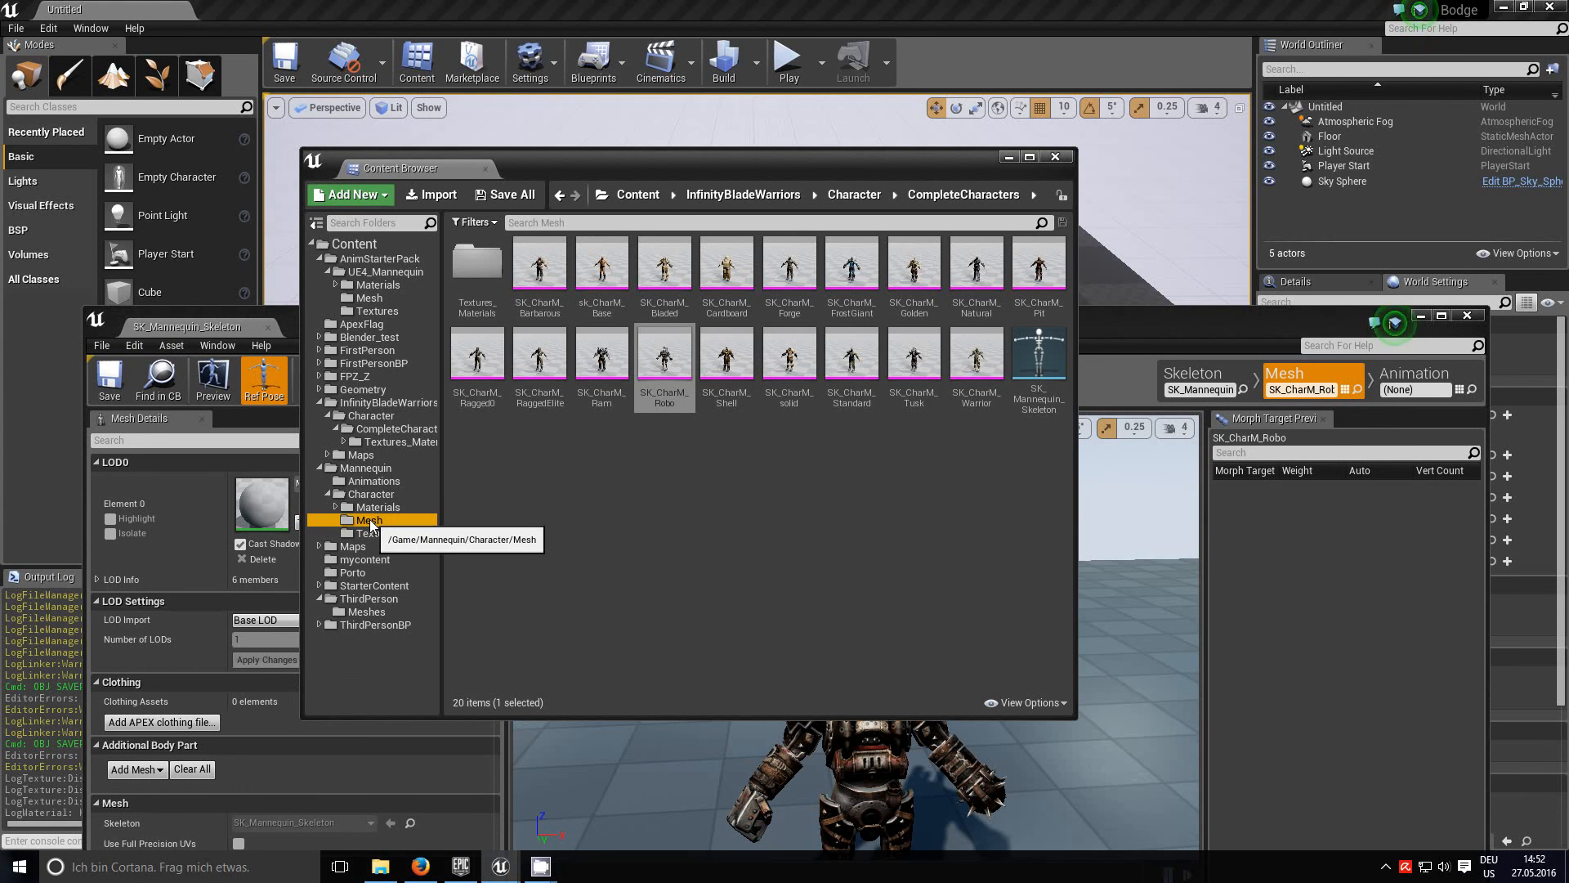
Step: Browse to the Mannequin/Character/Mesh folder and bring up the UE4_Mannequin_Skeleton editor tab
{"action": "left_click", "coordinate": [367, 520]}
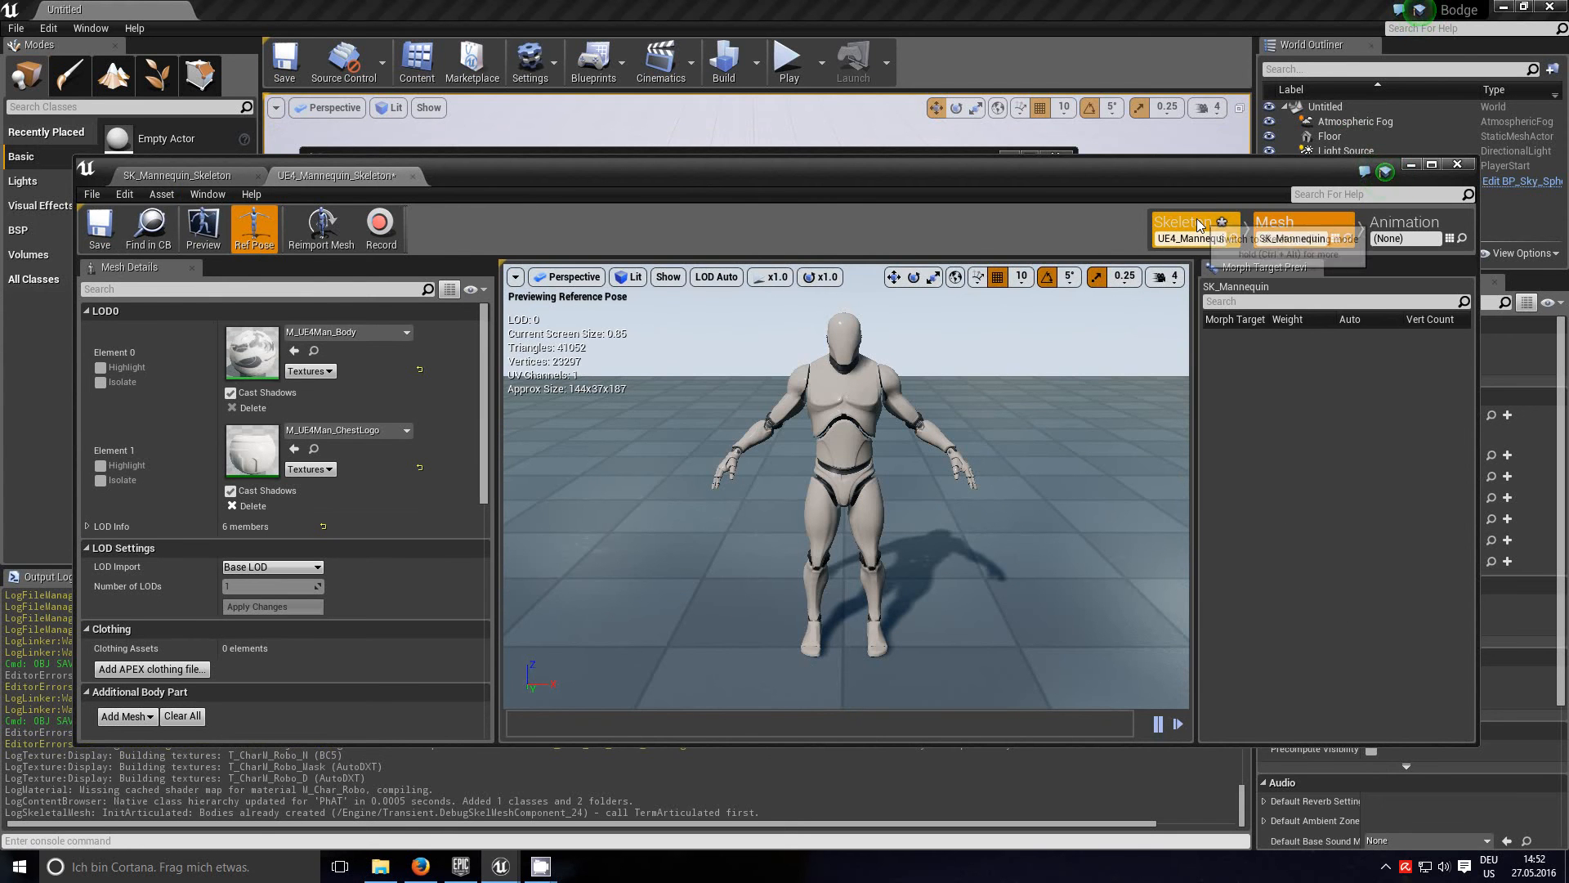
{"action": "left_click", "coordinate": [1186, 222]}
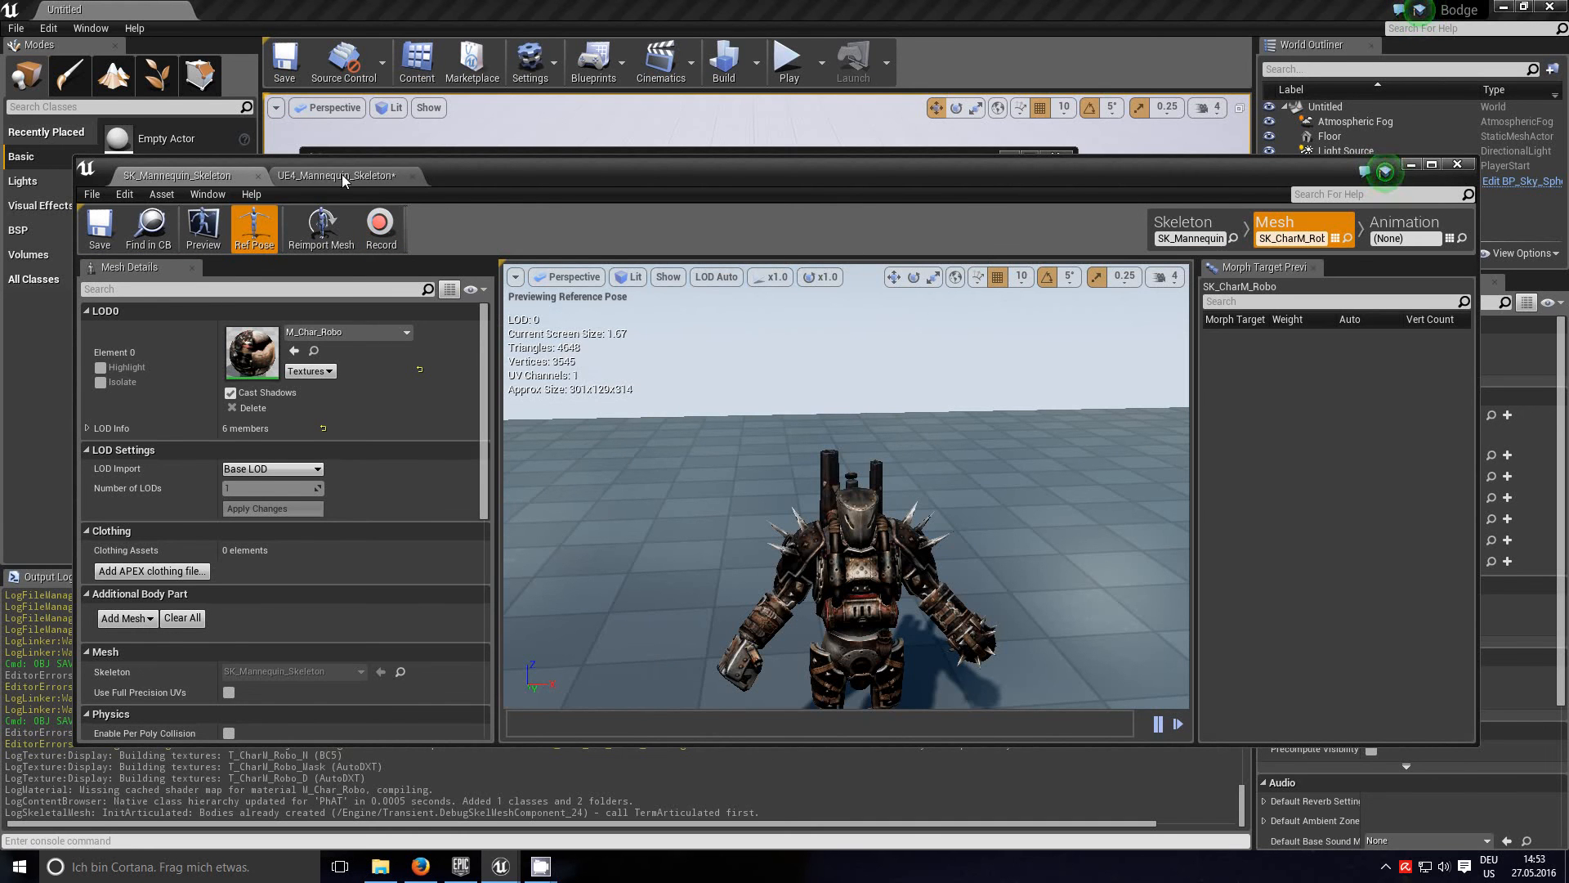
Step: Switch the Robo's editor to Skeleton mode and scroll through its bone tree
{"action": "left_click", "coordinate": [1189, 223]}
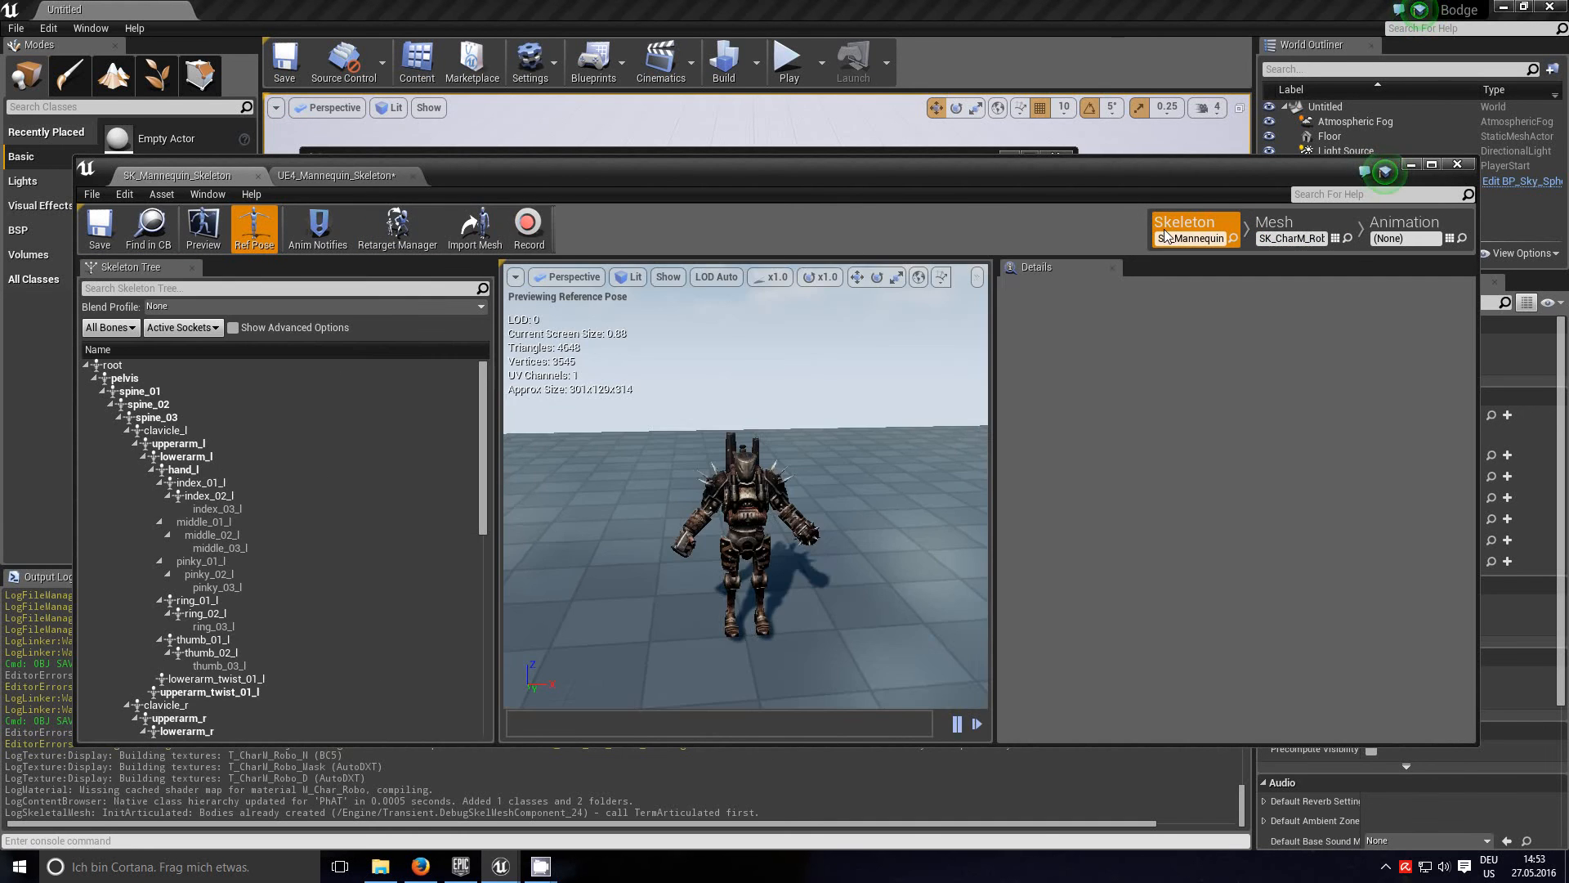
{"action": "scroll", "scroll_direction": "down", "scroll_amount": 3}
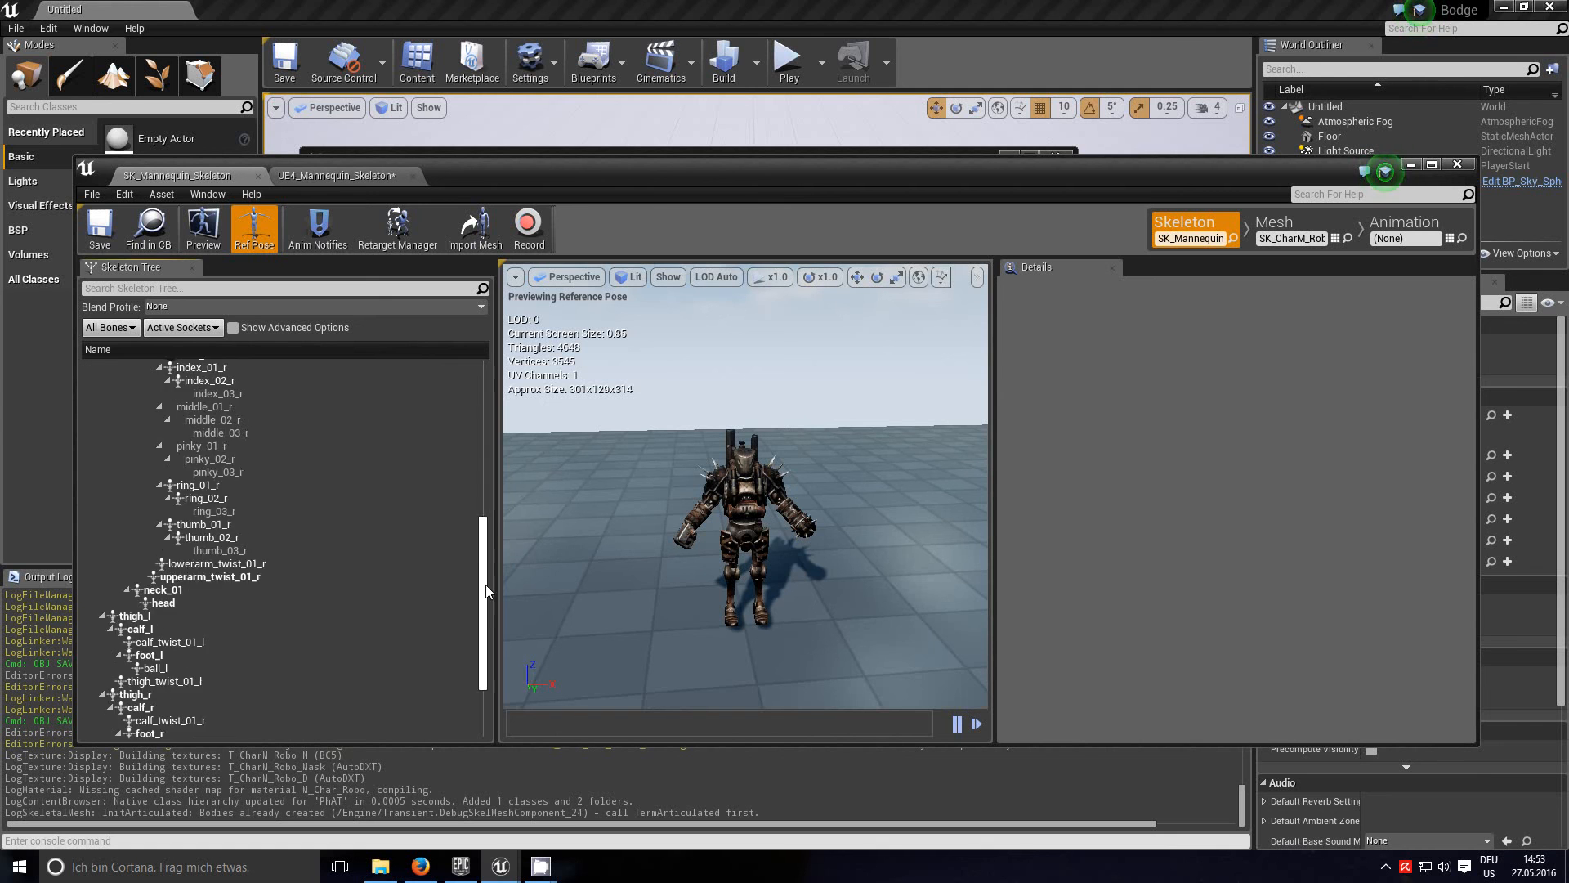
{"action": "scroll", "scroll_direction": "down", "scroll_amount": 3}
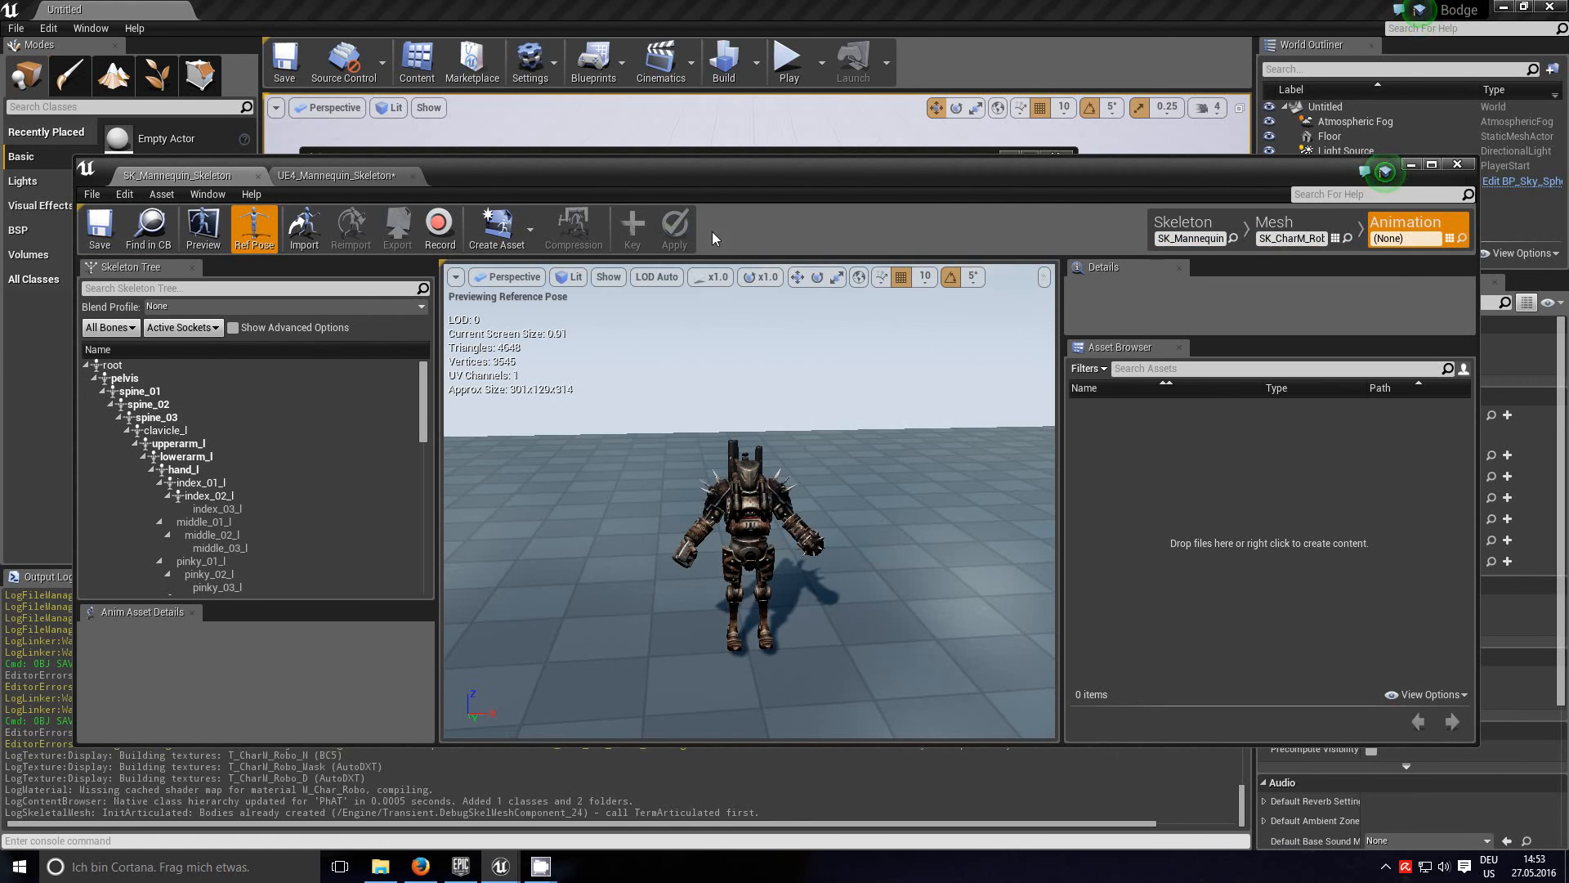
{"action": "left_click", "coordinate": [340, 175]}
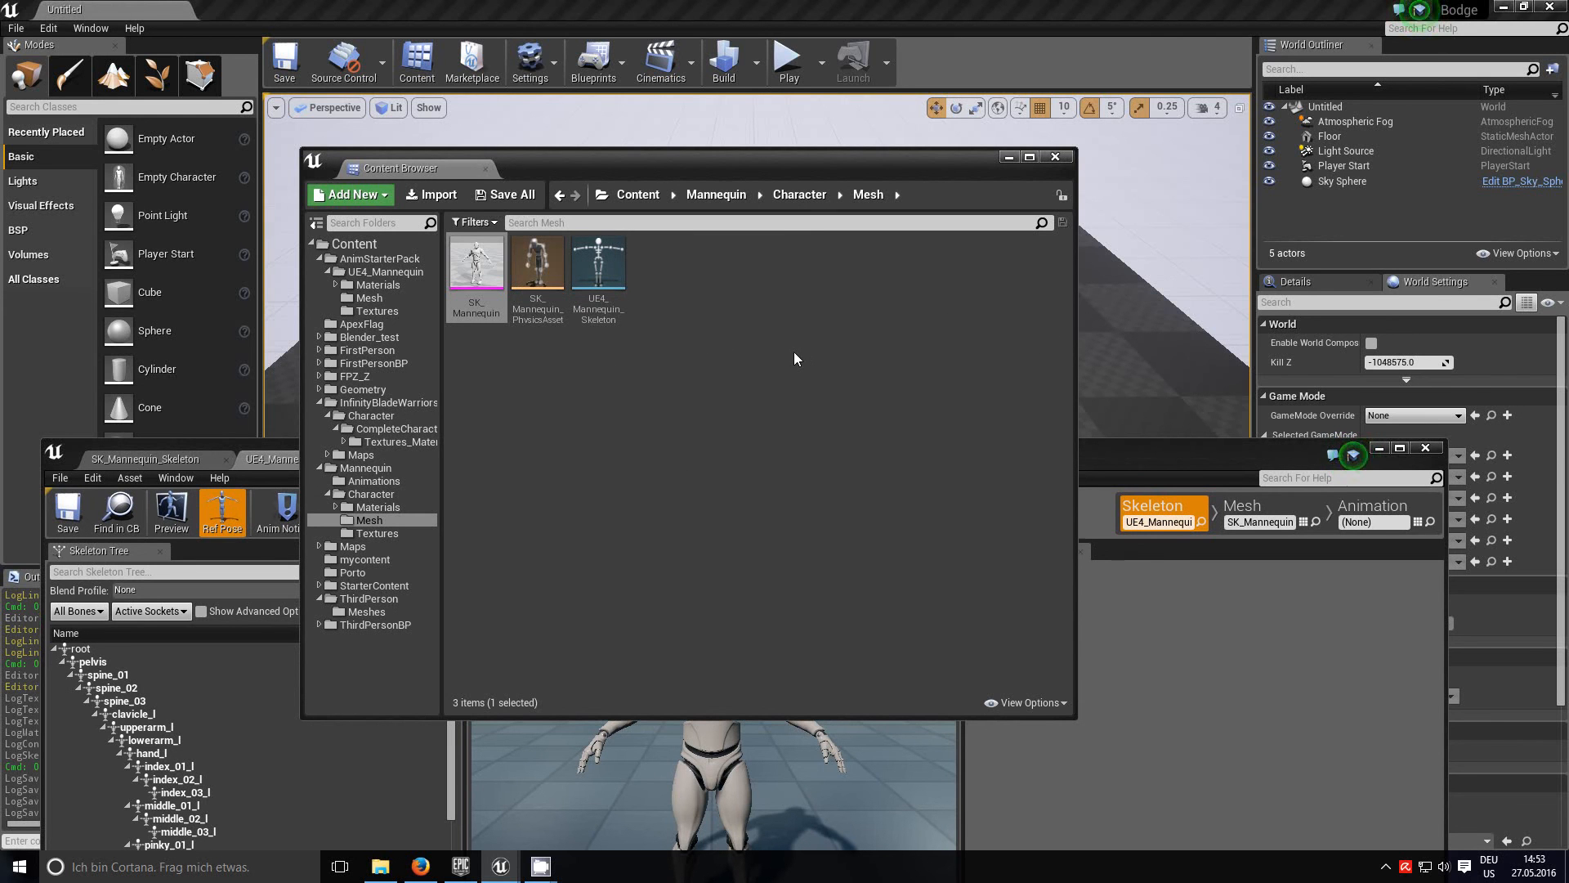
{"action": "mouse_move", "coordinate": [801, 425]}
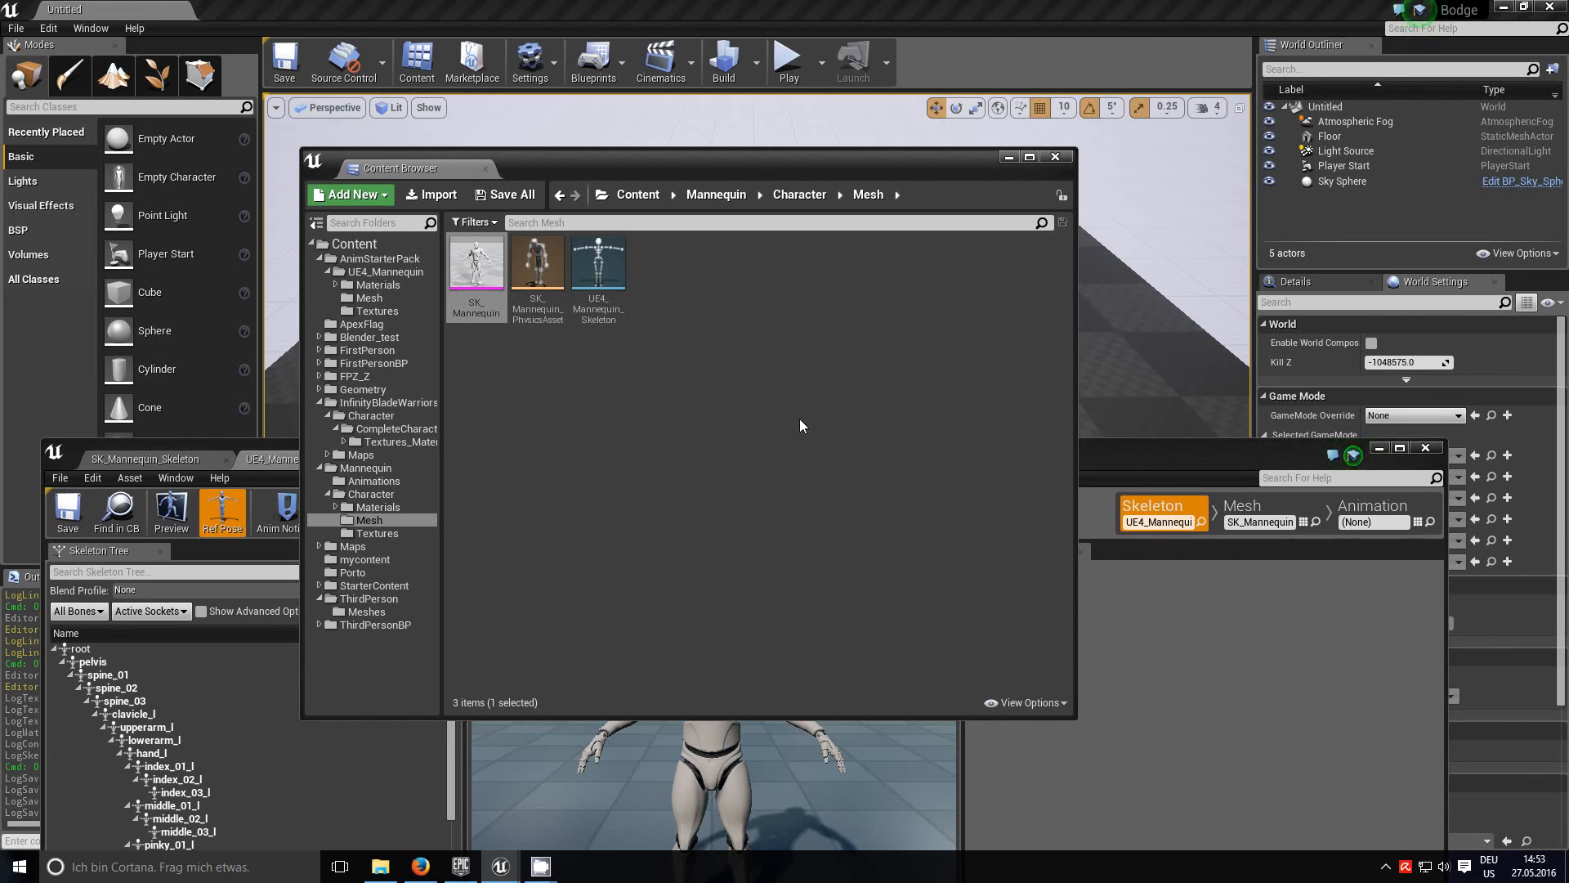
{"action": "mouse_move", "coordinate": [808, 396]}
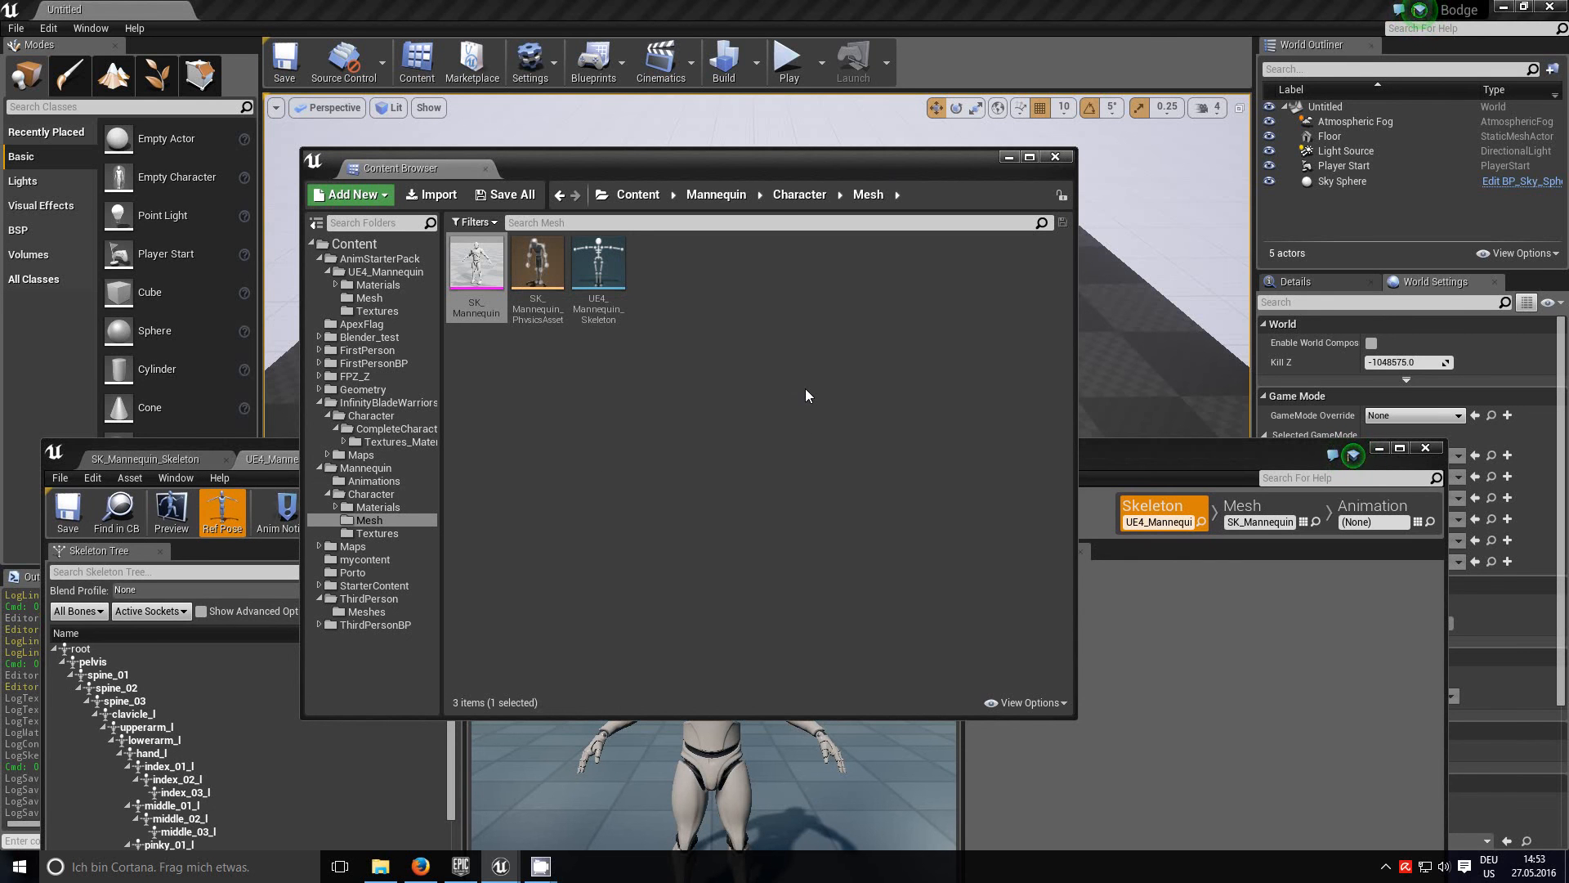
{"action": "mouse_move", "coordinate": [767, 303]}
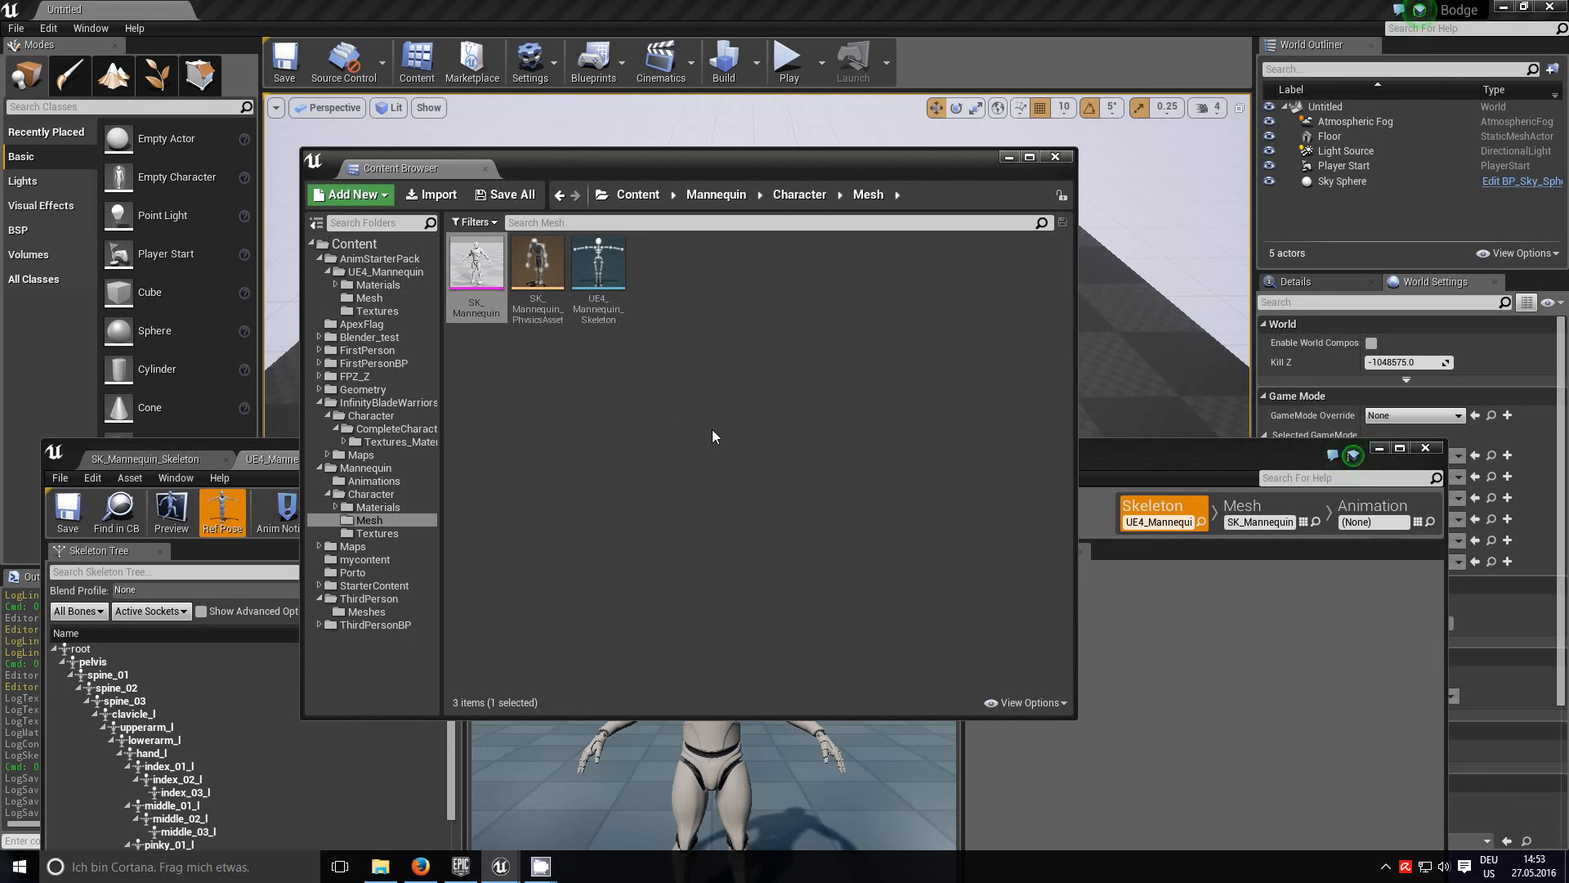
{"action": "mouse_move", "coordinate": [793, 294]}
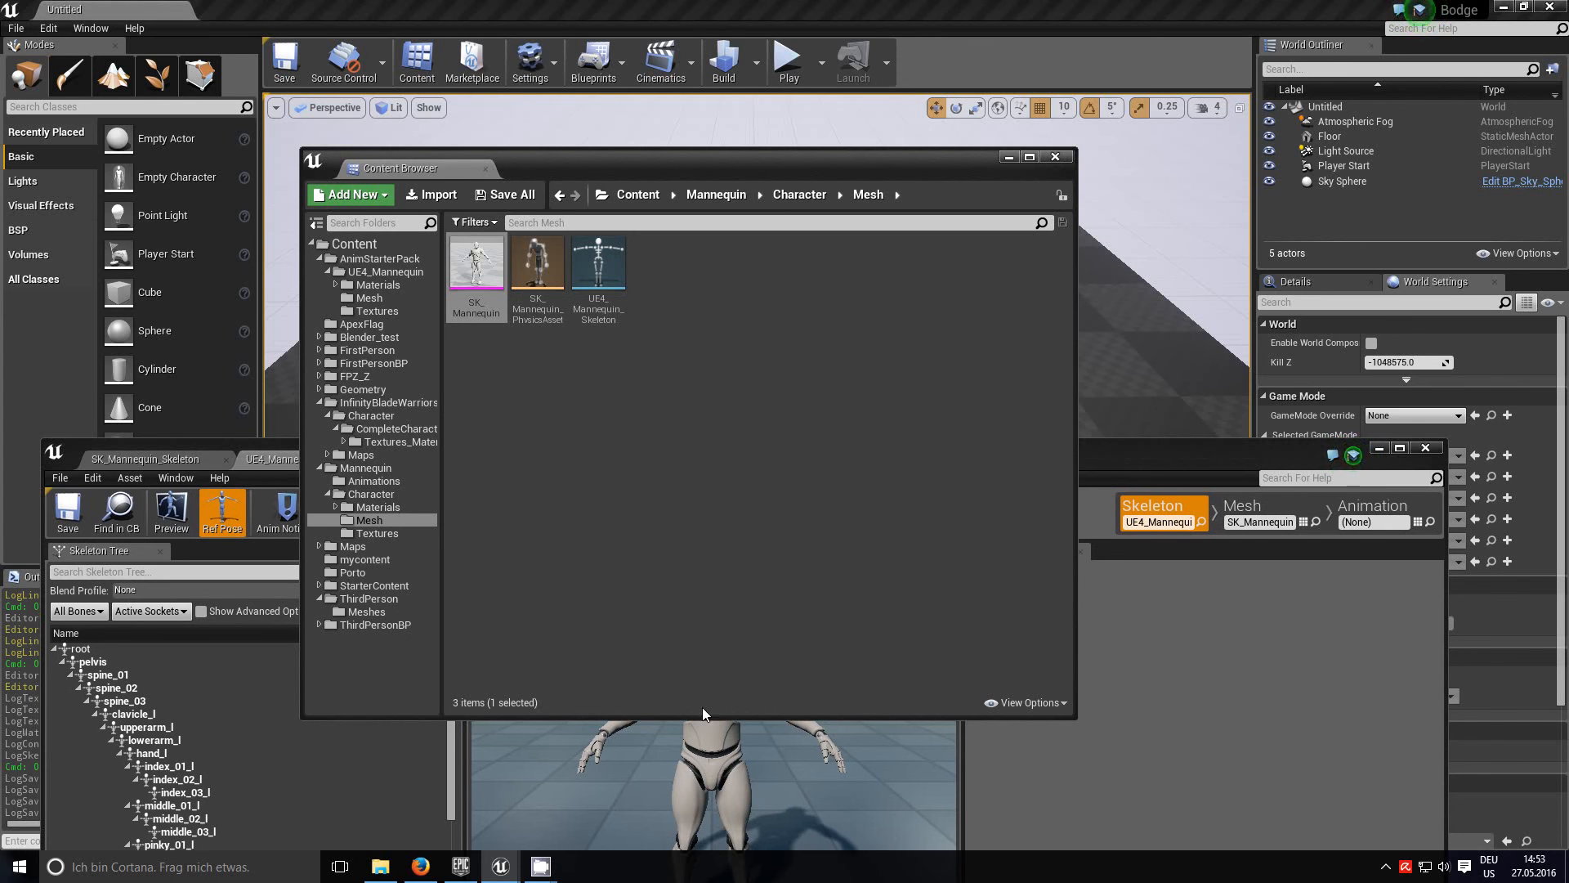
{"action": "mouse_move", "coordinate": [919, 459]}
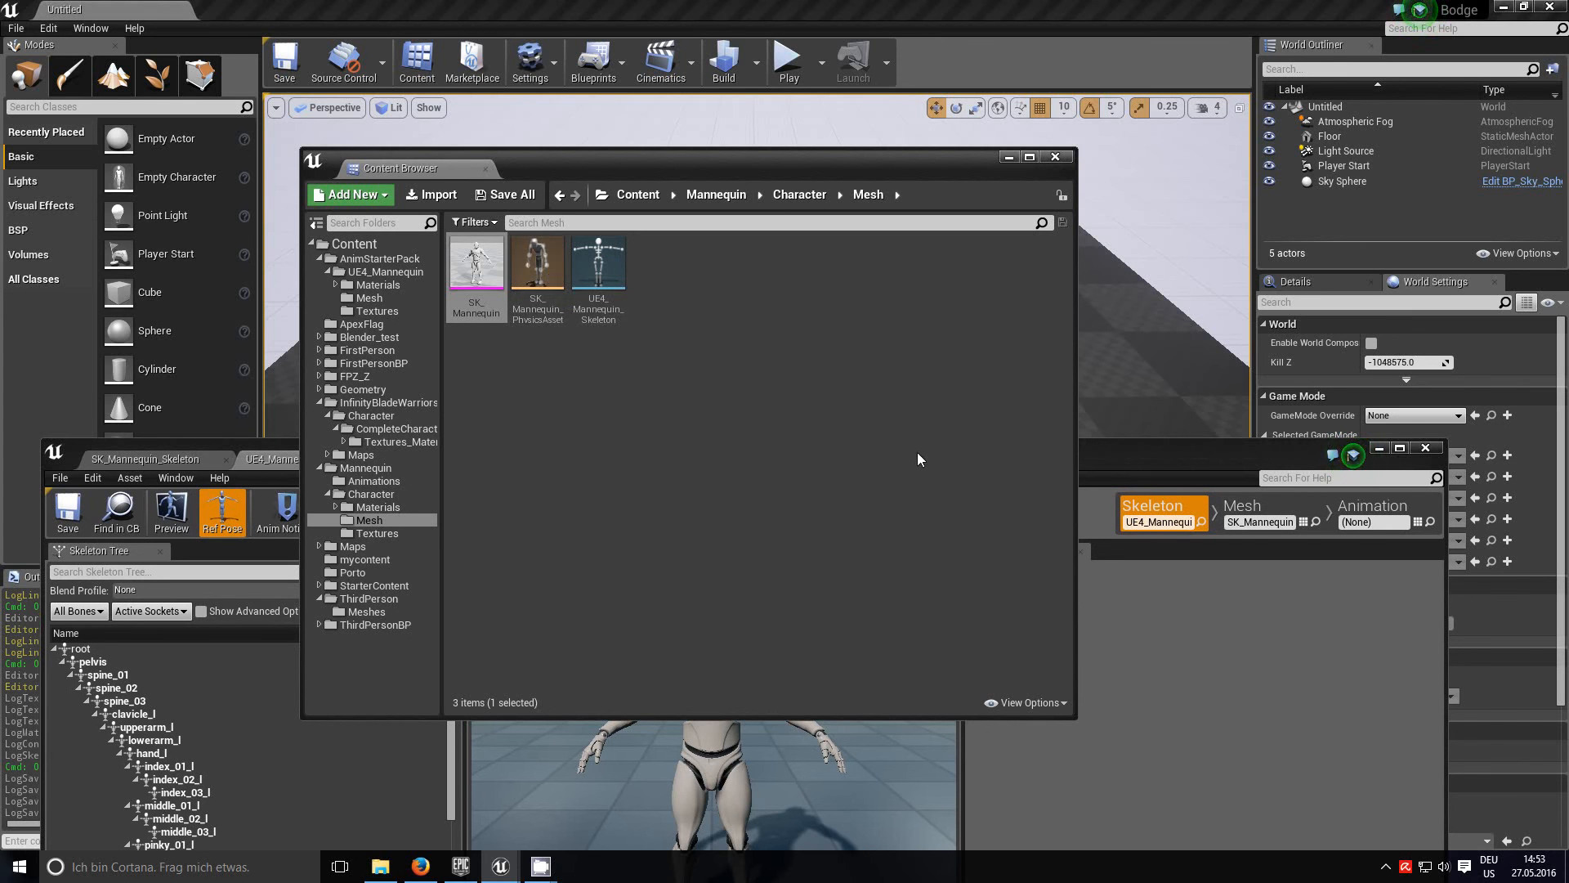
Step: Go into InfinityBladeWarriors and its CompleteCharacters folder in the Content Browser
{"action": "left_click", "coordinate": [378, 401]}
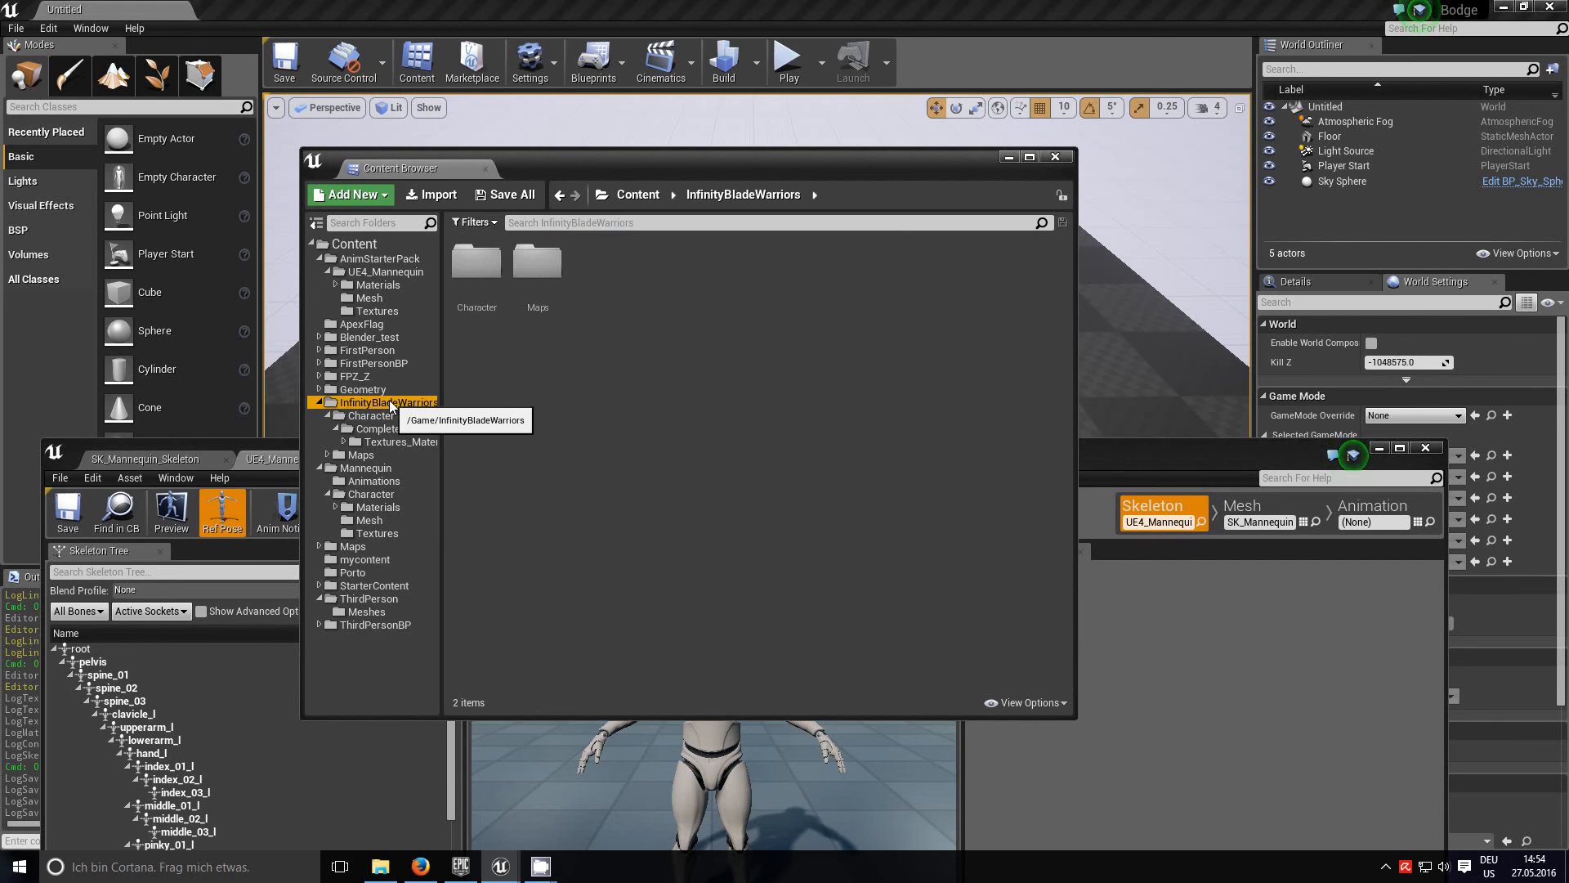
{"action": "left_click", "coordinate": [477, 263]}
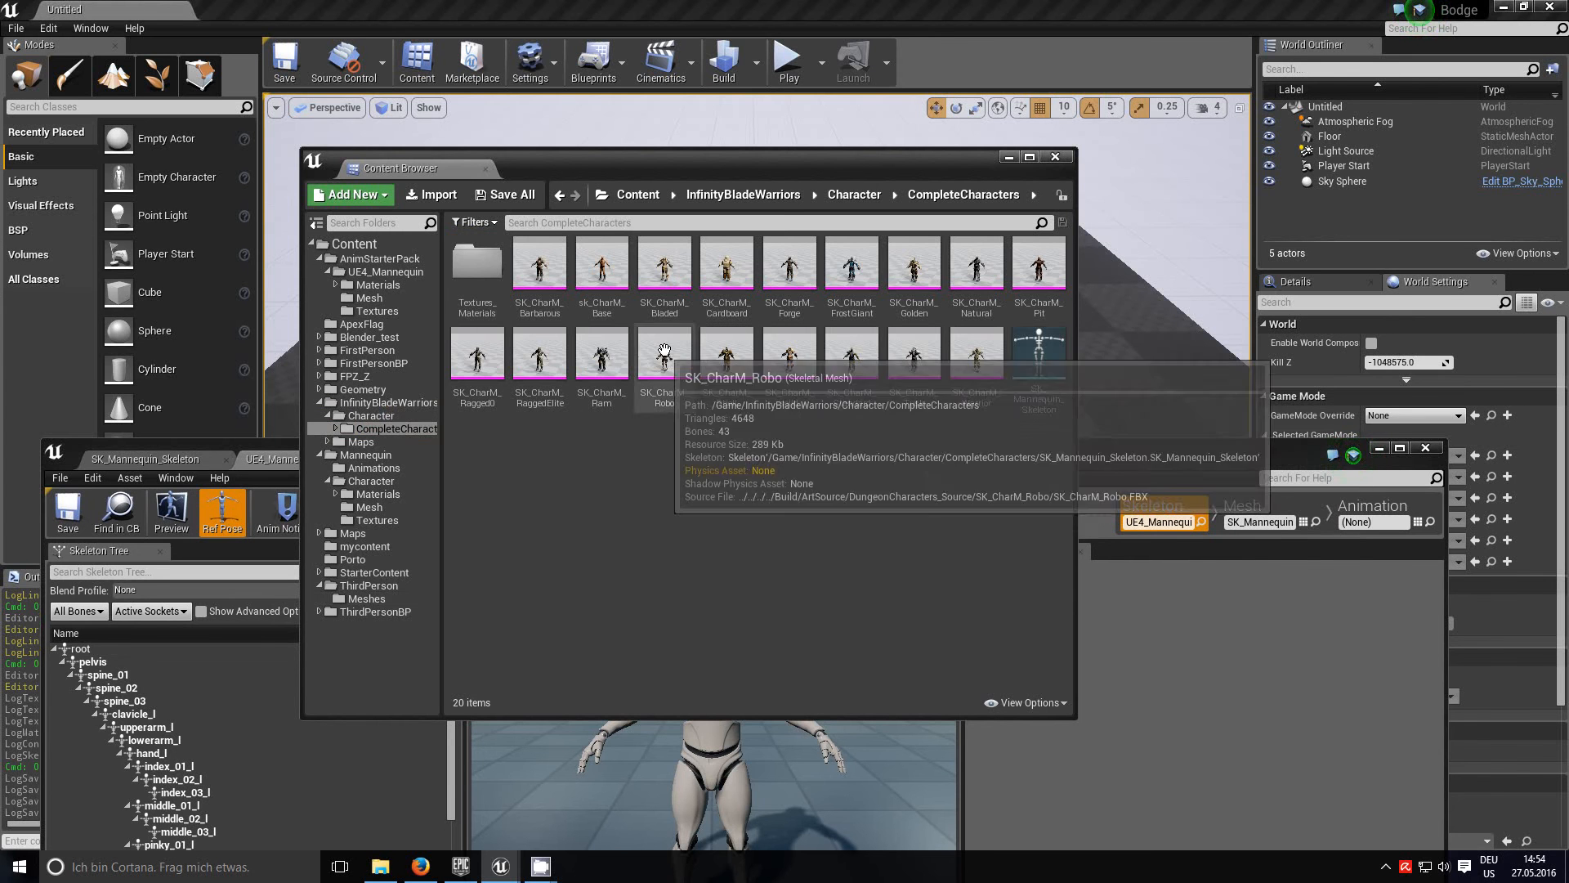
Step: Assign Skeleton on SK_CharM_Robo: pick UE4_Mannequin_Skeleton (/Game/Mannequin/Character/Mesh) and accept
{"action": "right_click", "coordinate": [661, 352]}
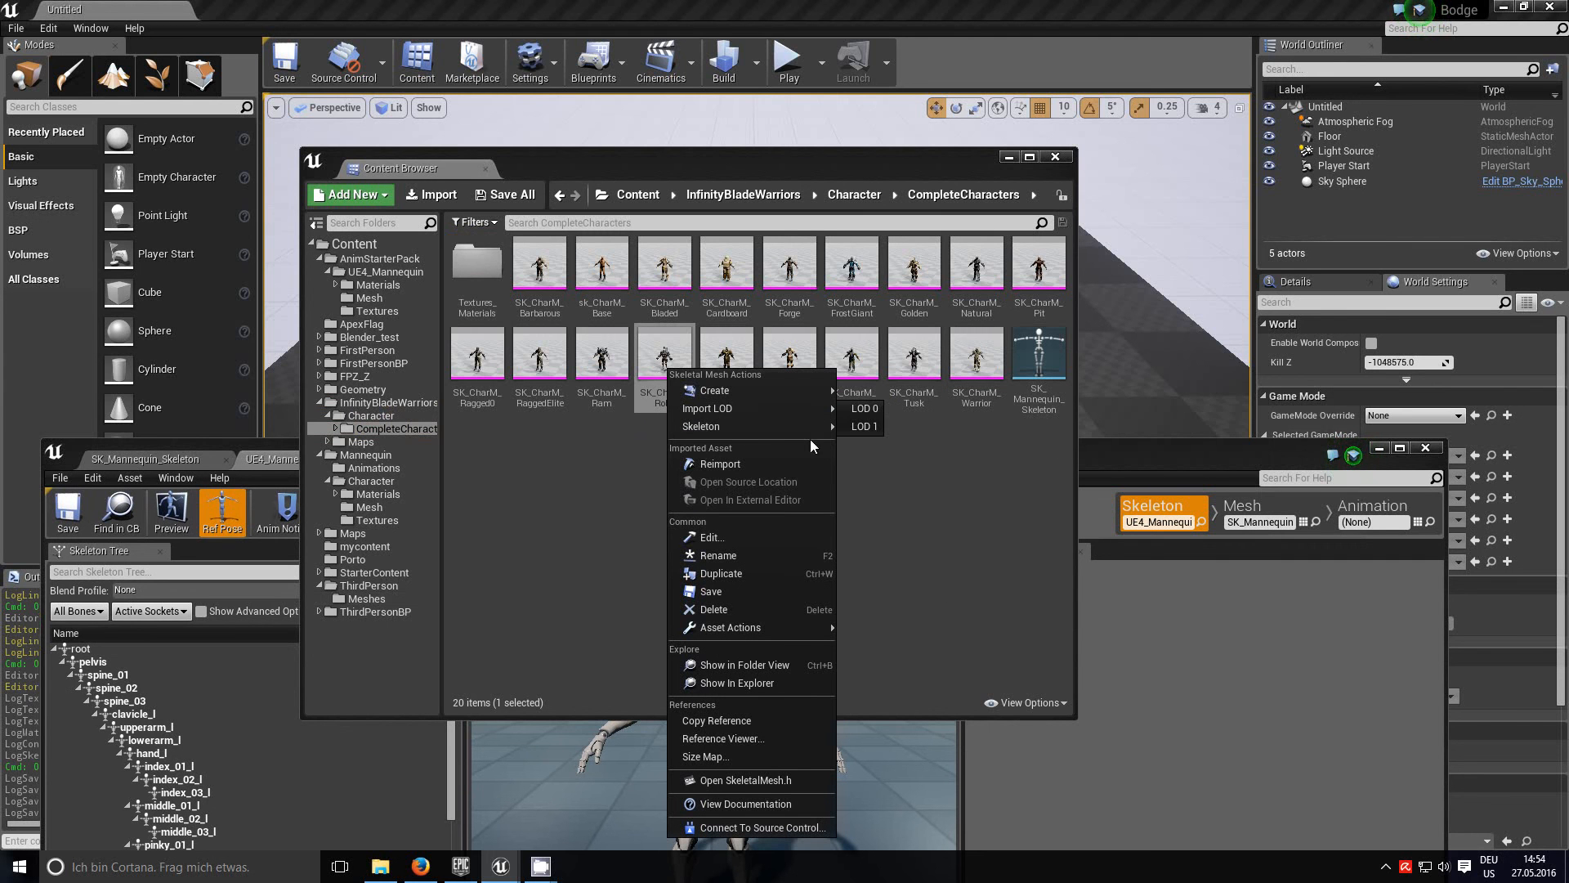
{"action": "mouse_move", "coordinate": [700, 427]}
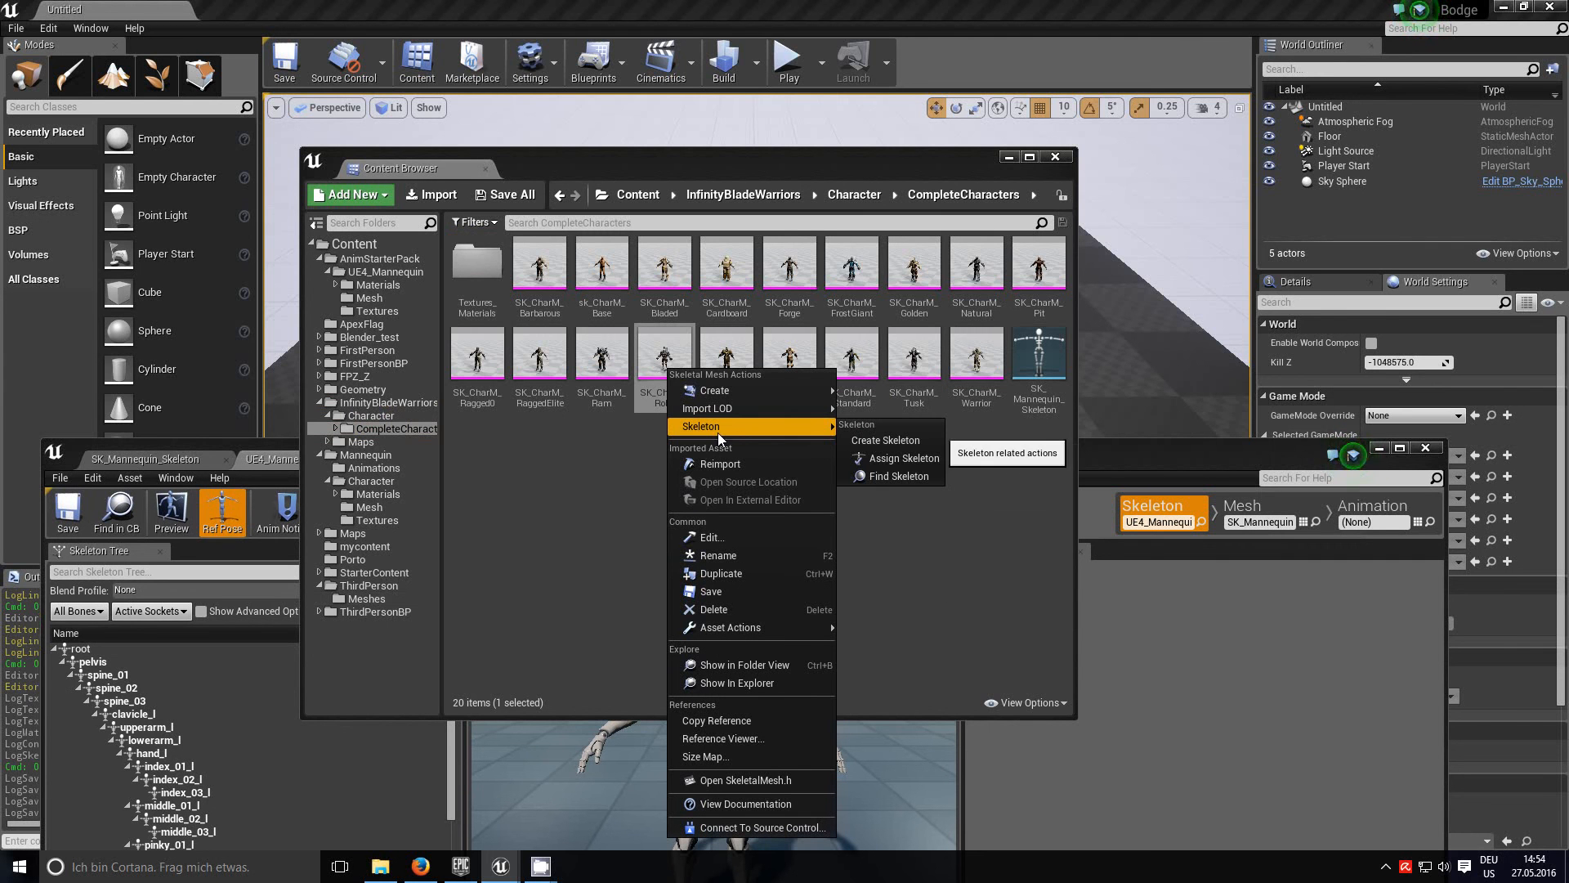
{"action": "mouse_move", "coordinate": [897, 459]}
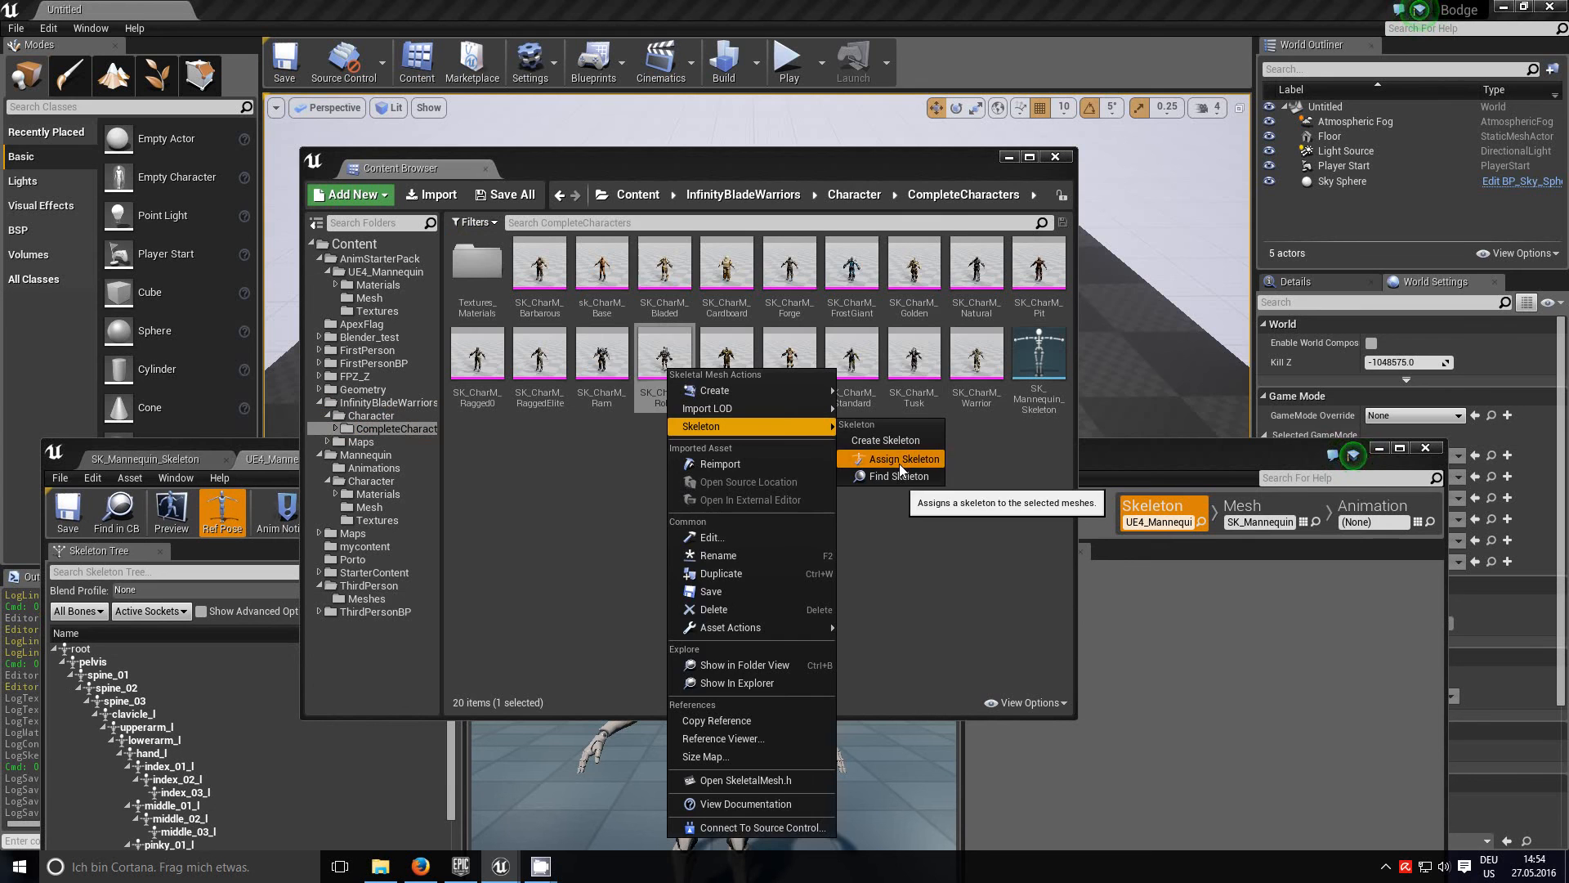
{"action": "left_click", "coordinate": [900, 459]}
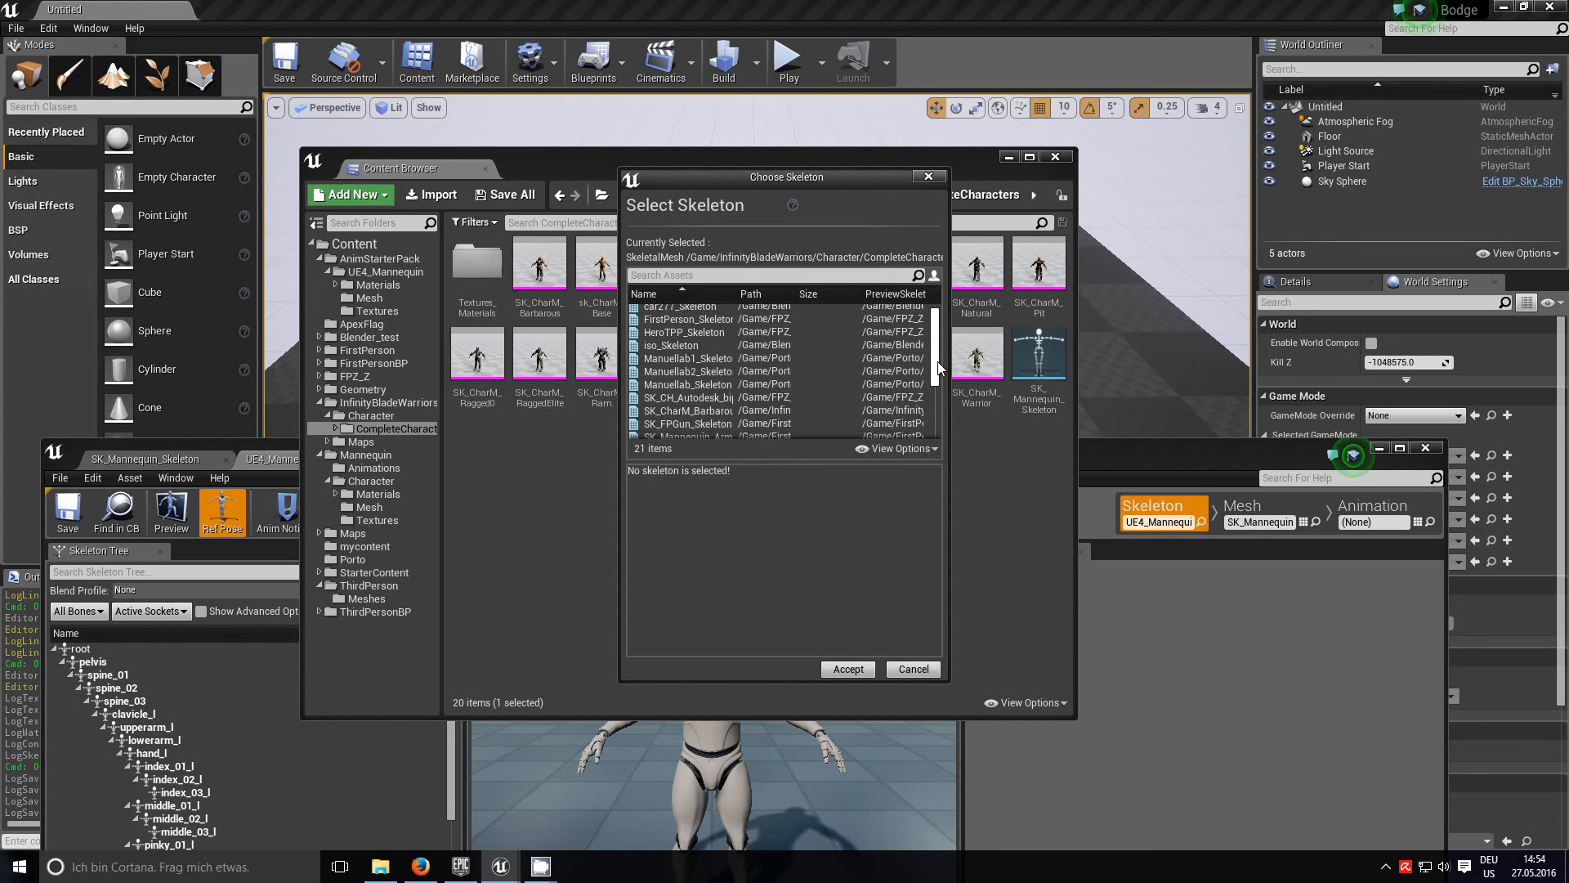
{"action": "scroll", "scroll_direction": "down", "scroll_amount": 3}
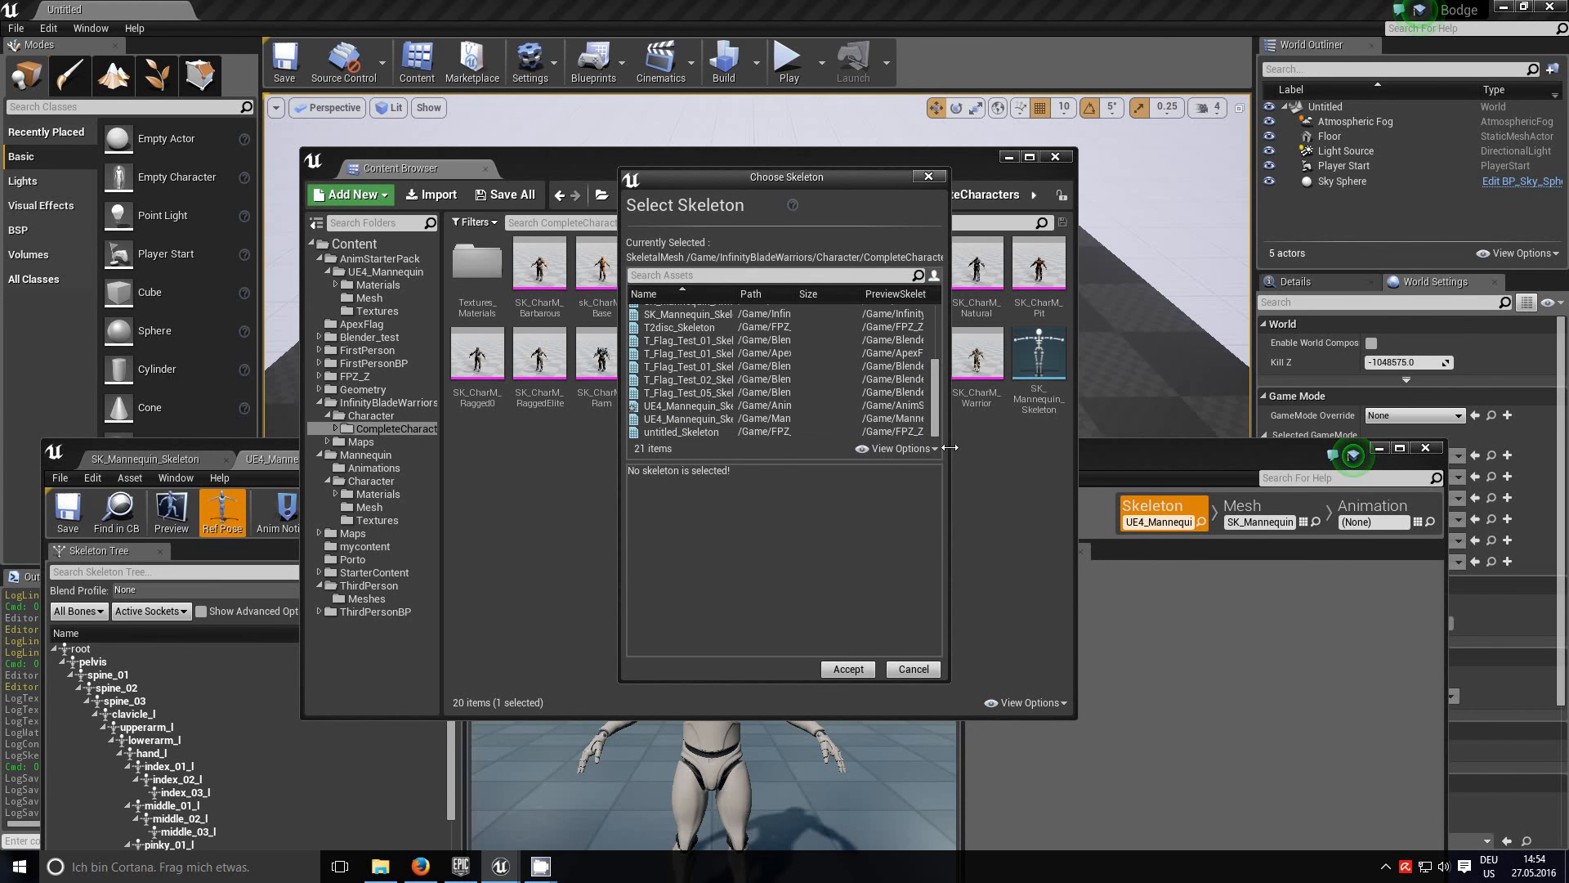
{"action": "left_click_drag", "start_coordinate": [786, 178], "coordinate": [996, 177]}
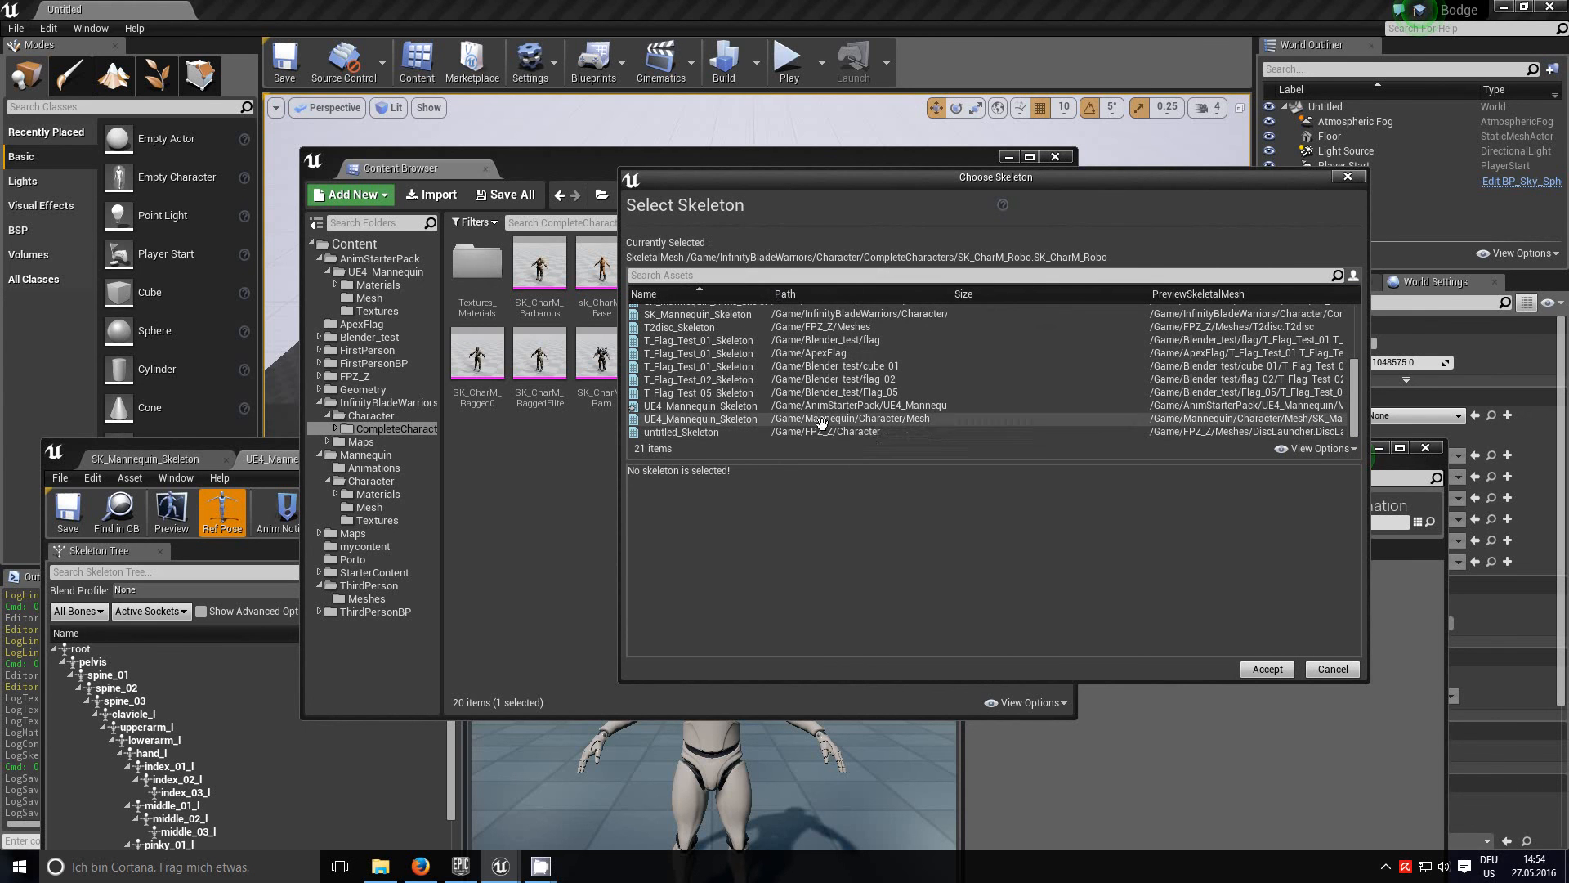
{"action": "mouse_move", "coordinate": [821, 406]}
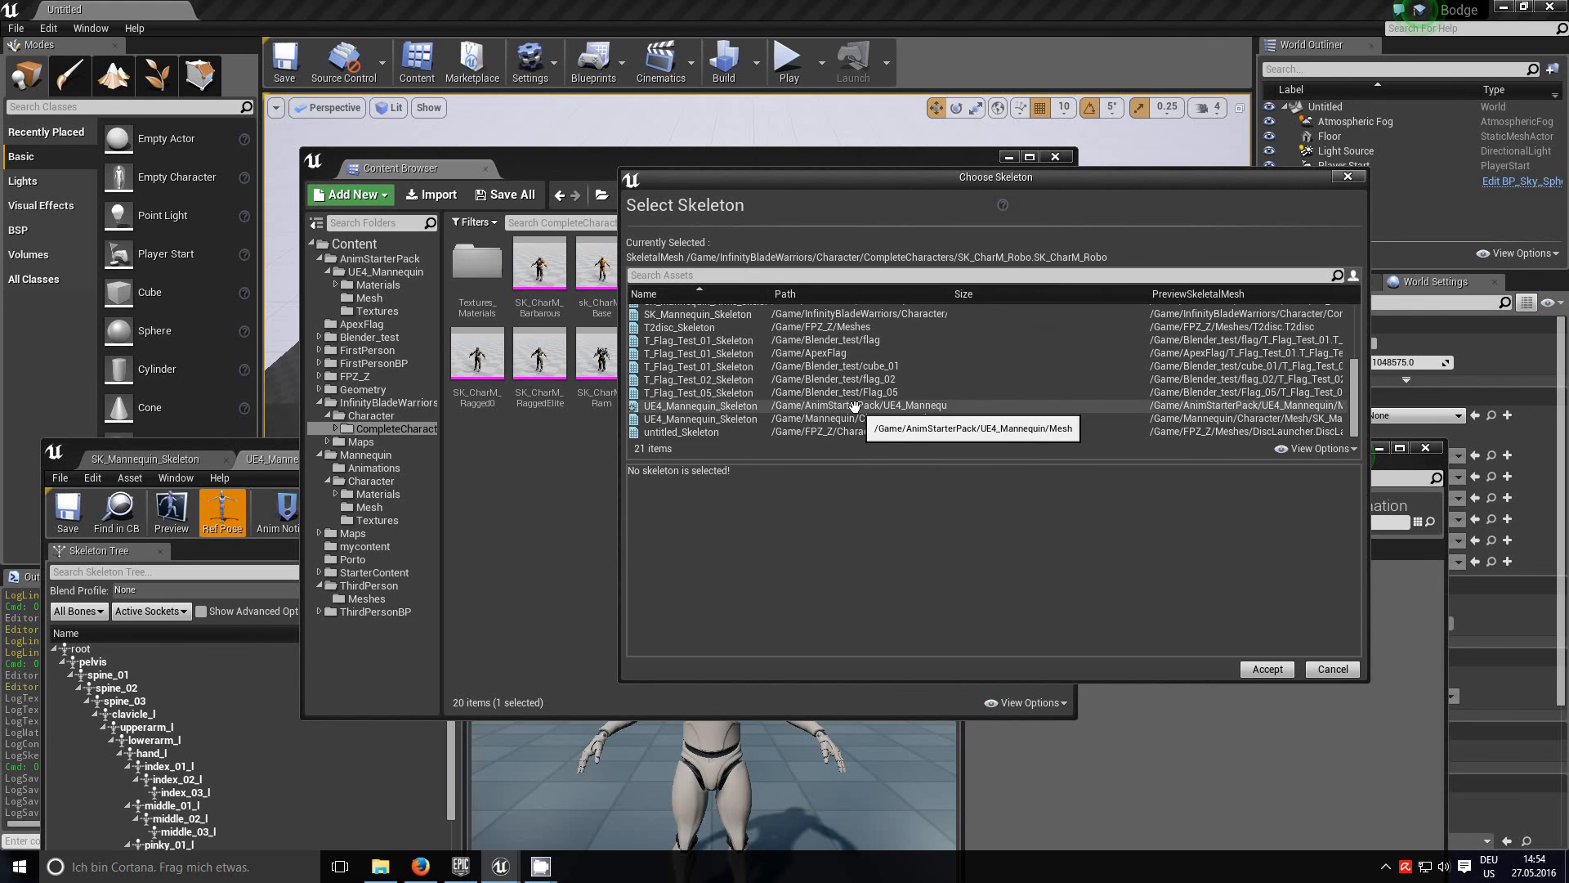
{"action": "mouse_move", "coordinate": [701, 418]}
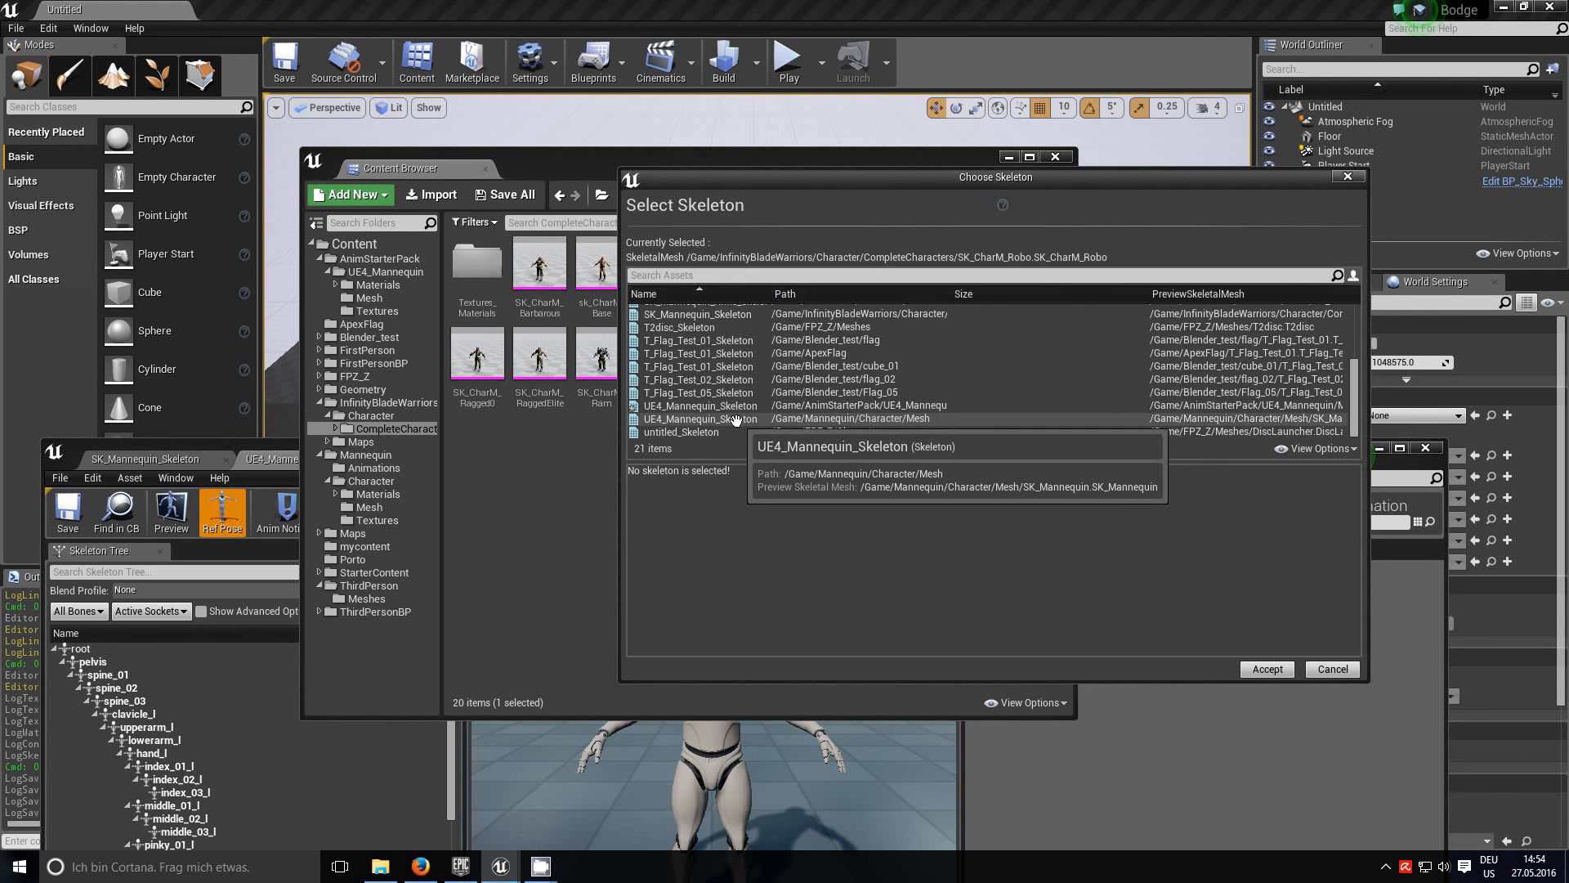
{"action": "left_click", "coordinate": [699, 418]}
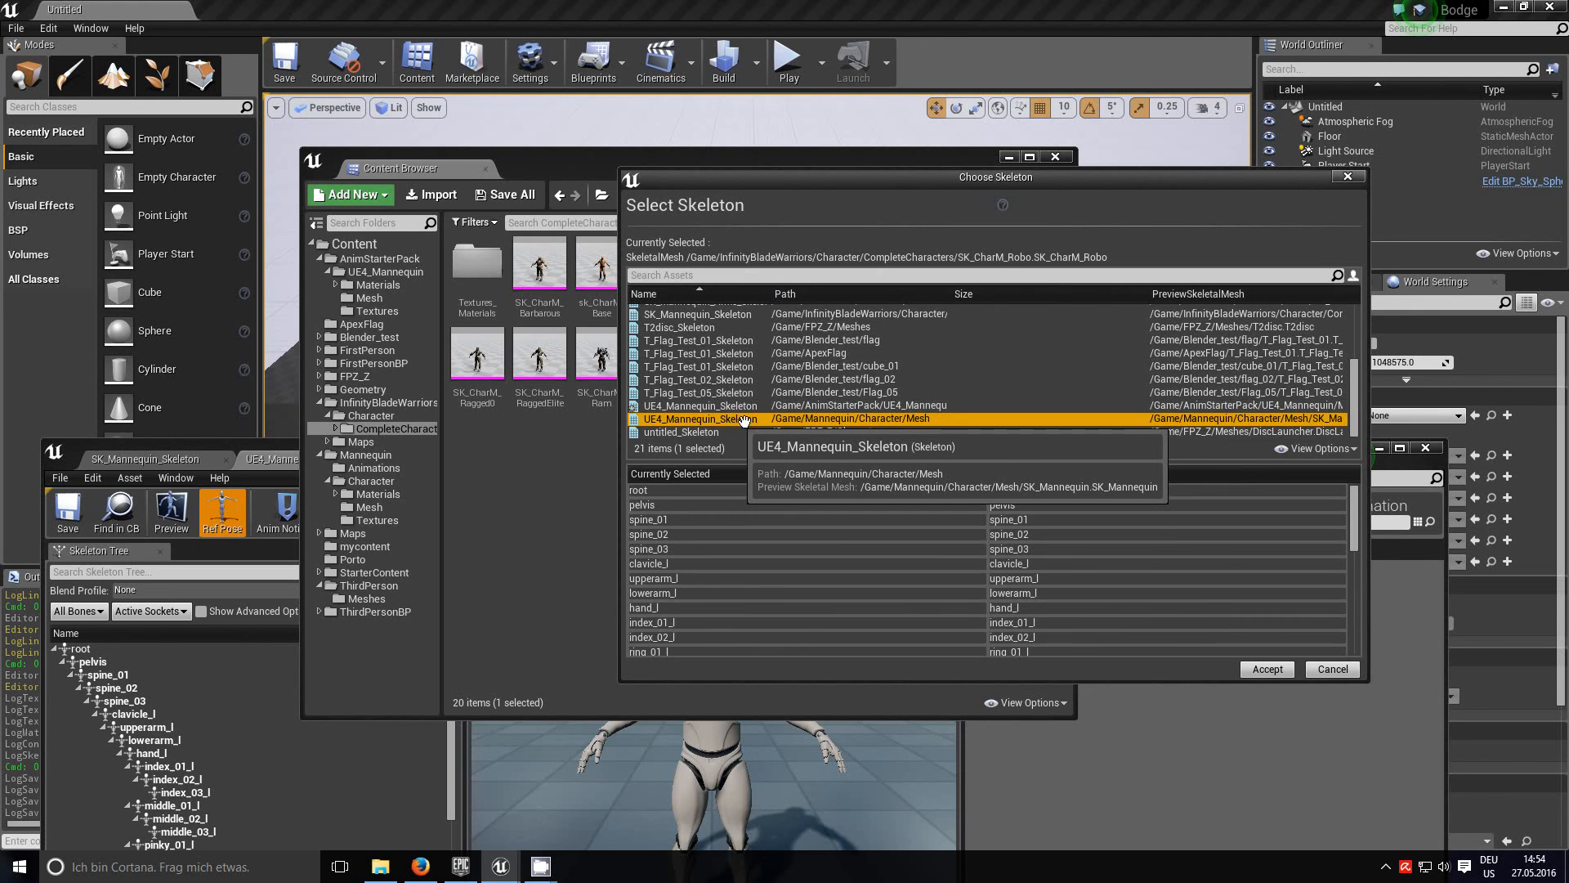
{"action": "mouse_move", "coordinate": [686, 431]}
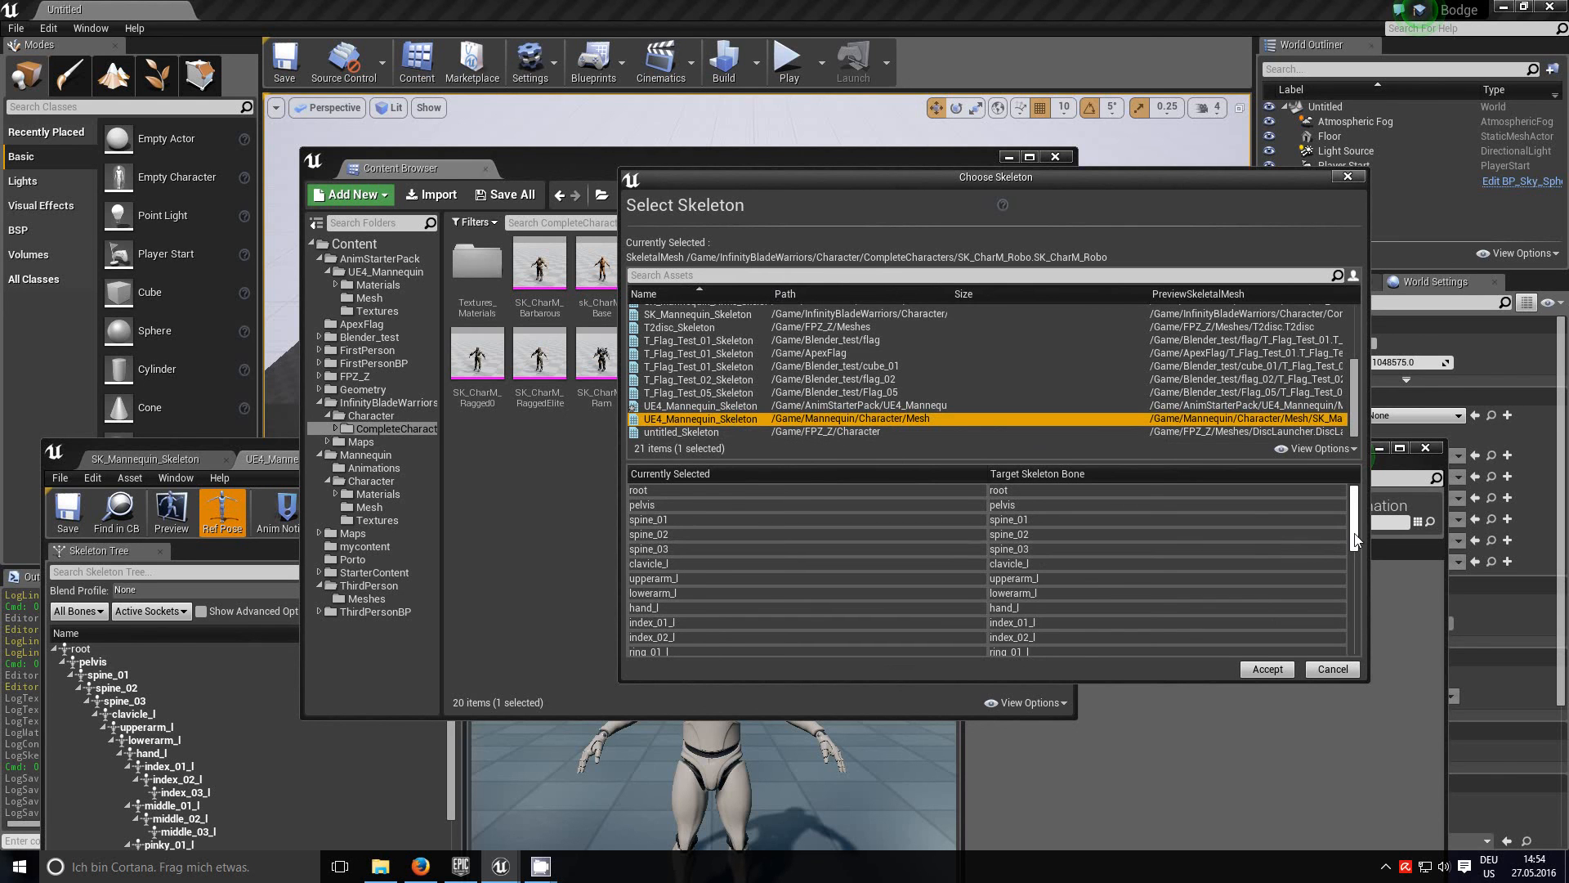
{"action": "scroll", "scroll_direction": "down", "scroll_amount": 3}
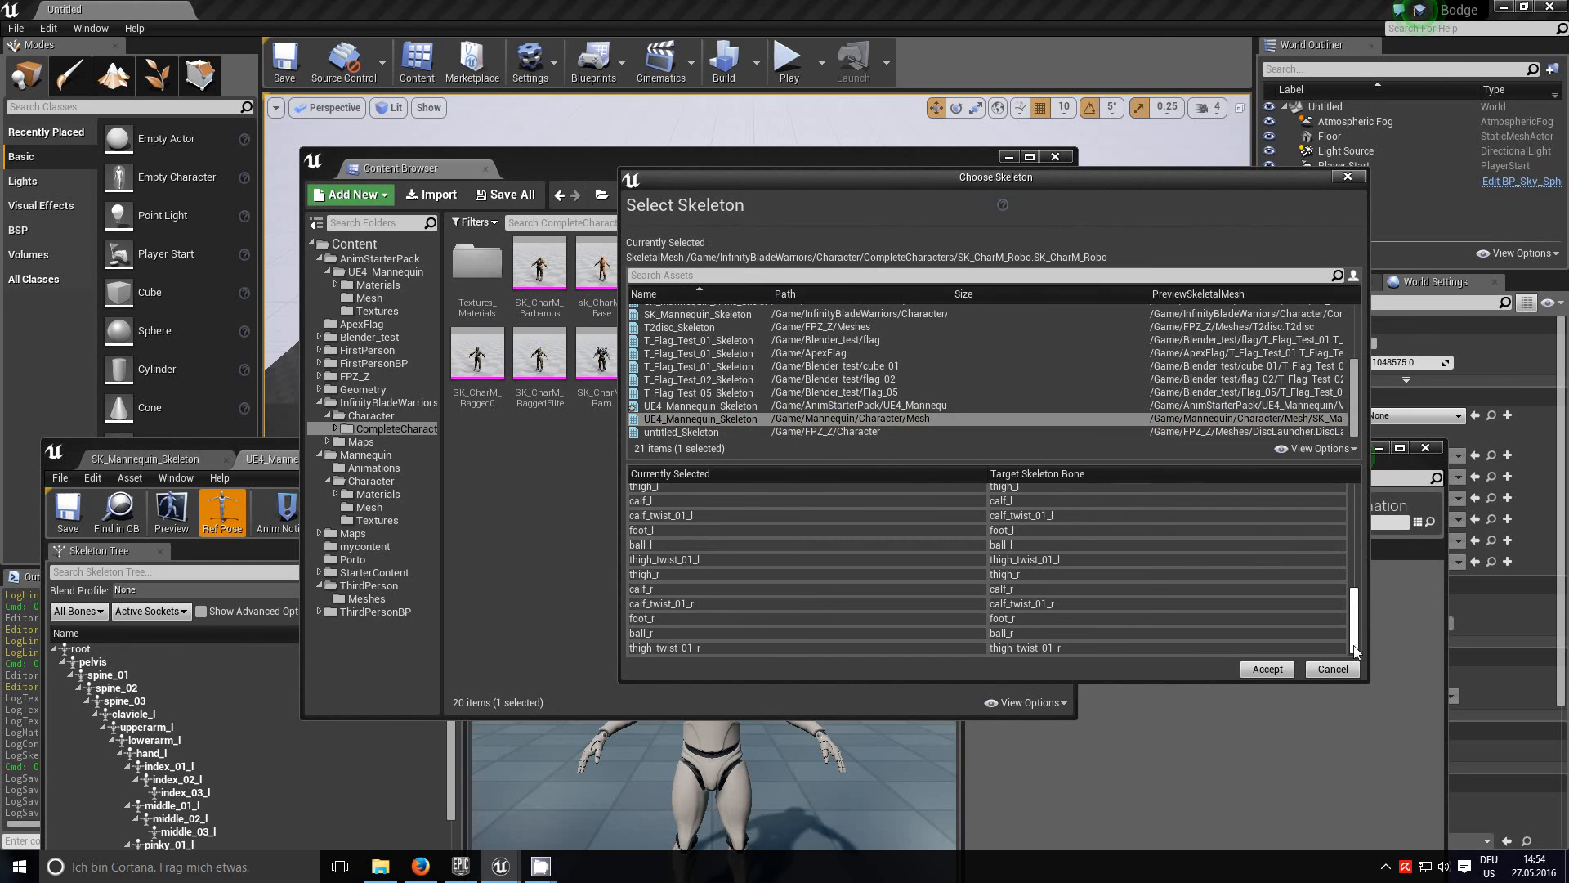
{"action": "left_click", "coordinate": [1266, 669]}
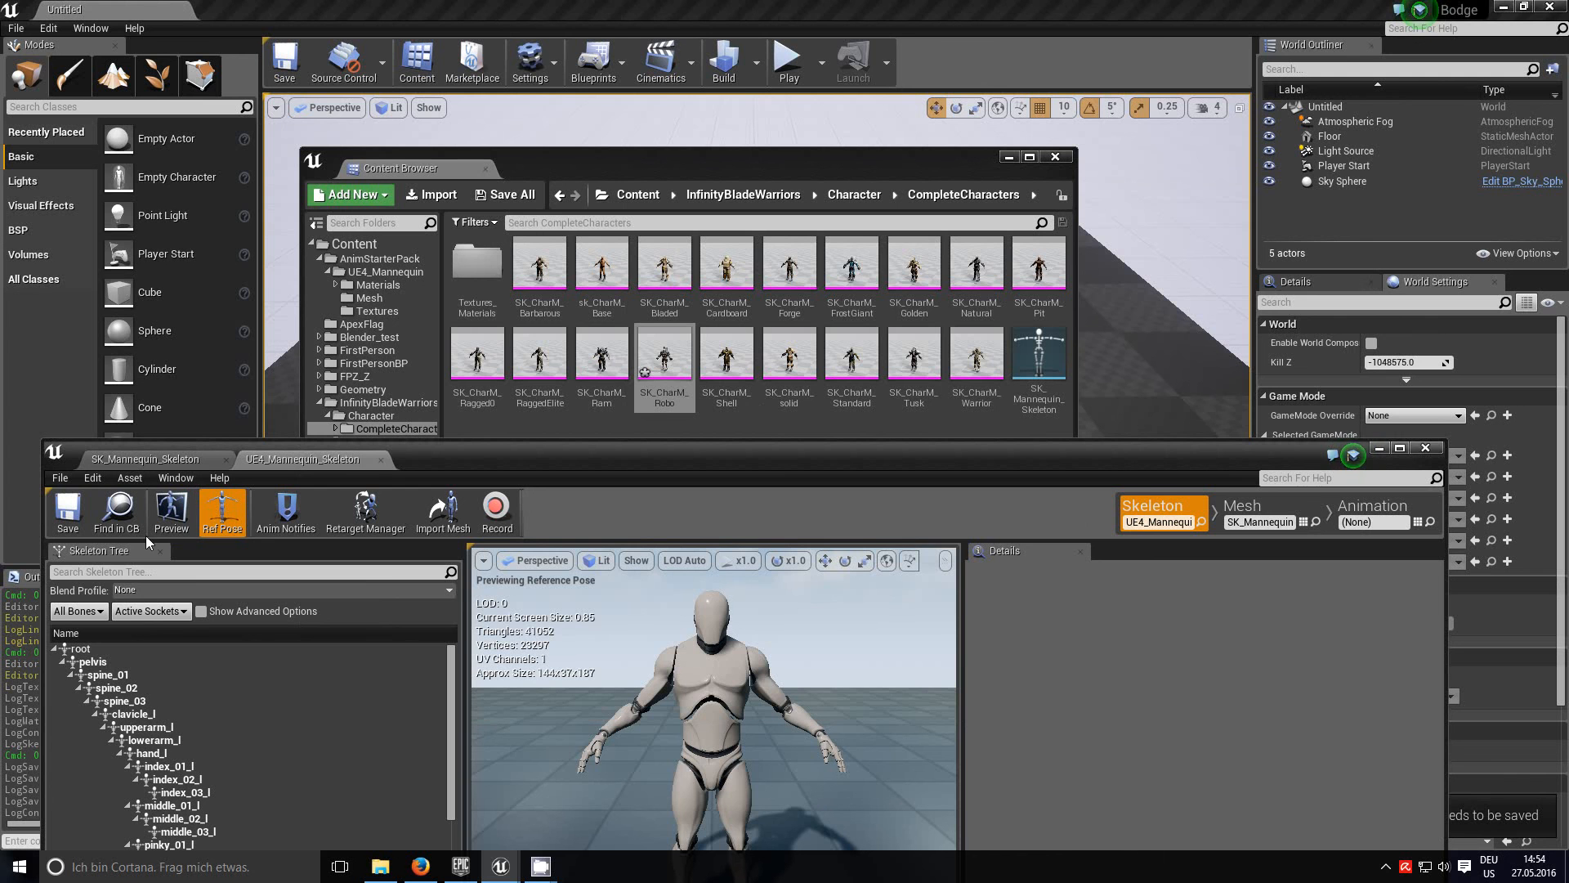
{"action": "mouse_move", "coordinate": [680, 476]}
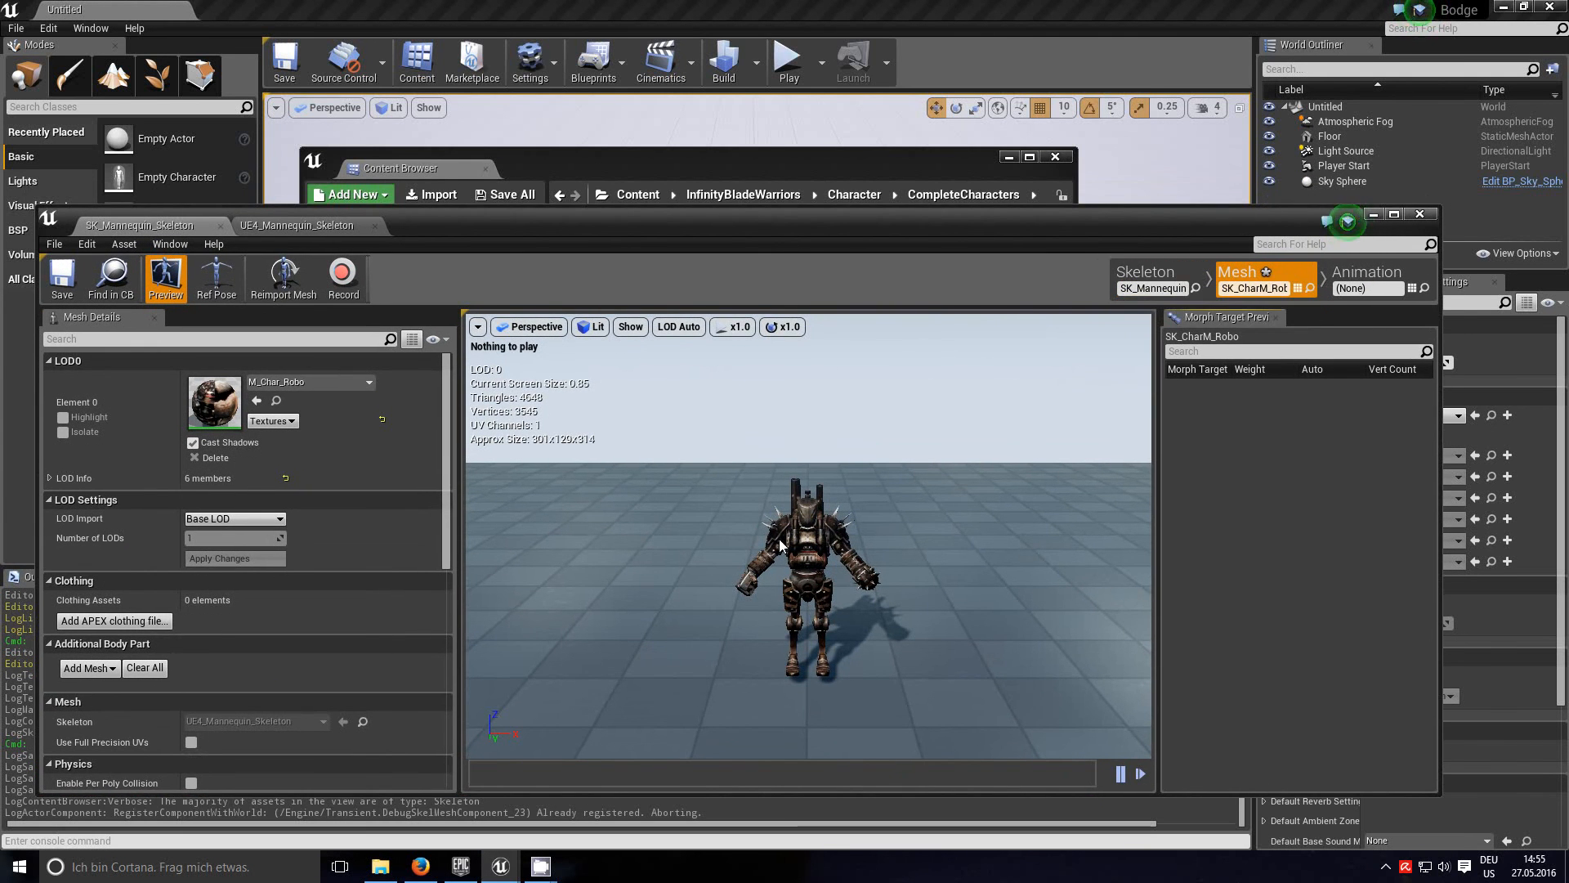
{"action": "mouse_move", "coordinate": [1423, 232]}
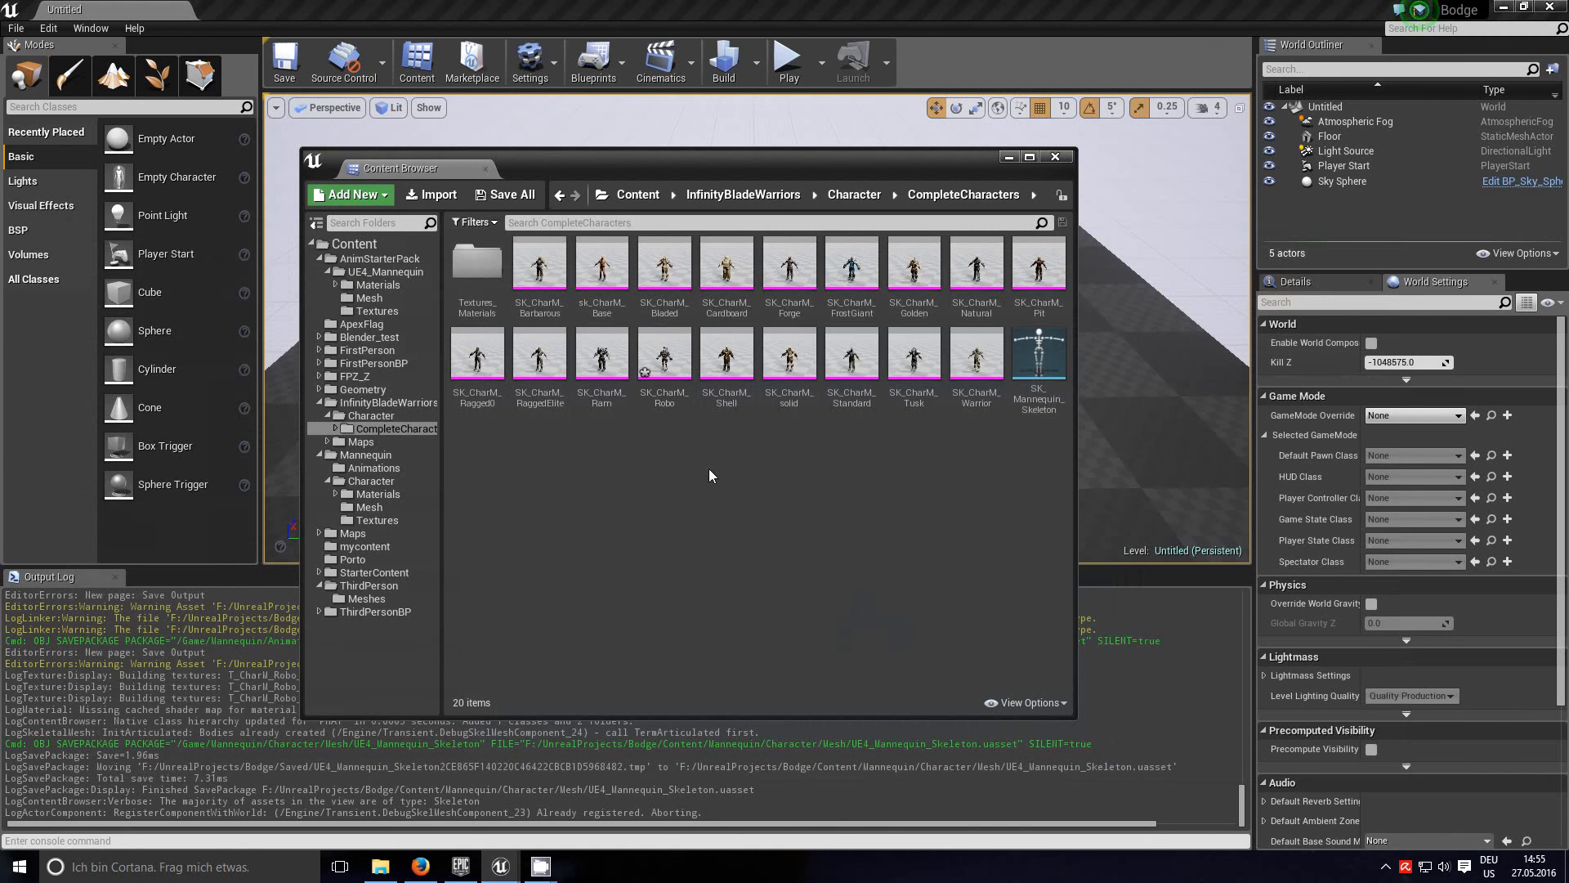
Step: Reassign SK_CharM_Robo to UE4_Mannequin_Skeleton and reopen the mesh in Persona
{"action": "right_click", "coordinate": [664, 352]}
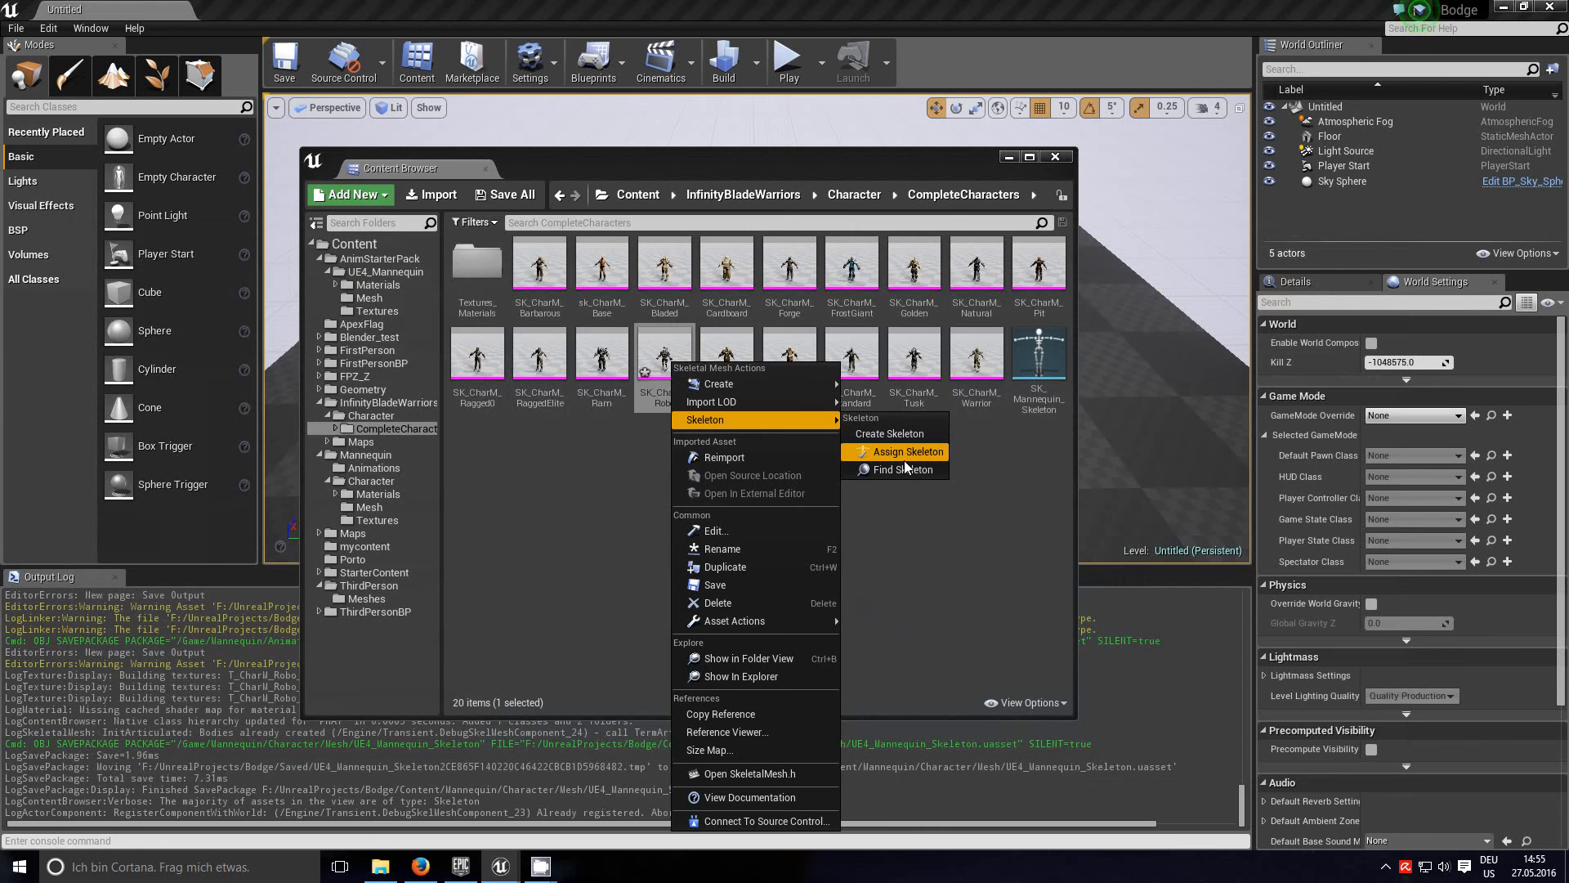
{"action": "left_click", "coordinate": [905, 451]}
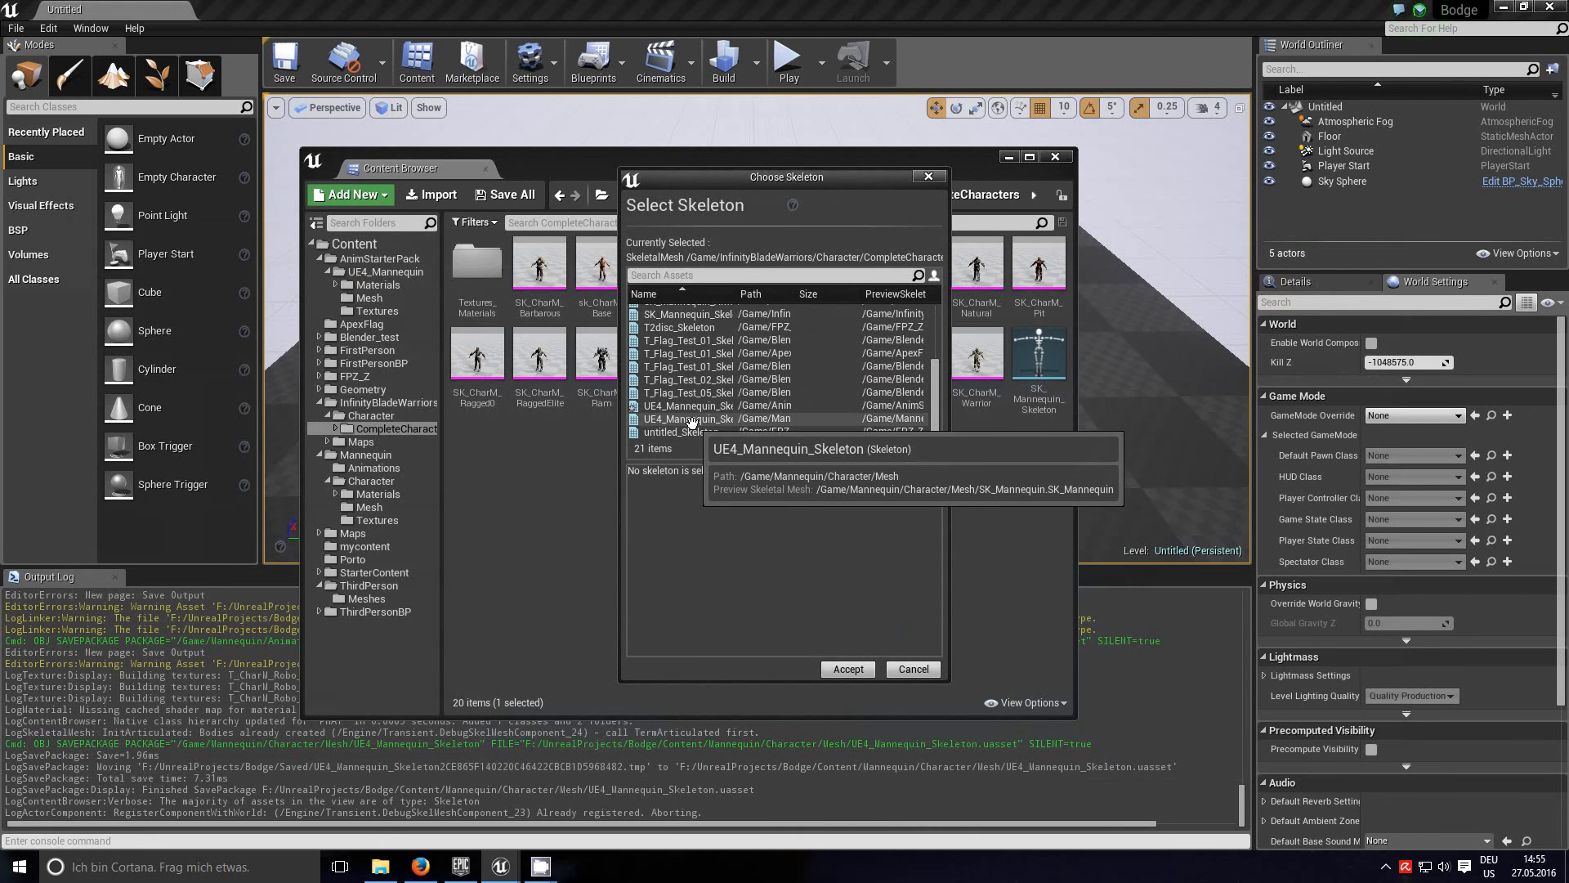
{"action": "left_click", "coordinate": [688, 419]}
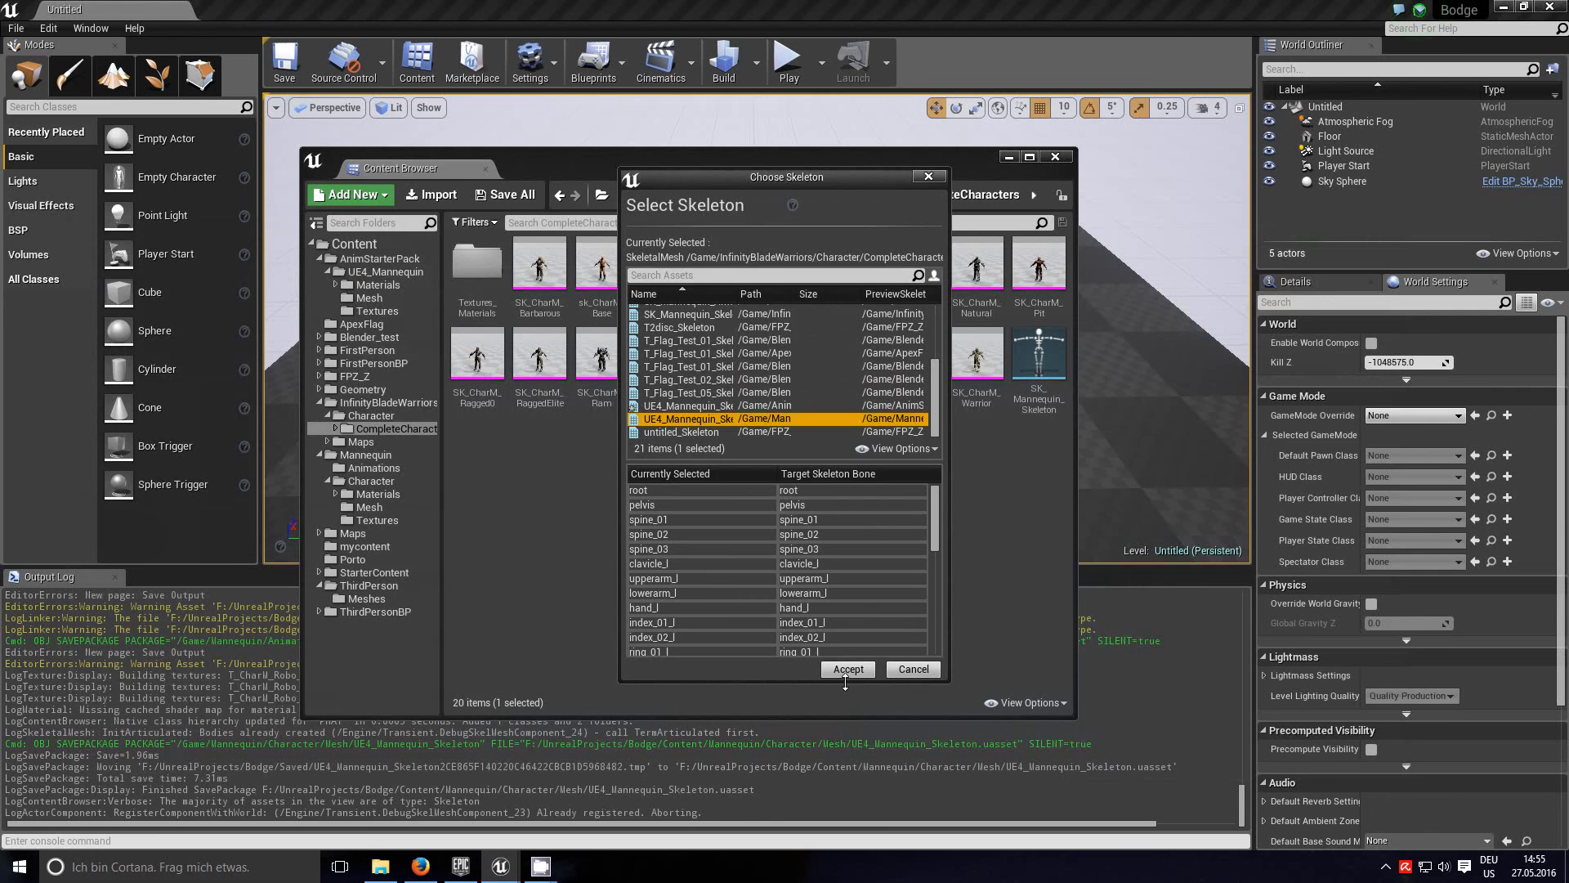
{"action": "left_click", "coordinate": [847, 668]}
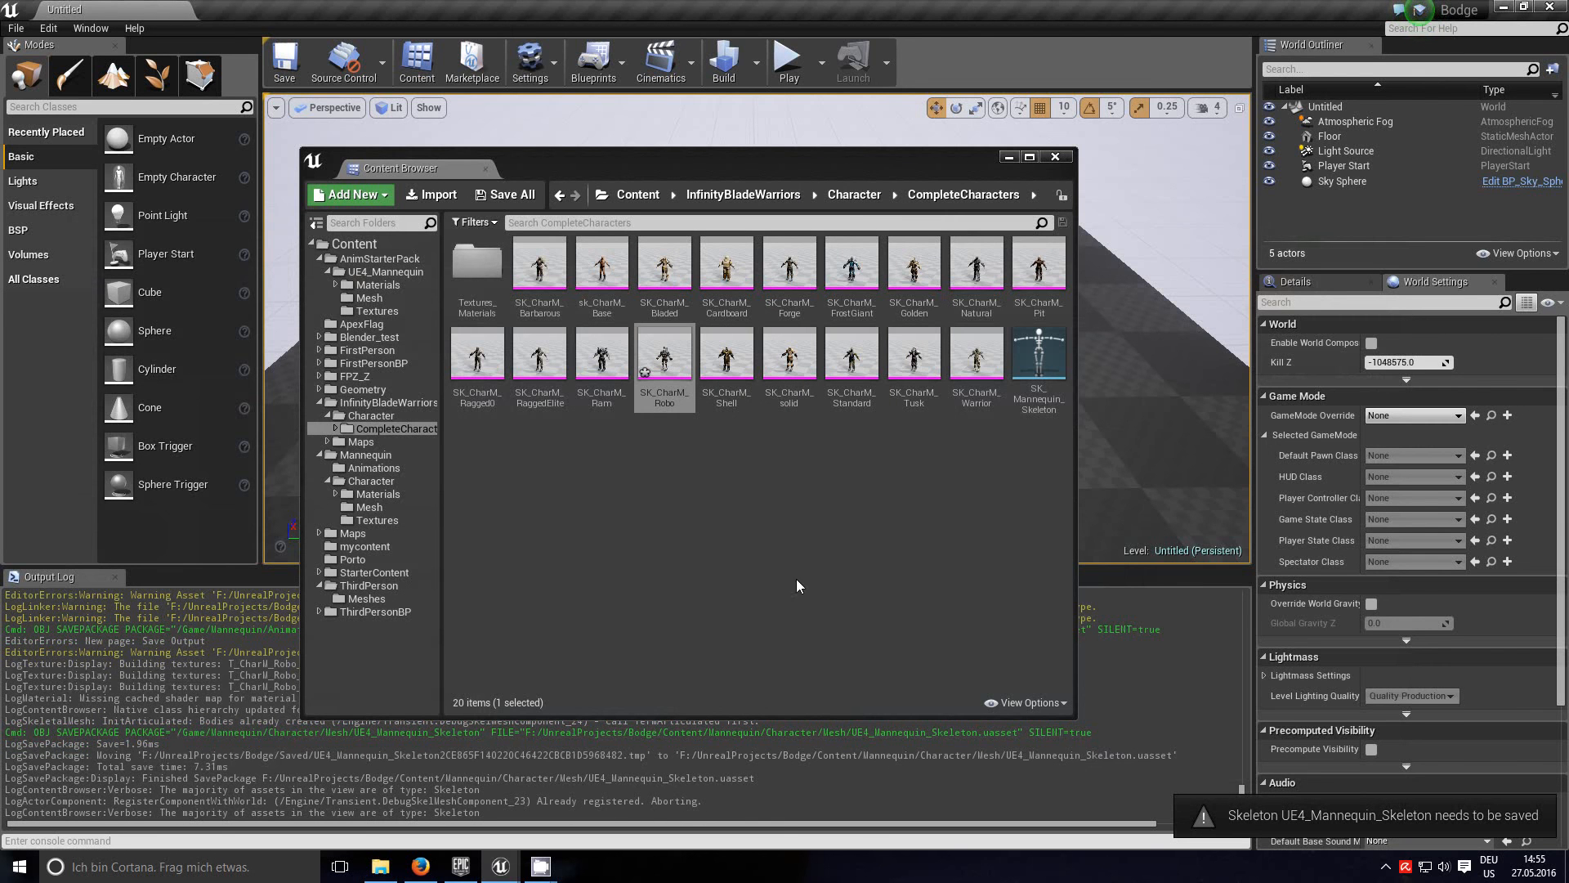
{"action": "mouse_move", "coordinate": [664, 356]}
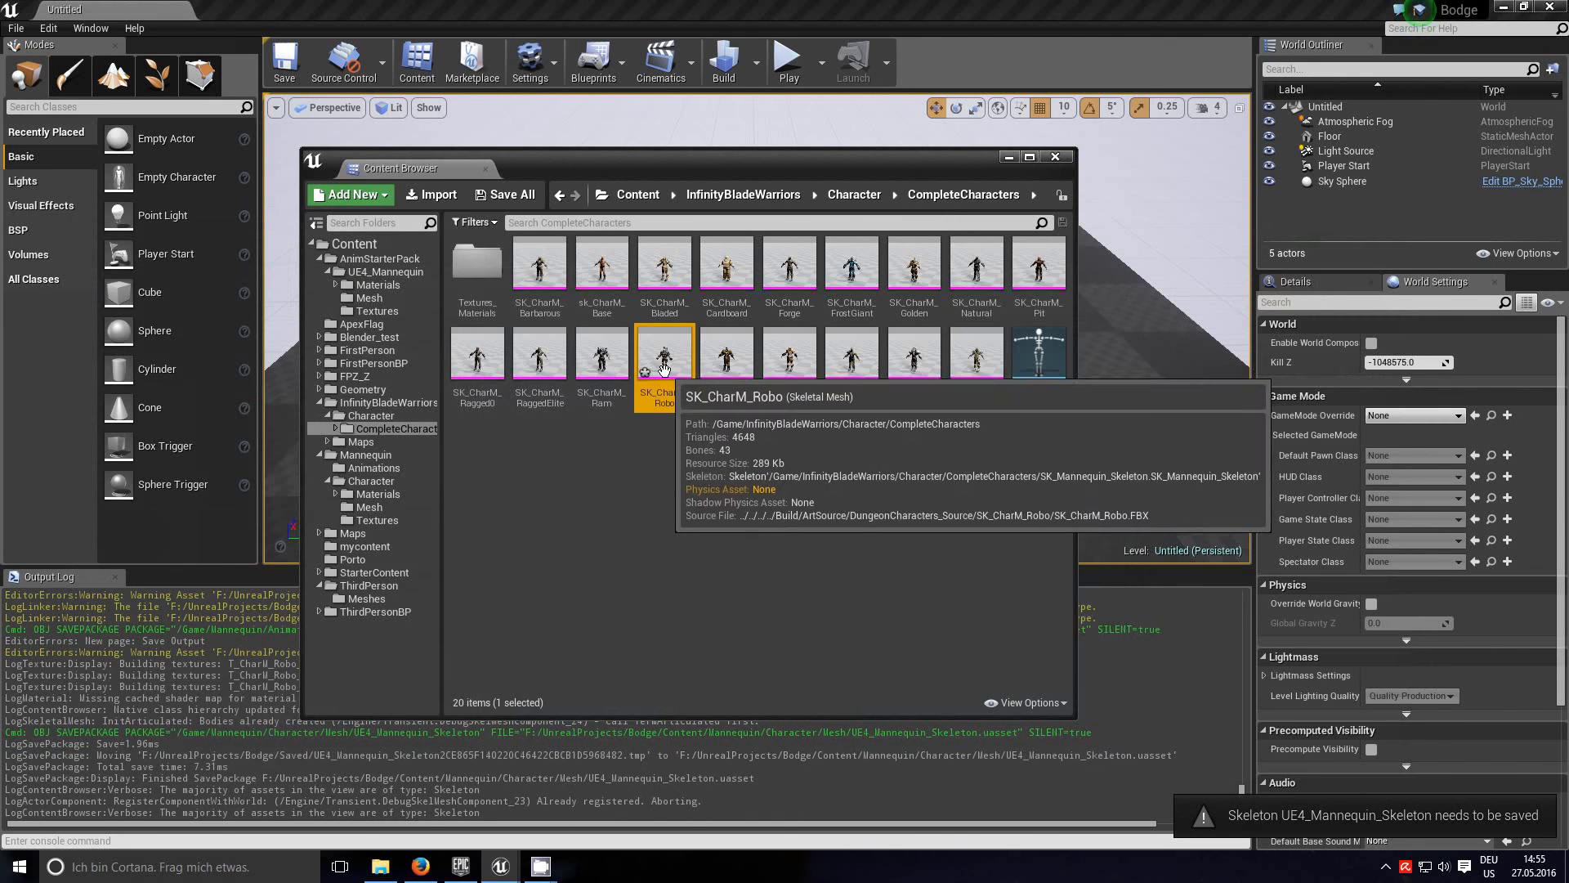
{"action": "double_click", "coordinate": [664, 356]}
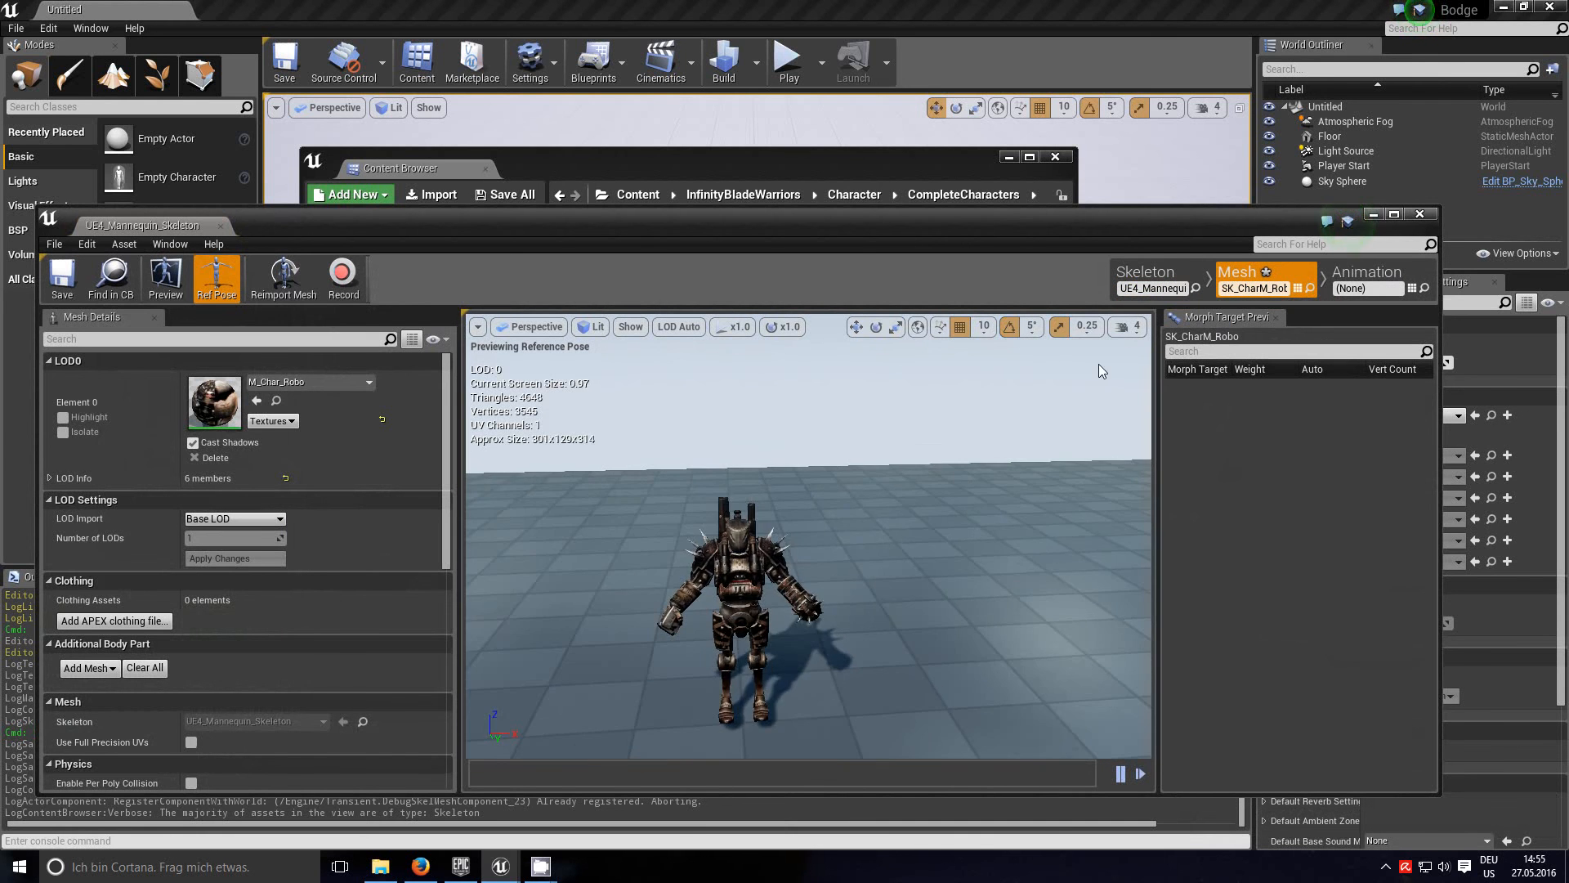
Step: Switch Persona to Animation mode and preview Sprint_Fwd_Rifle on the robot mesh
{"action": "left_click", "coordinate": [1376, 278]}
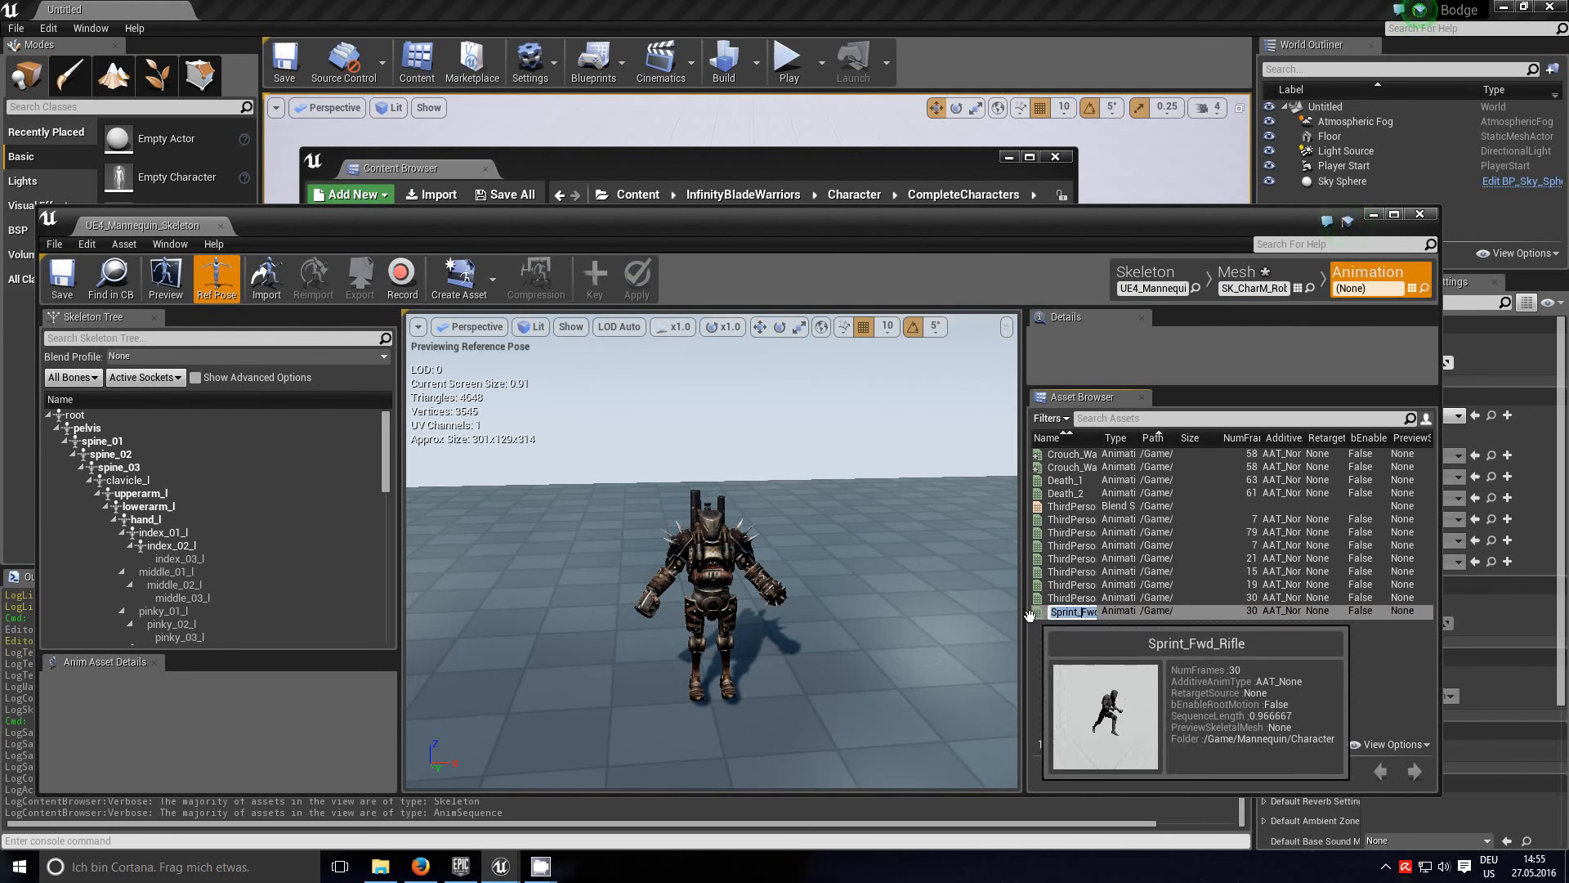
{"action": "double_click", "coordinate": [1071, 611]}
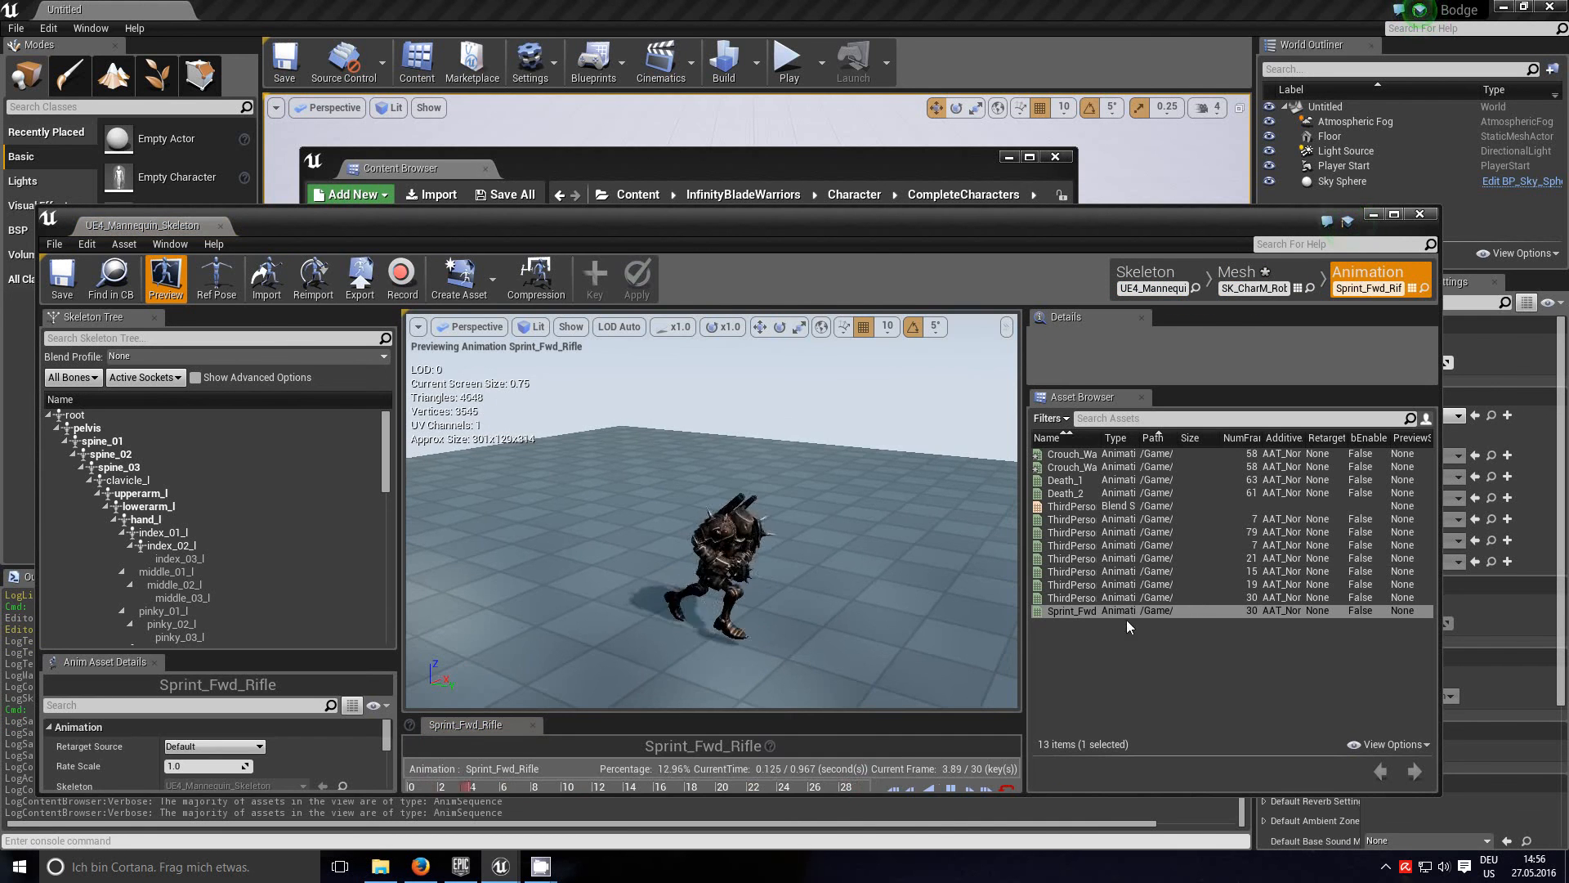
{"action": "mouse_move", "coordinate": [1071, 597]}
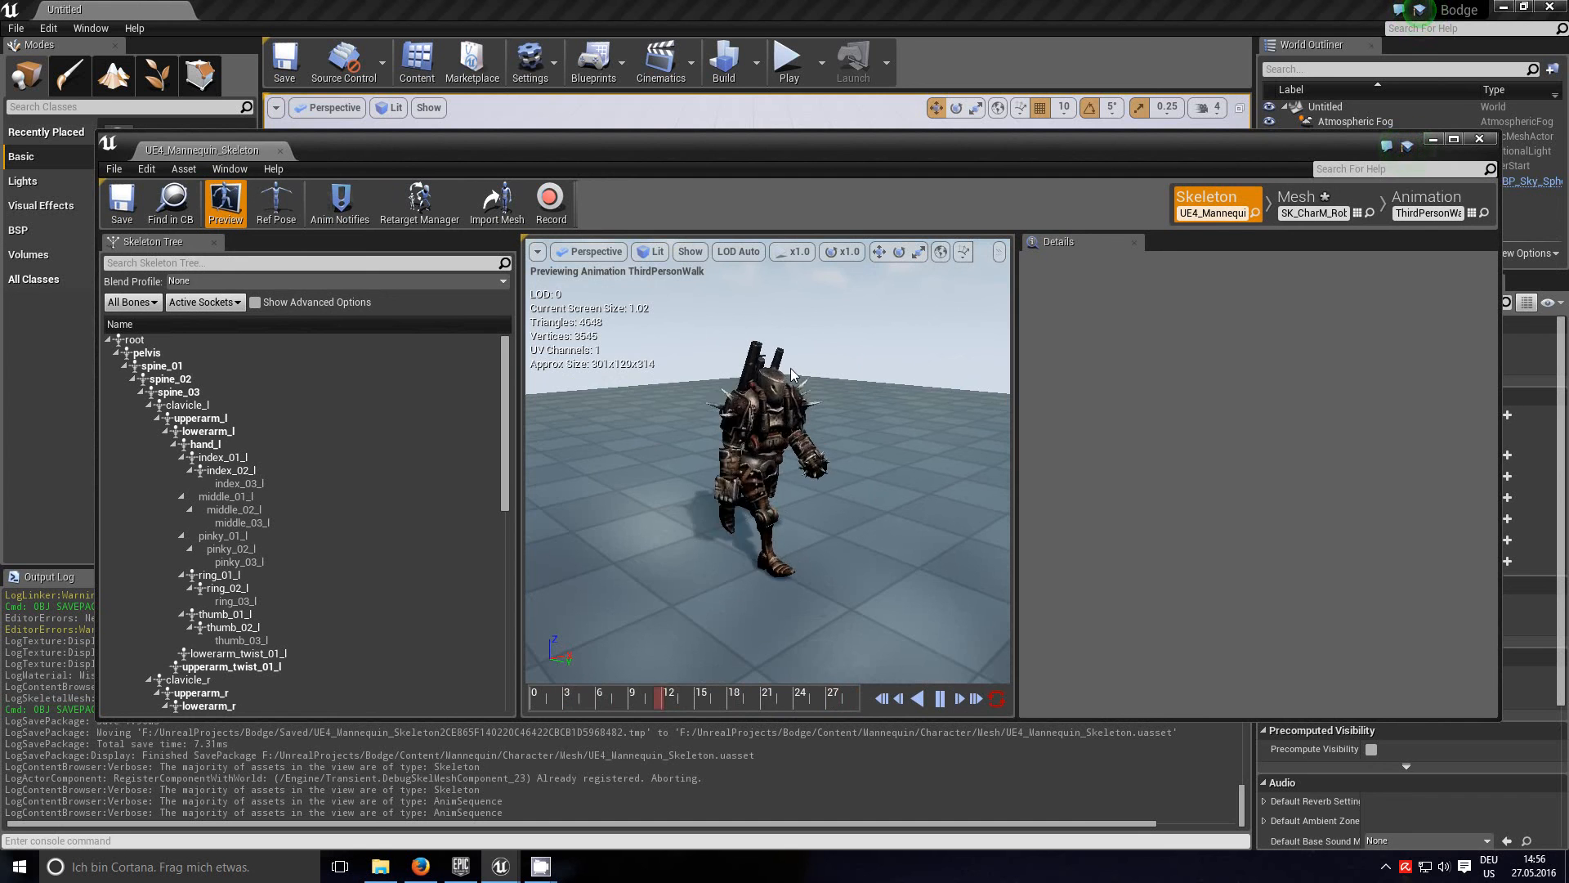
{"action": "left_click", "coordinate": [690, 251]}
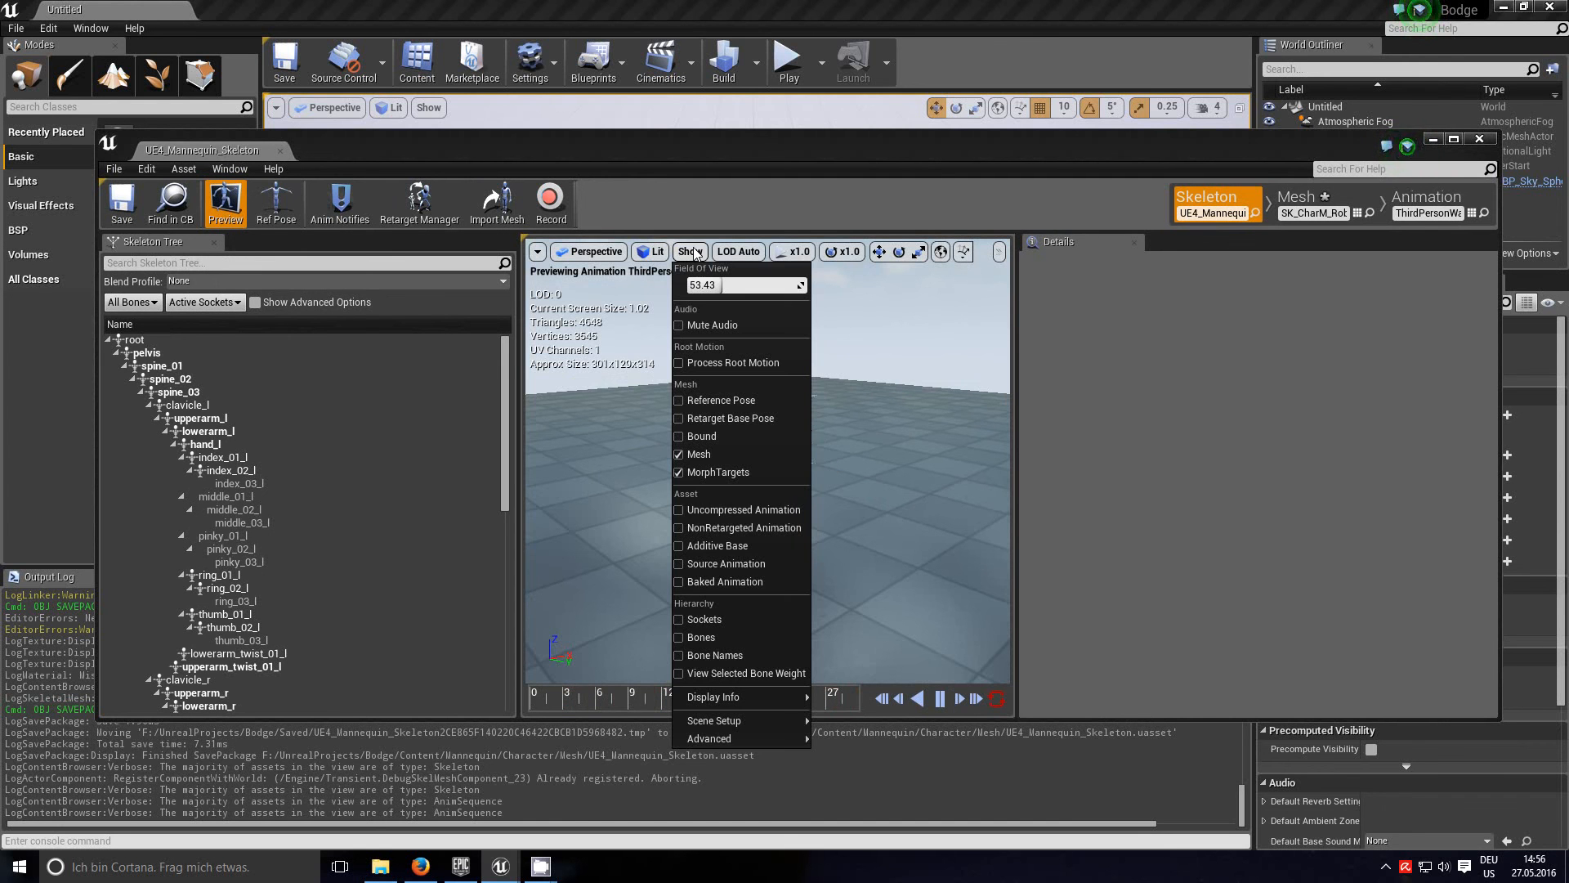
{"action": "mouse_move", "coordinate": [701, 638]}
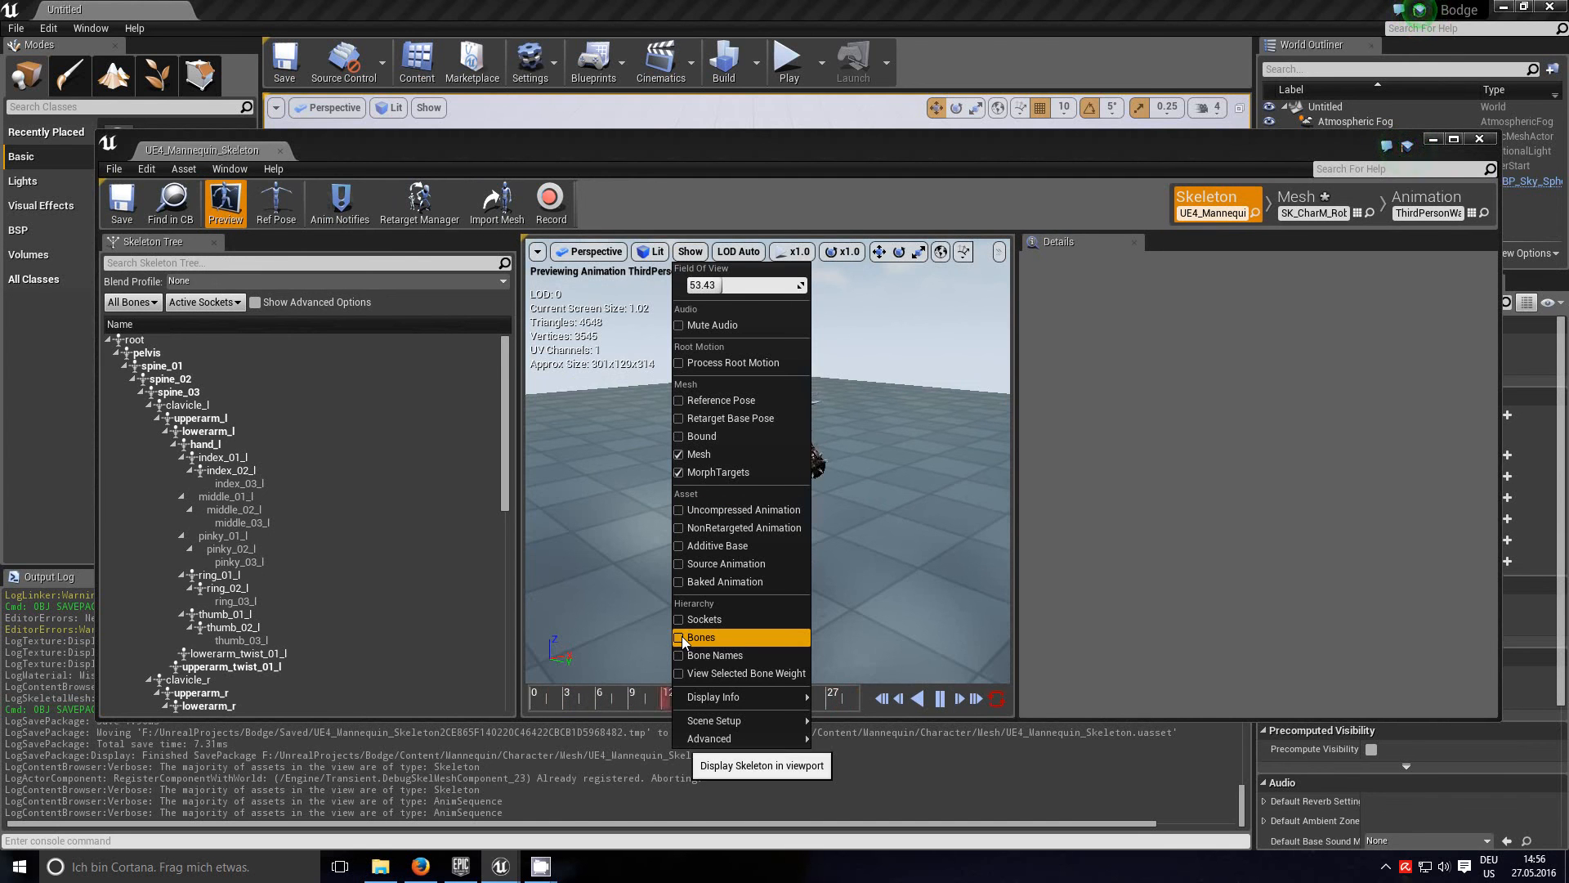
{"action": "left_click", "coordinate": [700, 637]}
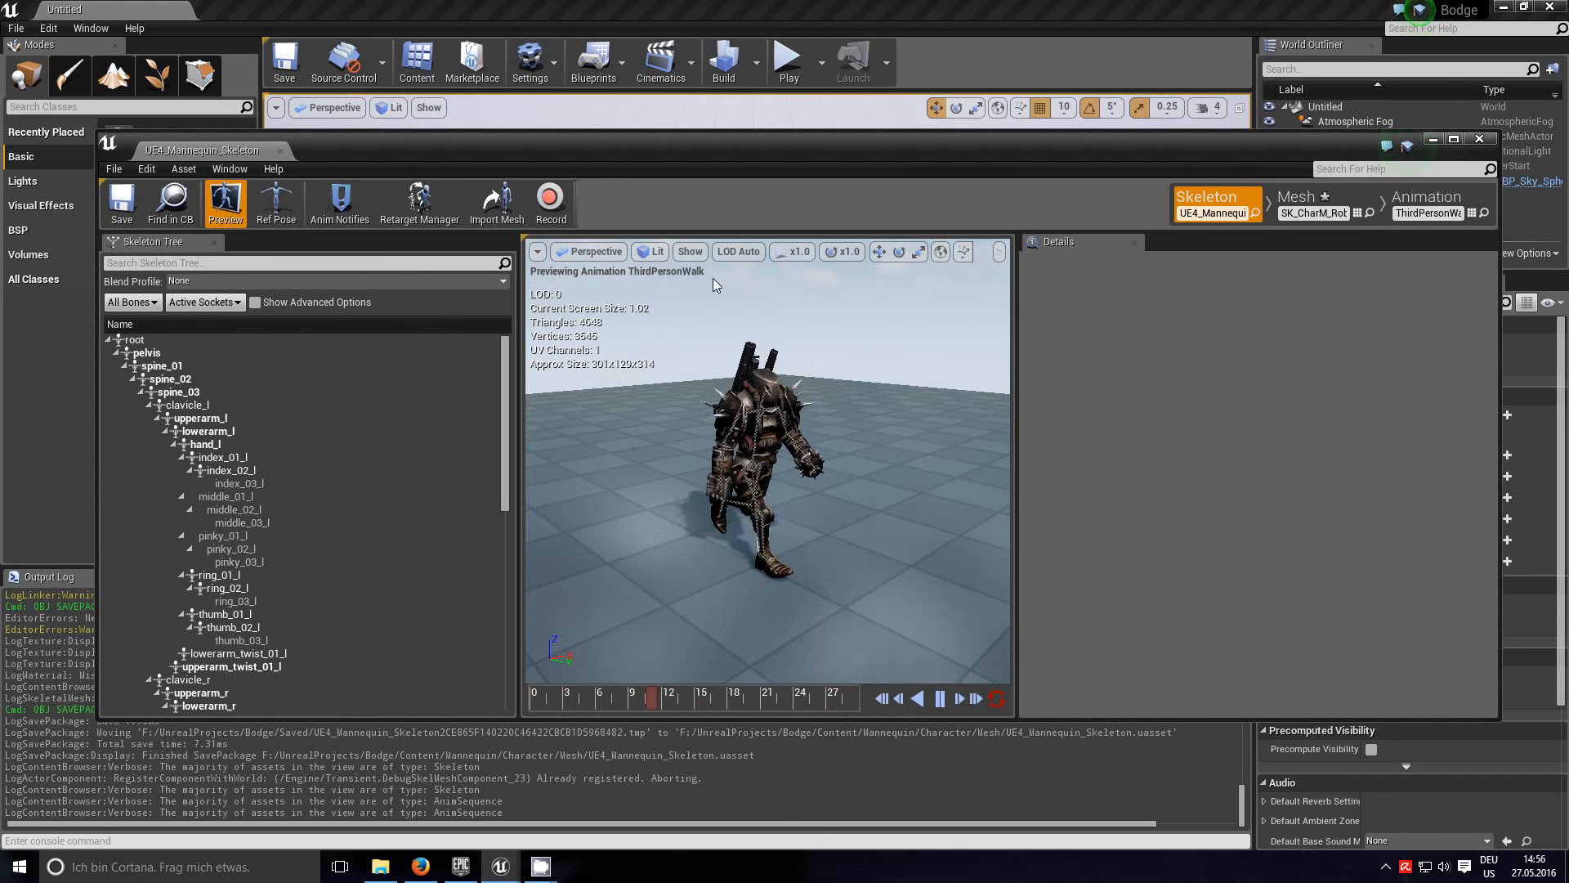
{"action": "left_click", "coordinate": [688, 251]}
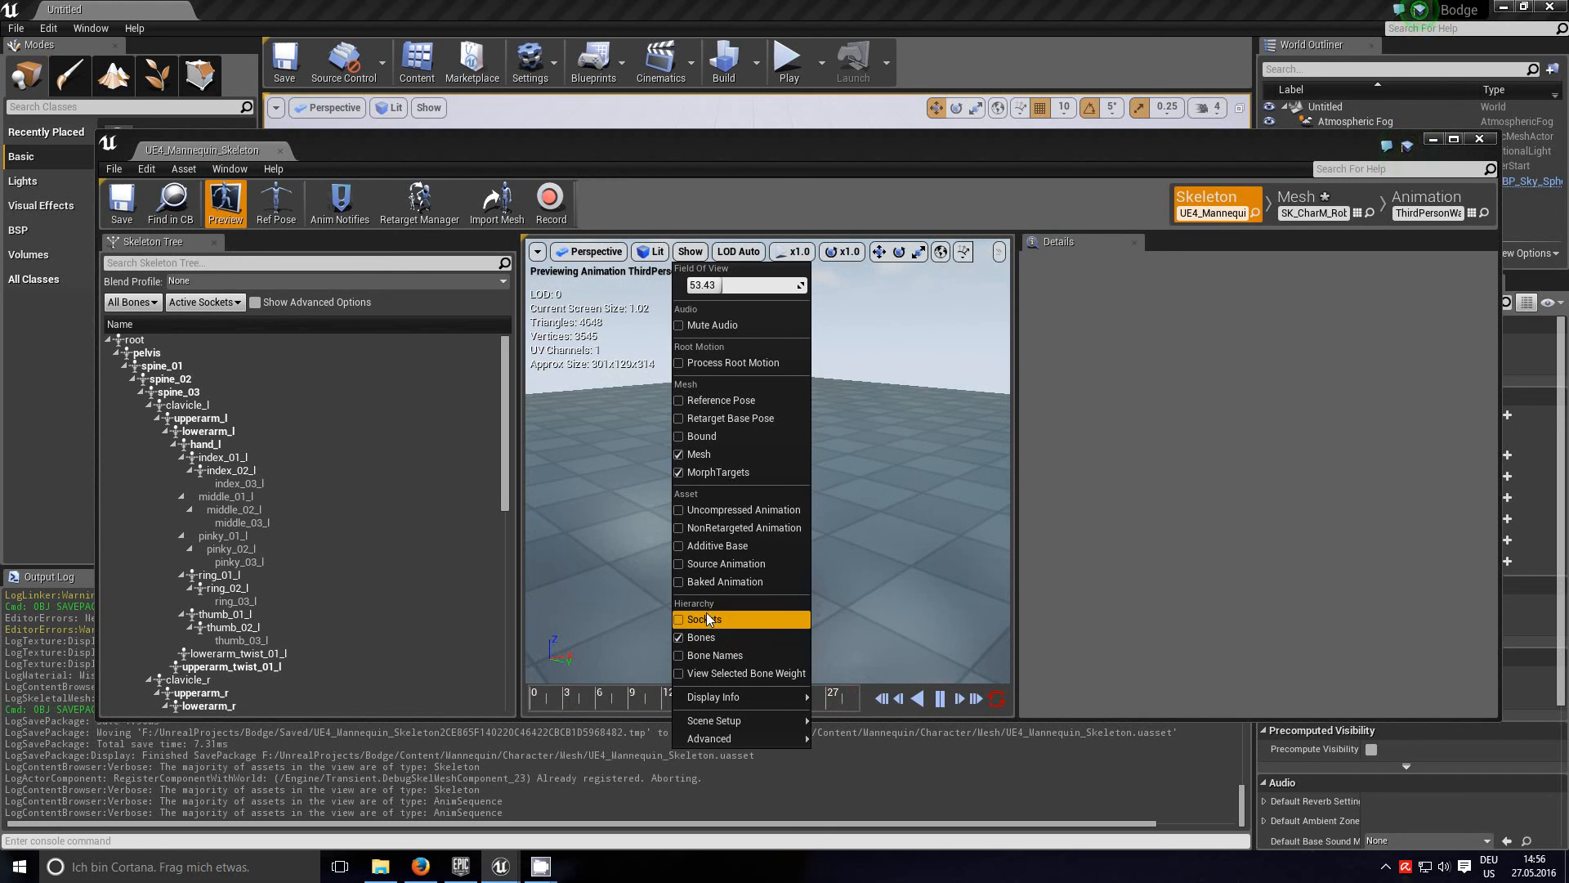
{"action": "mouse_move", "coordinate": [701, 638]}
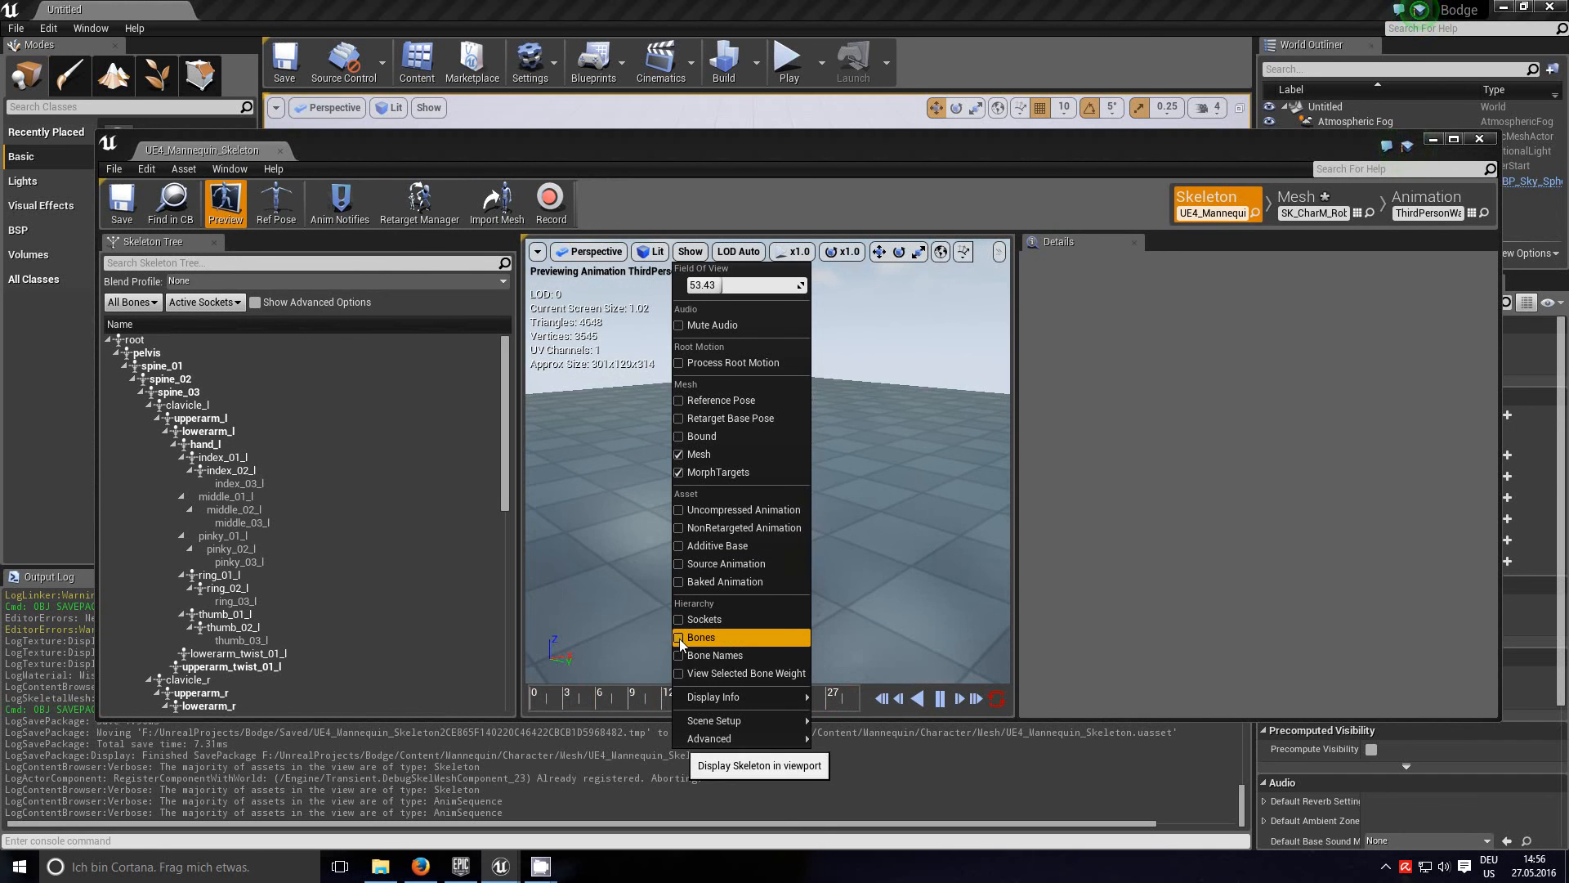
{"action": "left_click", "coordinate": [681, 637]}
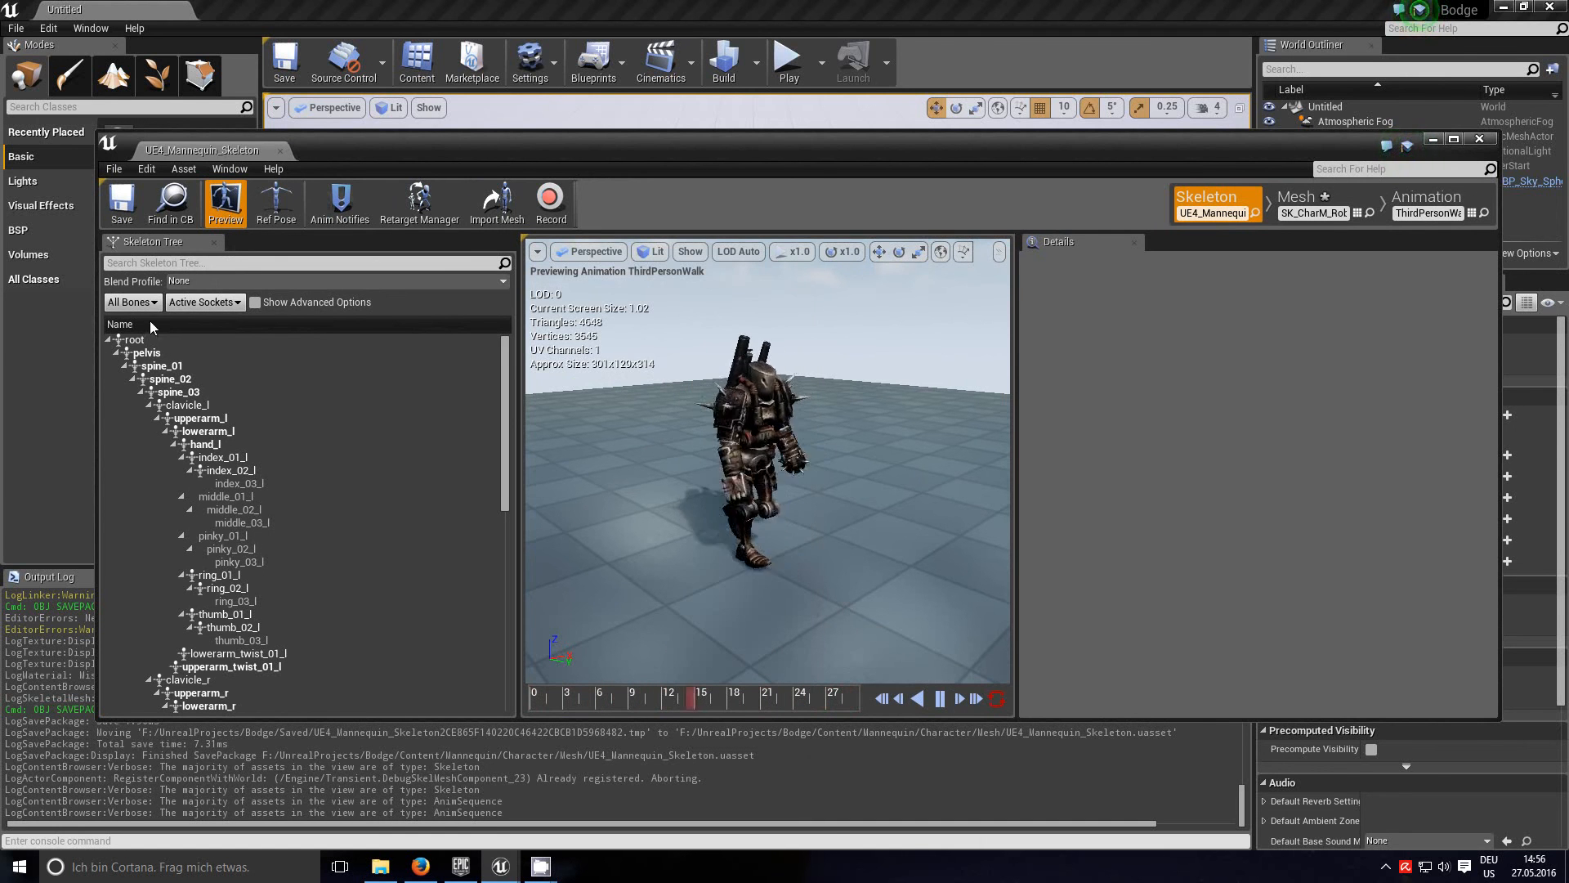
Step: Enable Show Advanced Options in the Skeleton Tree and scroll to the root and pelvis retargeting settings
{"action": "left_click", "coordinate": [256, 303]}
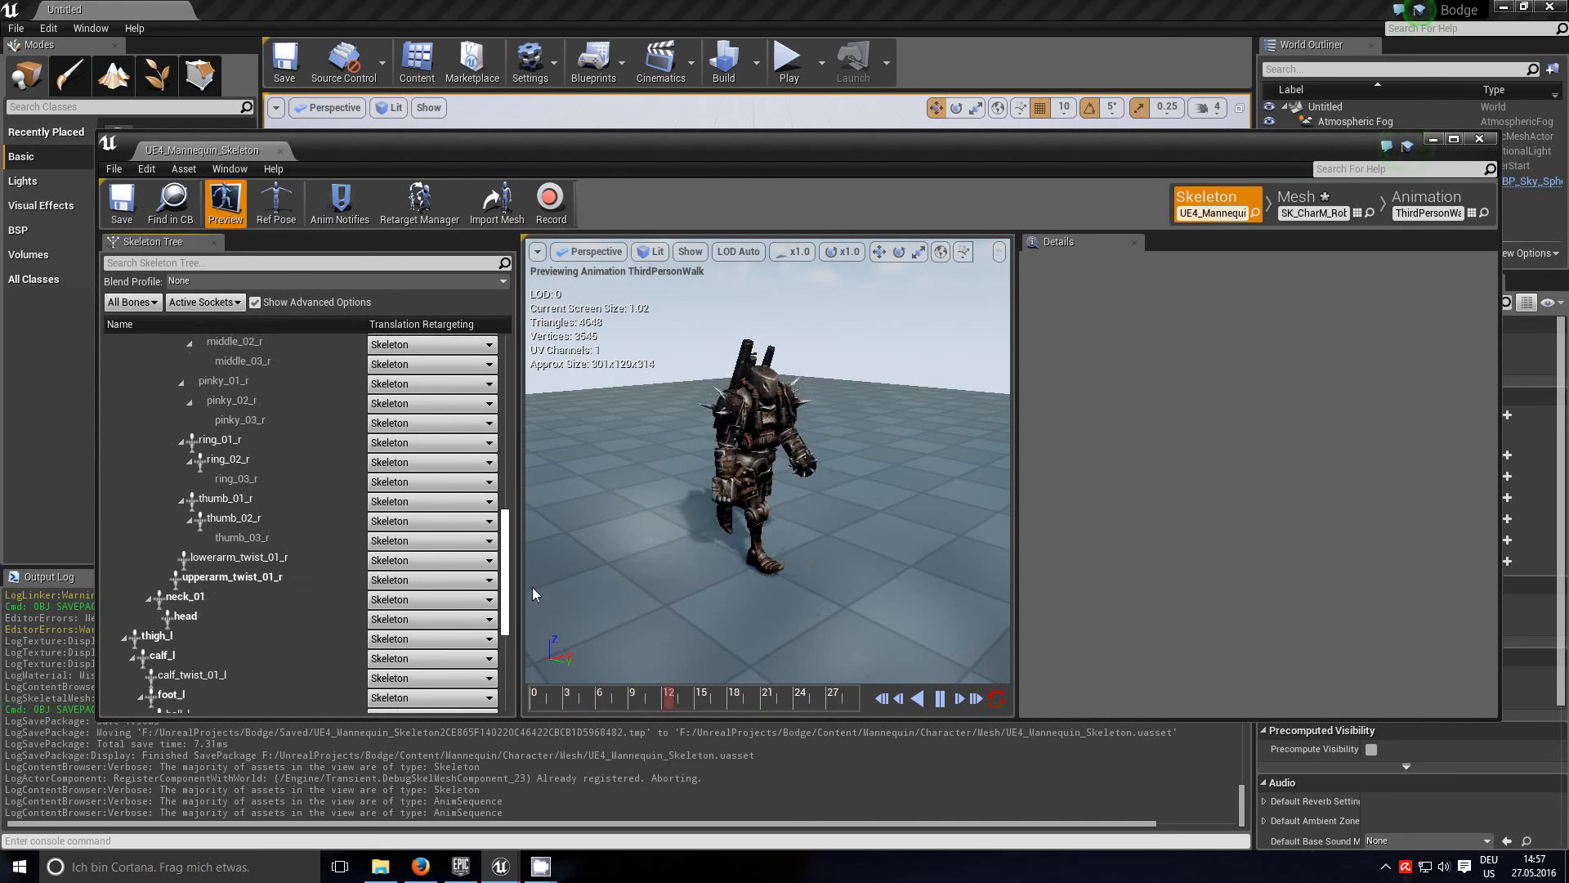
{"action": "scroll", "scroll_direction": "down", "scroll_amount": 3}
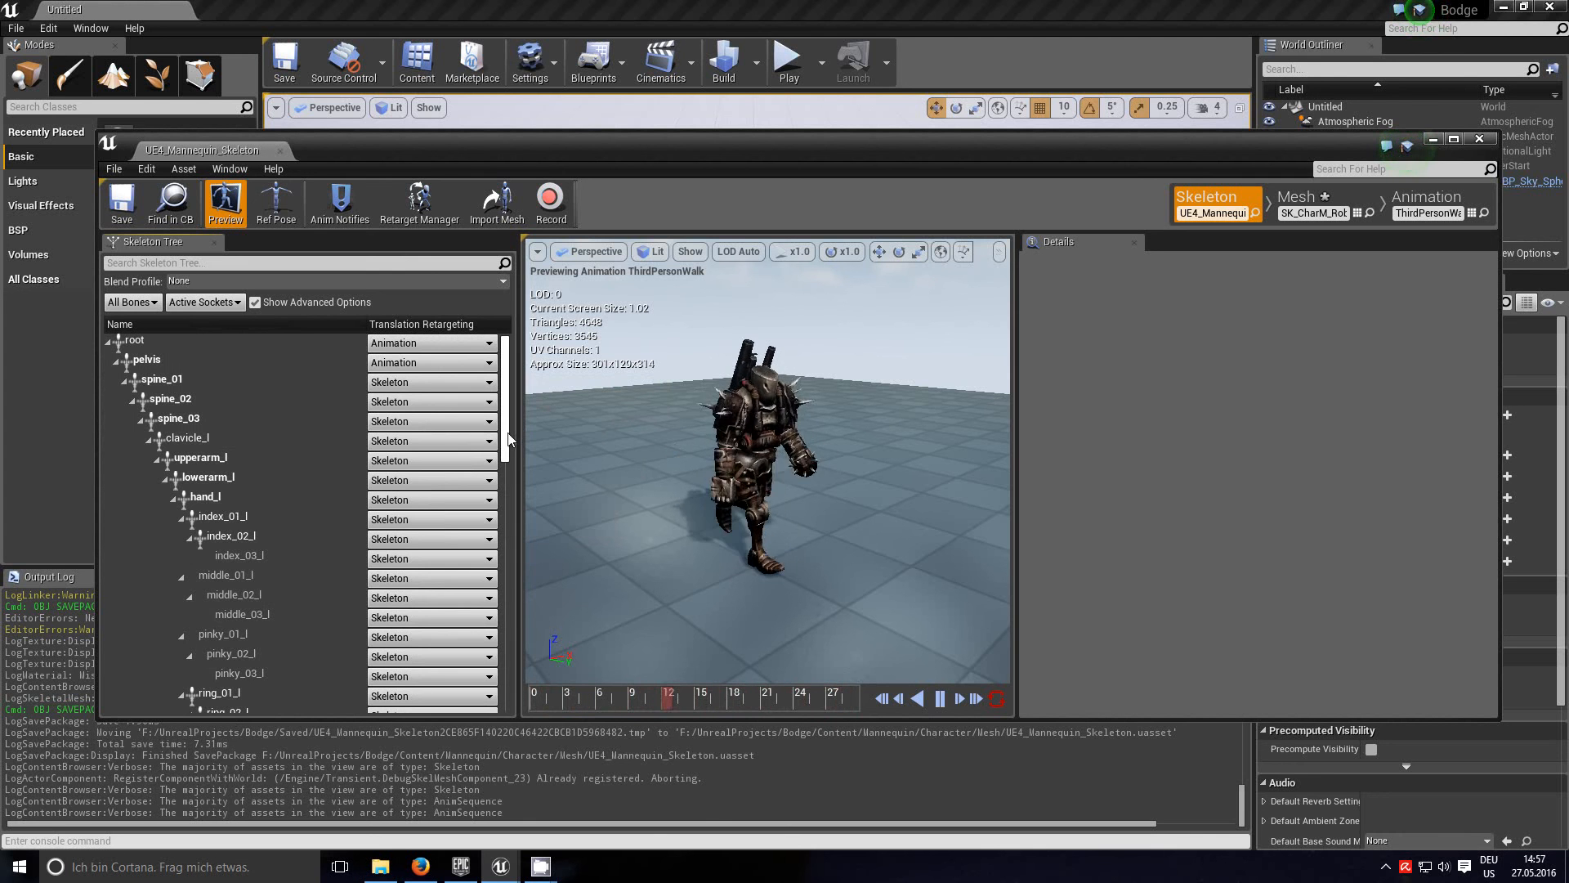
{"action": "scroll", "scroll_direction": "down", "scroll_amount": 3}
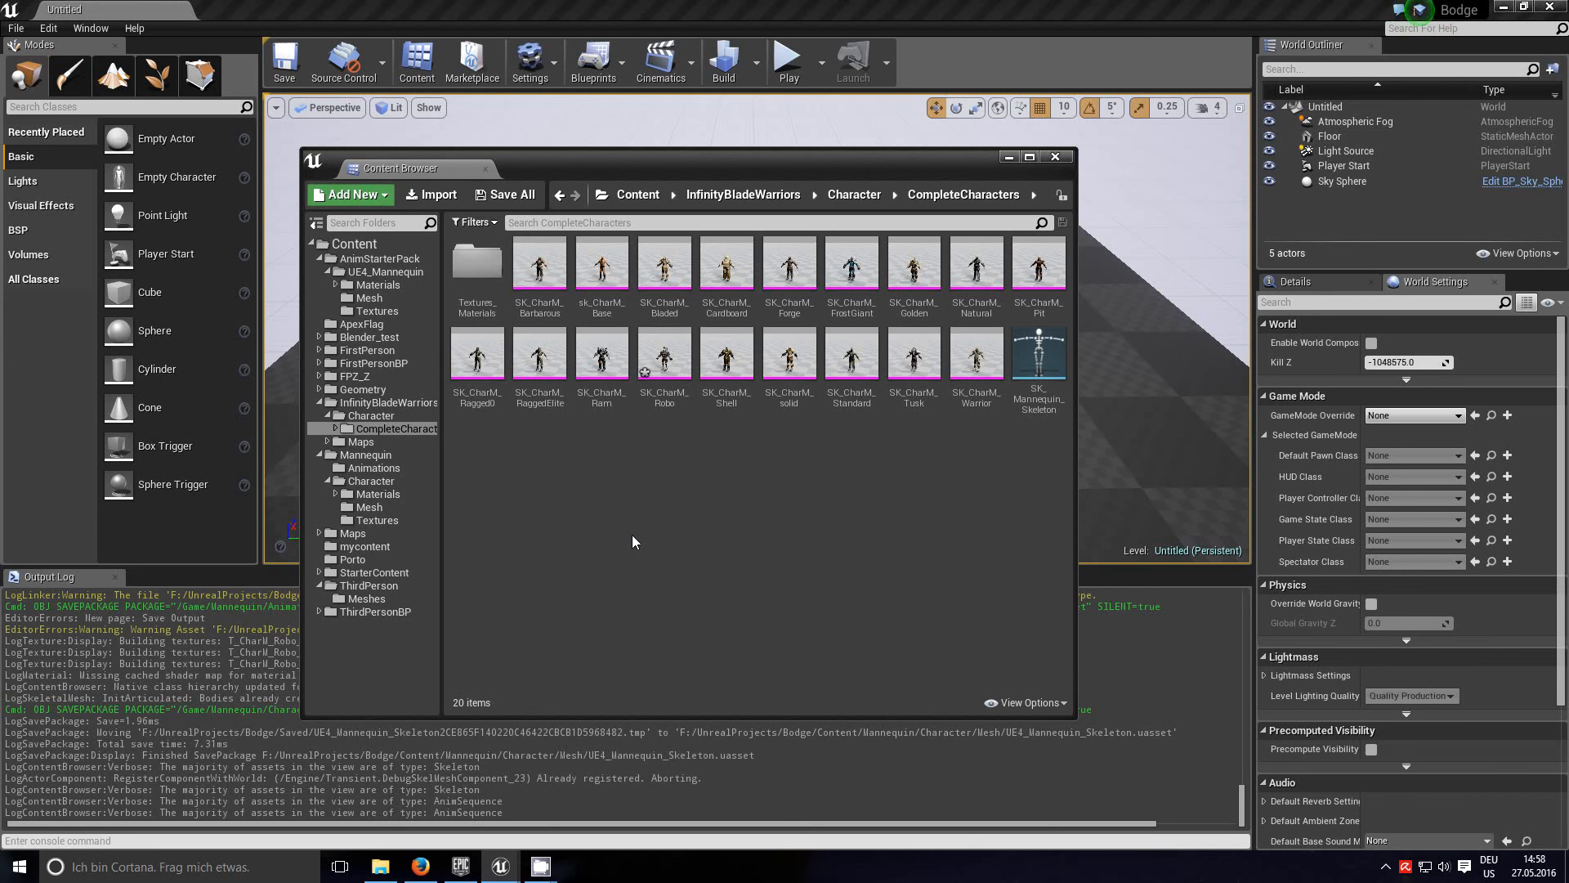
{"action": "mouse_move", "coordinate": [659, 541]}
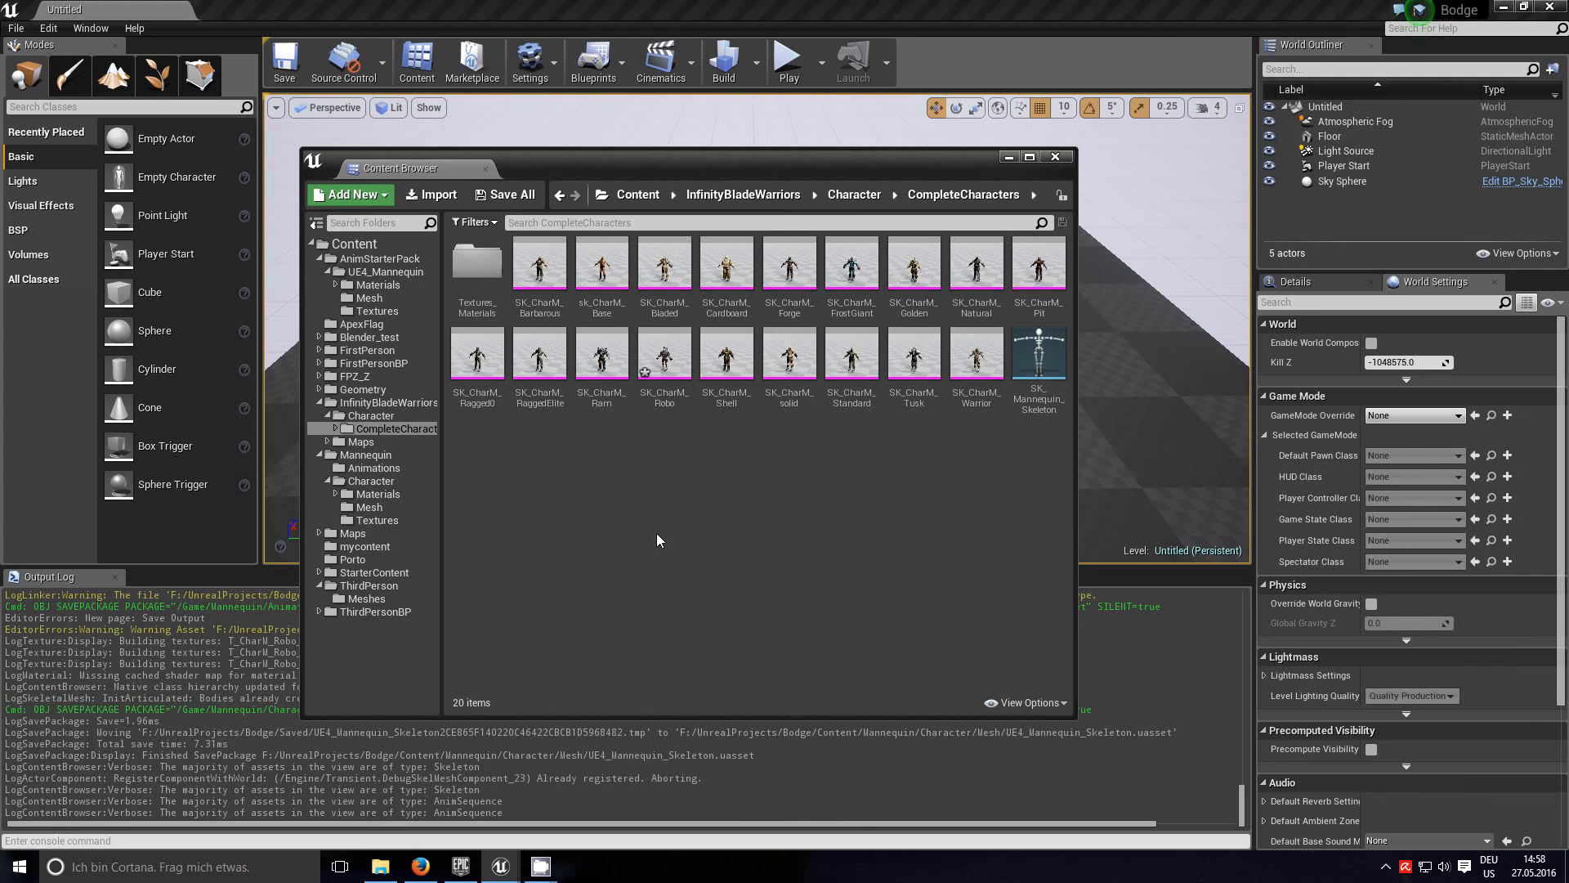
{"action": "mouse_move", "coordinate": [641, 539]}
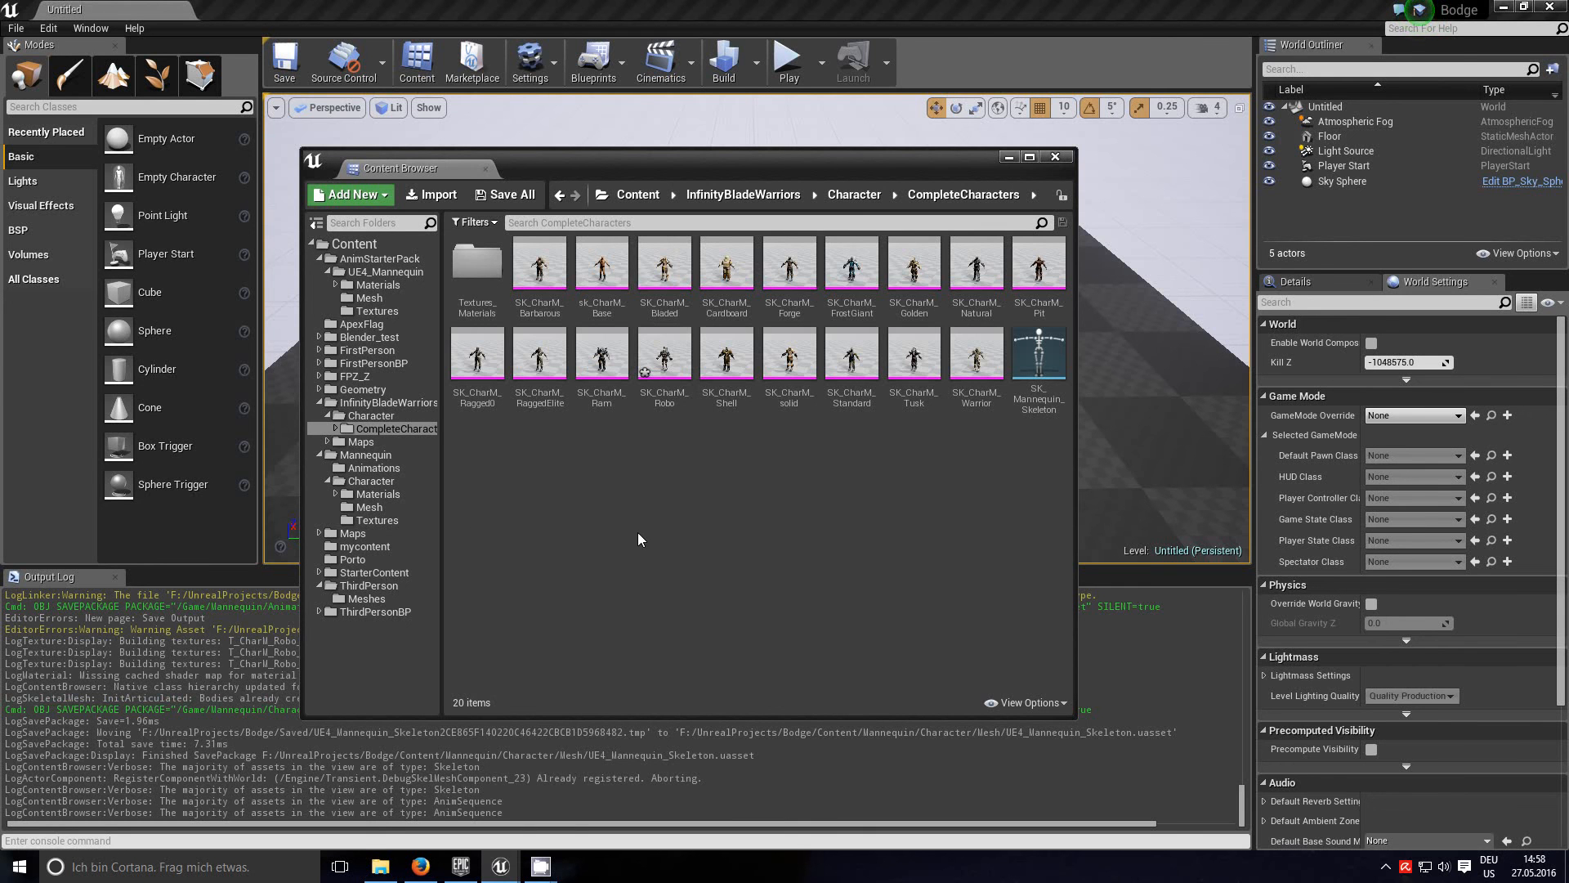
{"action": "mouse_move", "coordinate": [761, 482]}
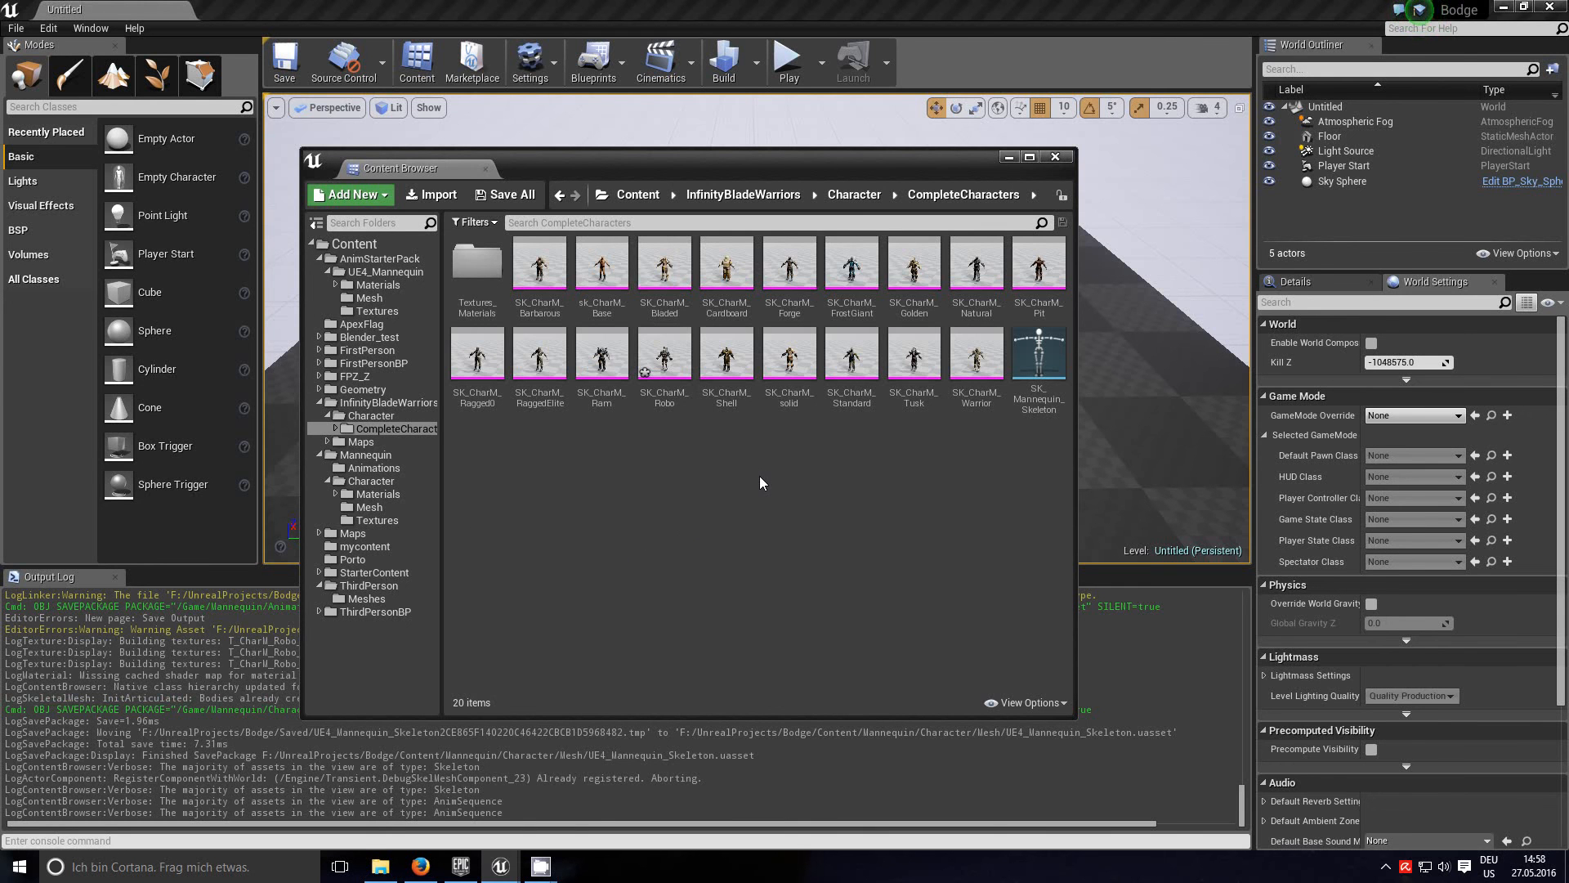
{"action": "mouse_move", "coordinate": [602, 352]}
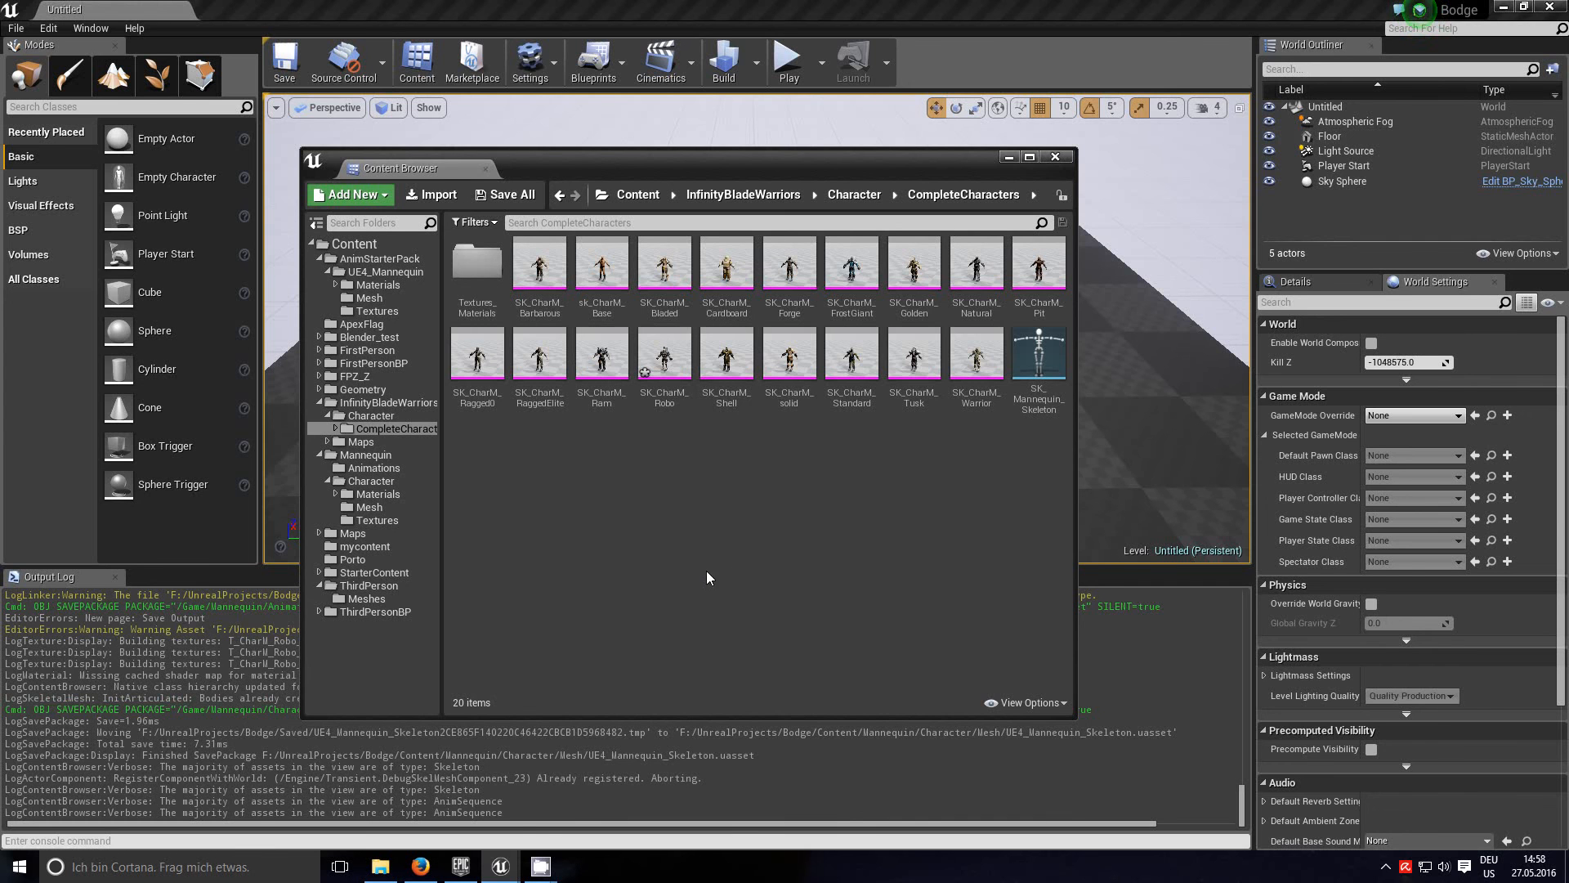
{"action": "mouse_move", "coordinate": [793, 504]}
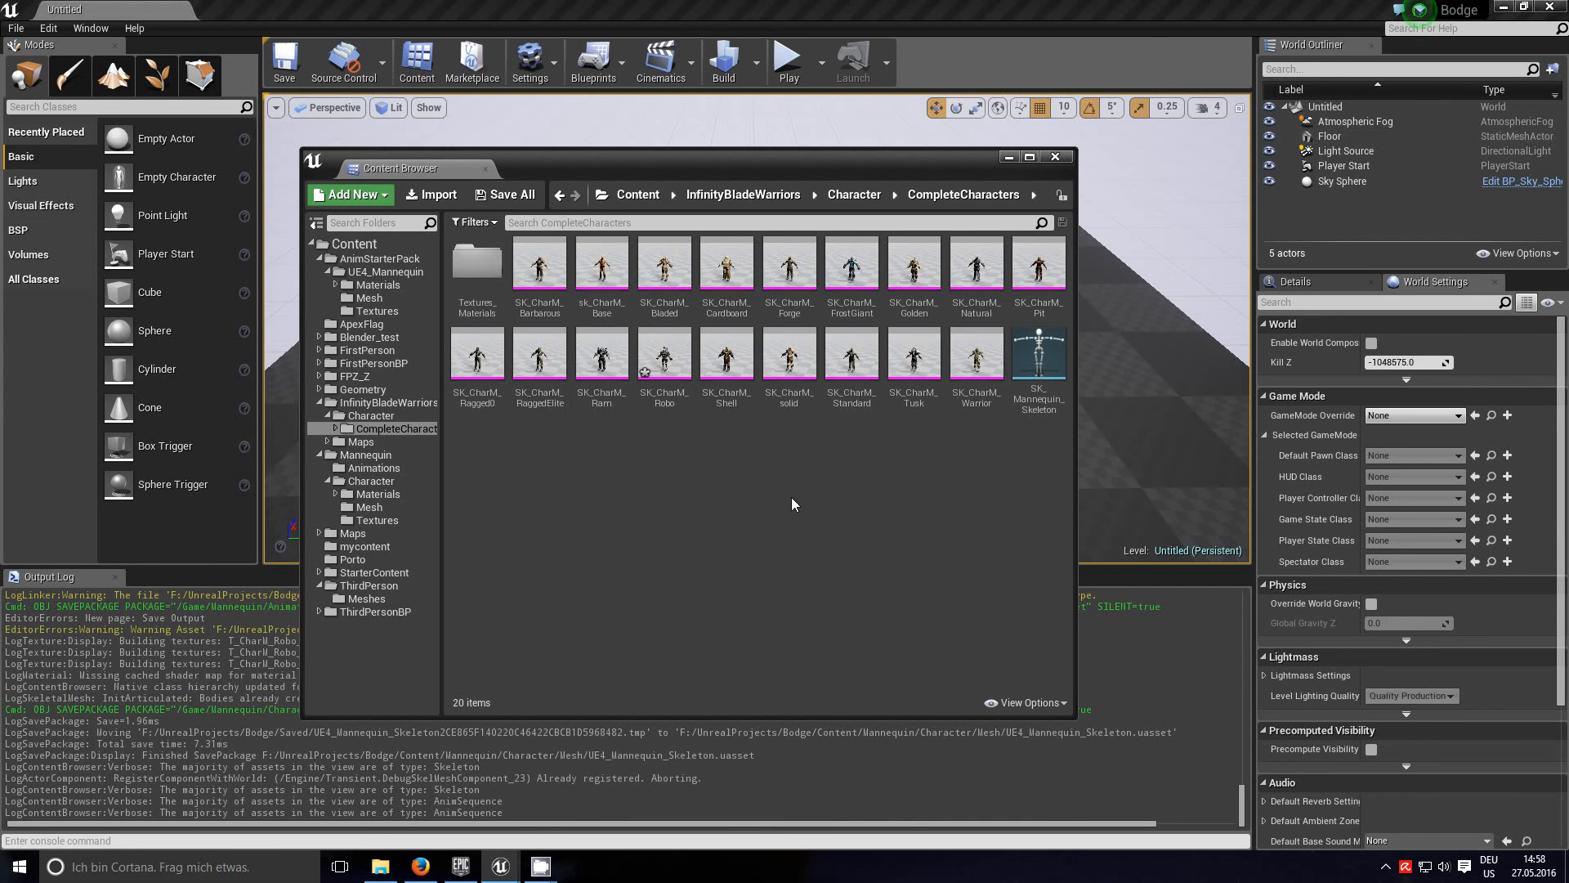
{"action": "mouse_move", "coordinate": [745, 539]}
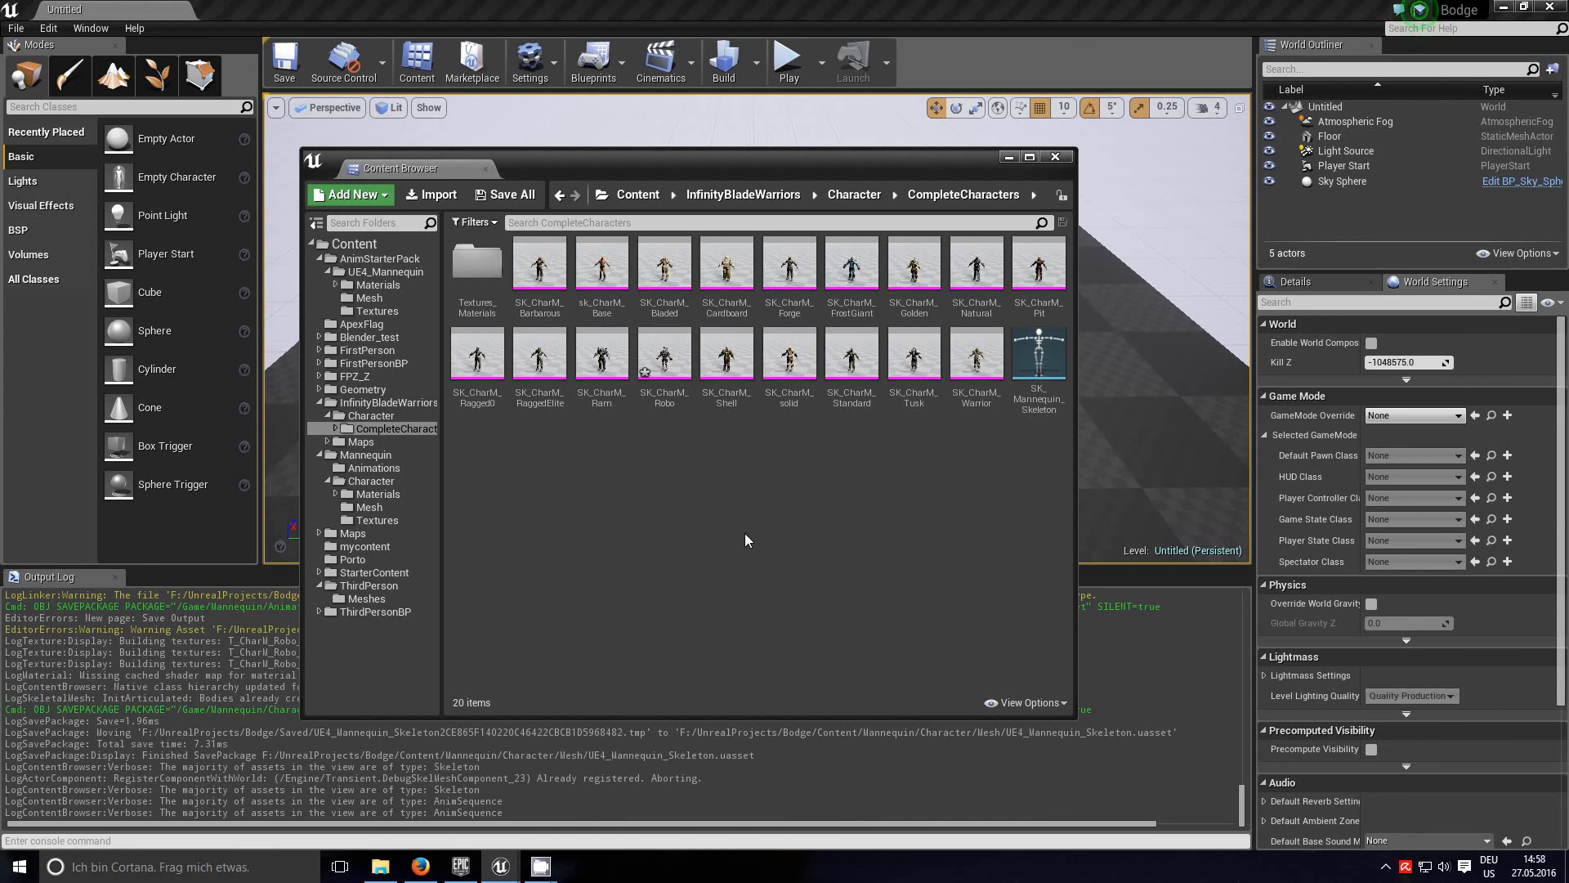
{"action": "mouse_move", "coordinate": [721, 516]}
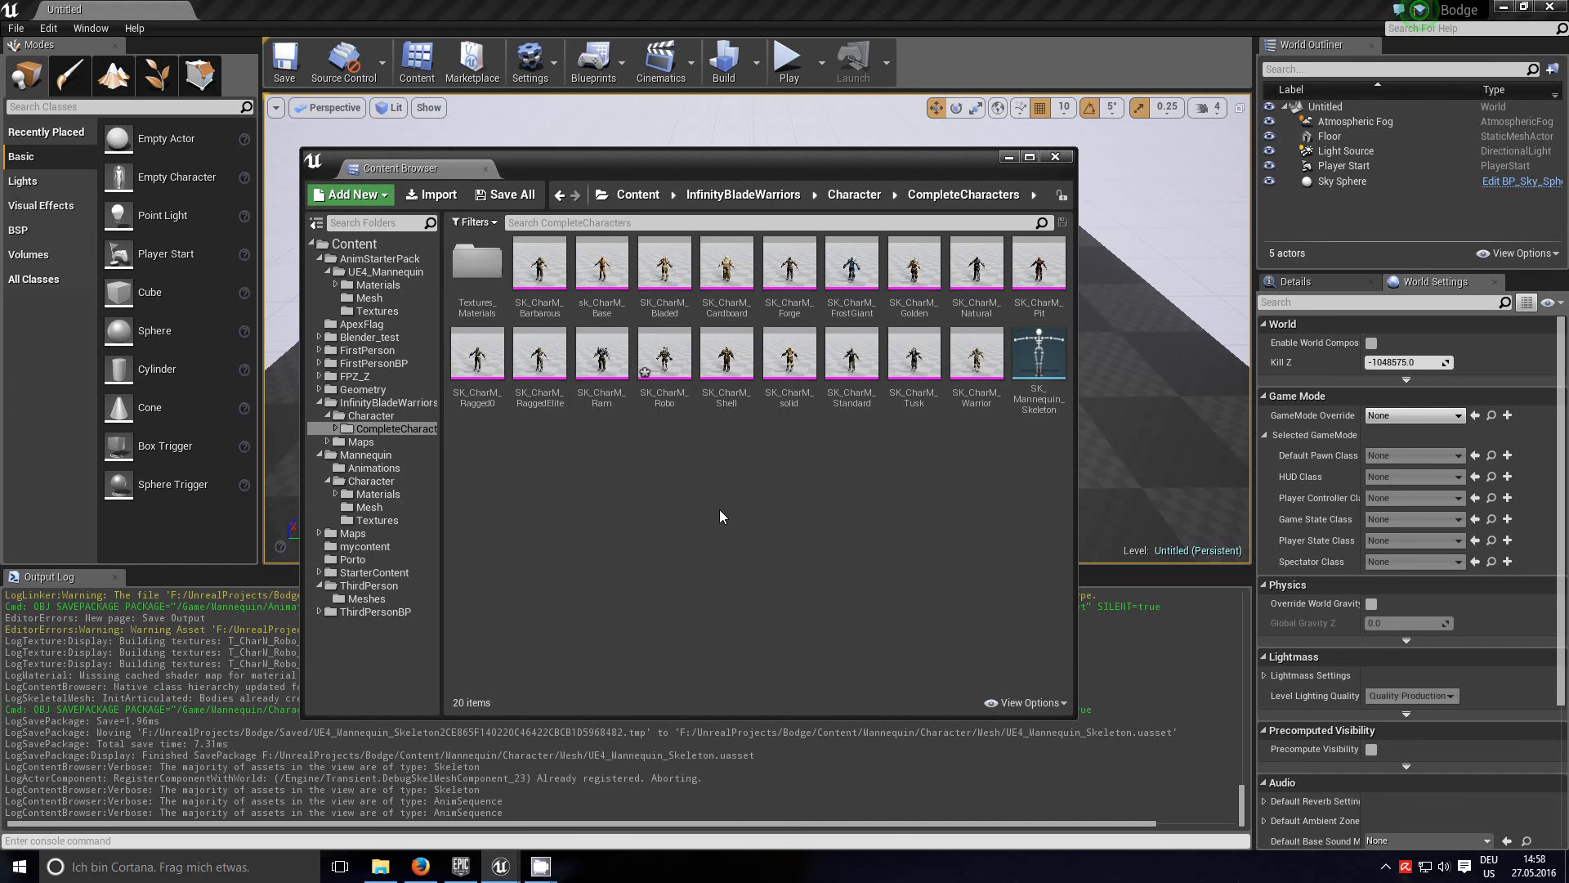
{"action": "mouse_move", "coordinate": [730, 539]}
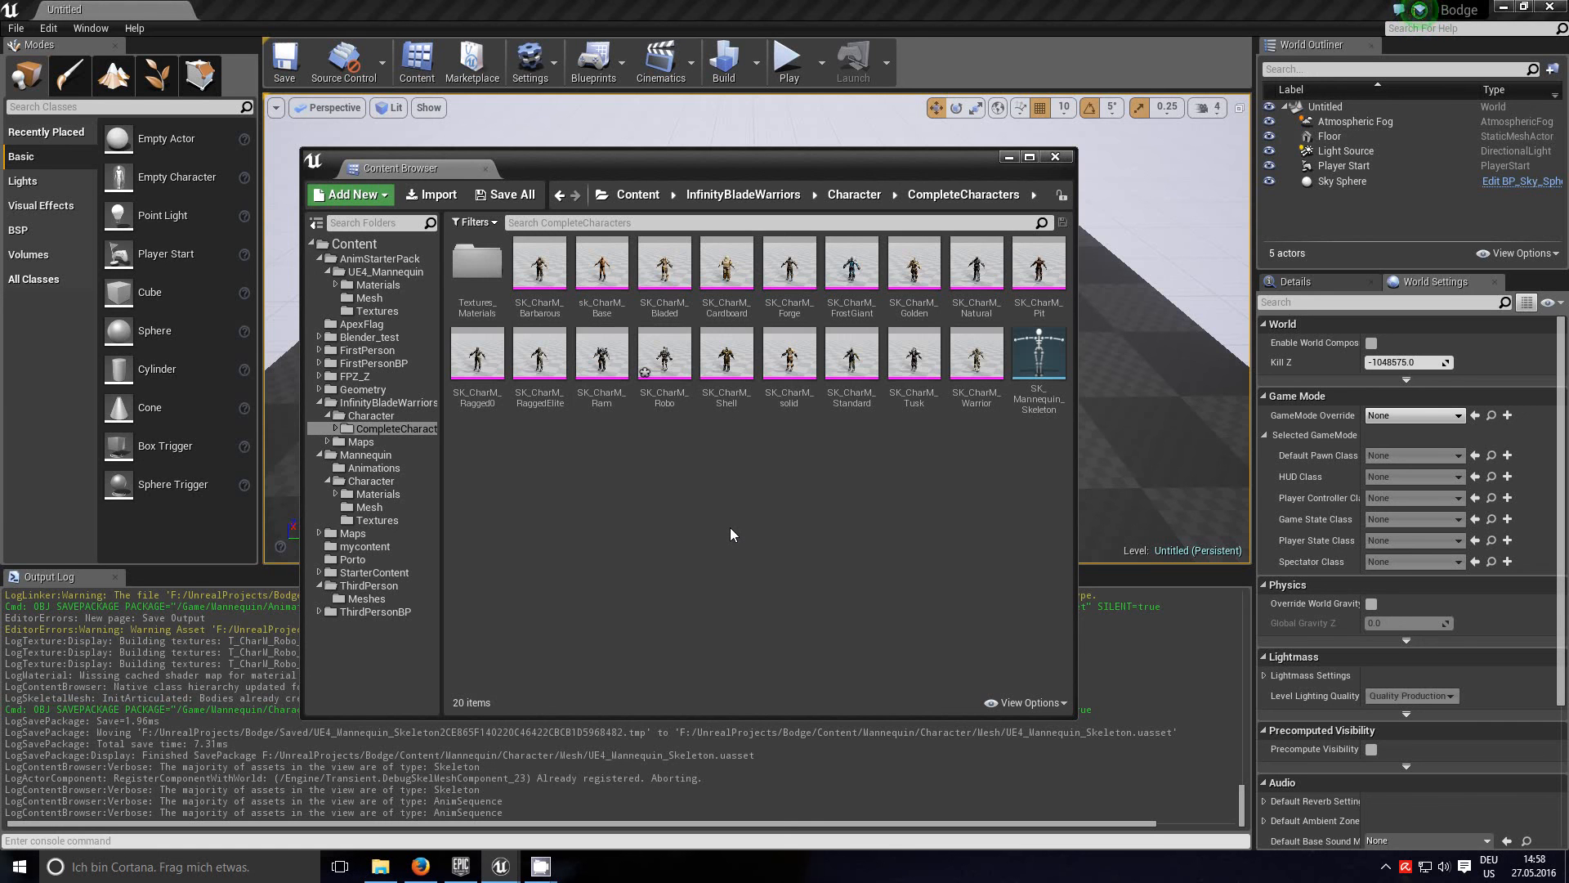
{"action": "mouse_move", "coordinate": [569, 516]}
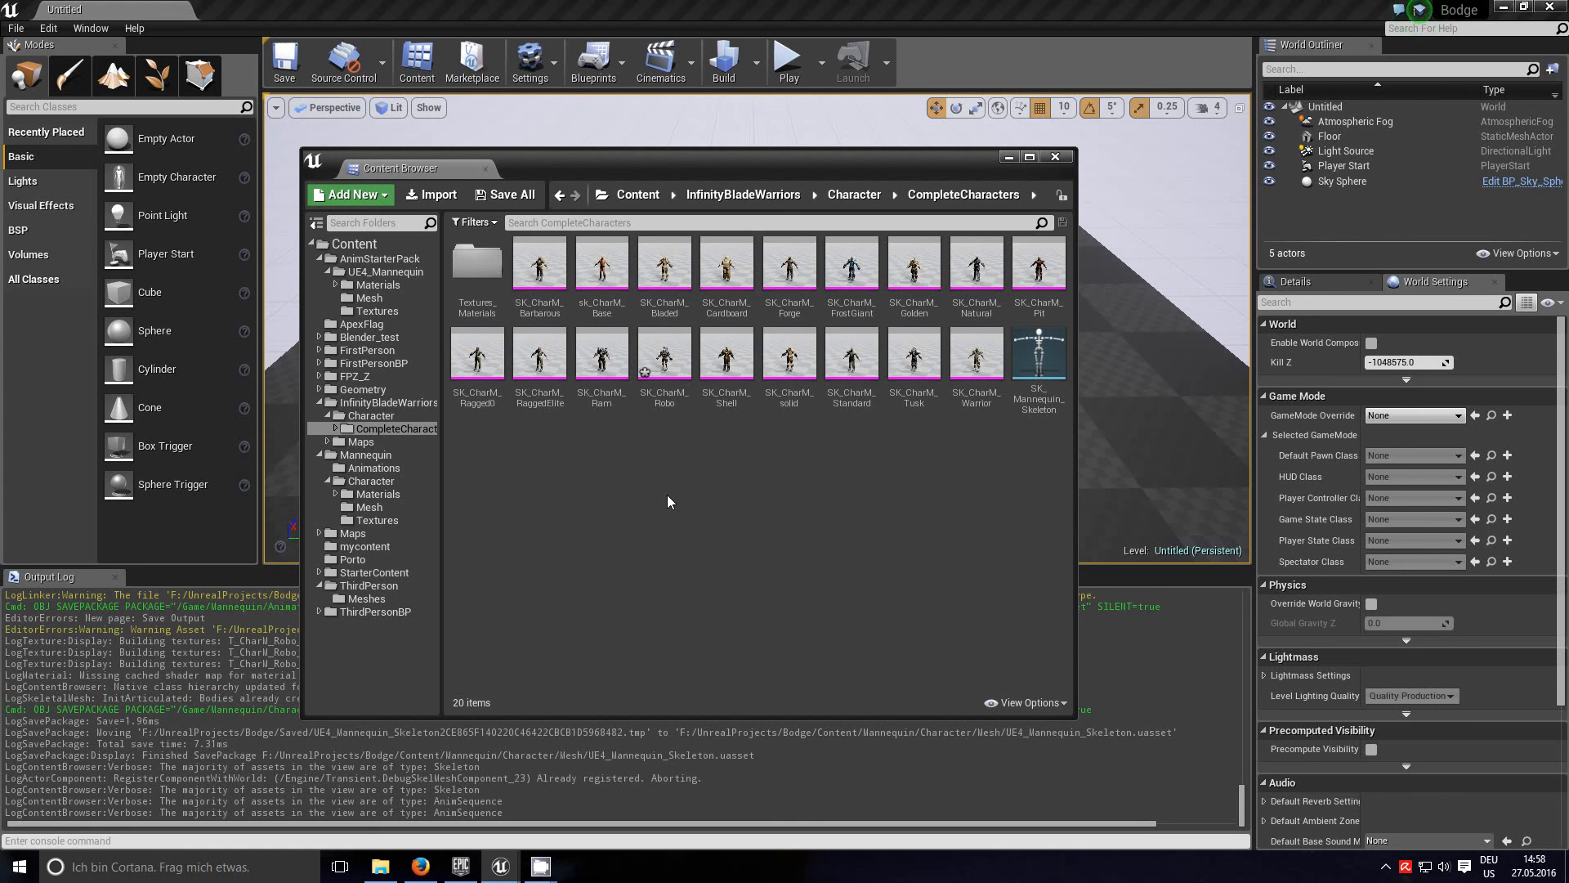
{"action": "mouse_move", "coordinate": [630, 560]}
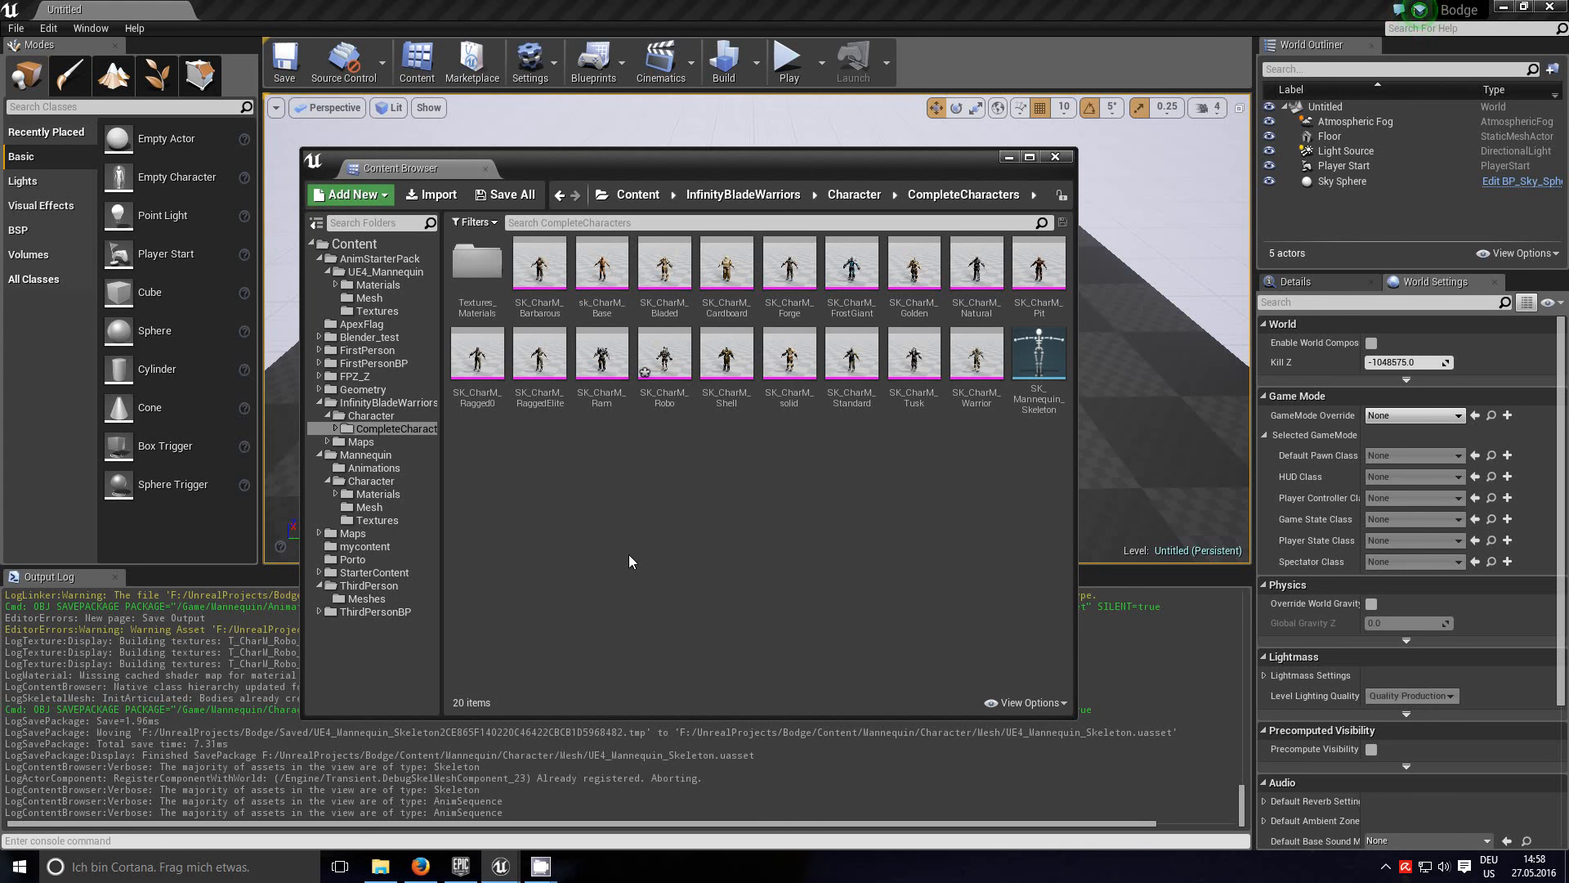